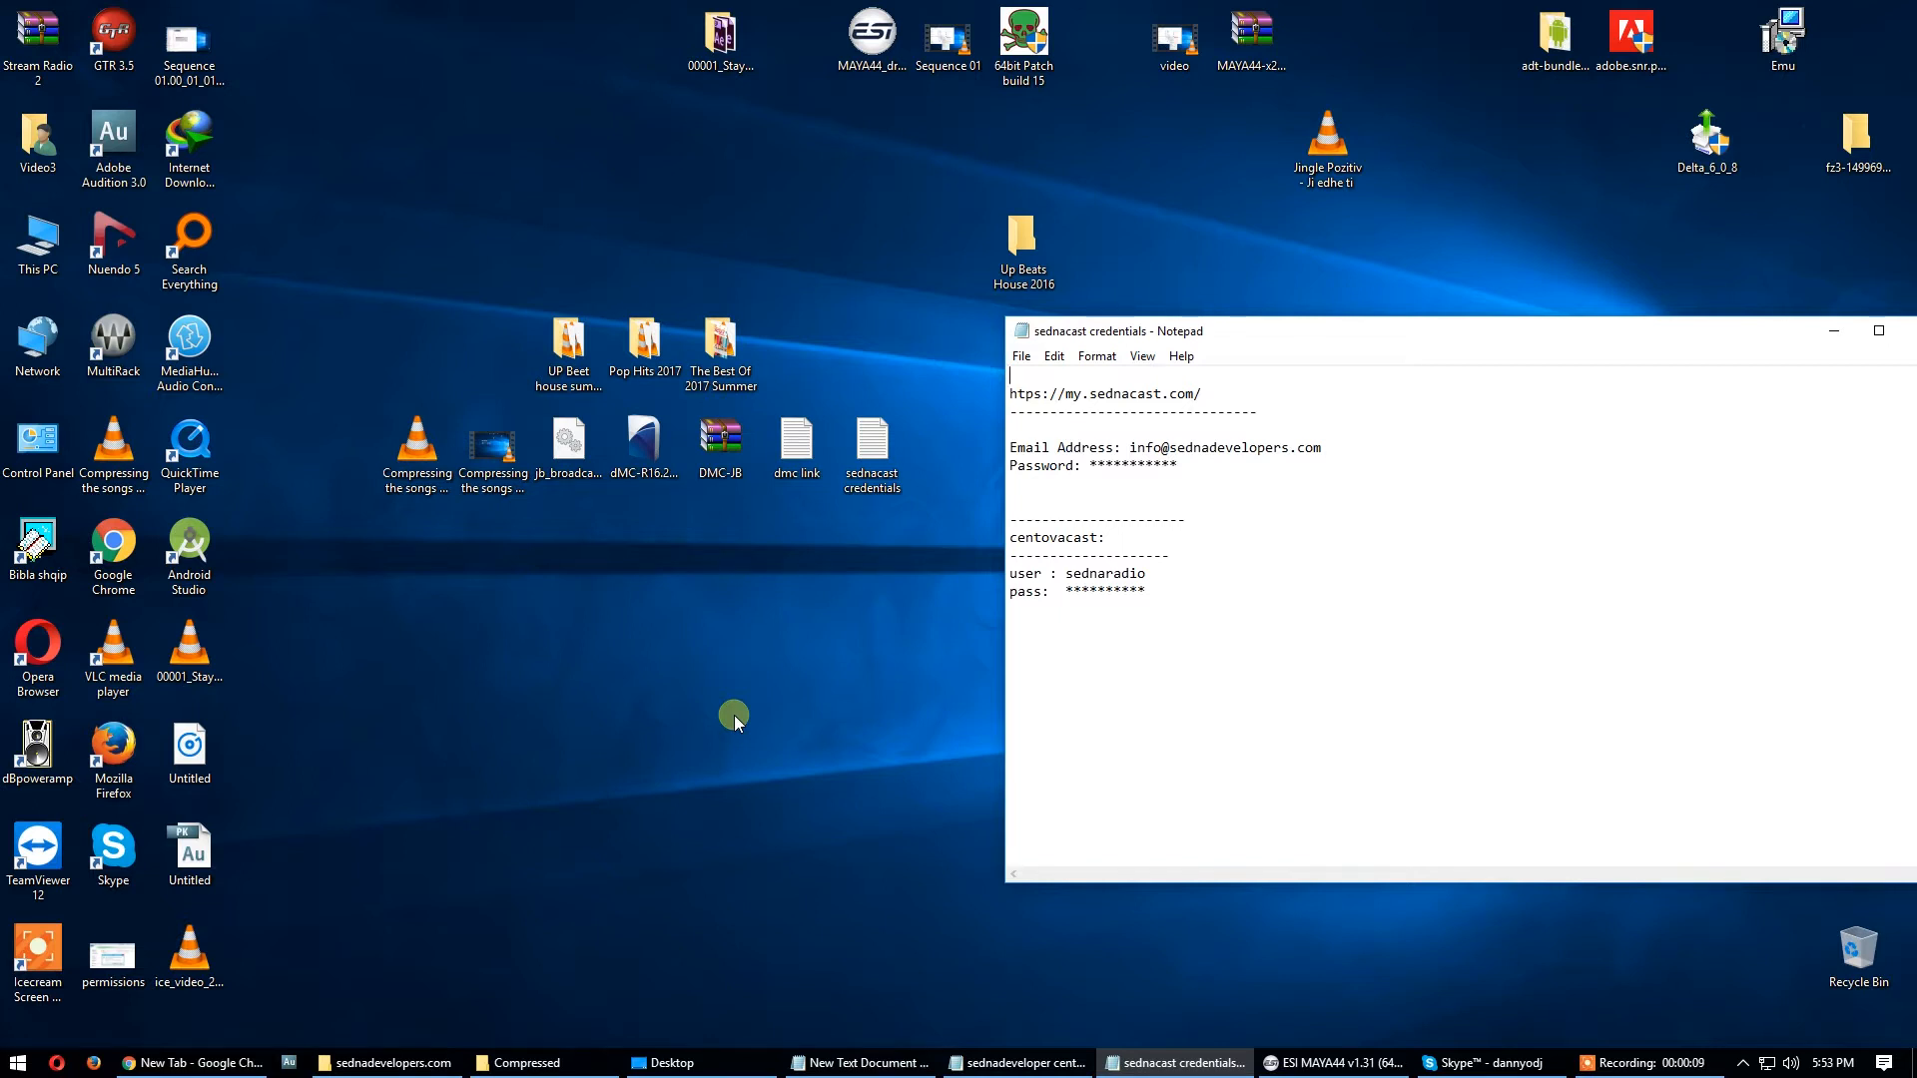
pyautogui.moveTo(701, 809)
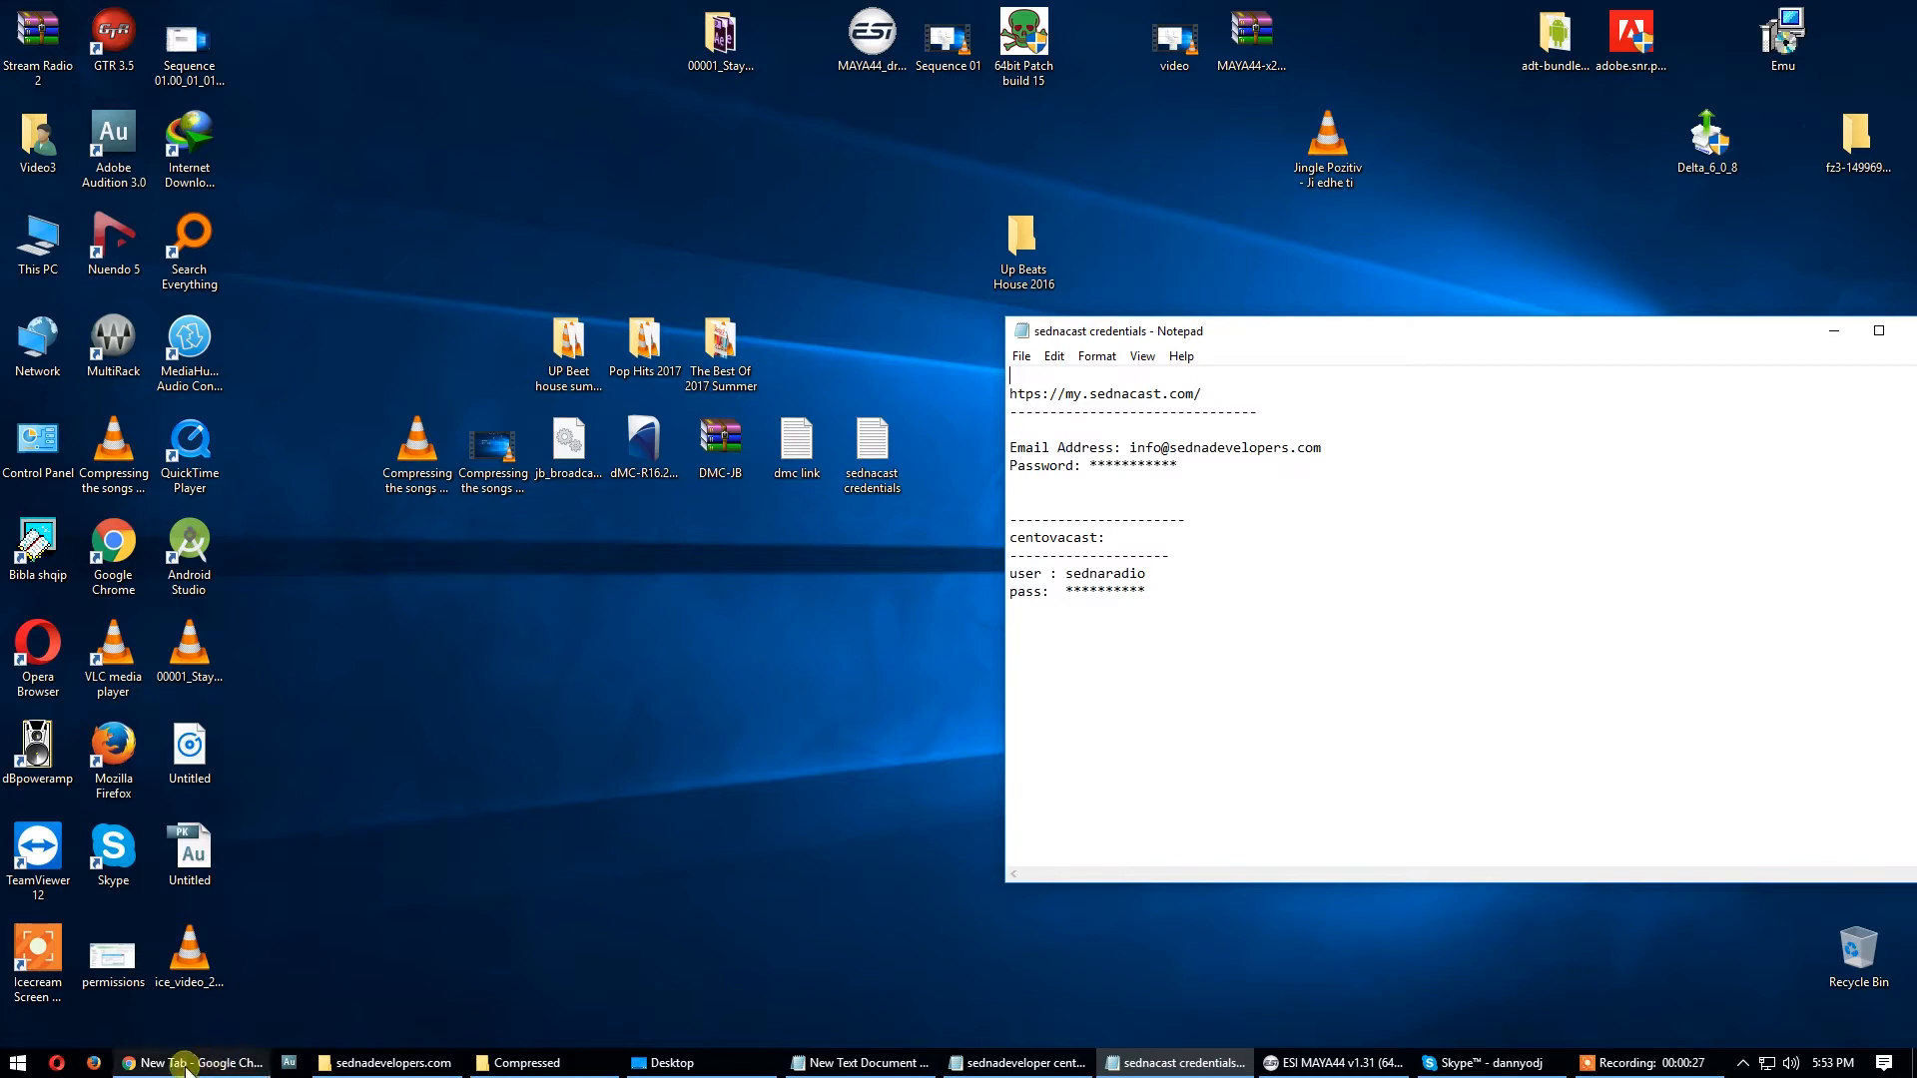
# Step: Sign in to the SednaCast Client Area with the account email and password
pyautogui.click(196, 1061)
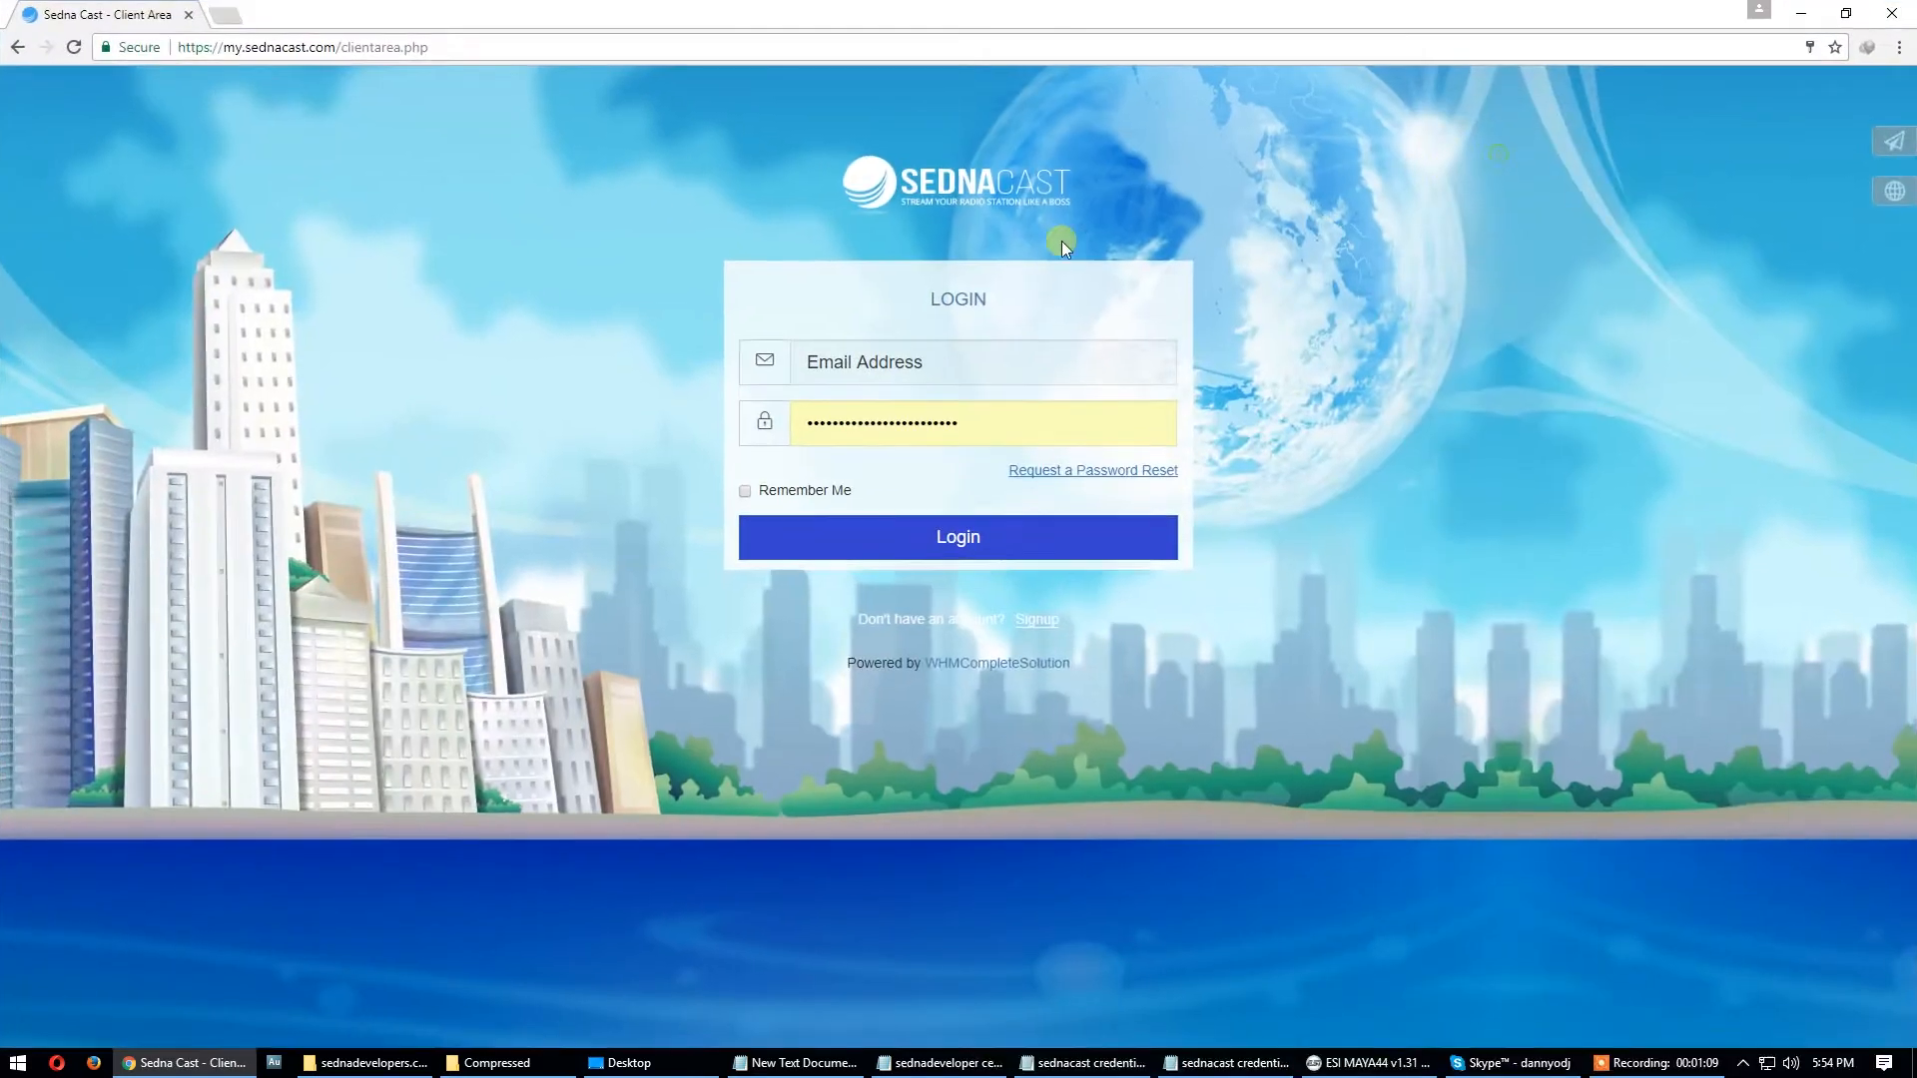
pyautogui.click(957, 537)
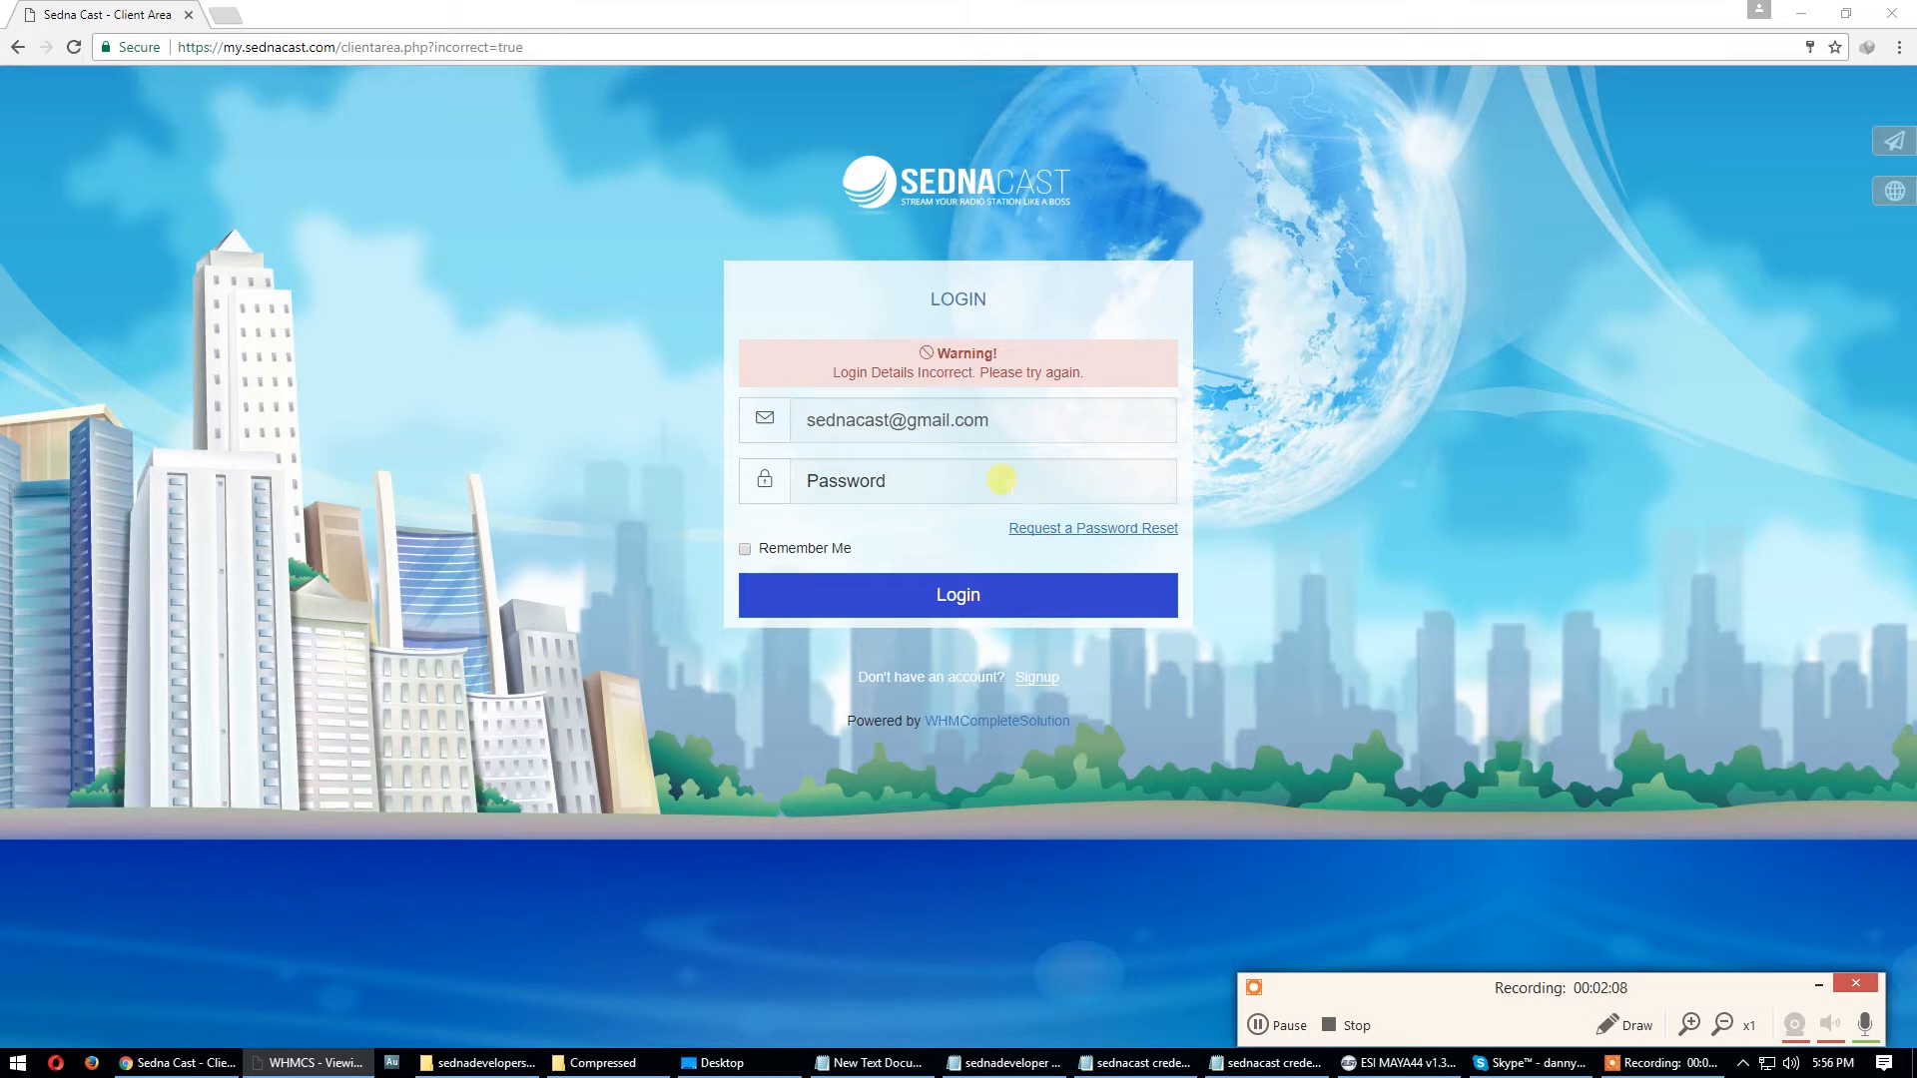
pyautogui.click(956, 595)
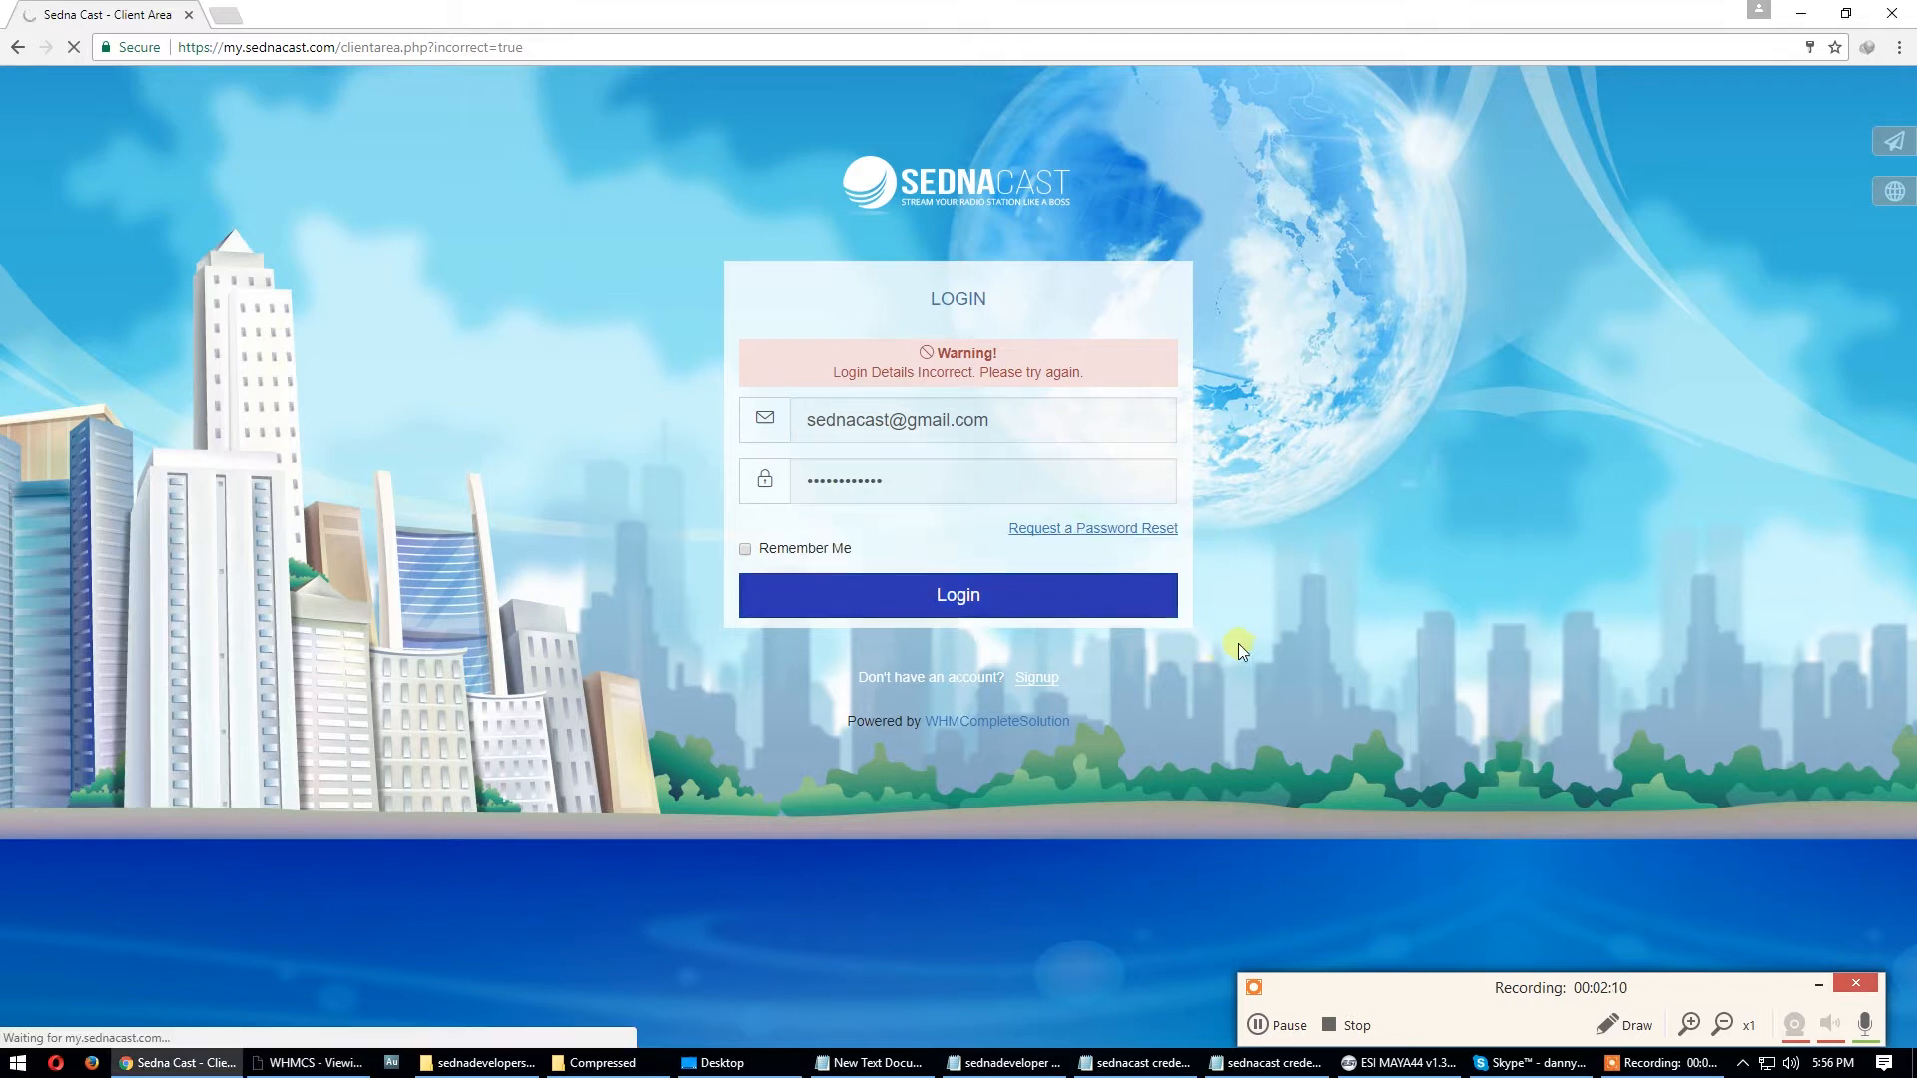
pyautogui.click(957, 595)
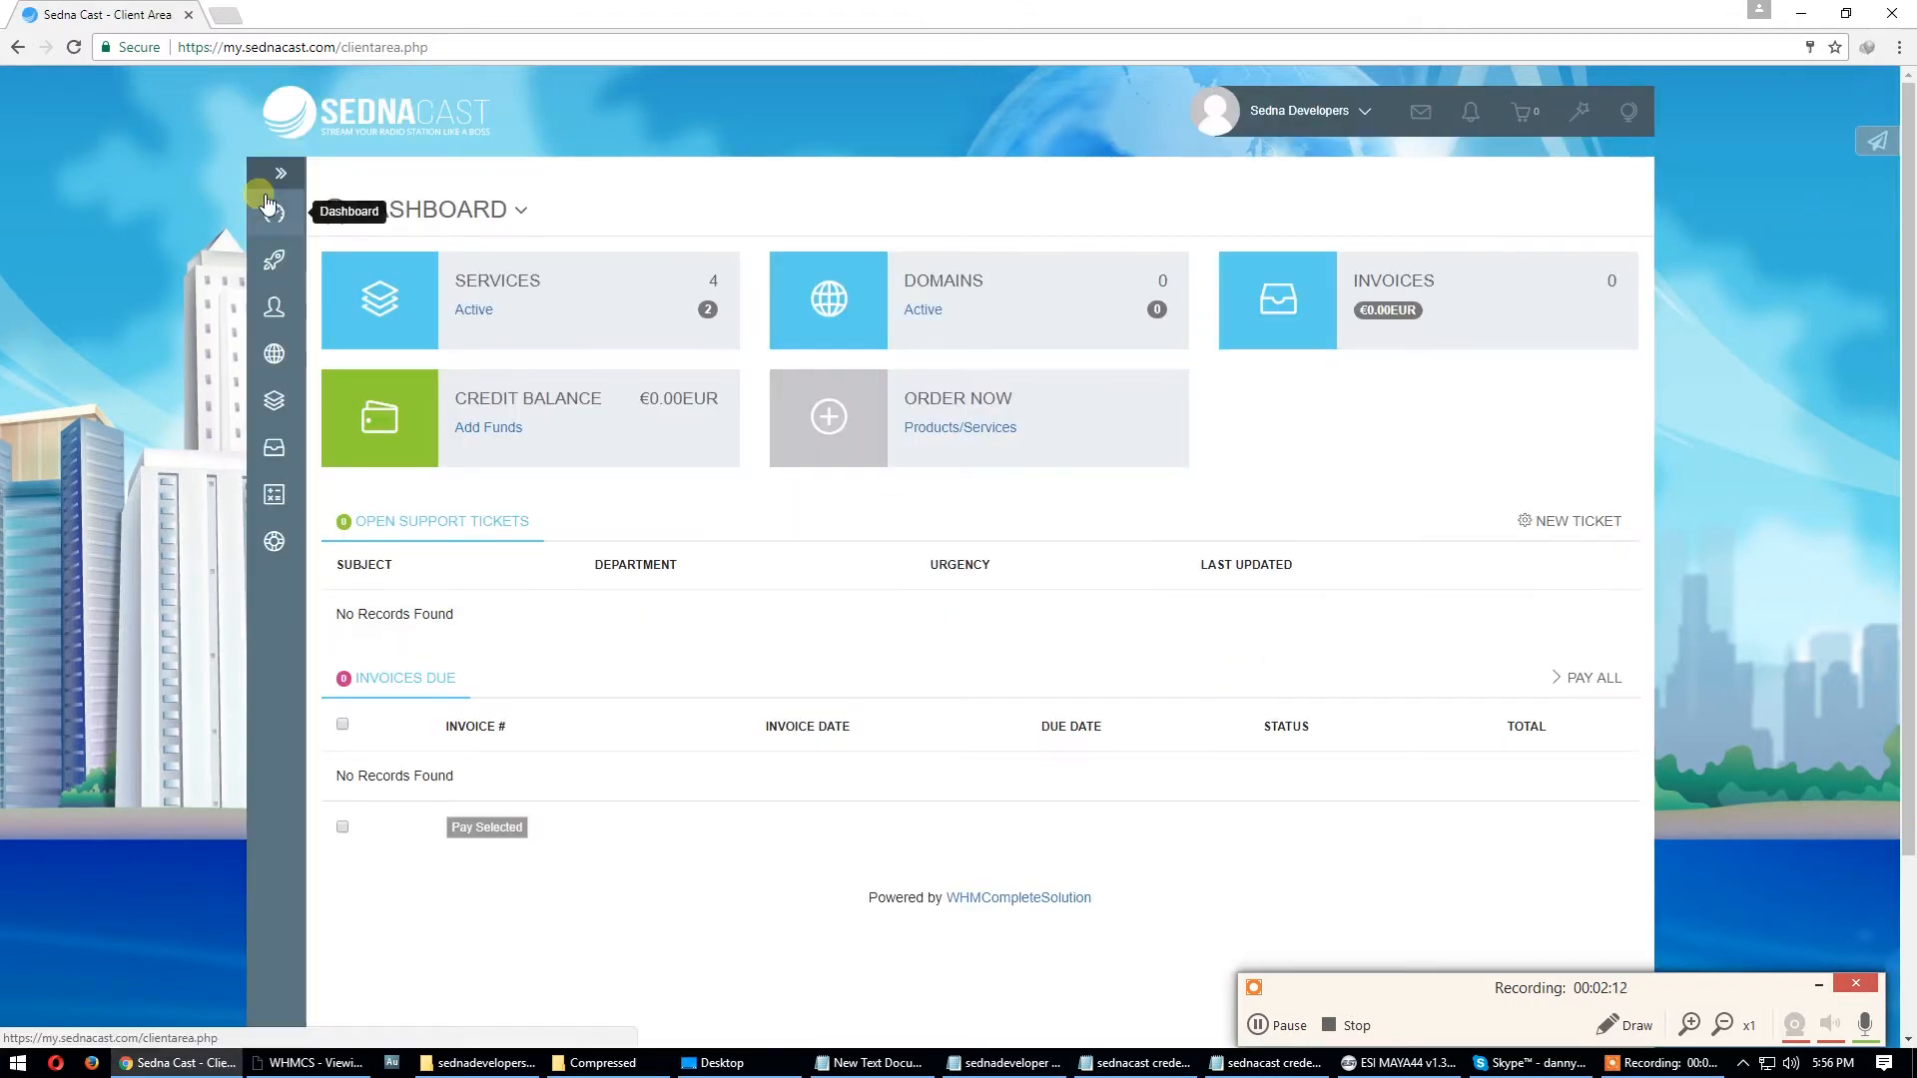
# Step: Show My Products & Services and go to the Onair-Autodj-Start service
pyautogui.click(278, 172)
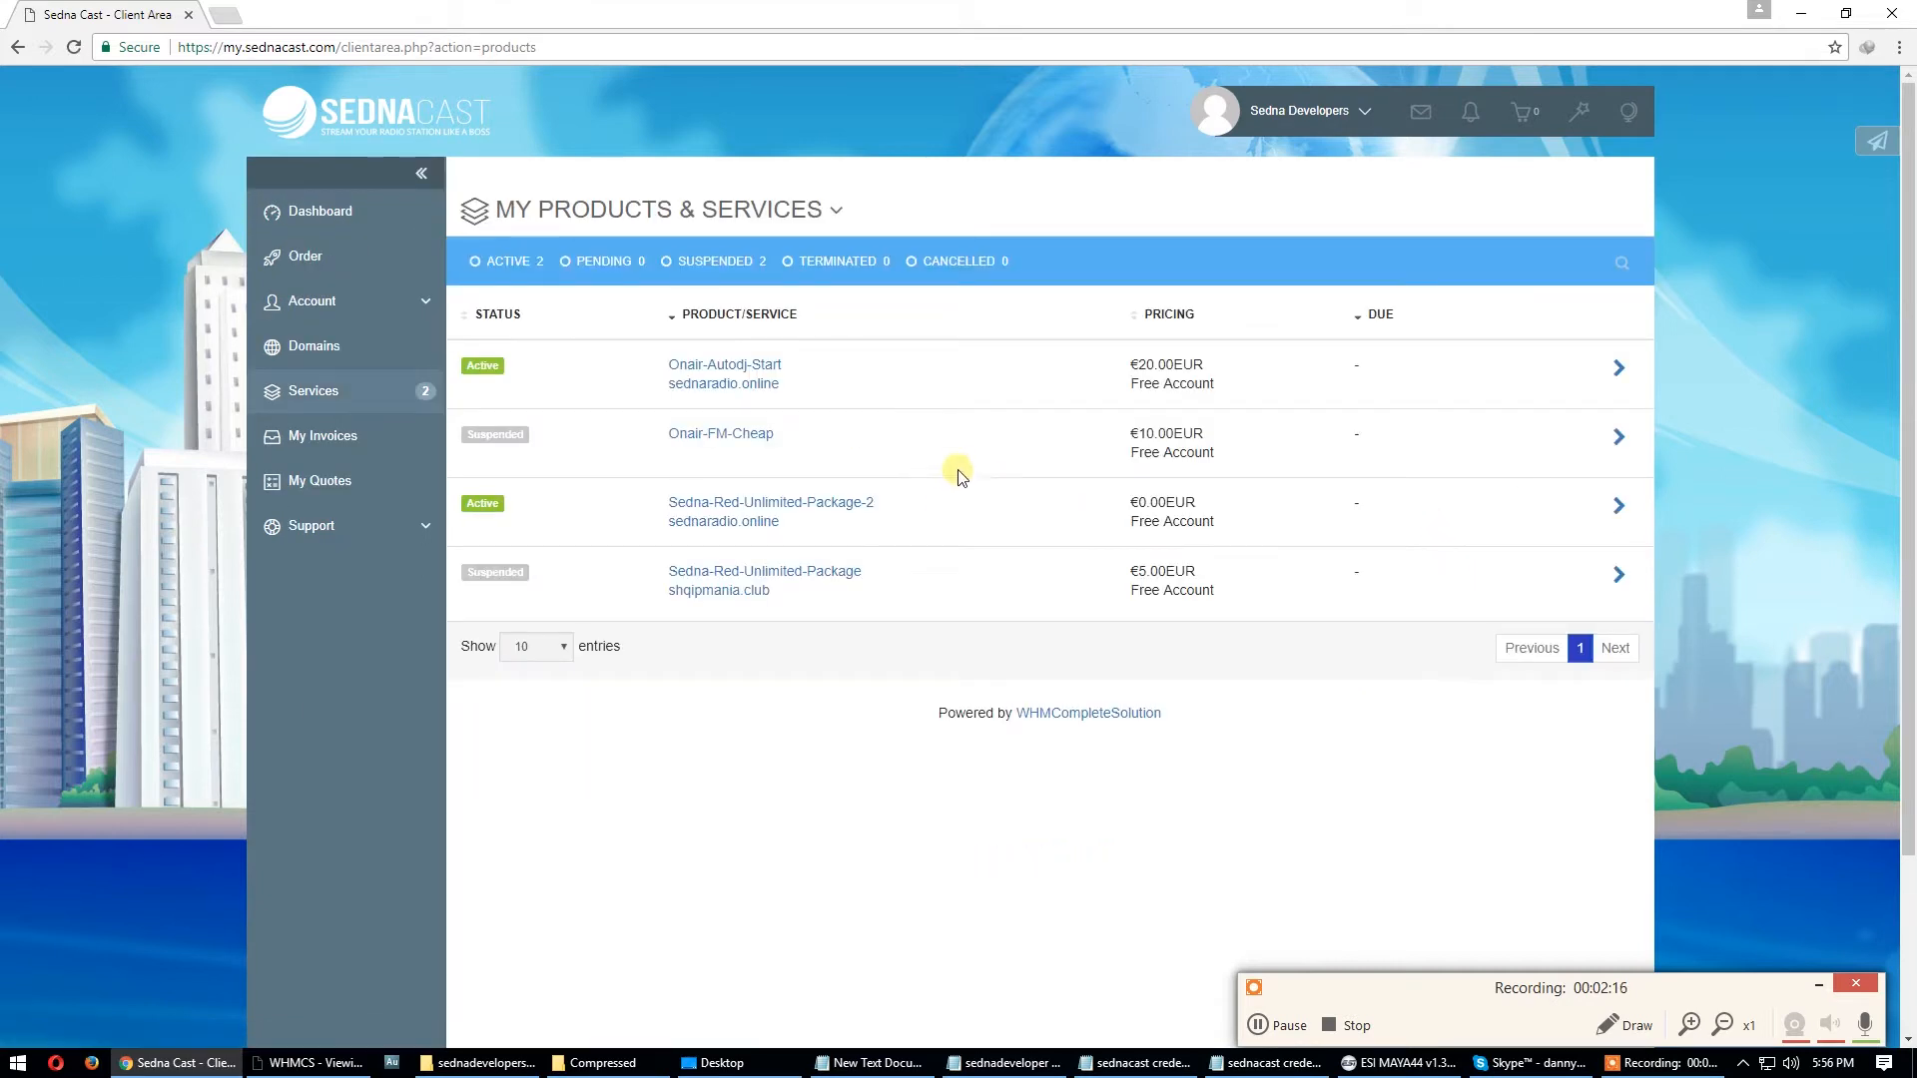
pyautogui.click(1615, 367)
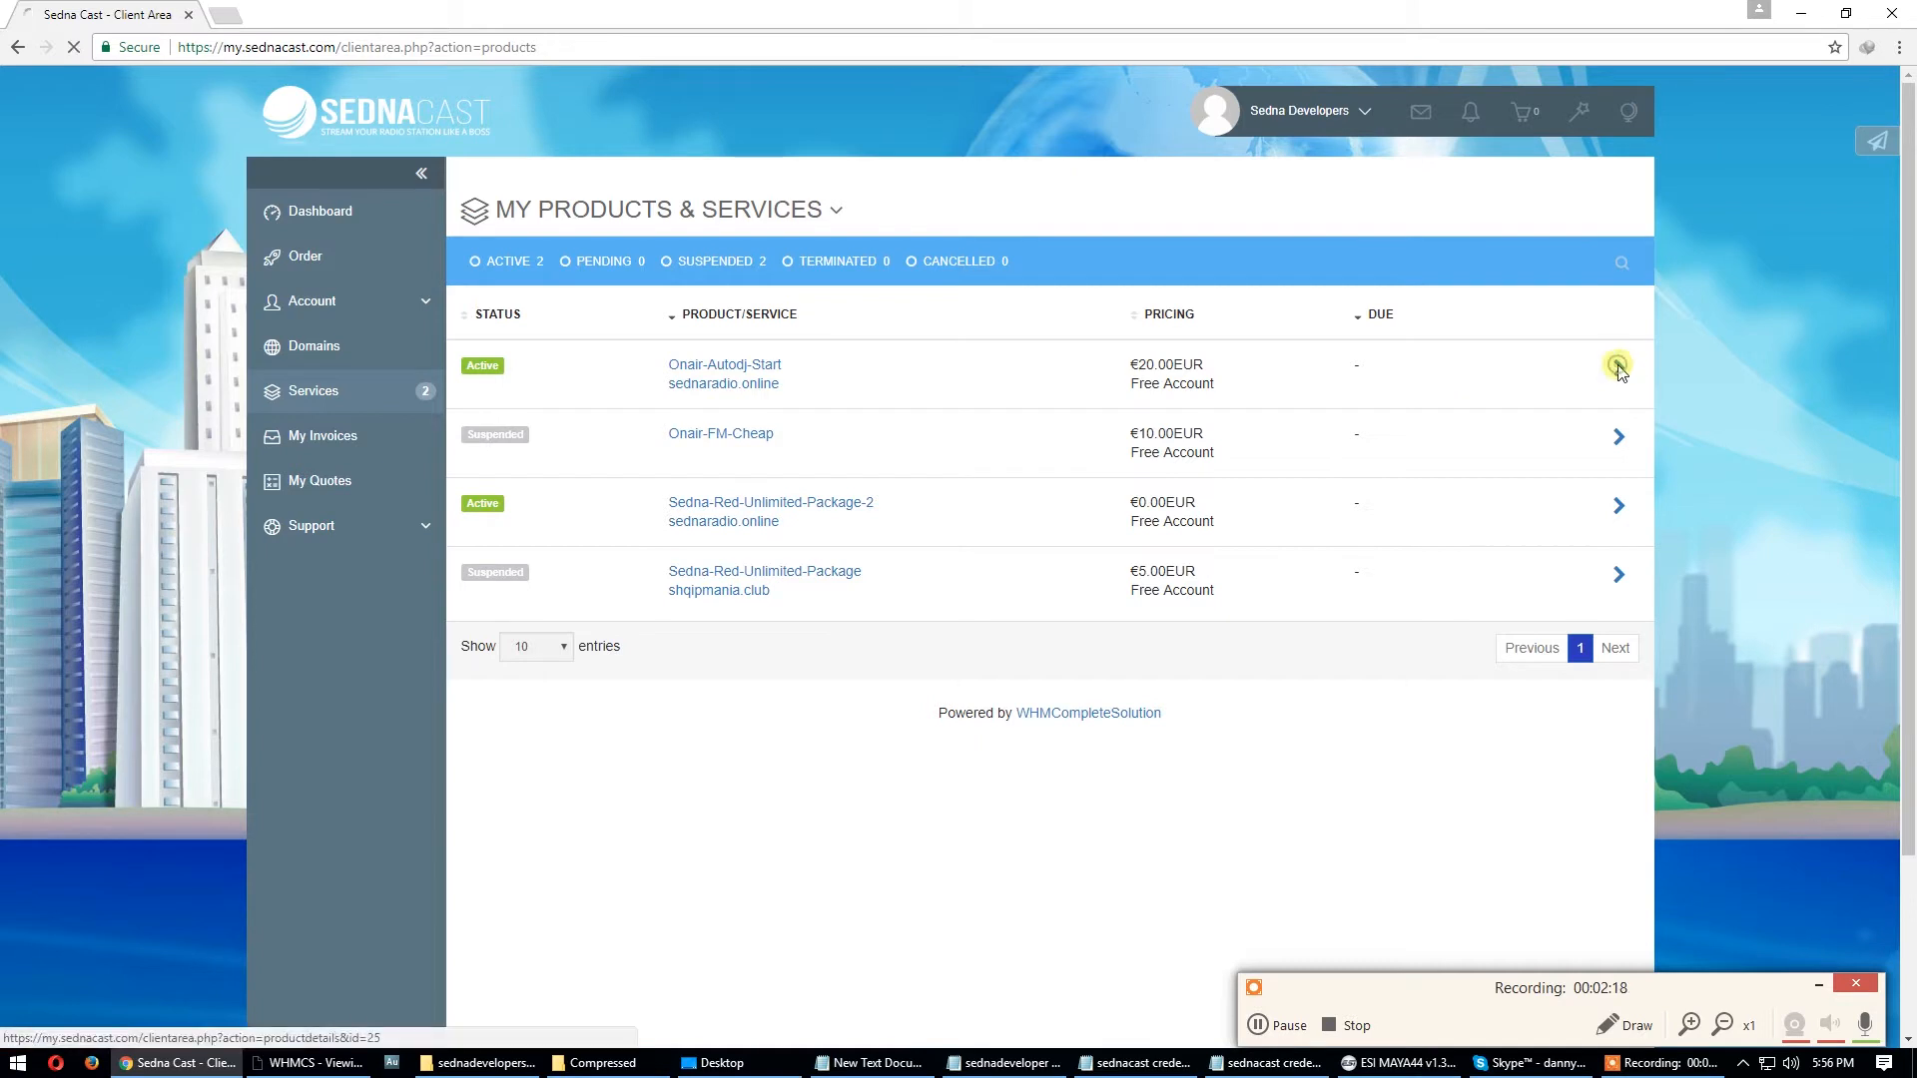
# Step: Reach the Centova Cast login page from the service details, closing the client area
pyautogui.click(1616, 368)
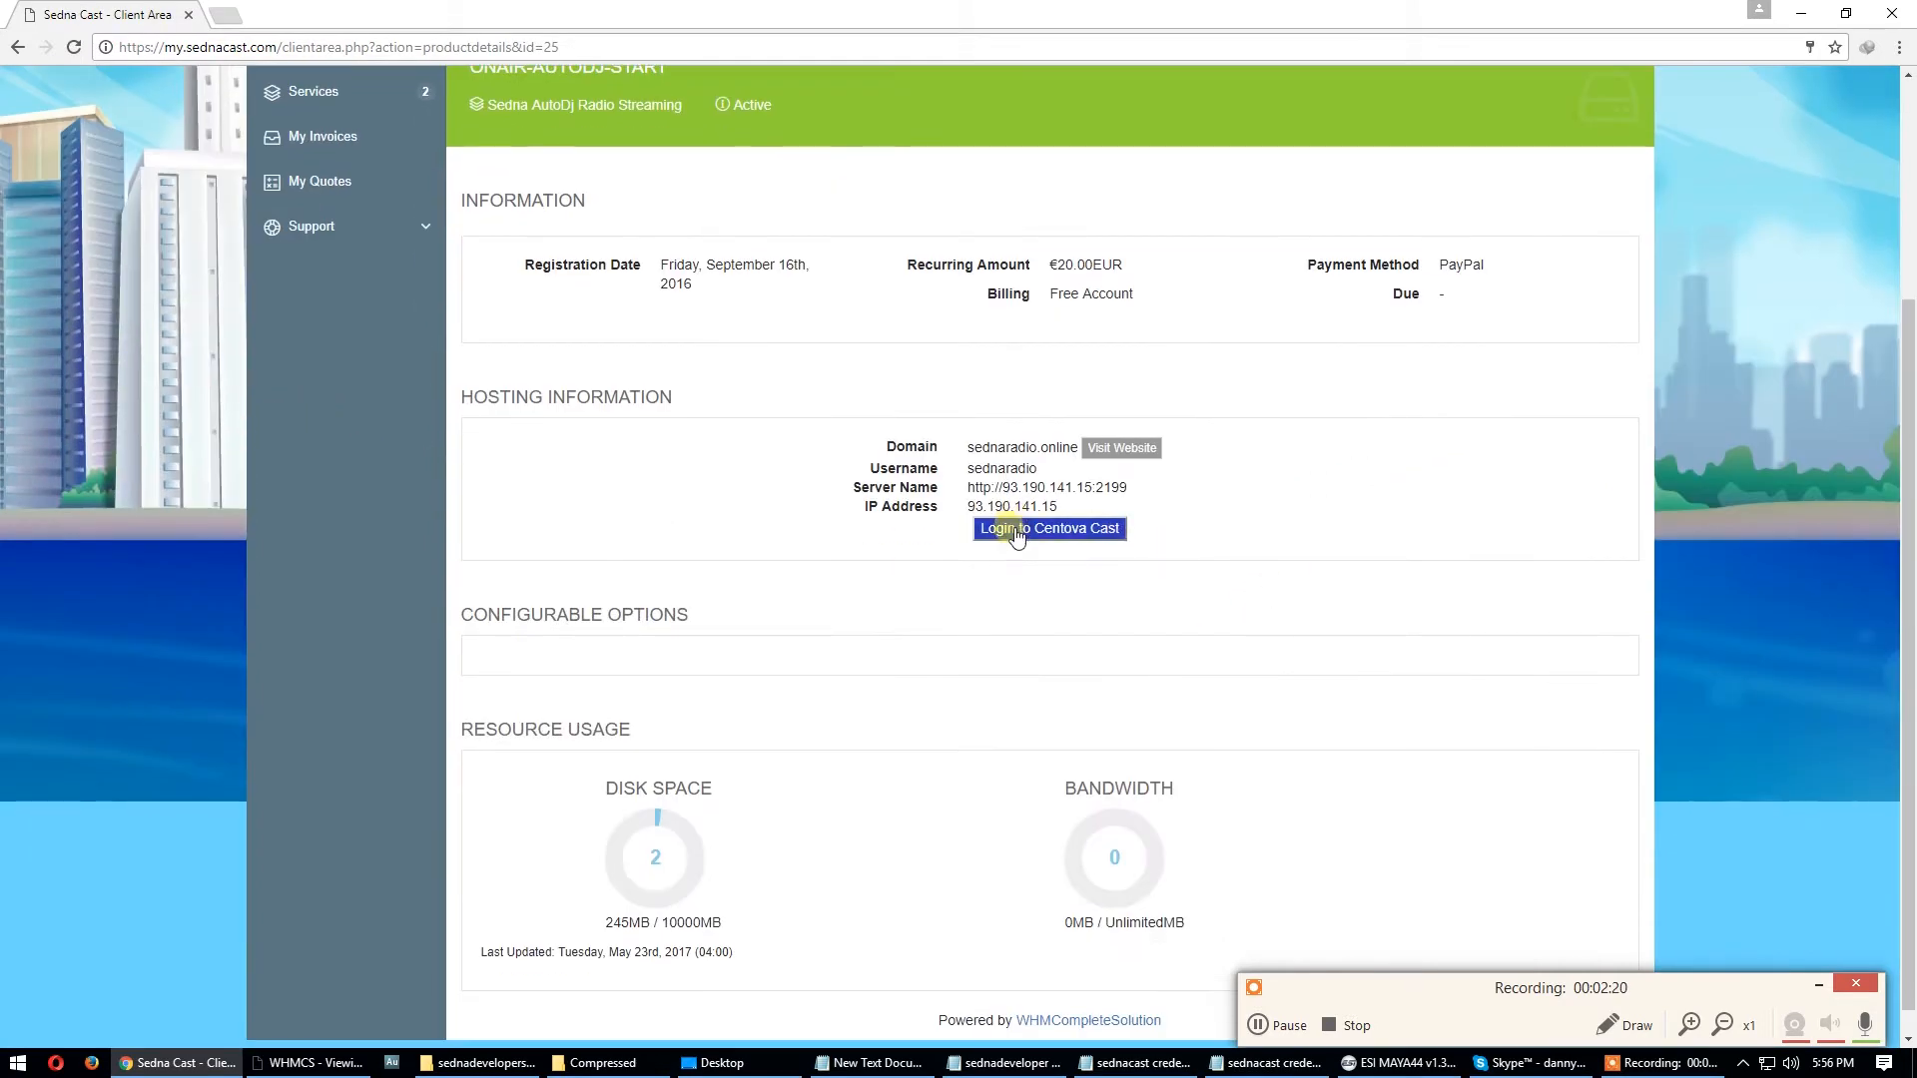
pyautogui.click(1048, 528)
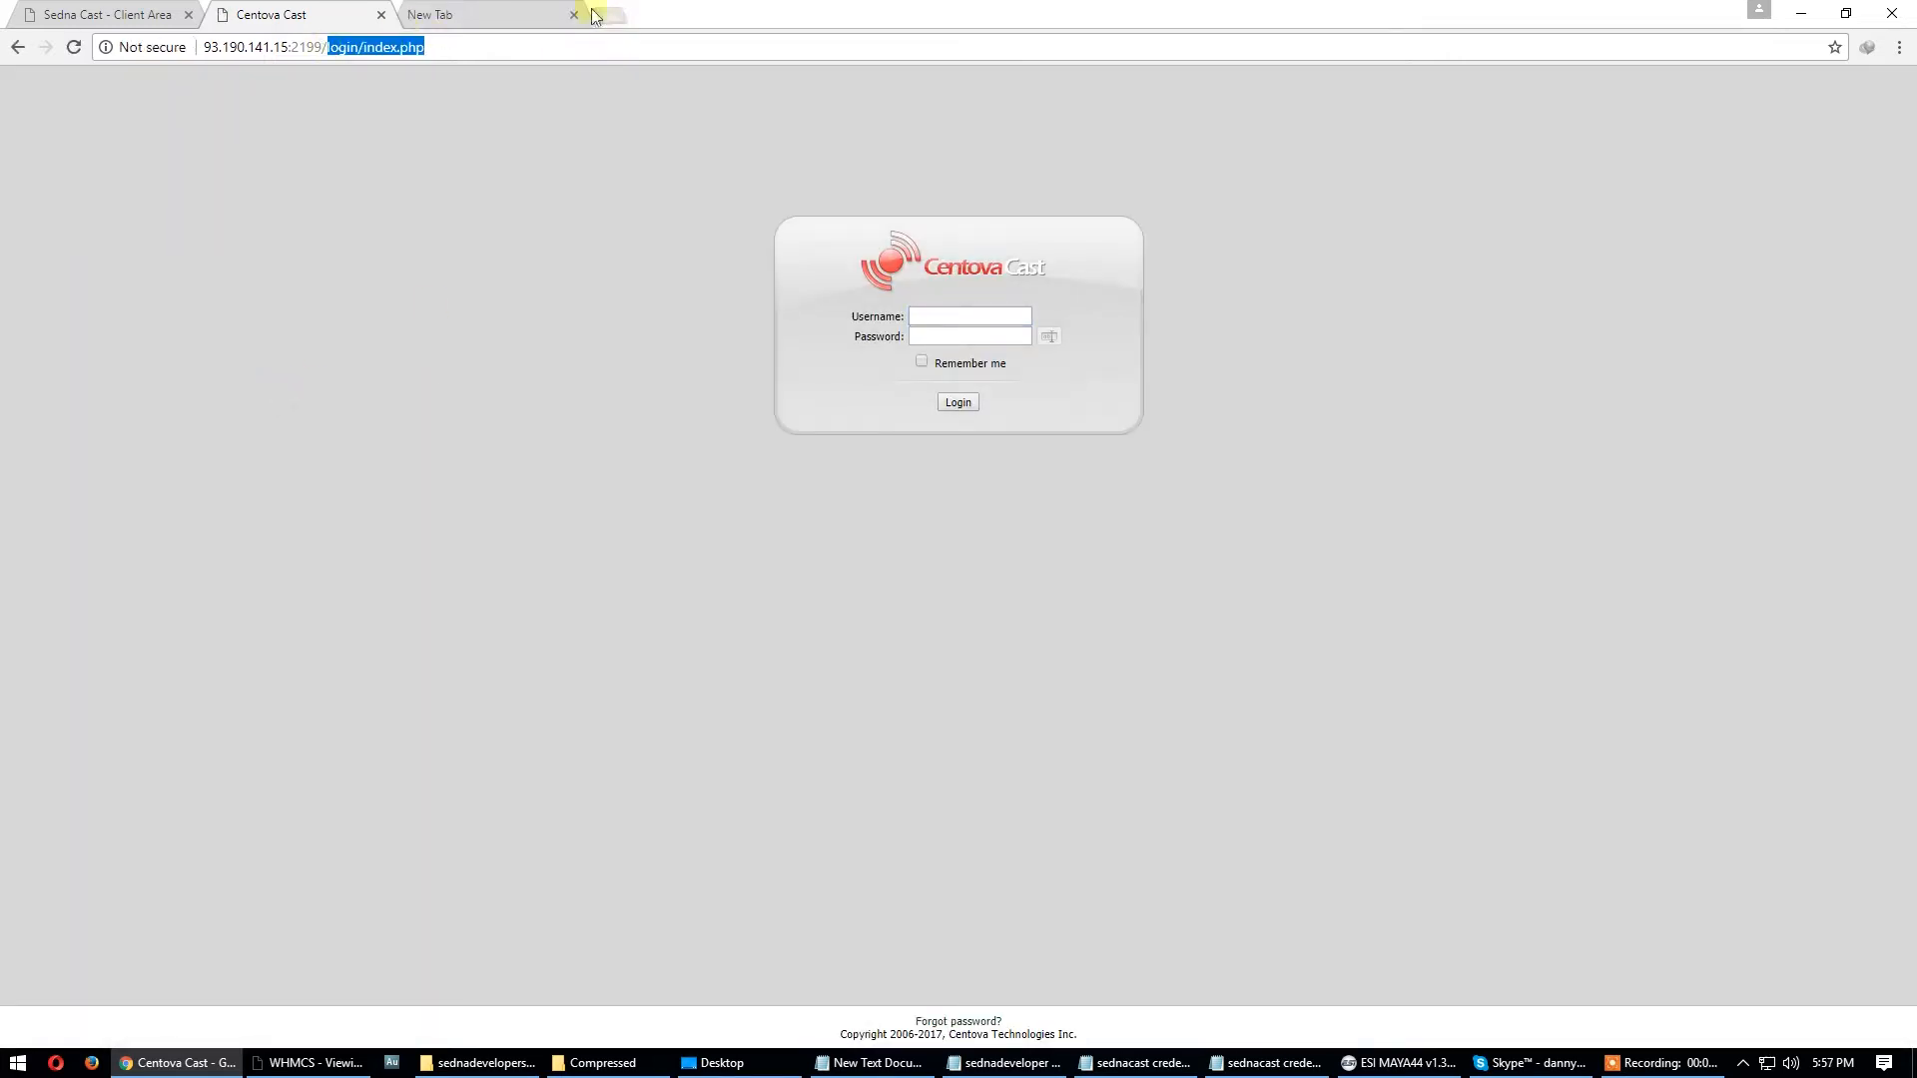
pyautogui.click(104, 14)
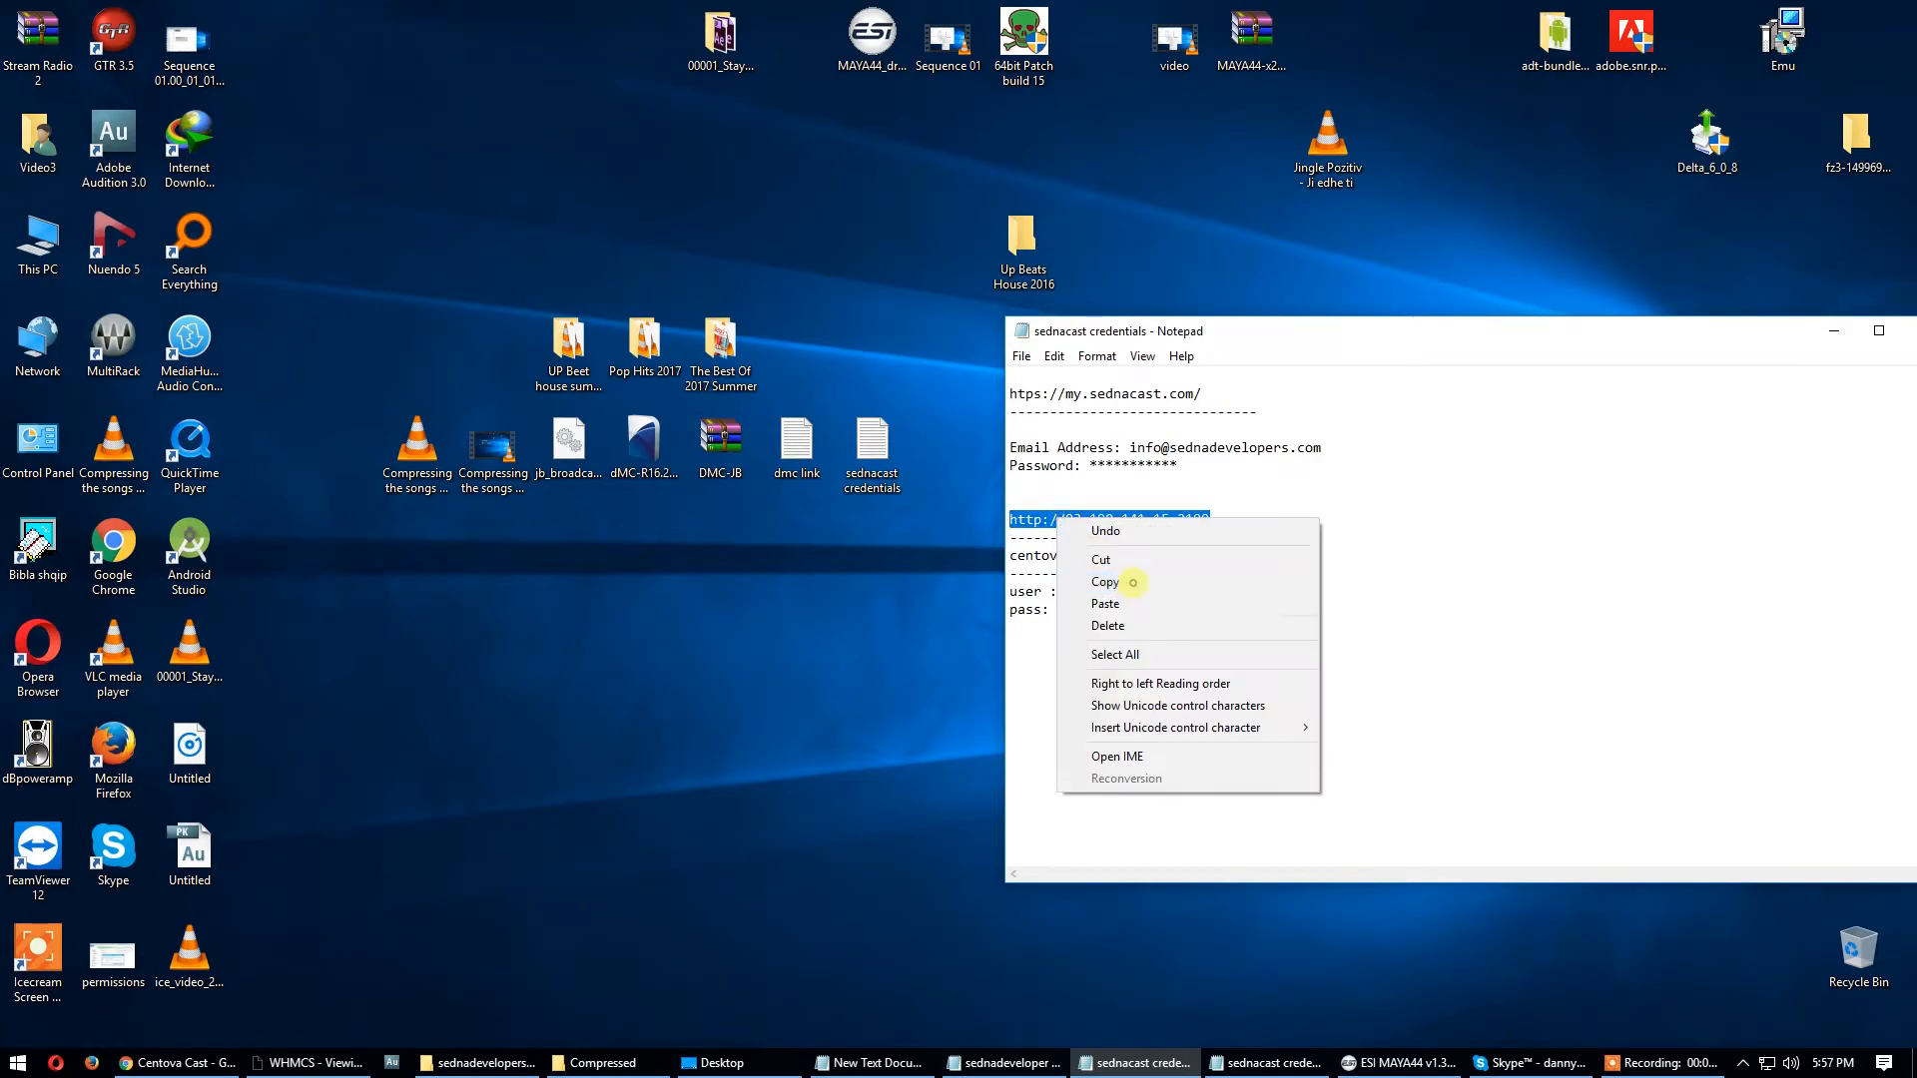
# Step: Copy the server address from the credentials note for the login
pyautogui.click(1104, 581)
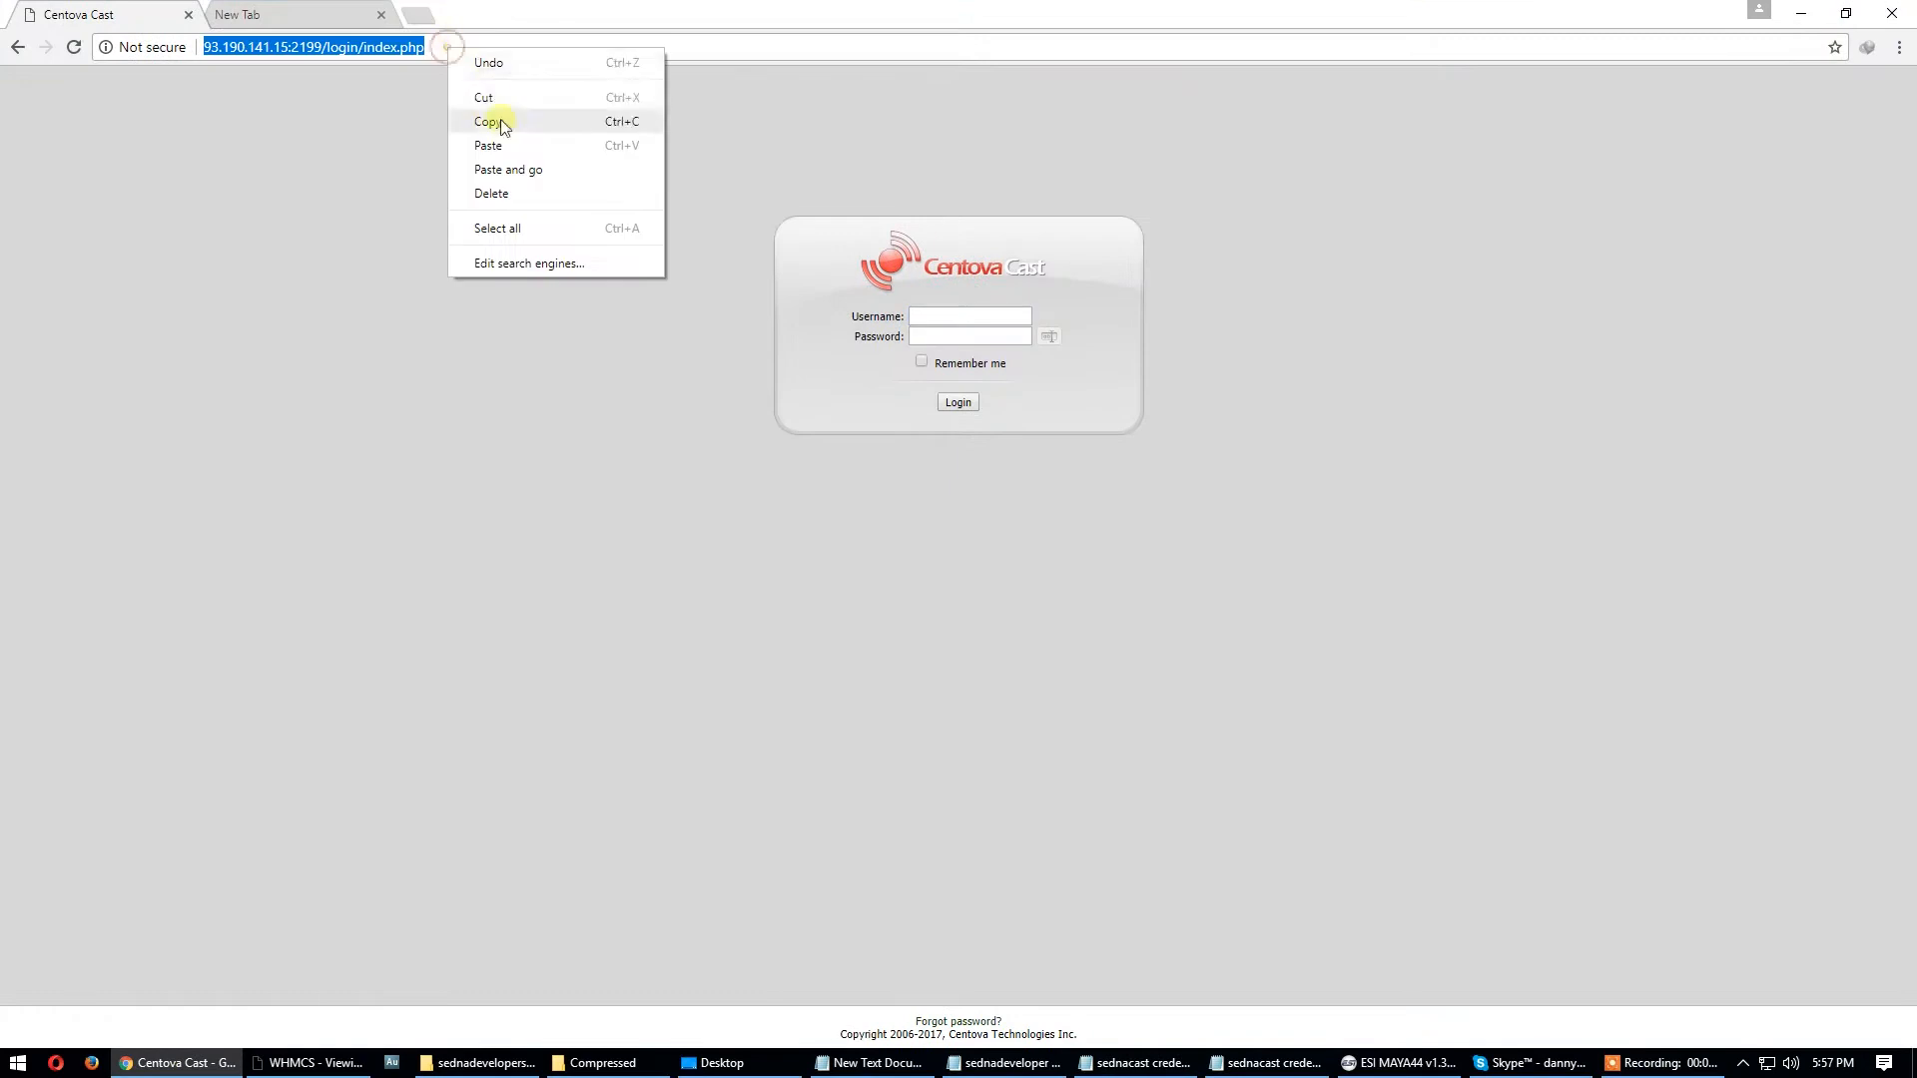
pyautogui.click(970, 315)
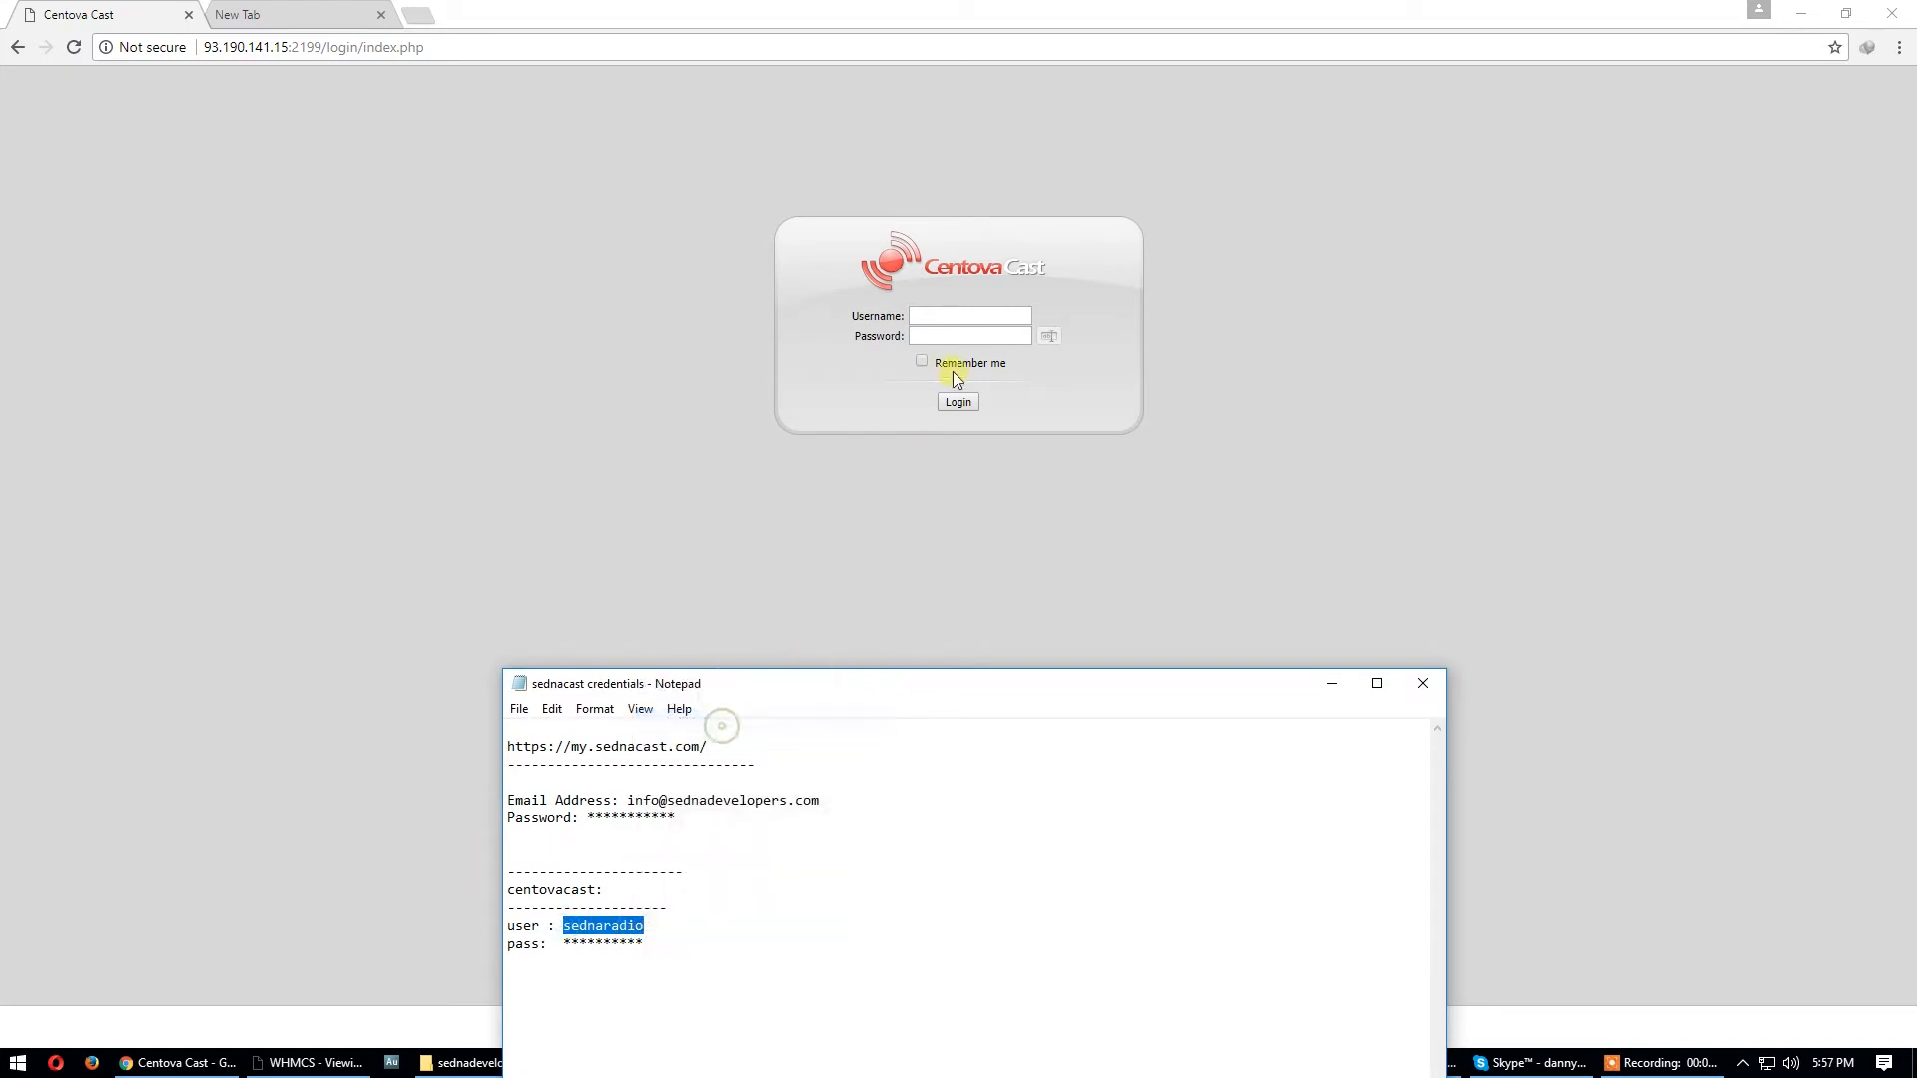
# Step: Log into Centova Cast as sednaradio with the pasted username and typed password
pyautogui.rightClick(970, 315)
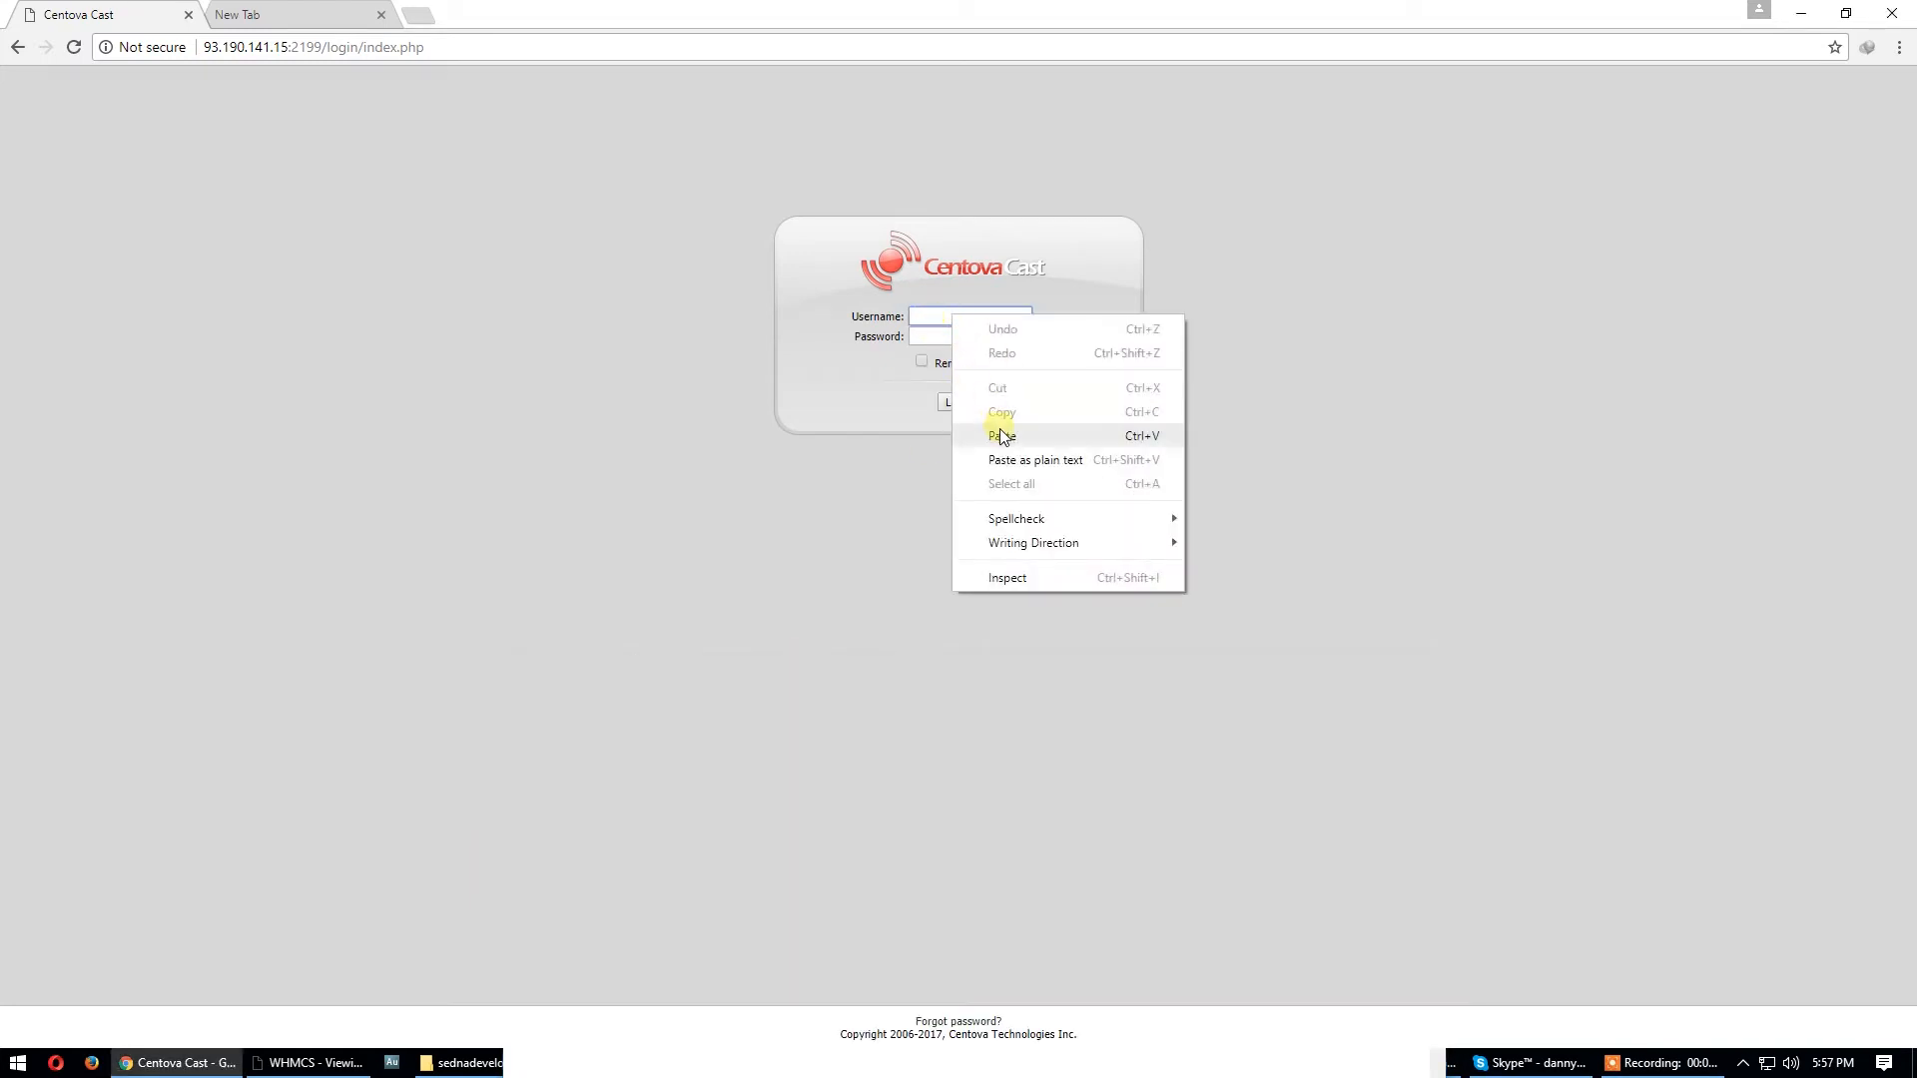
pyautogui.click(1000, 438)
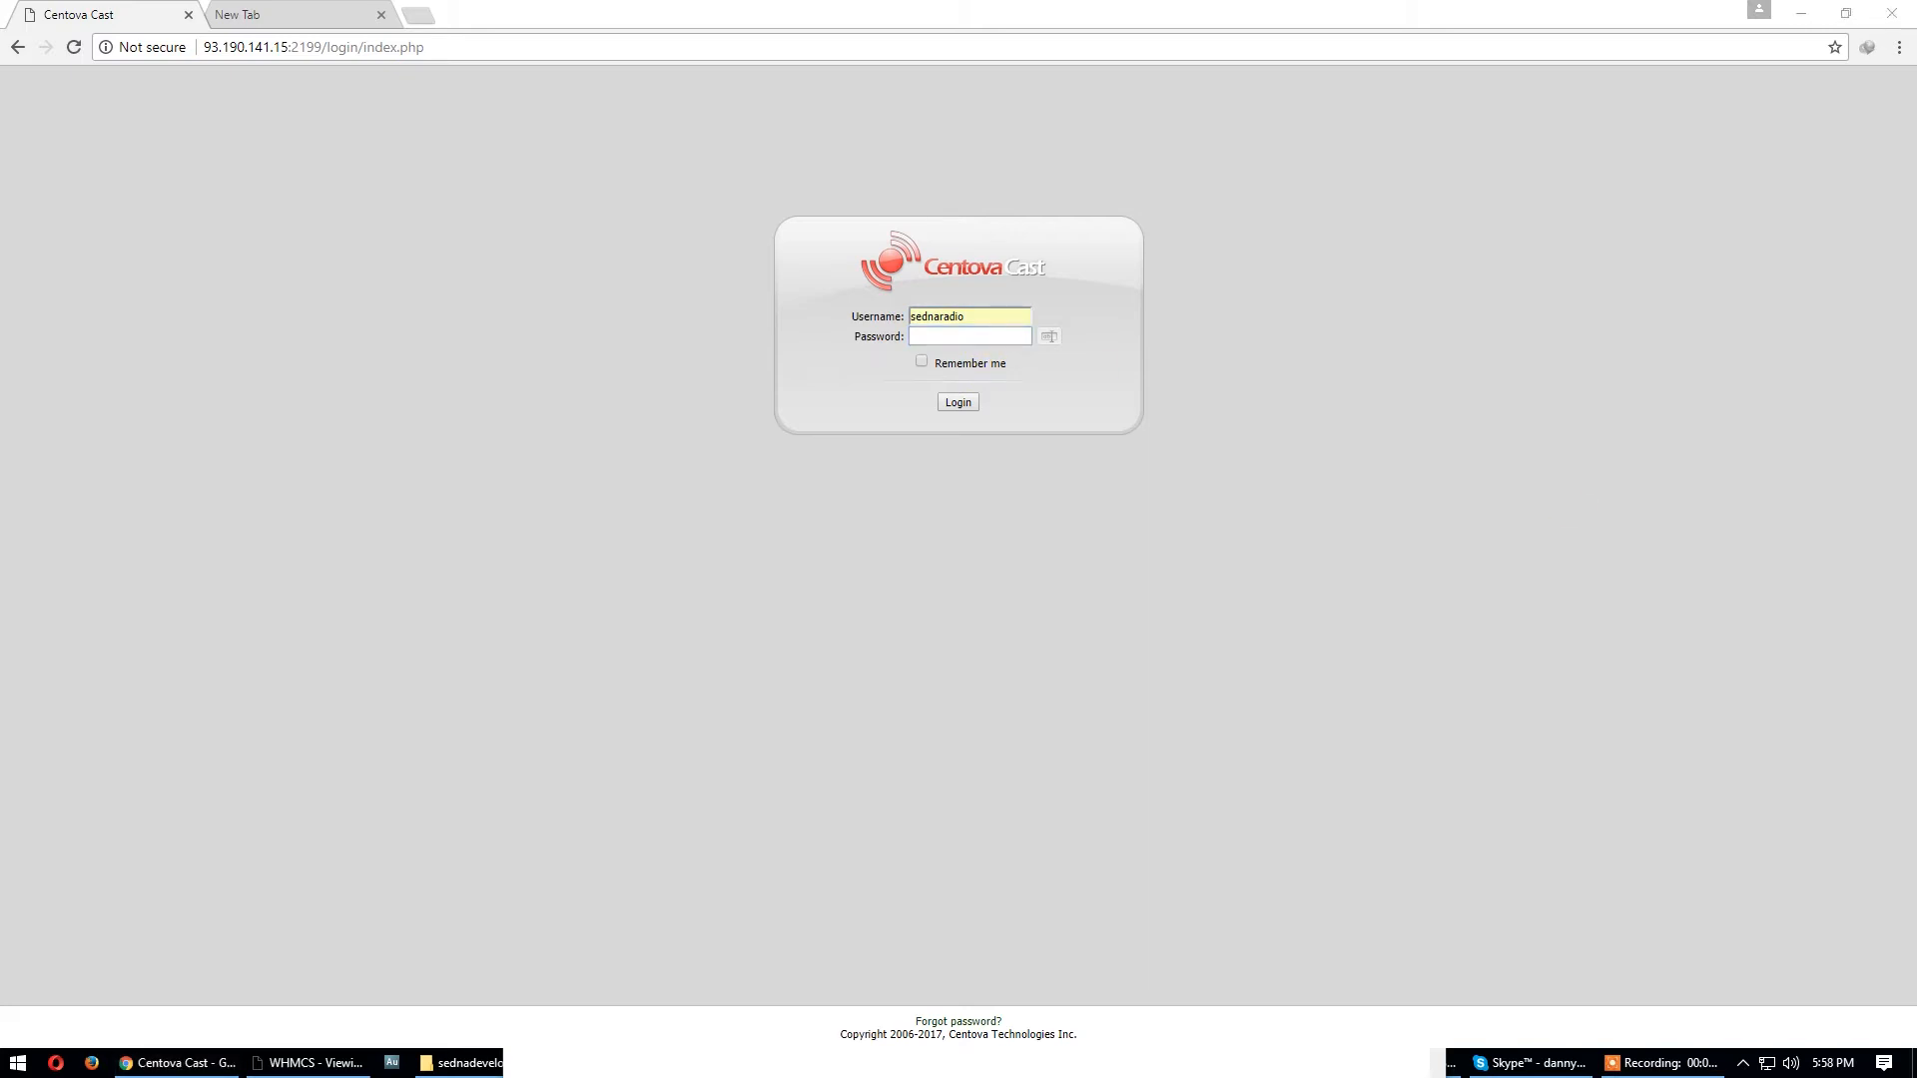
pyautogui.click(970, 336)
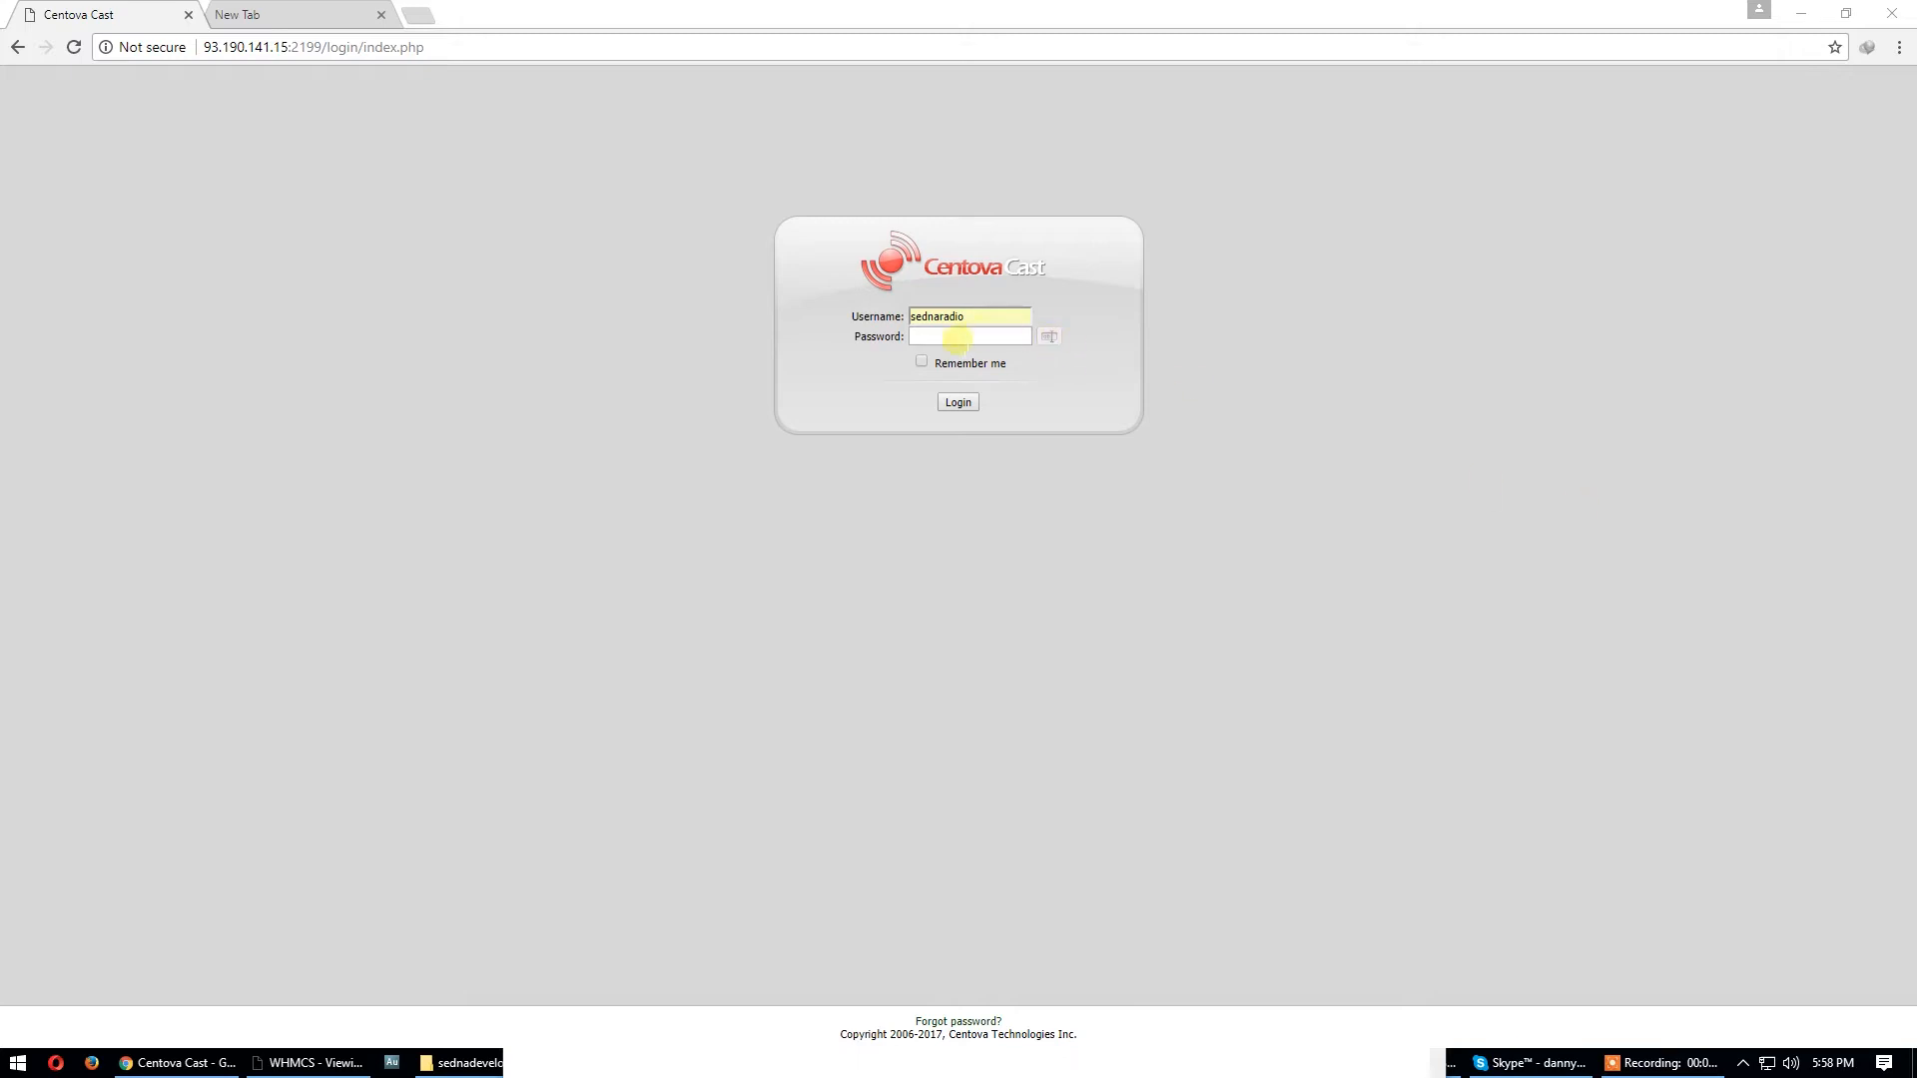
pyautogui.write('password')
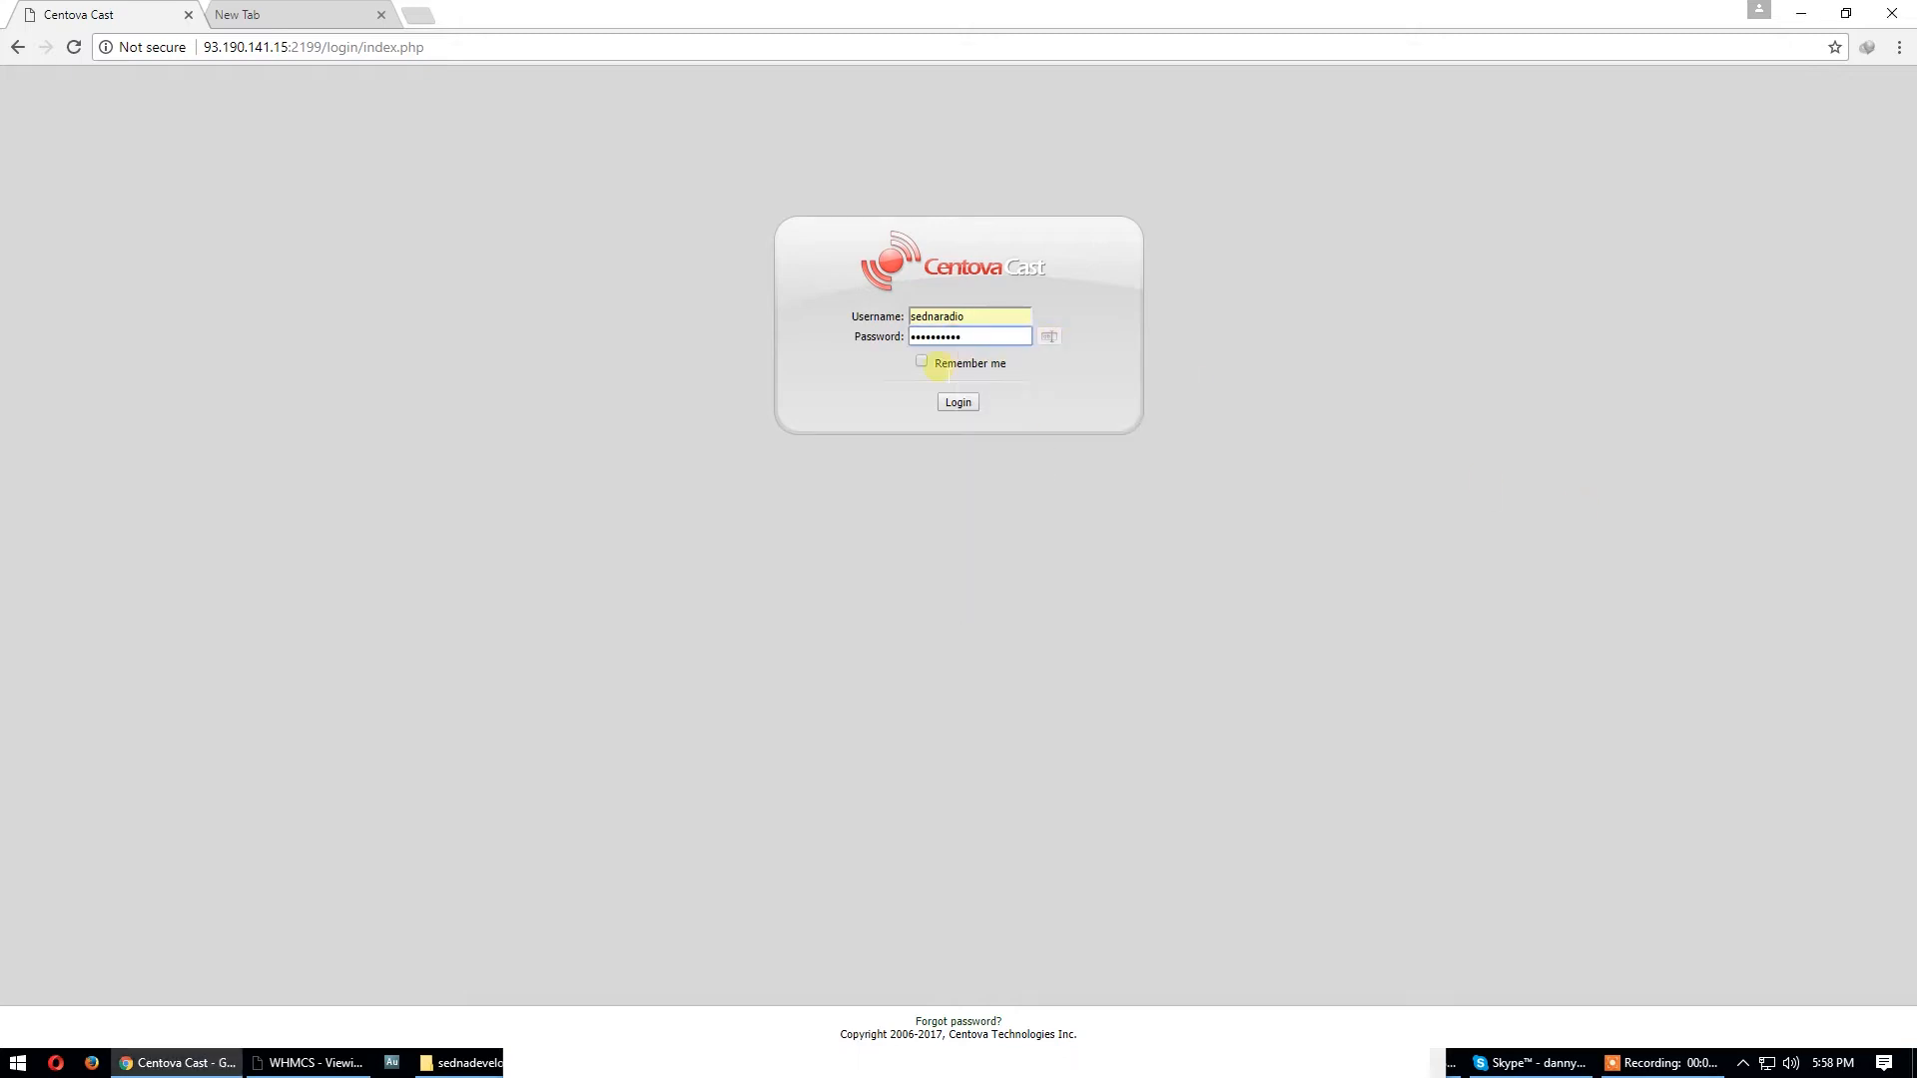
pyautogui.click(957, 401)
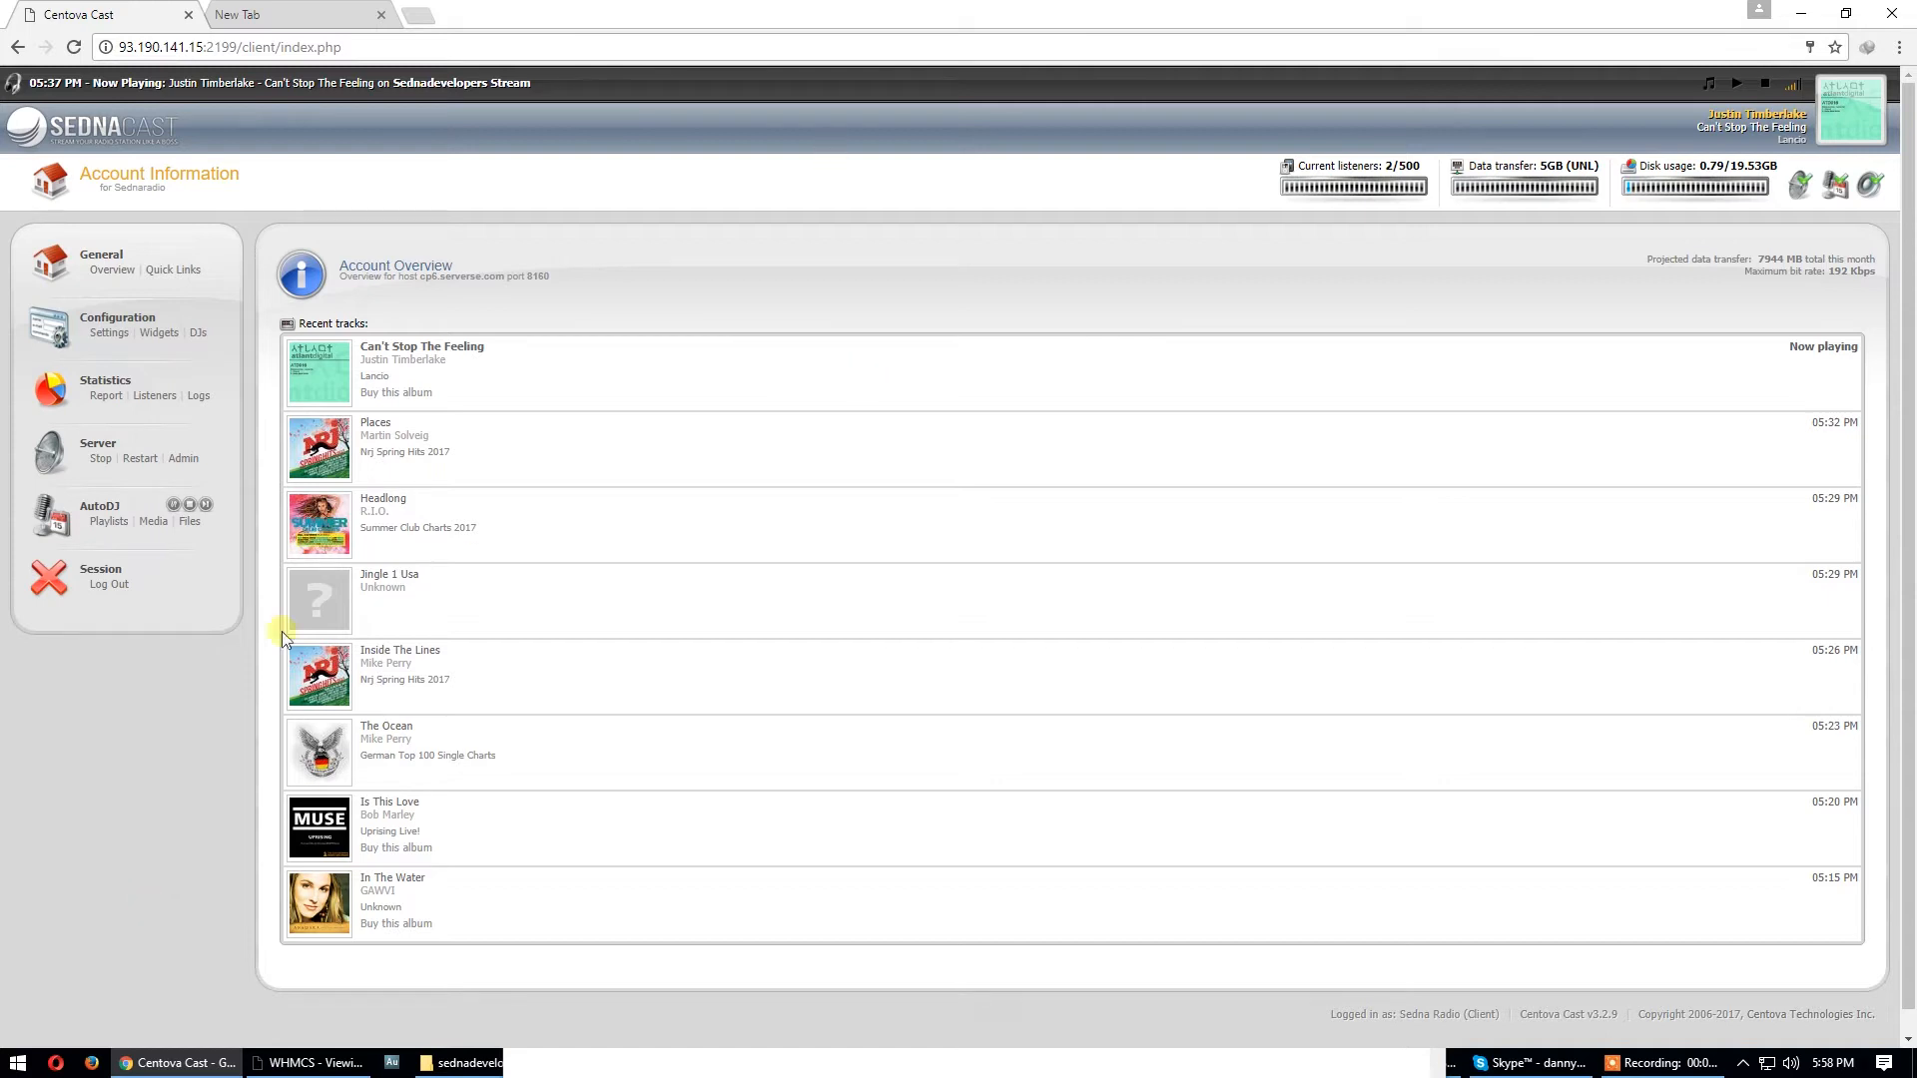
pyautogui.moveTo(120, 687)
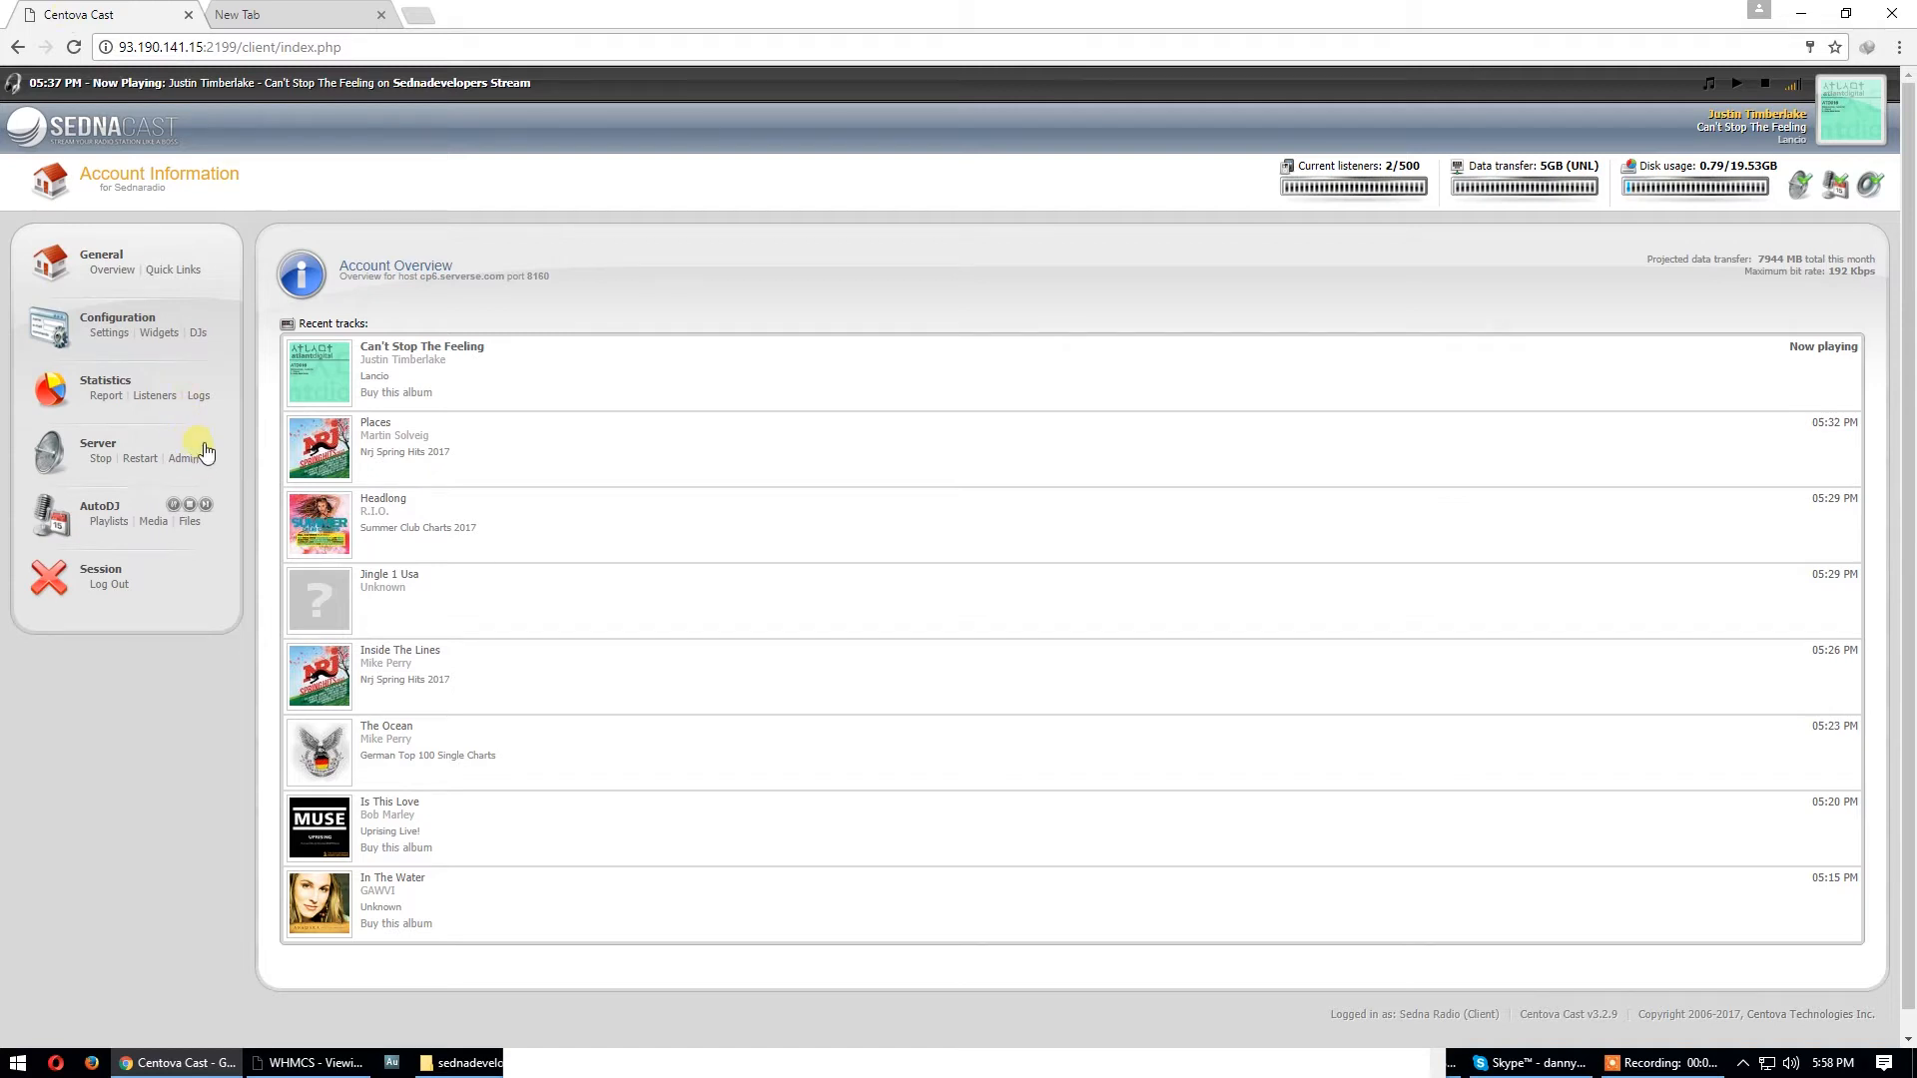
pyautogui.moveTo(136, 399)
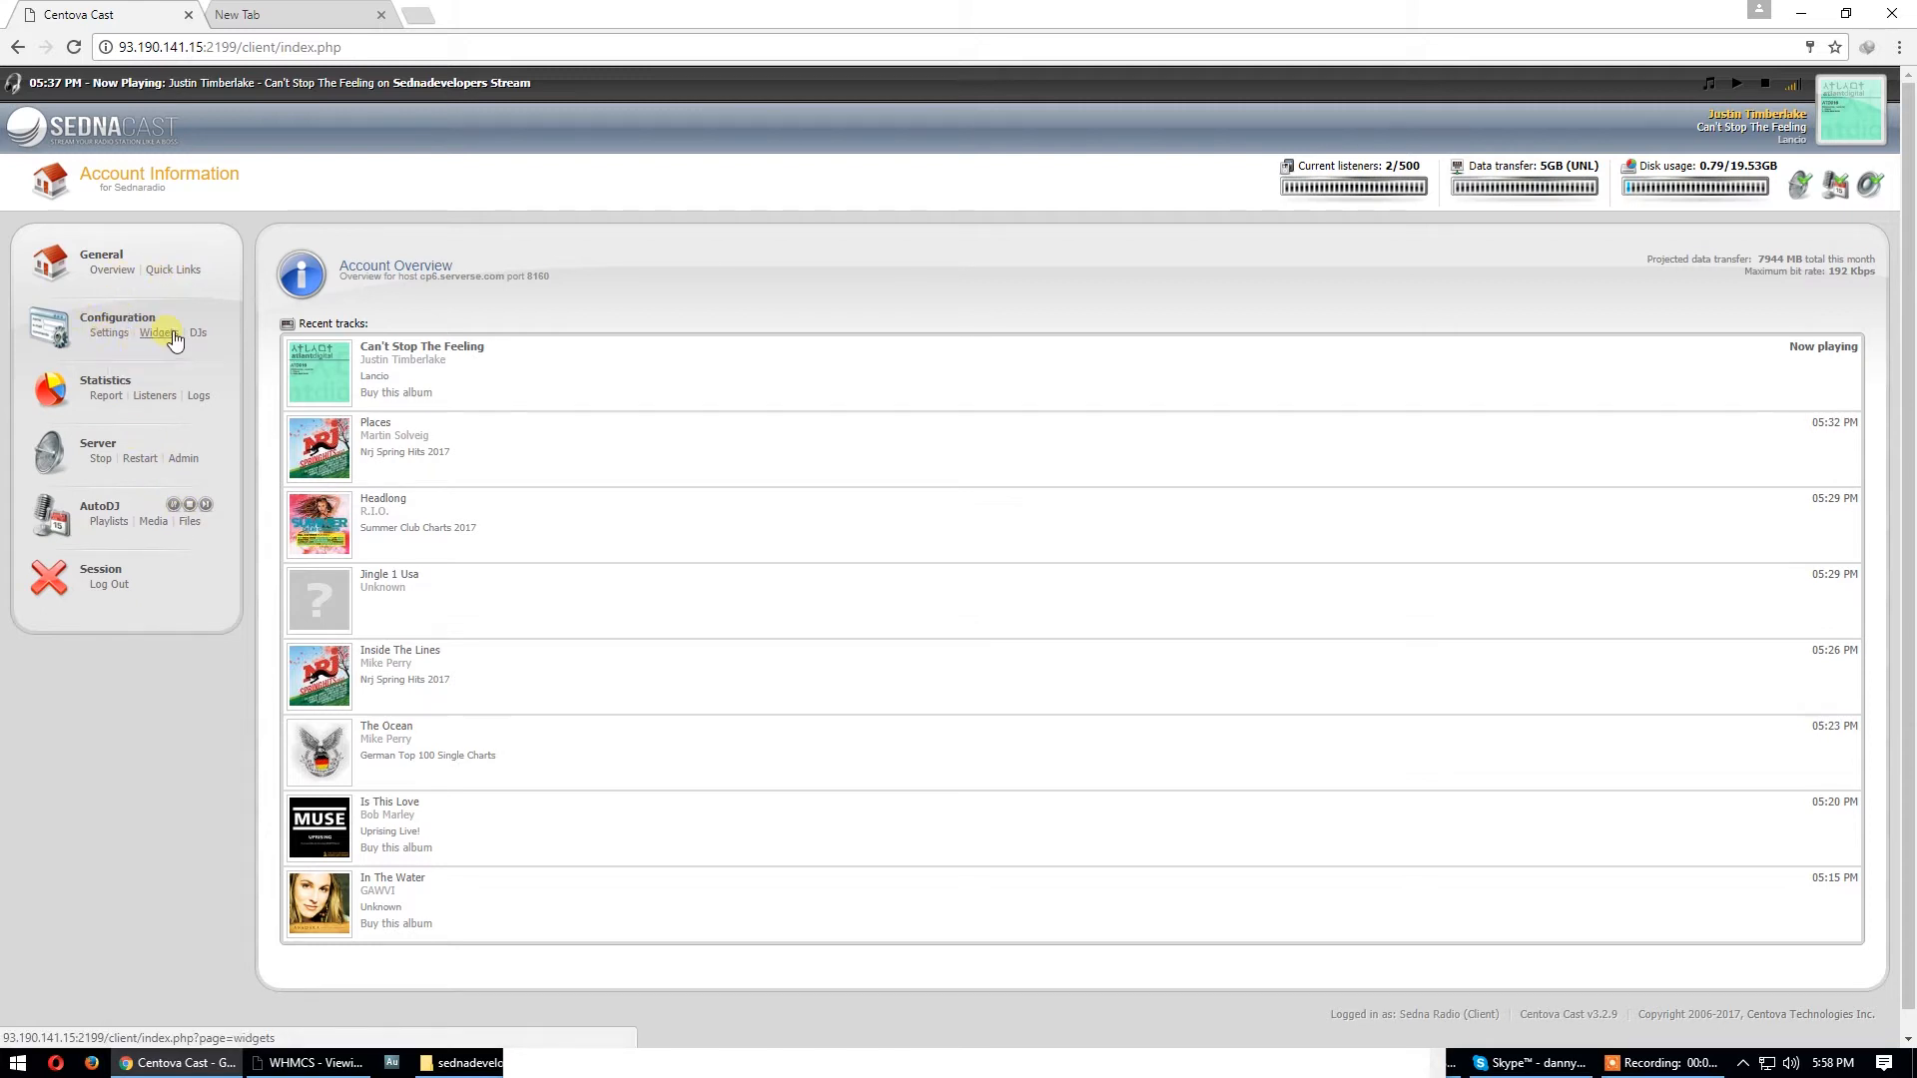
pyautogui.moveTo(132, 422)
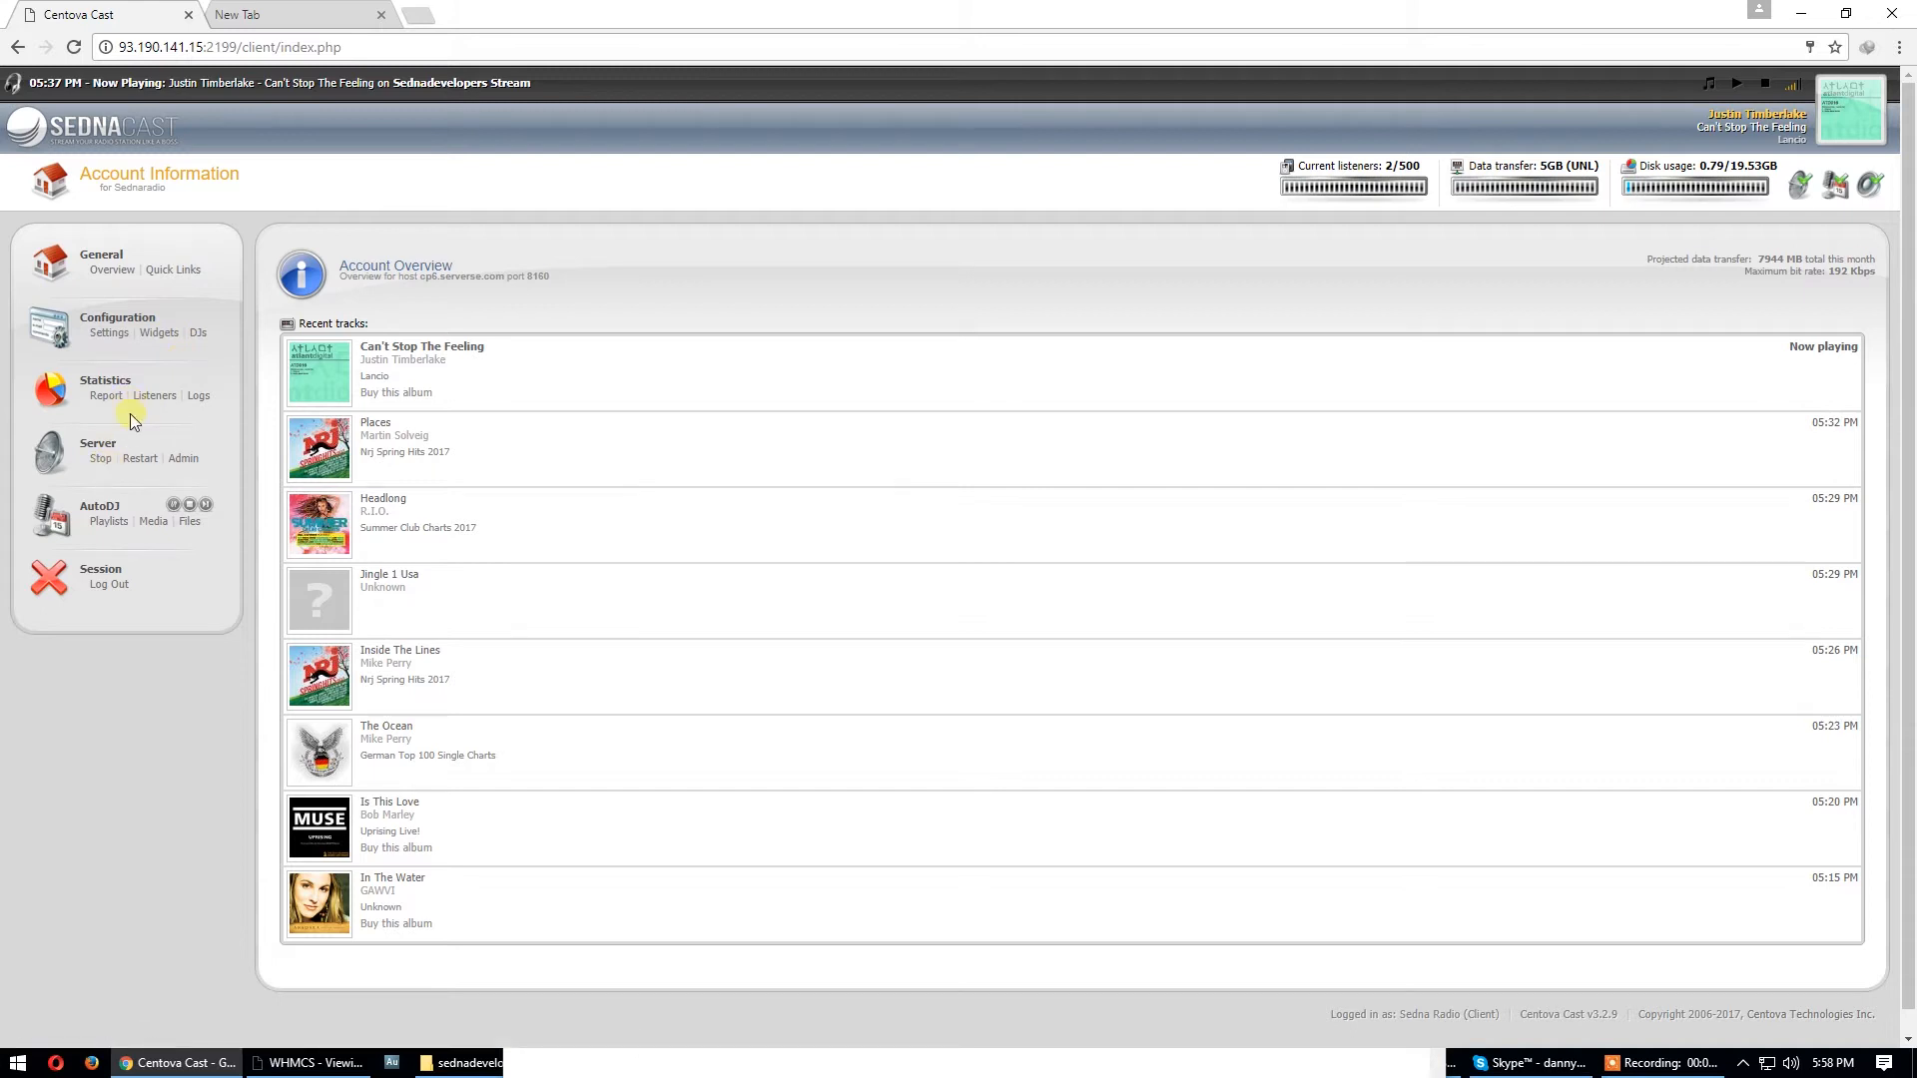
# Step: View the AutoDJ playlists, then the media library with artists and five playlists
pyautogui.click(108, 521)
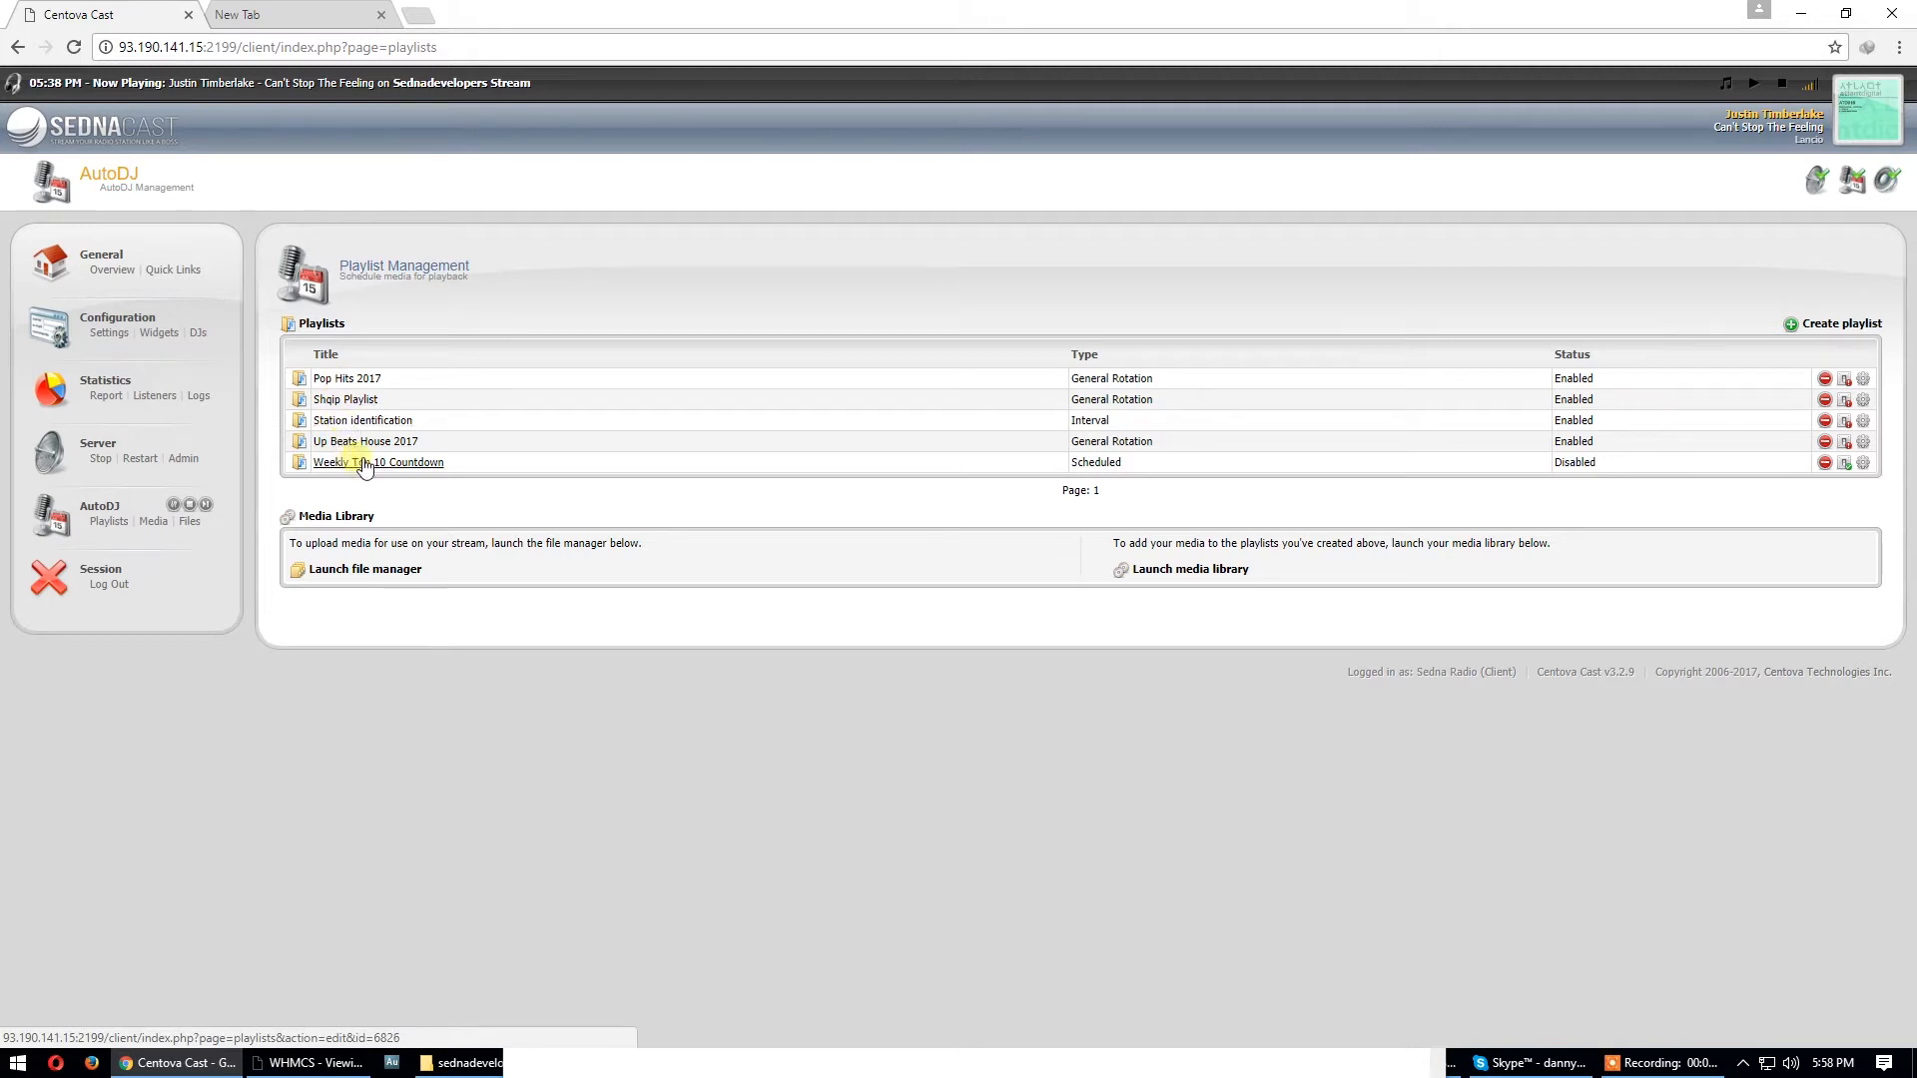
pyautogui.moveTo(246, 587)
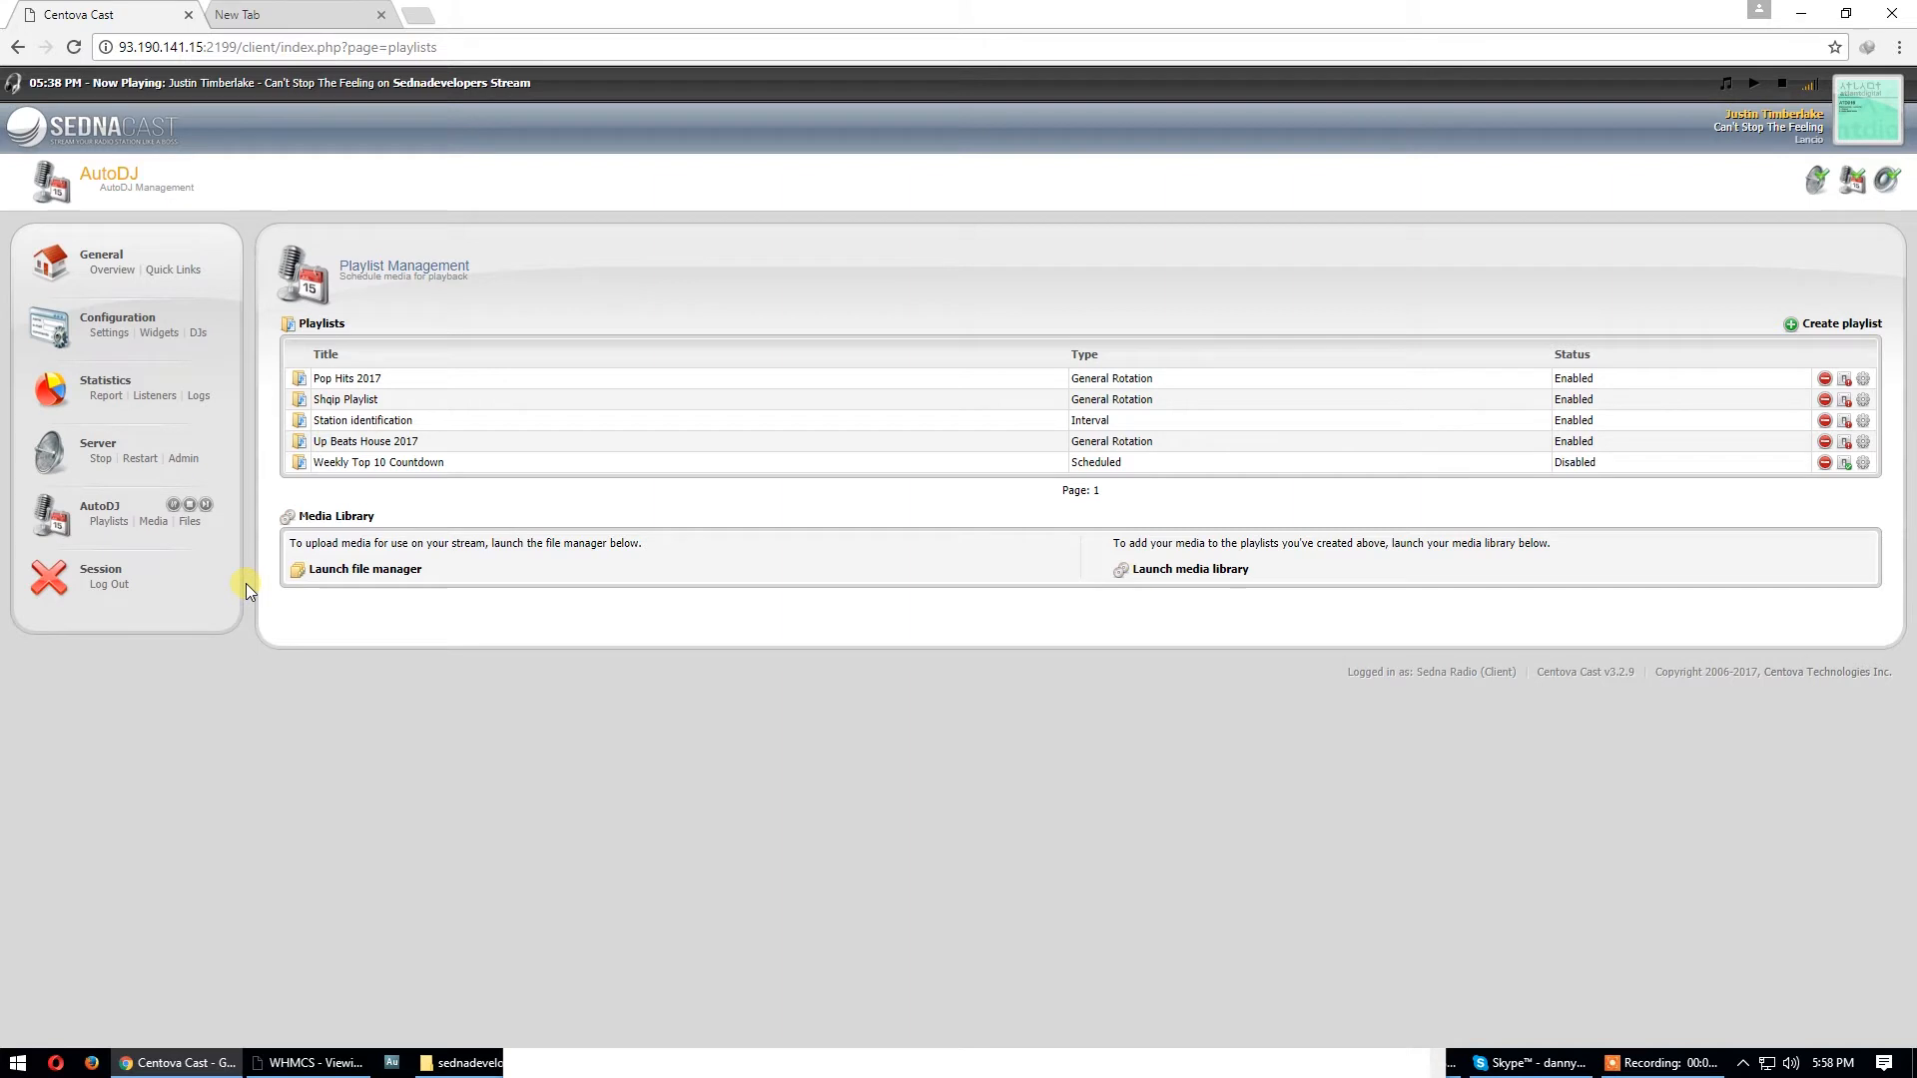
pyautogui.moveTo(152, 521)
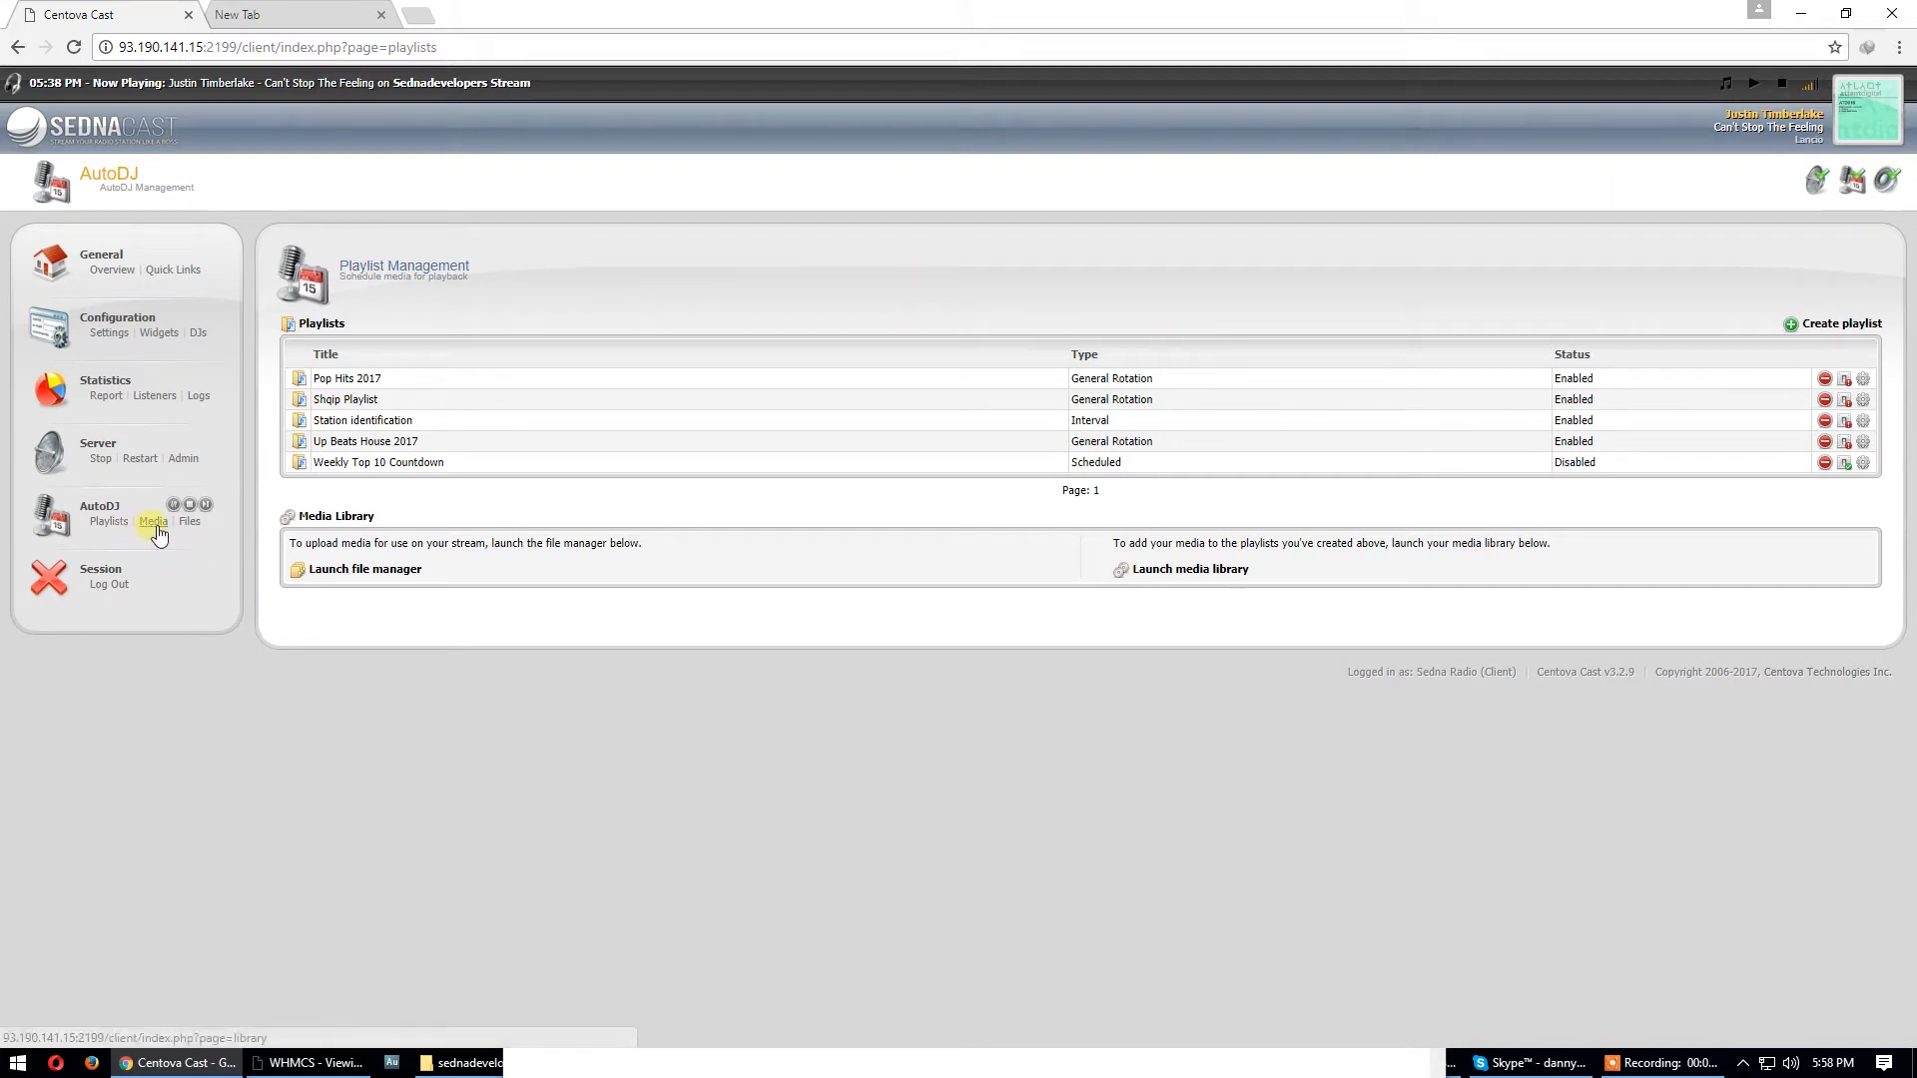
pyautogui.click(154, 522)
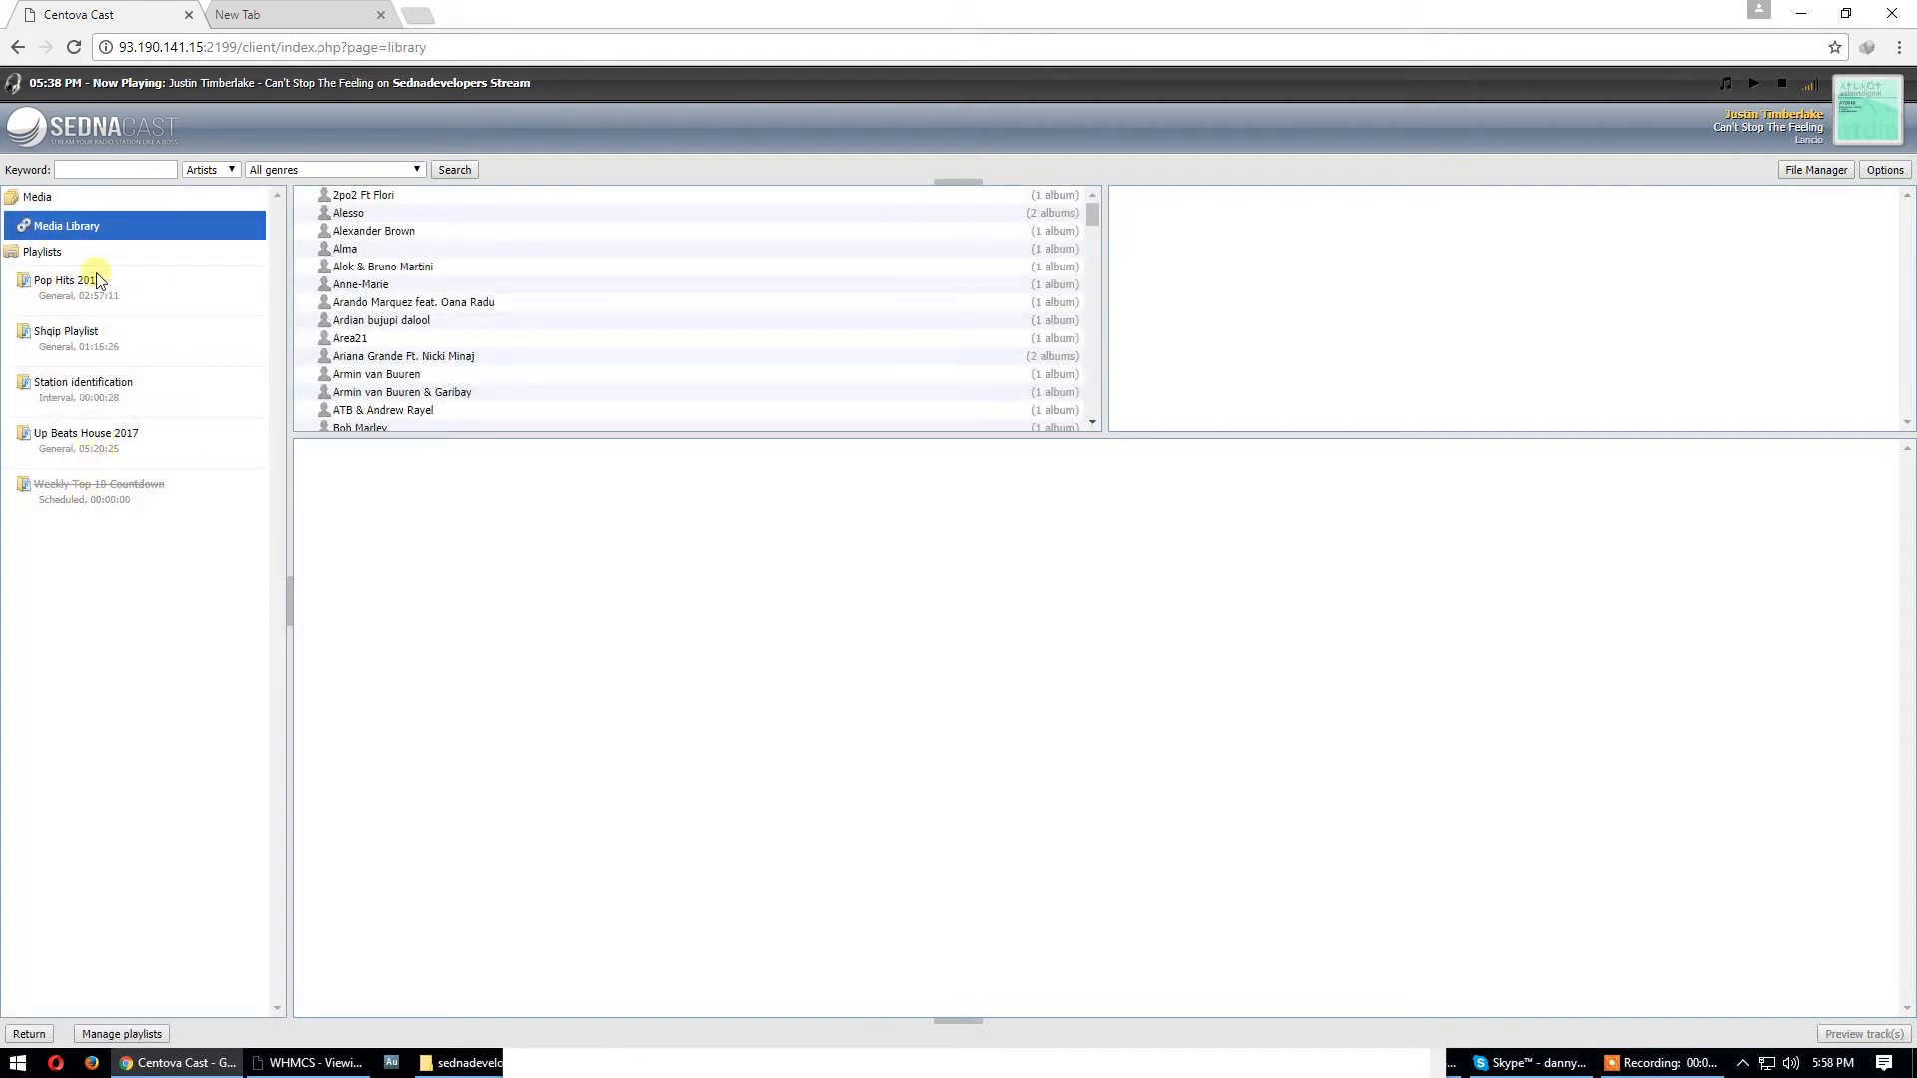
# Step: Show the media folder's subfolders in the AutoDJ file manager
pyautogui.click(25, 1035)
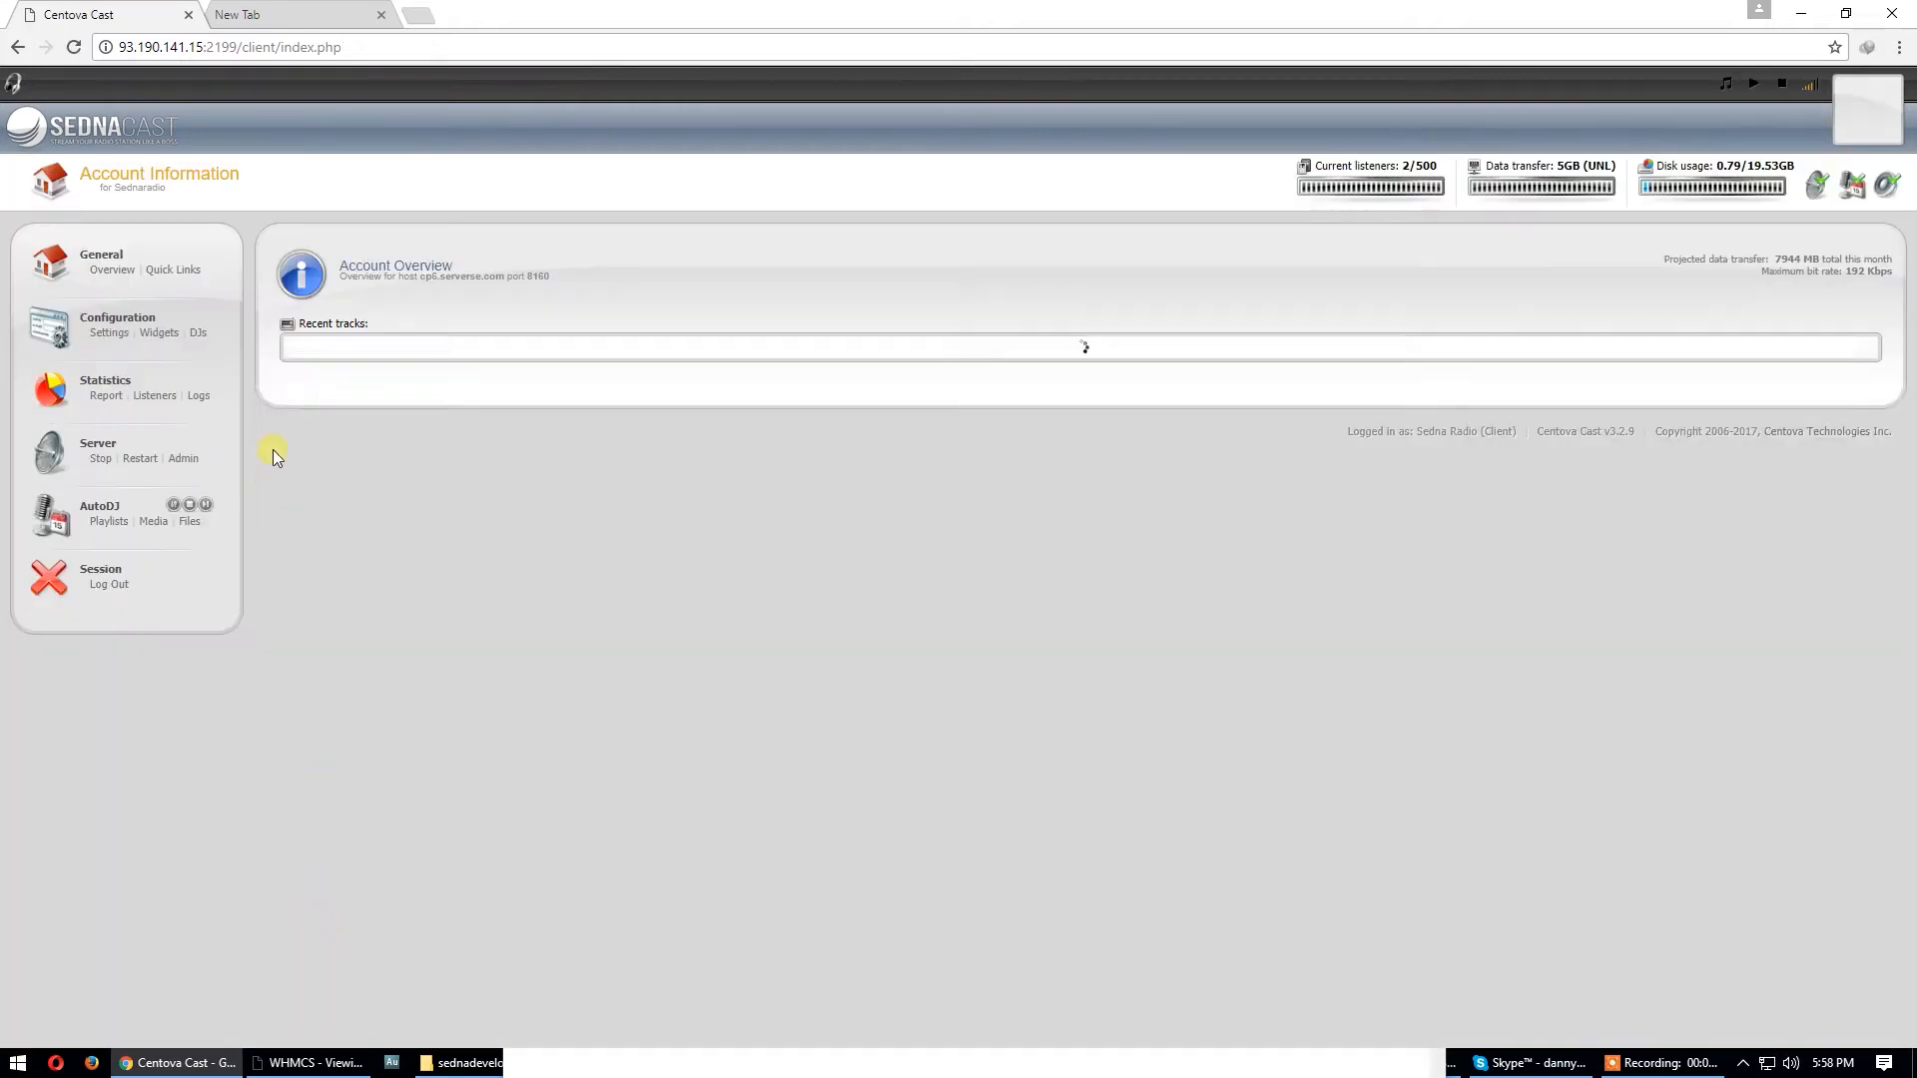
pyautogui.click(189, 521)
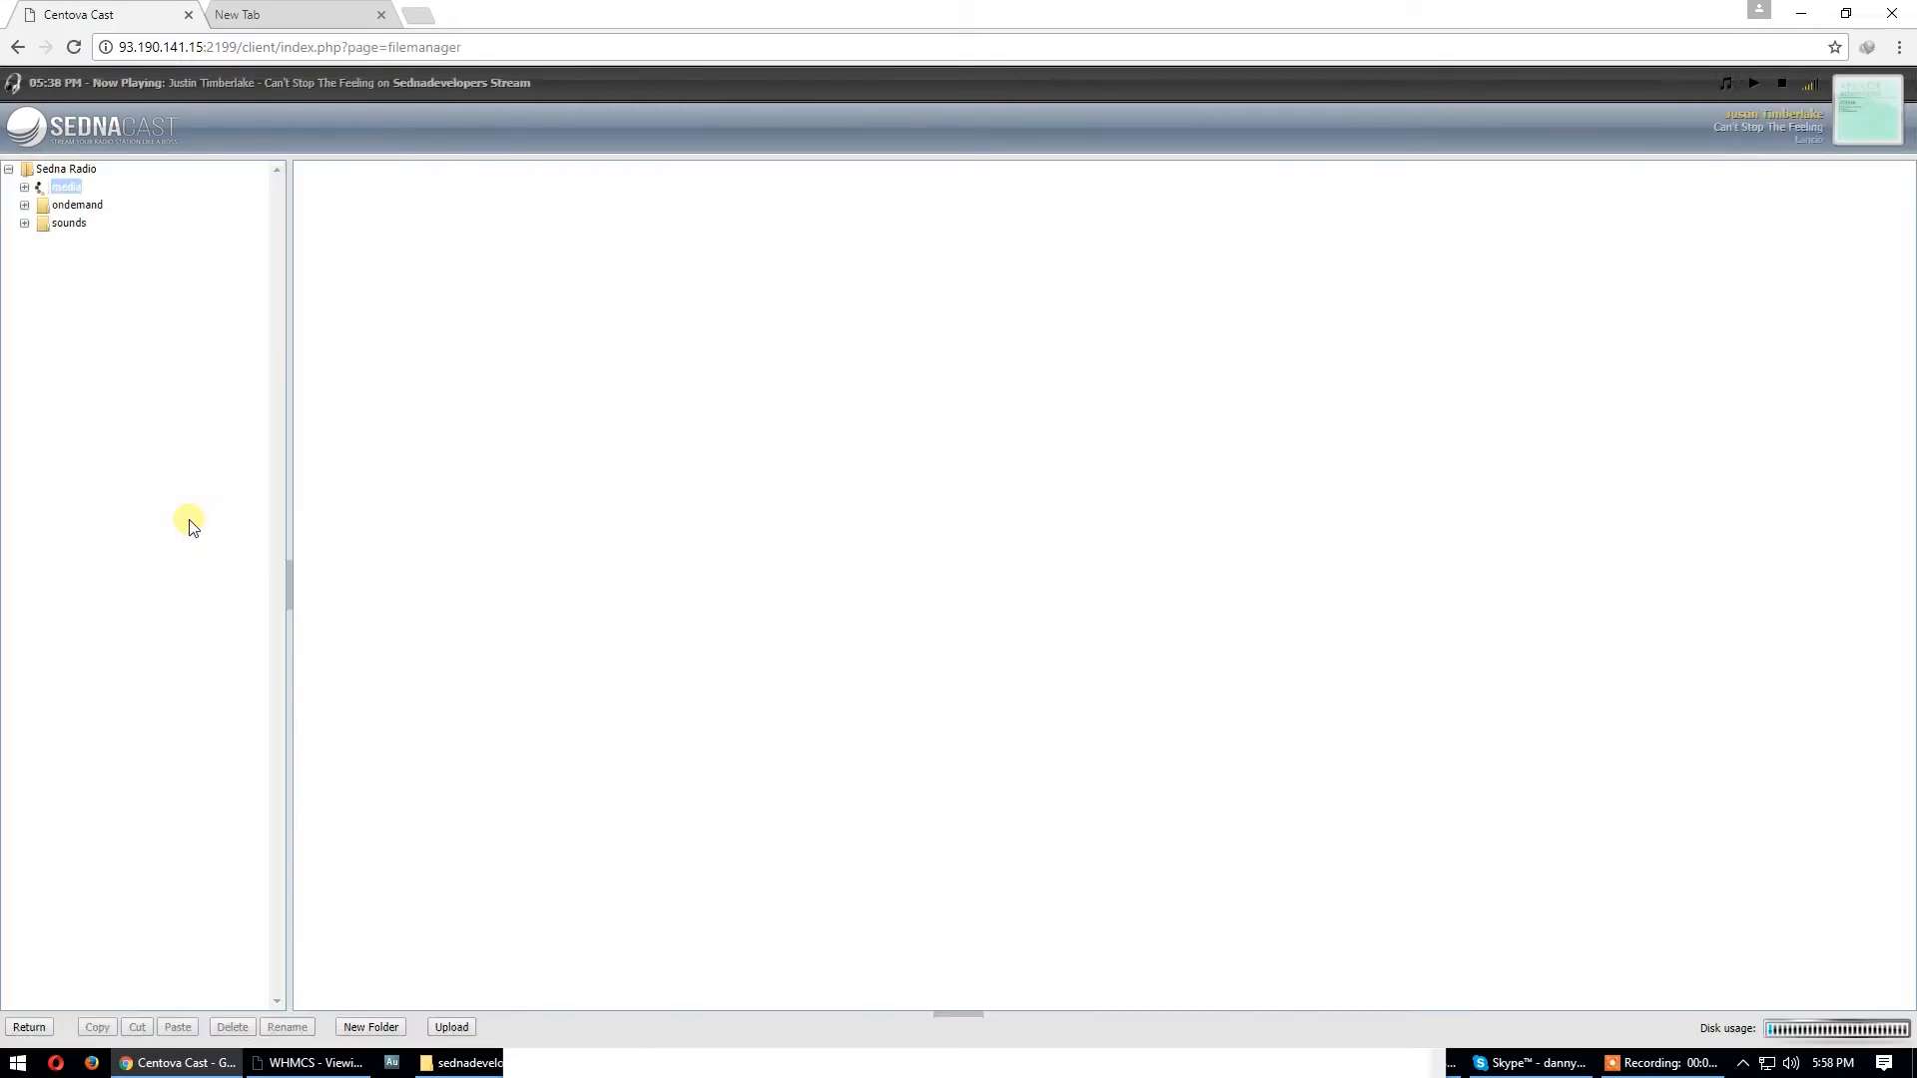
pyautogui.click(24, 185)
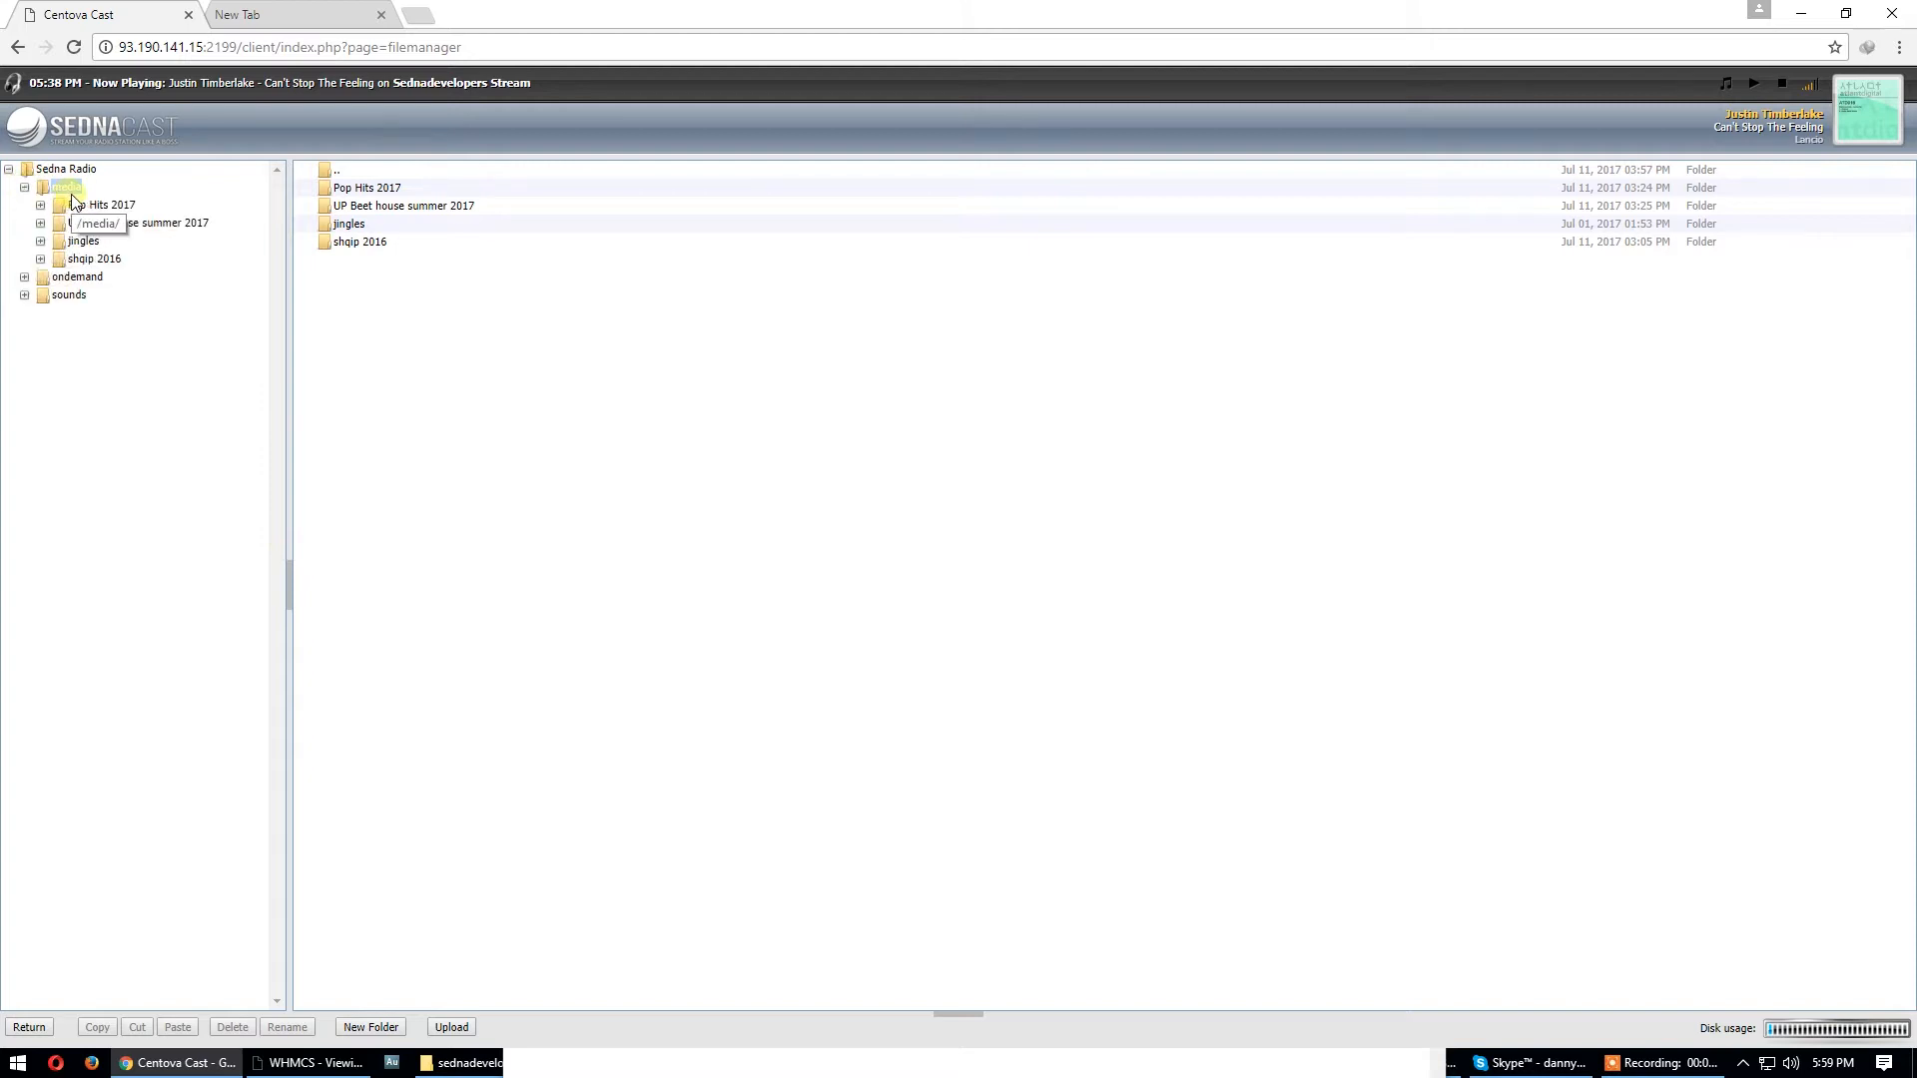
pyautogui.rightClick(397, 294)
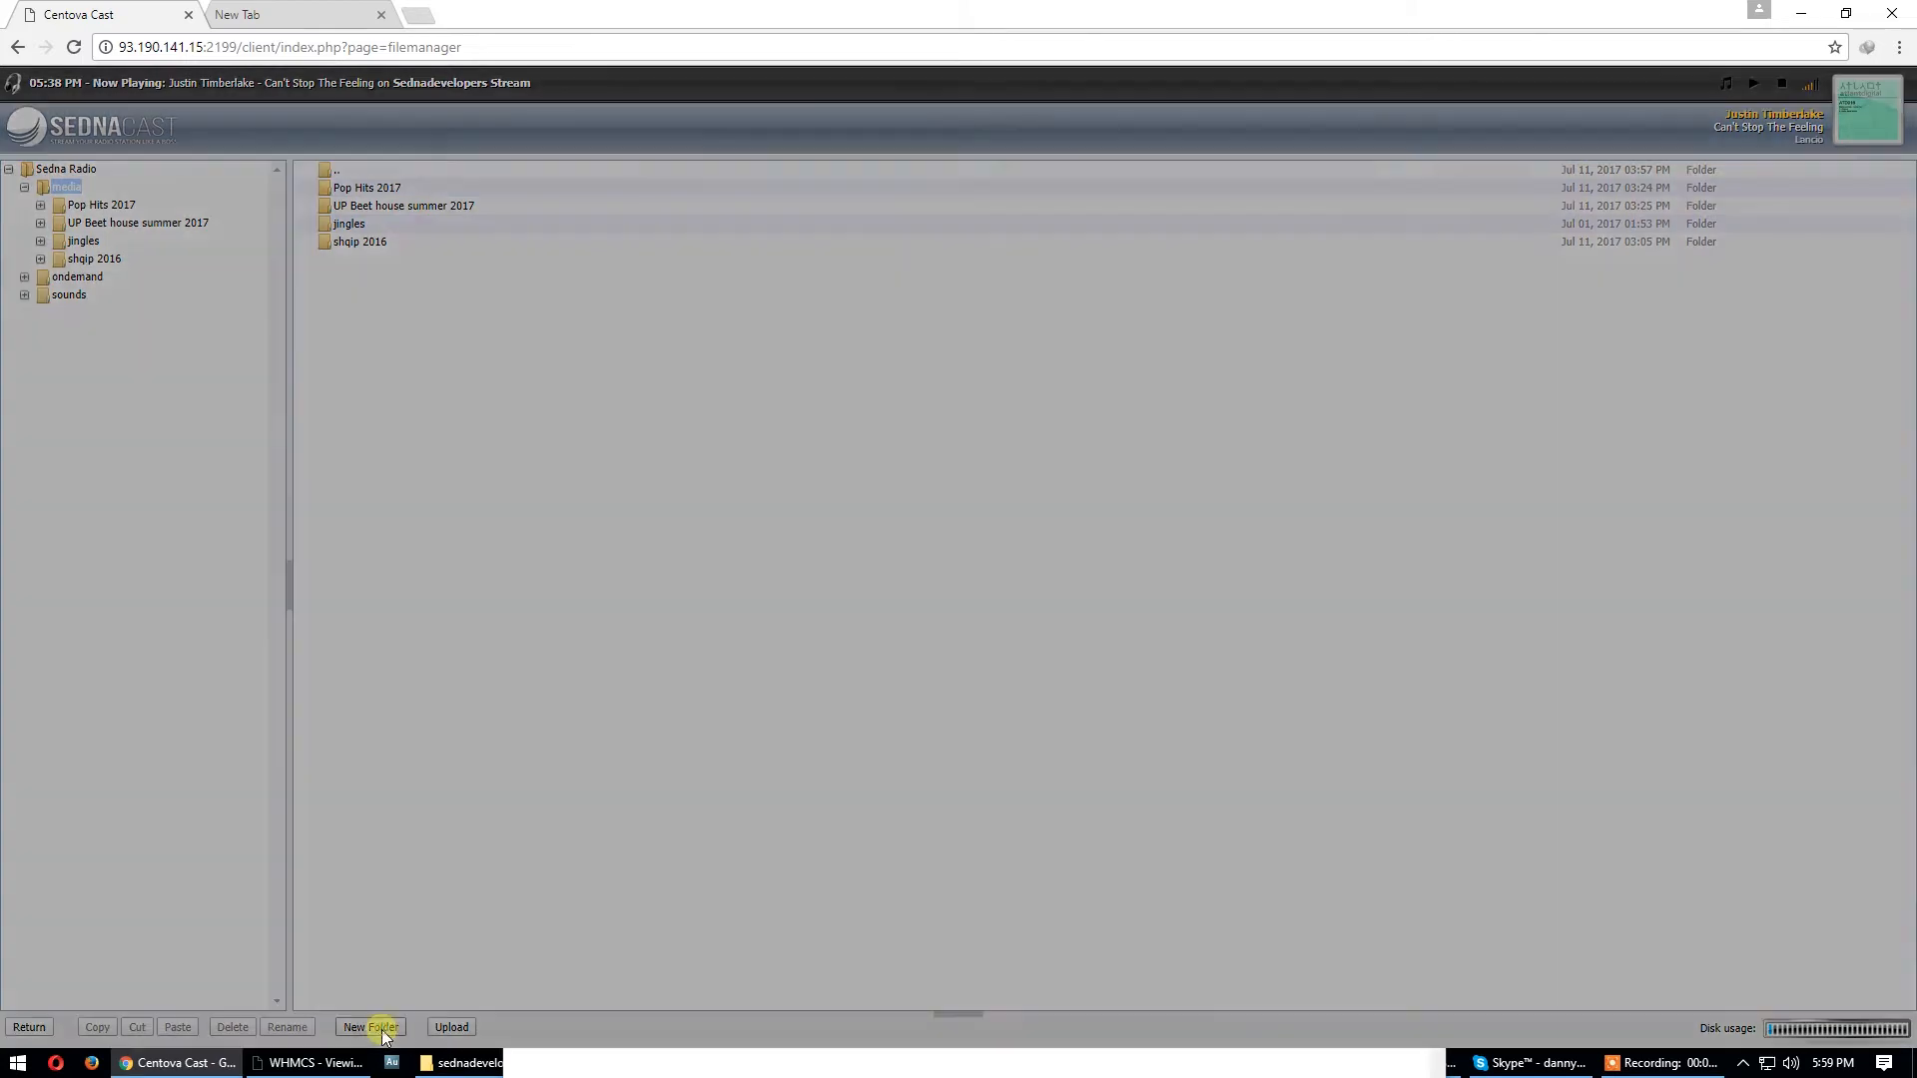
# Step: Create a folder named 'new music' inside media and open it
pyautogui.click(370, 1027)
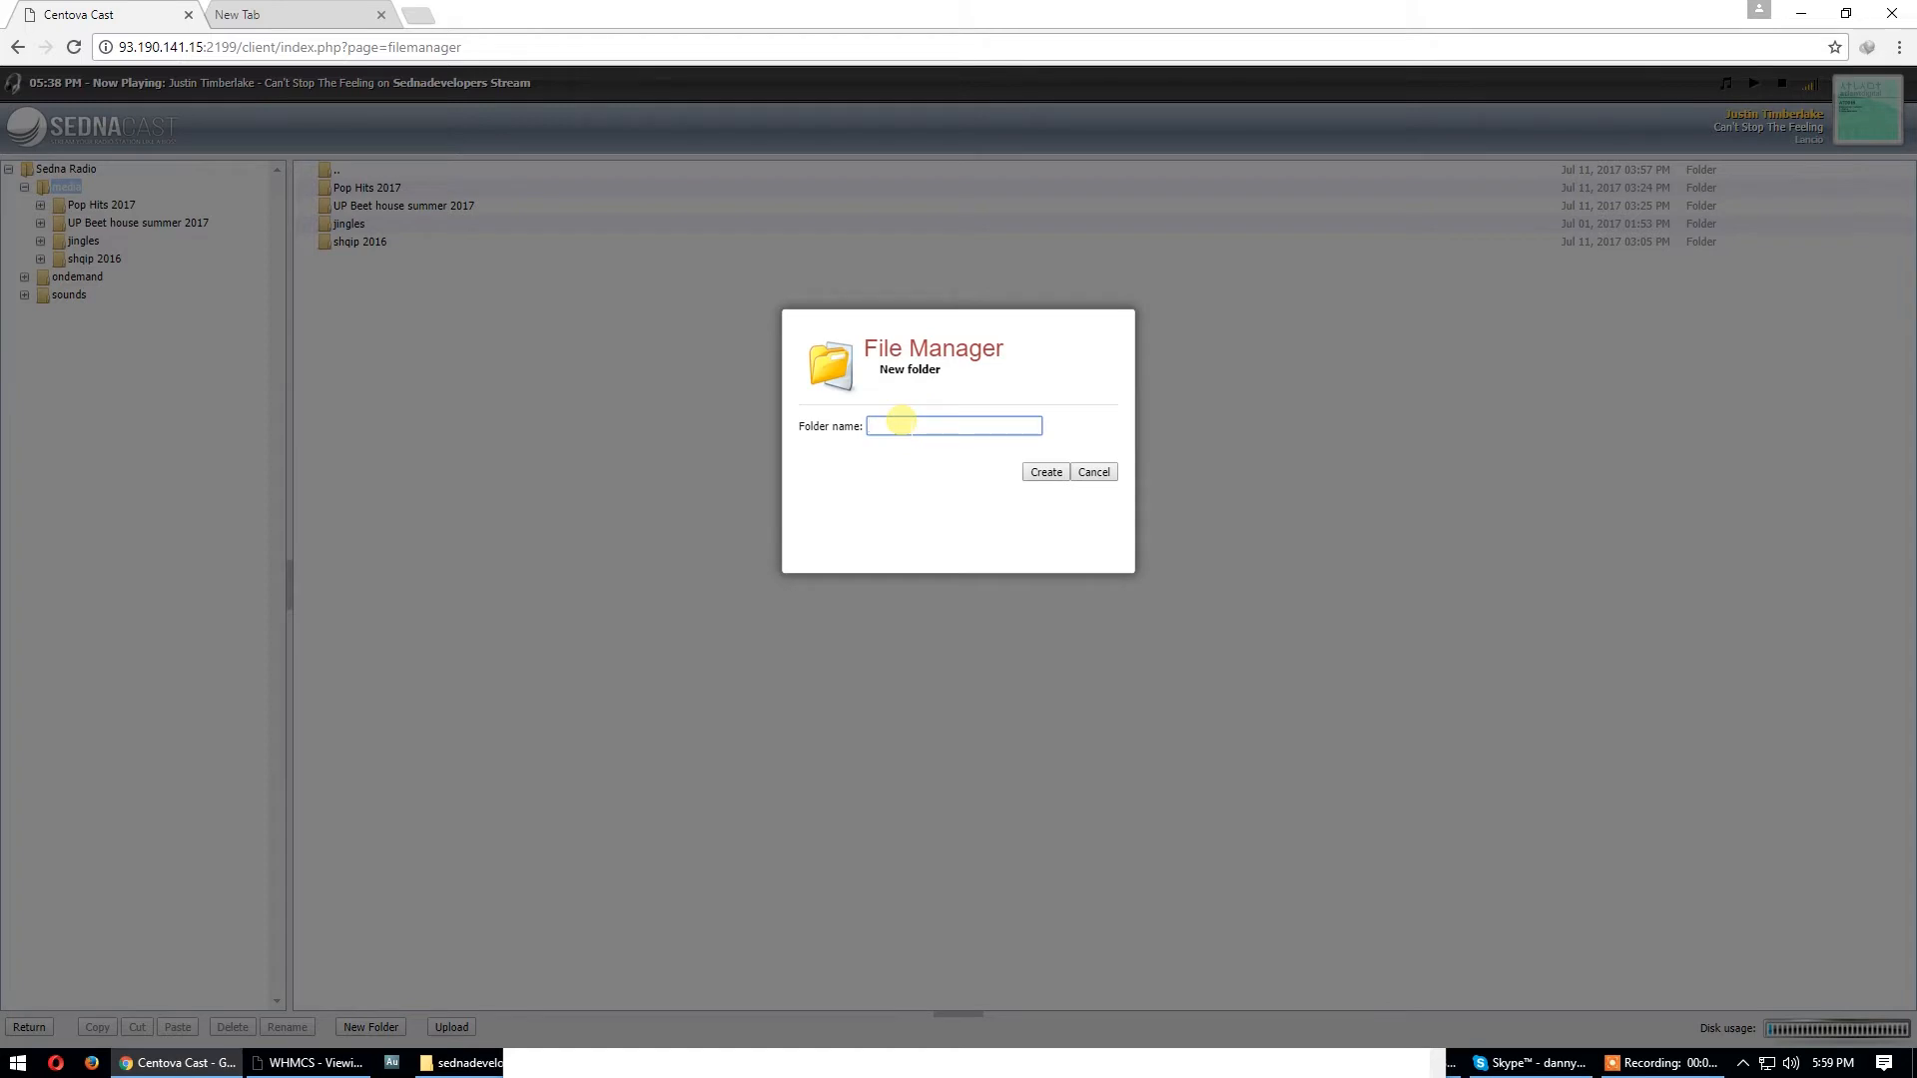
pyautogui.write('new')
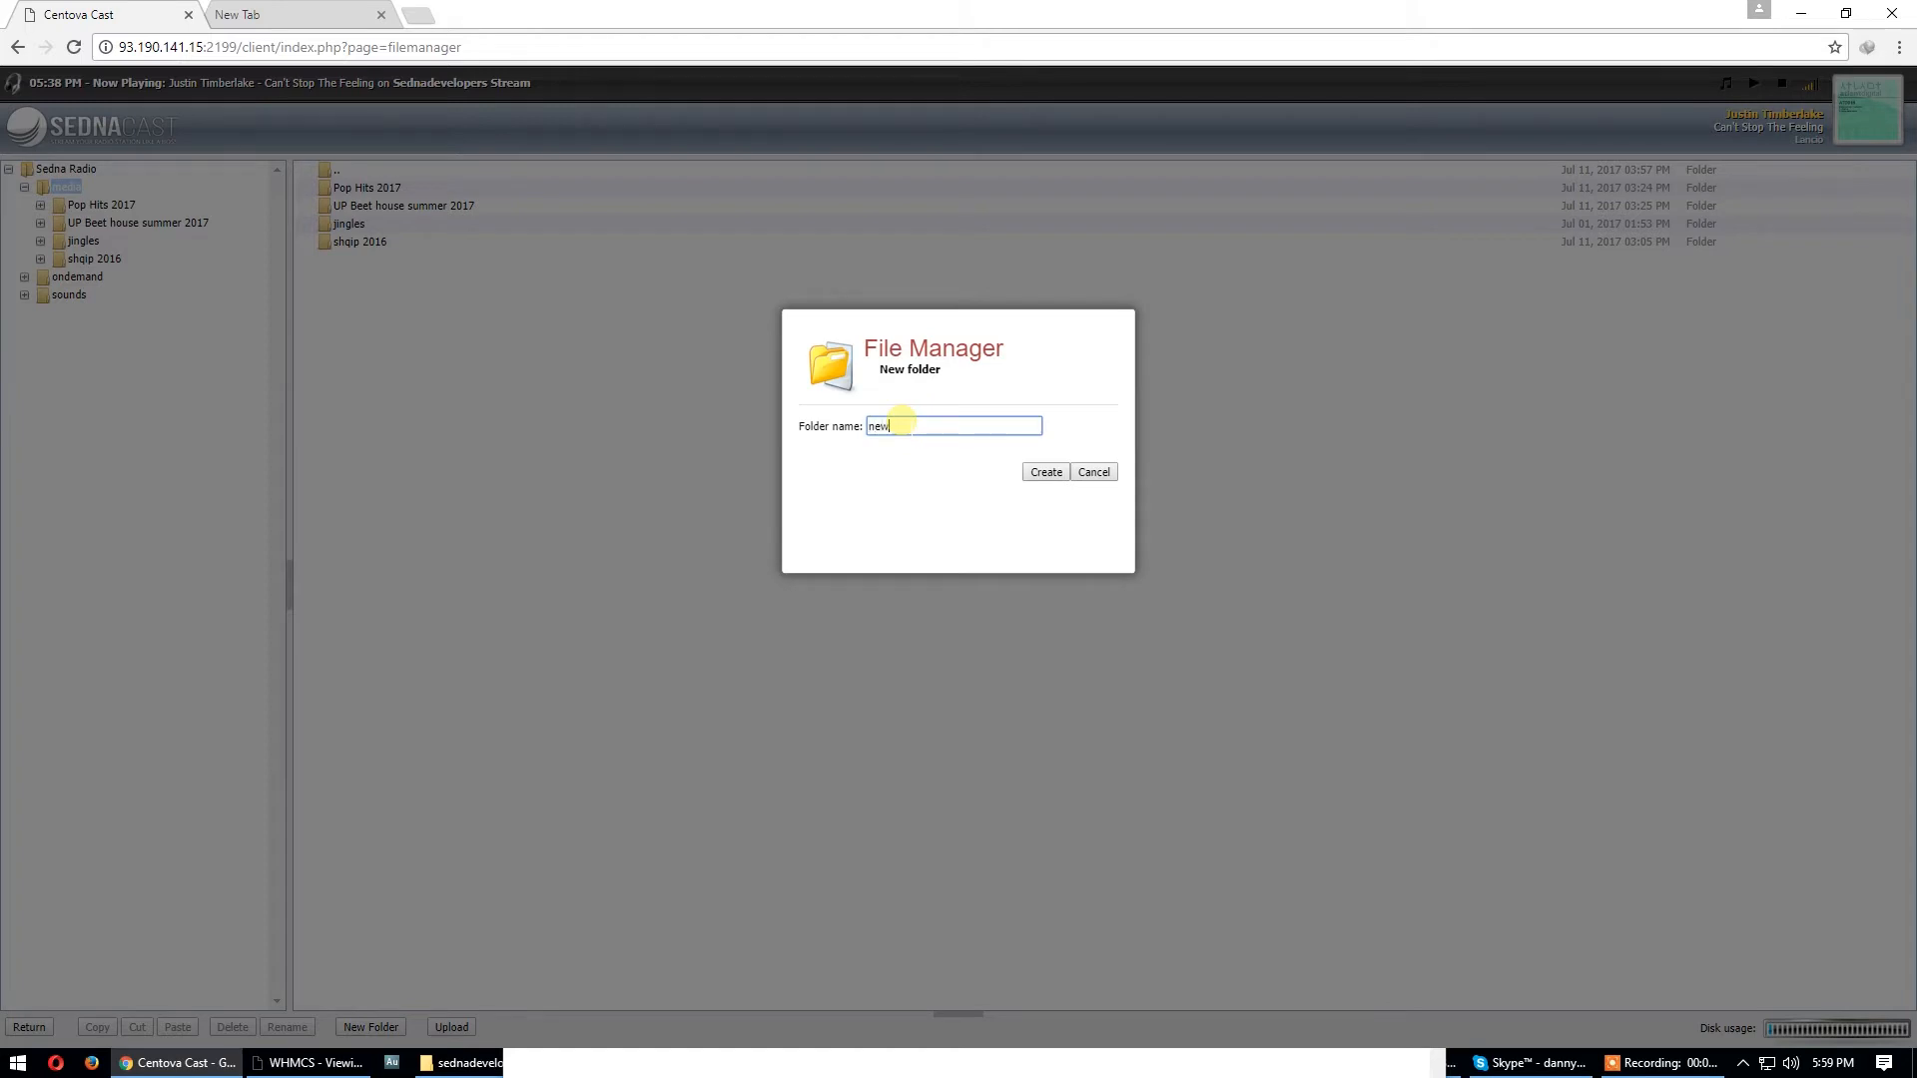
pyautogui.write('mus')
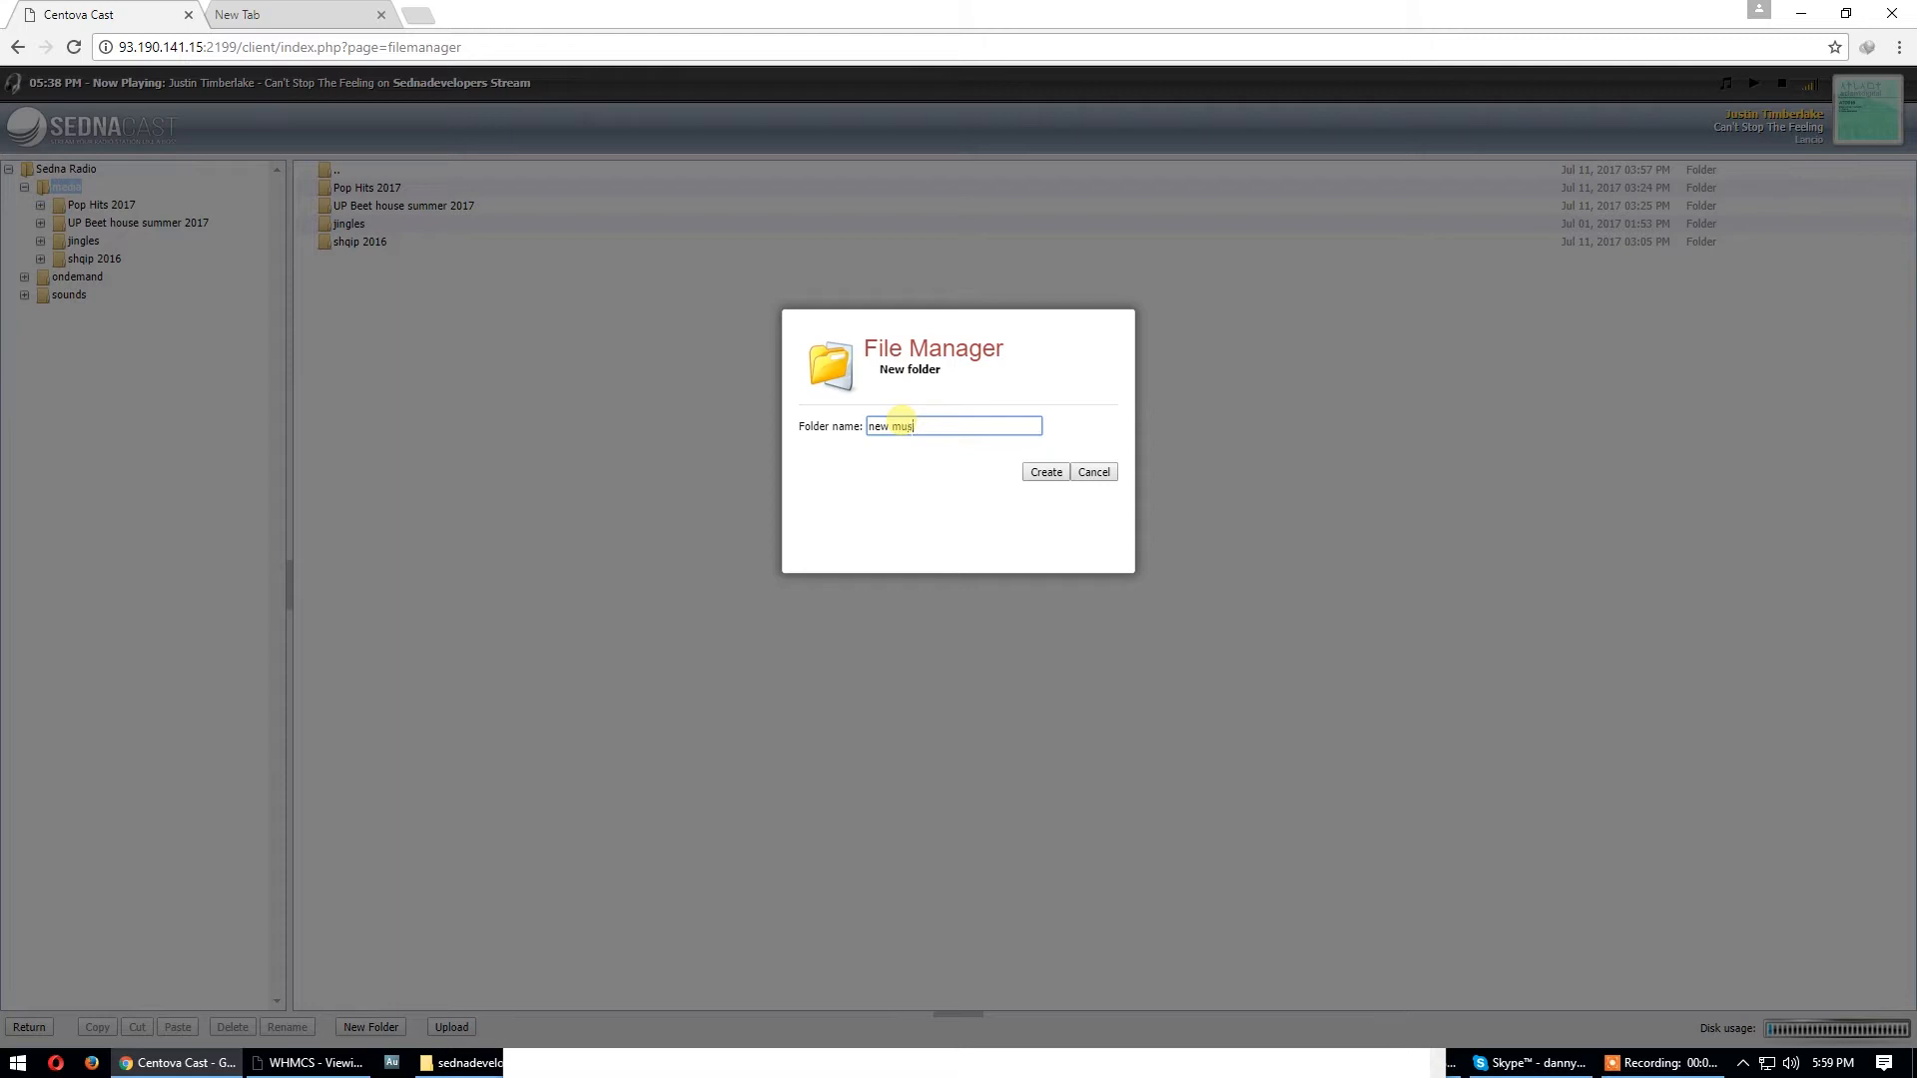
pyautogui.rightClick(900, 426)
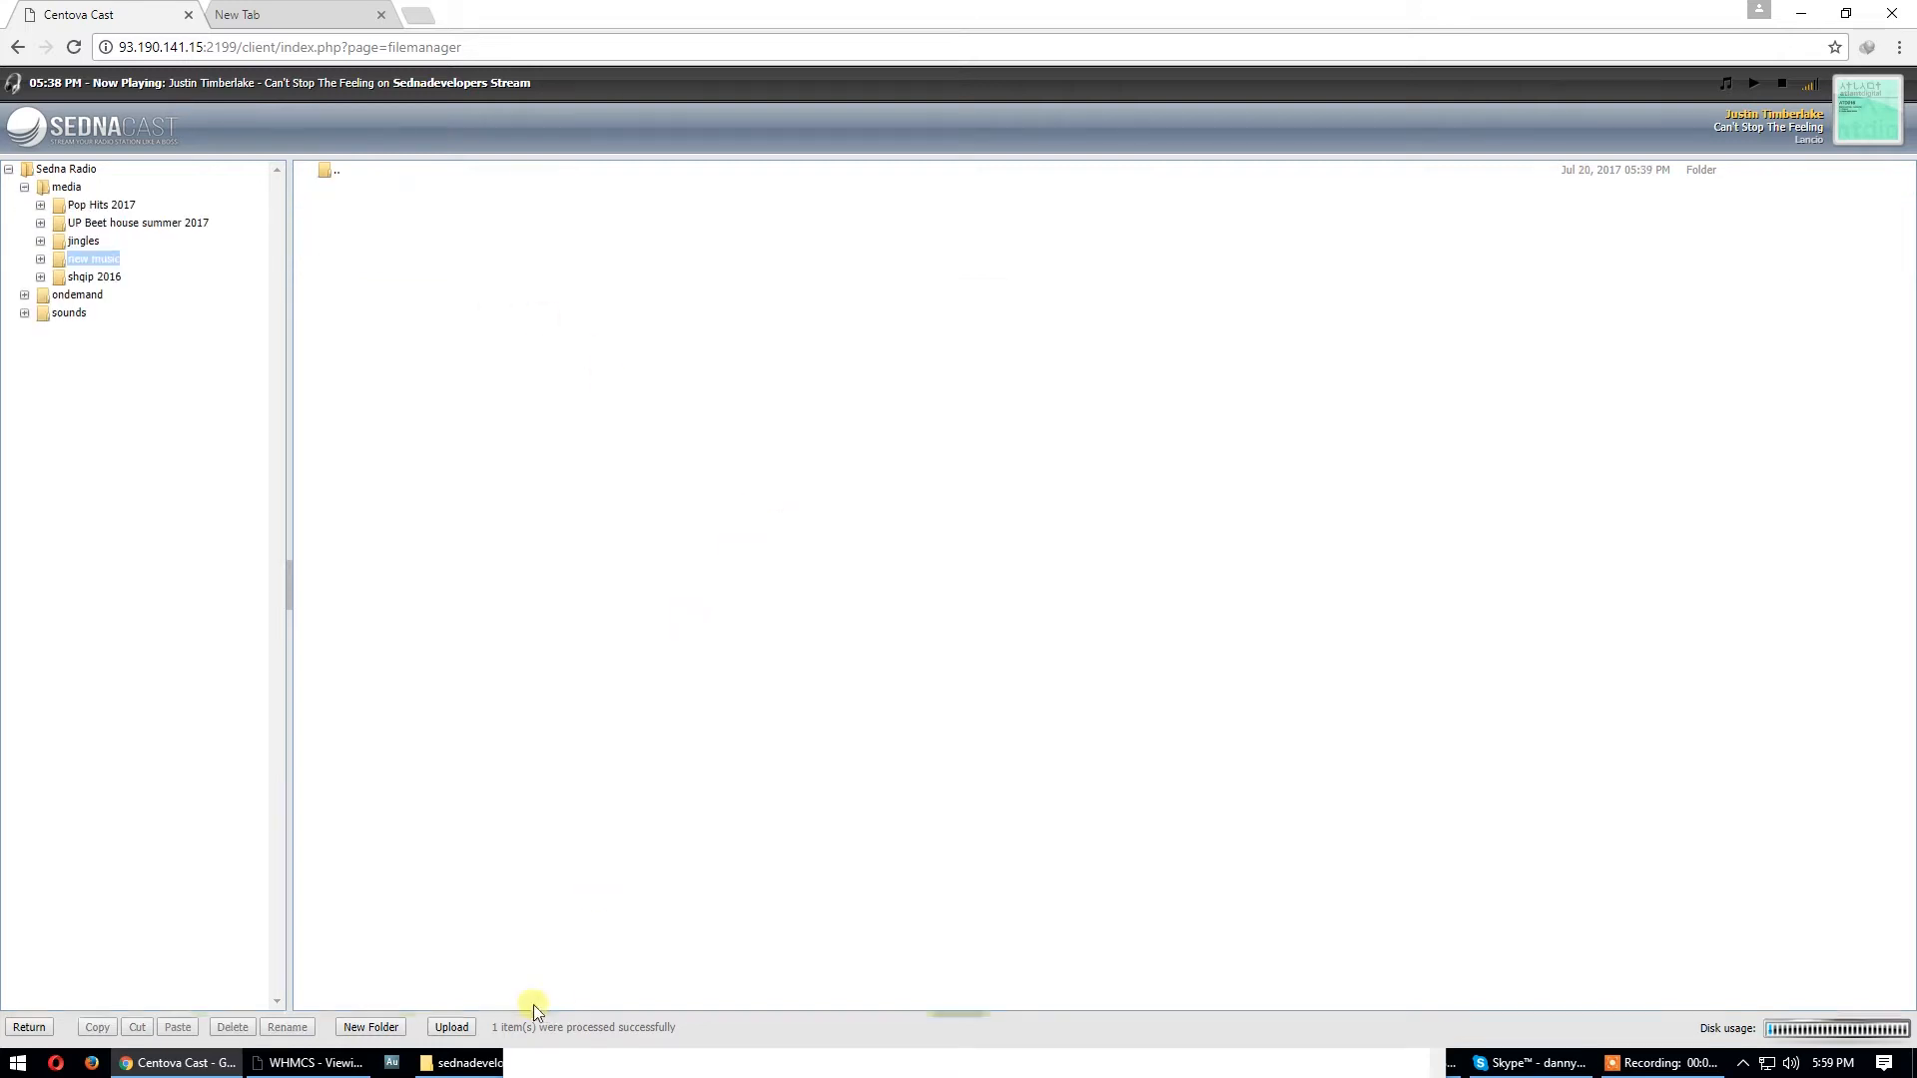
pyautogui.click(450, 1026)
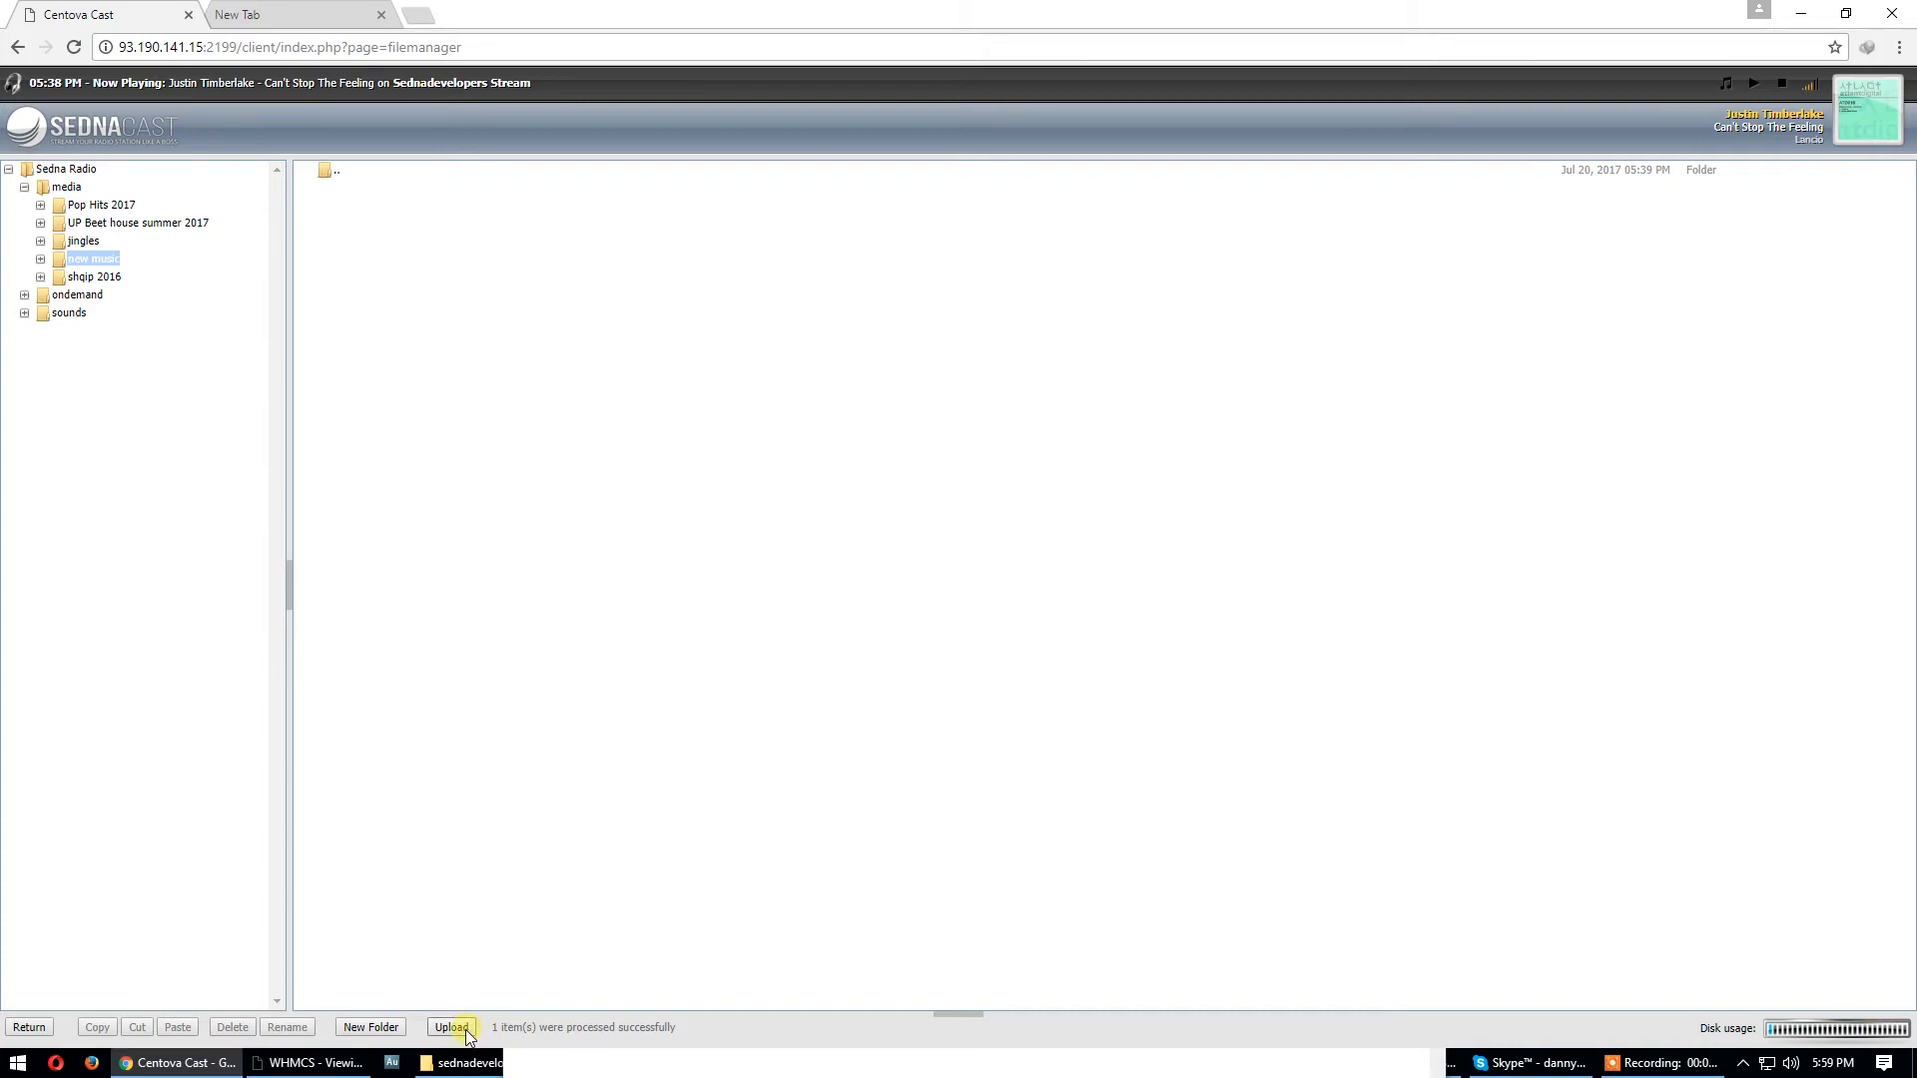
# Step: Pick the Alvaro Soler, Anne-Marie and Axwell Ingrosso tracks for upload to new music
pyautogui.click(451, 1027)
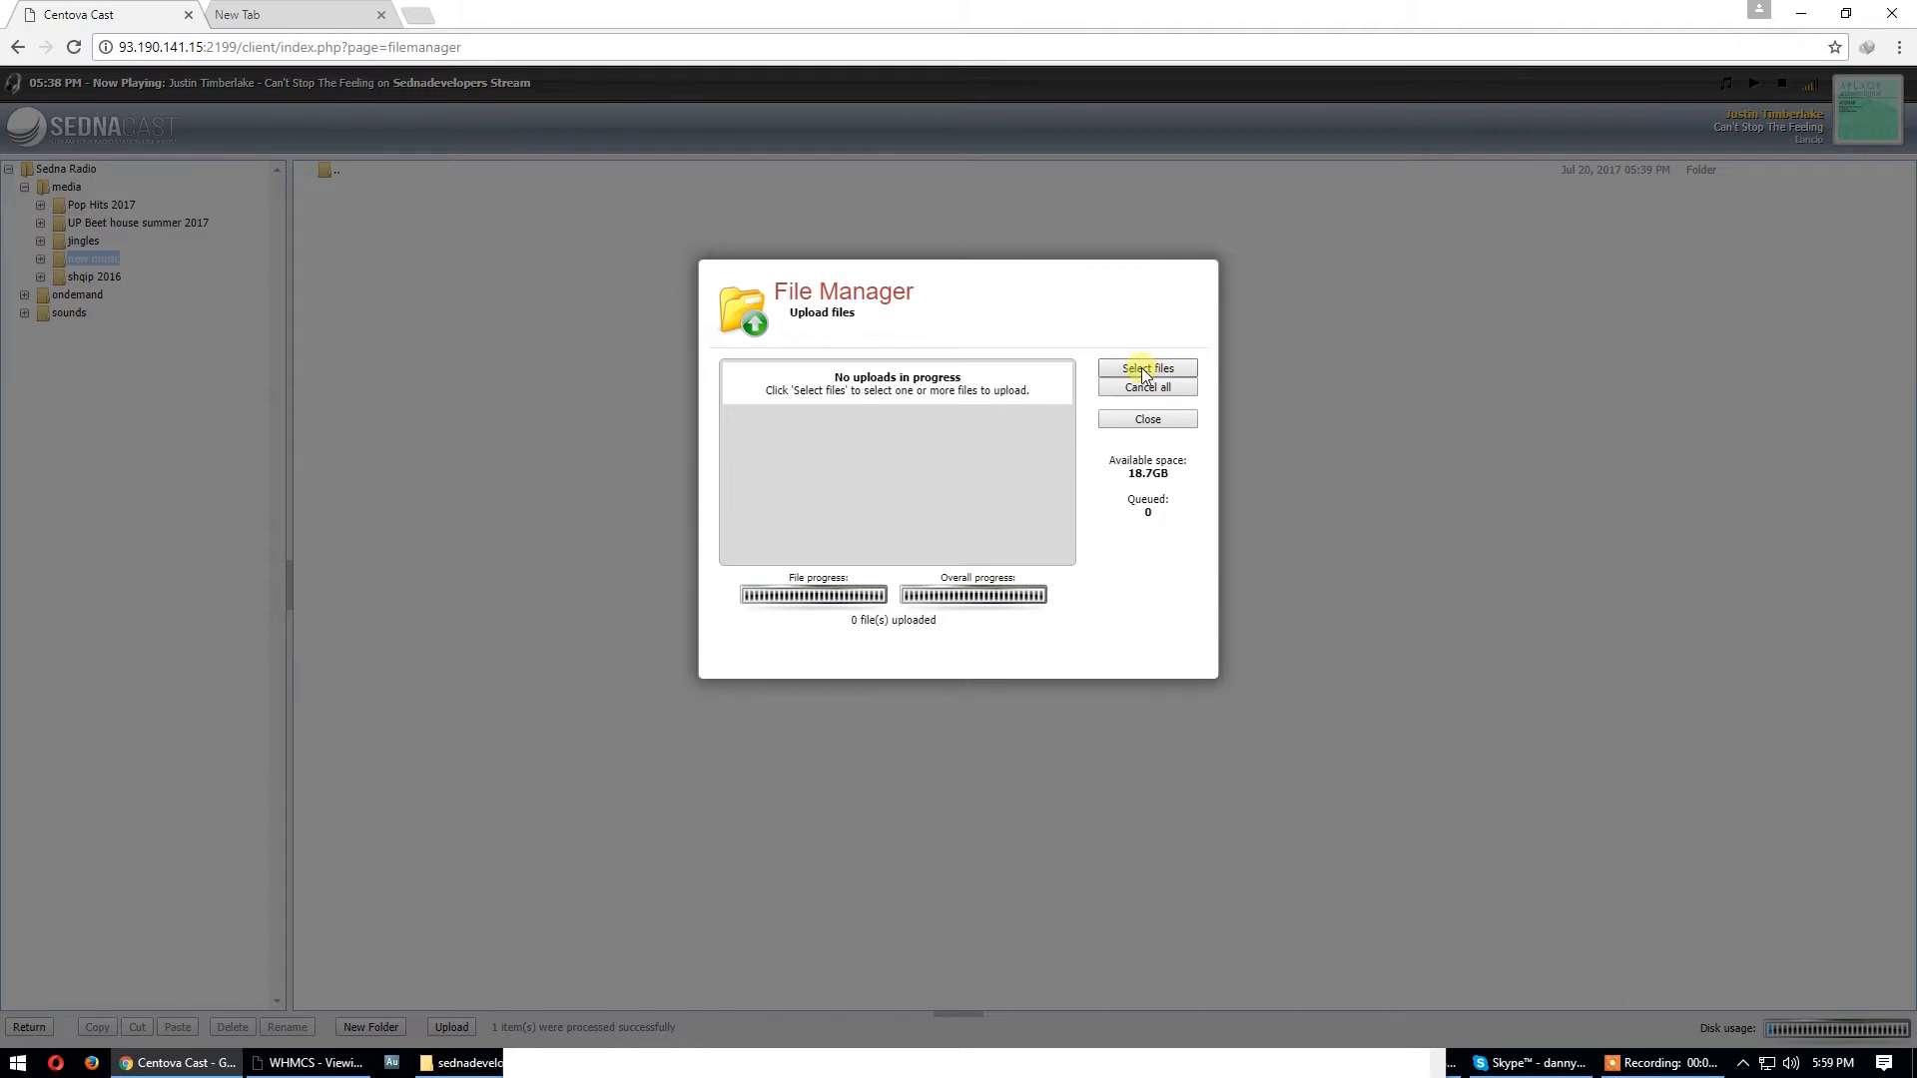
pyautogui.click(1146, 369)
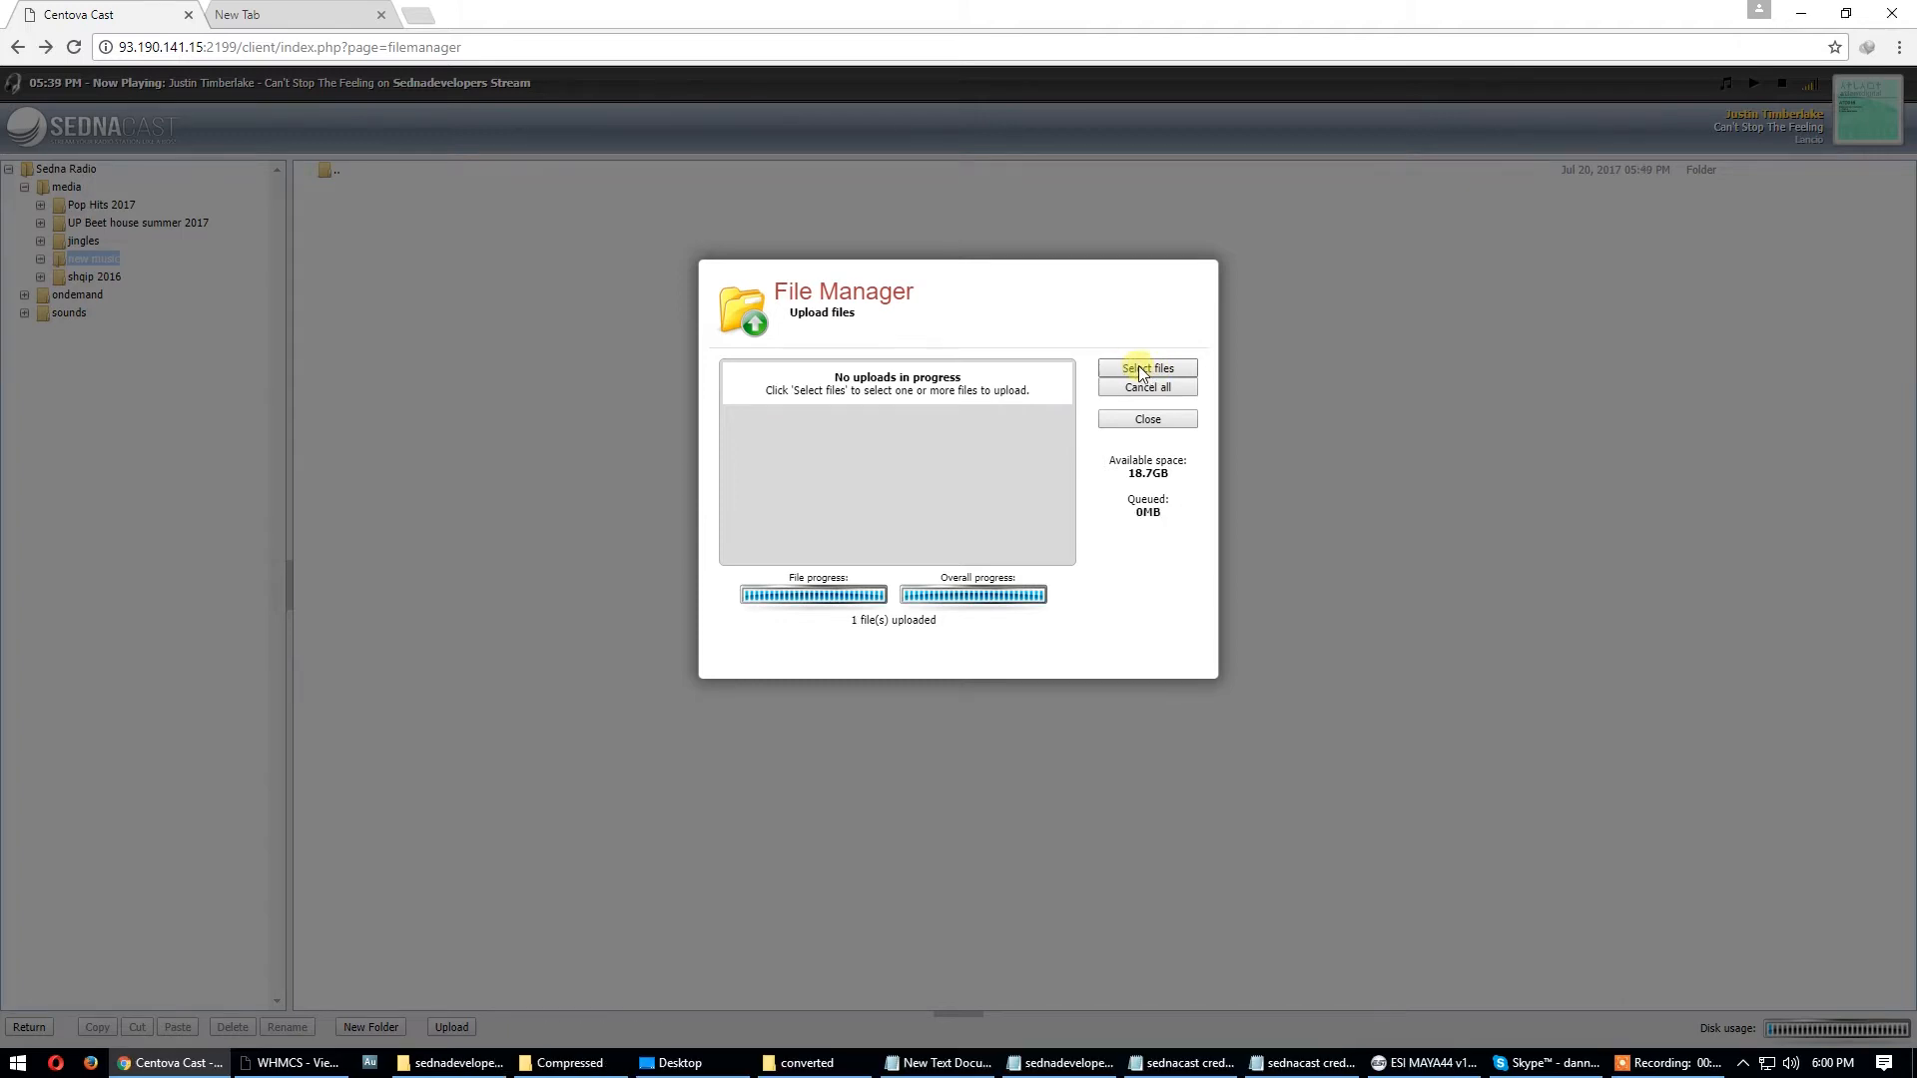
pyautogui.click(1146, 369)
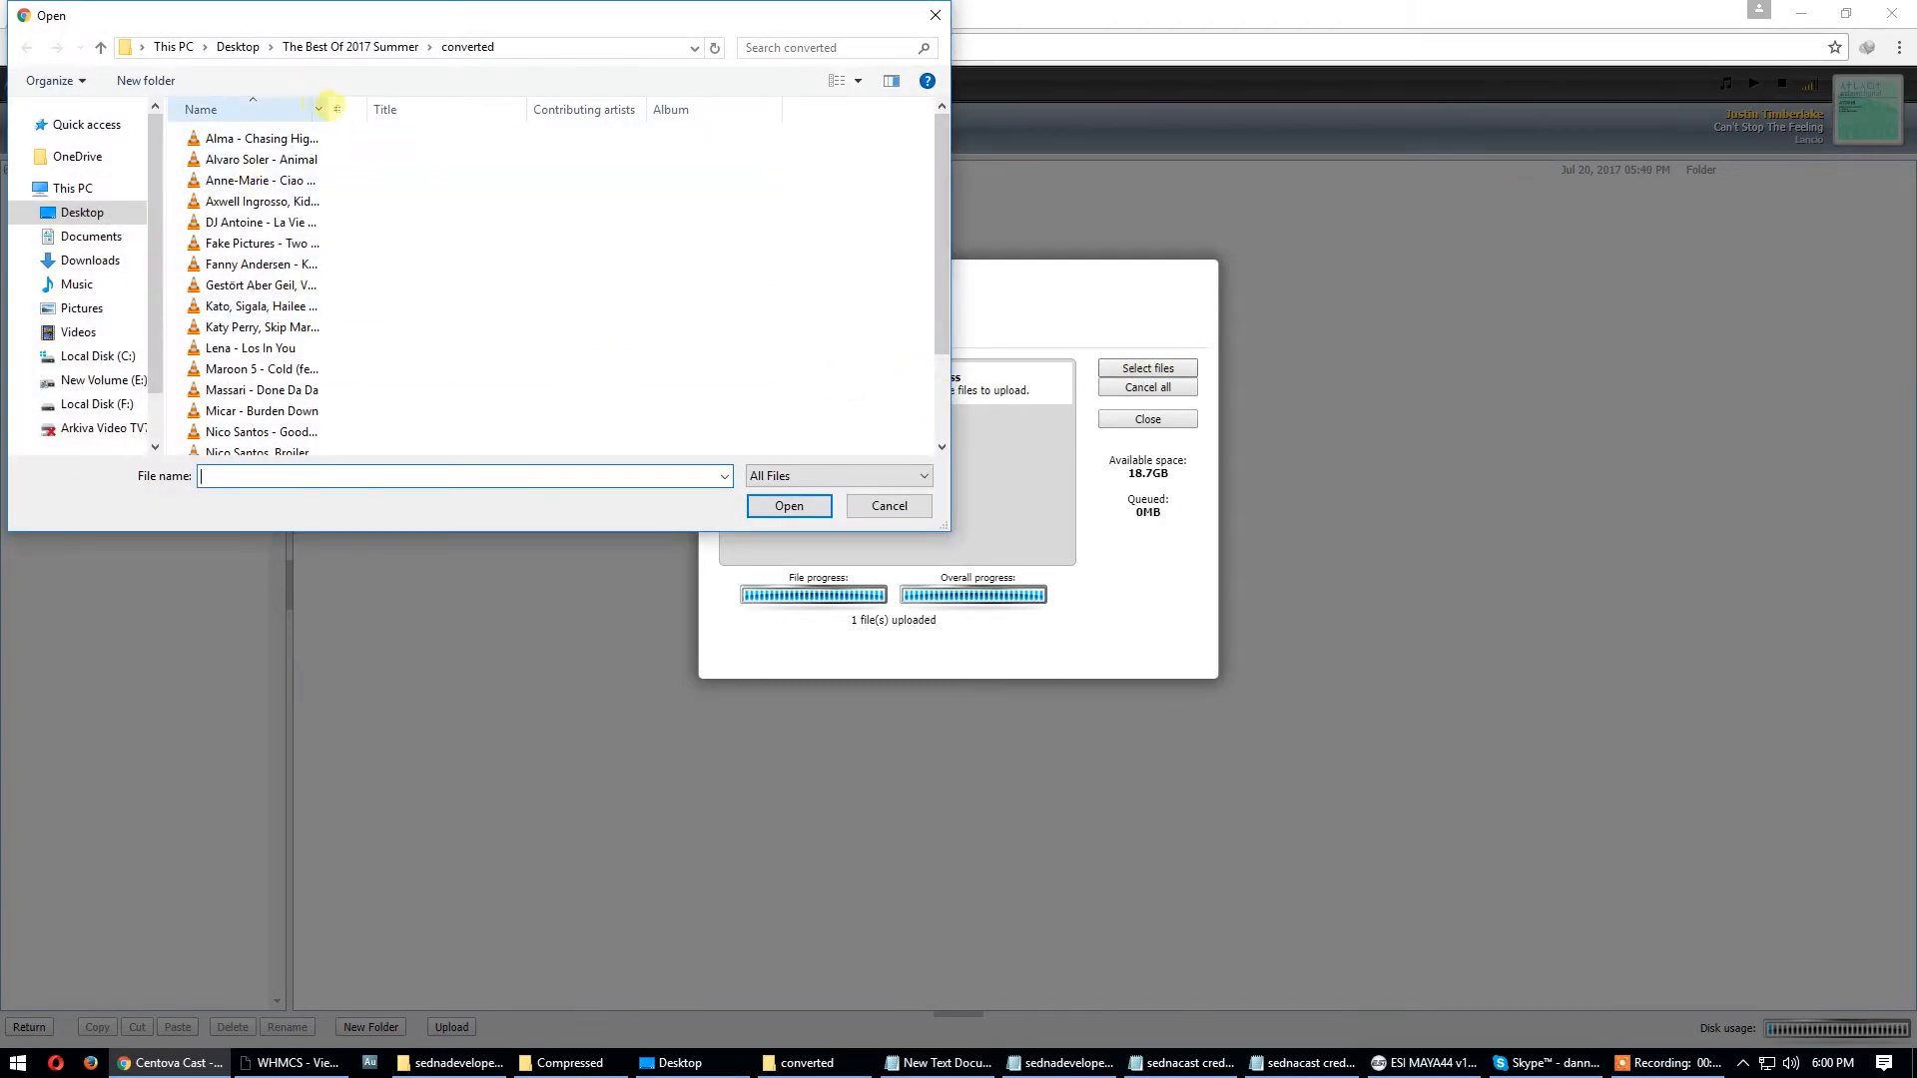
pyautogui.click(262, 160)
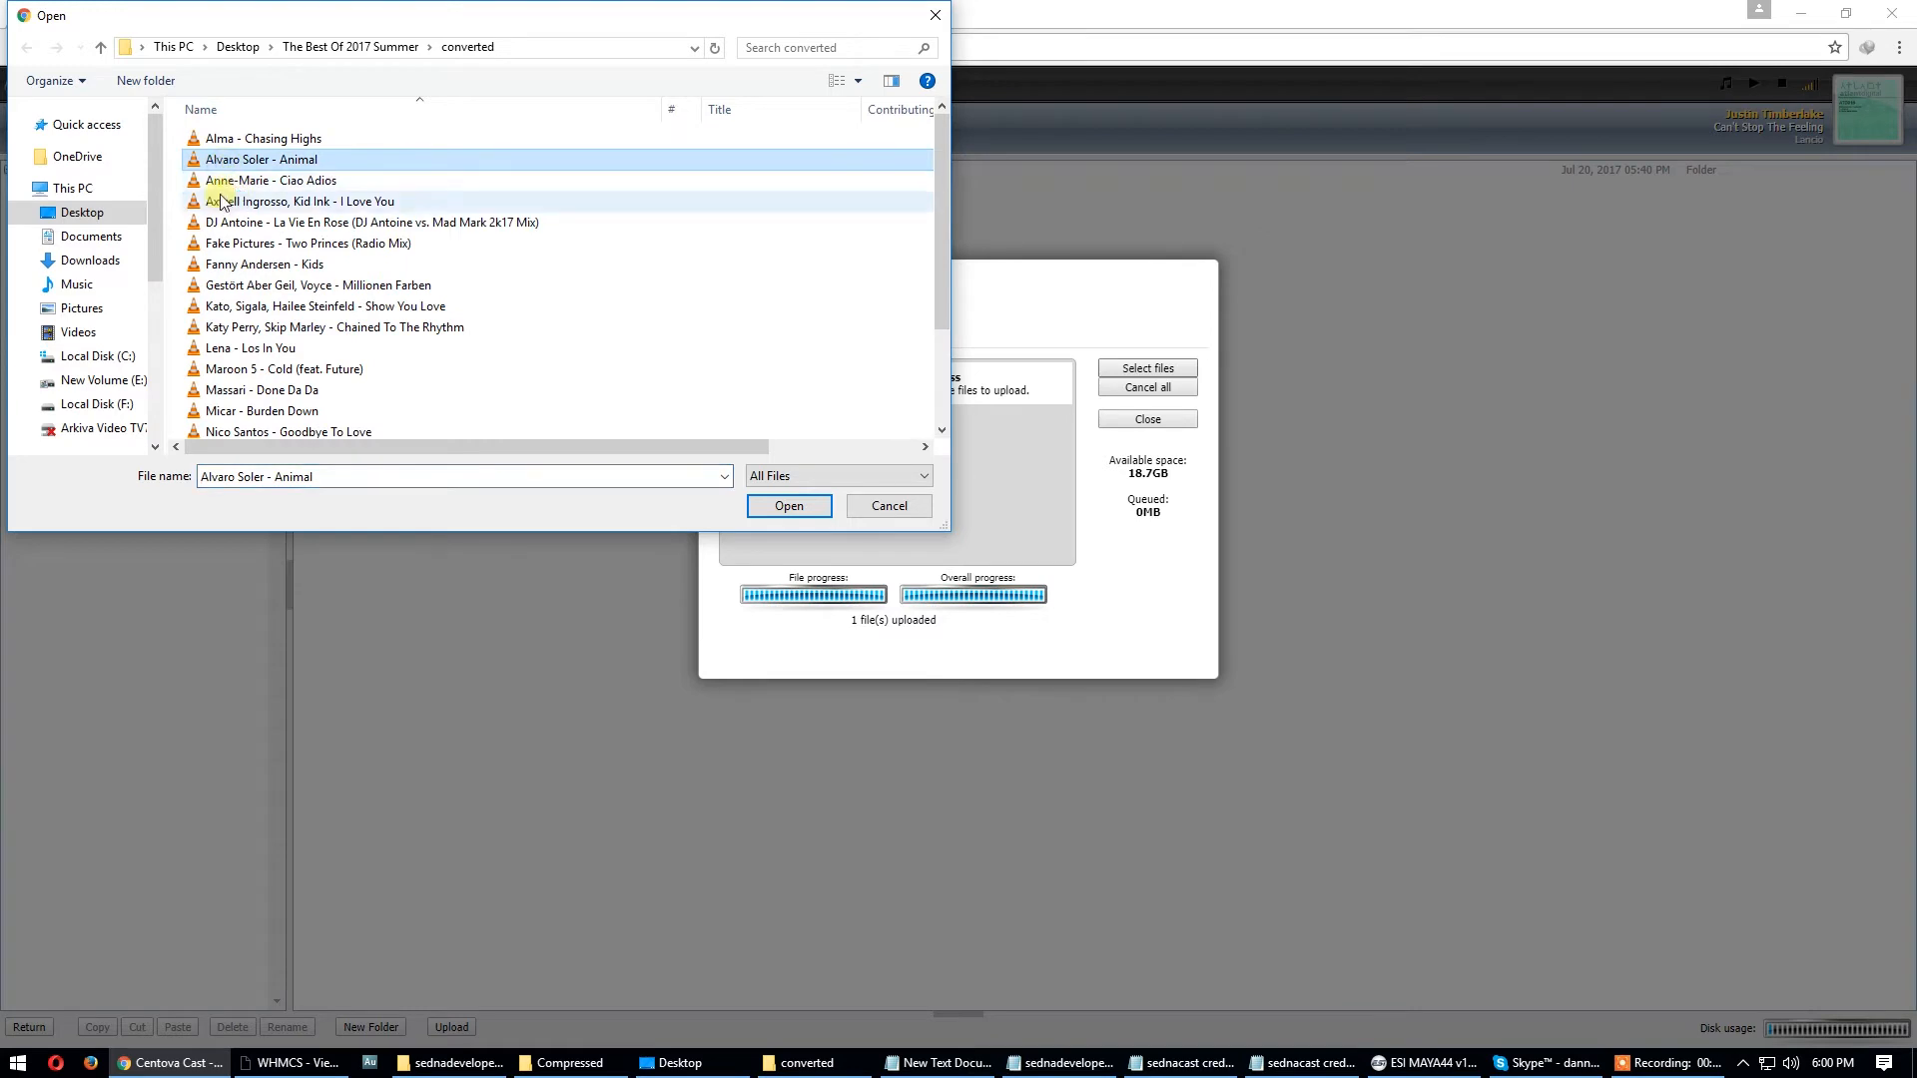
pyautogui.click(300, 200)
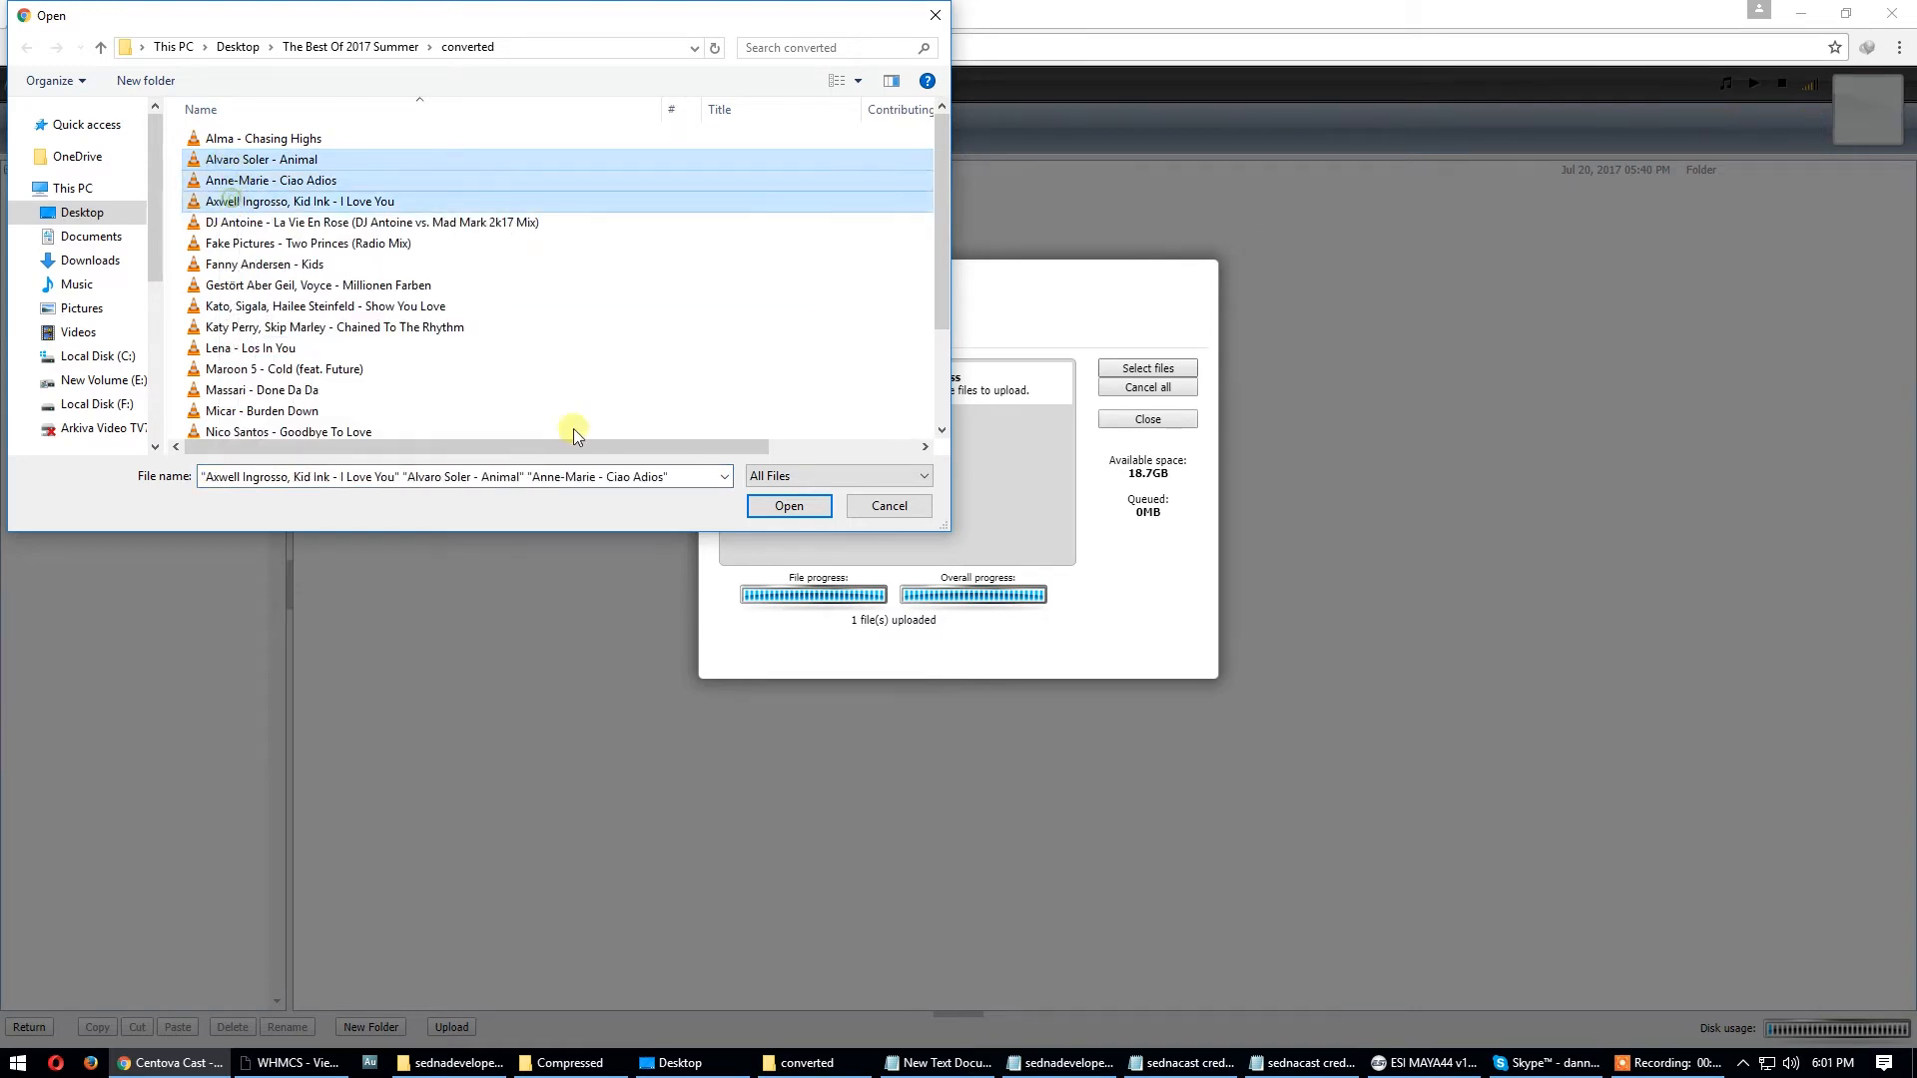
# Step: Upload the three chosen tracks and wait for the transfers to complete
pyautogui.click(789, 505)
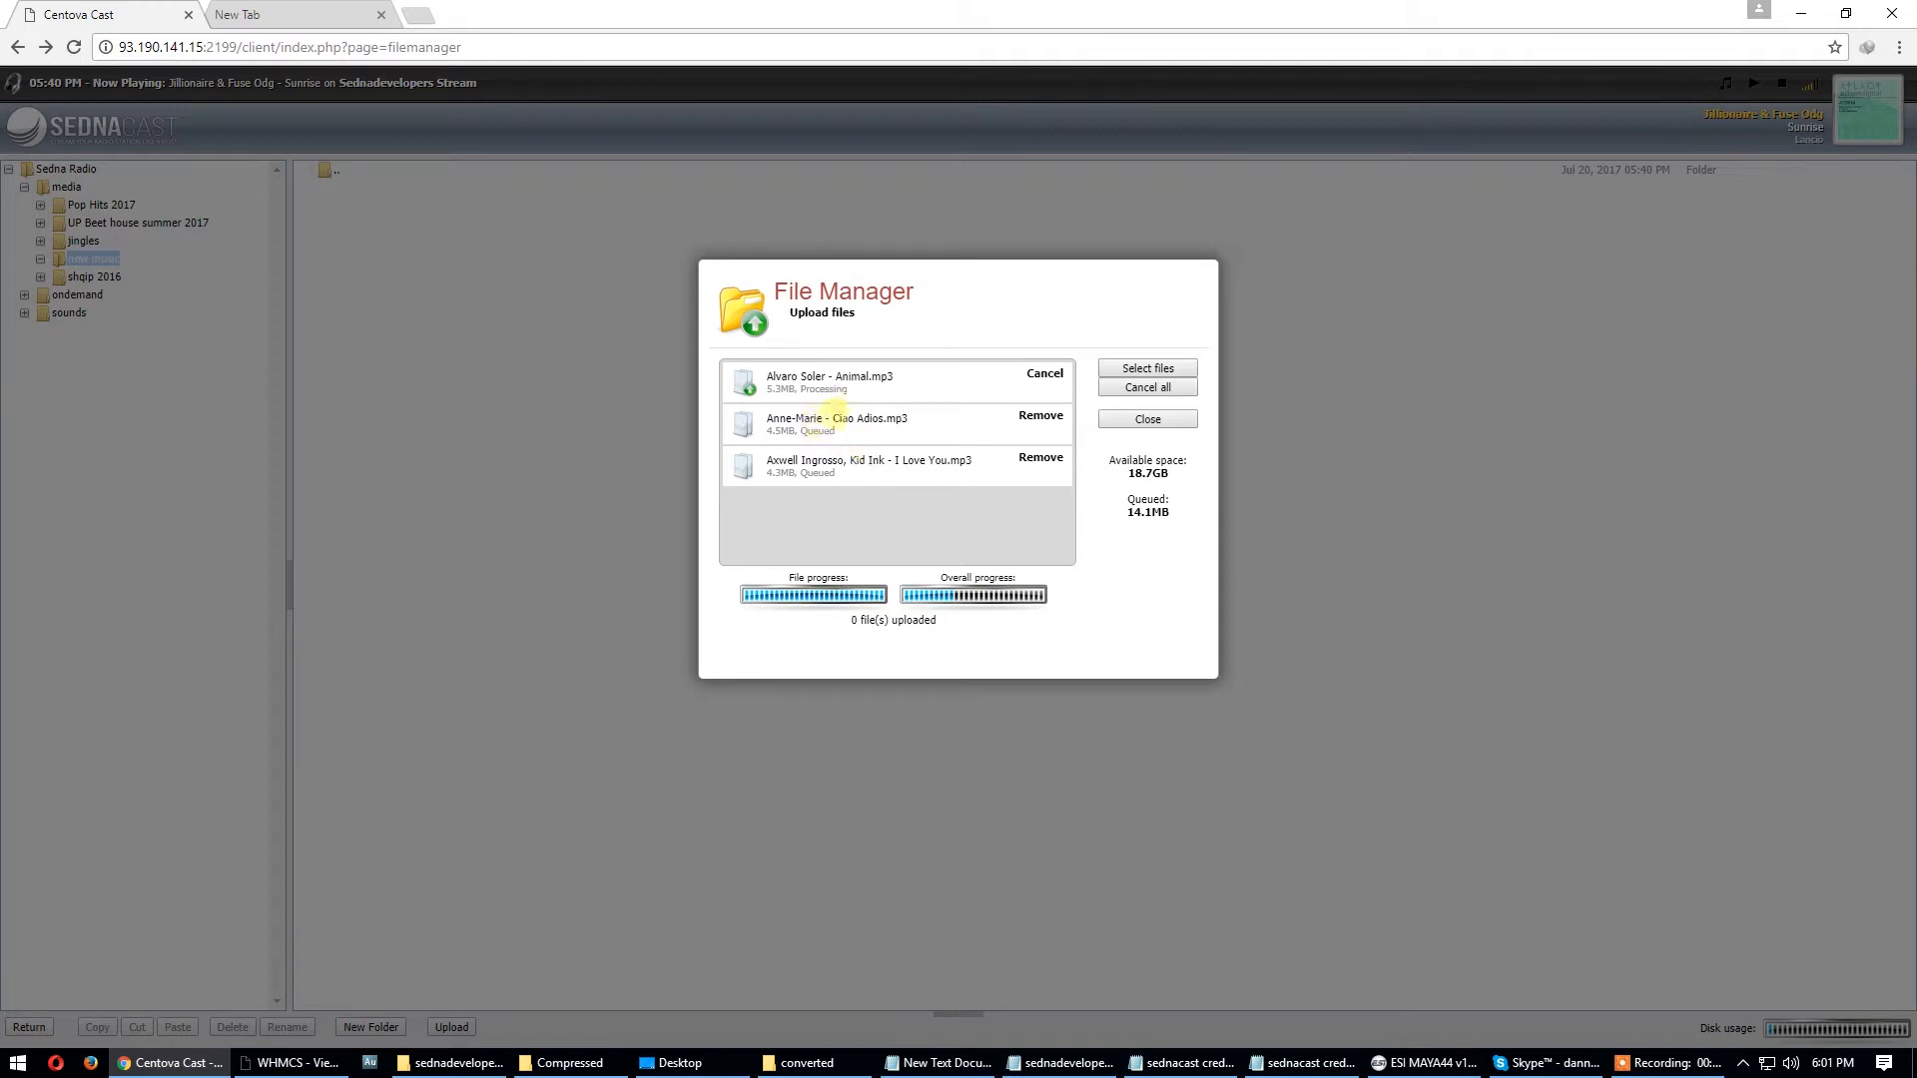
pyautogui.moveTo(843, 414)
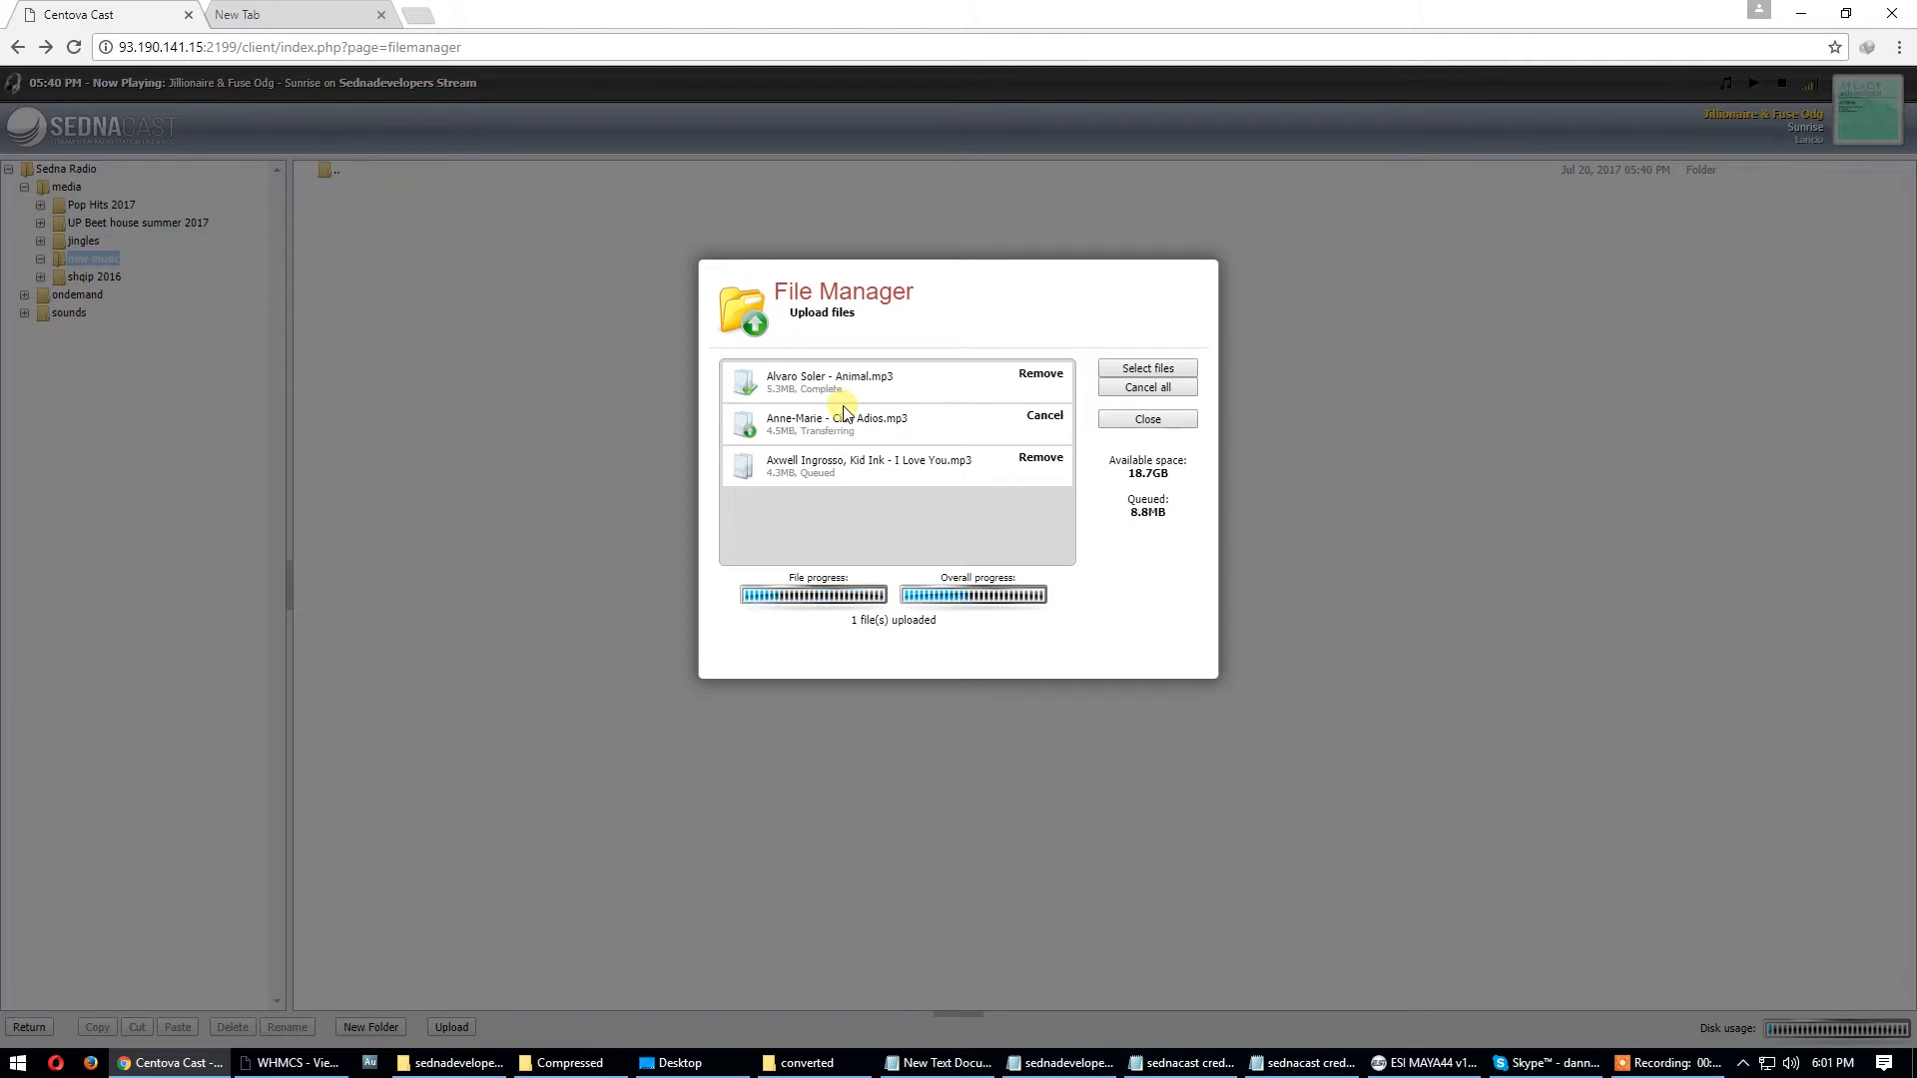
pyautogui.click(1038, 376)
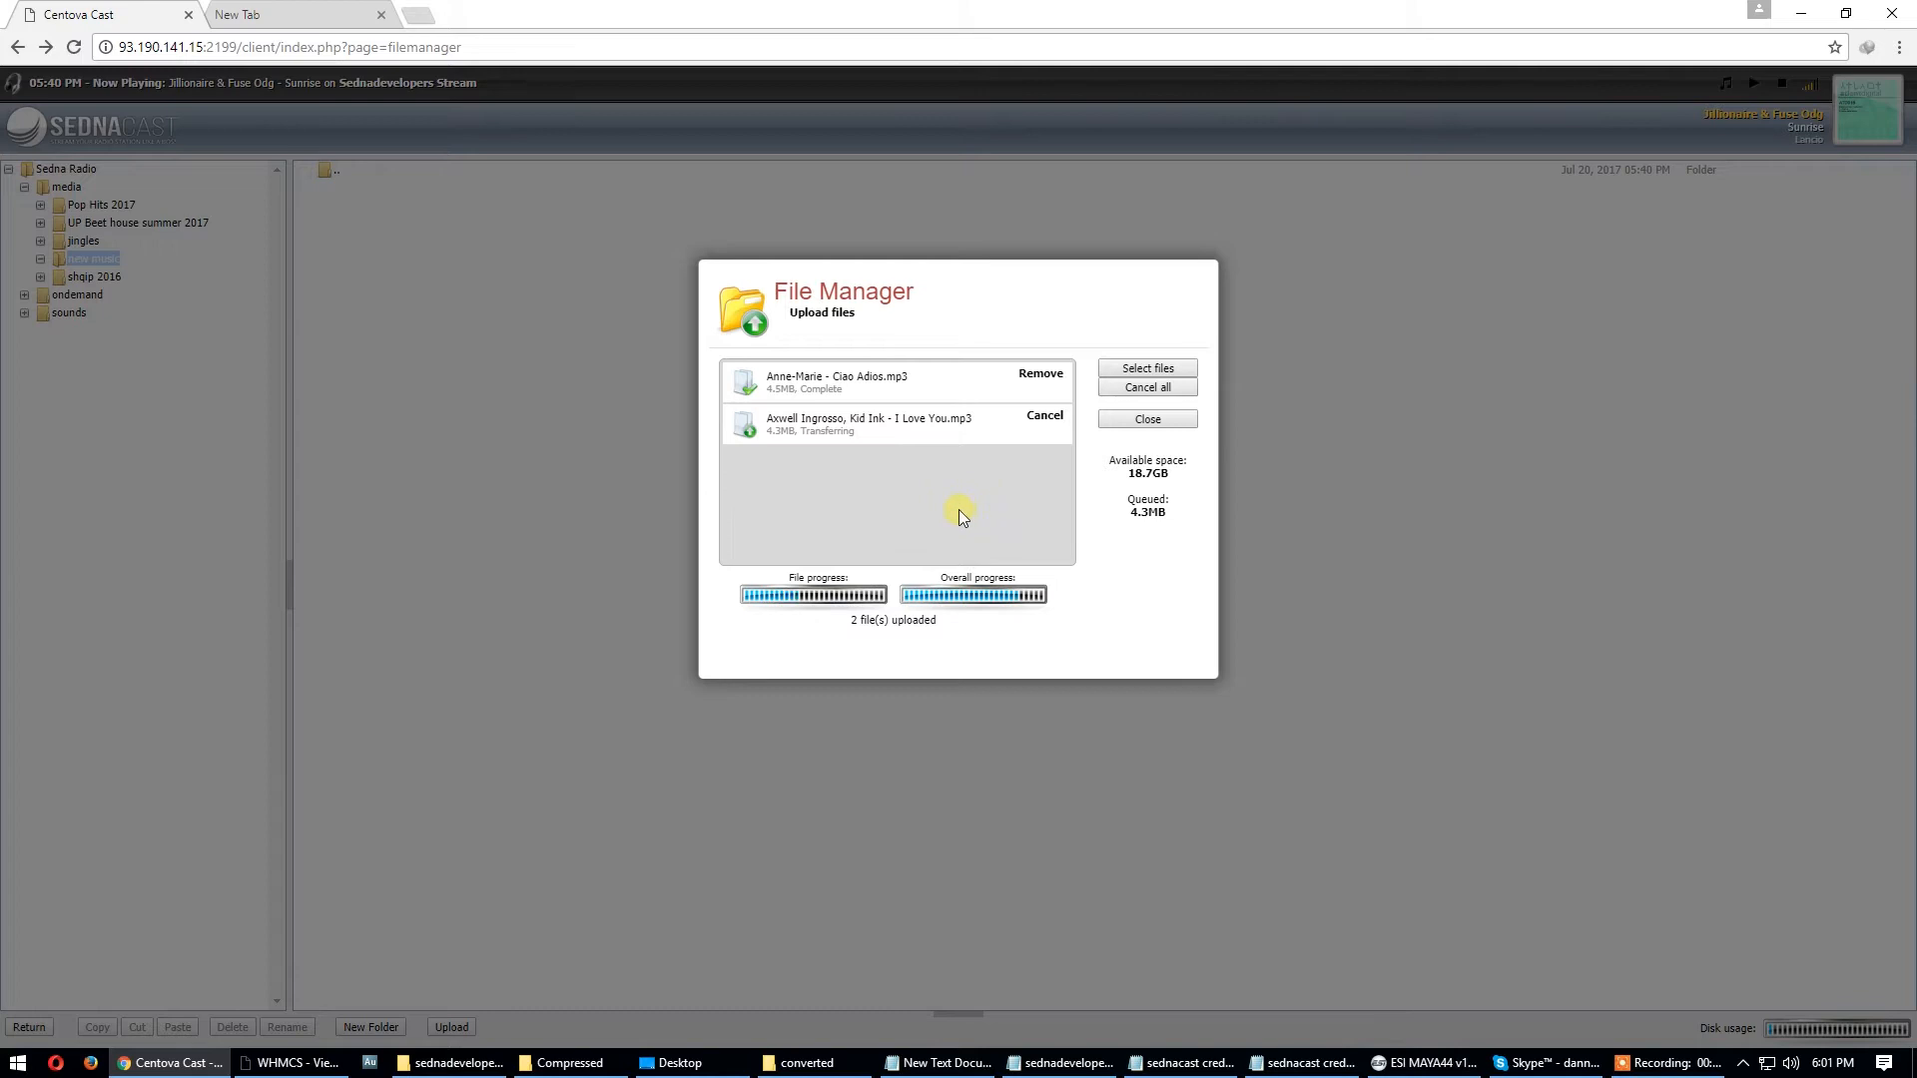
pyautogui.click(1041, 374)
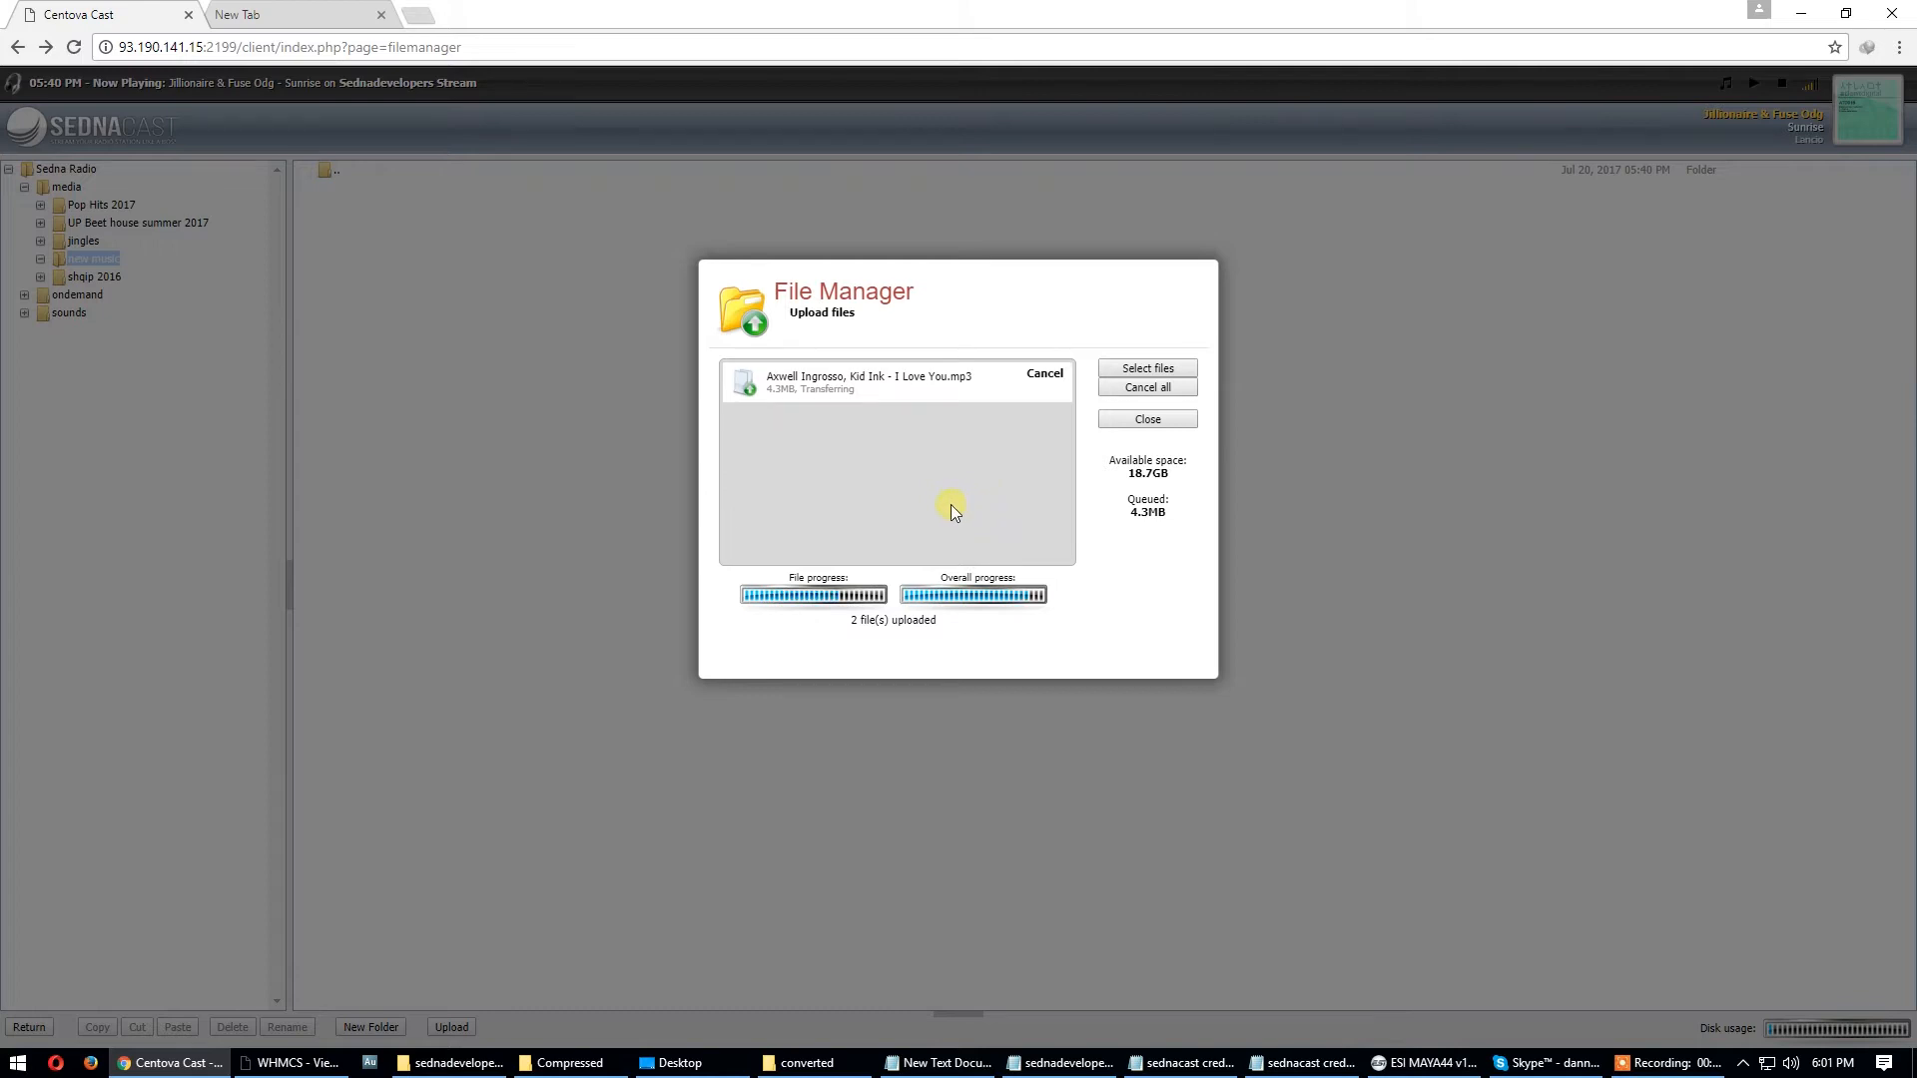
pyautogui.moveTo(515, 788)
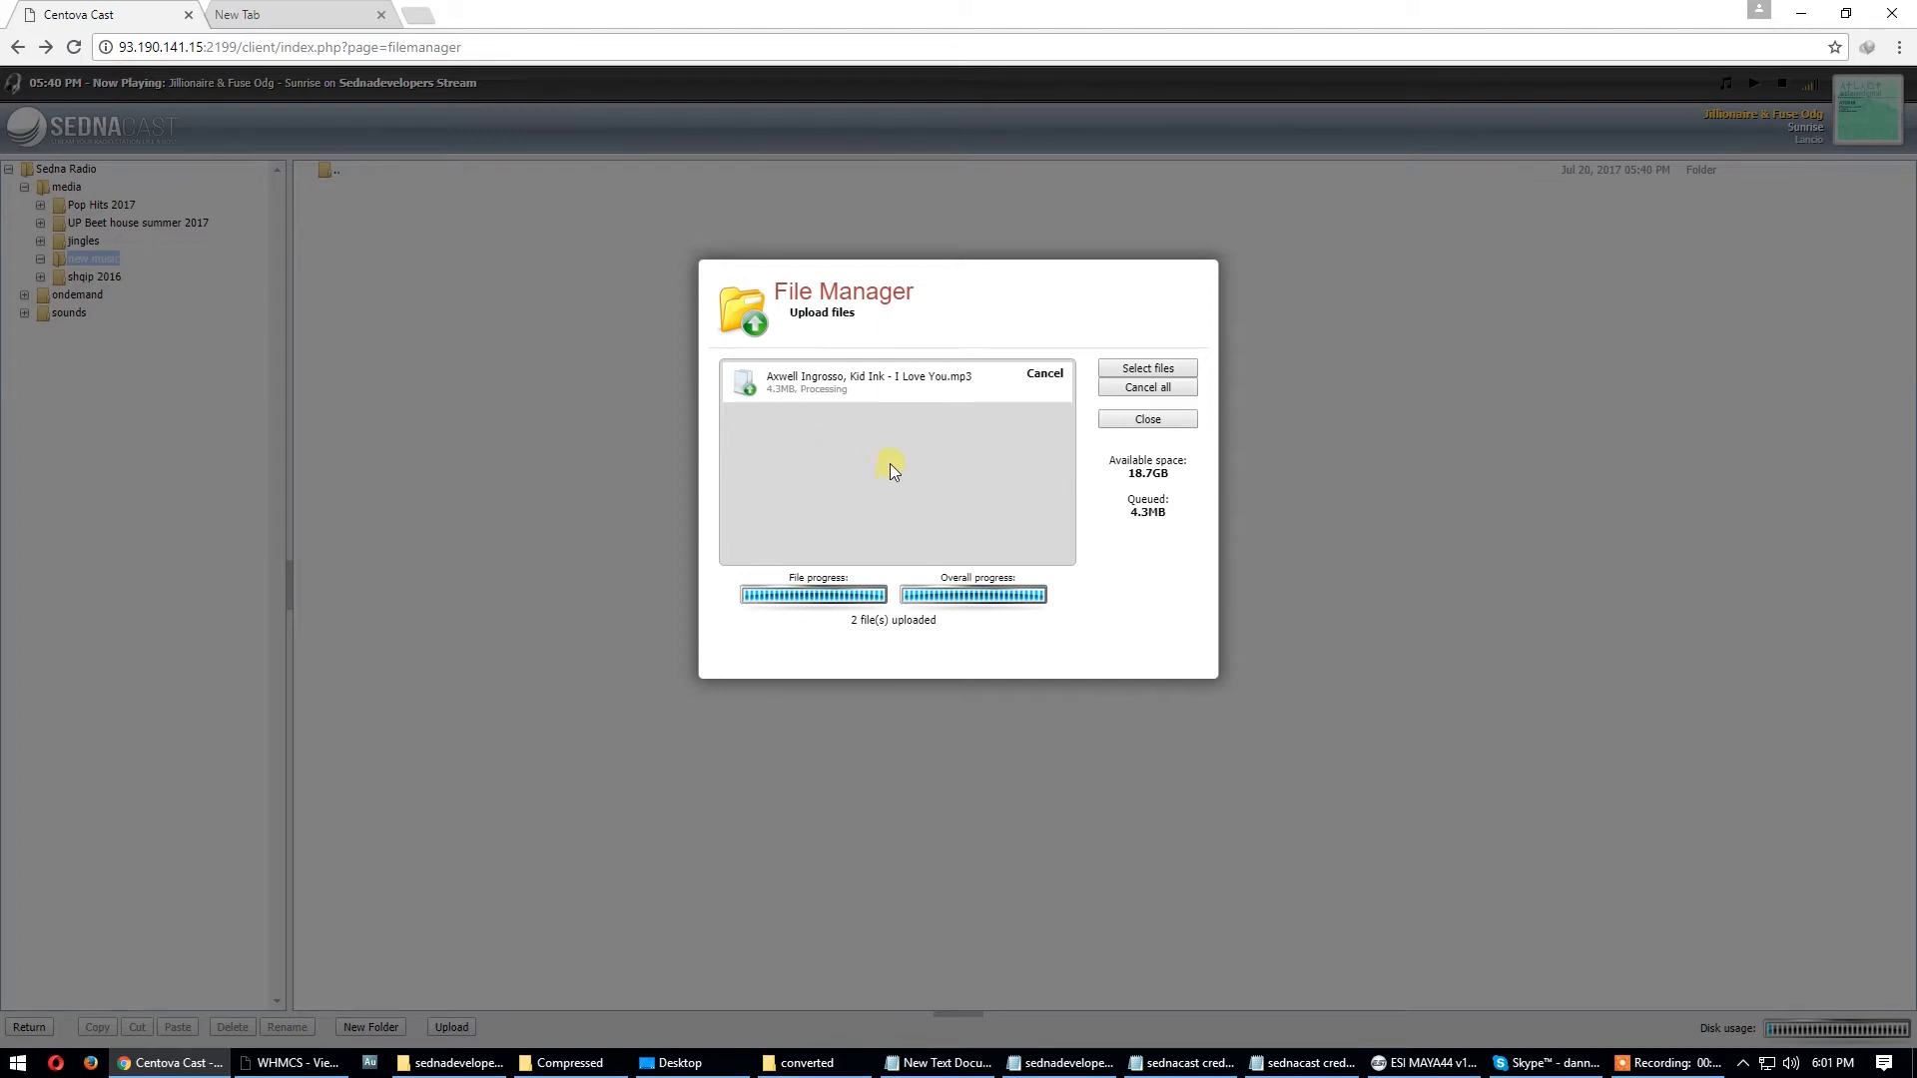
pyautogui.moveTo(886, 444)
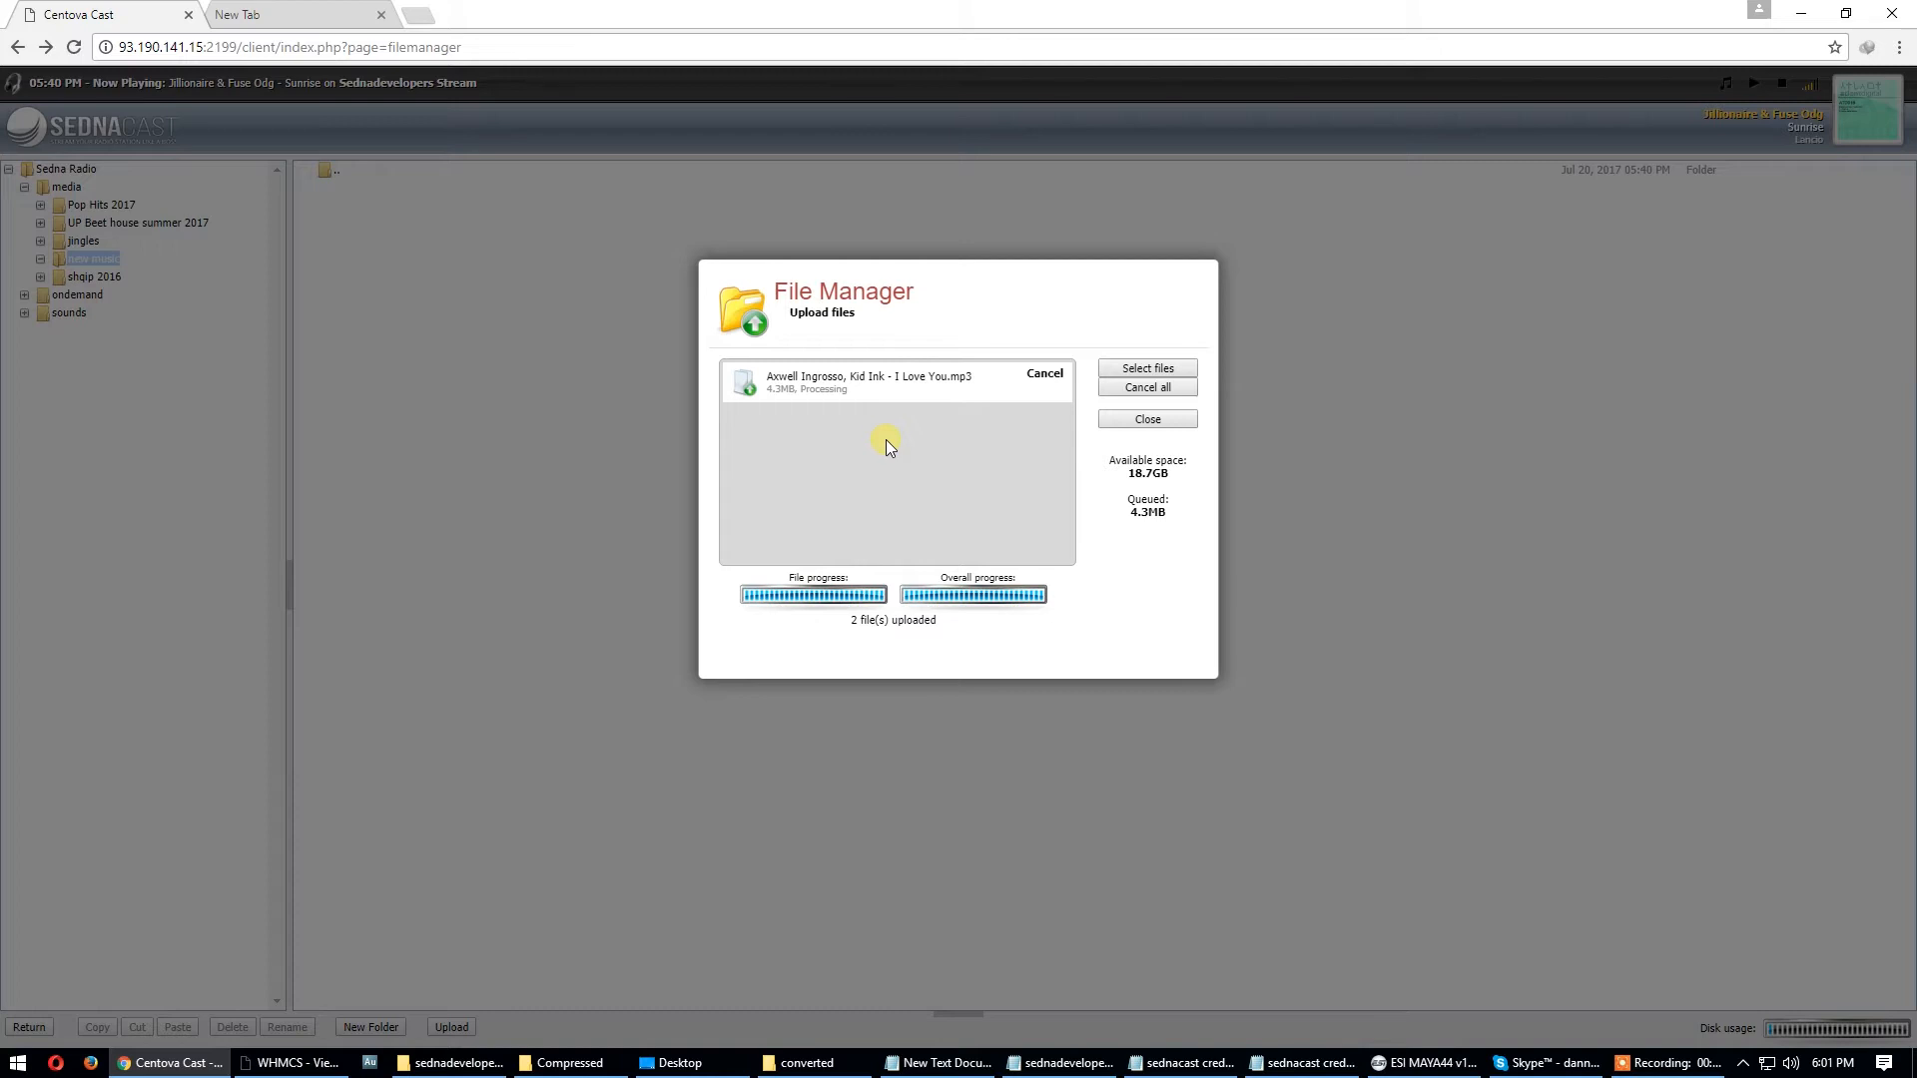
pyautogui.moveTo(921, 505)
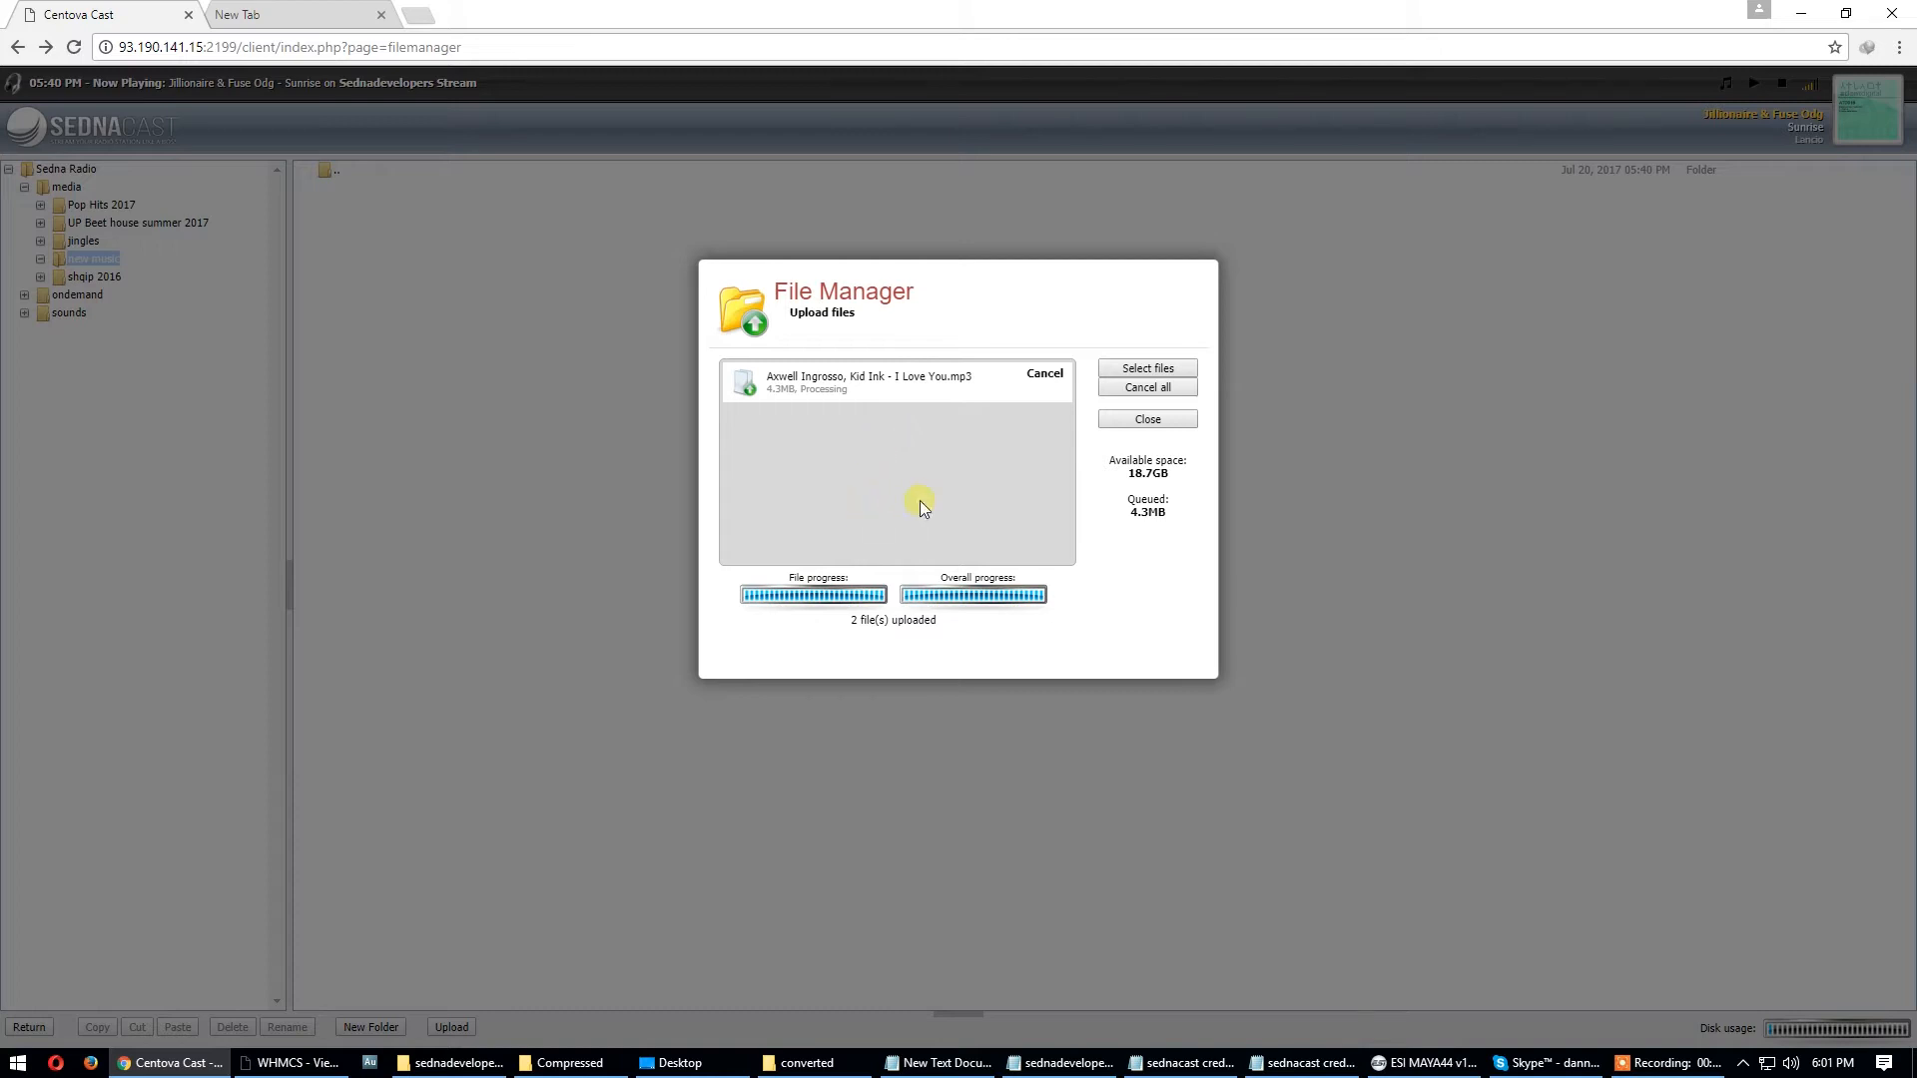
pyautogui.moveTo(857, 421)
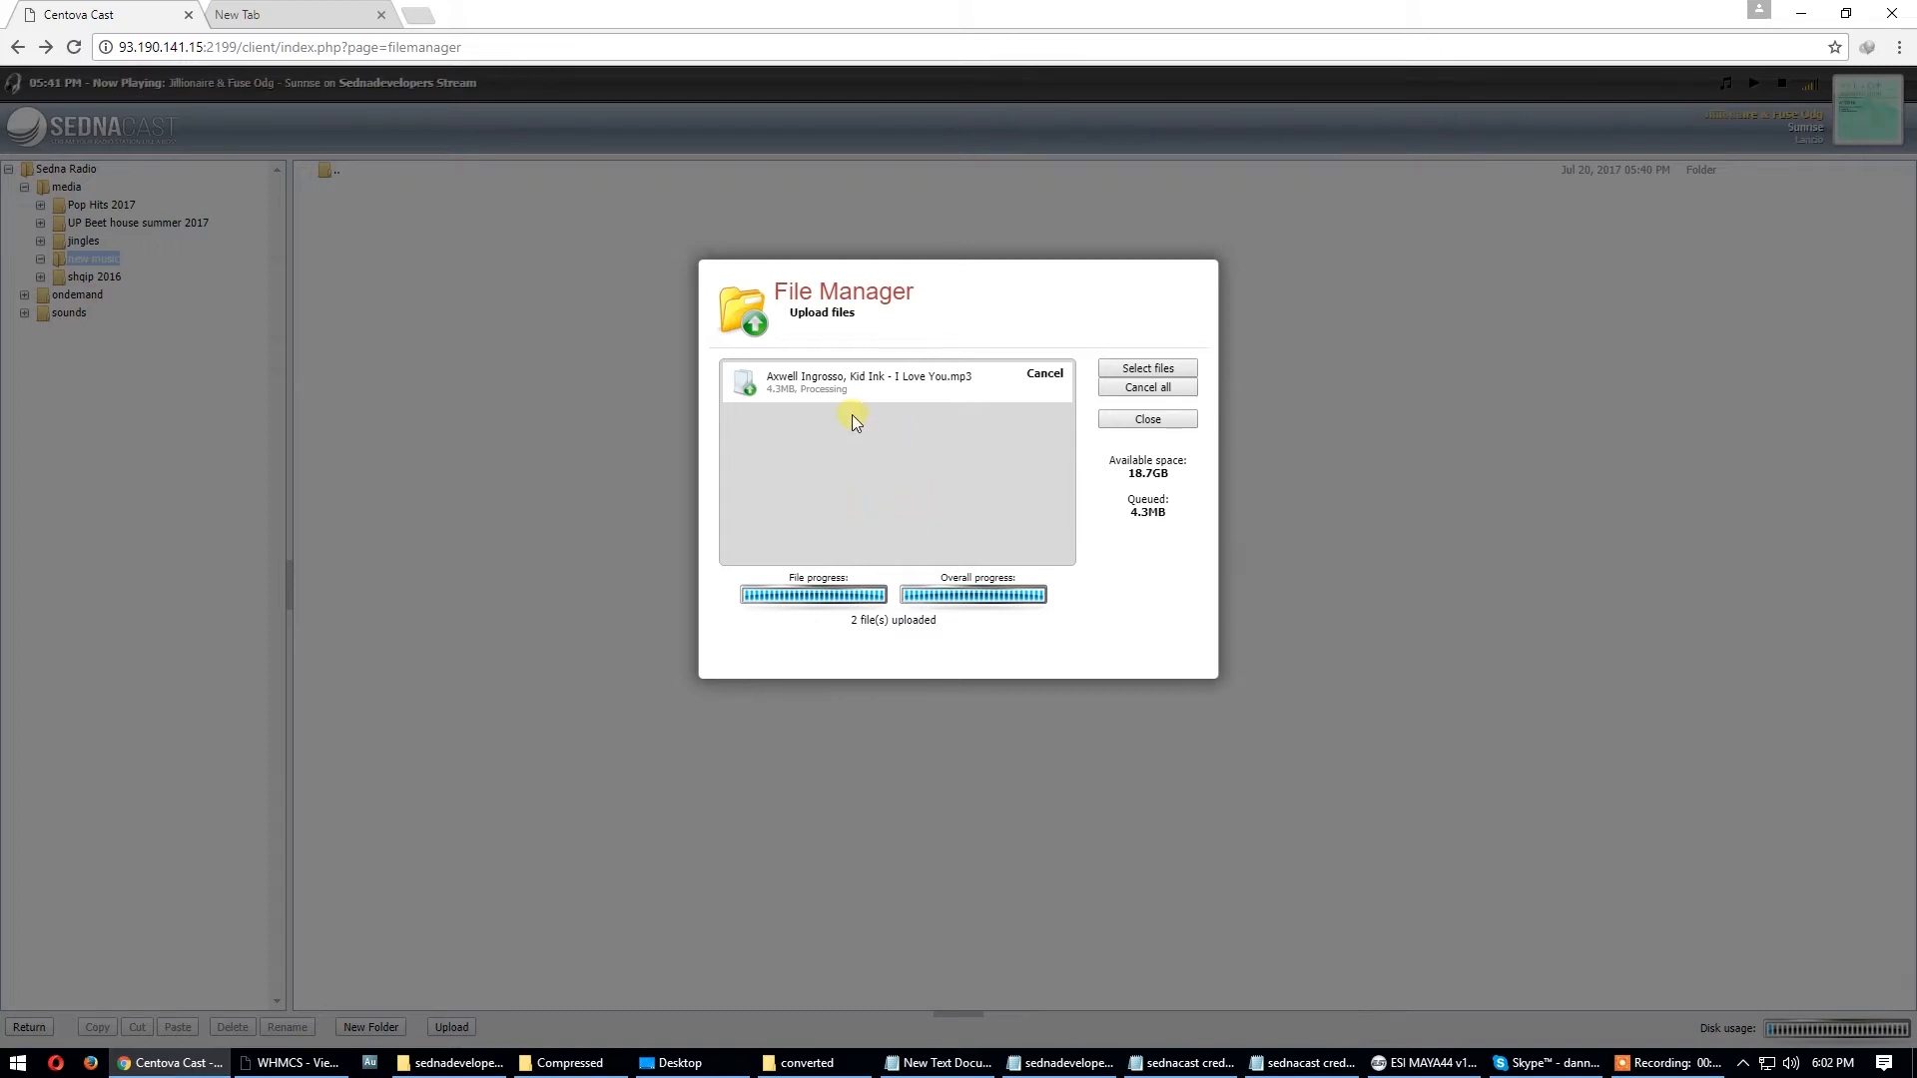
pyautogui.moveTo(831, 428)
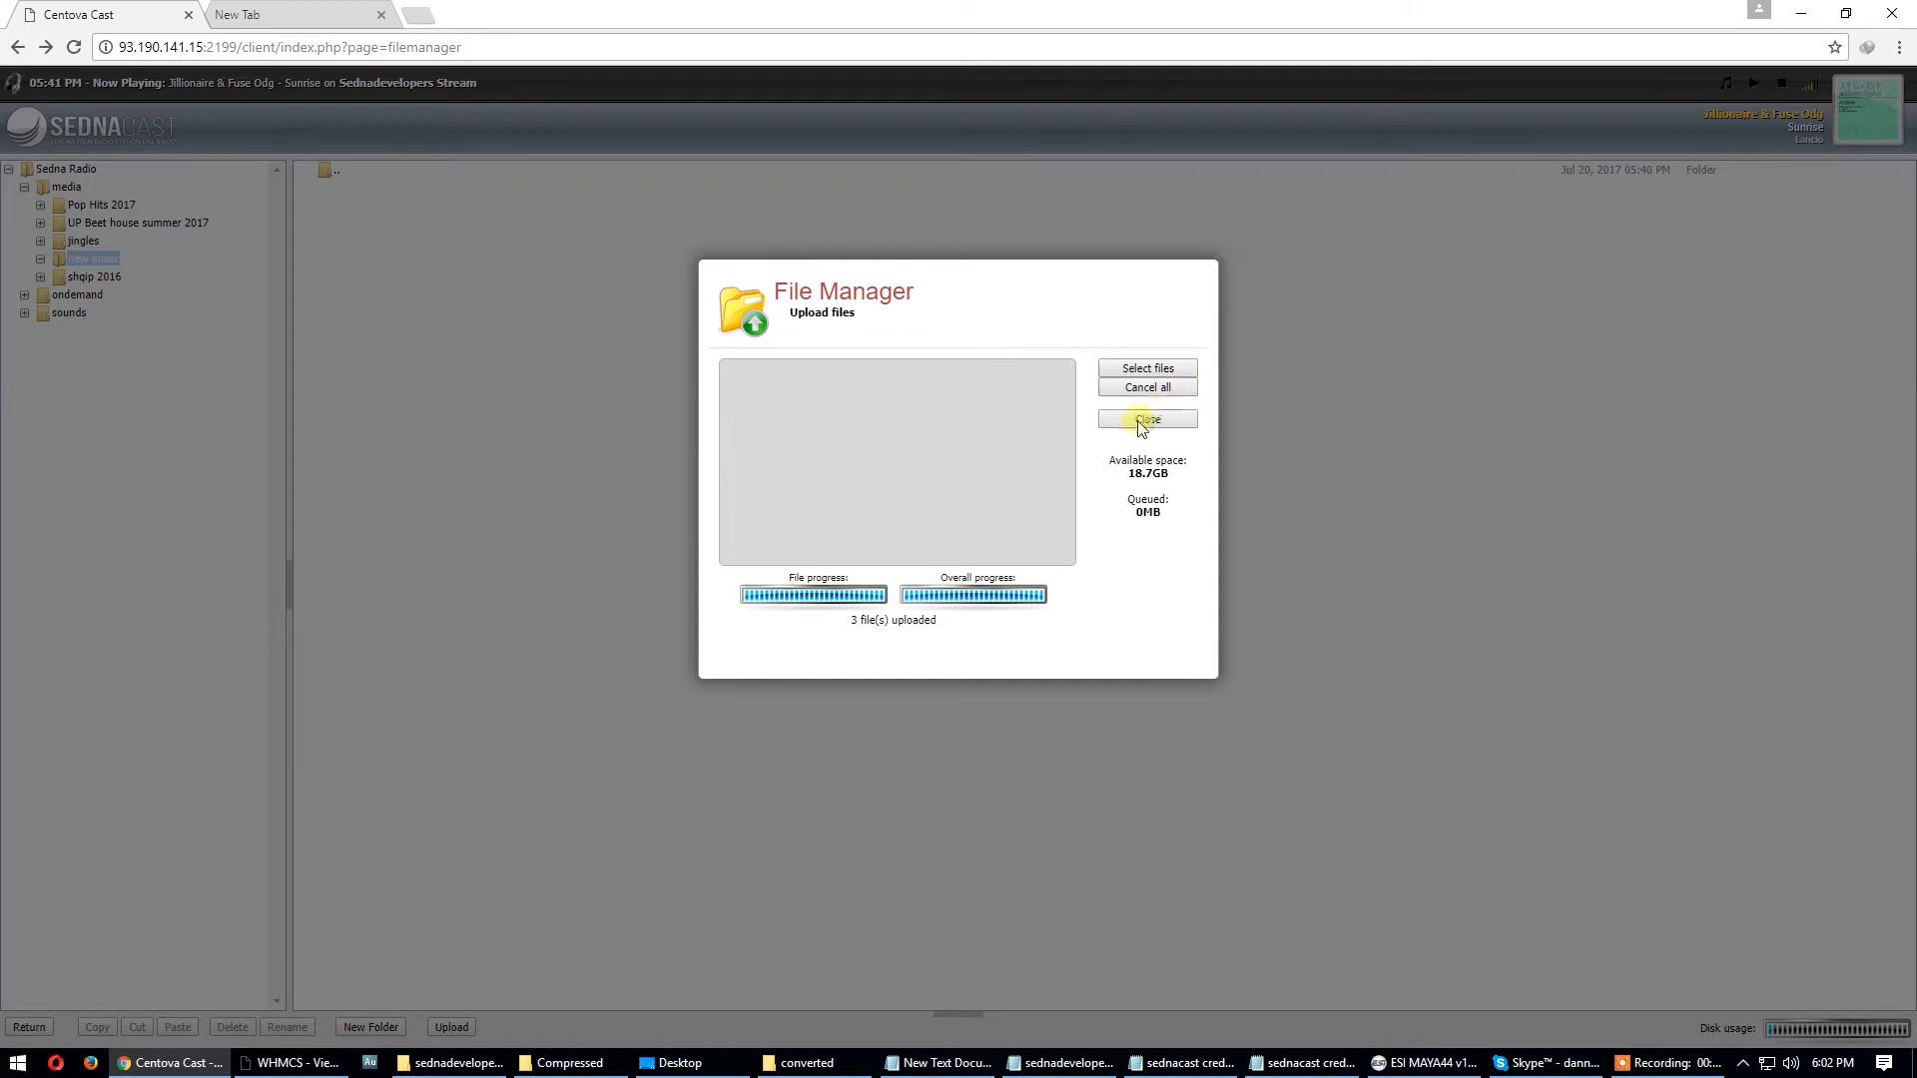
# Step: Close the upload window and confirm the three mp3 tracks appear in new music
pyautogui.click(1146, 419)
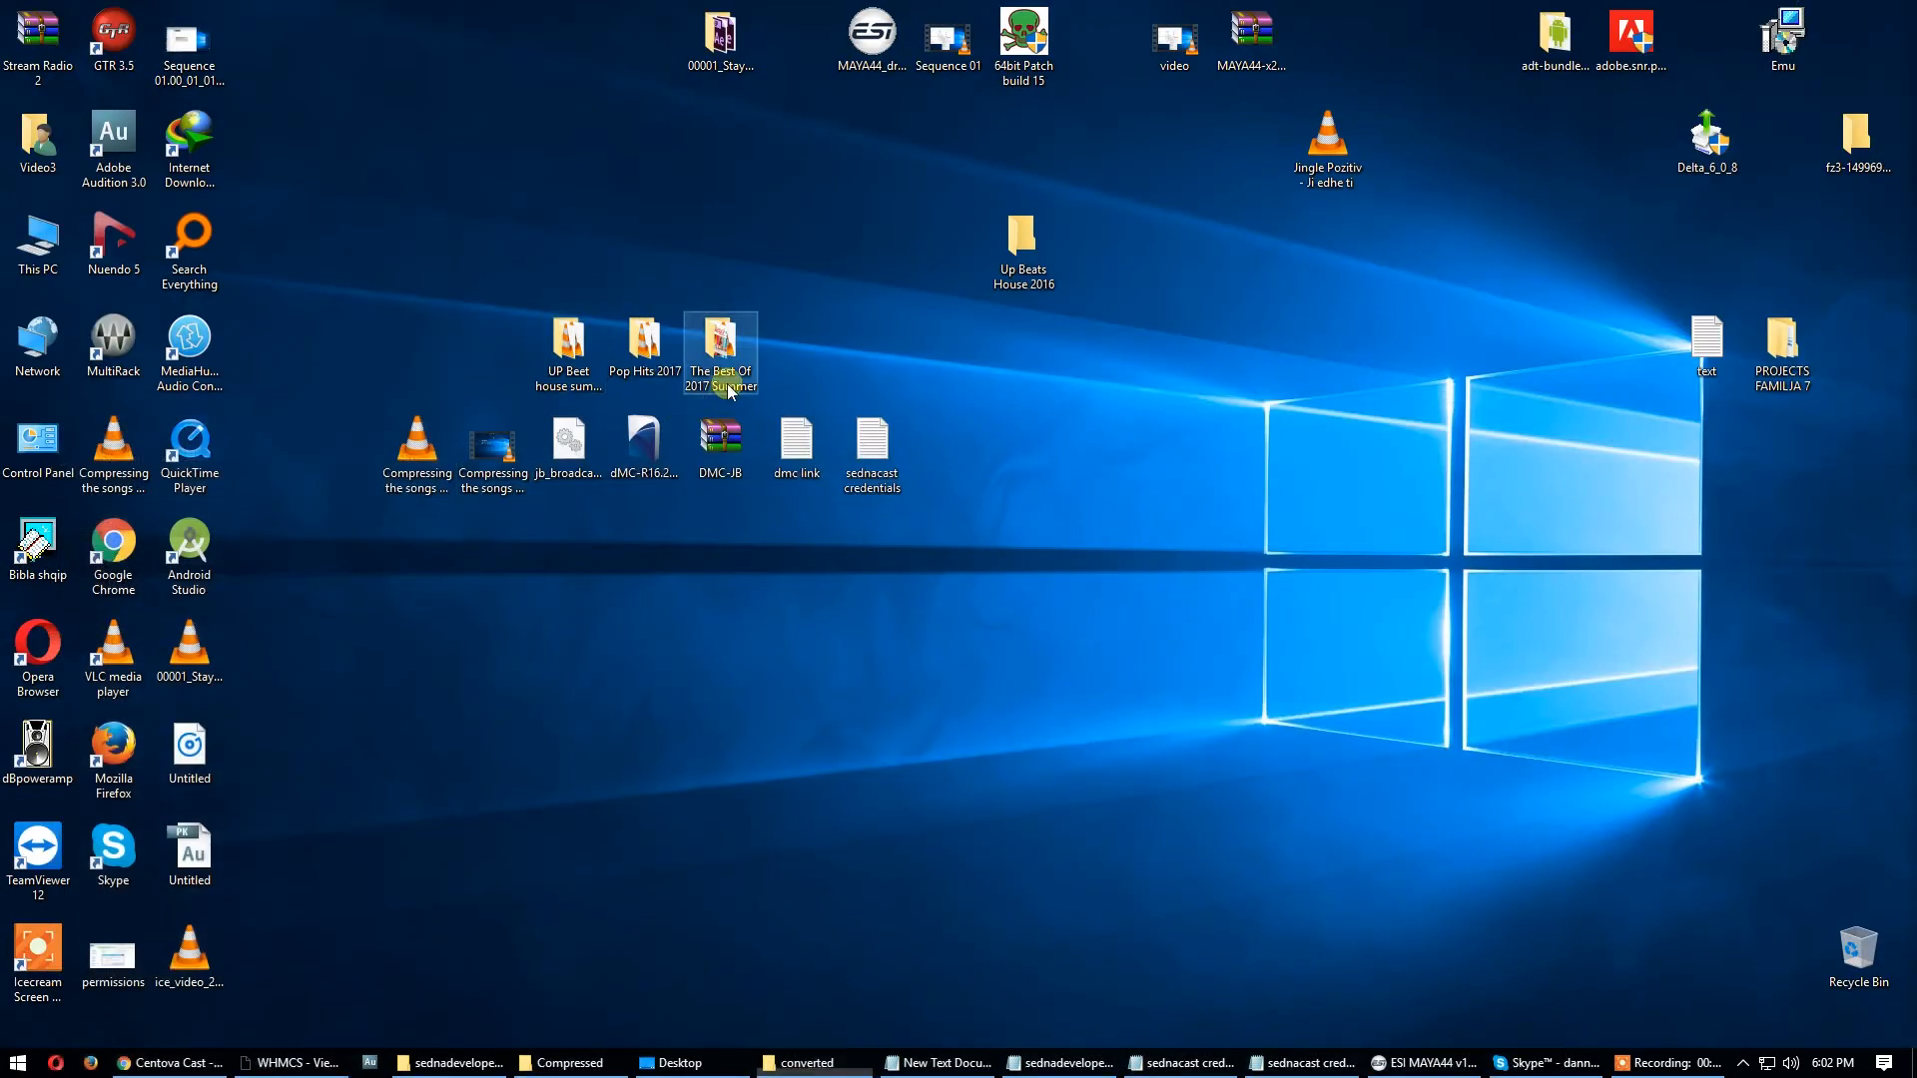
pyautogui.rightClick(721, 374)
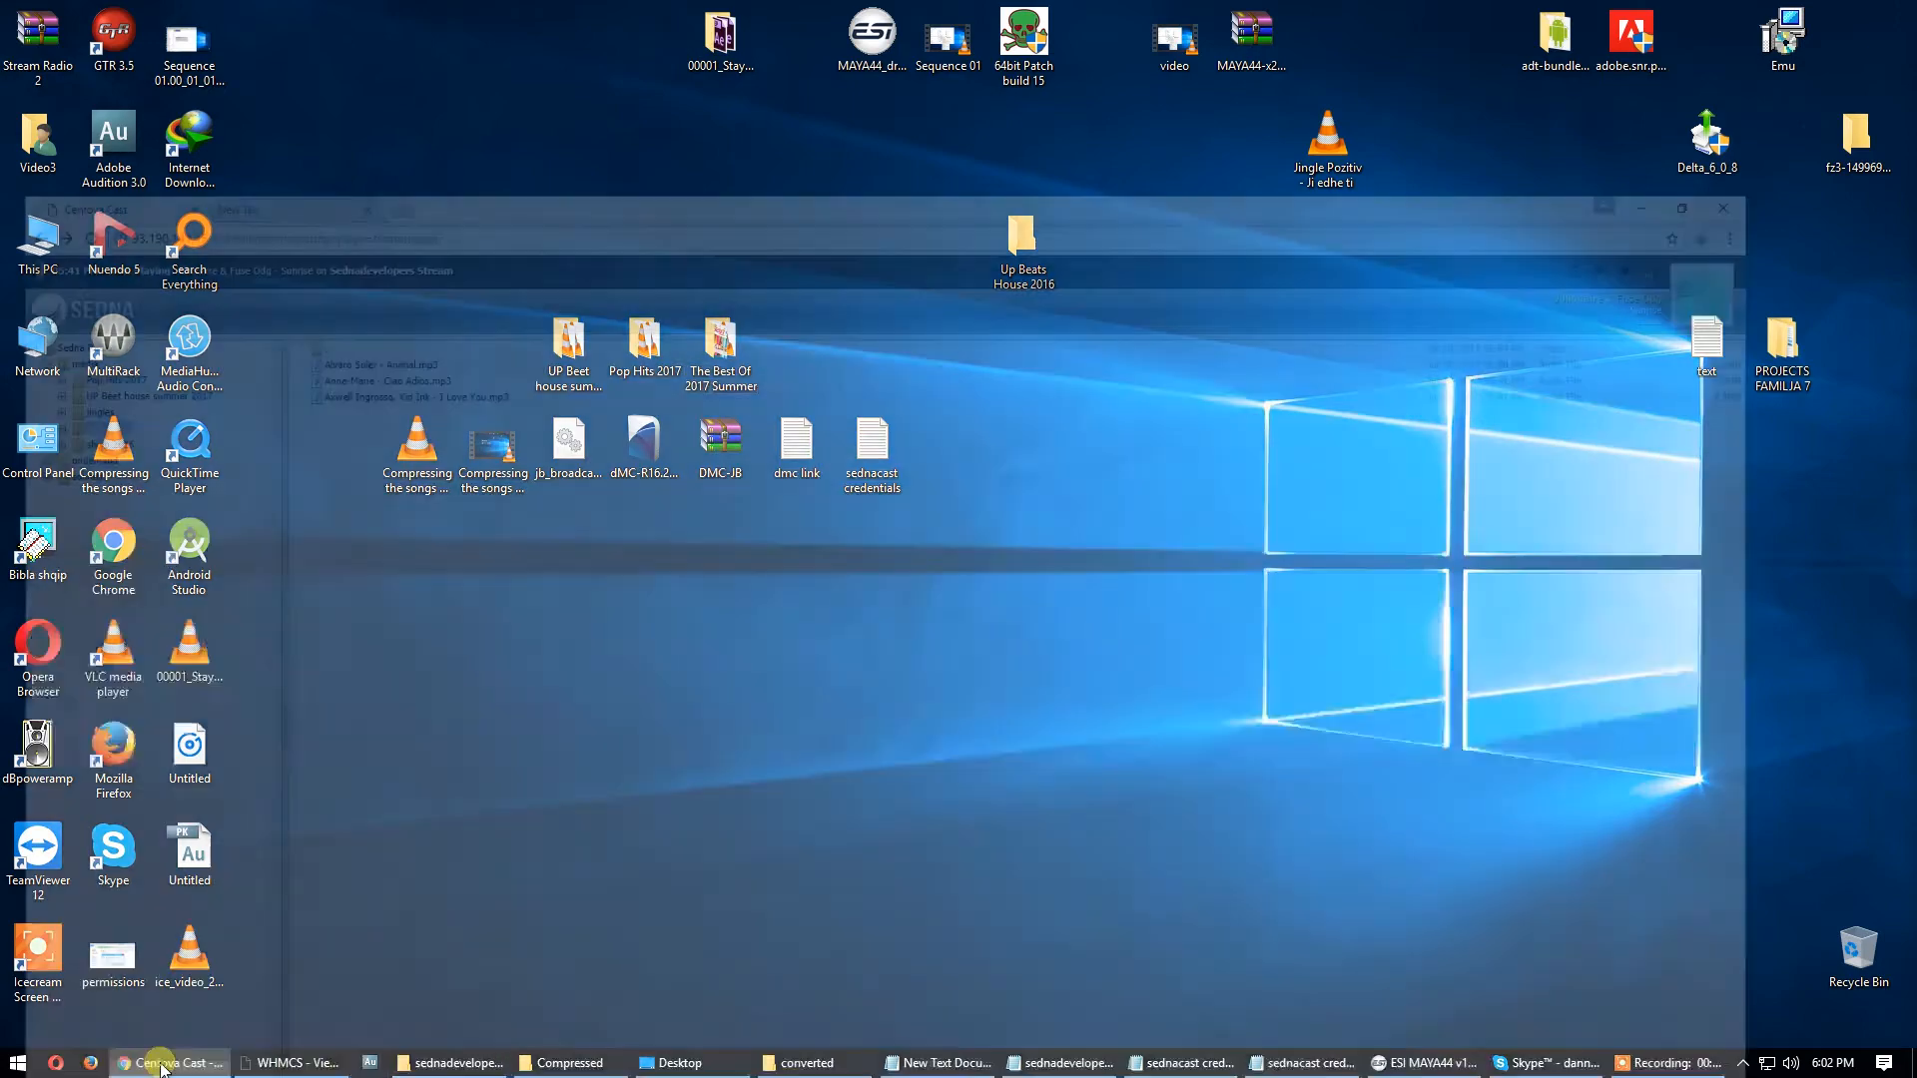
pyautogui.click(168, 1063)
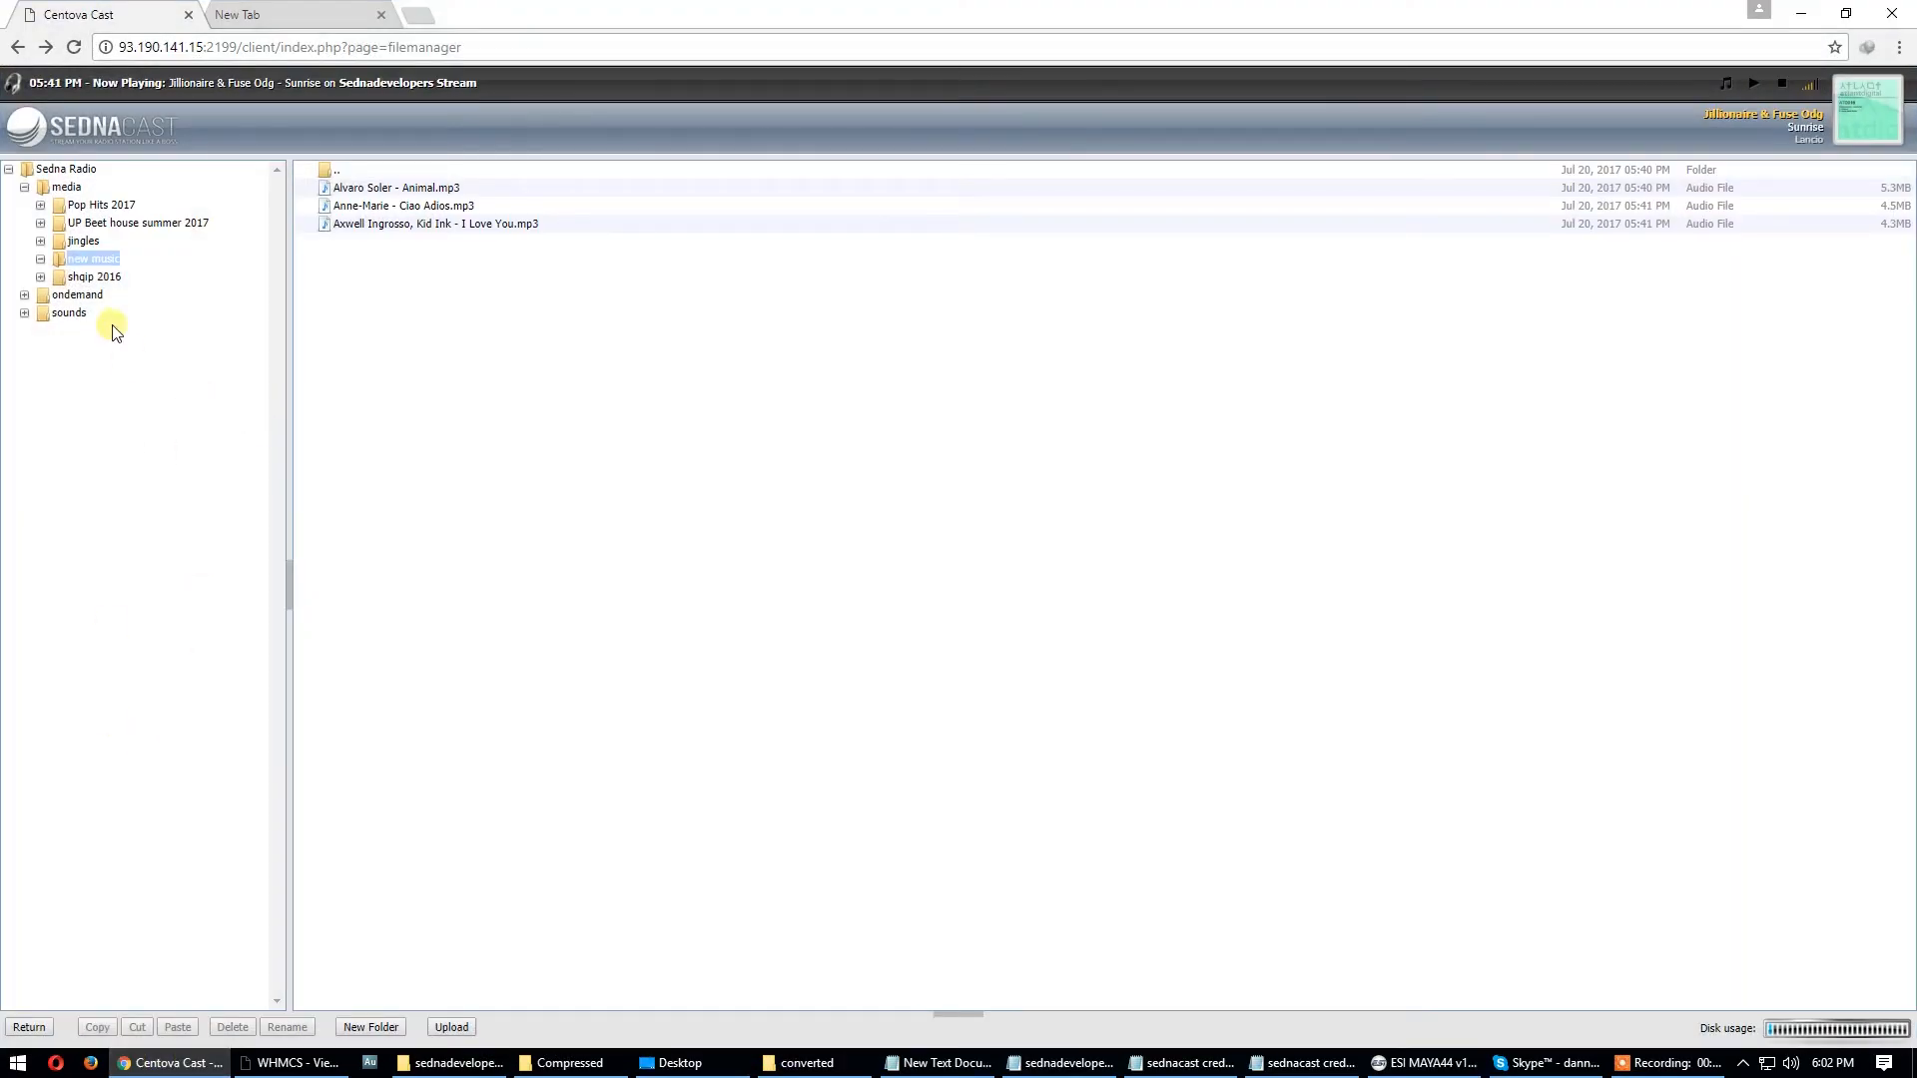
pyautogui.rightClick(91, 258)
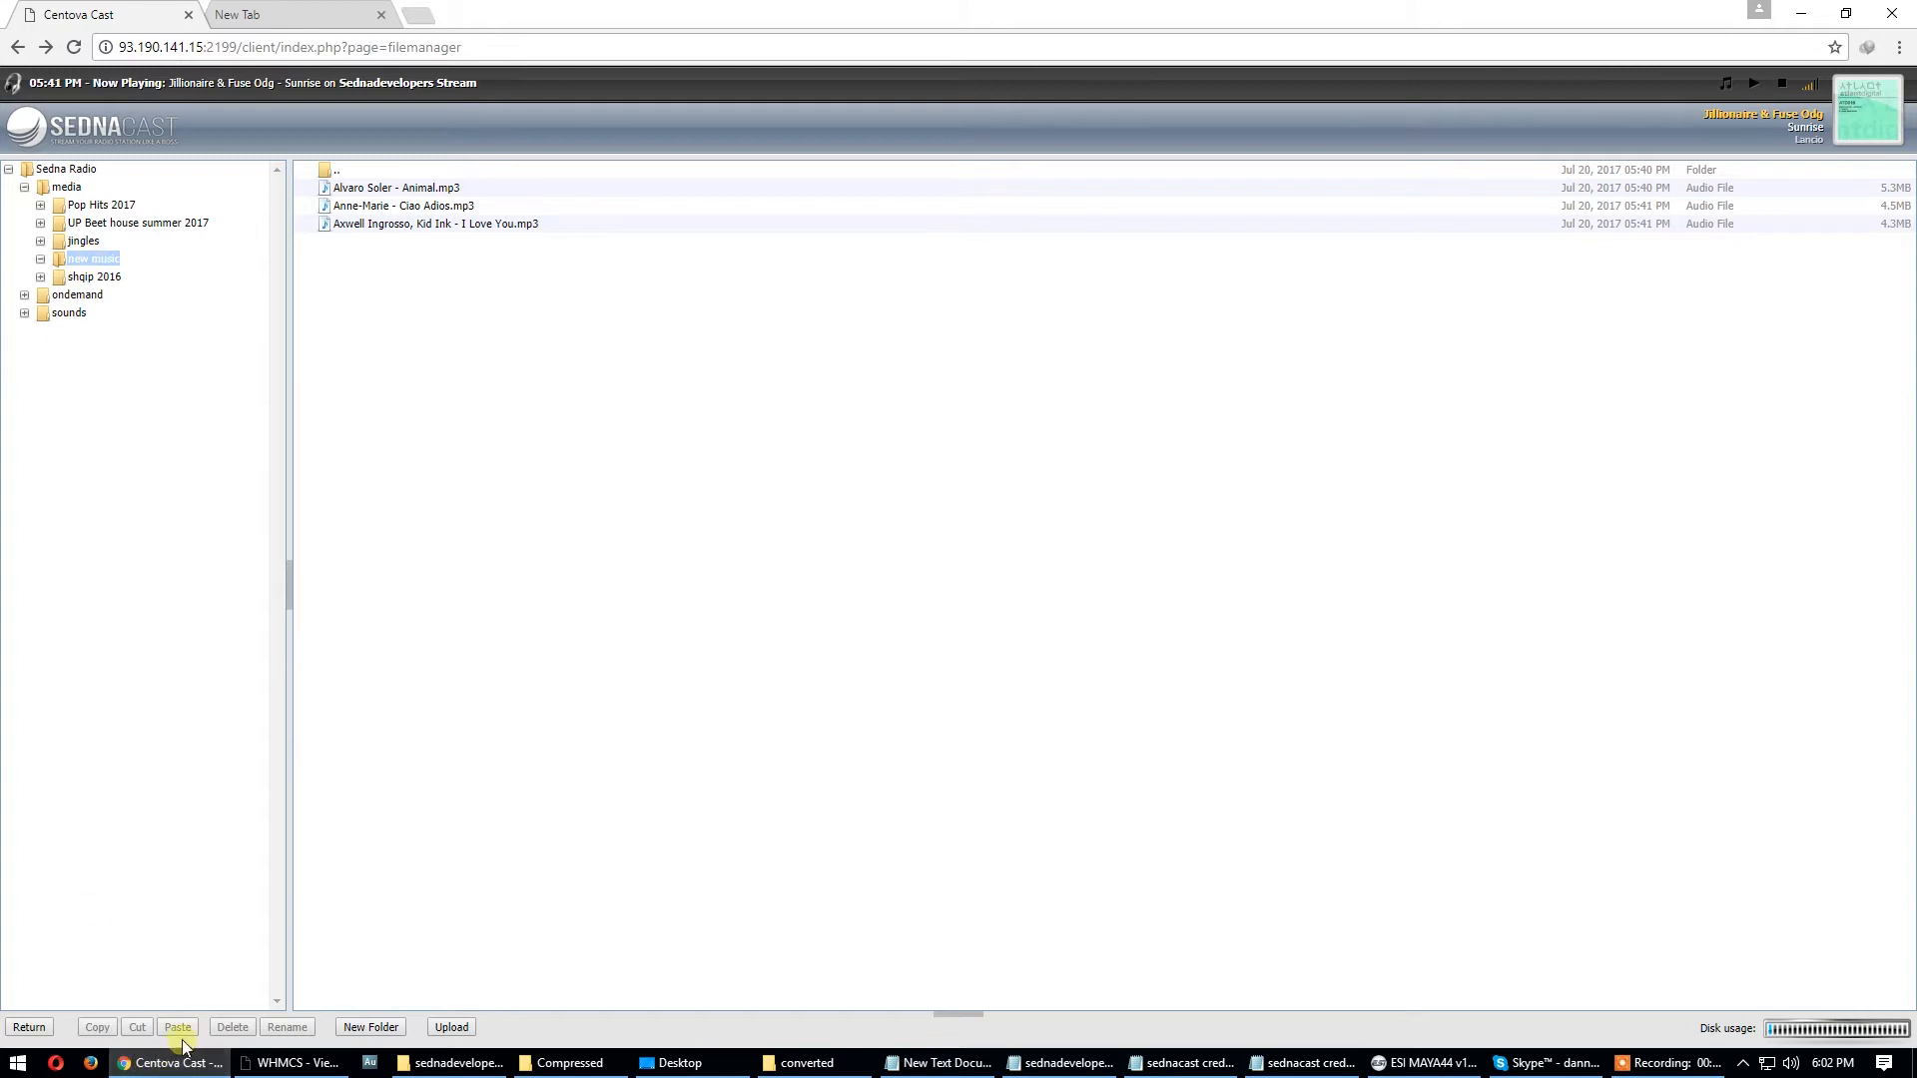
pyautogui.moveTo(275, 581)
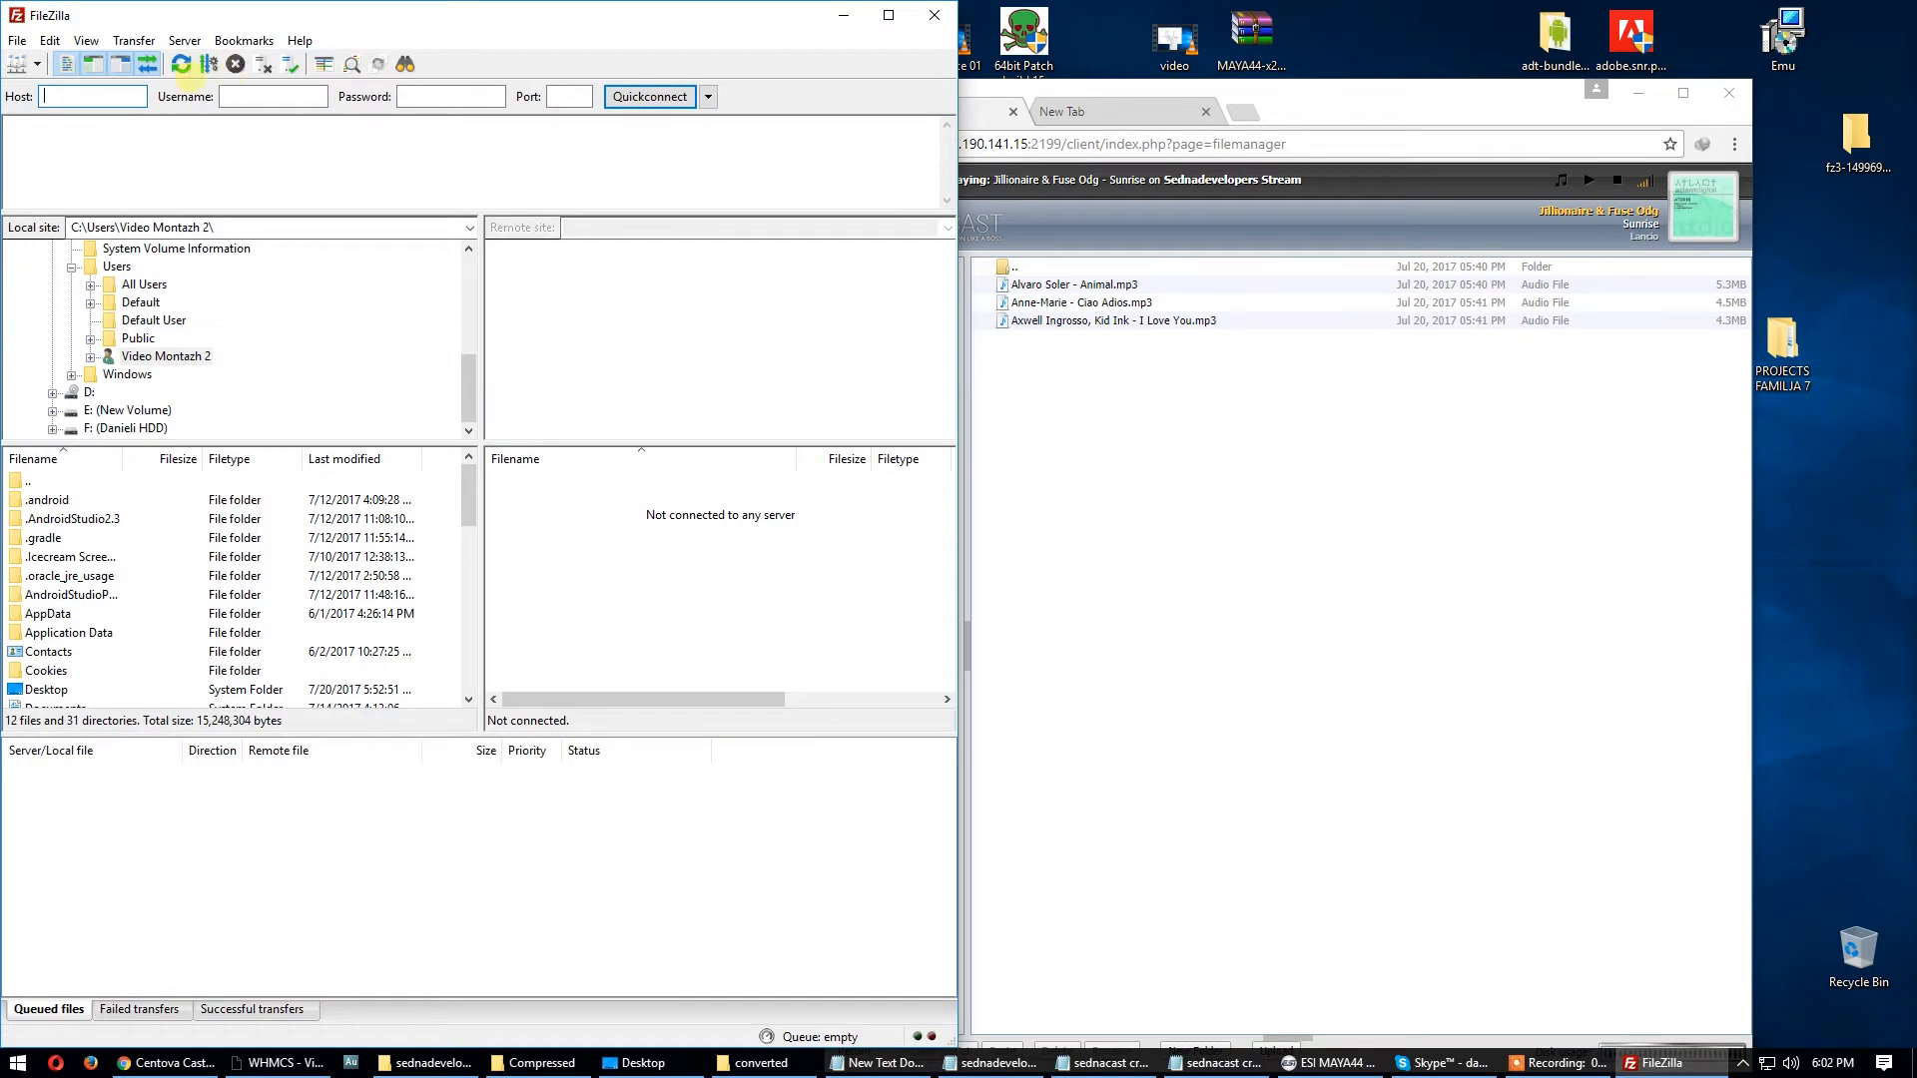
# Step: Via FileZilla, rename the server's new music folder to 'The Best Of 2017 Summer'
pyautogui.click(649, 96)
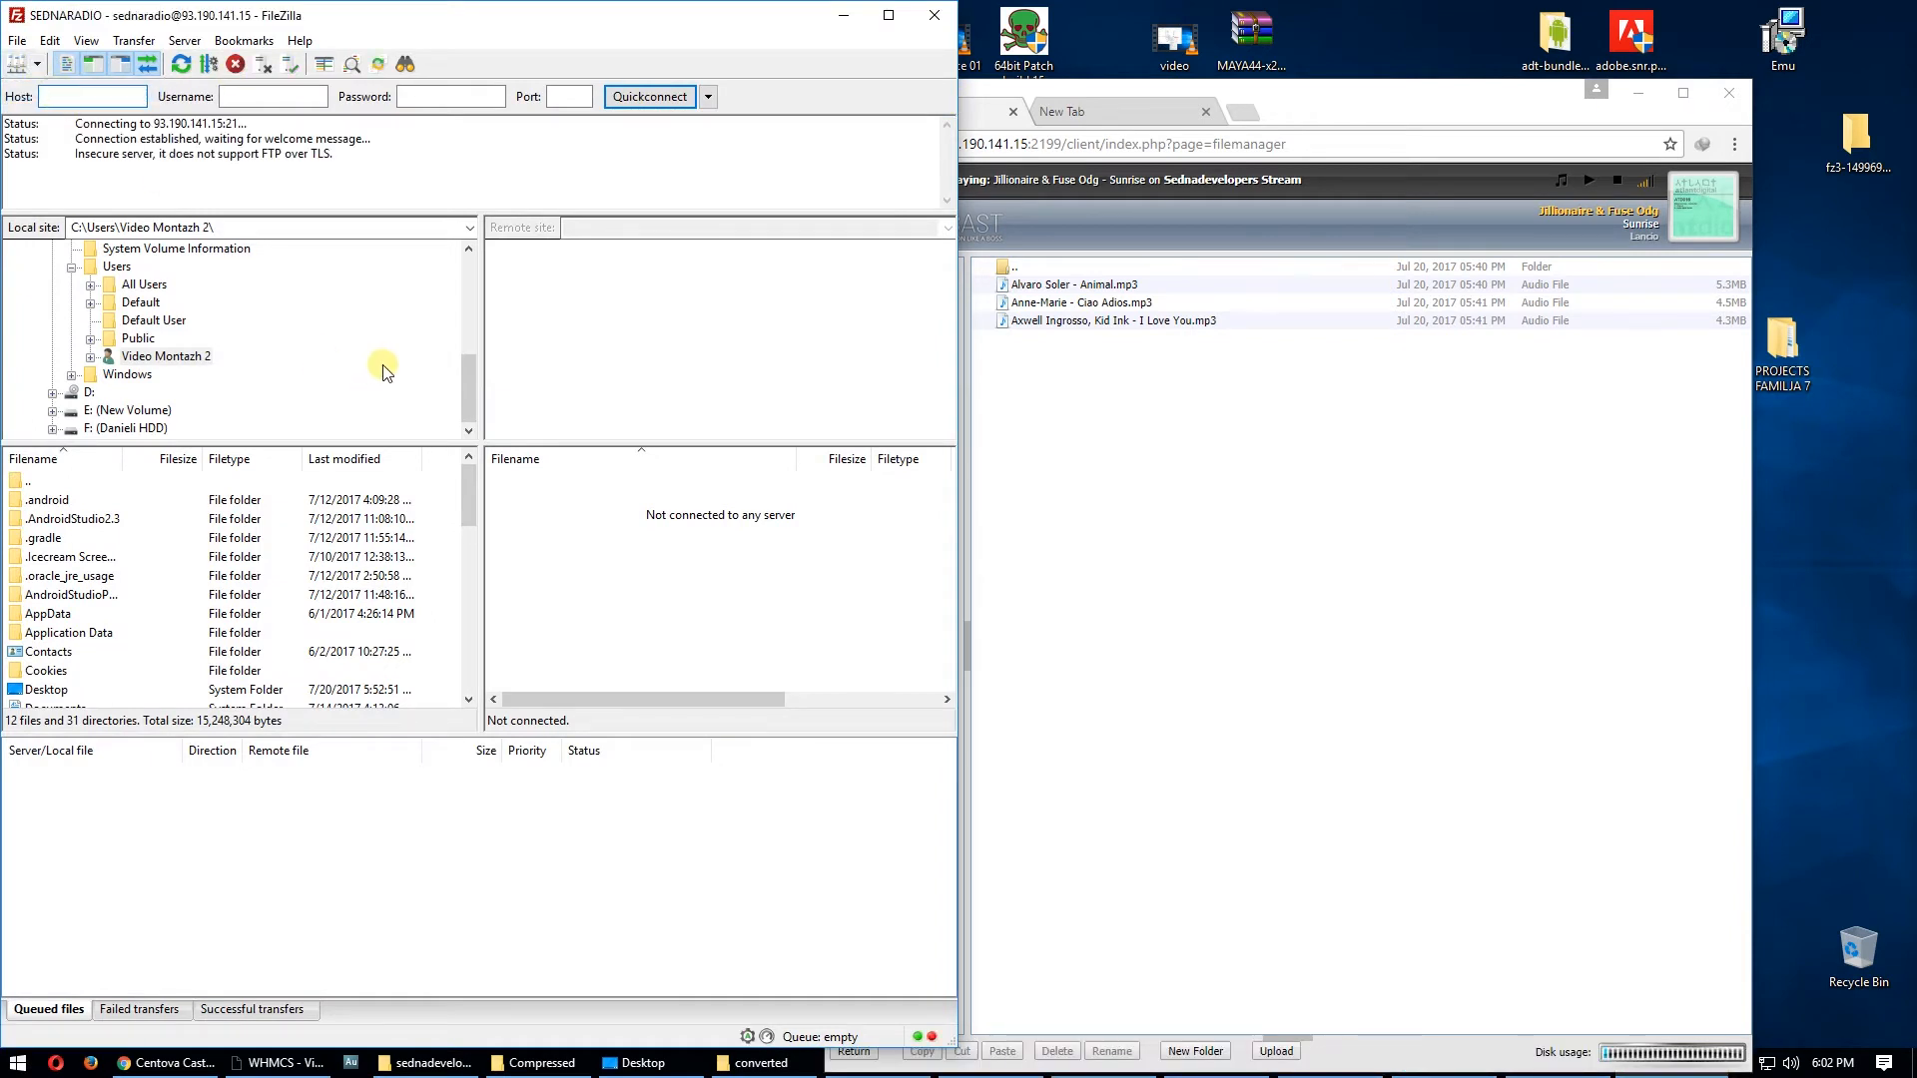
pyautogui.click(649, 96)
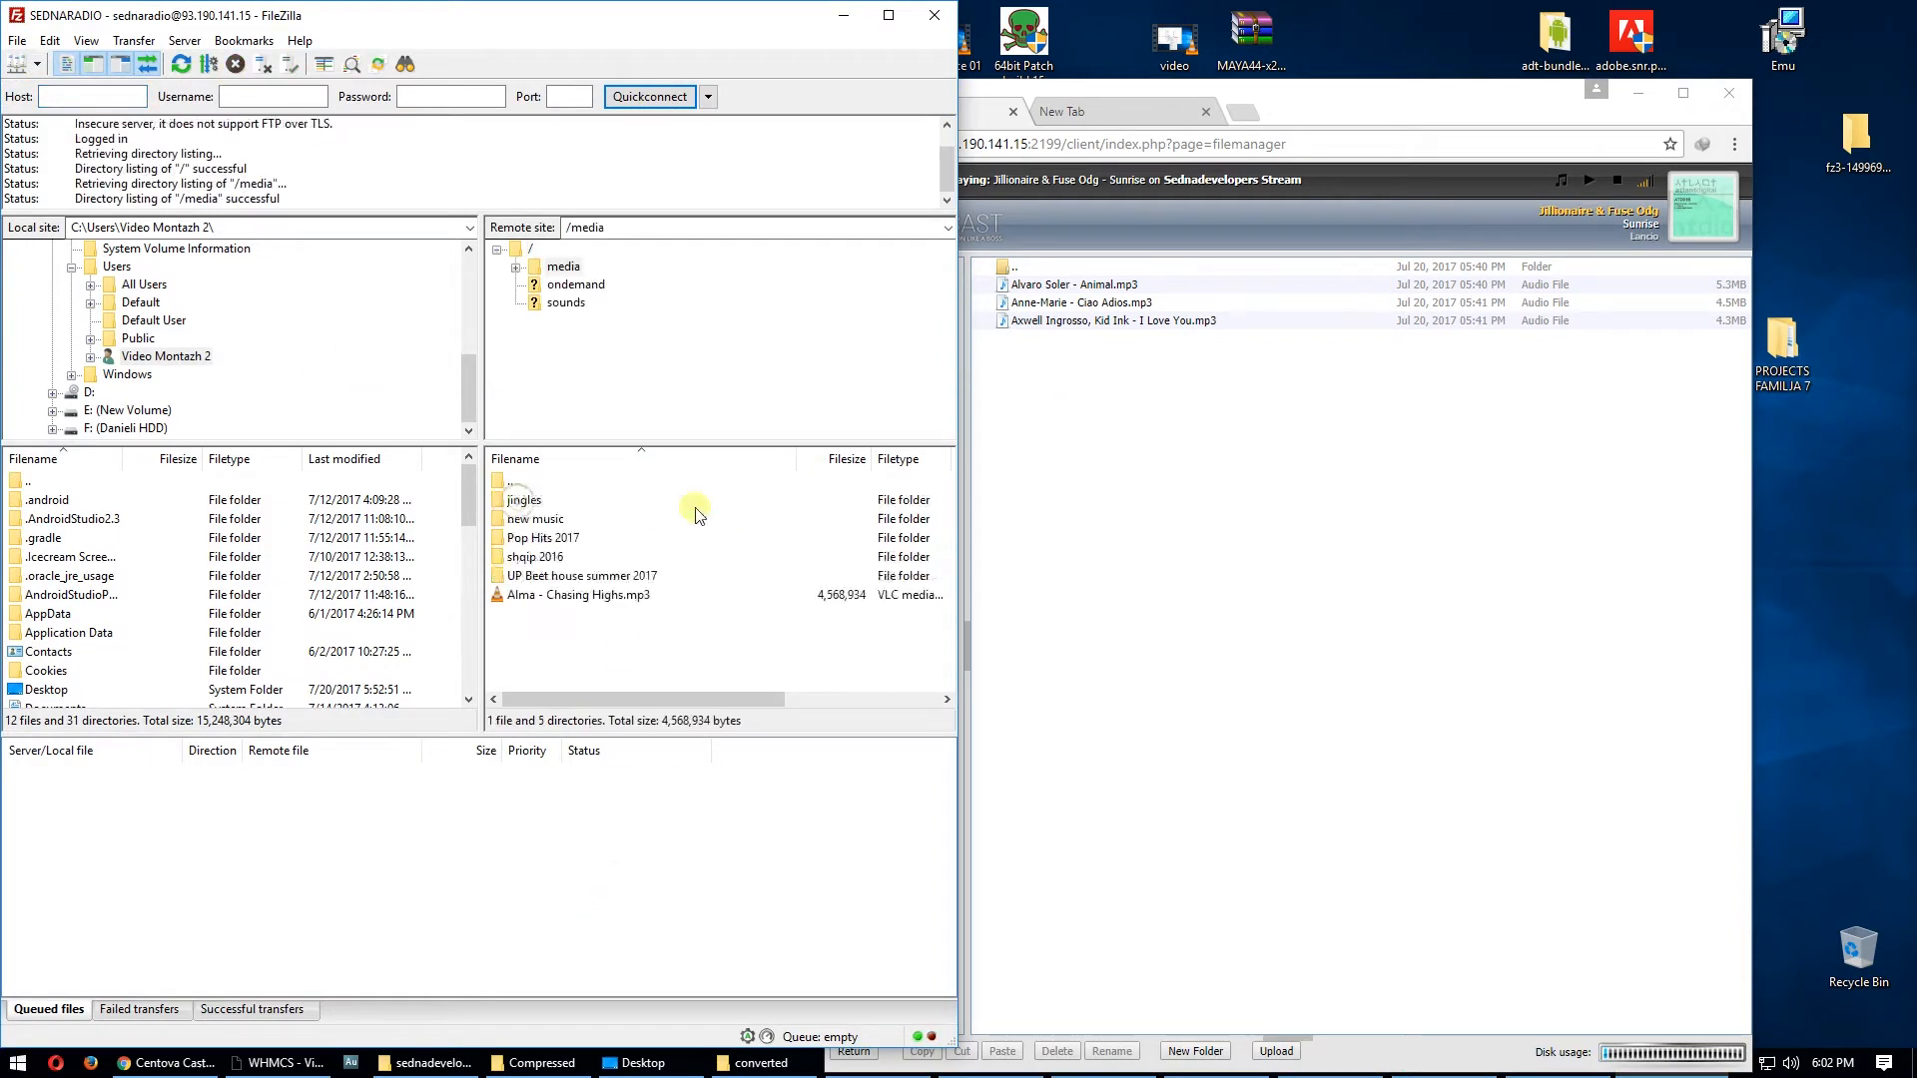
pyautogui.click(534, 519)
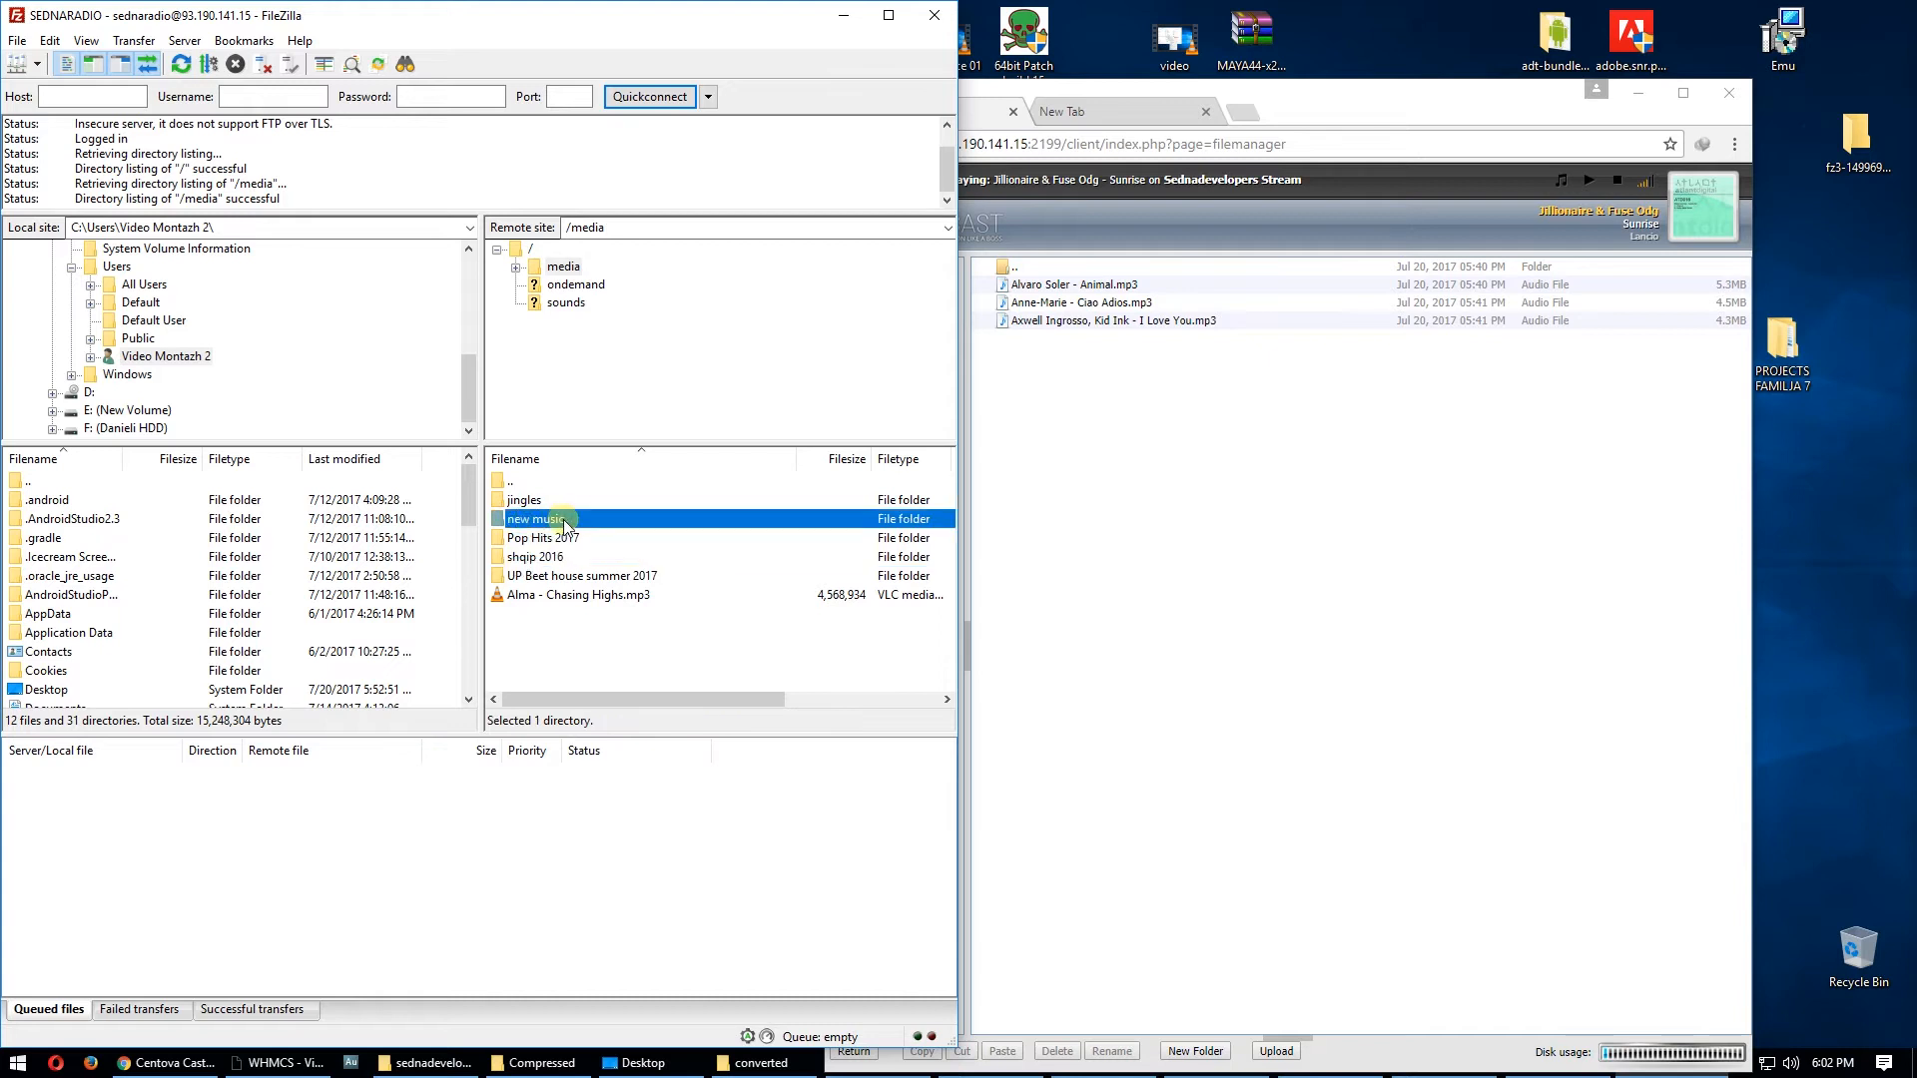
pyautogui.rightClick(537, 519)
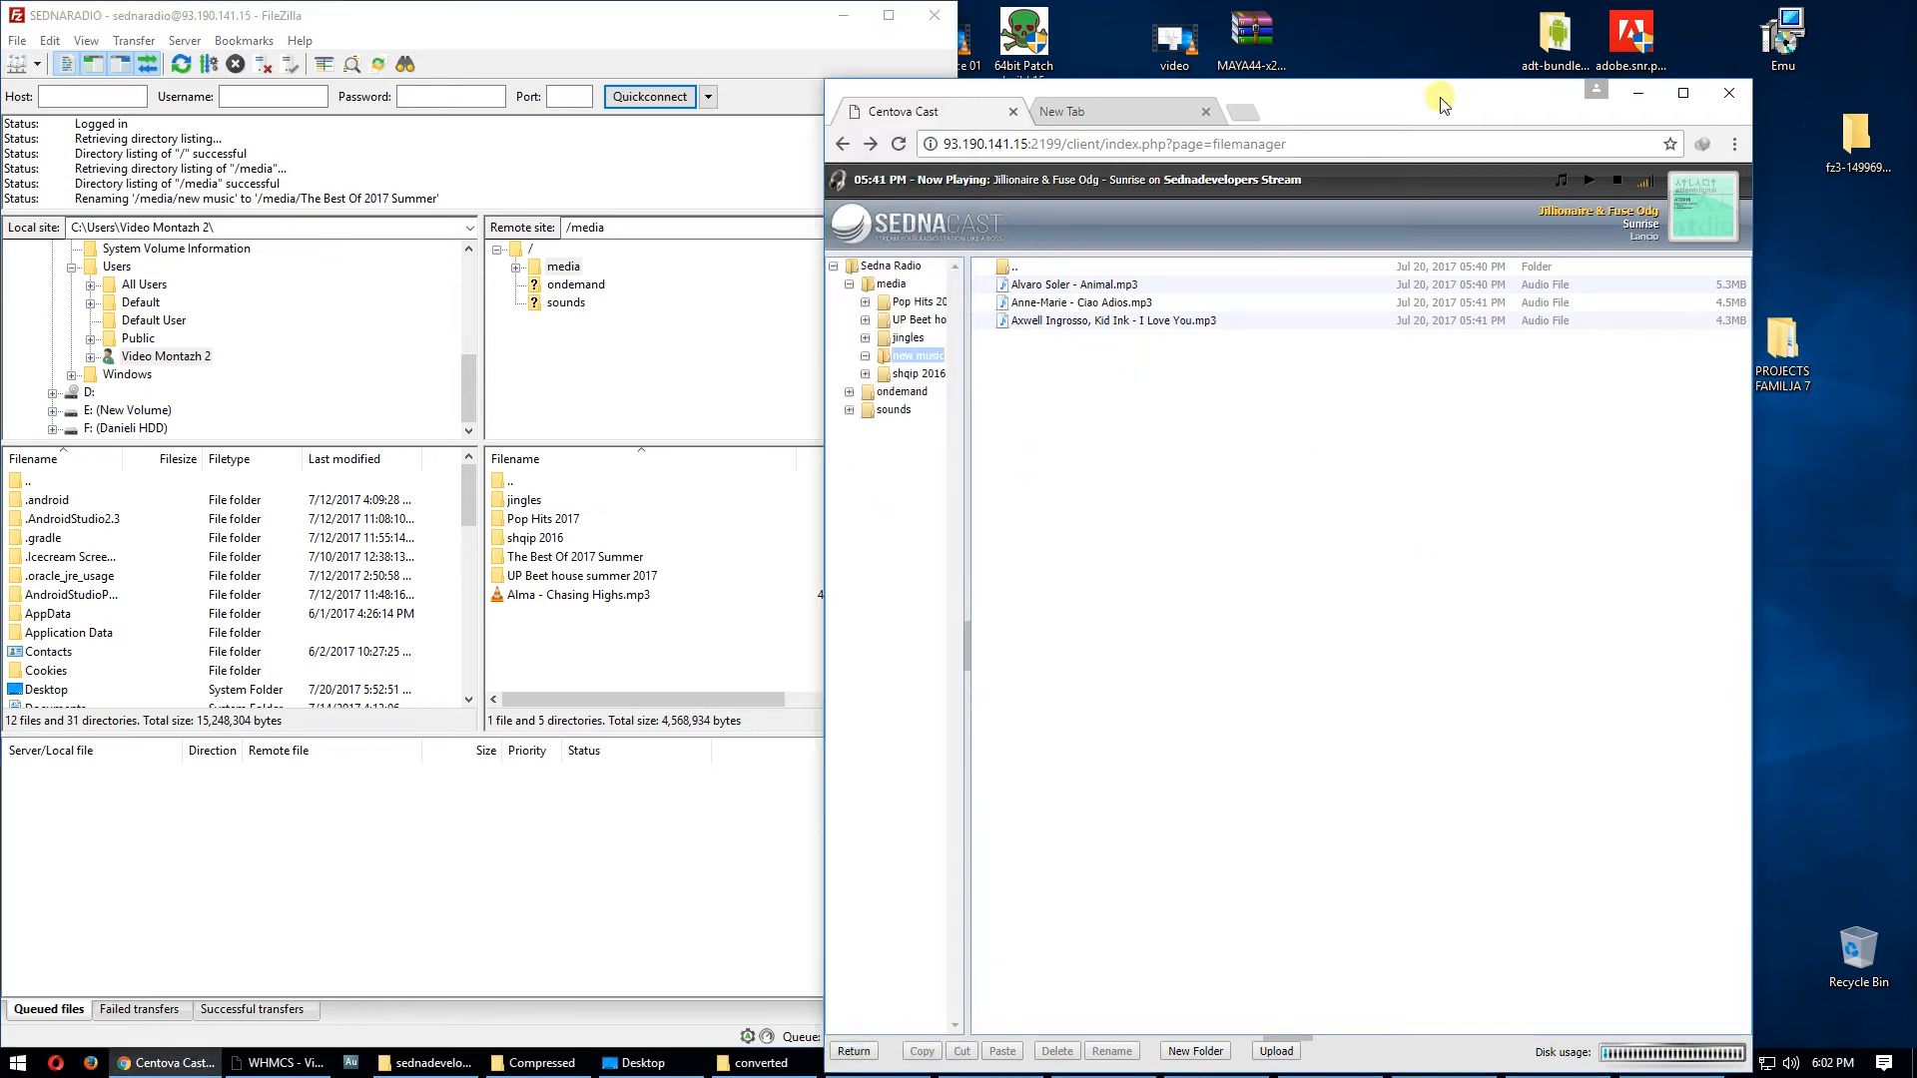
pyautogui.click(1681, 94)
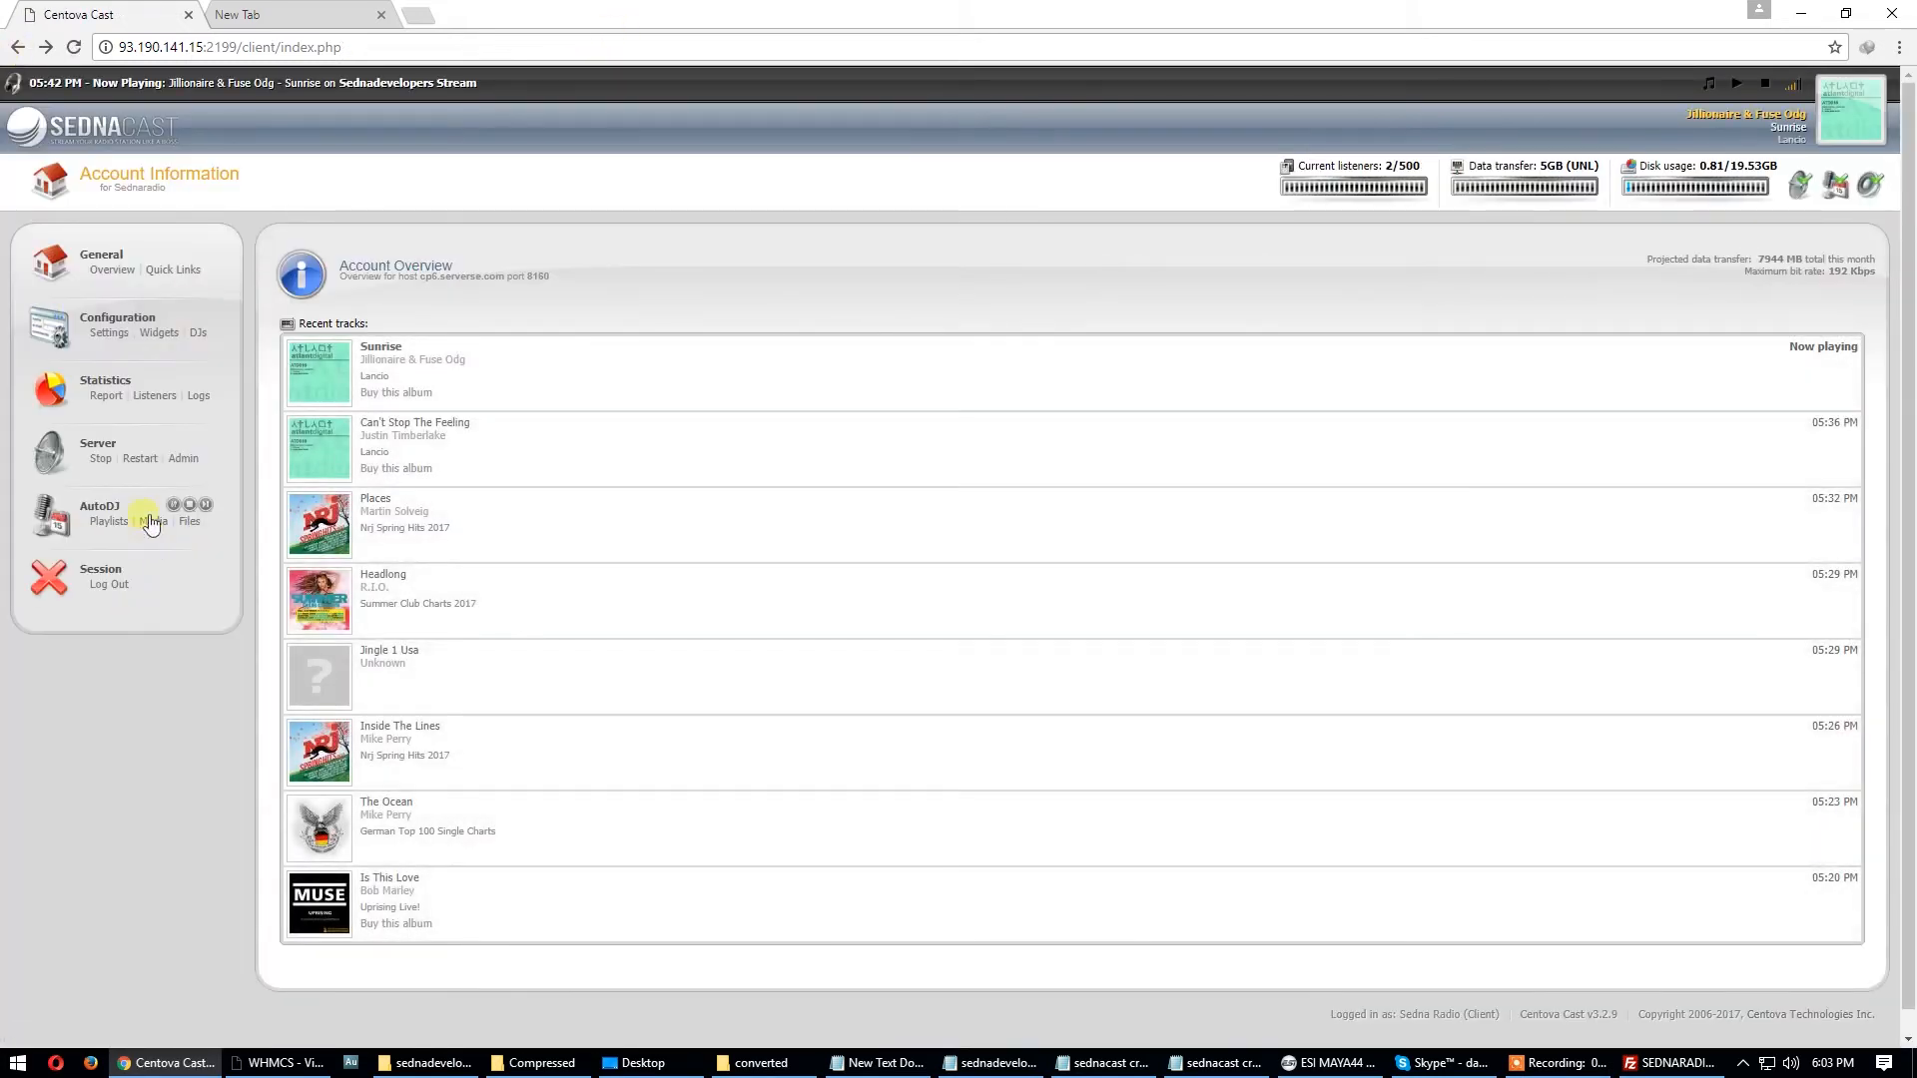
# Step: Show The Best Of 2017 Summer inside the media folder in the AutoDJ file manager
pyautogui.click(189, 521)
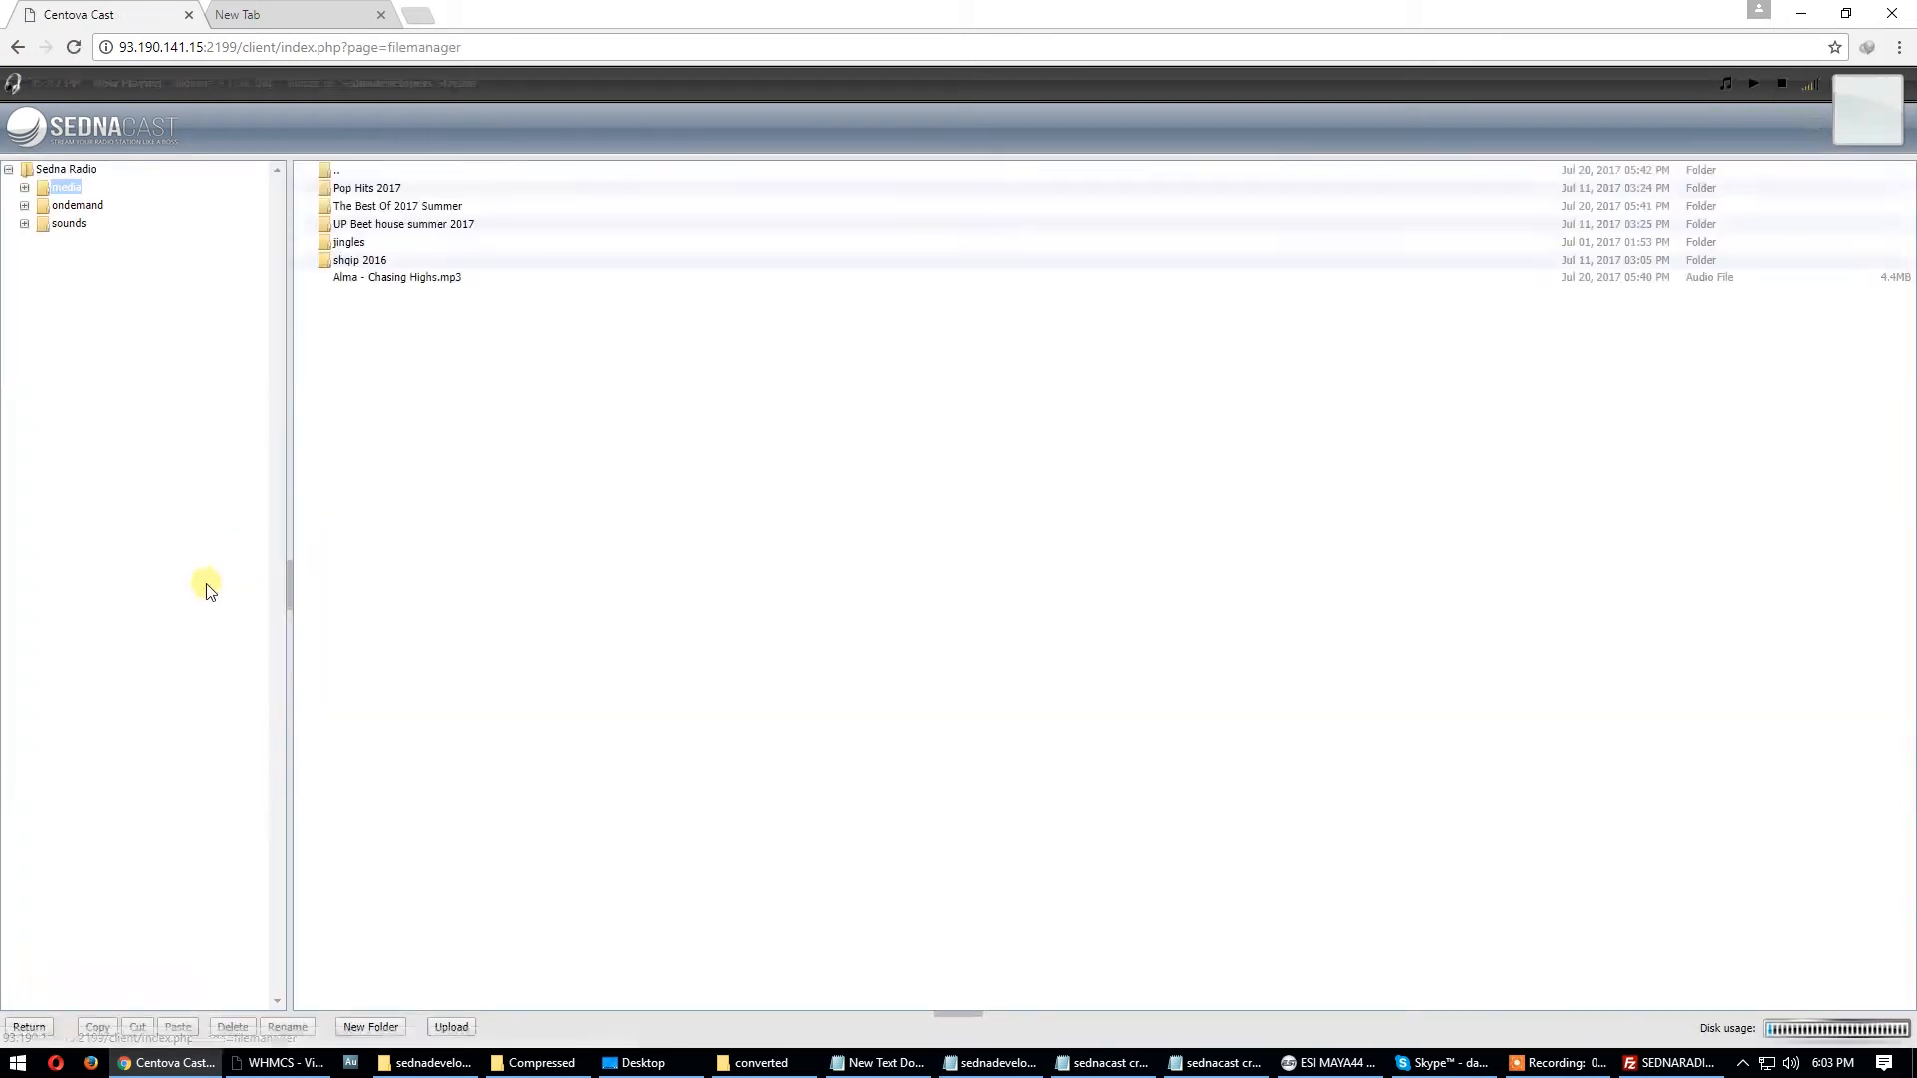
pyautogui.click(24, 186)
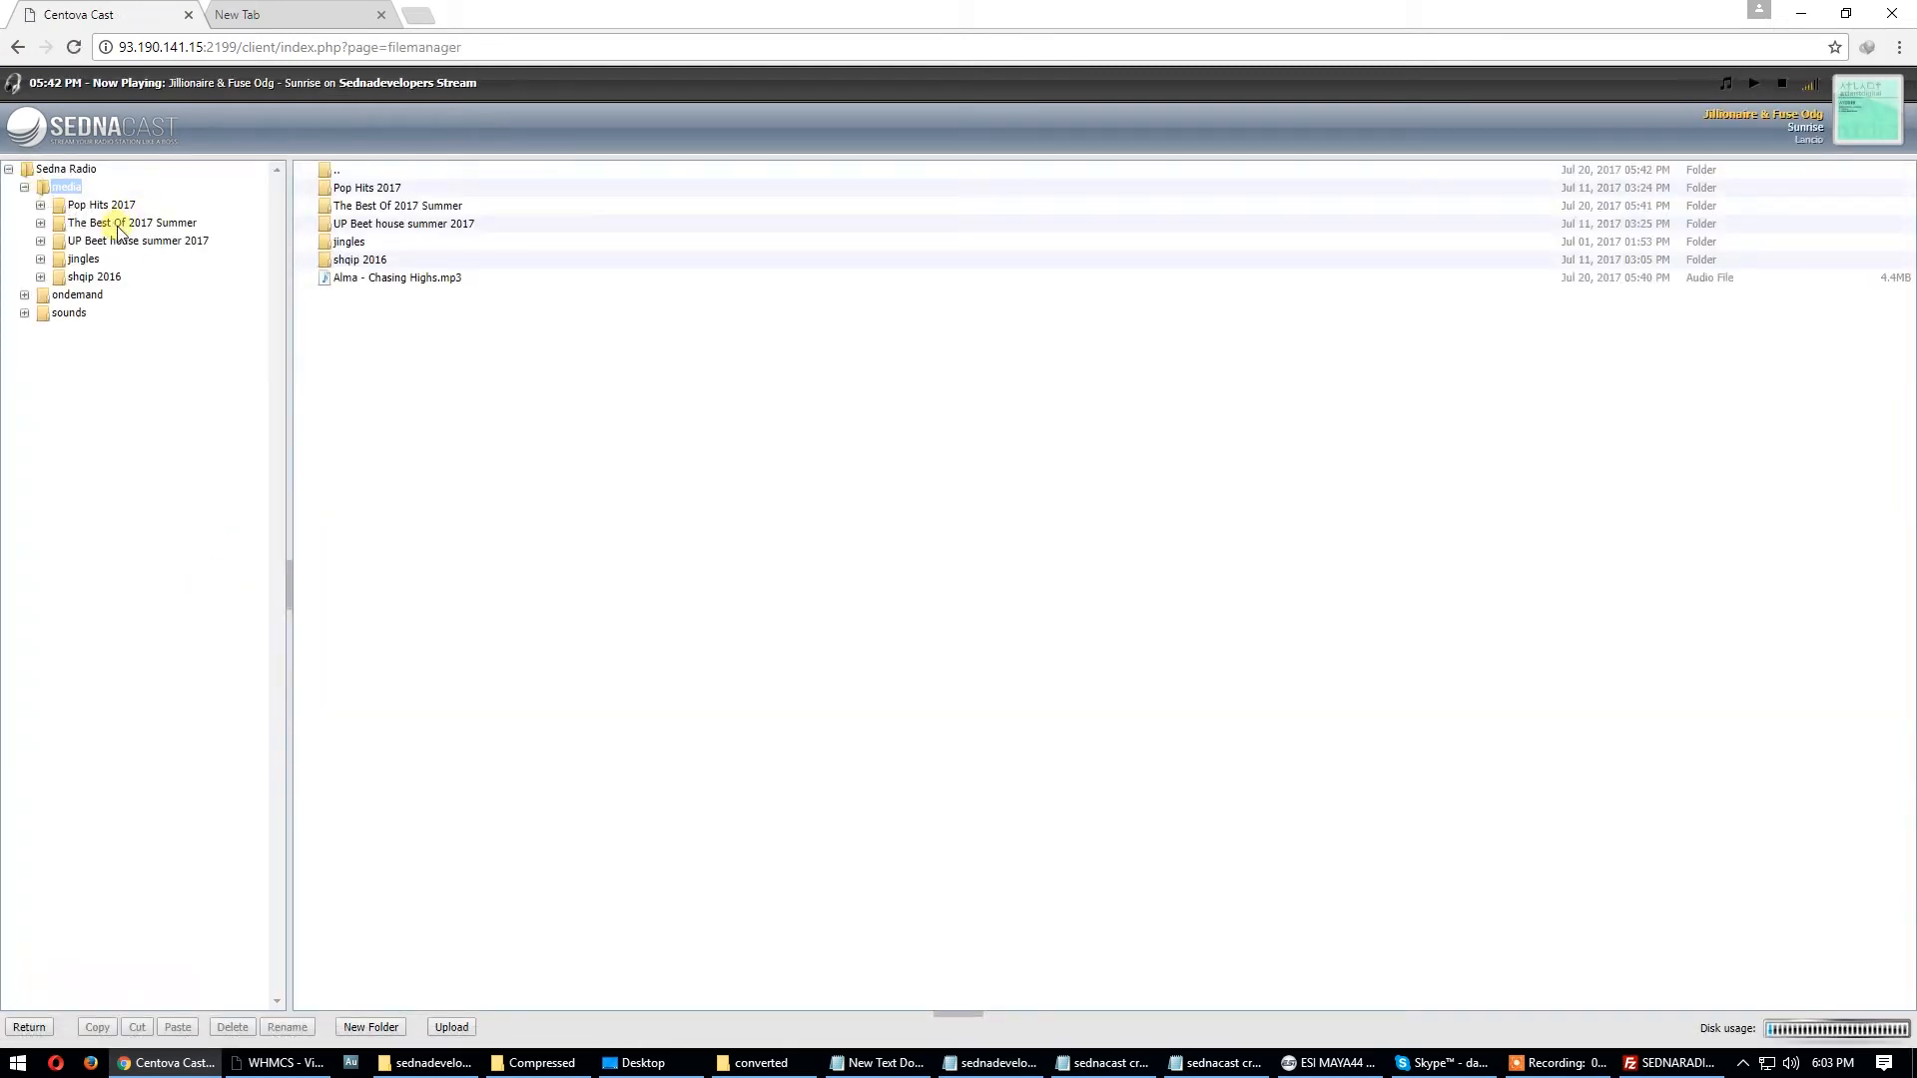
pyautogui.click(127, 222)
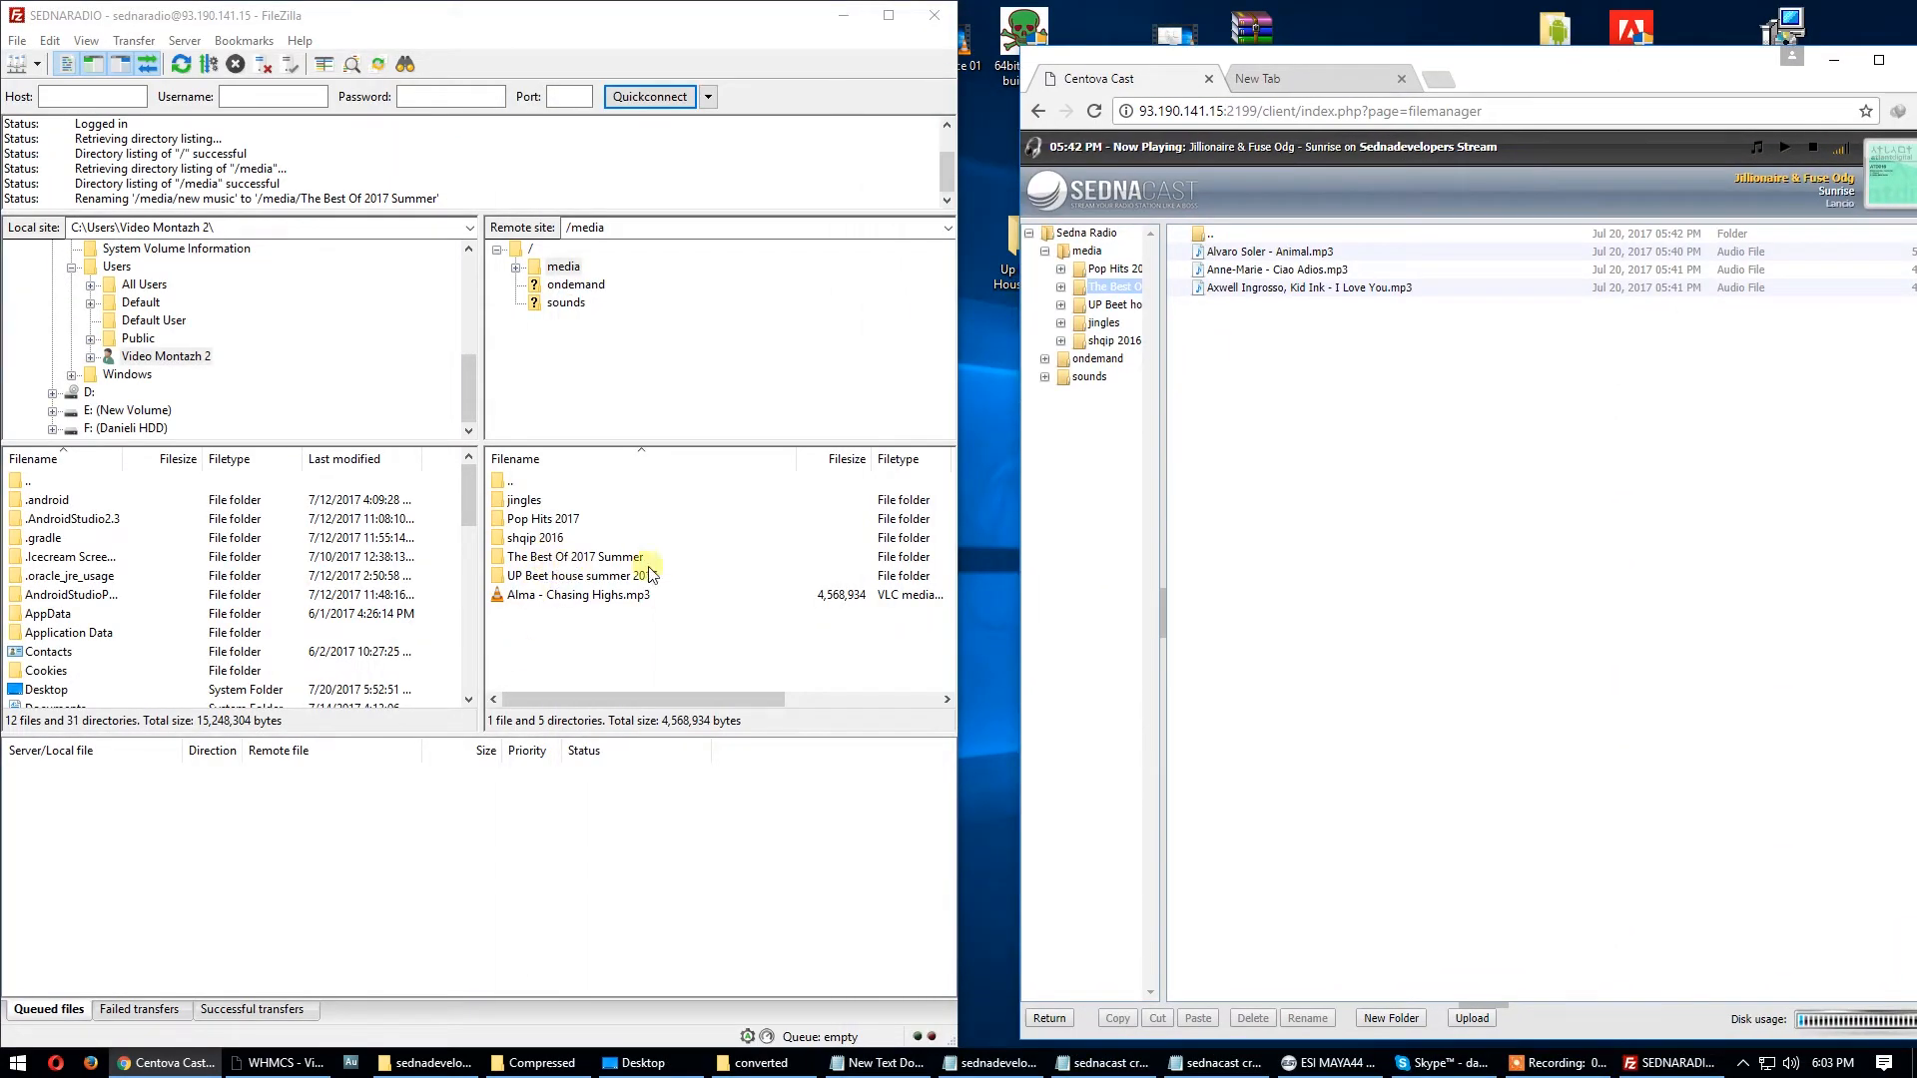
# Step: Upload the converted MP3s into the server's The Best Of 2017 Summer folder, skipping existing files
pyautogui.doubleClick(575, 557)
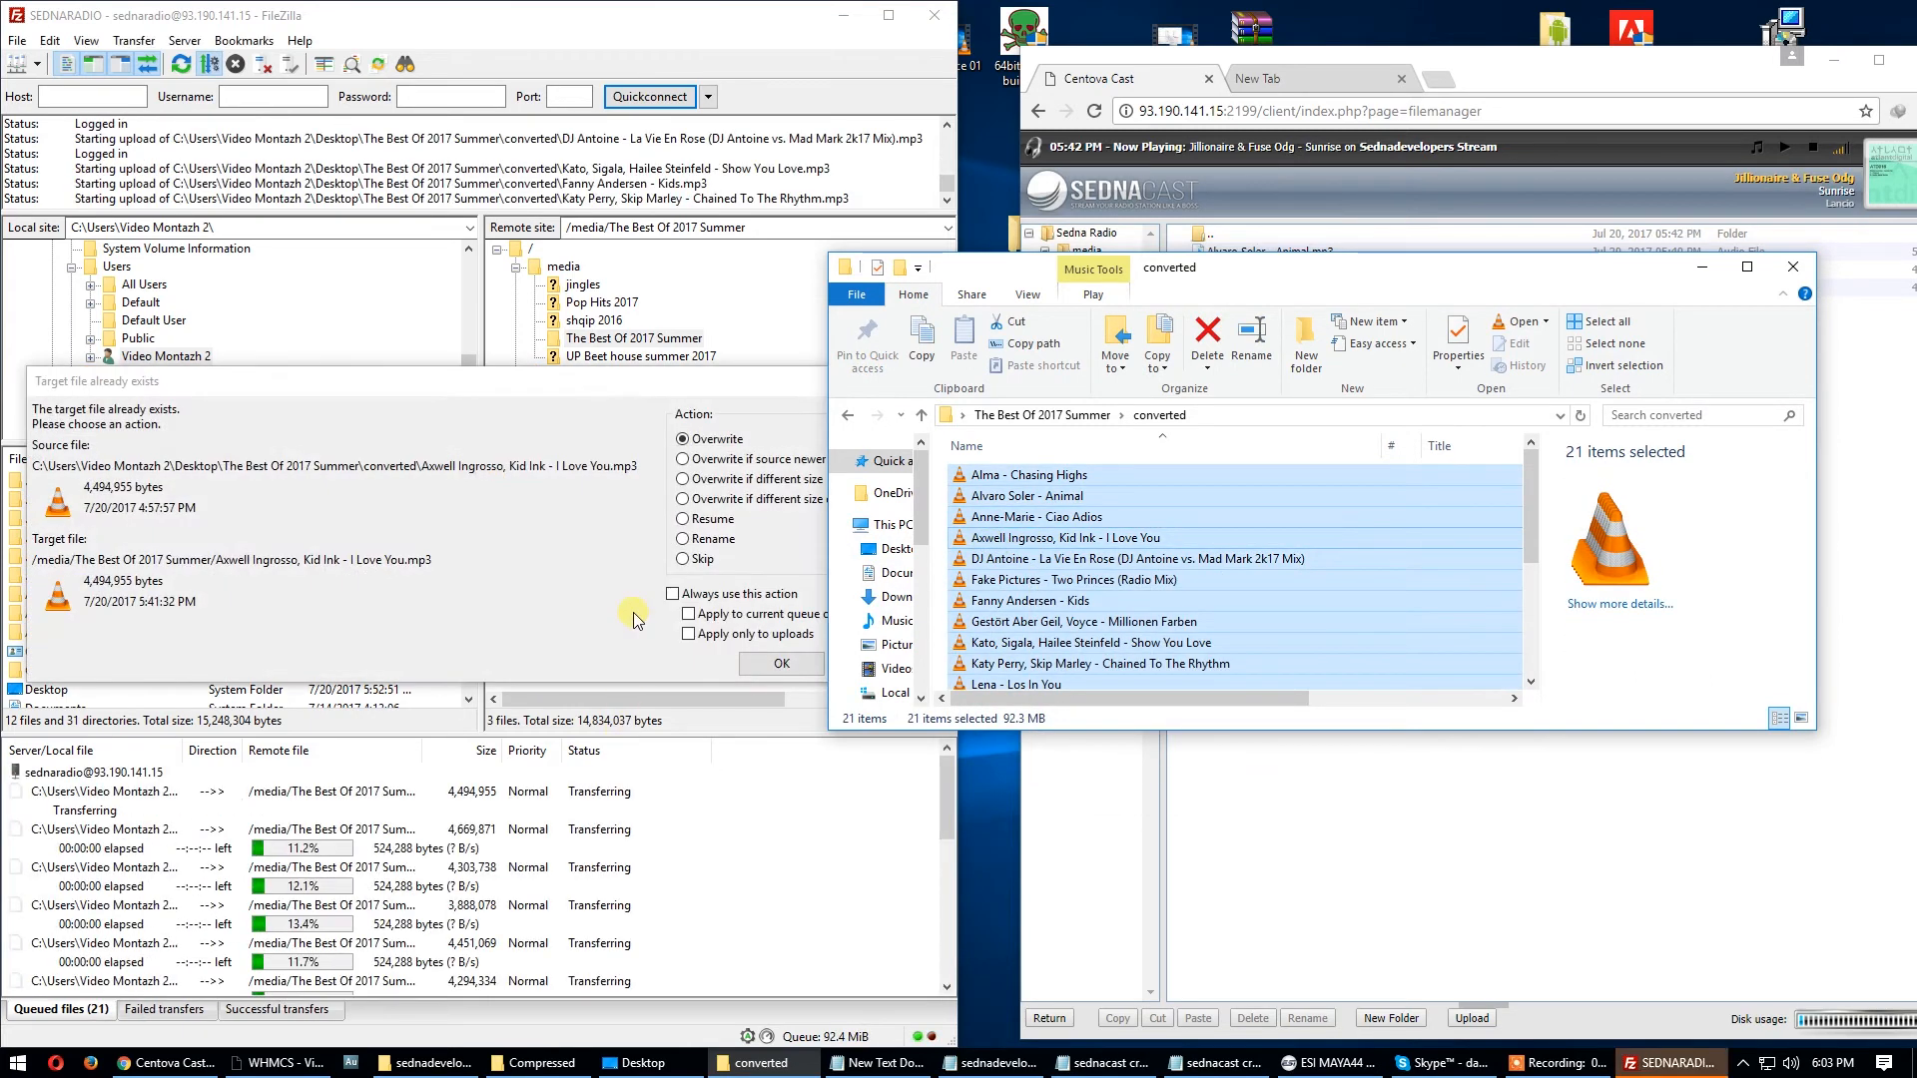
pyautogui.click(681, 557)
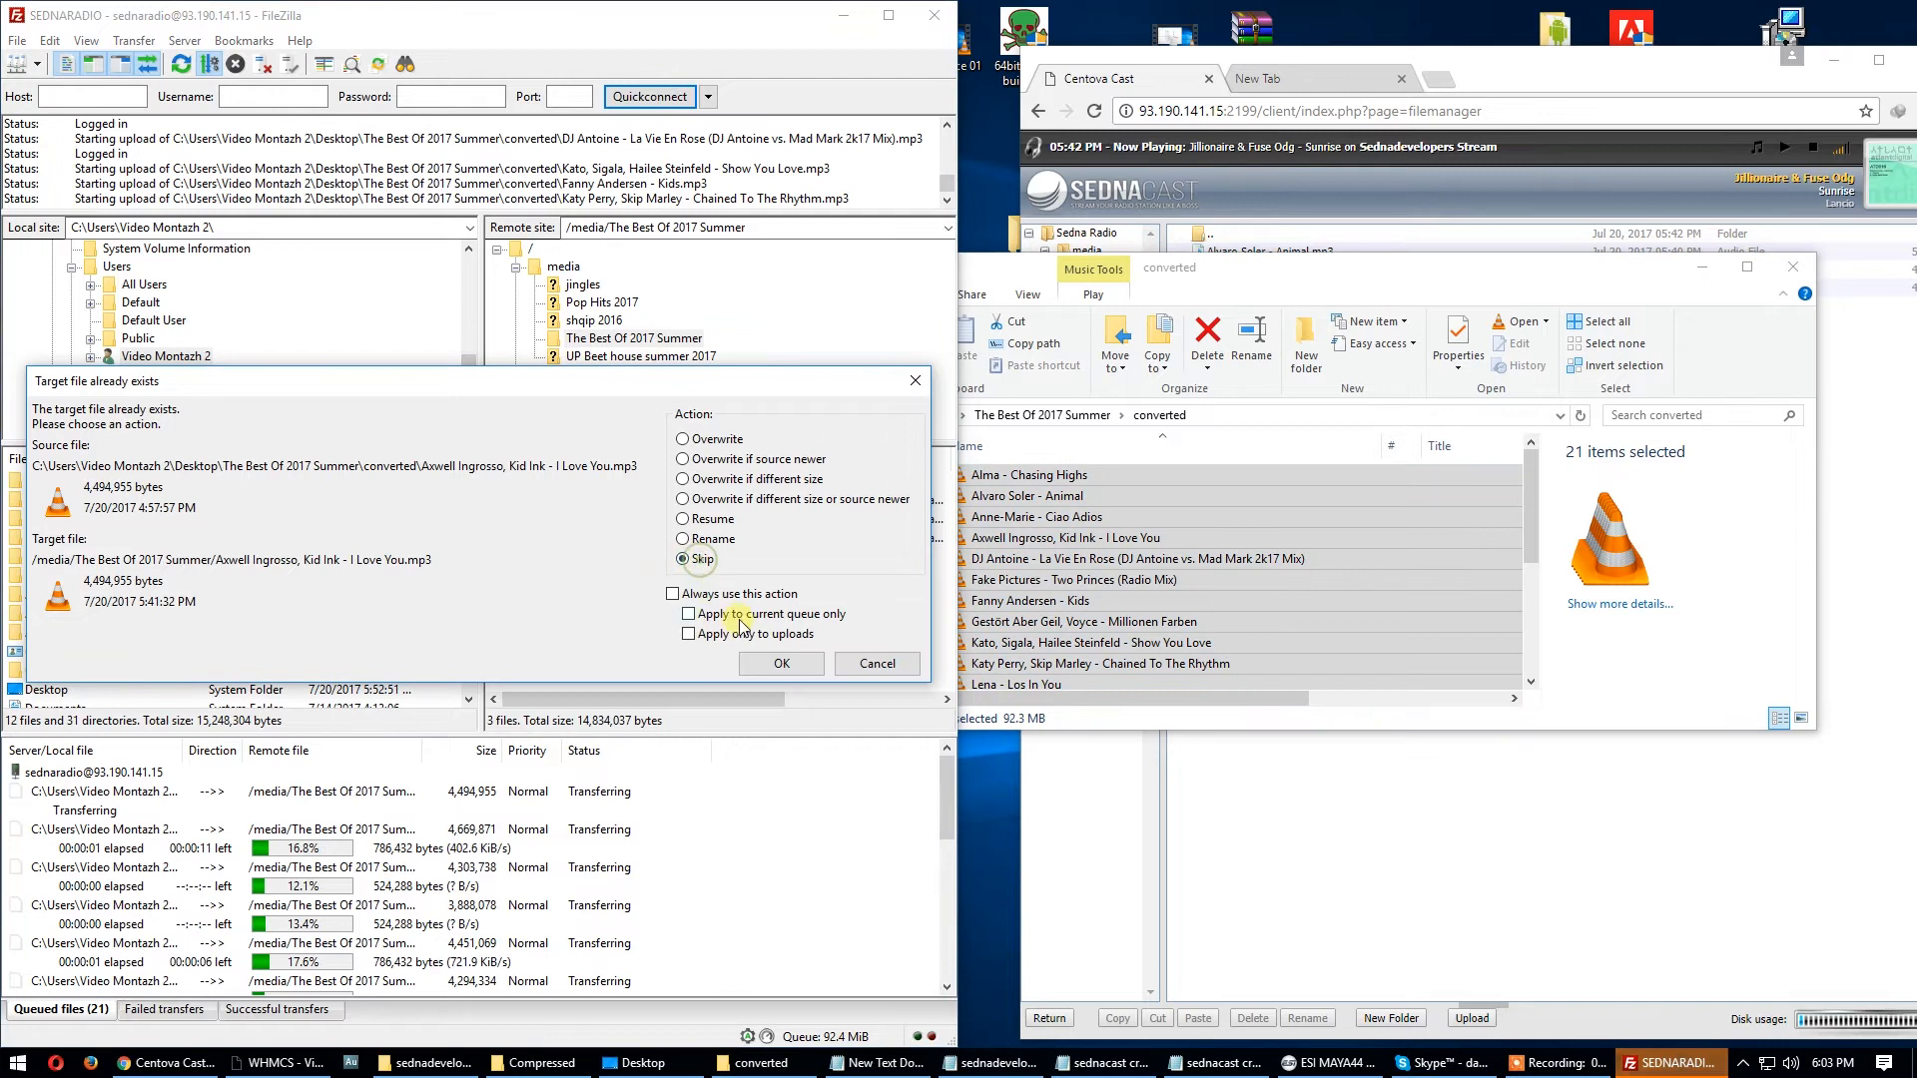
pyautogui.click(781, 663)
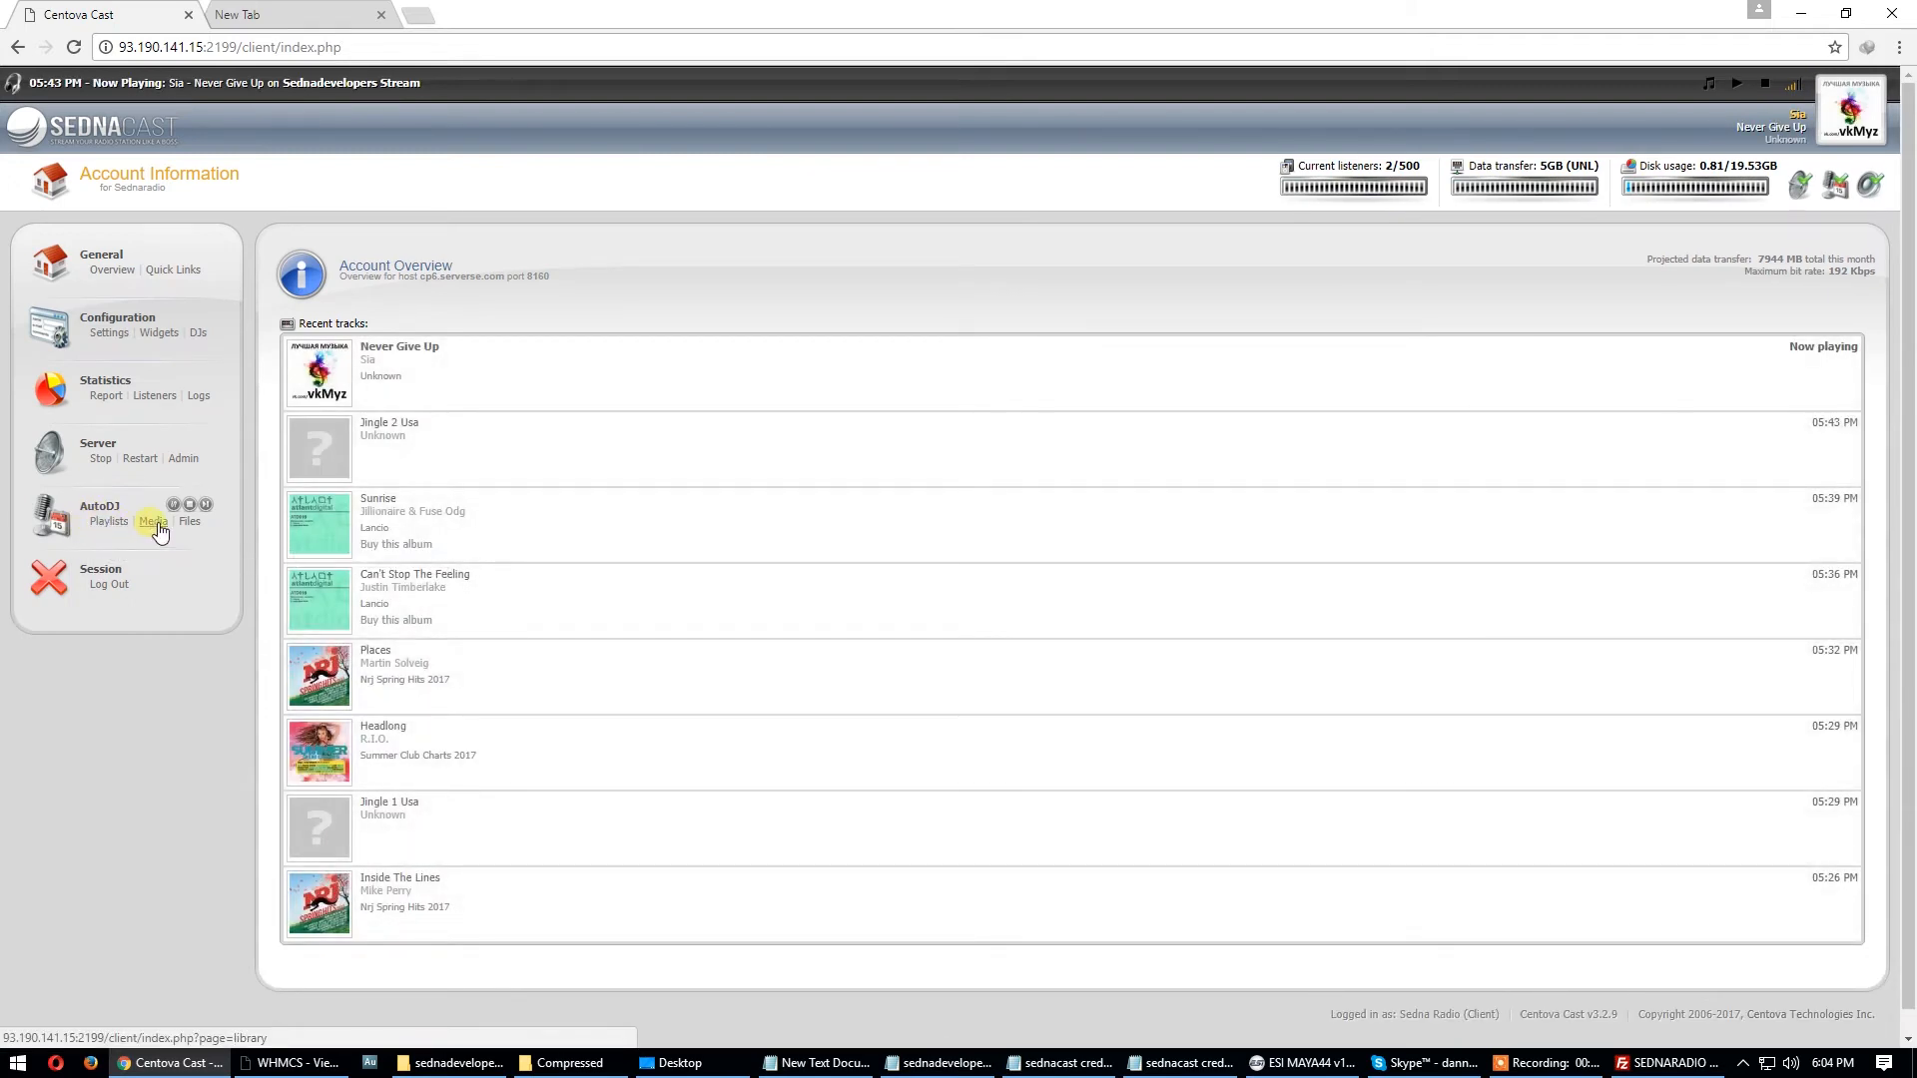
# Step: Start a new playlist from the AutoDJ playlist management page
pyautogui.click(152, 522)
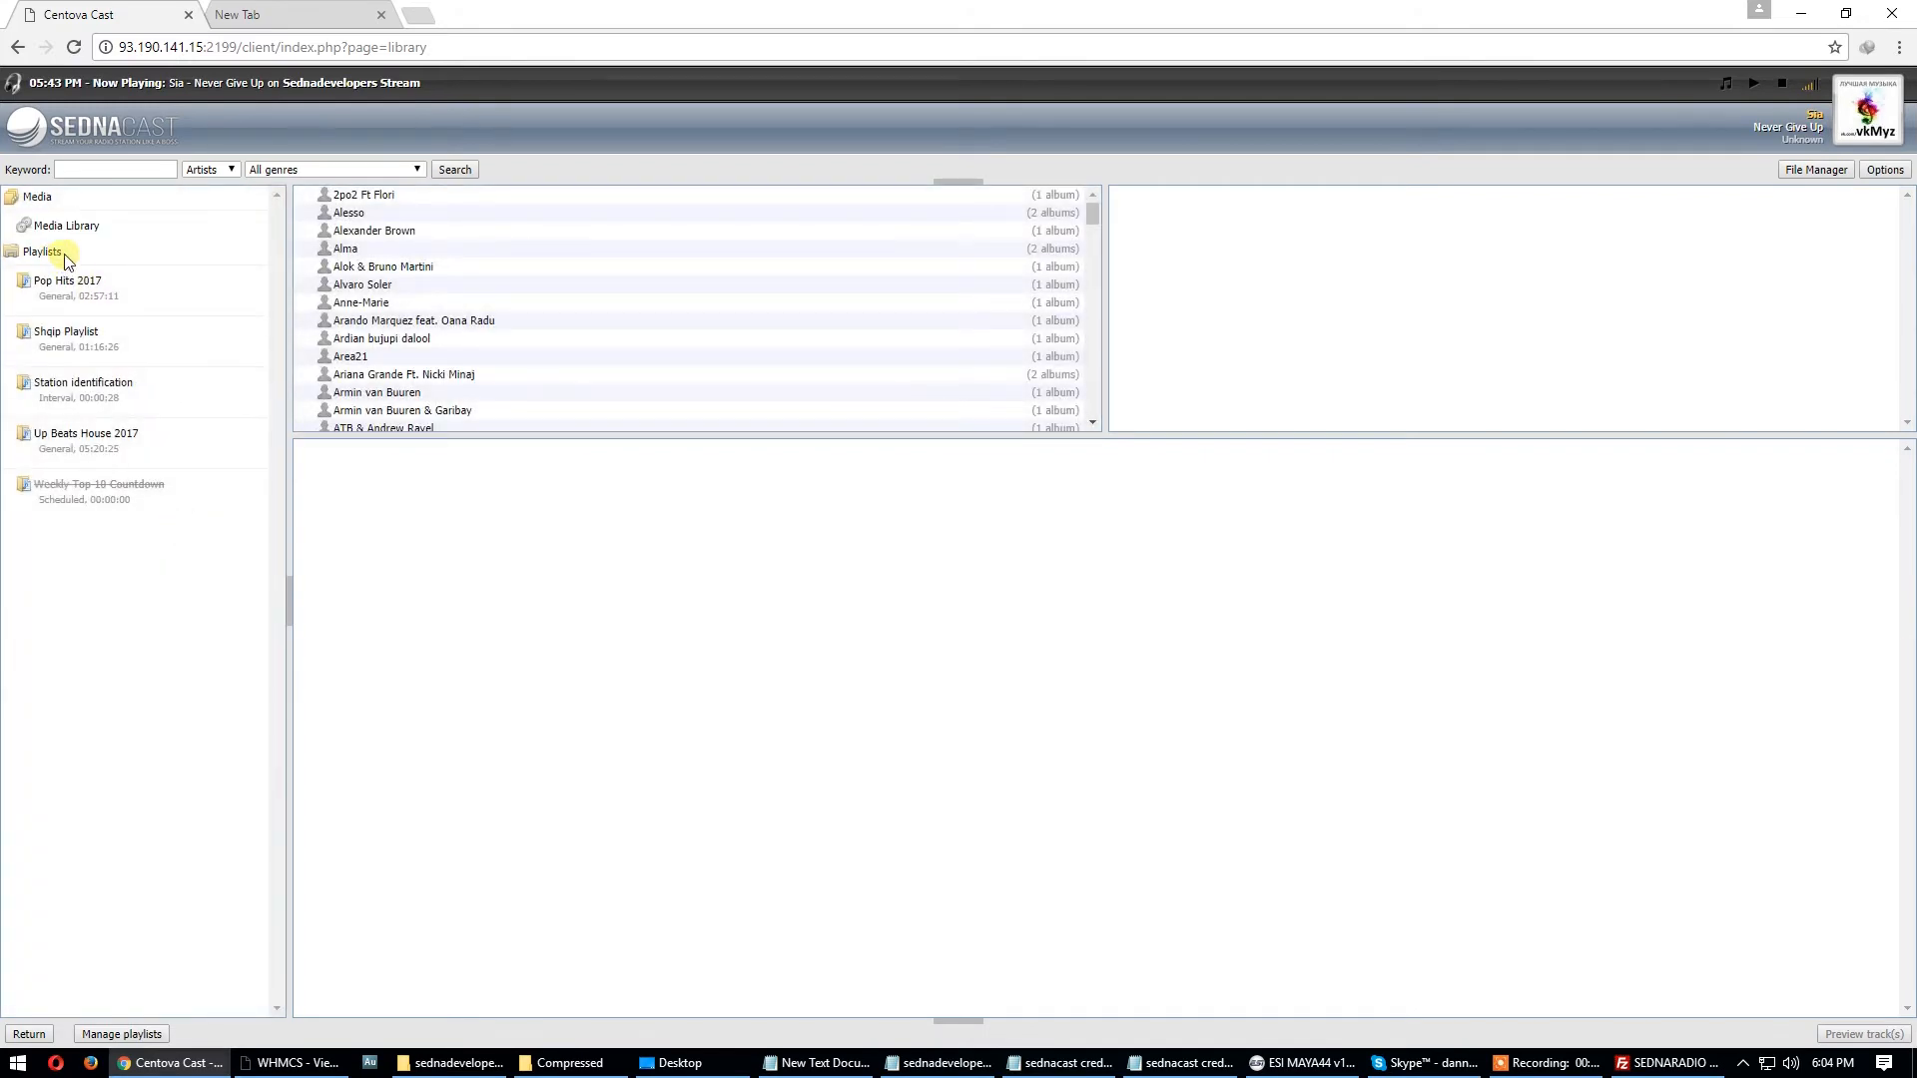
pyautogui.moveTo(74, 271)
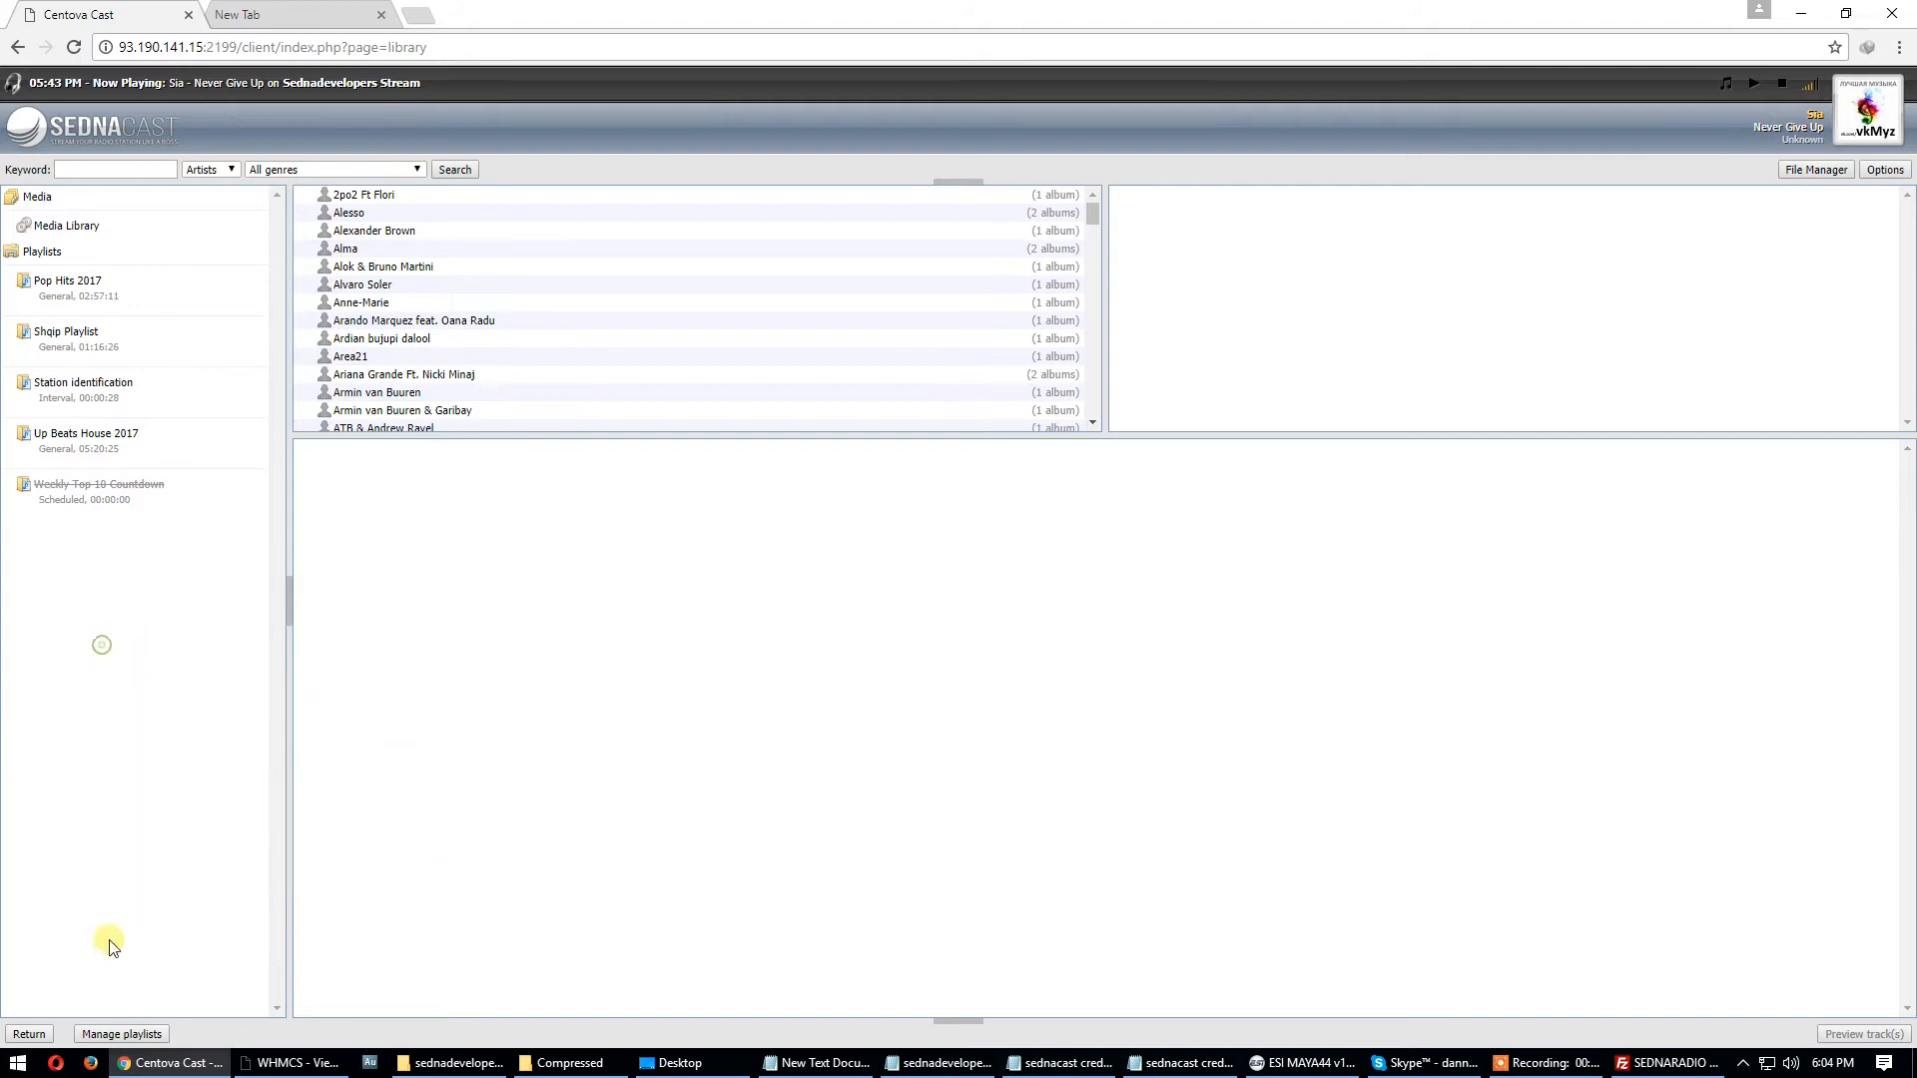
pyautogui.click(120, 1035)
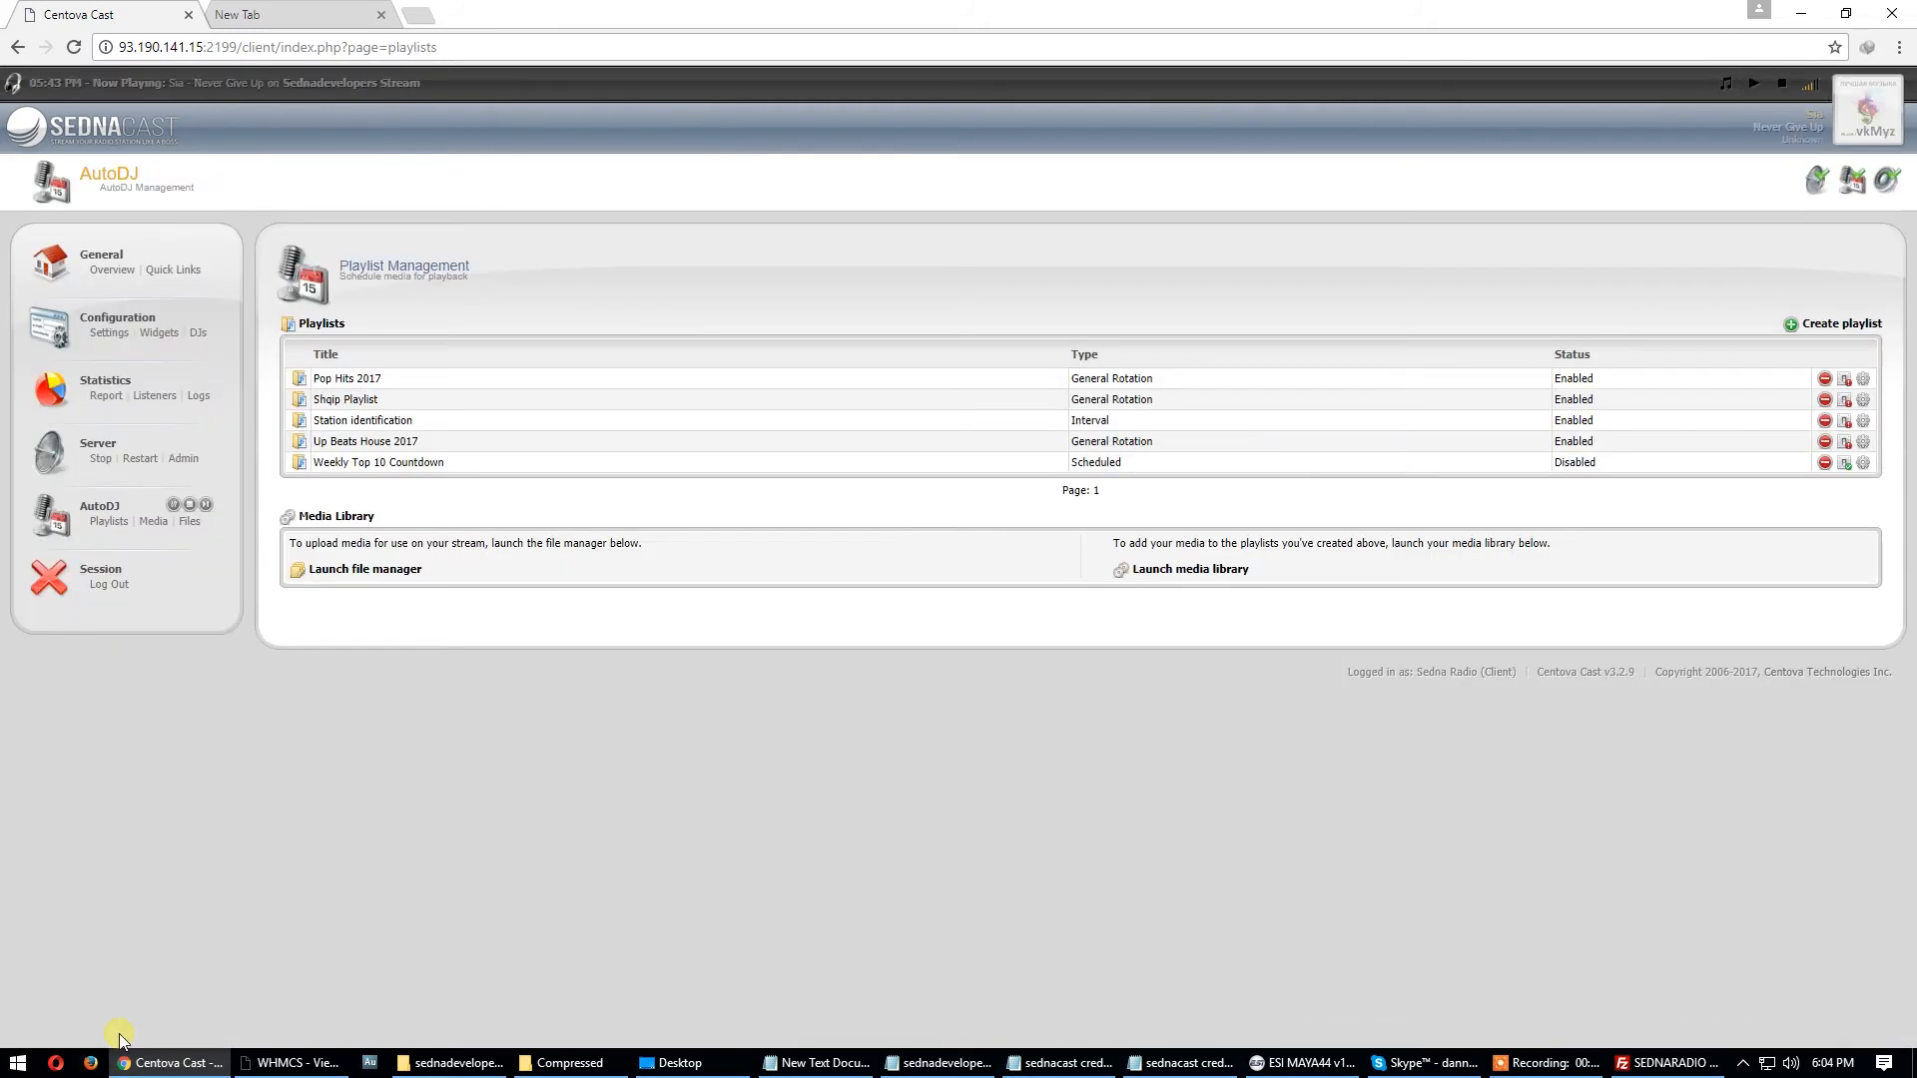
pyautogui.moveTo(505, 585)
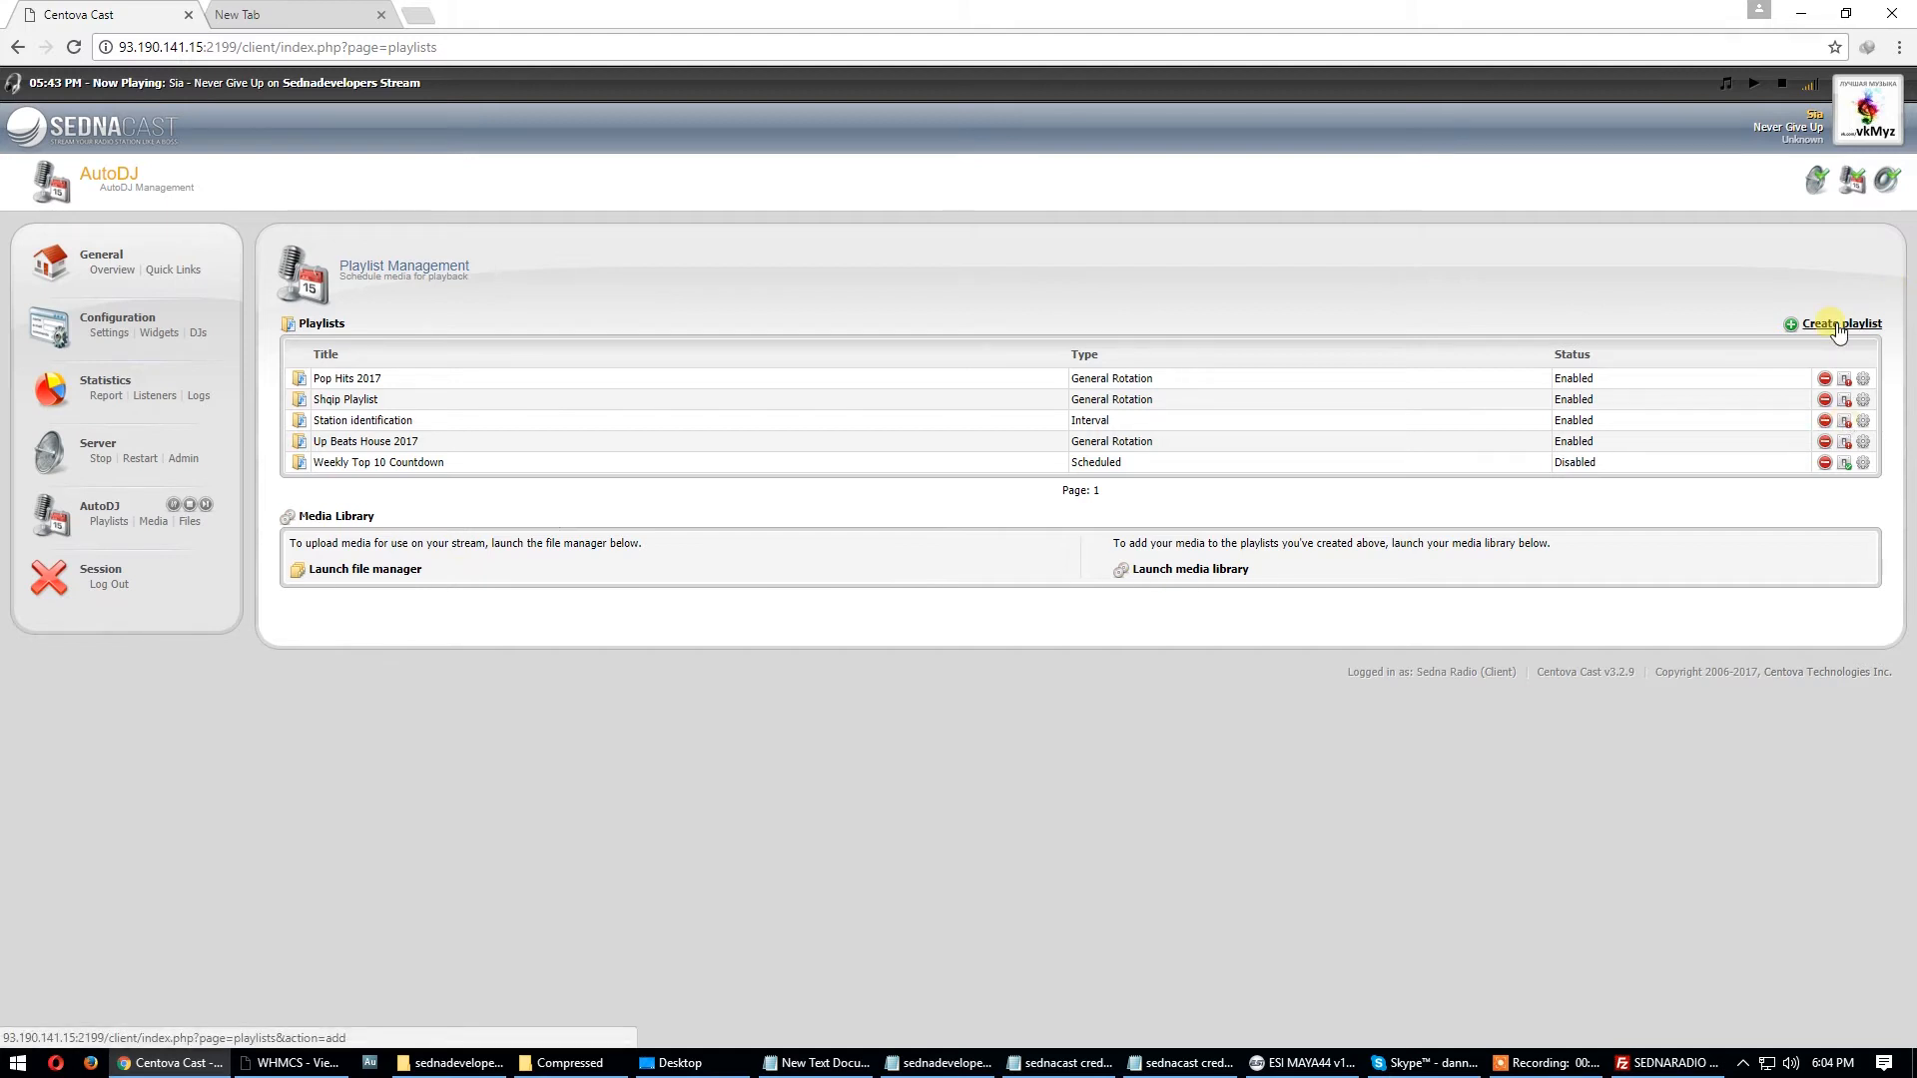
pyautogui.click(1839, 324)
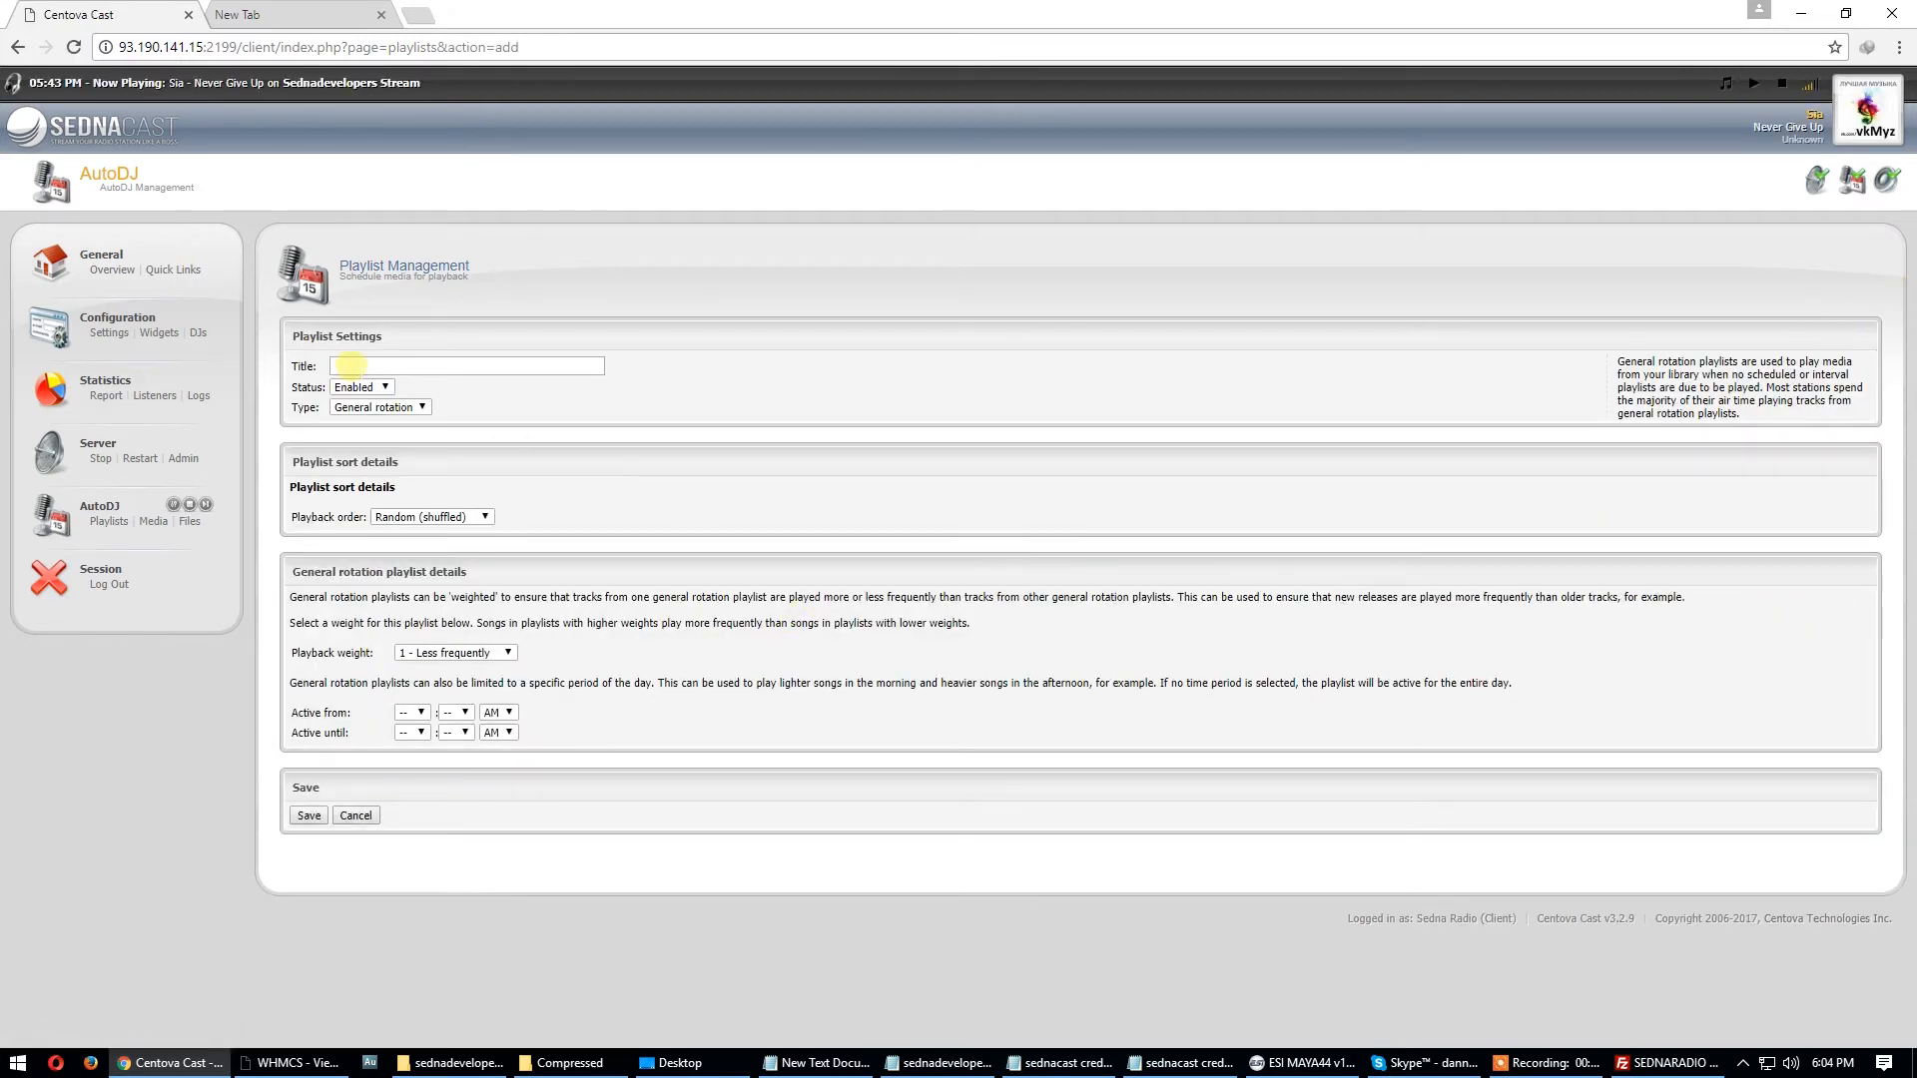
# Step: Title it The Best Of 2017 Summer, kept Enabled as General rotation, and review playback weight
pyautogui.click(465, 365)
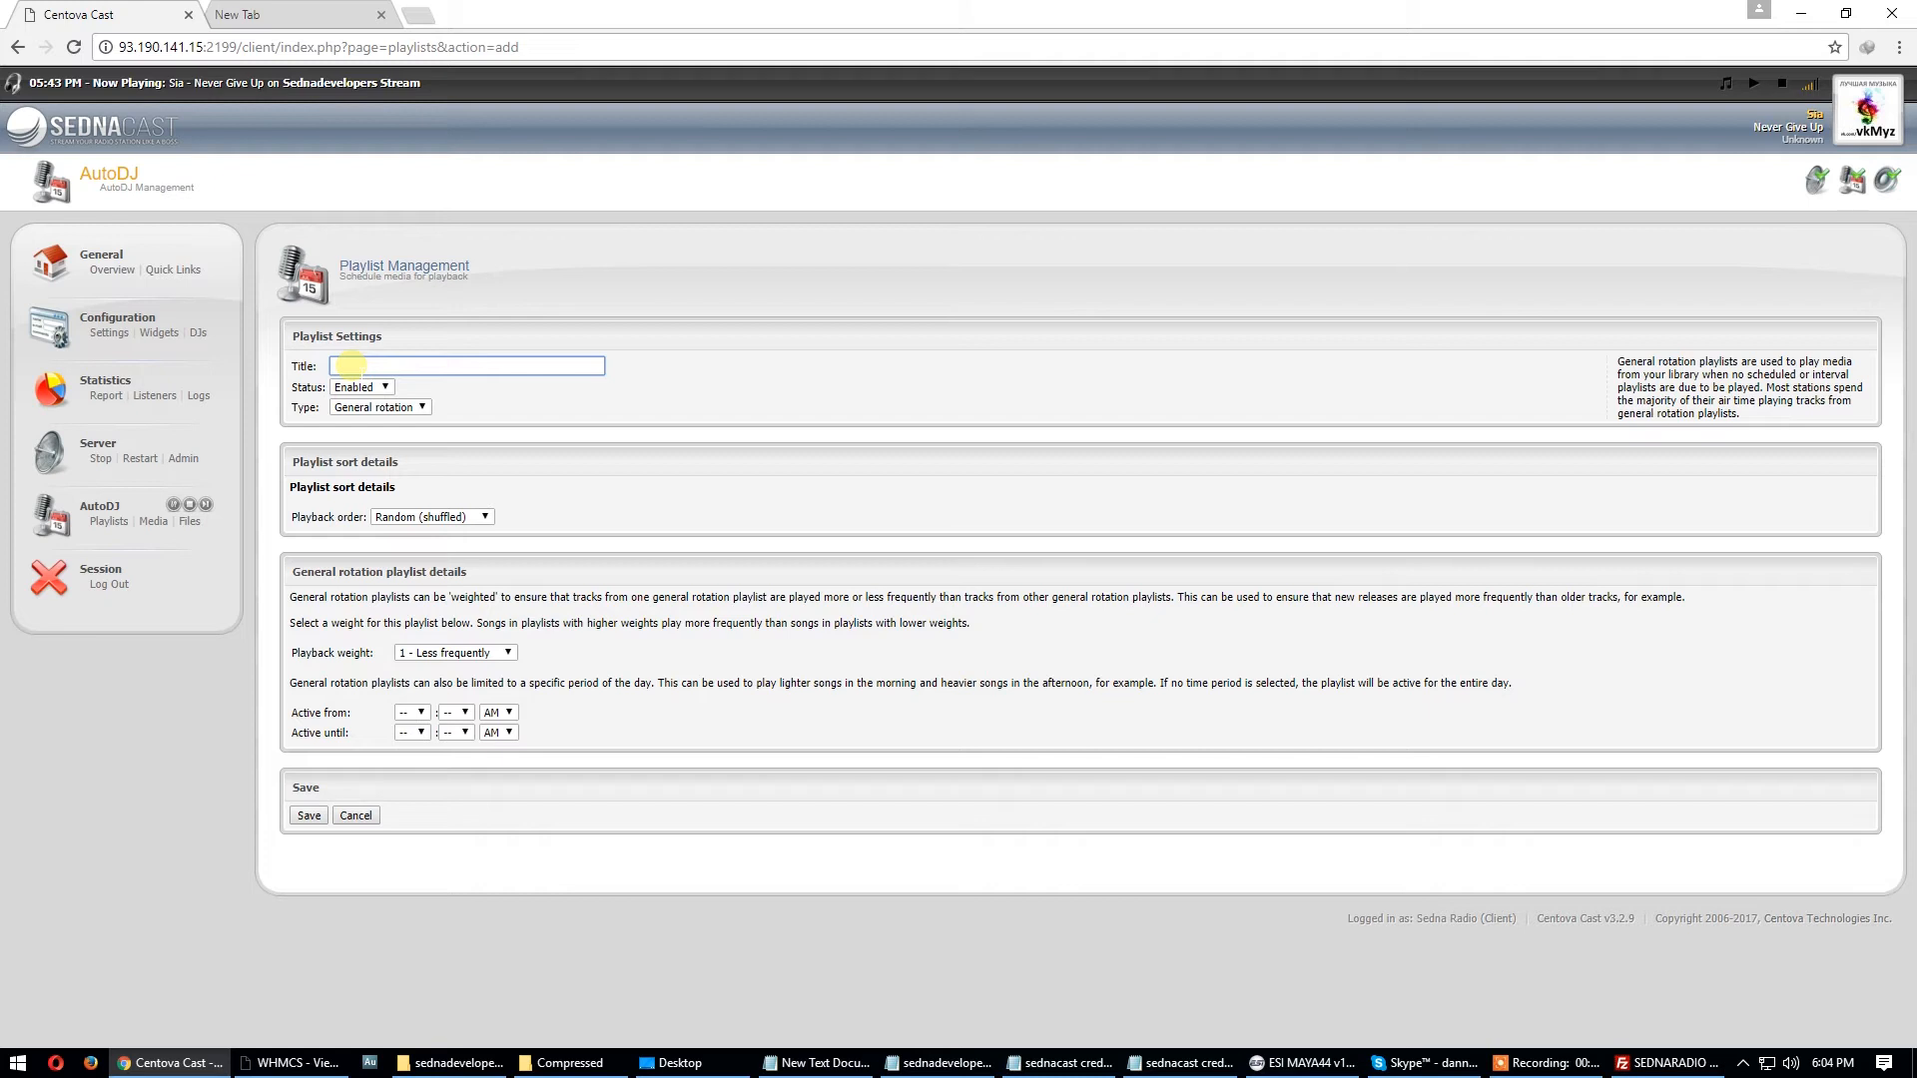
pyautogui.write('The Best Of 2017 Summer')
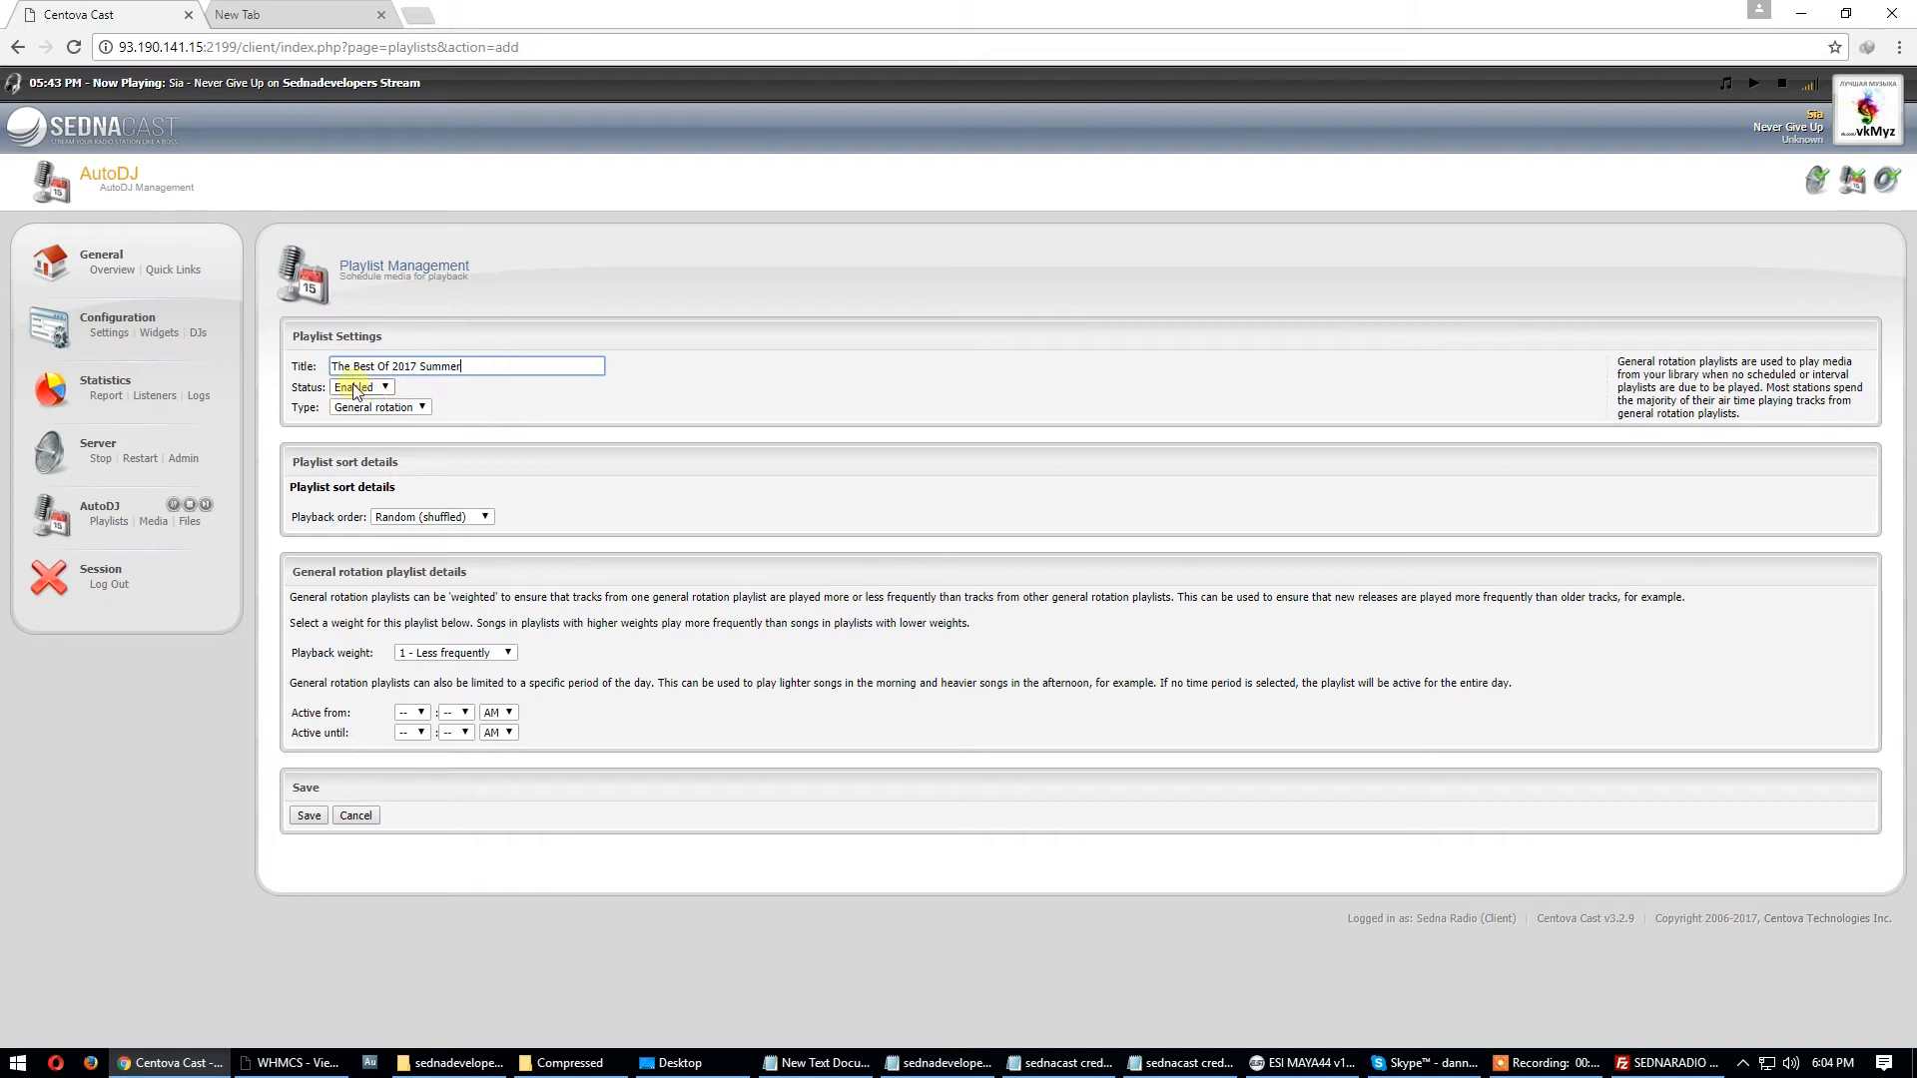
pyautogui.click(379, 408)
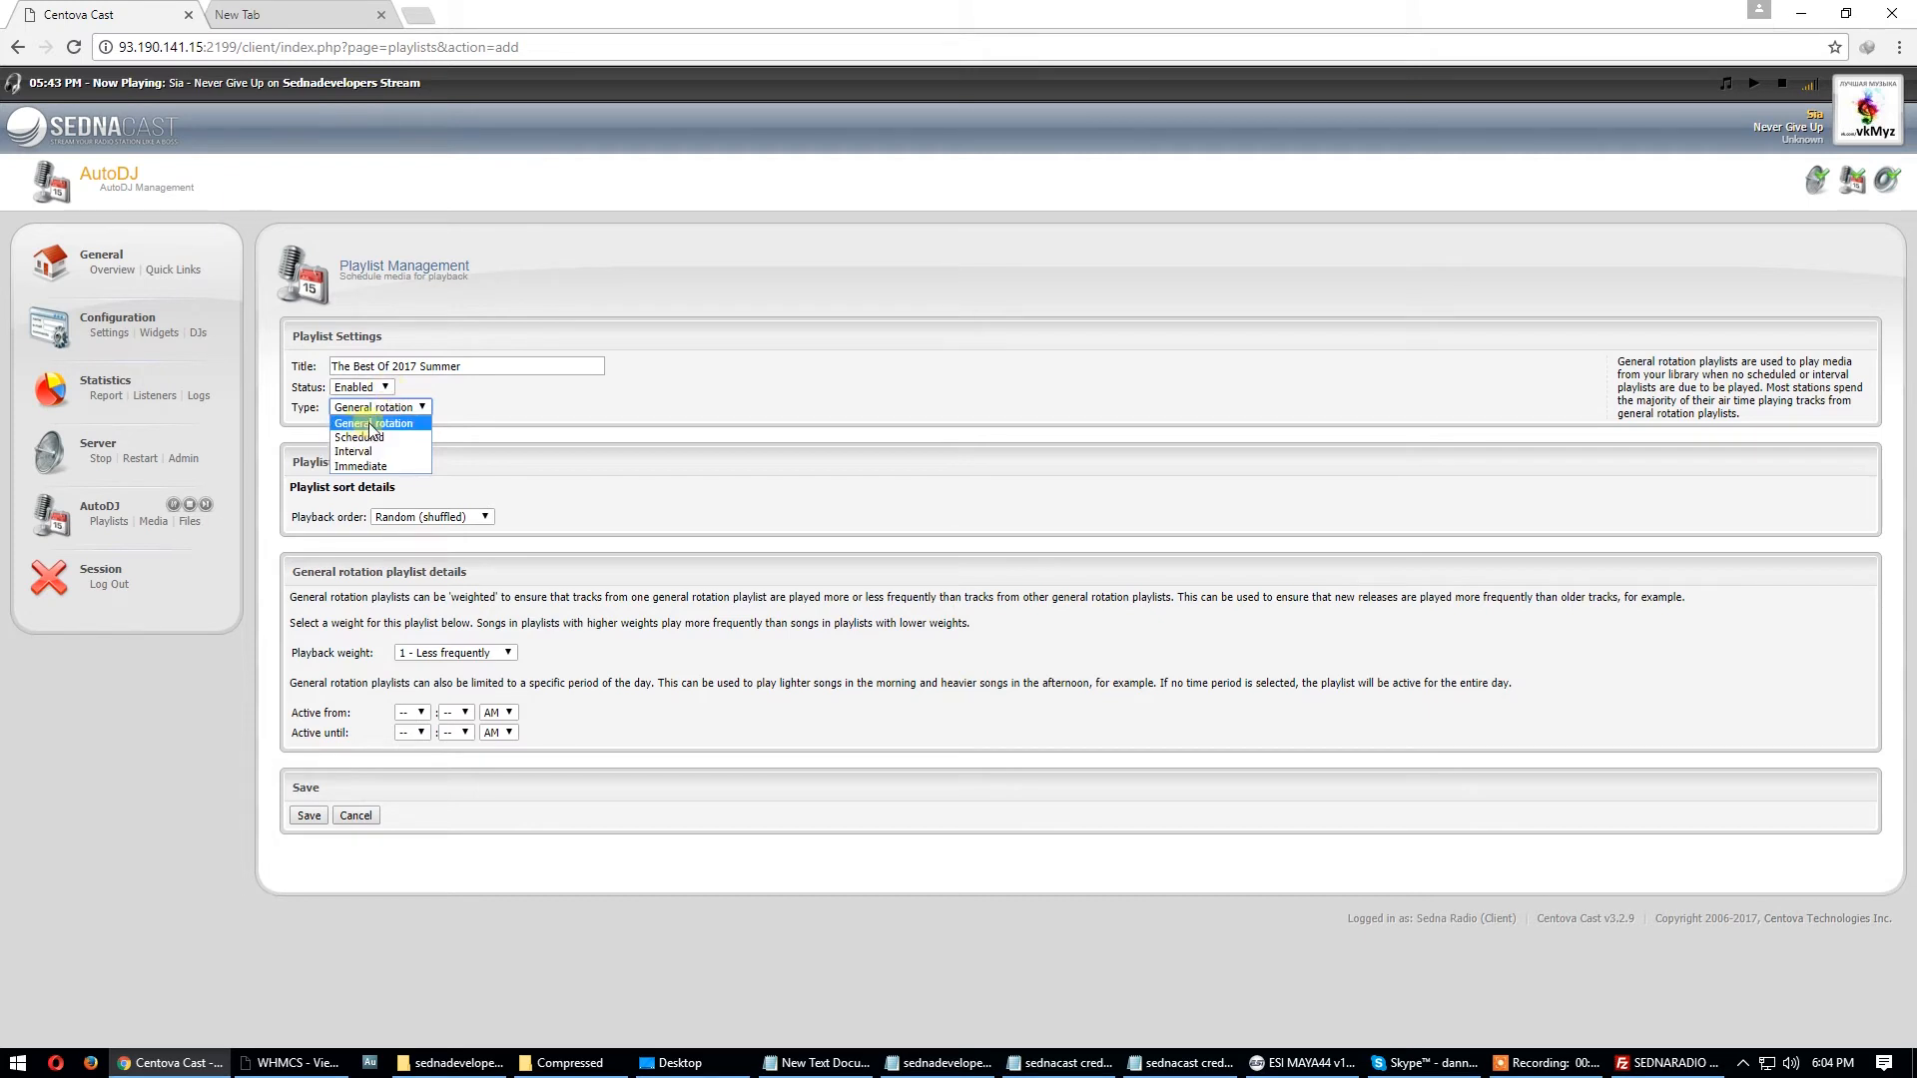
pyautogui.click(373, 421)
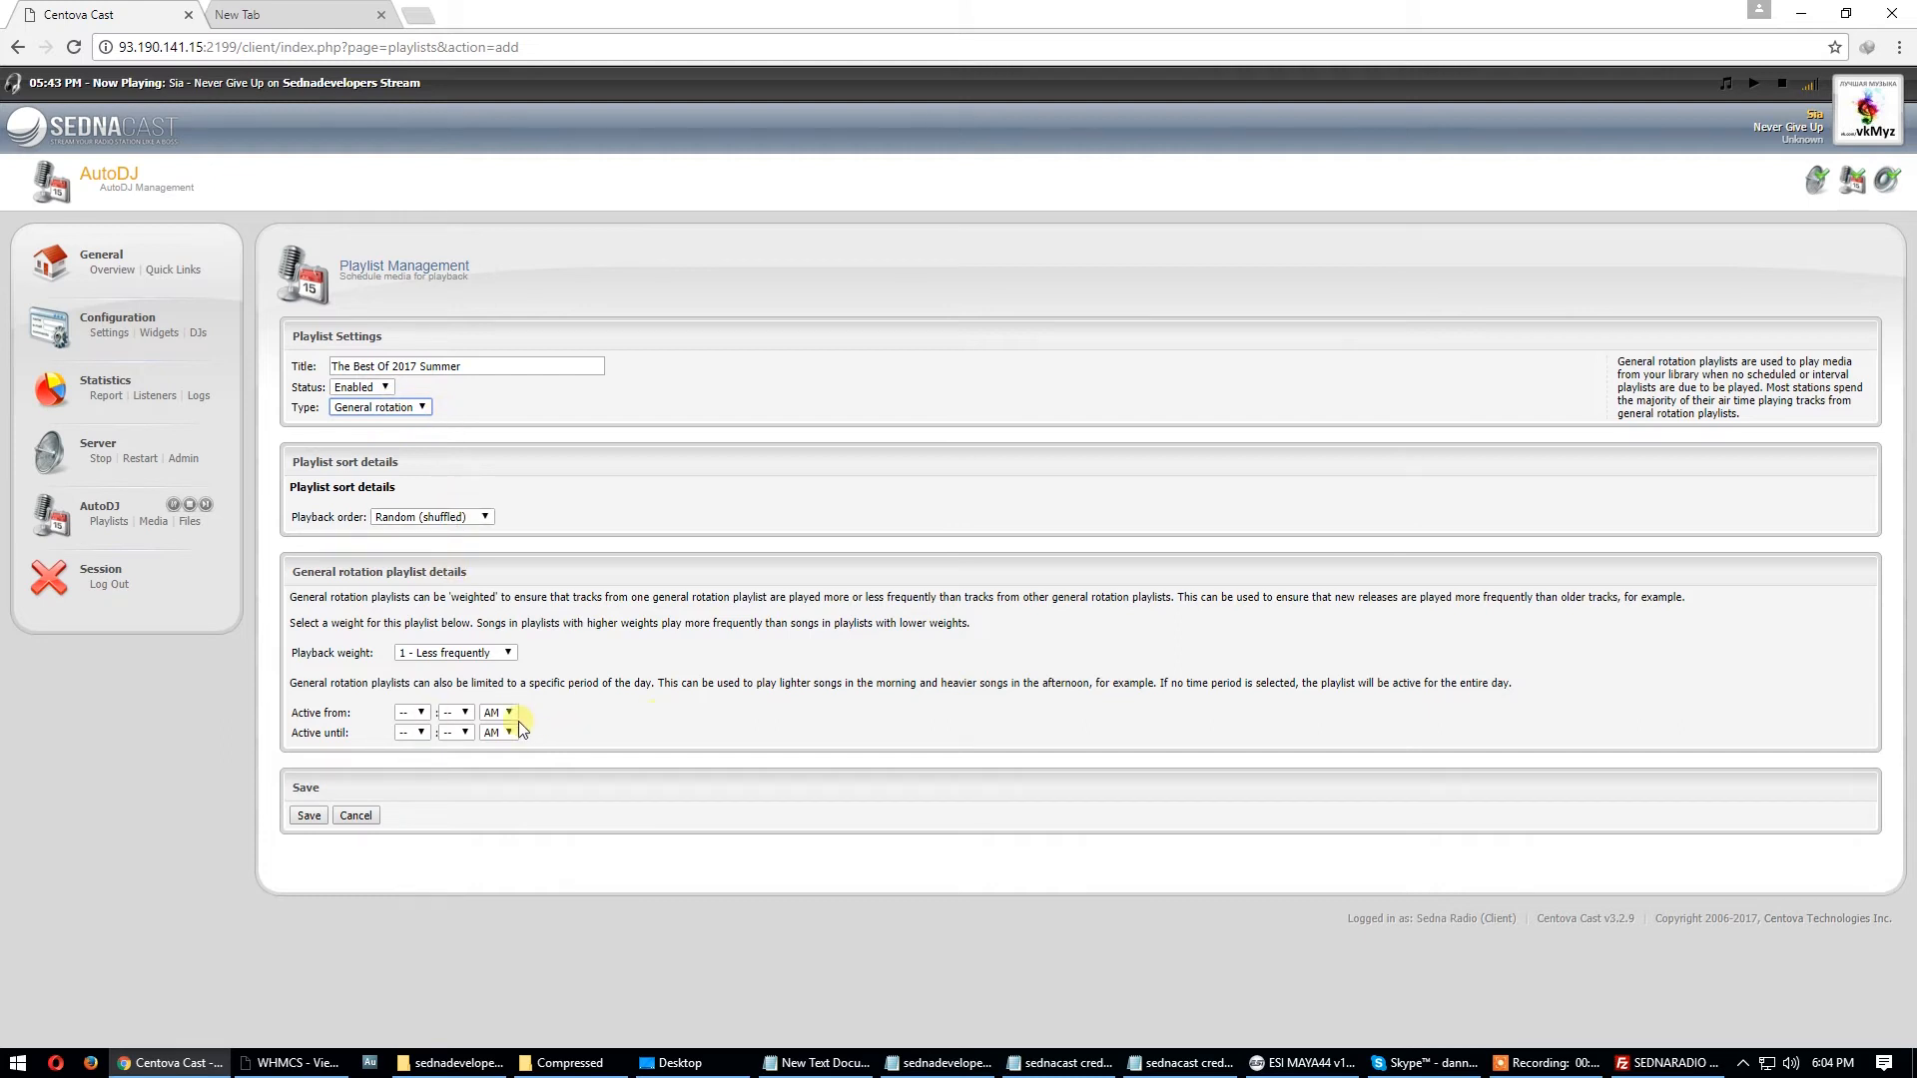
pyautogui.click(453, 651)
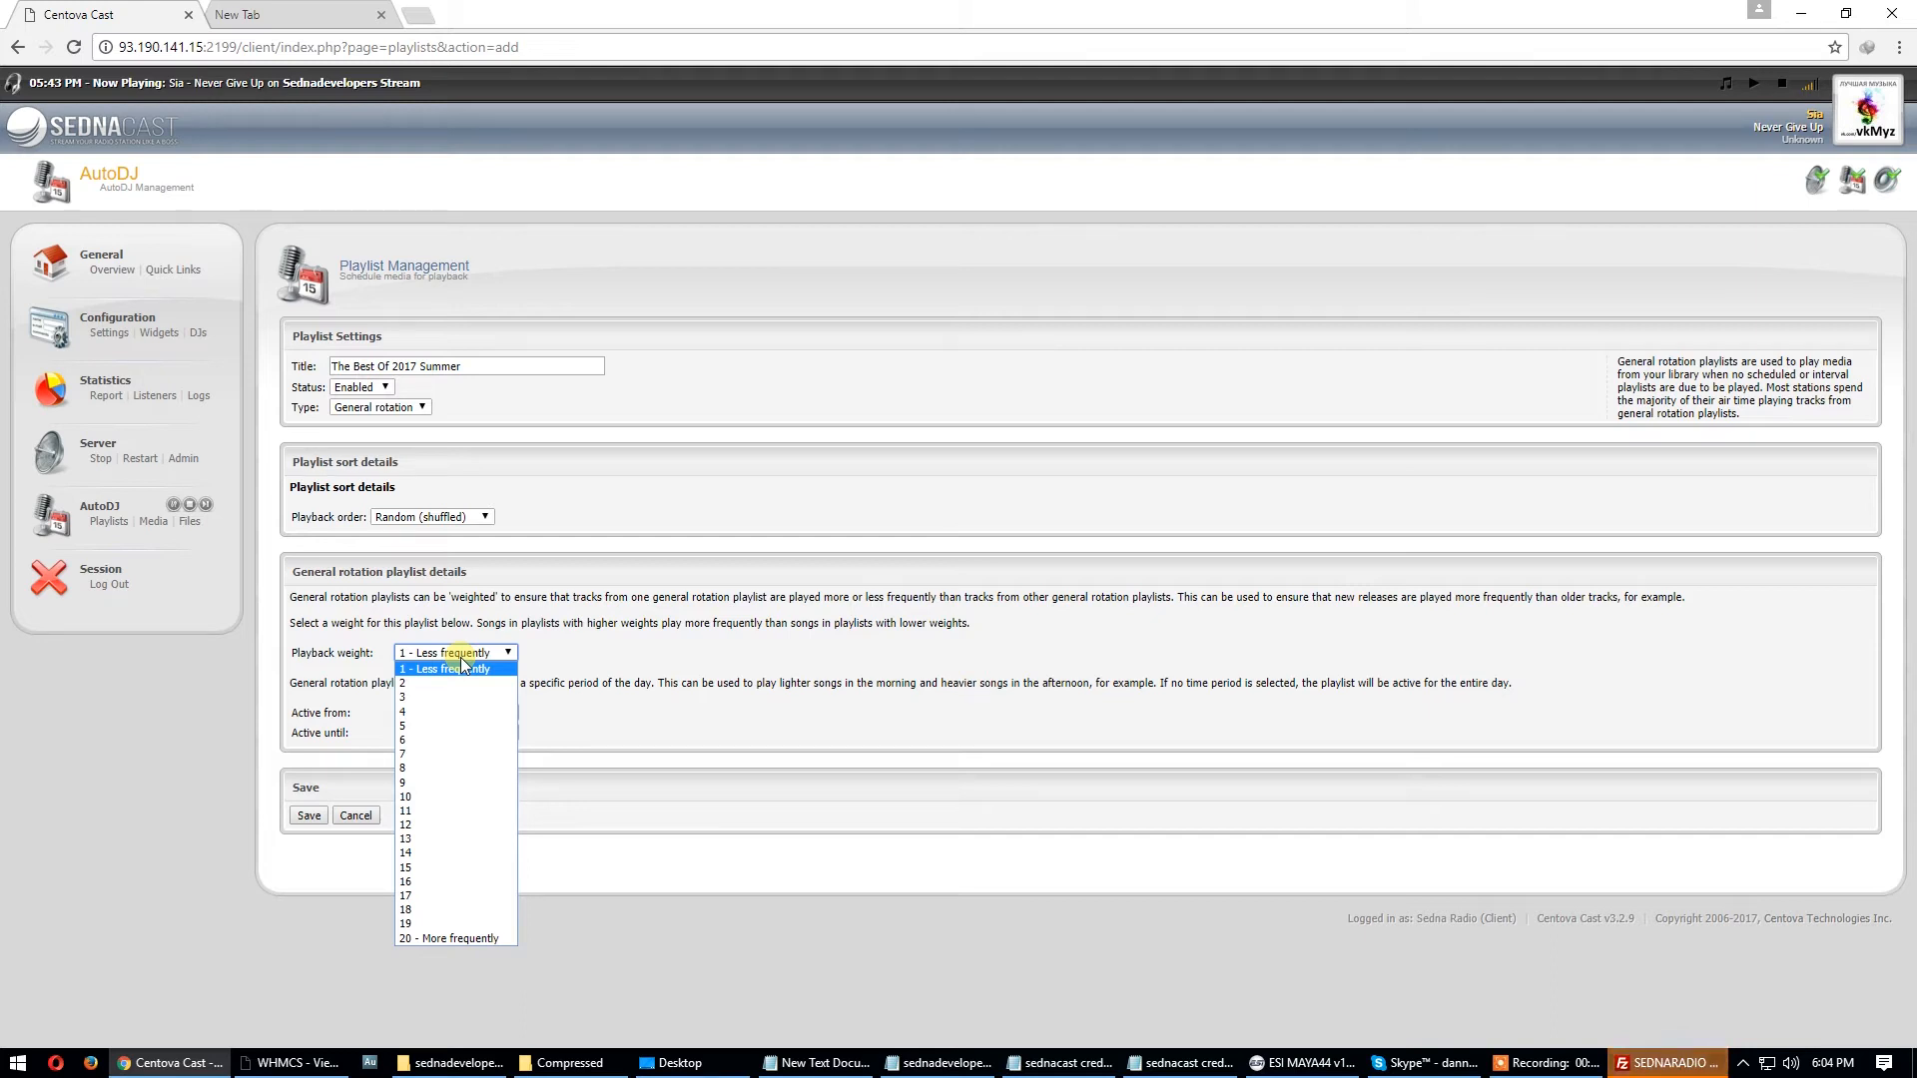
# Step: Set the playback weight so the playlist plays more frequently
pyautogui.click(449, 939)
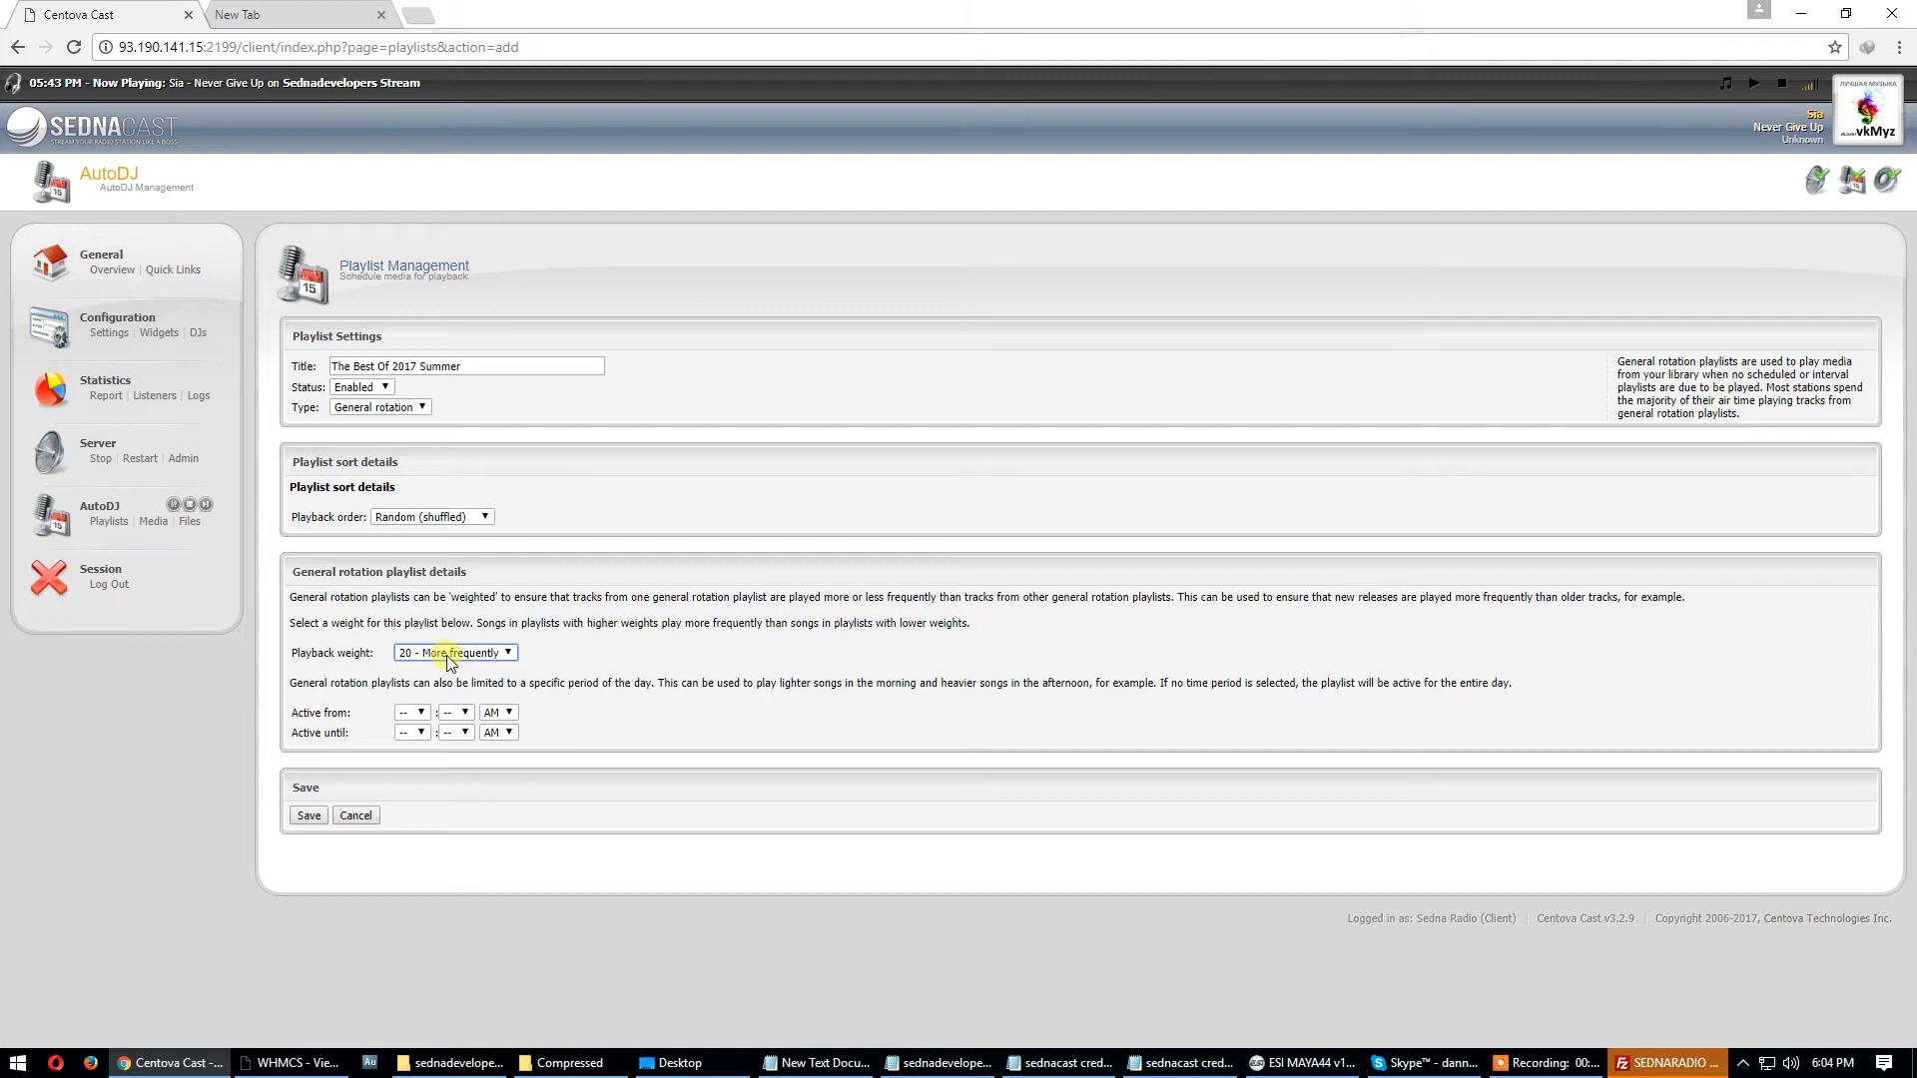
pyautogui.moveTo(583, 659)
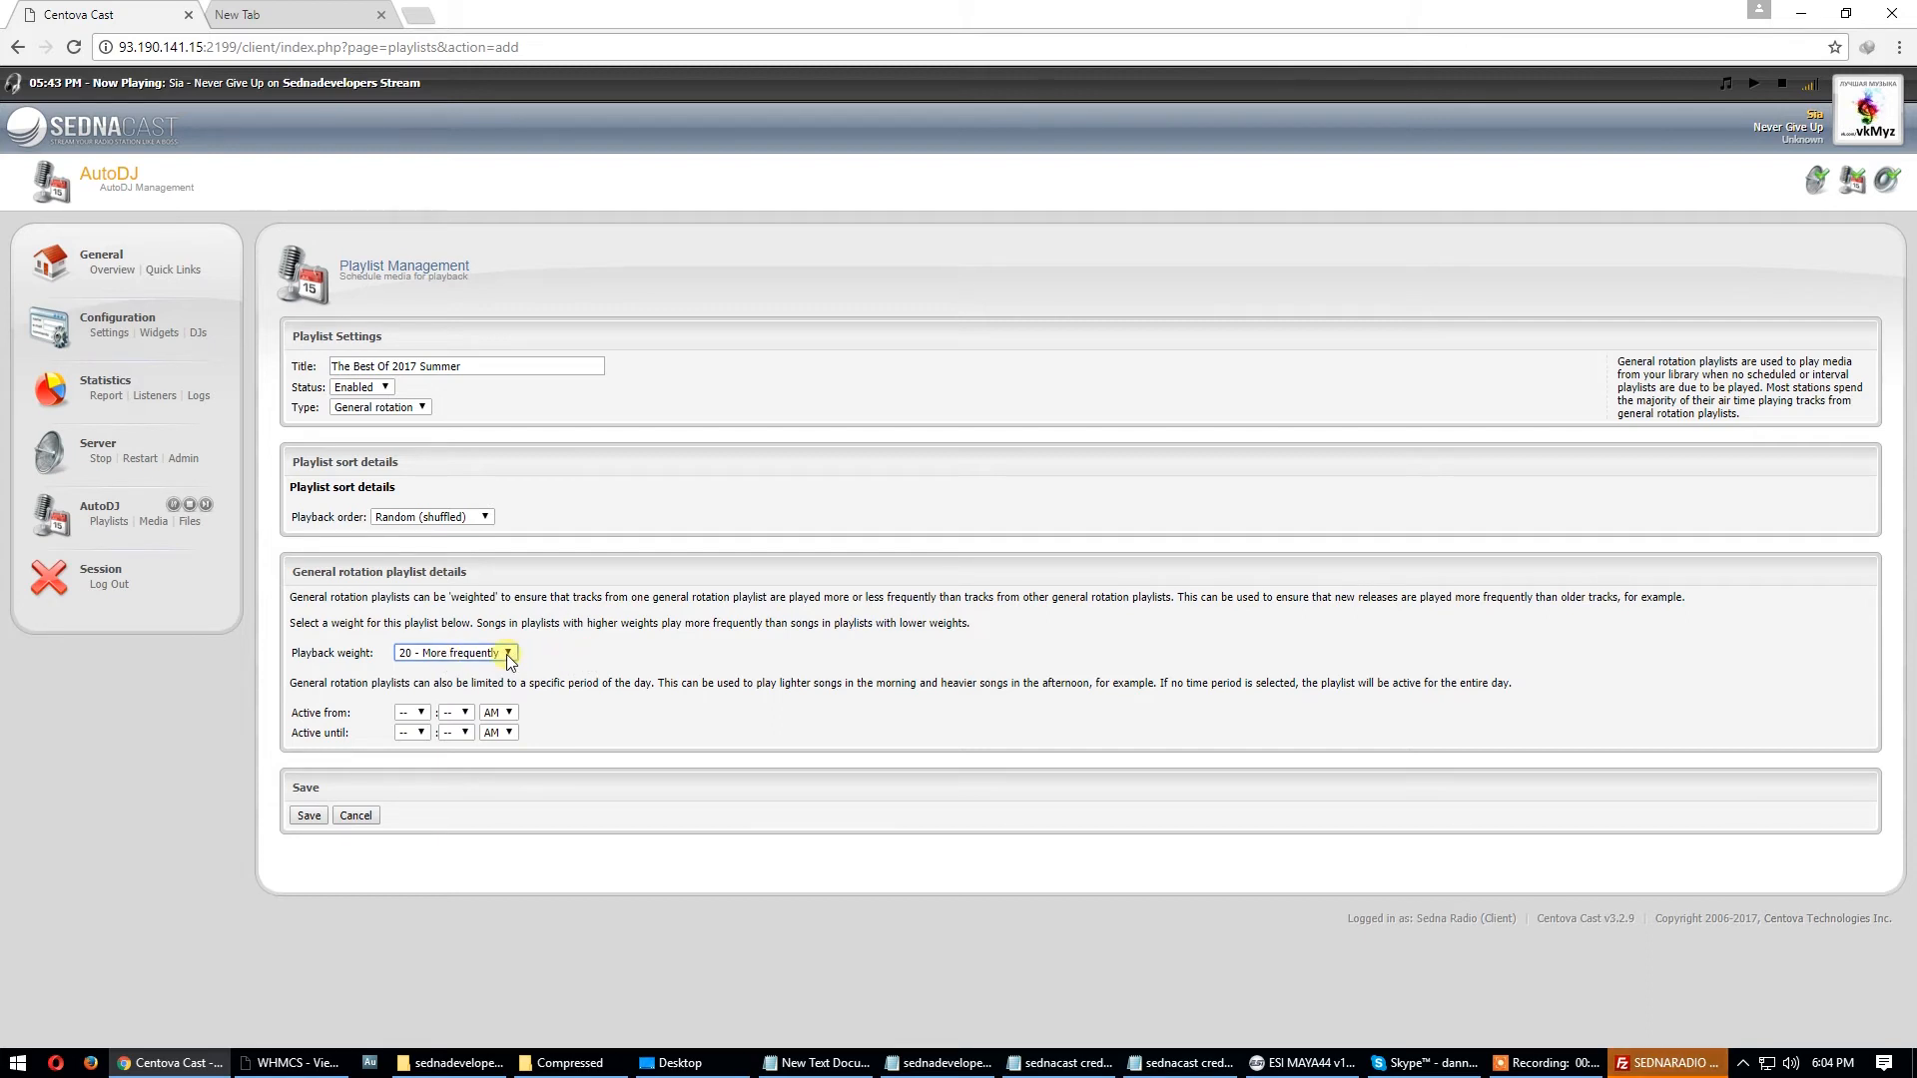
pyautogui.click(505, 651)
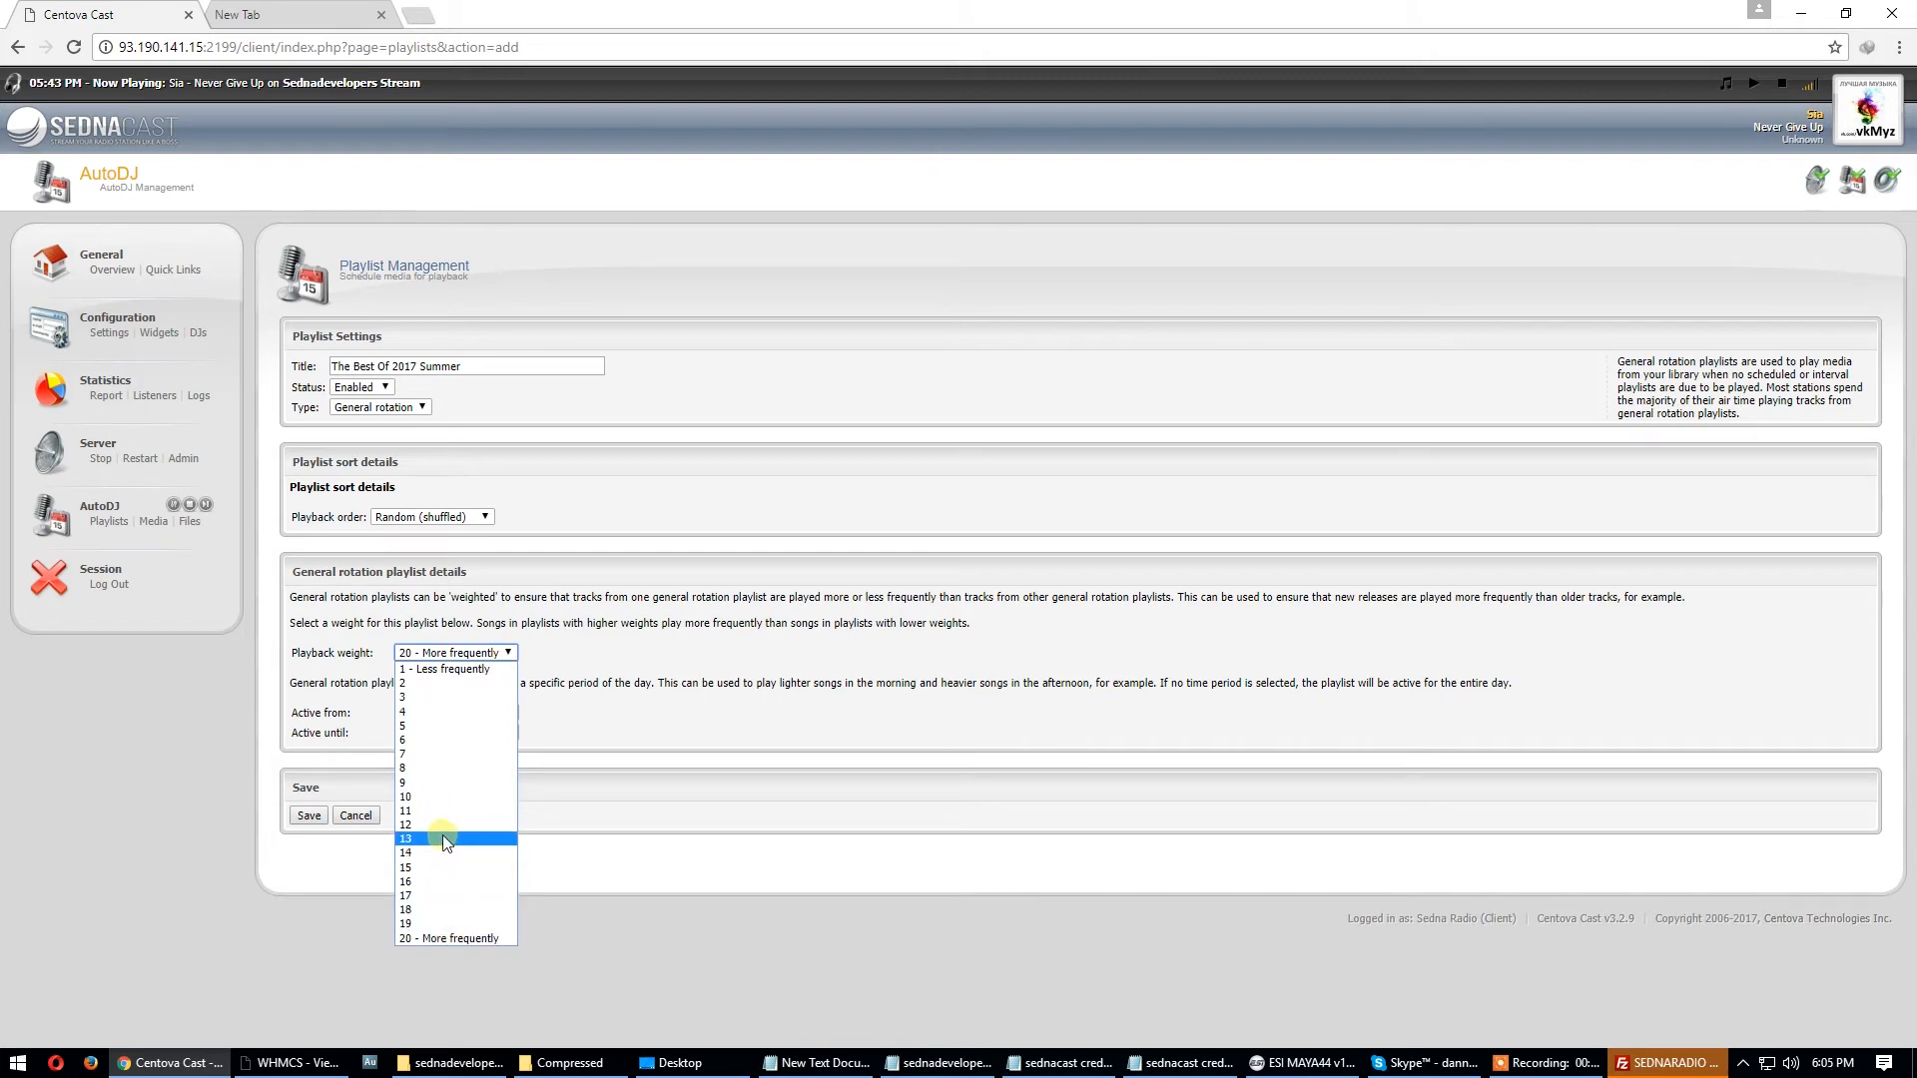
pyautogui.moveTo(453, 843)
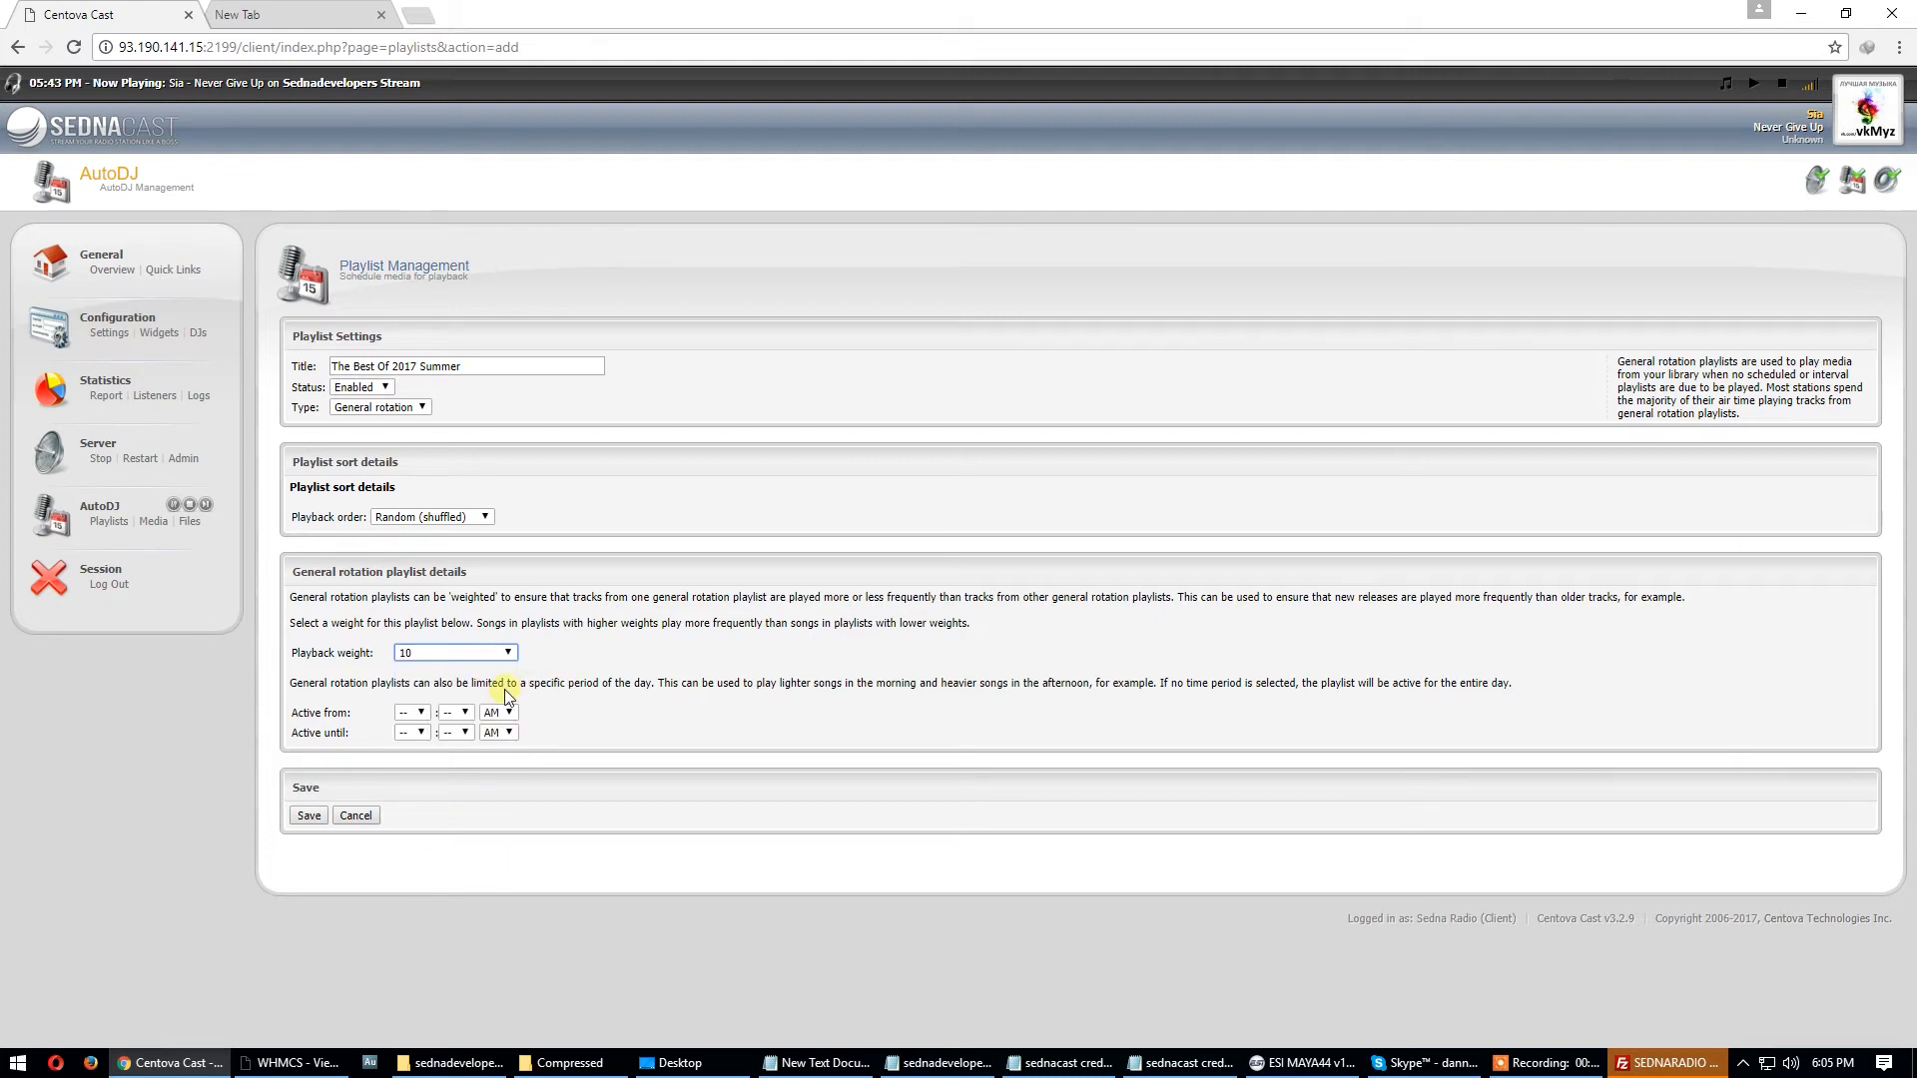
pyautogui.click(411, 713)
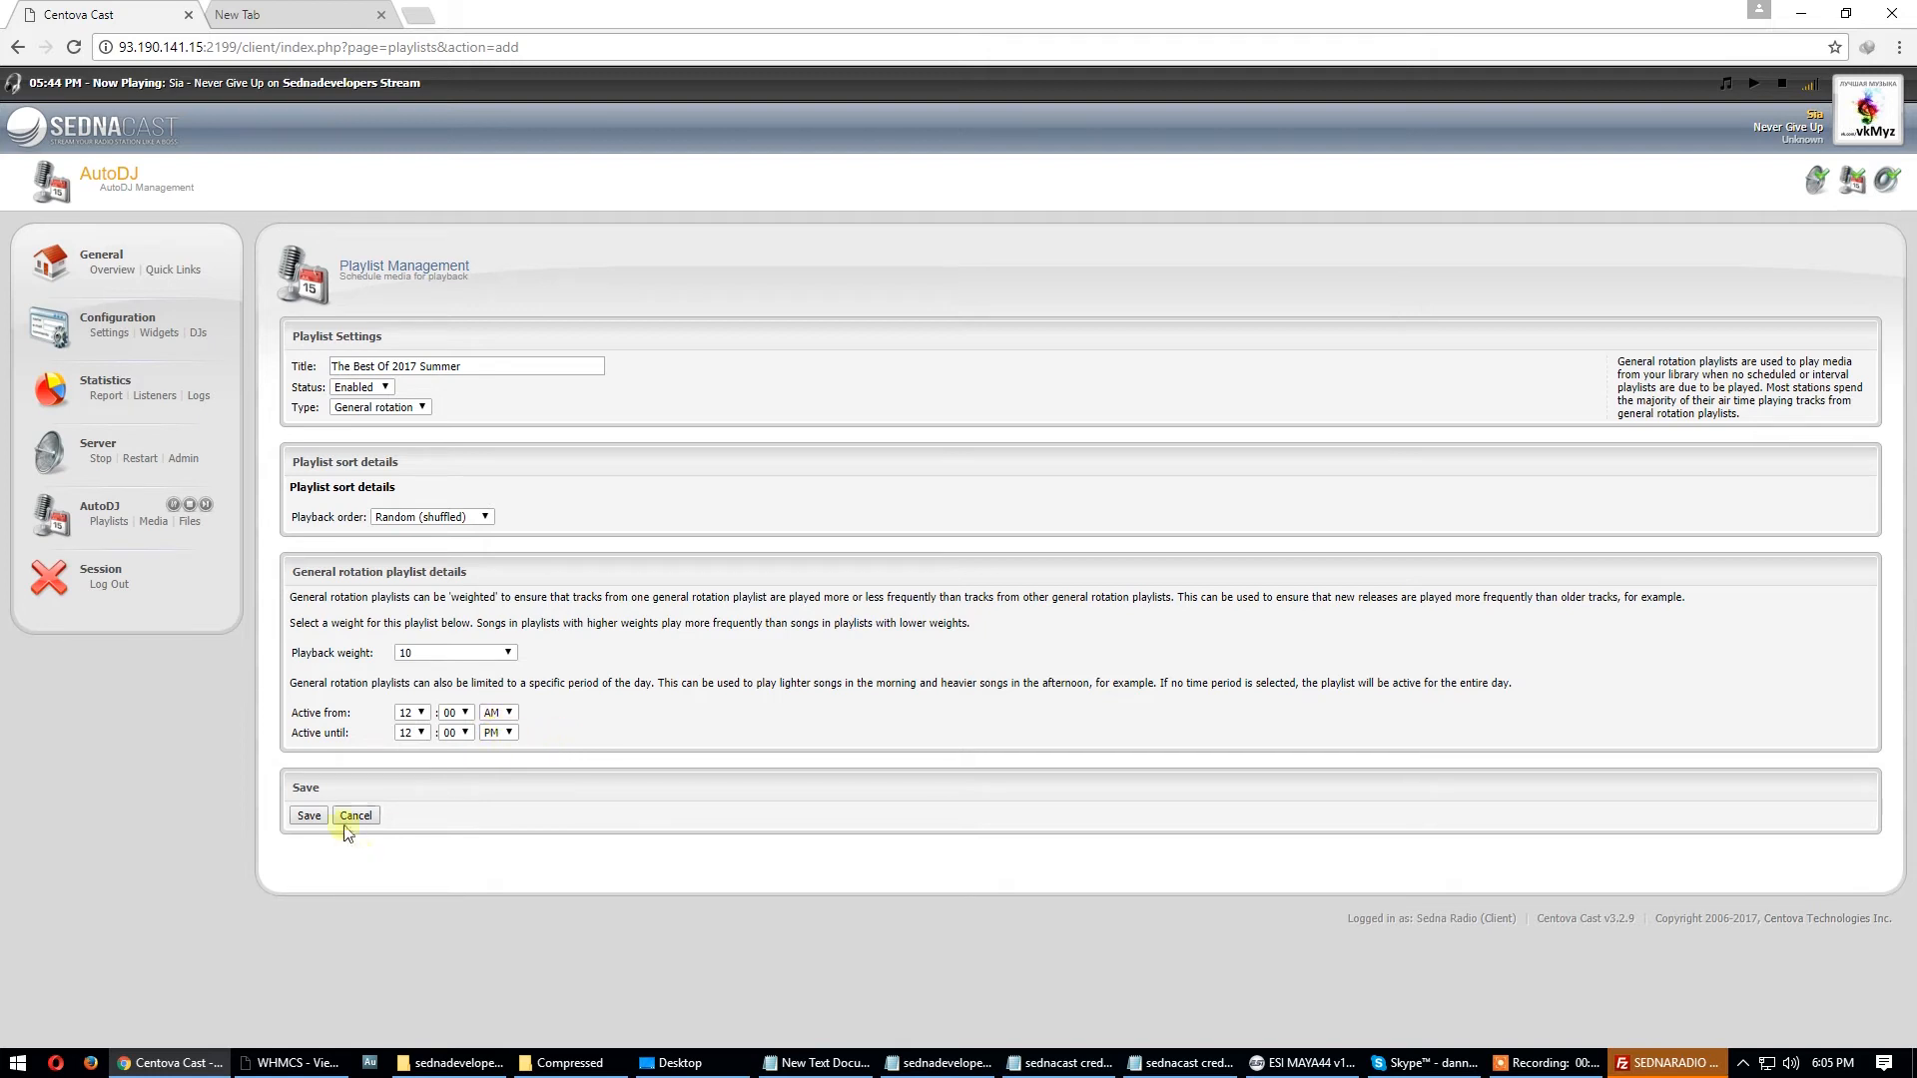
# Step: Settle the playback order on random shuffled and save the summer playlist
pyautogui.click(431, 515)
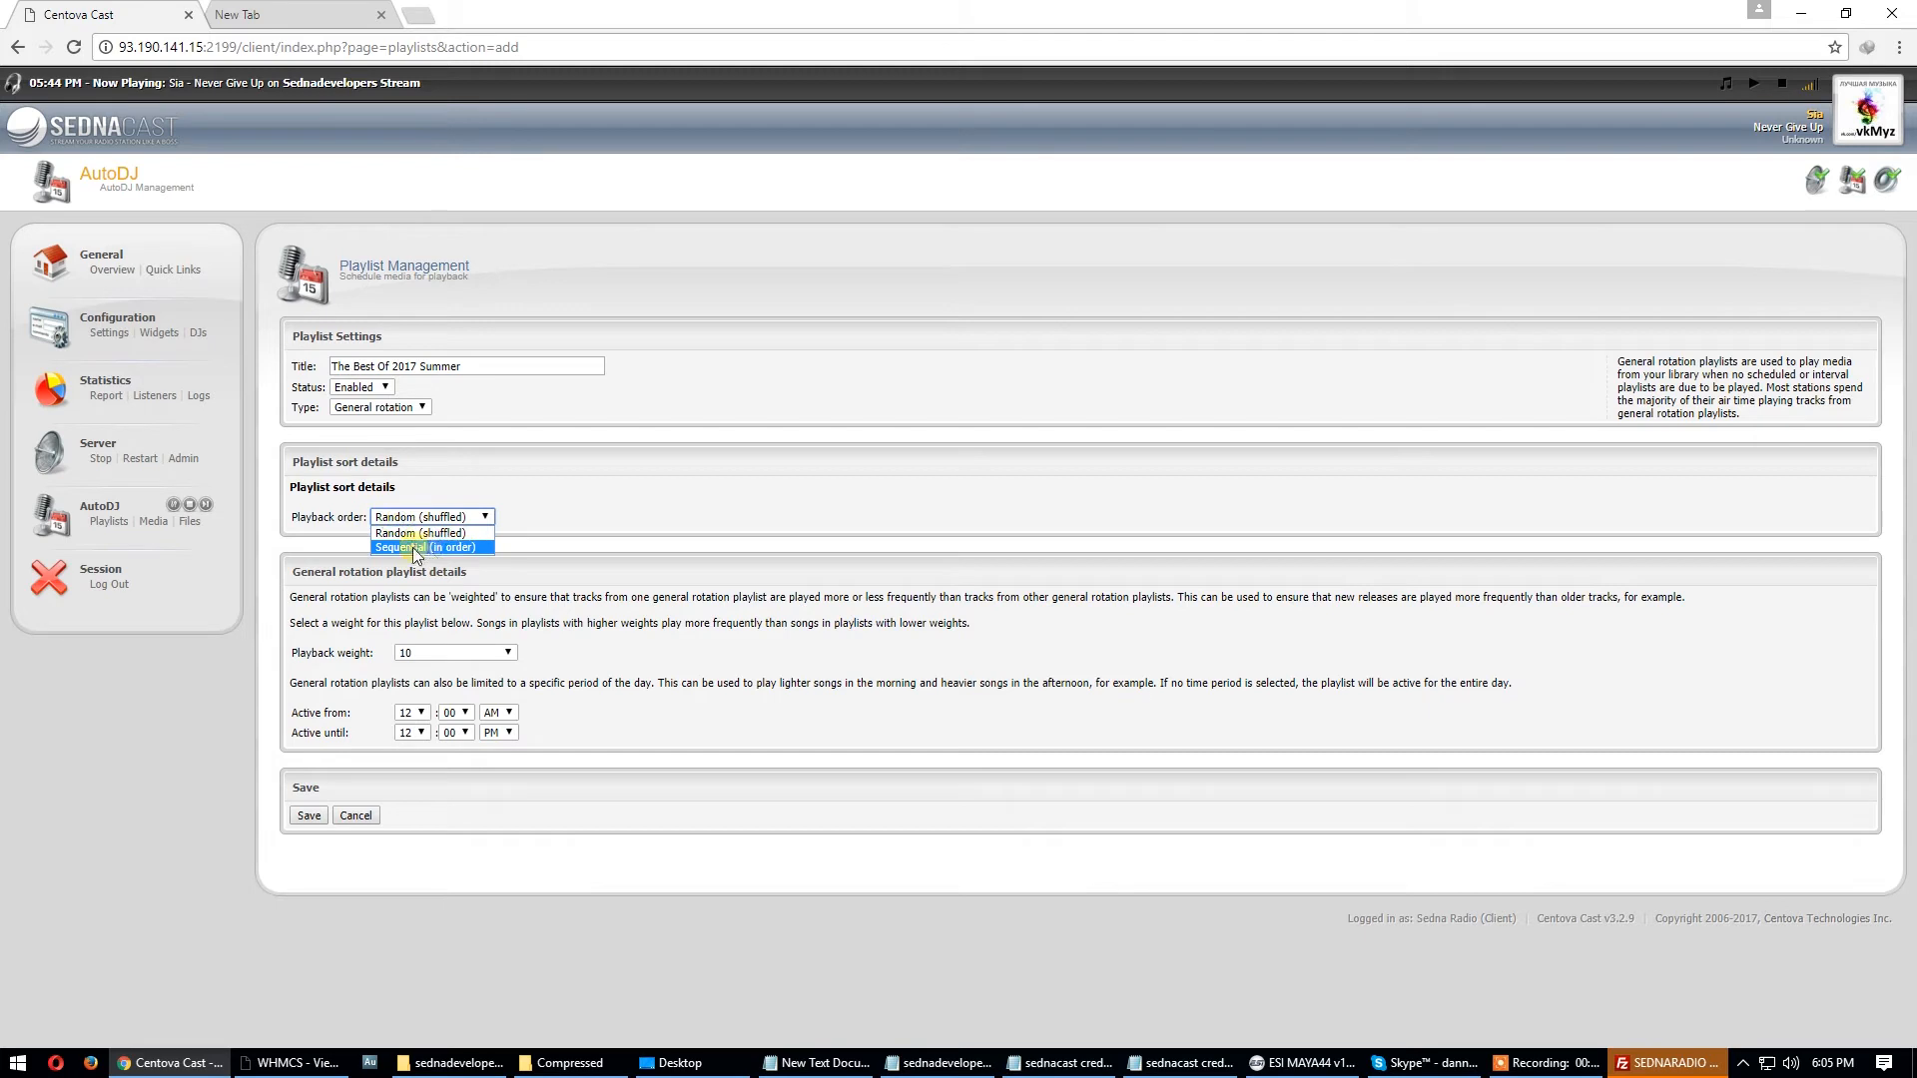
pyautogui.click(432, 515)
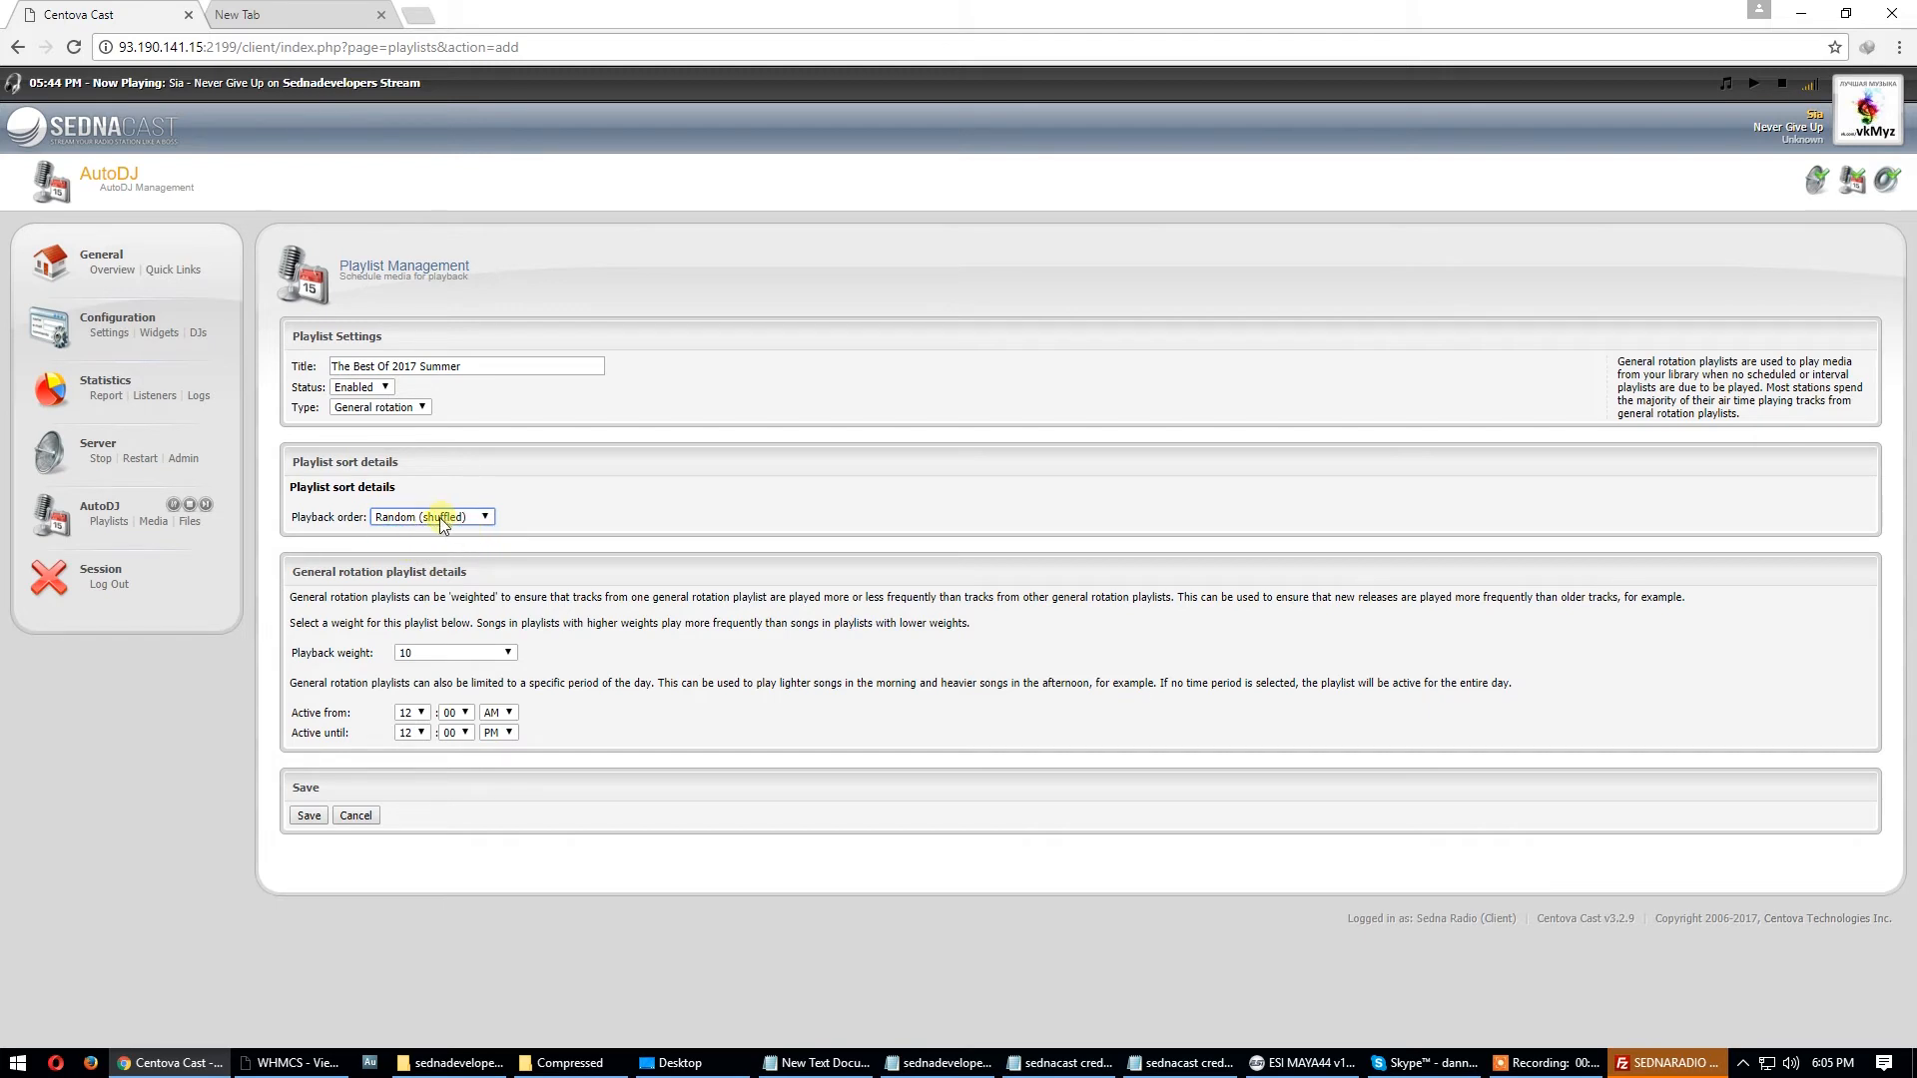
pyautogui.click(485, 516)
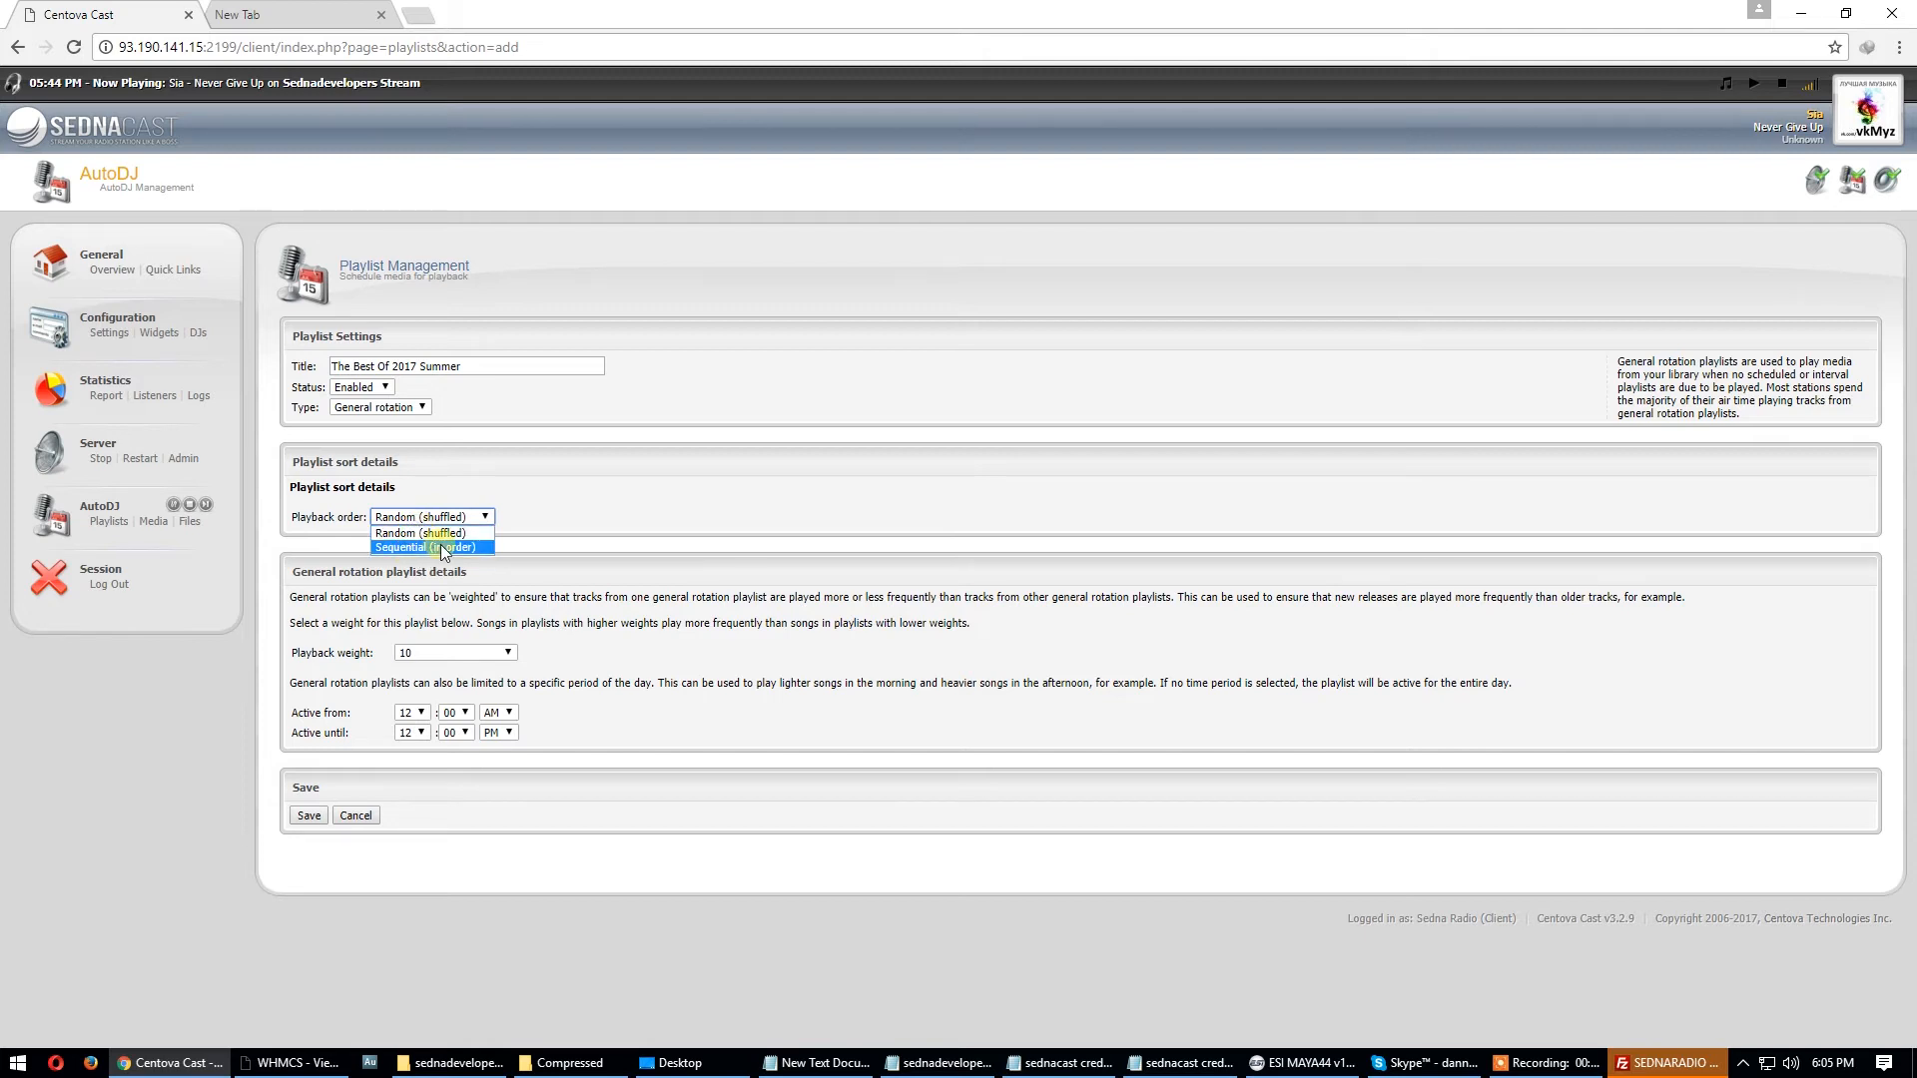
pyautogui.click(428, 547)
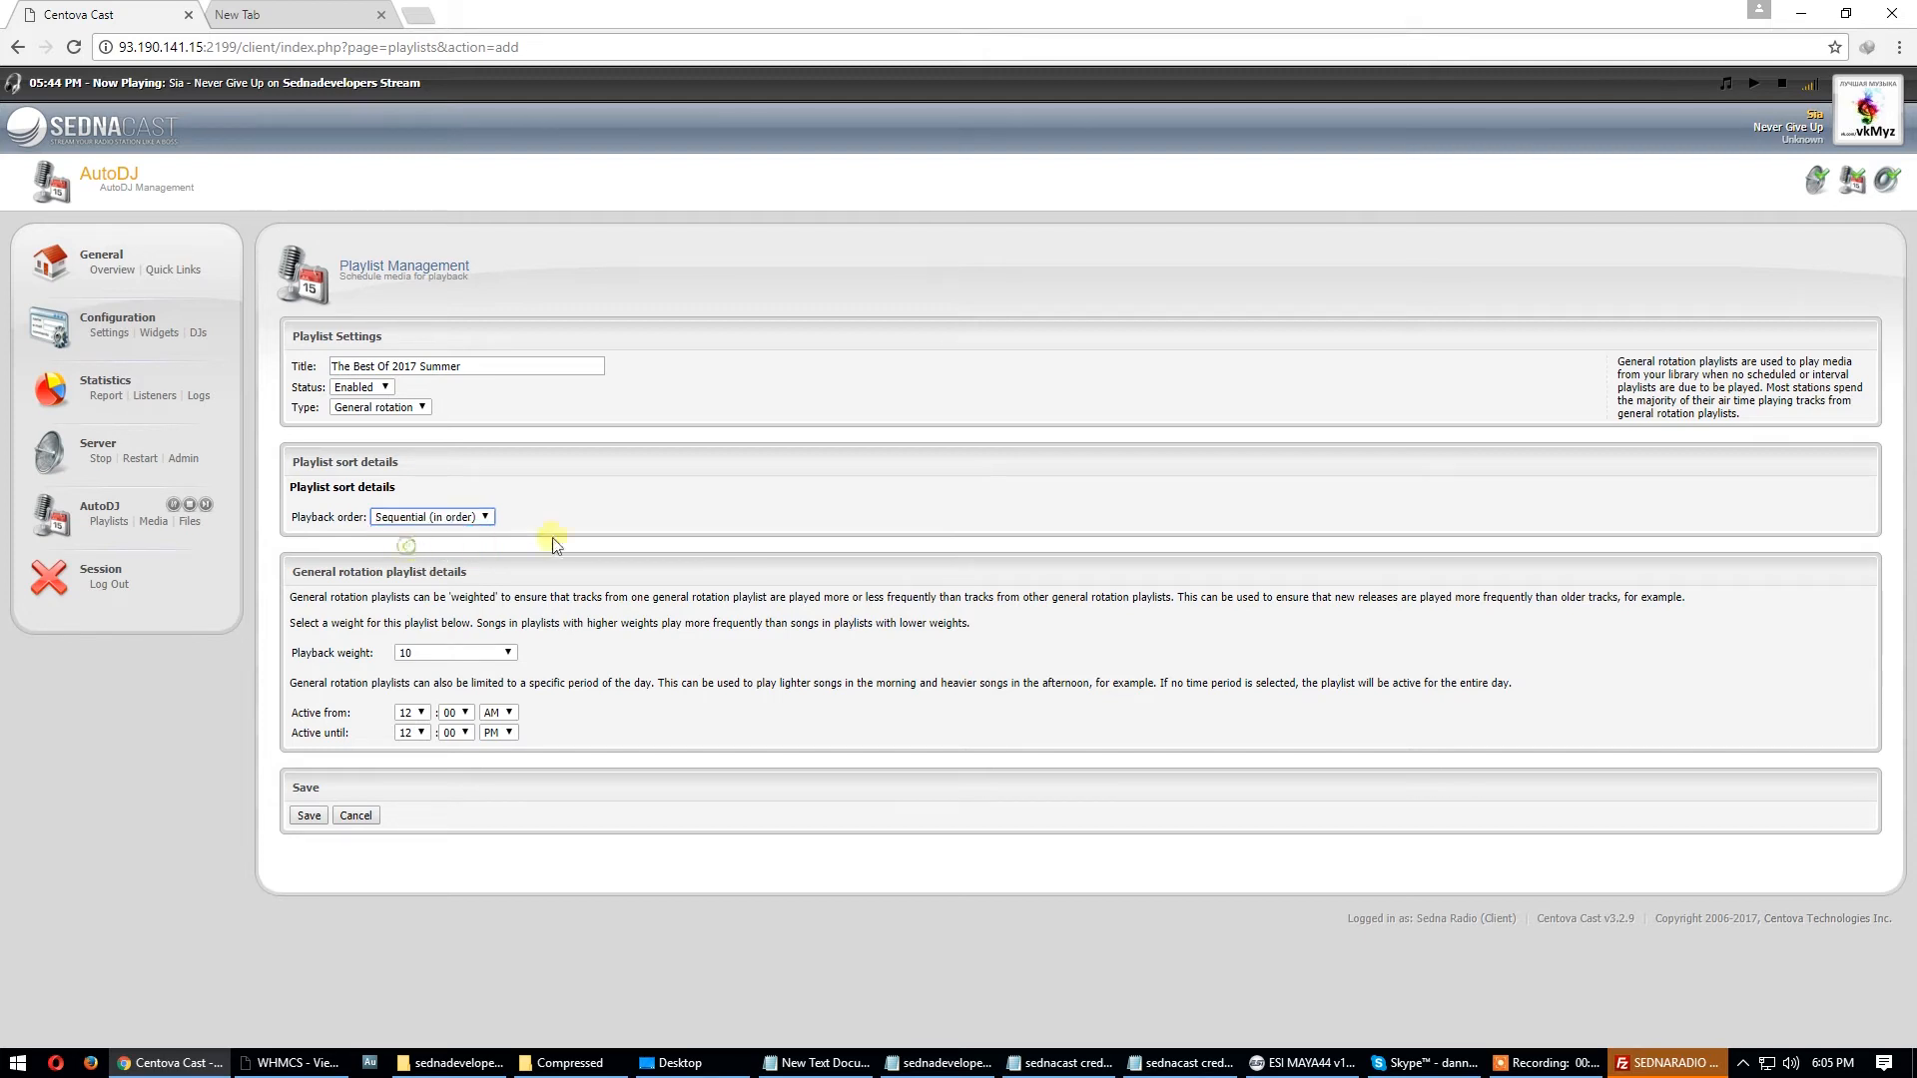
pyautogui.click(431, 515)
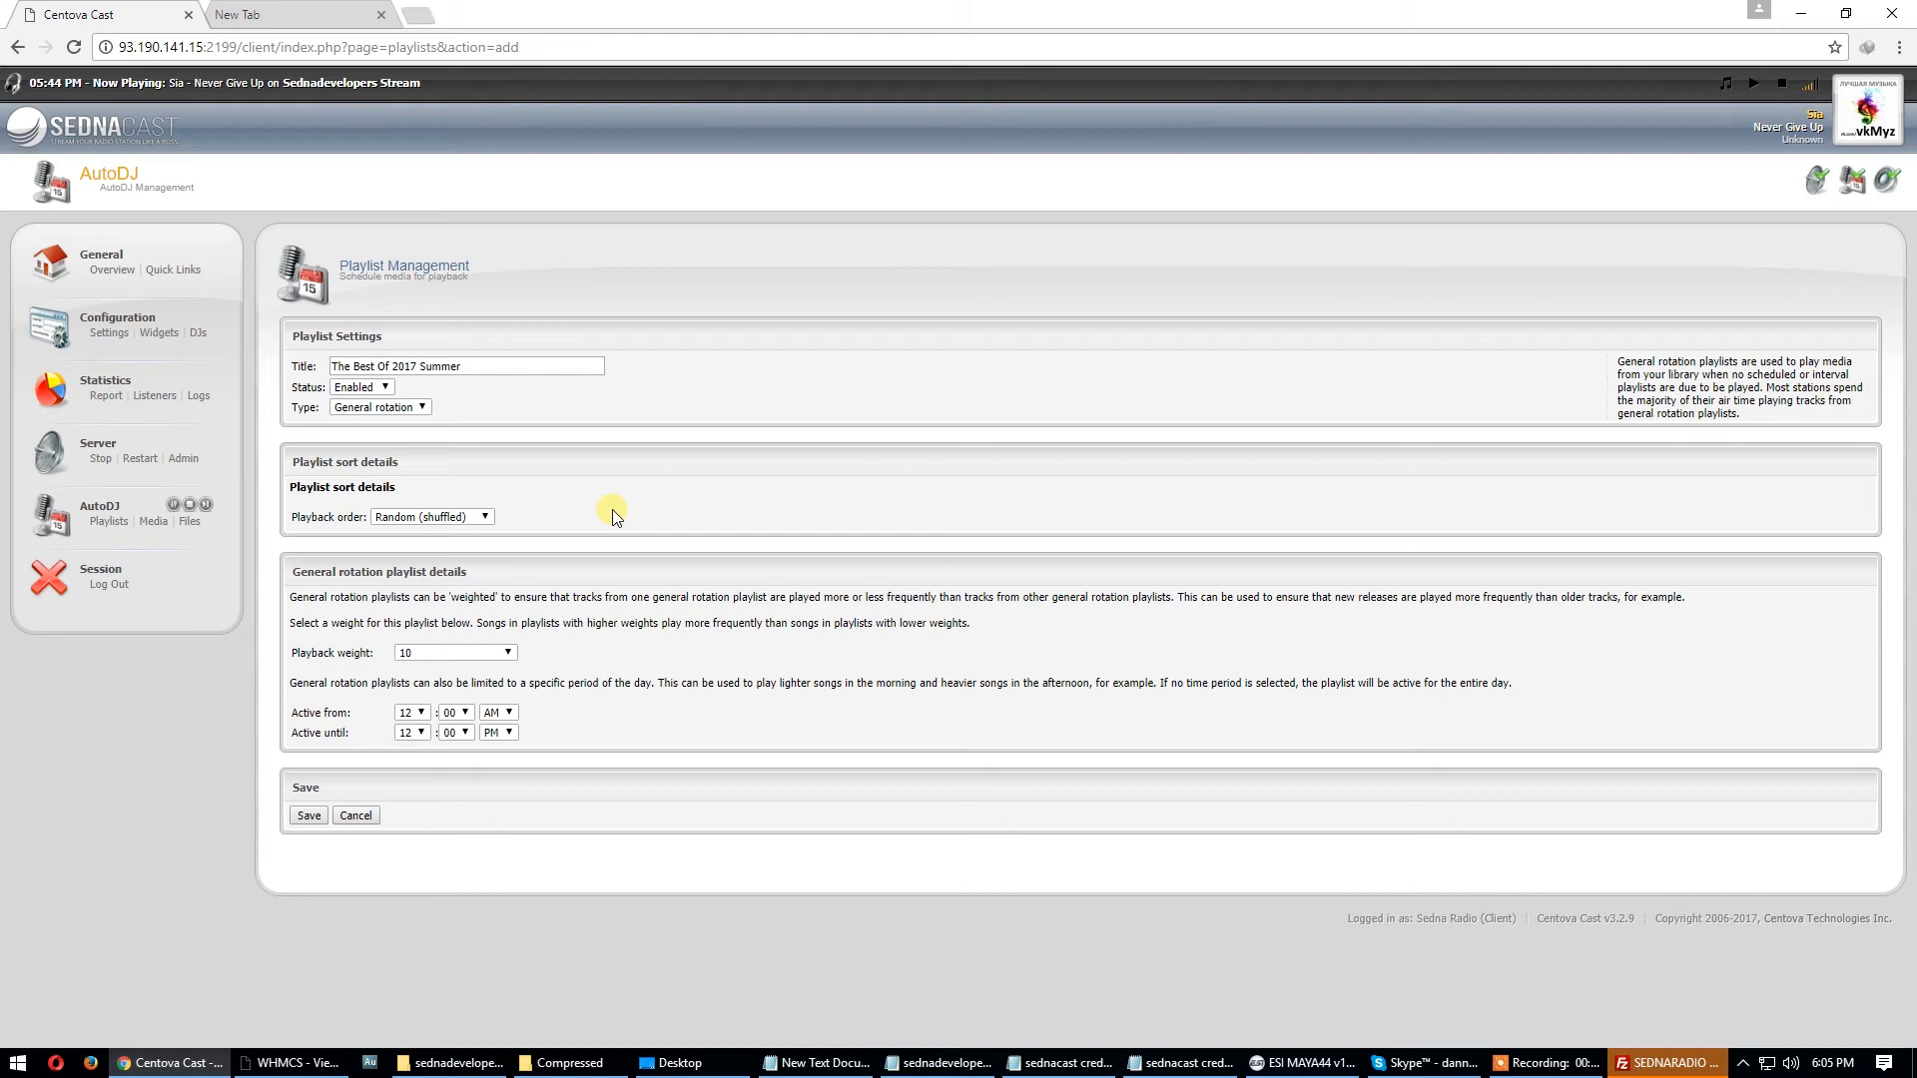
pyautogui.click(431, 515)
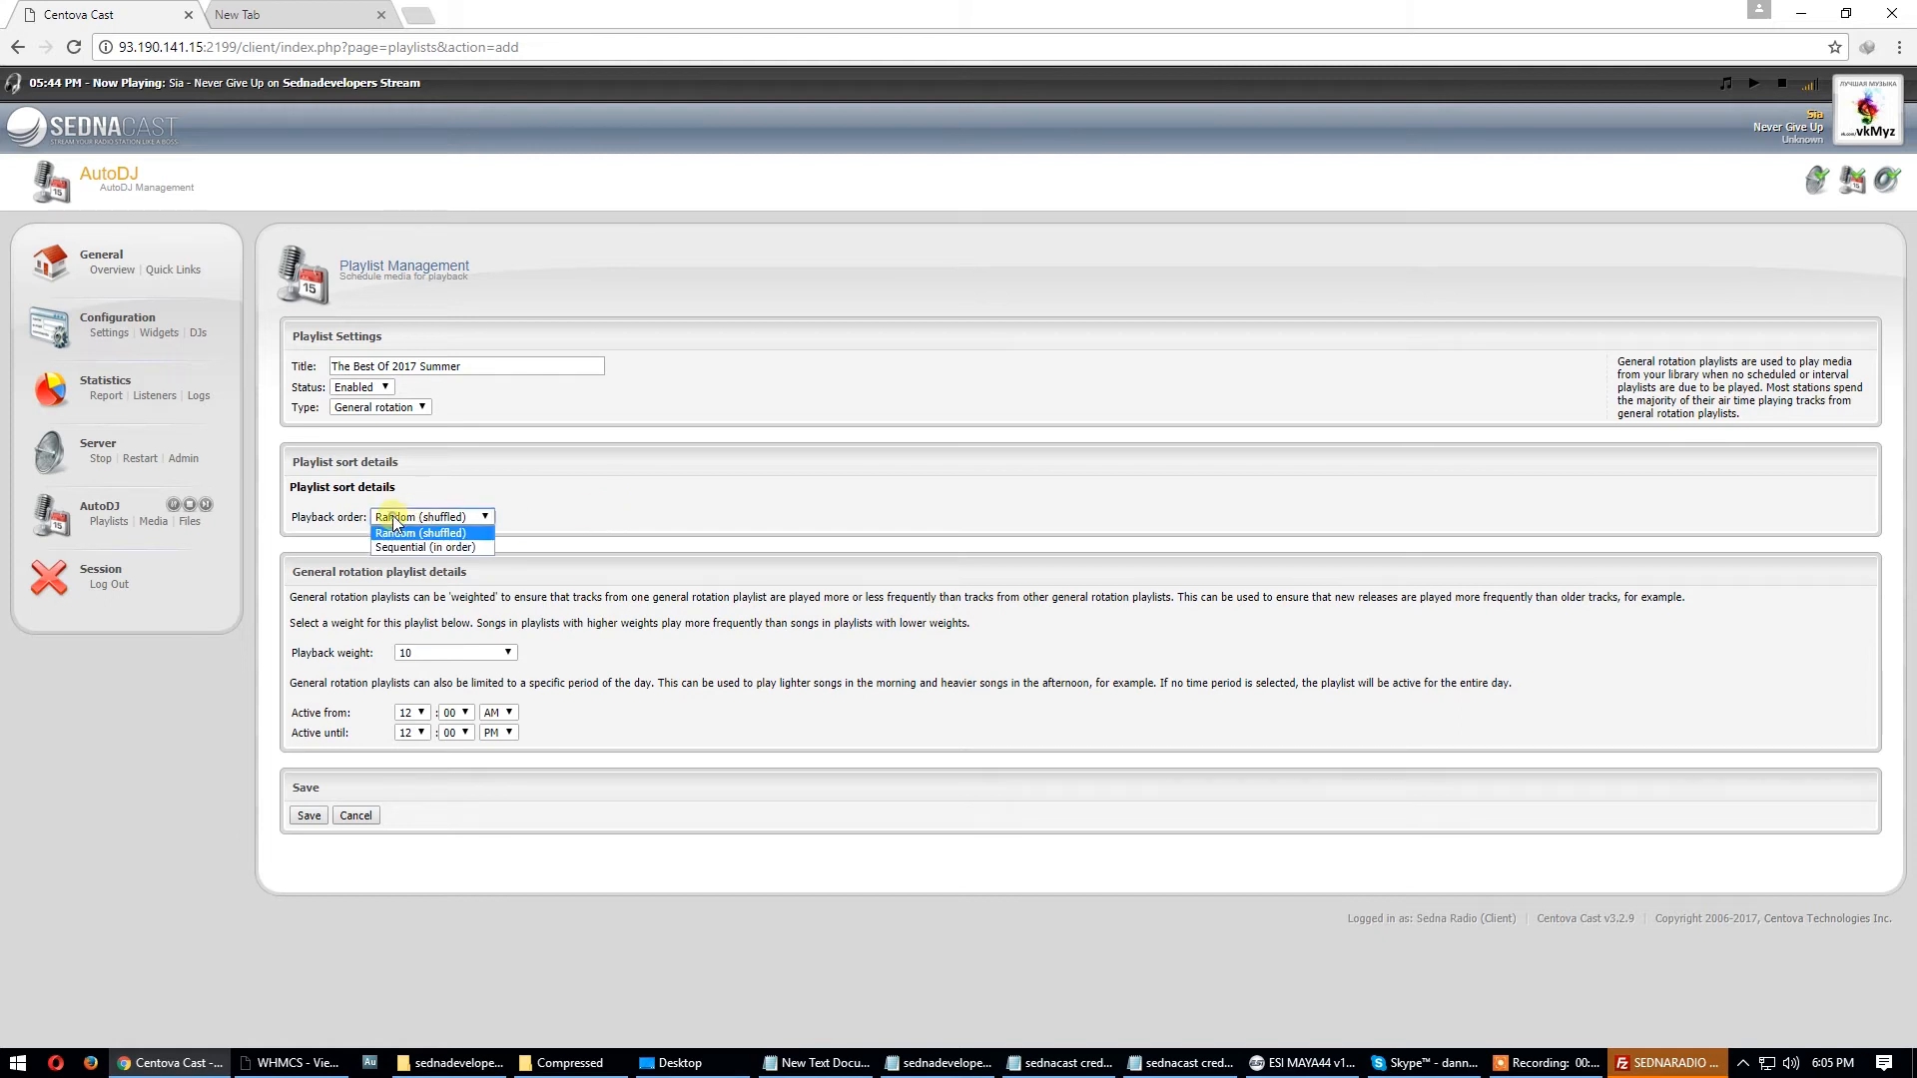
pyautogui.click(424, 547)
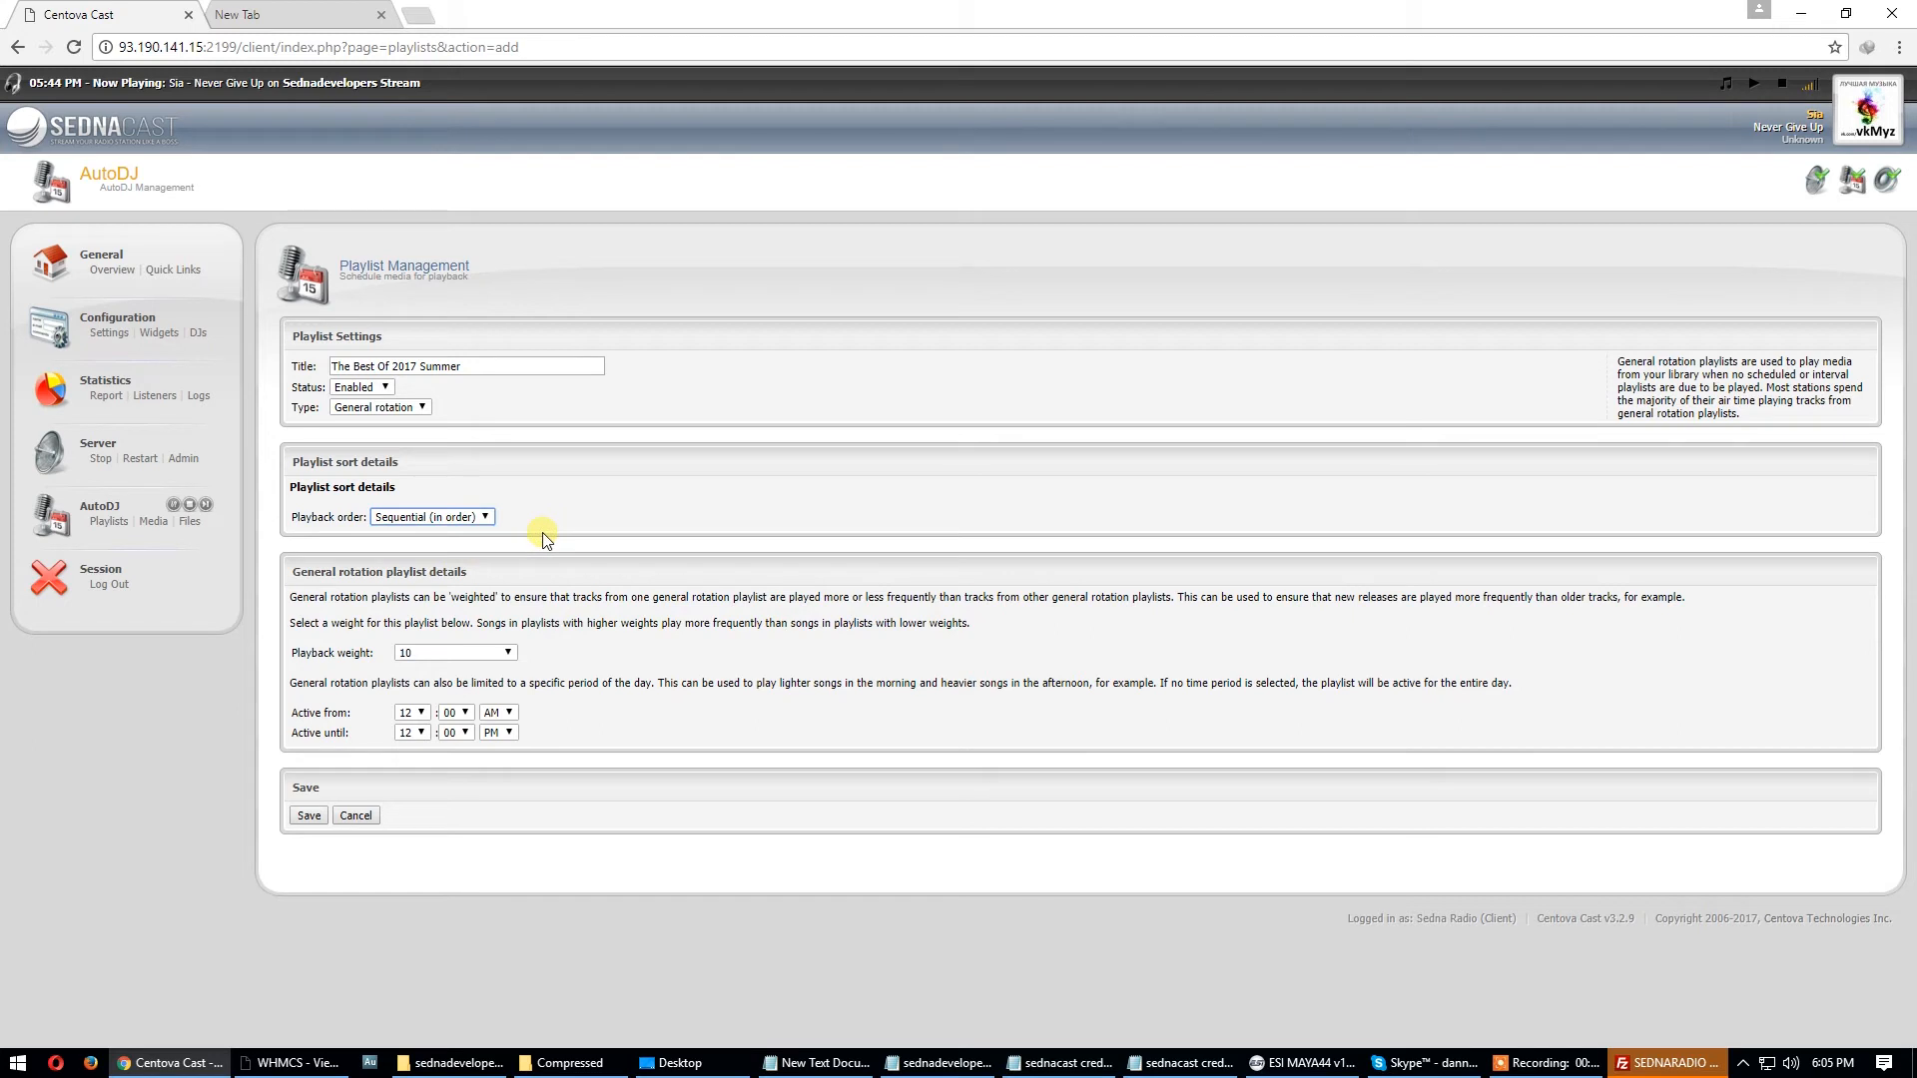
pyautogui.click(432, 516)
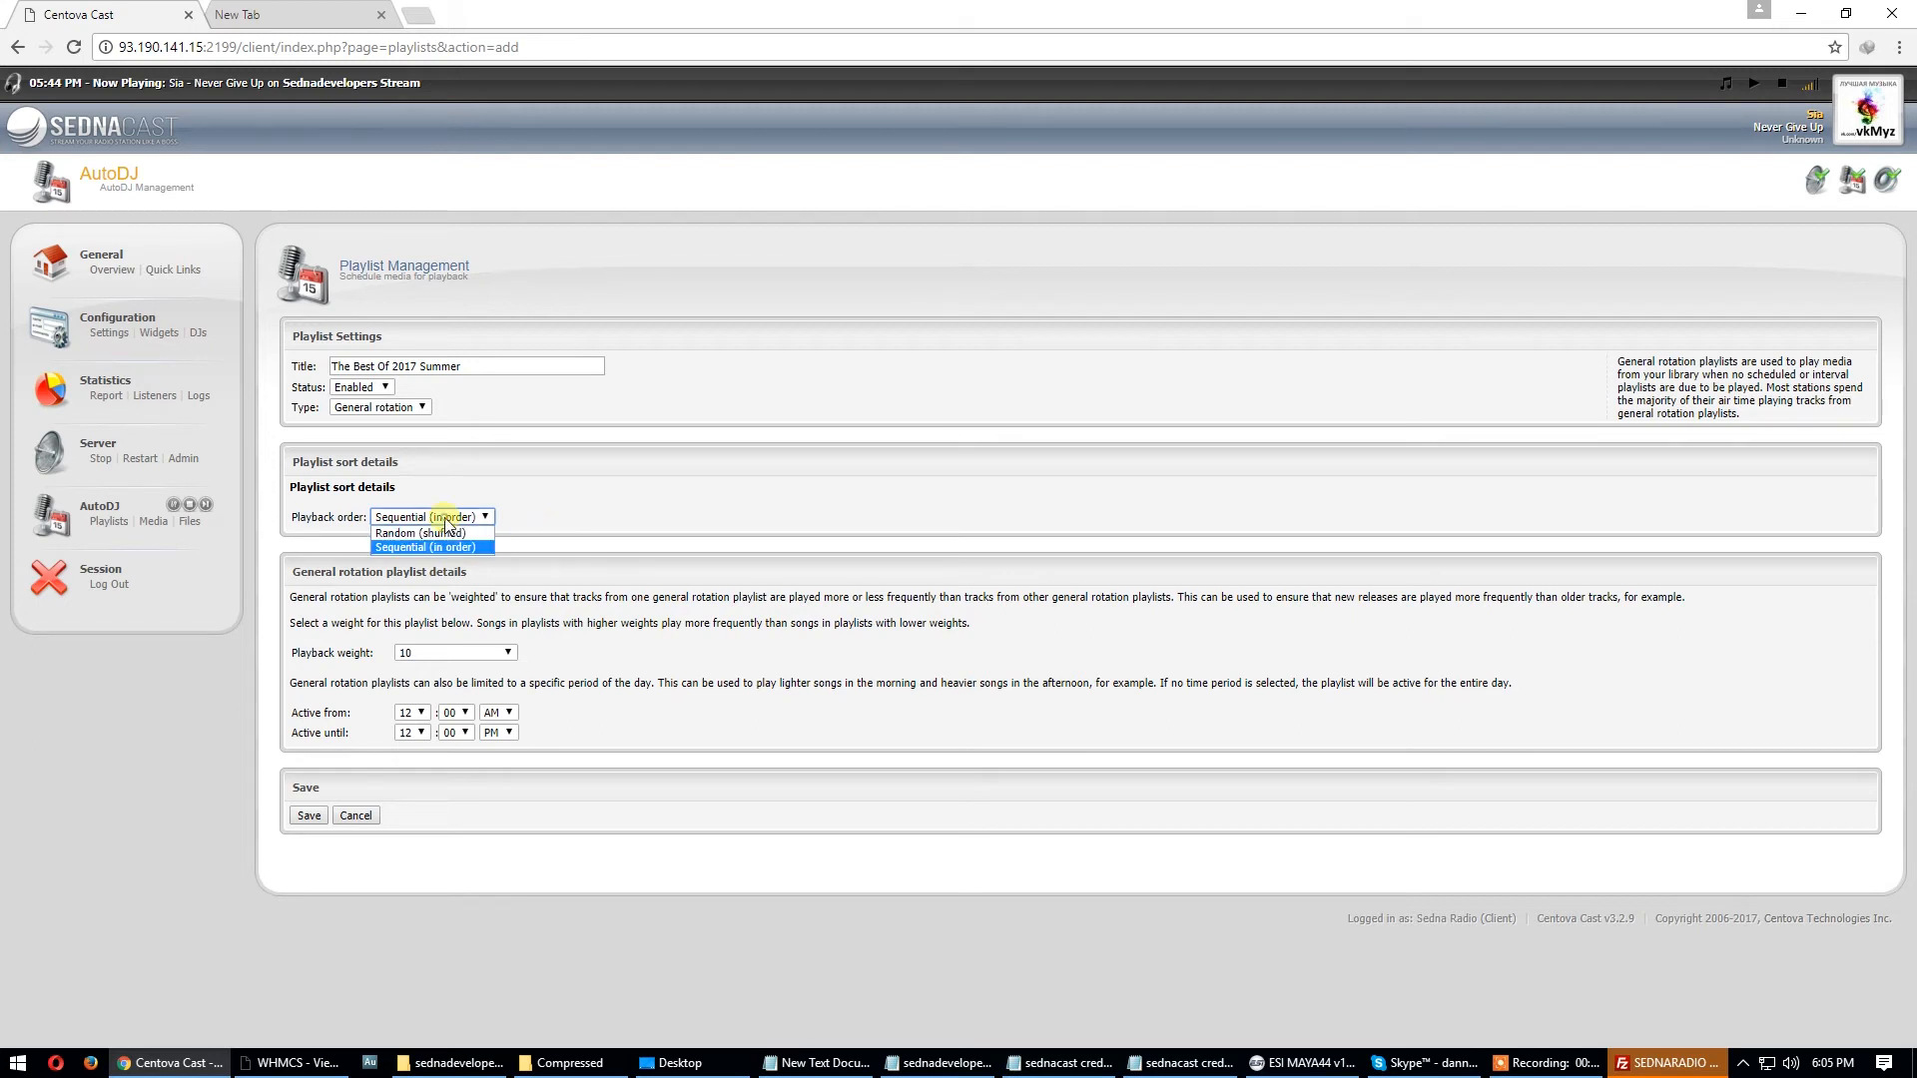
pyautogui.click(423, 531)
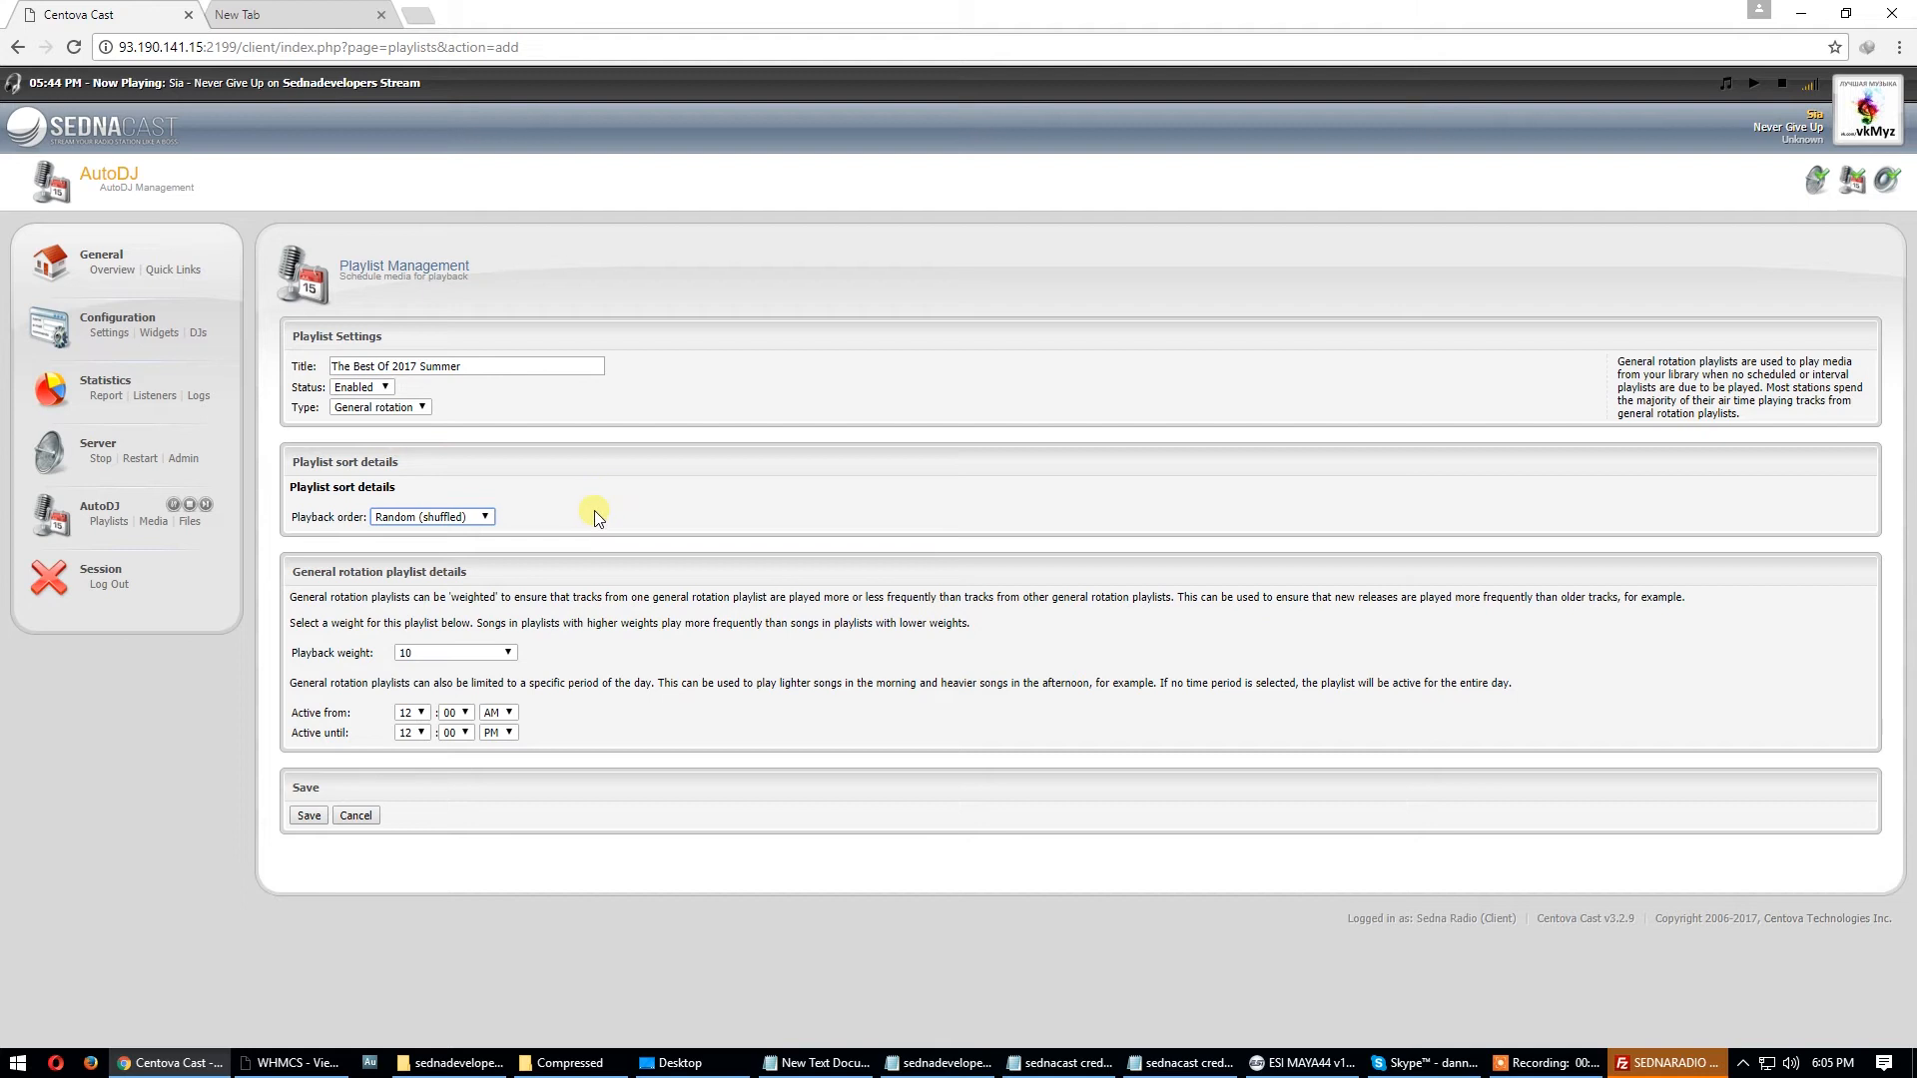
pyautogui.moveTo(703, 513)
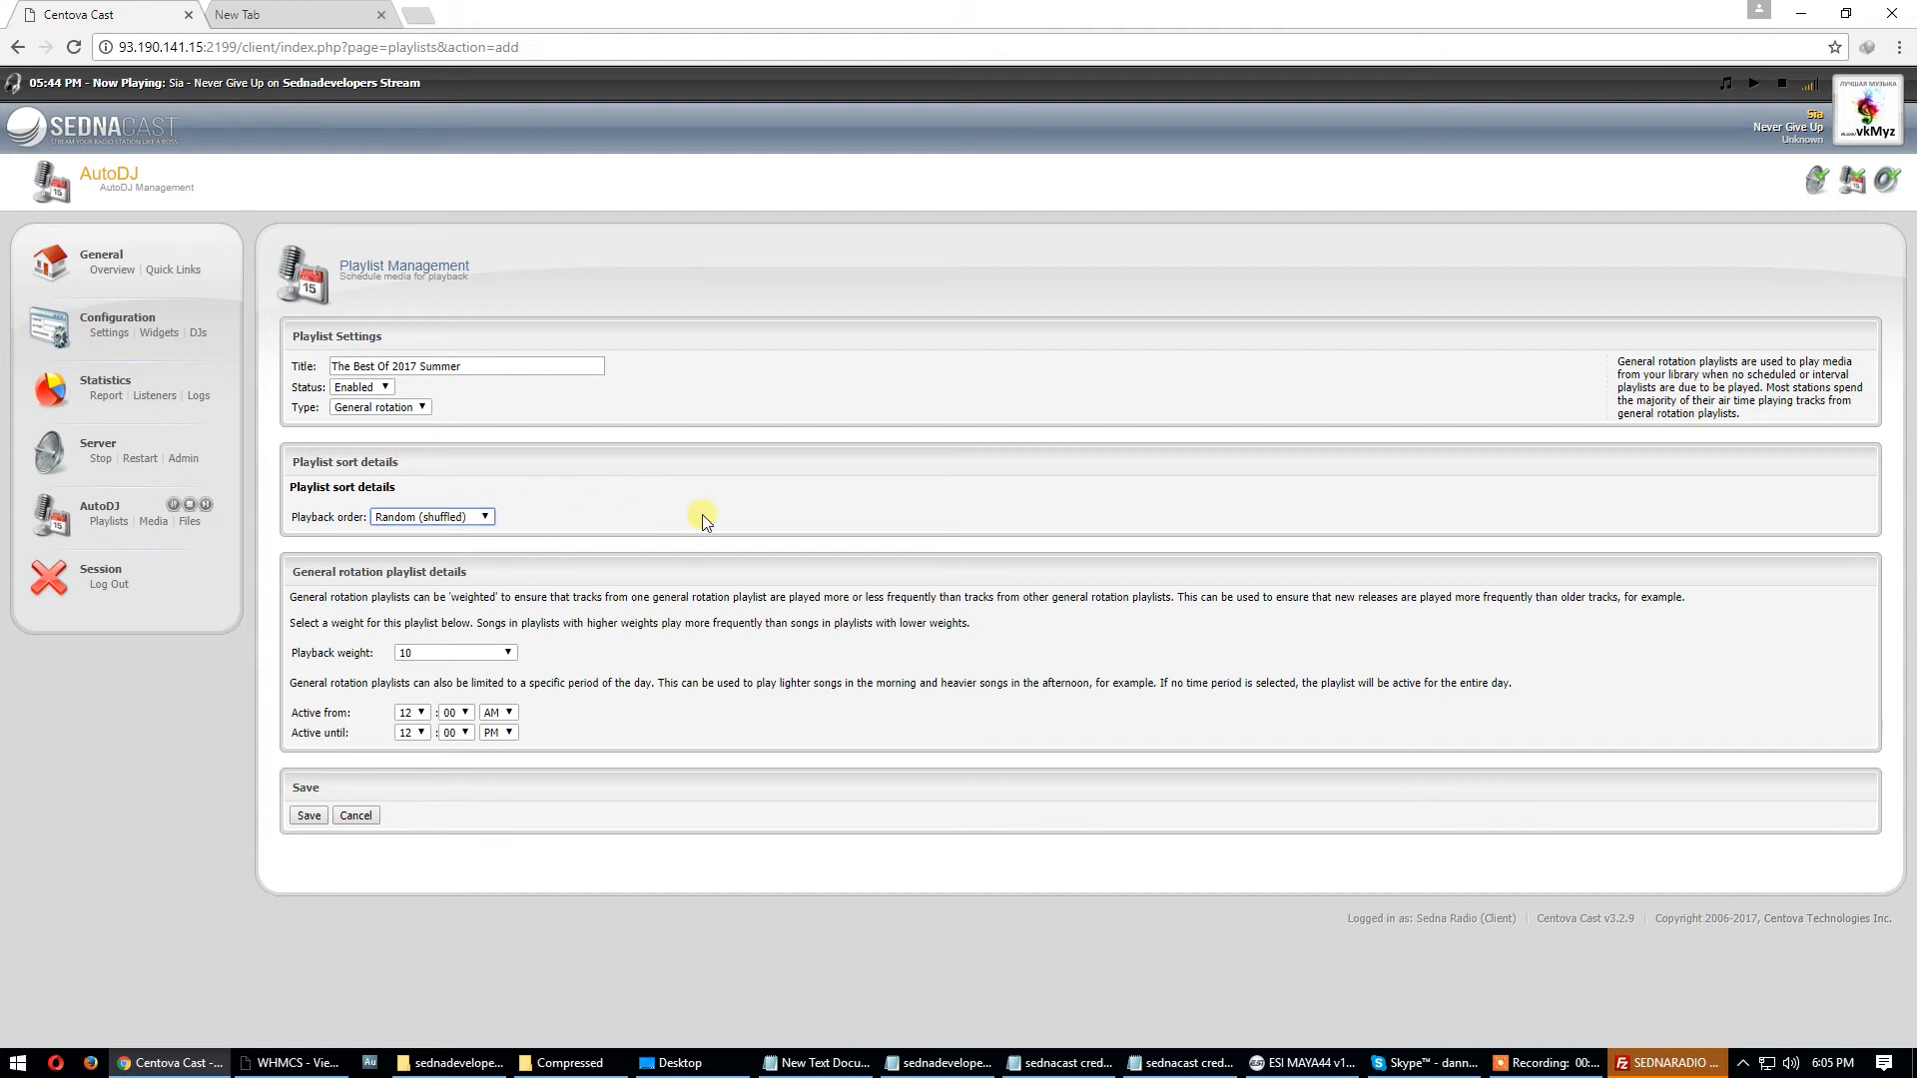
pyautogui.click(431, 516)
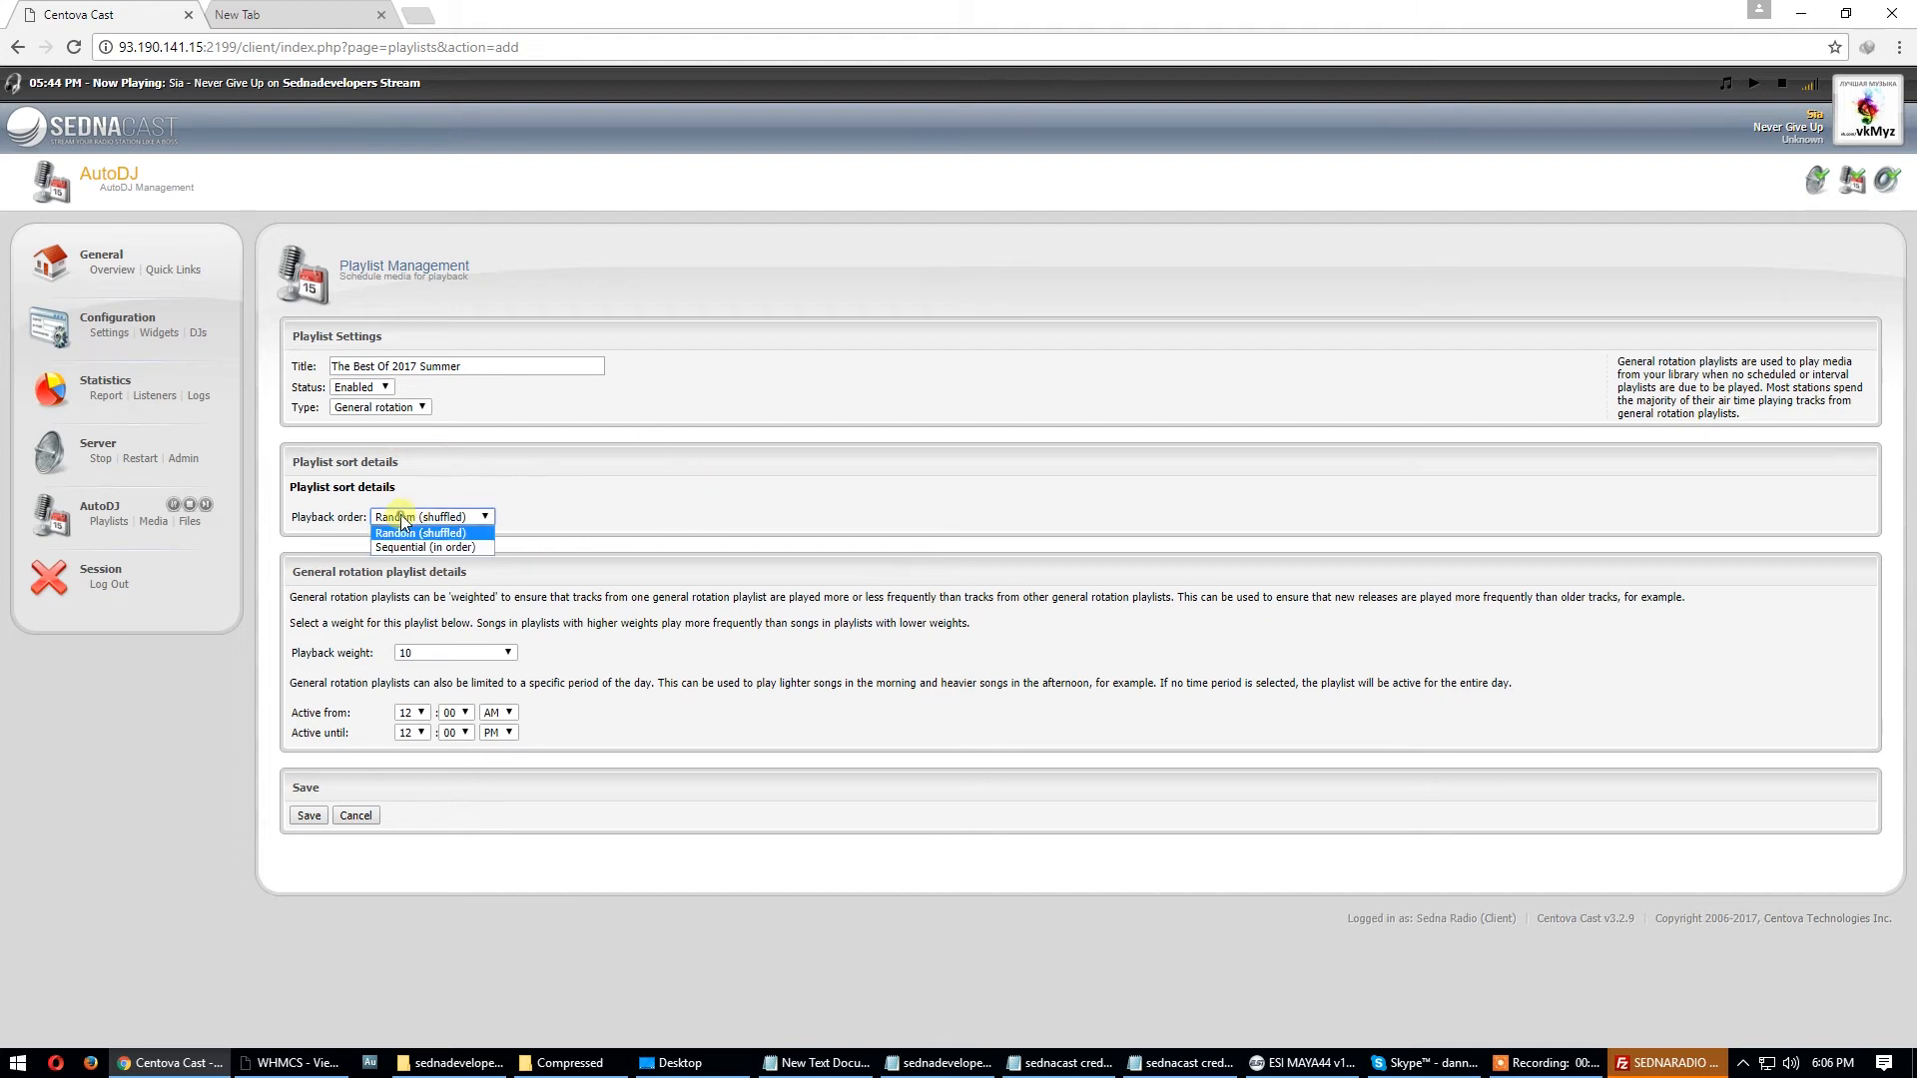
pyautogui.click(432, 515)
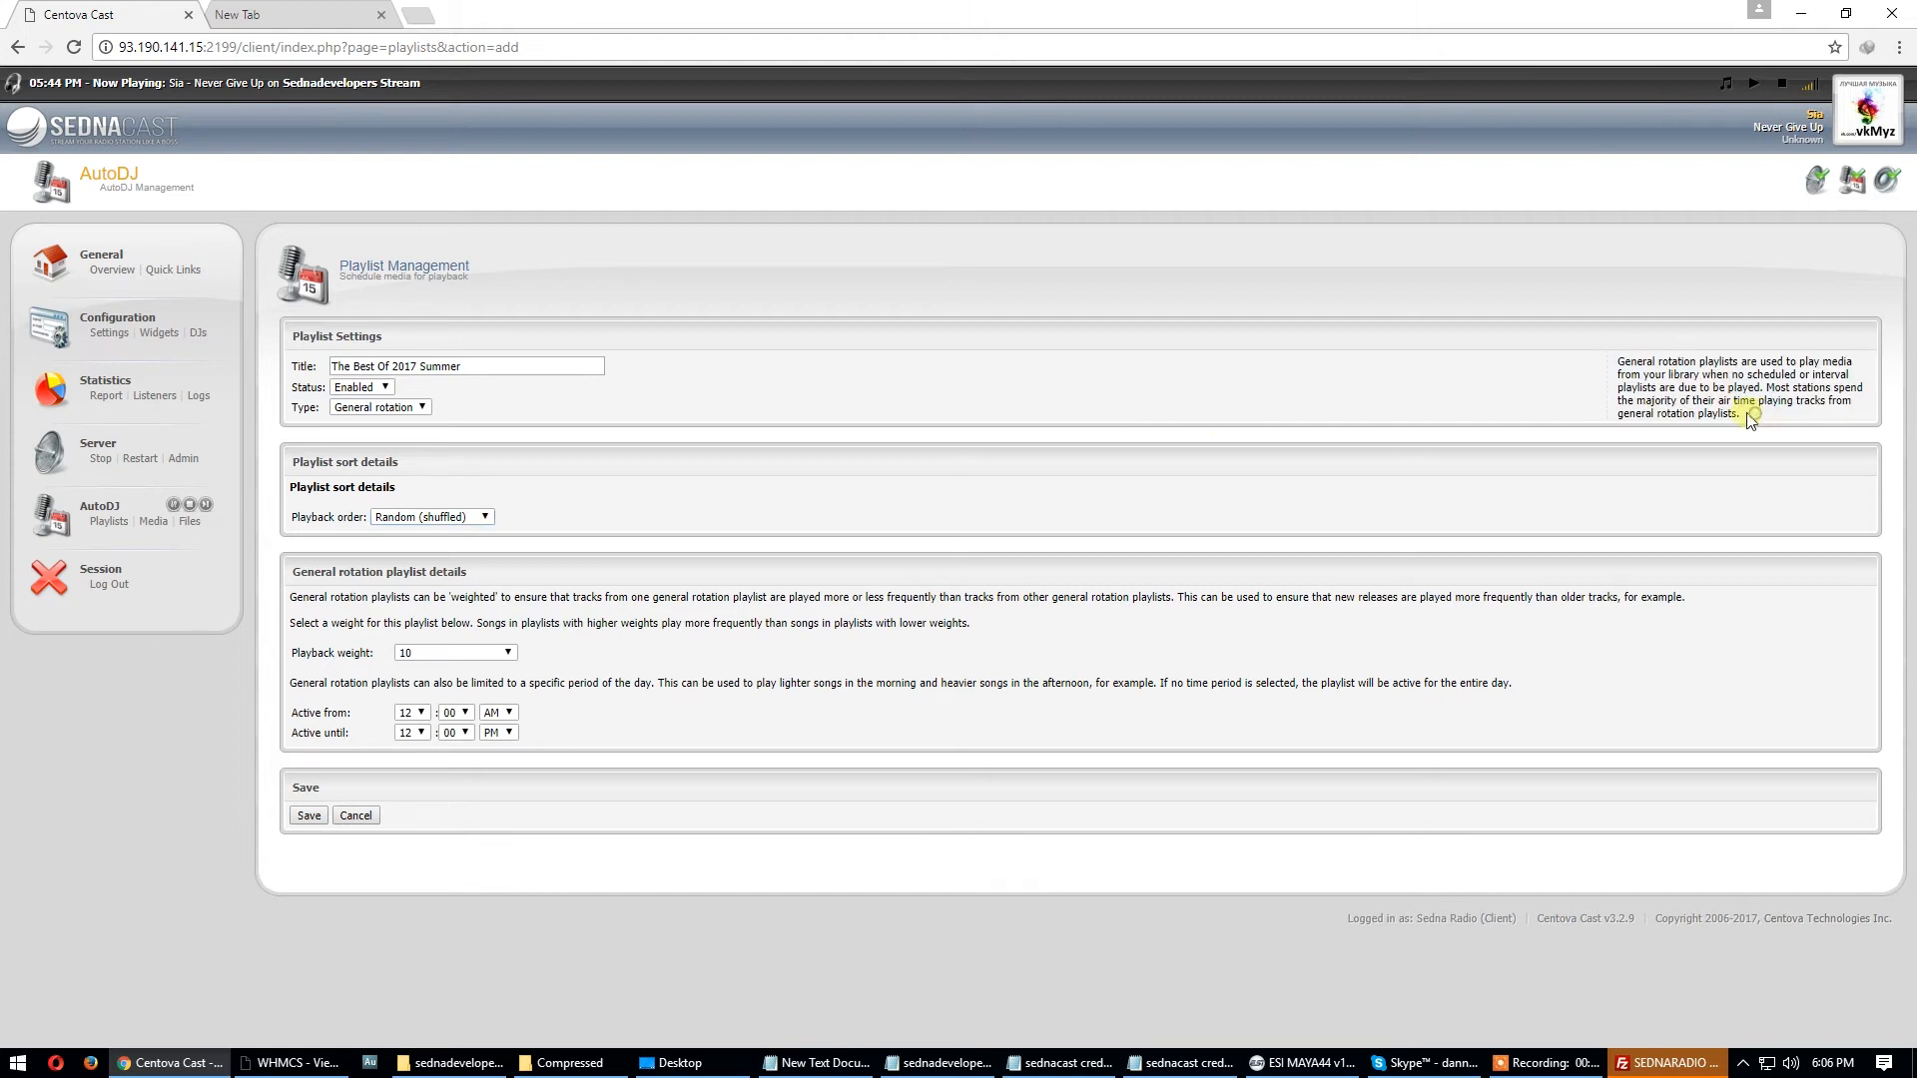
pyautogui.click(307, 814)
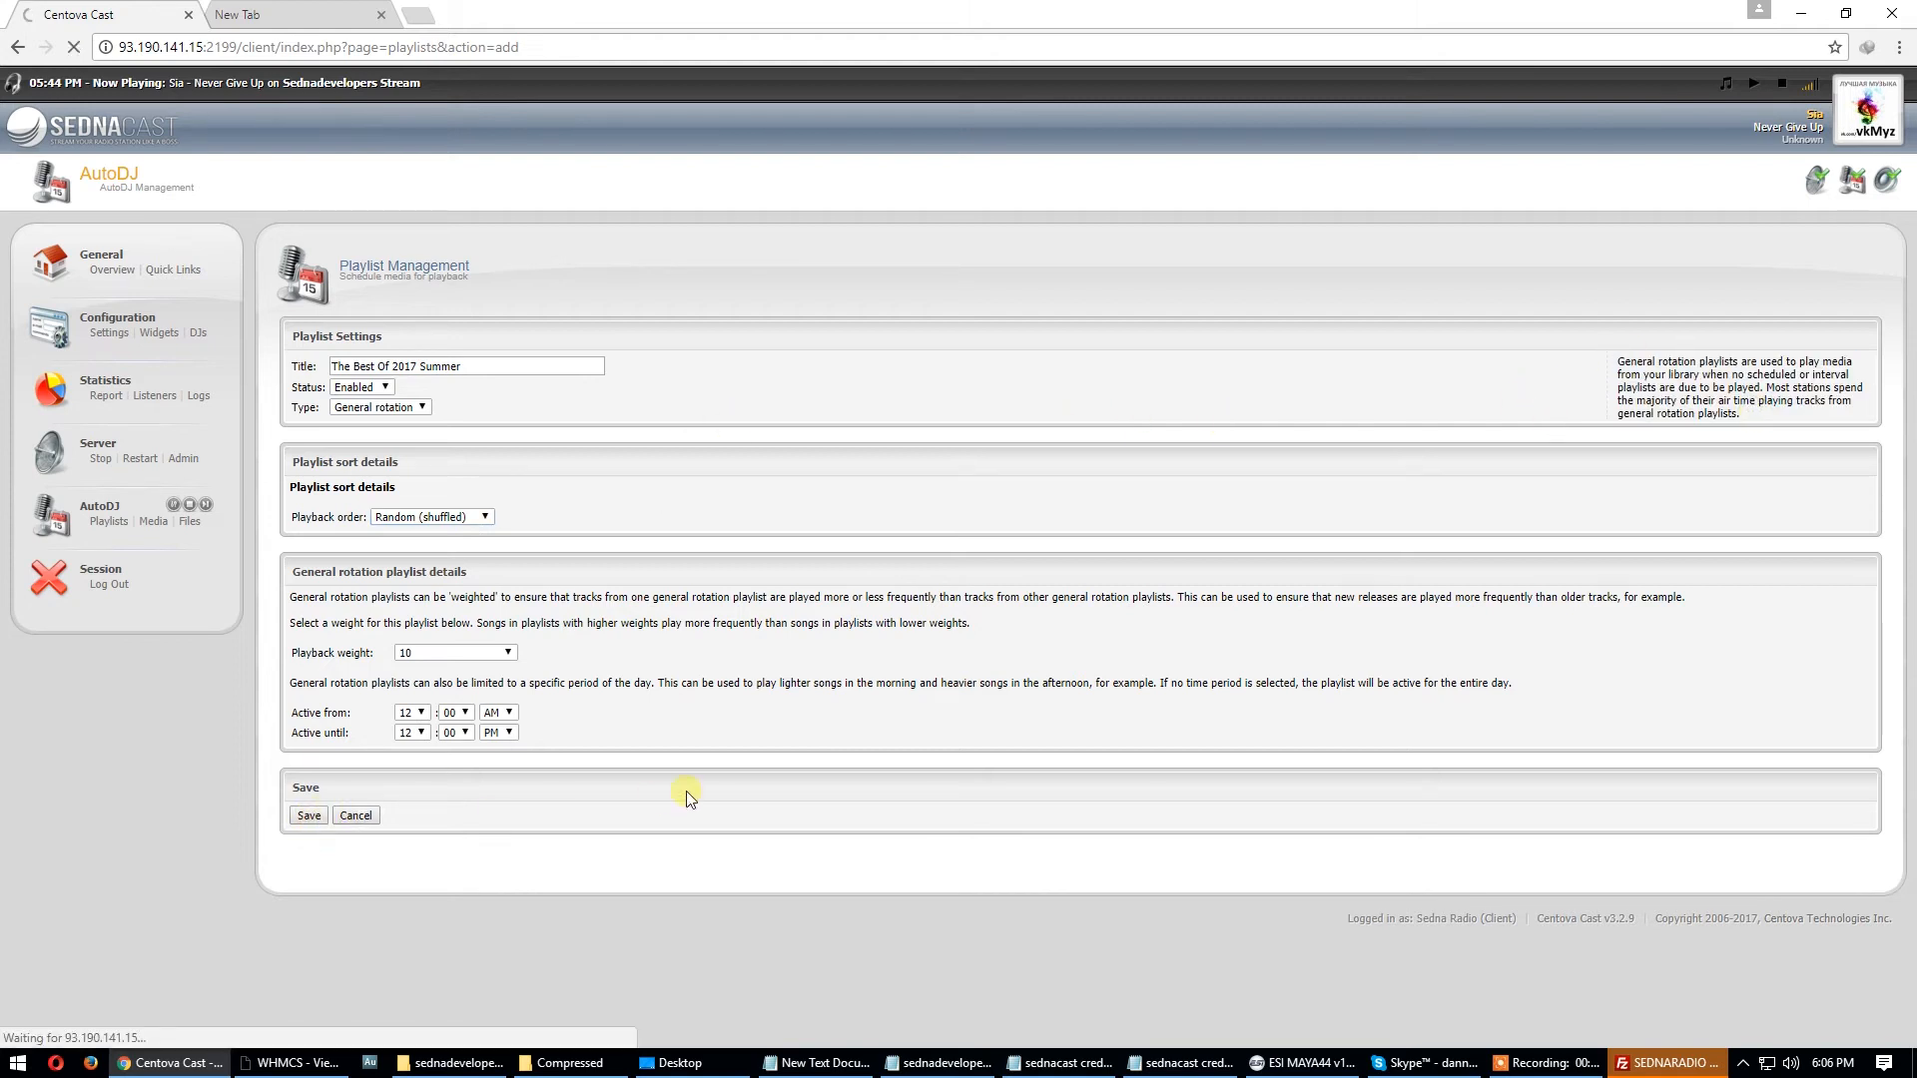
pyautogui.click(308, 815)
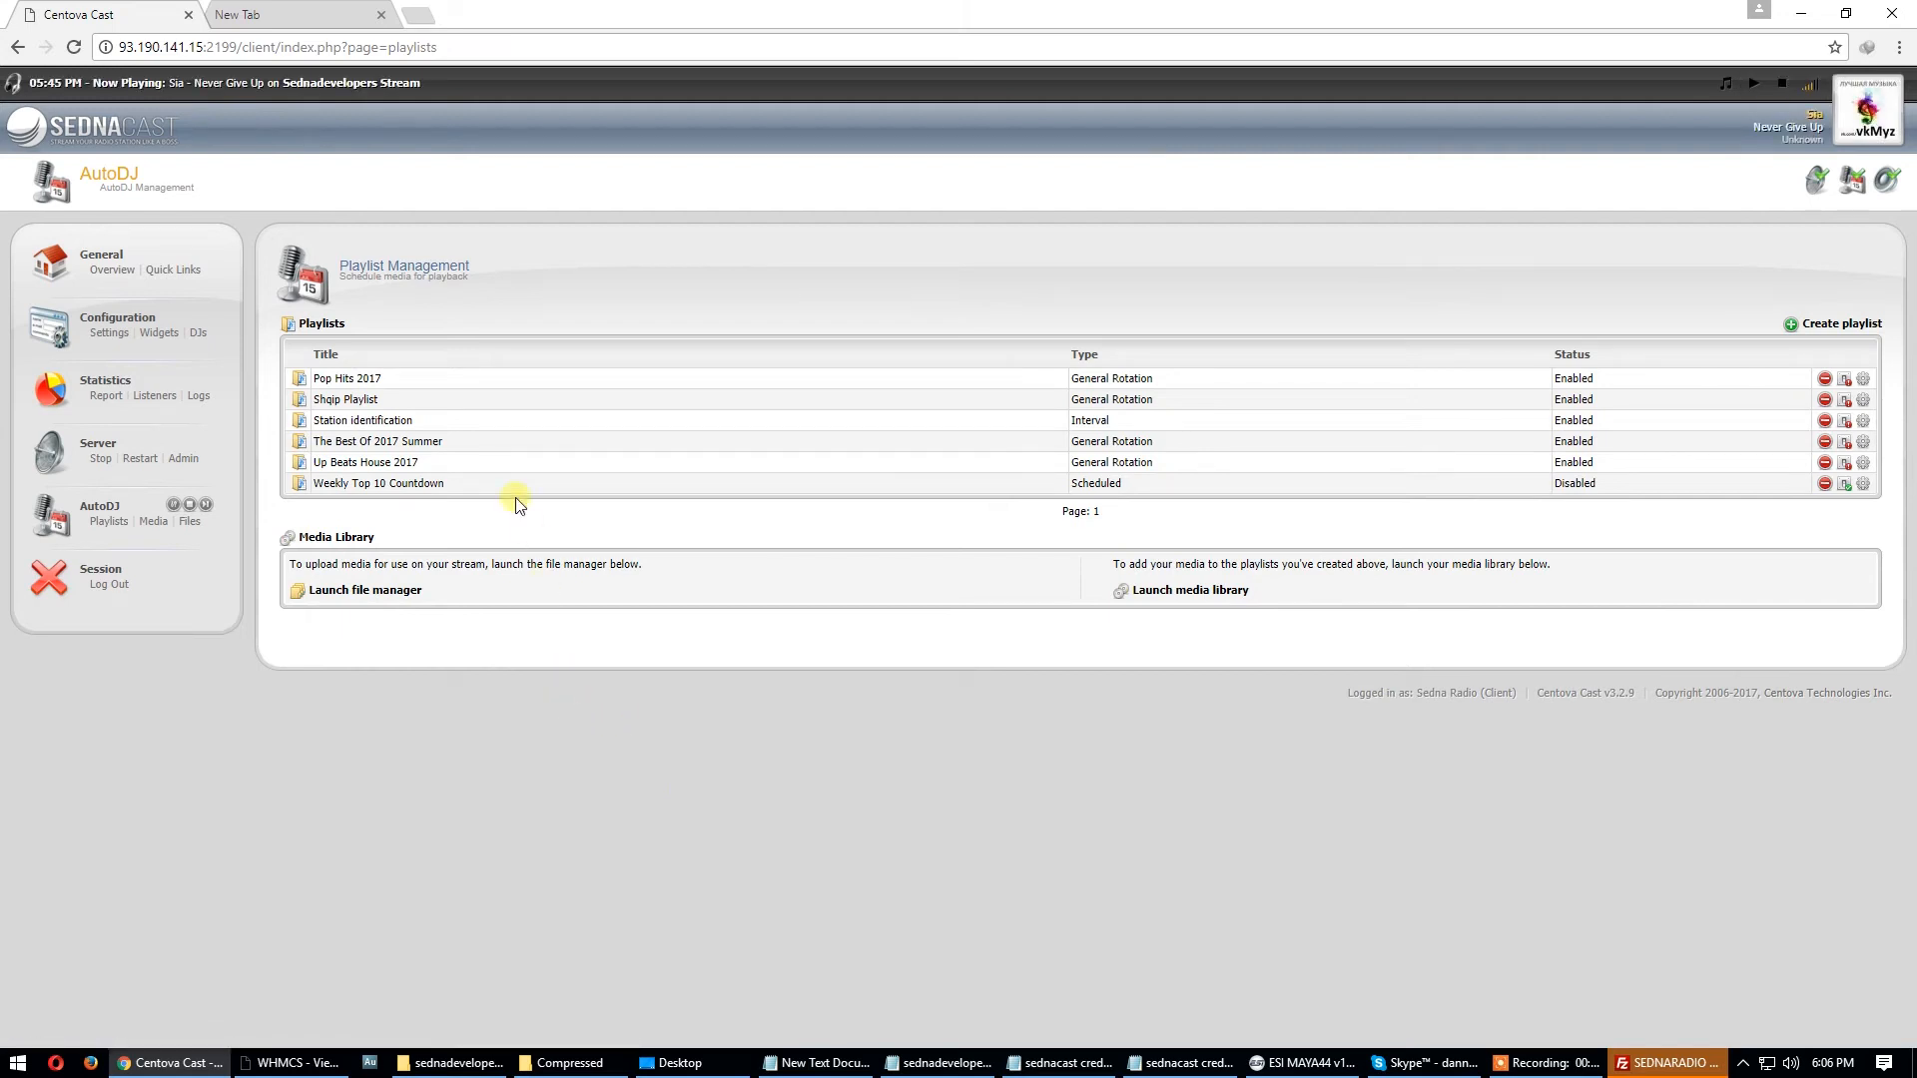
pyautogui.moveTo(154, 521)
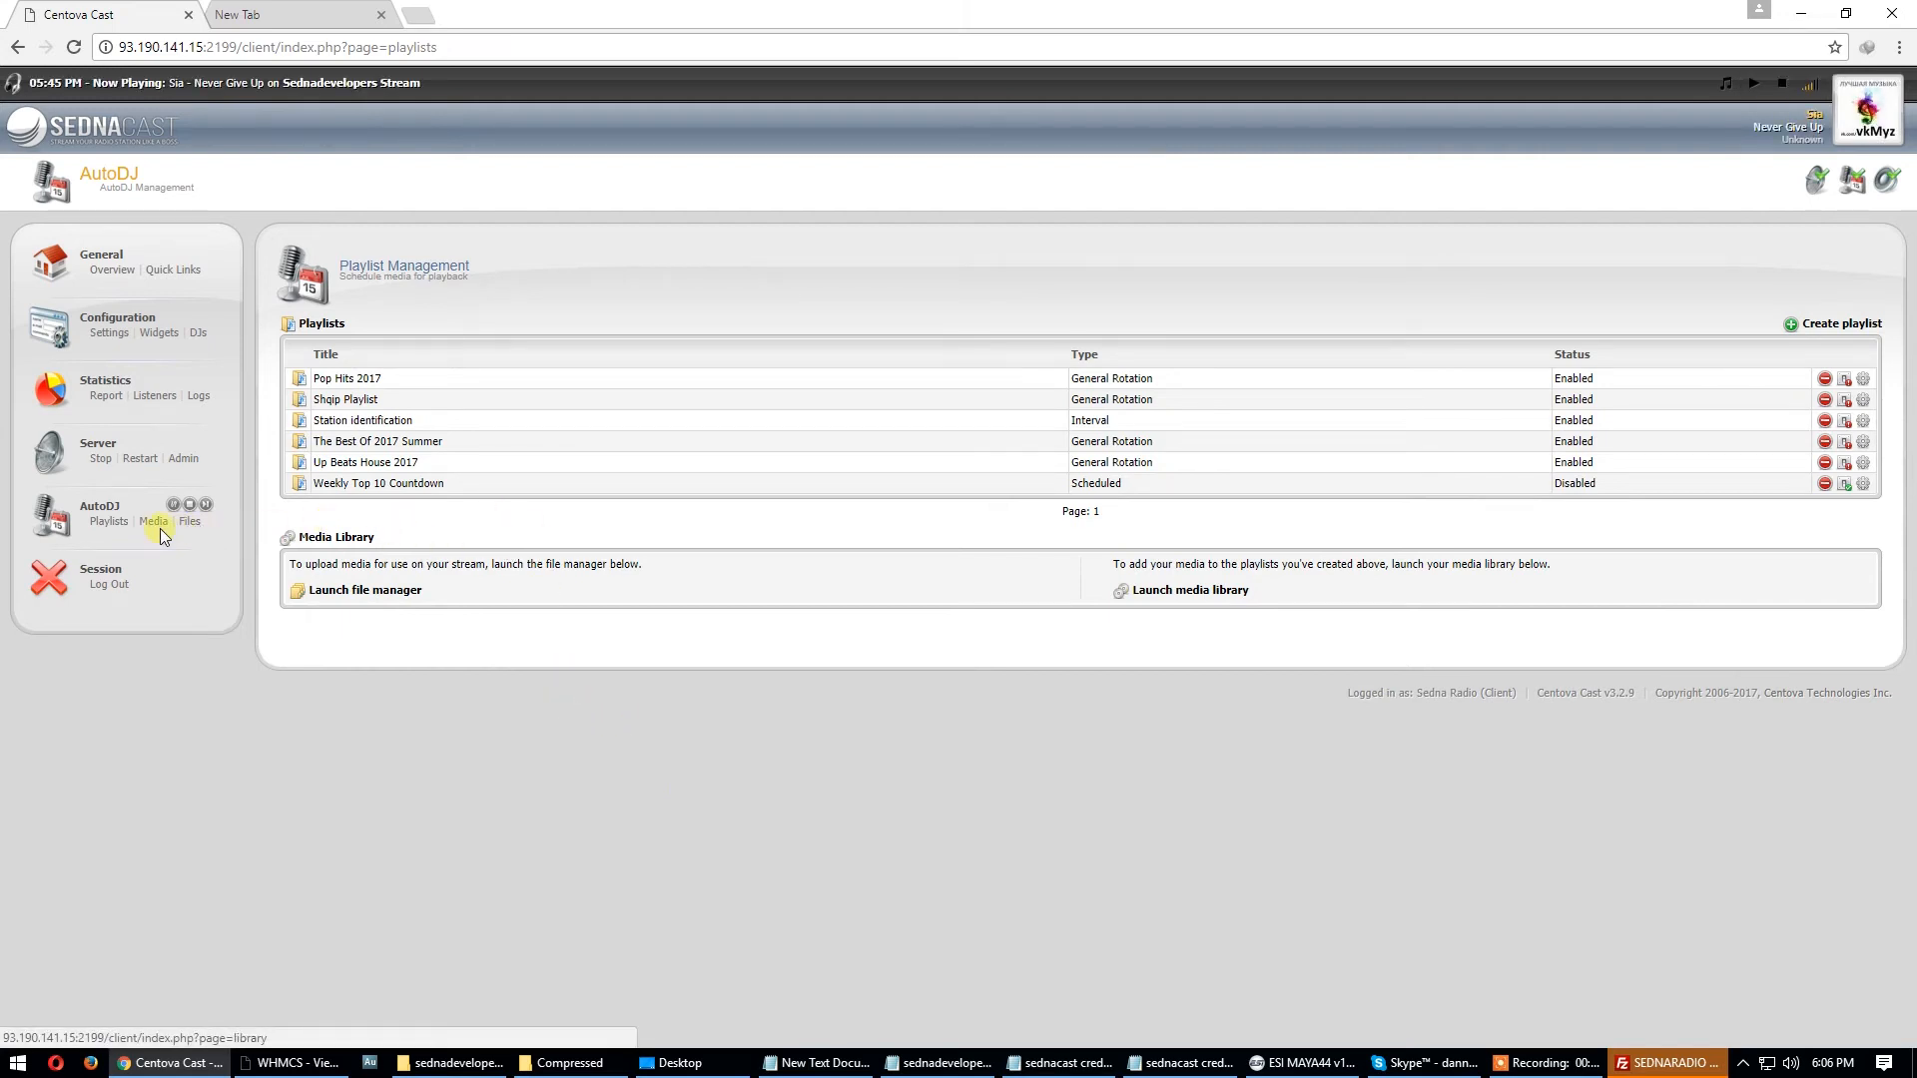
pyautogui.moveTo(378, 441)
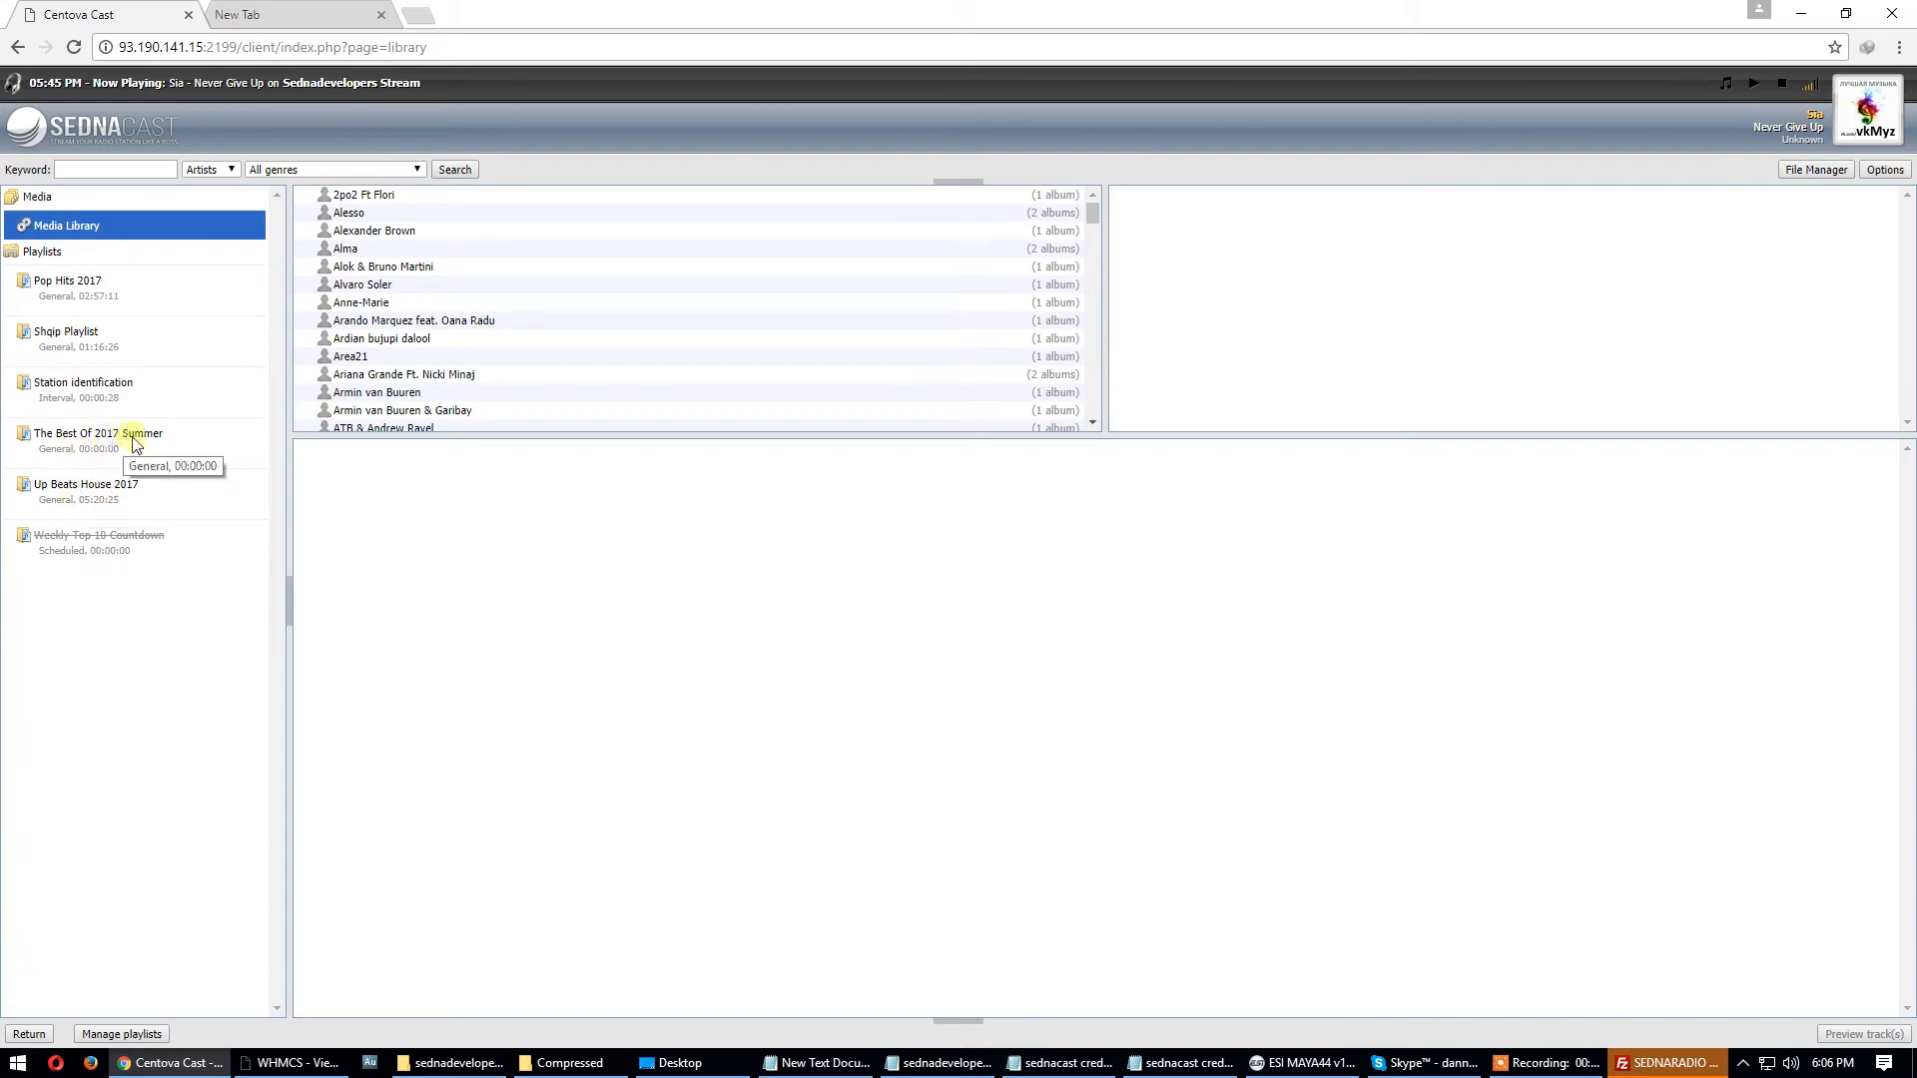
# Step: View the empty summer playlist, skip FileZilla's duplicate upload, and return to the media library
pyautogui.click(98, 434)
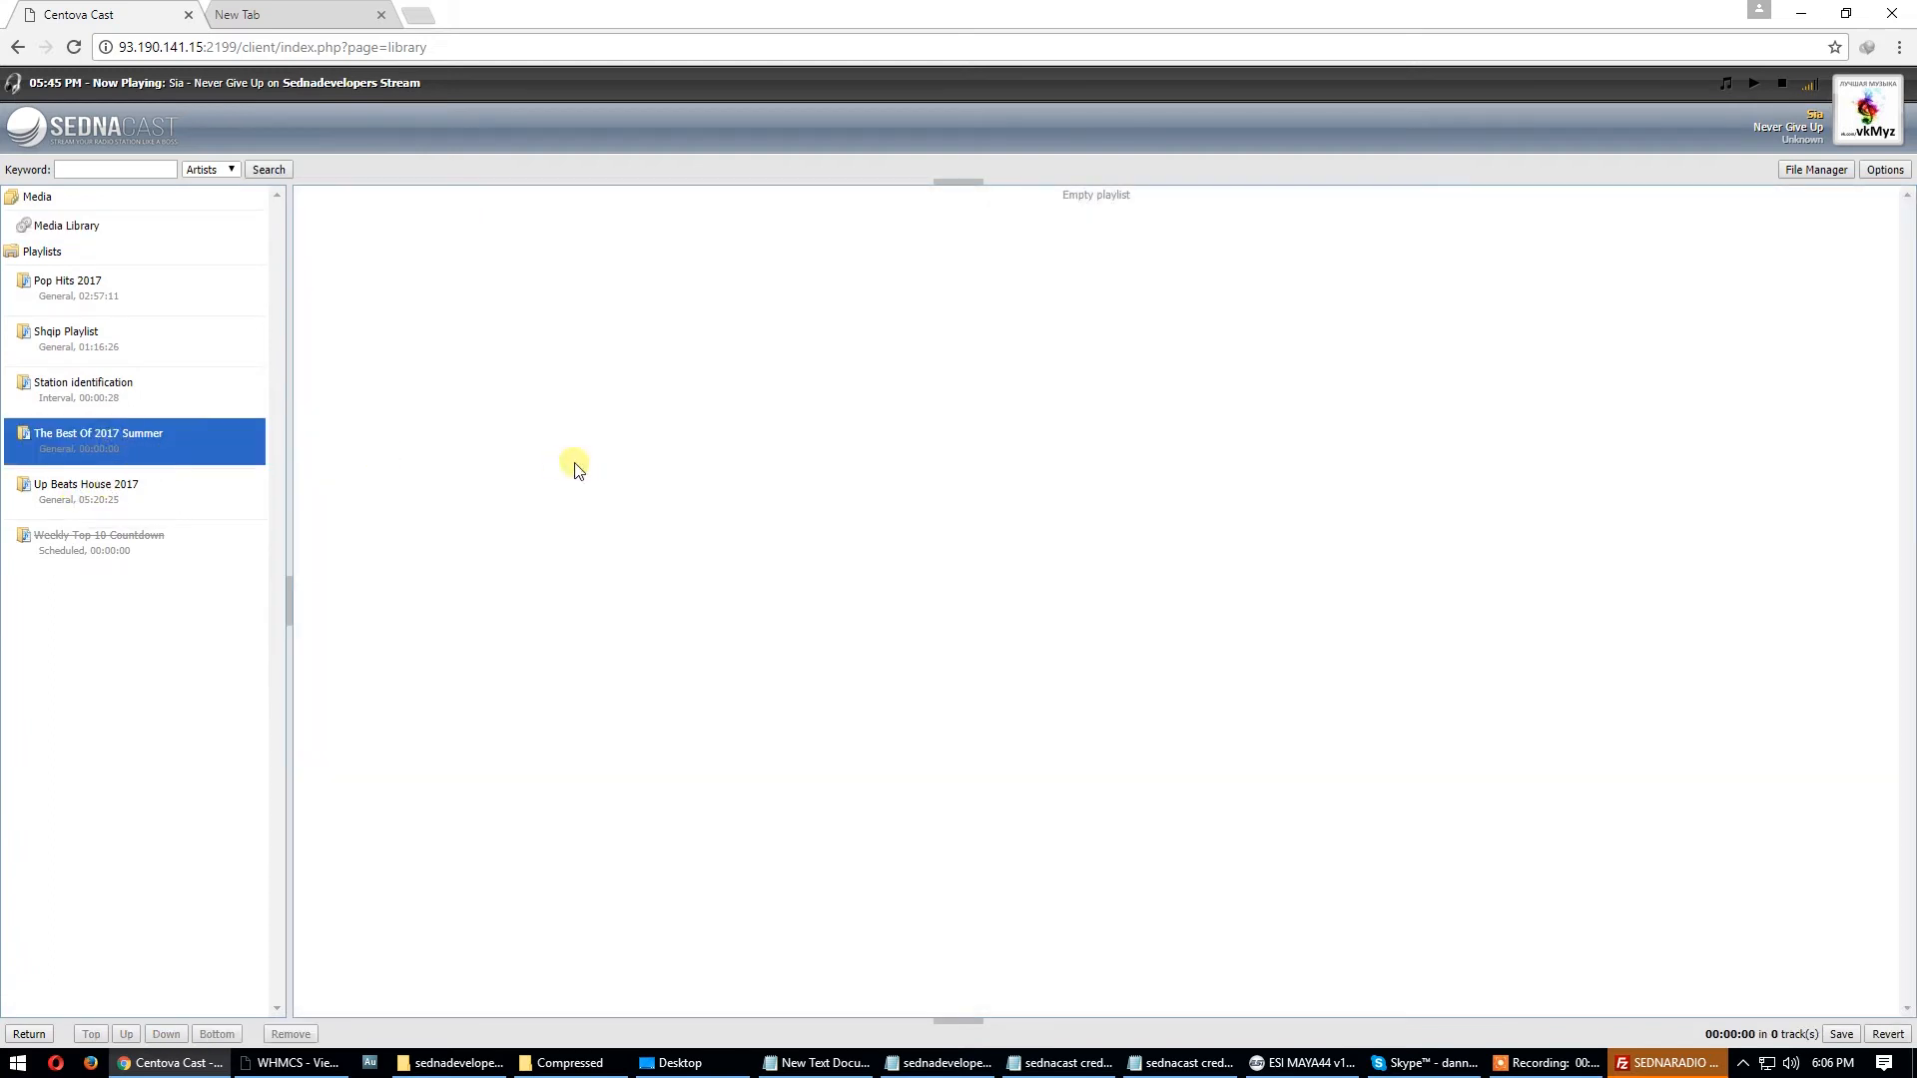
pyautogui.moveTo(501, 484)
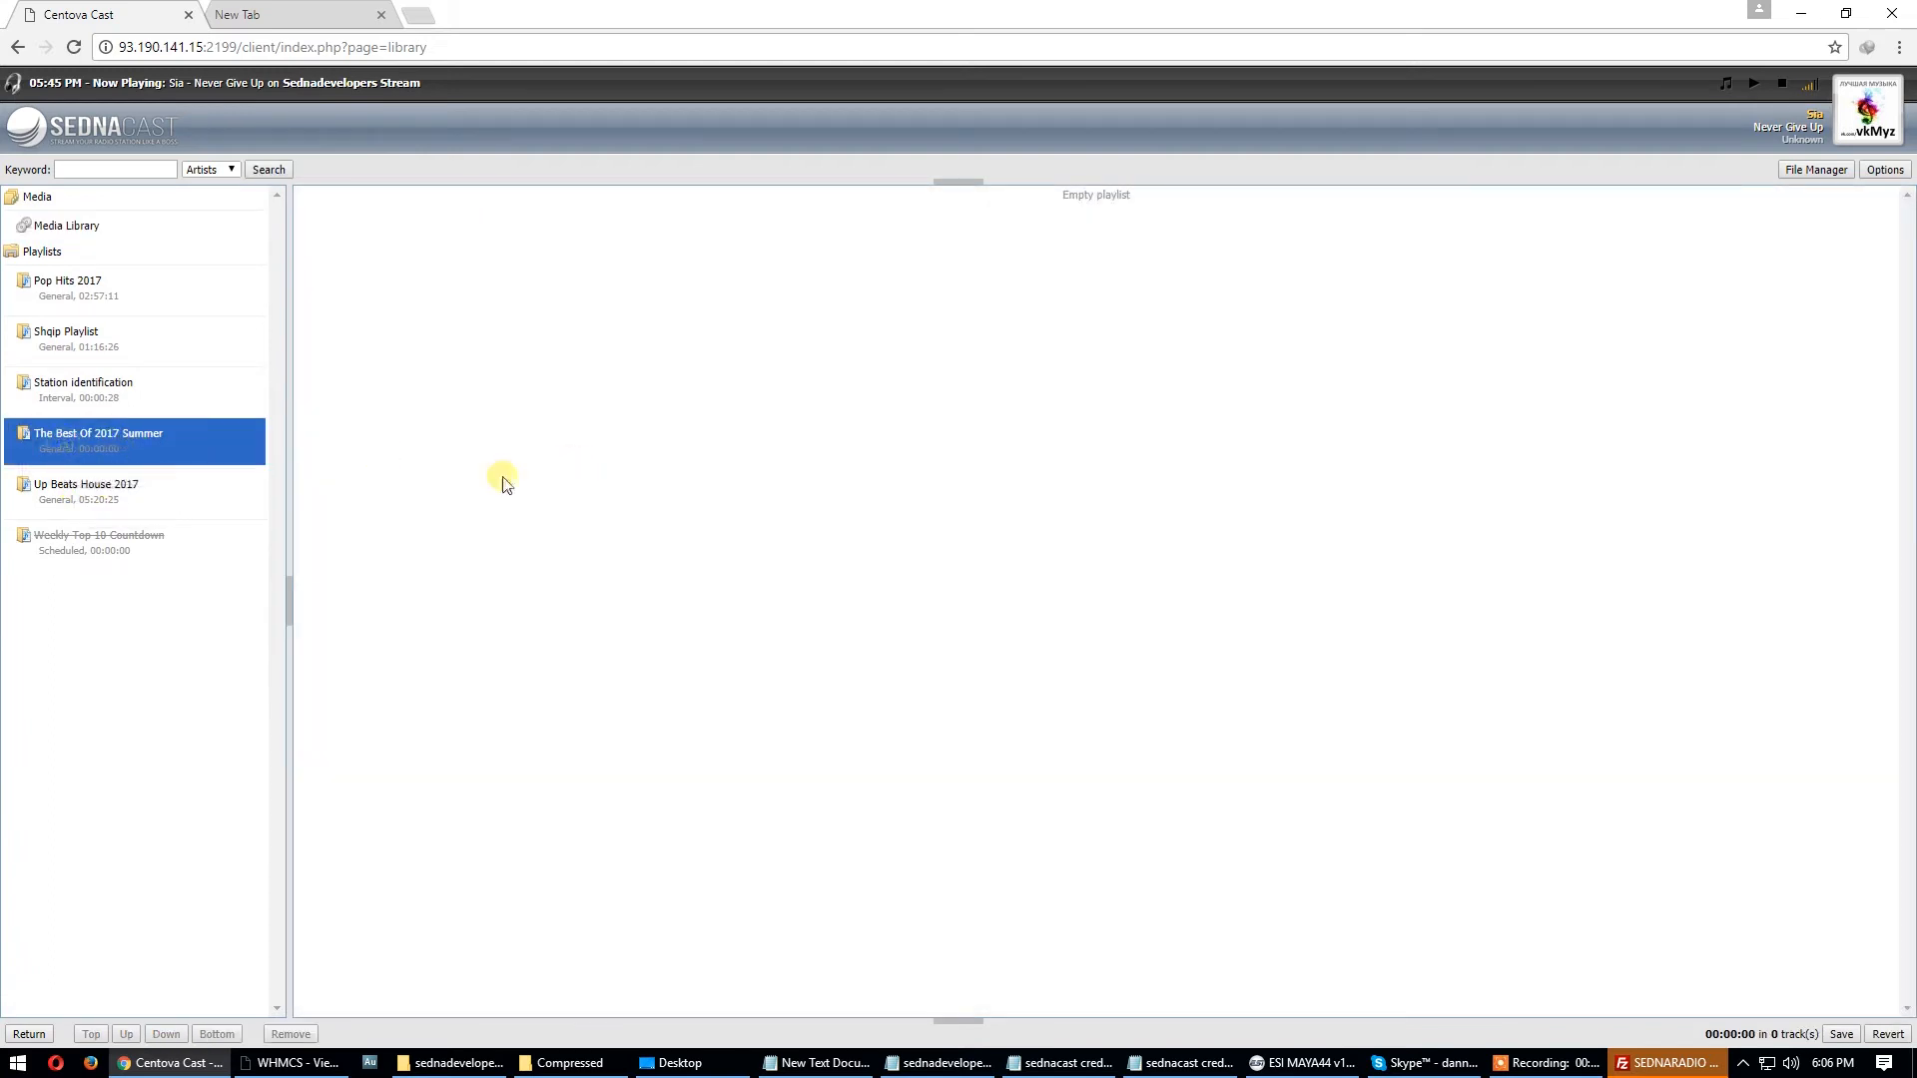
pyautogui.moveTo(523, 553)
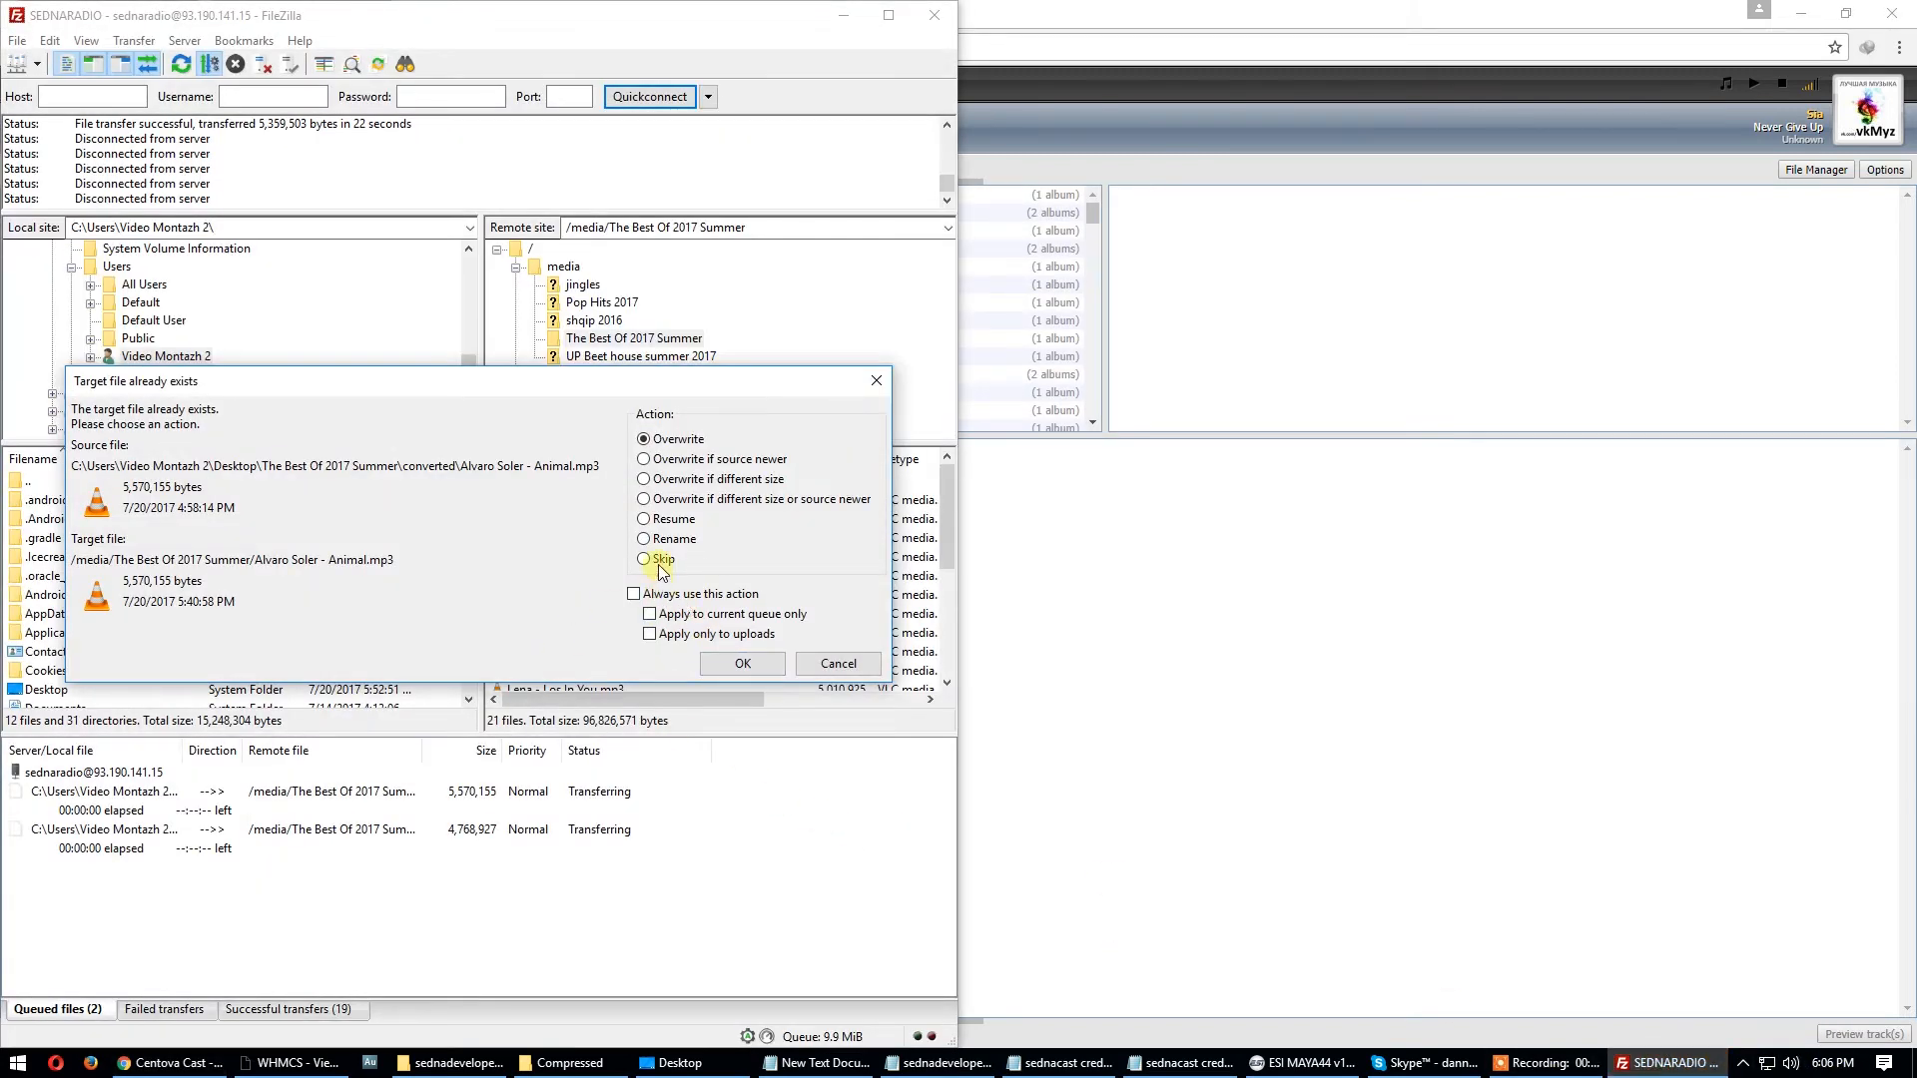
pyautogui.click(741, 663)
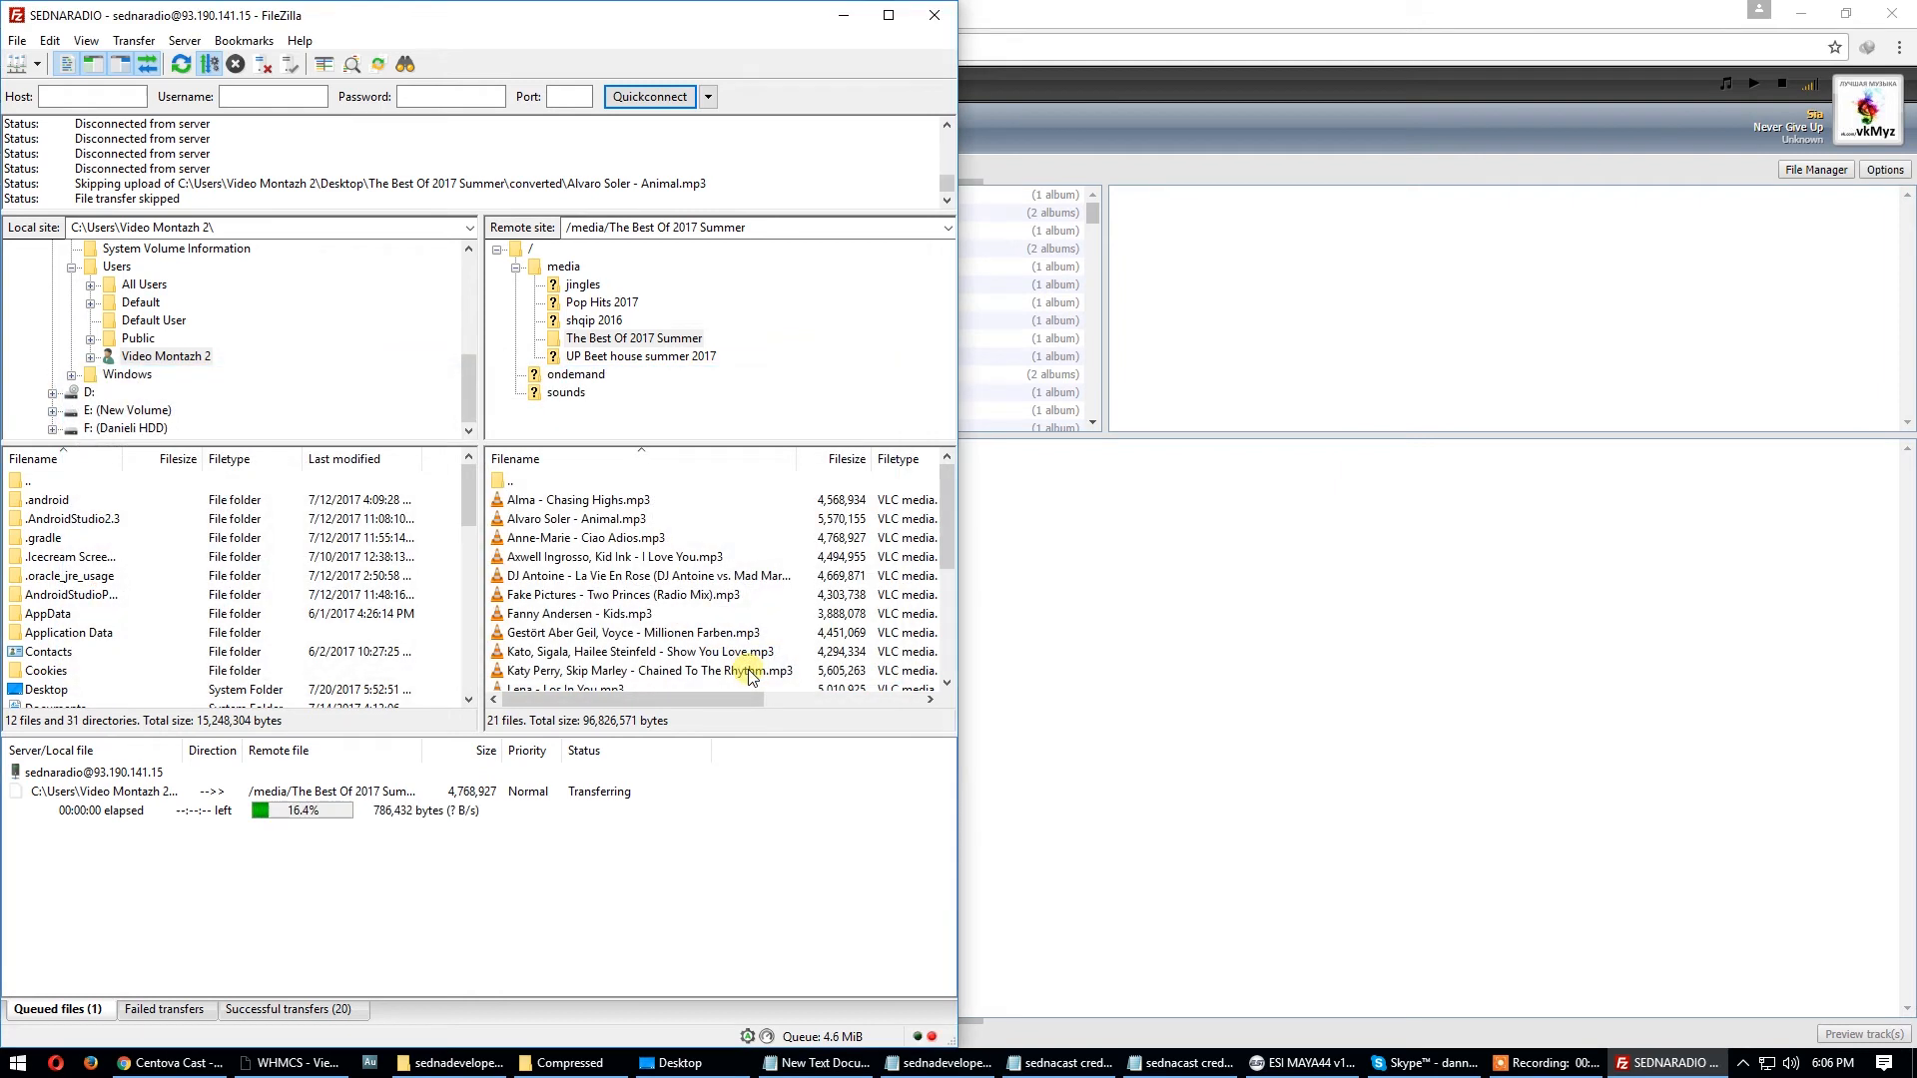
pyautogui.click(168, 1061)
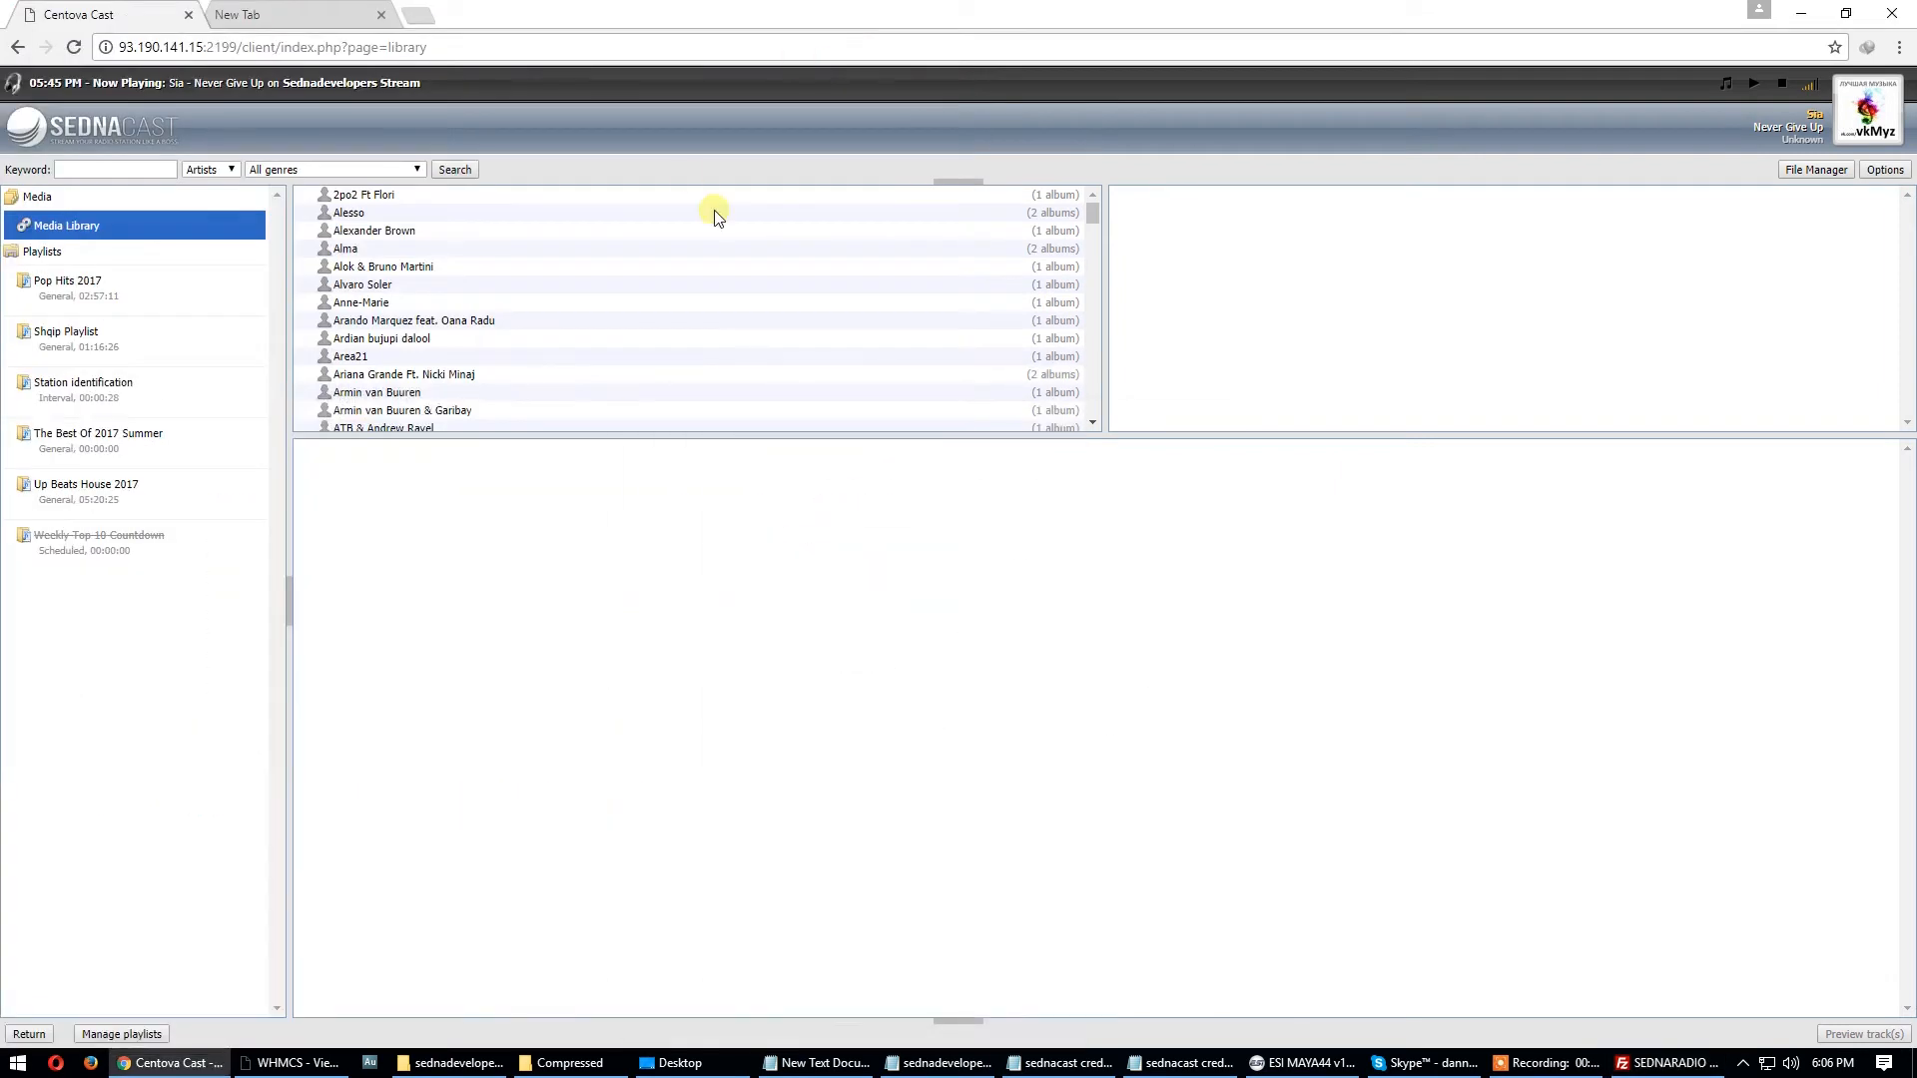
# Step: Browse by folders and drag The Best Of 2017 Summer tracks onto the playlist, giving 13 tracks (33:22)
pyautogui.click(415, 168)
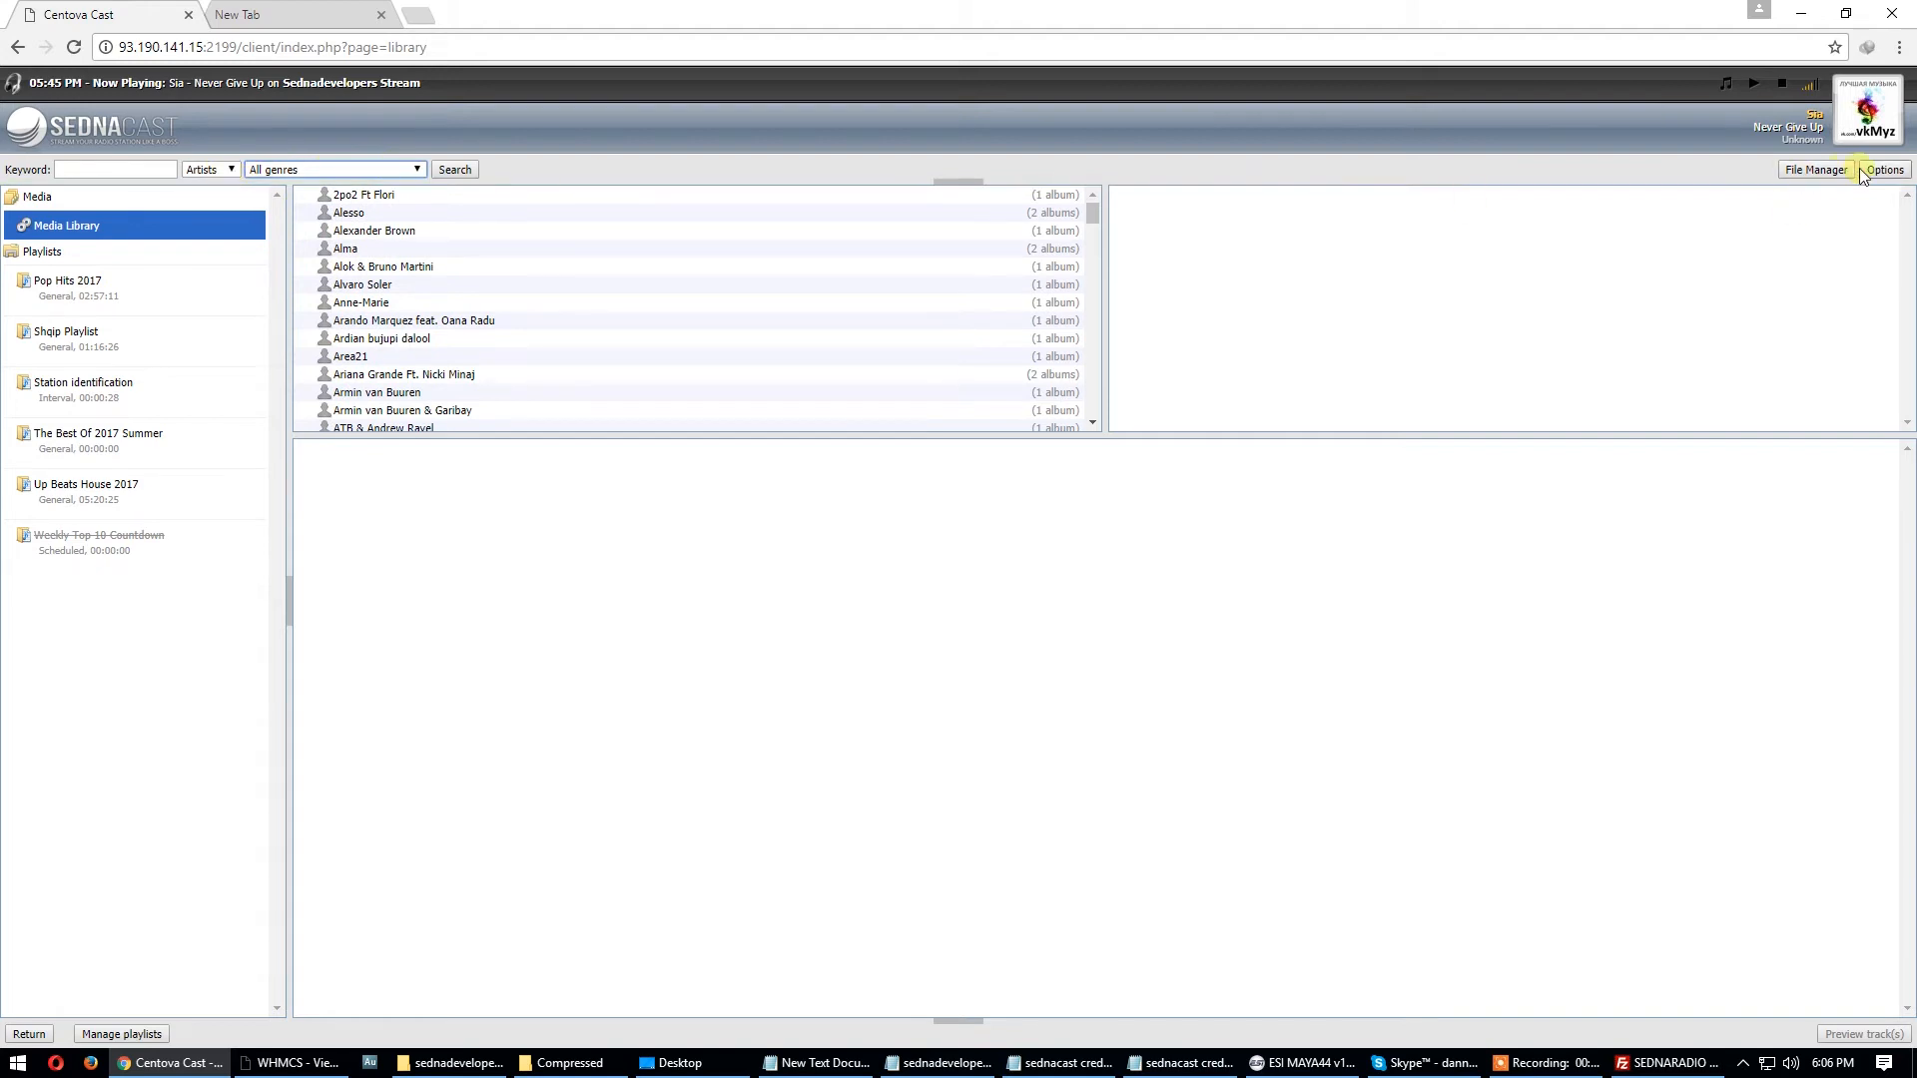
pyautogui.click(1883, 168)
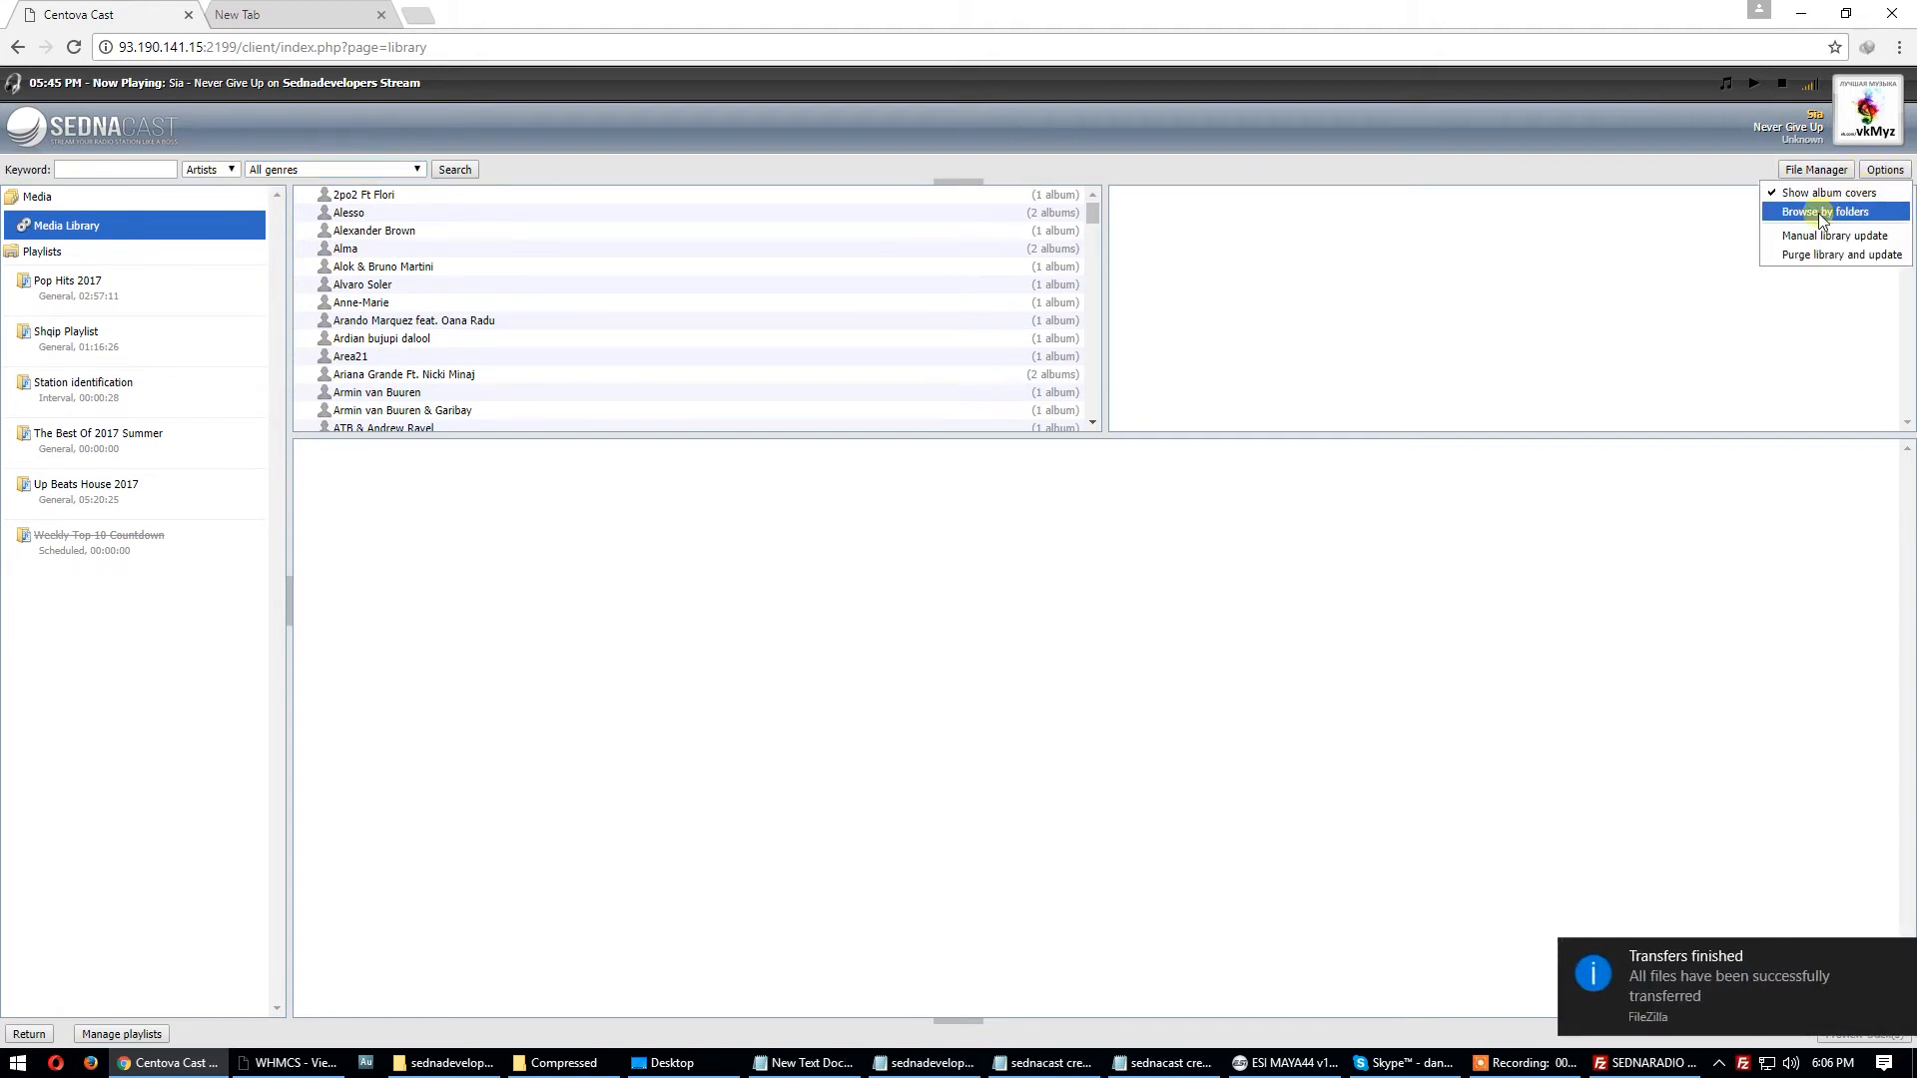
pyautogui.click(1831, 211)
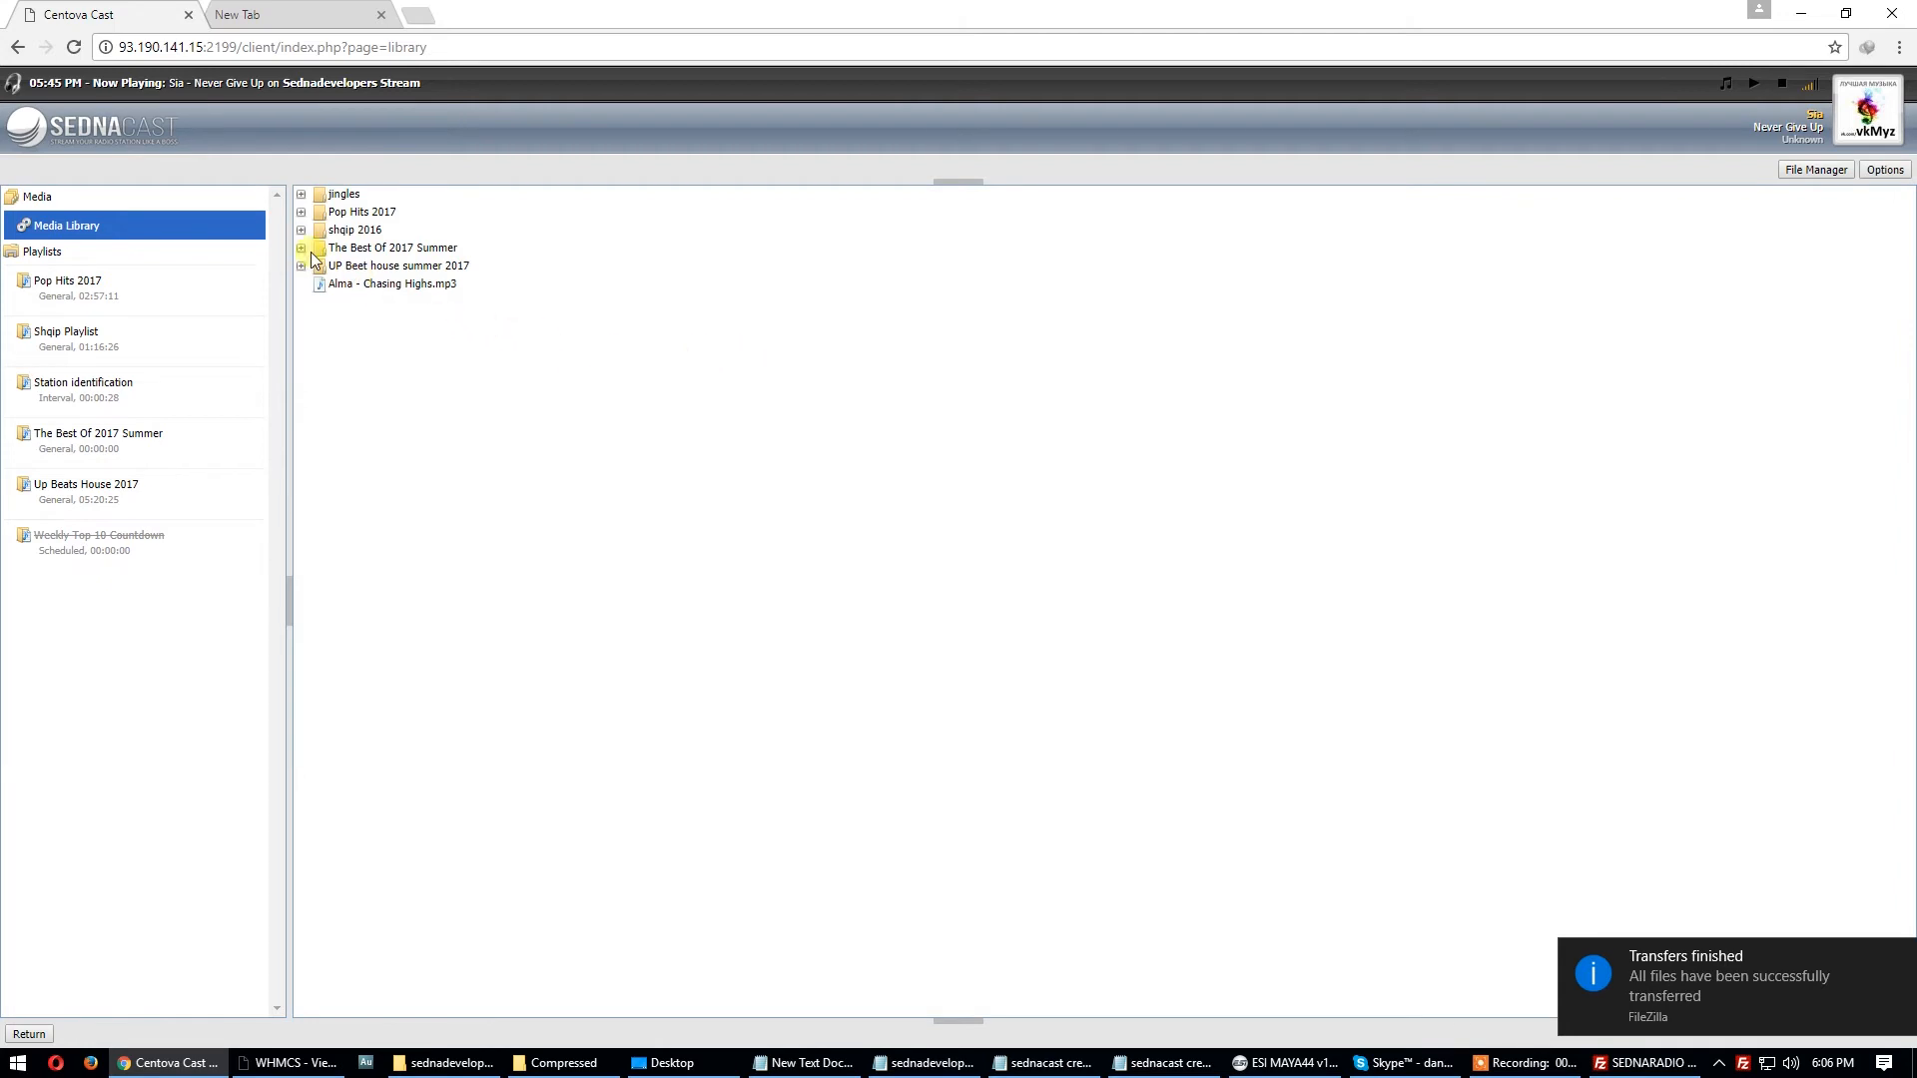
pyautogui.click(393, 248)
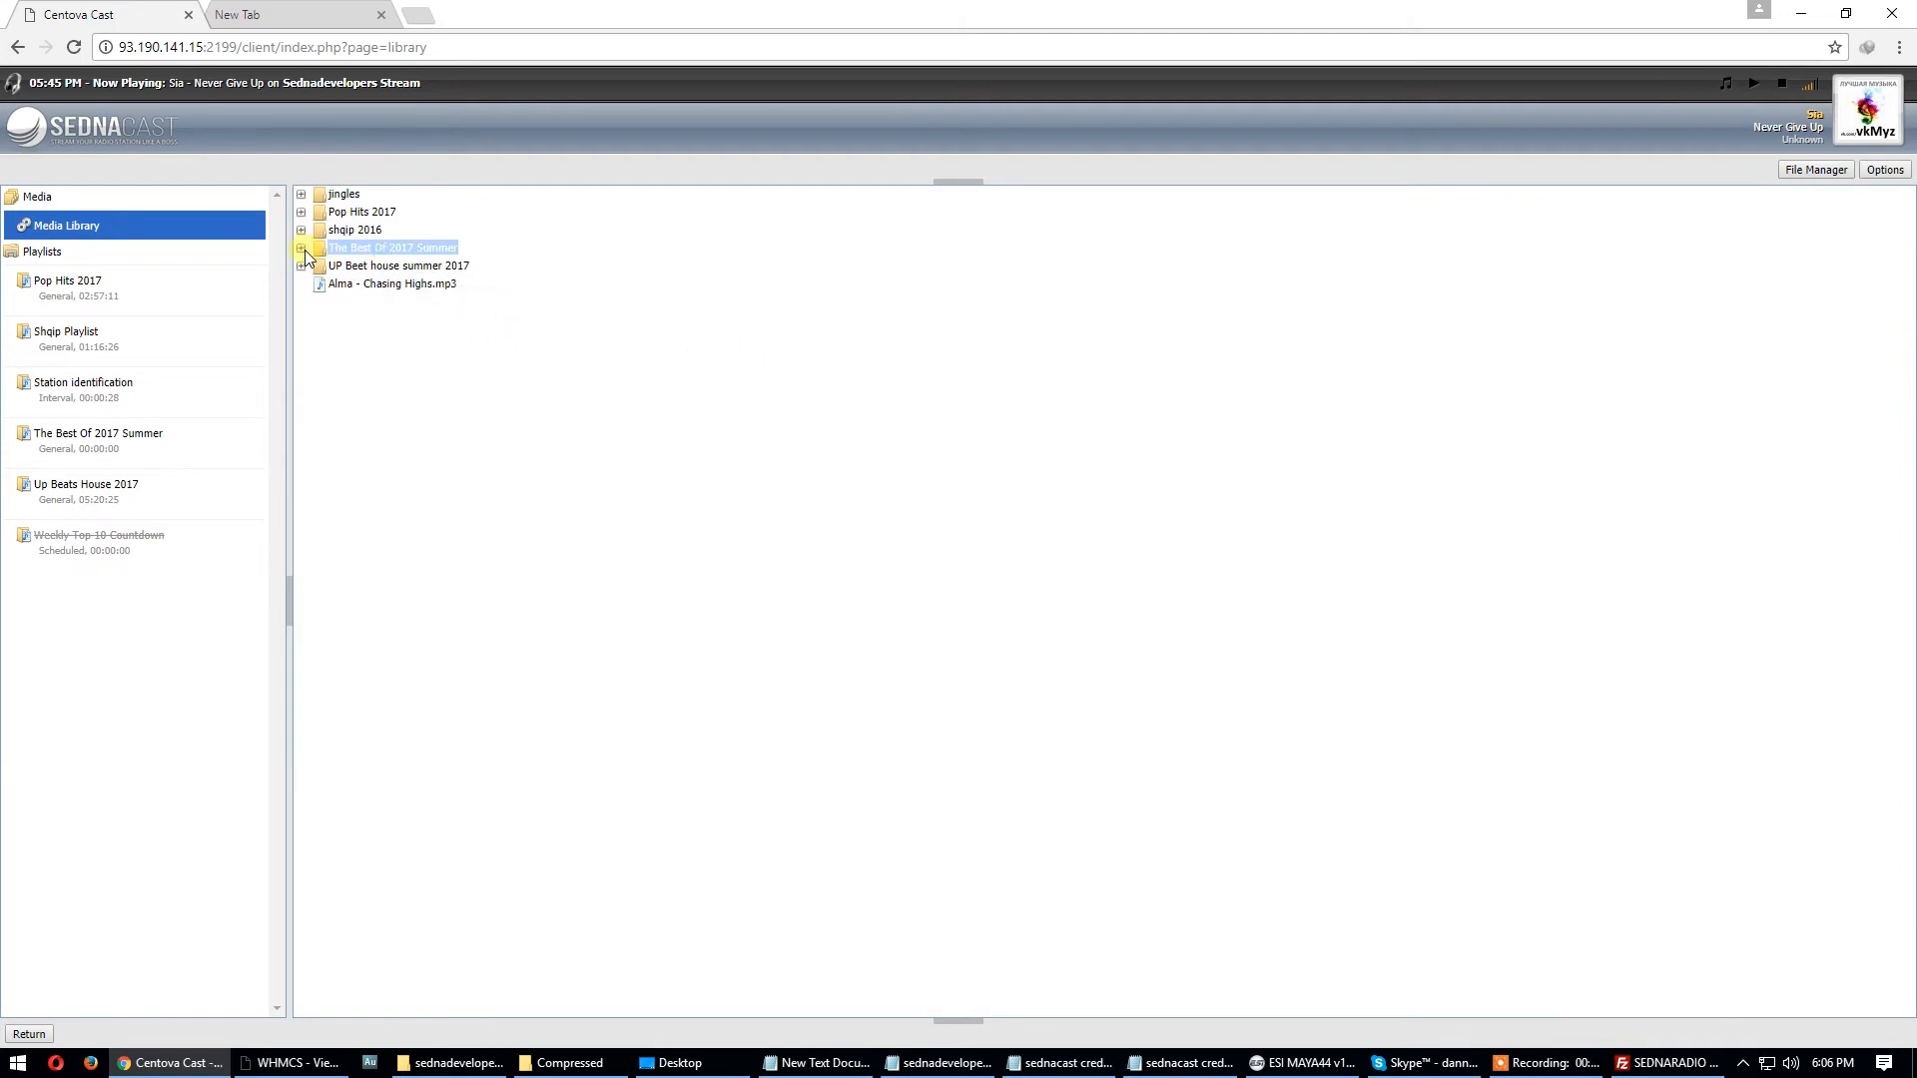
pyautogui.click(302, 247)
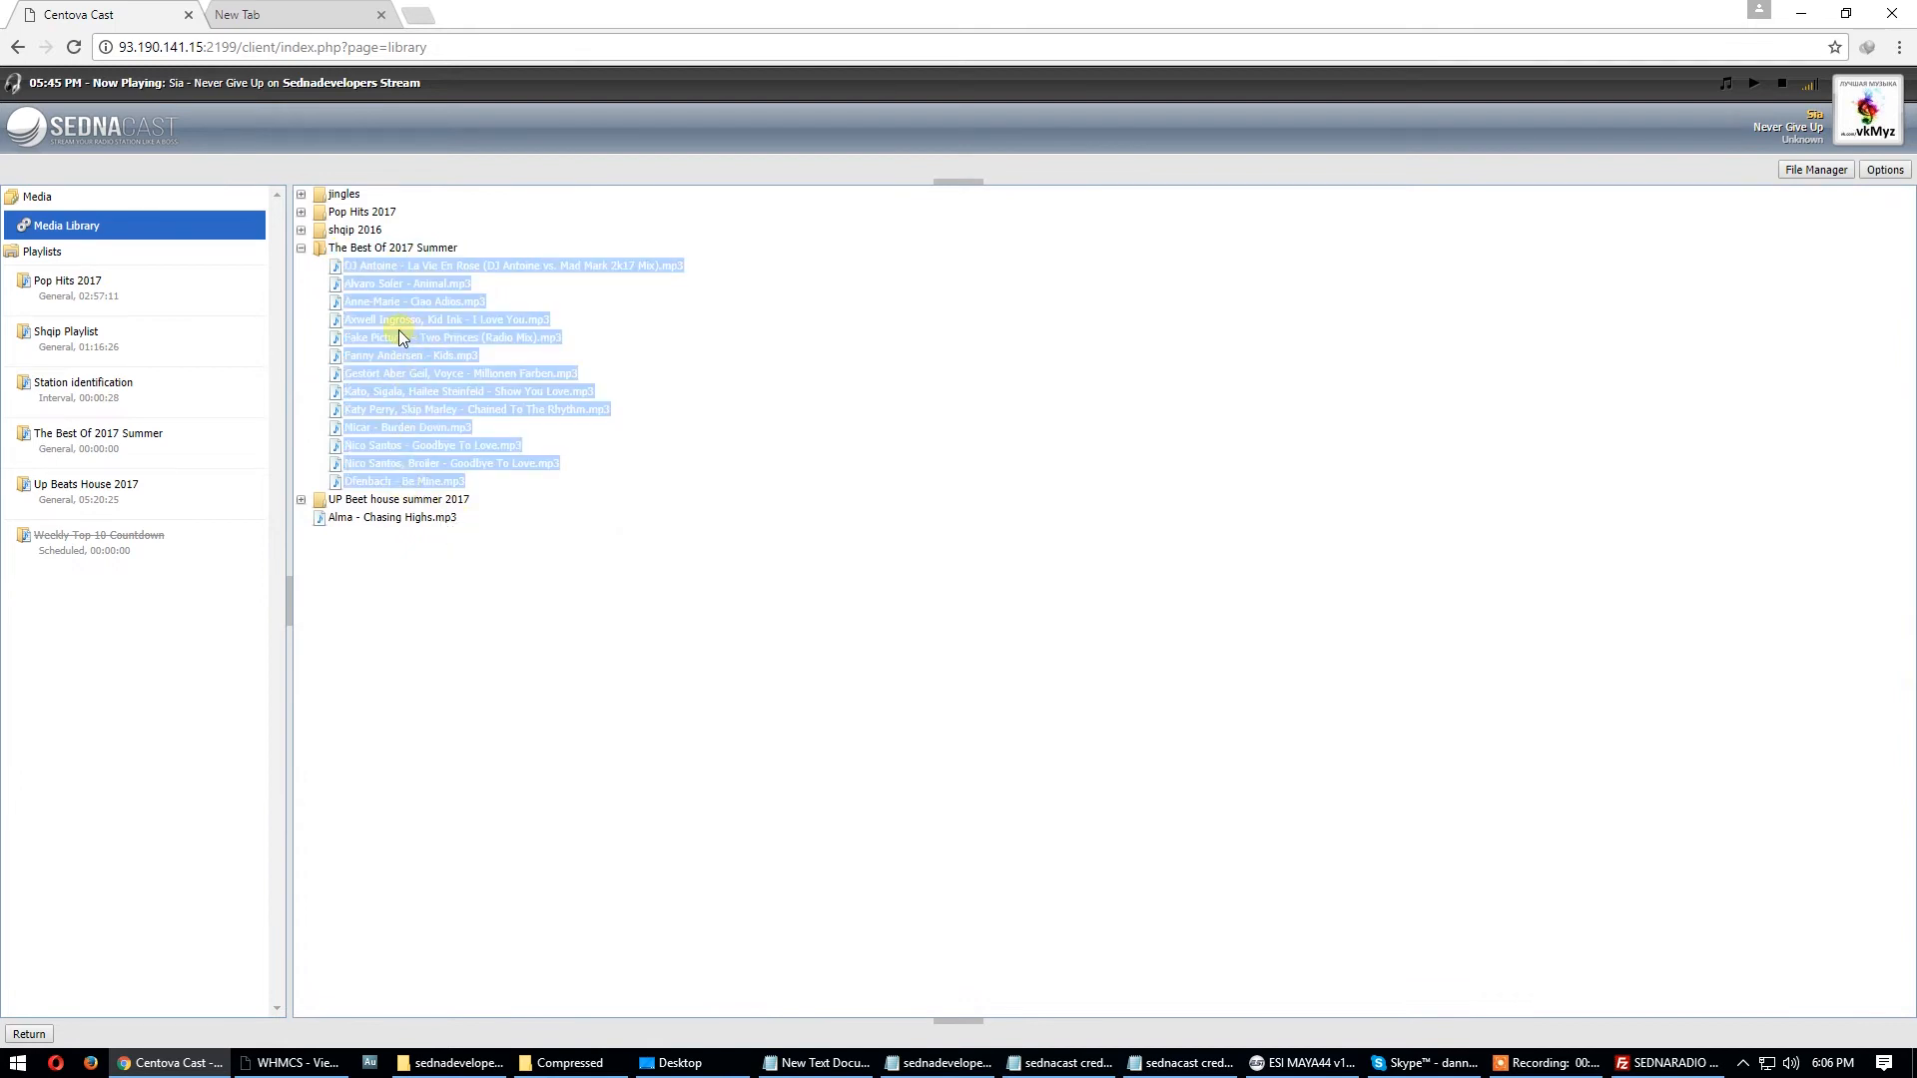
pyautogui.moveTo(404, 328); pyautogui.dragTo(122, 440)
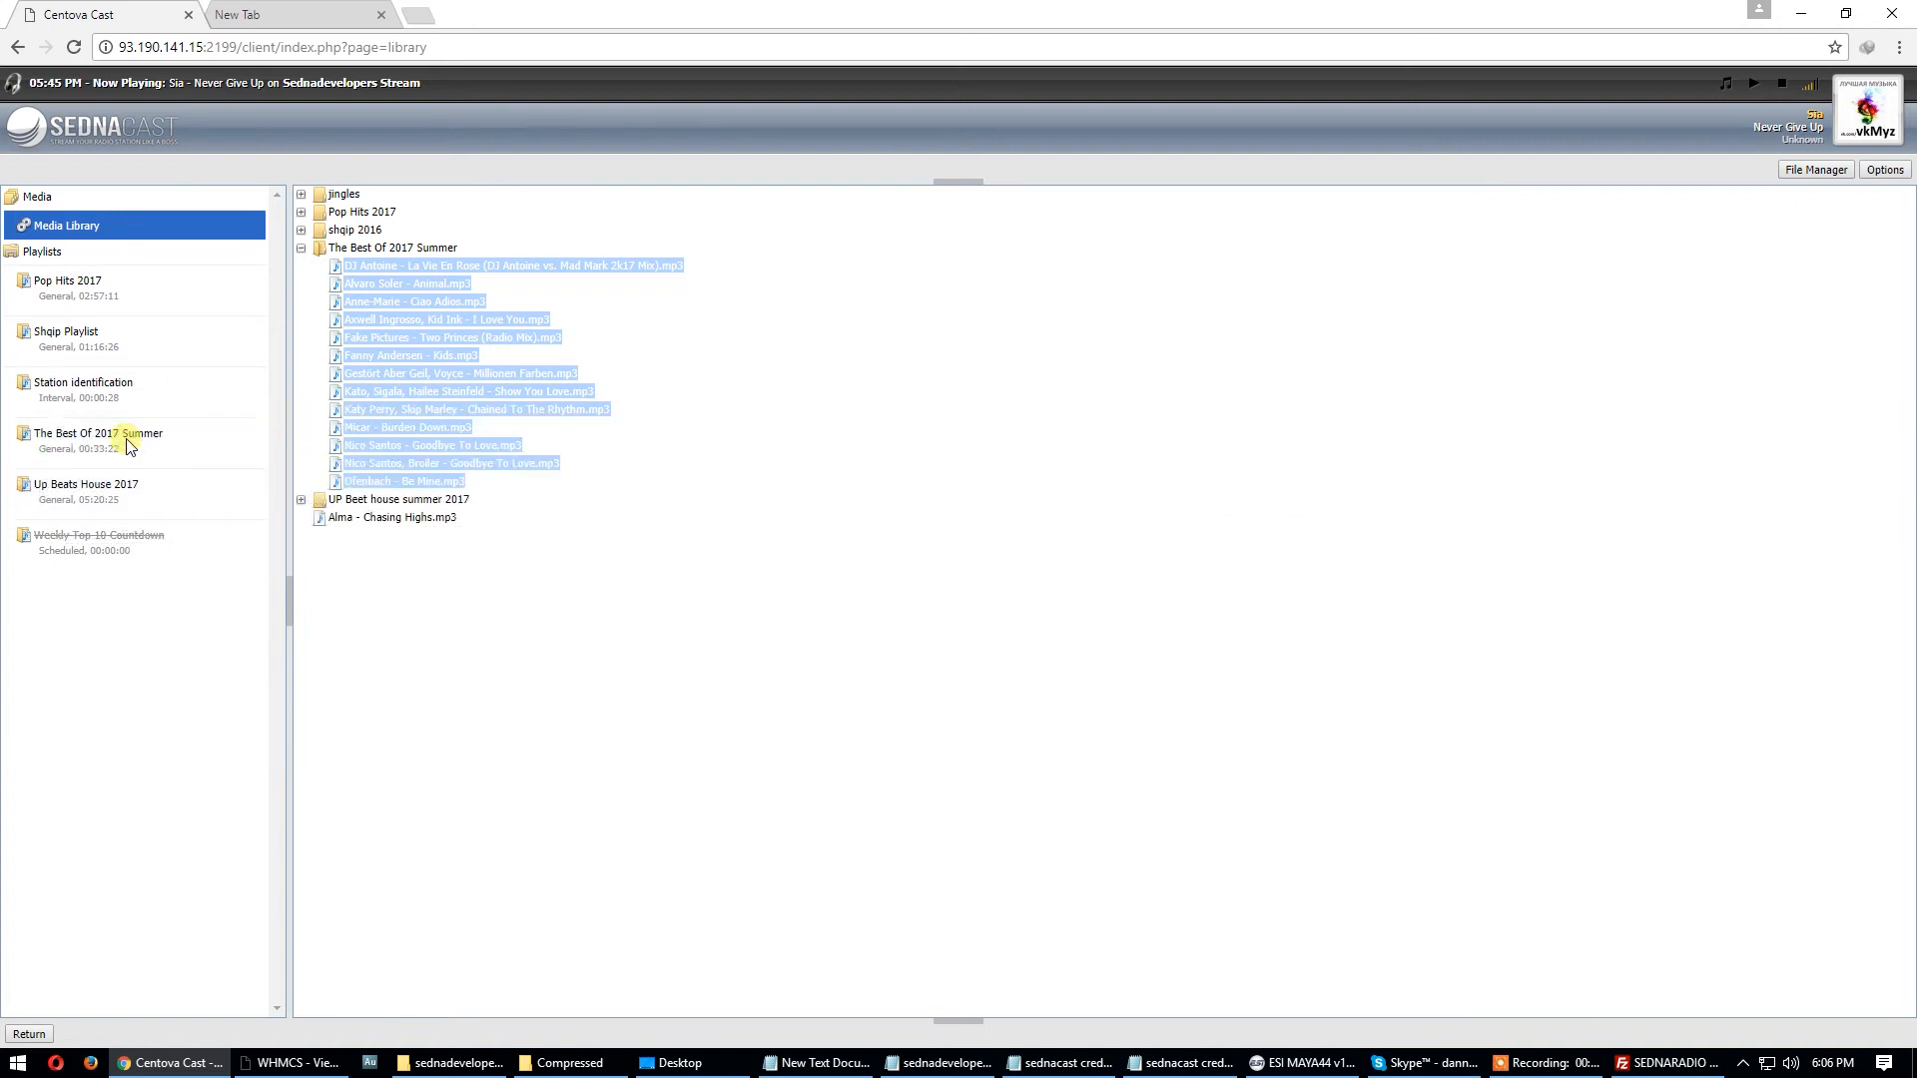
pyautogui.click(96, 433)
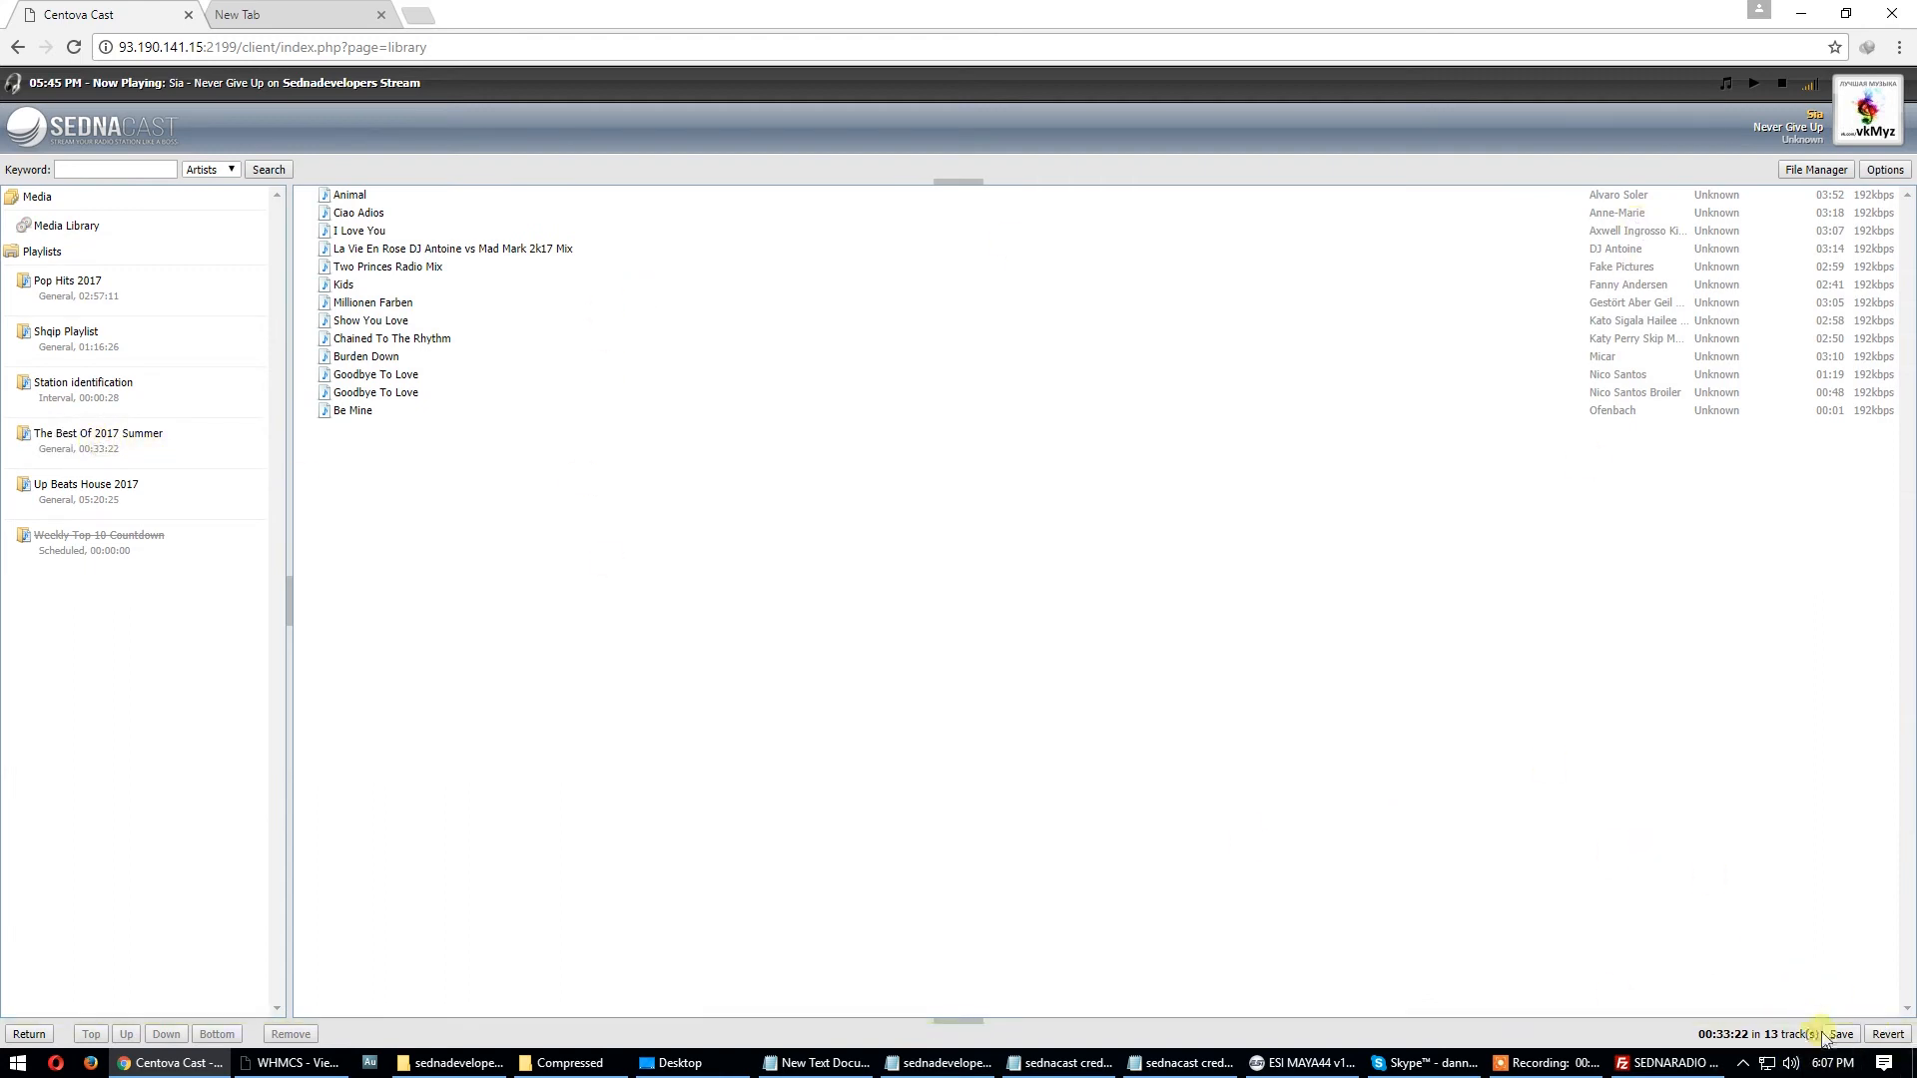
# Step: Remove the duplicate Goodbye To Love track, save the 12-track playlist, and return to playlist management
pyautogui.click(375, 391)
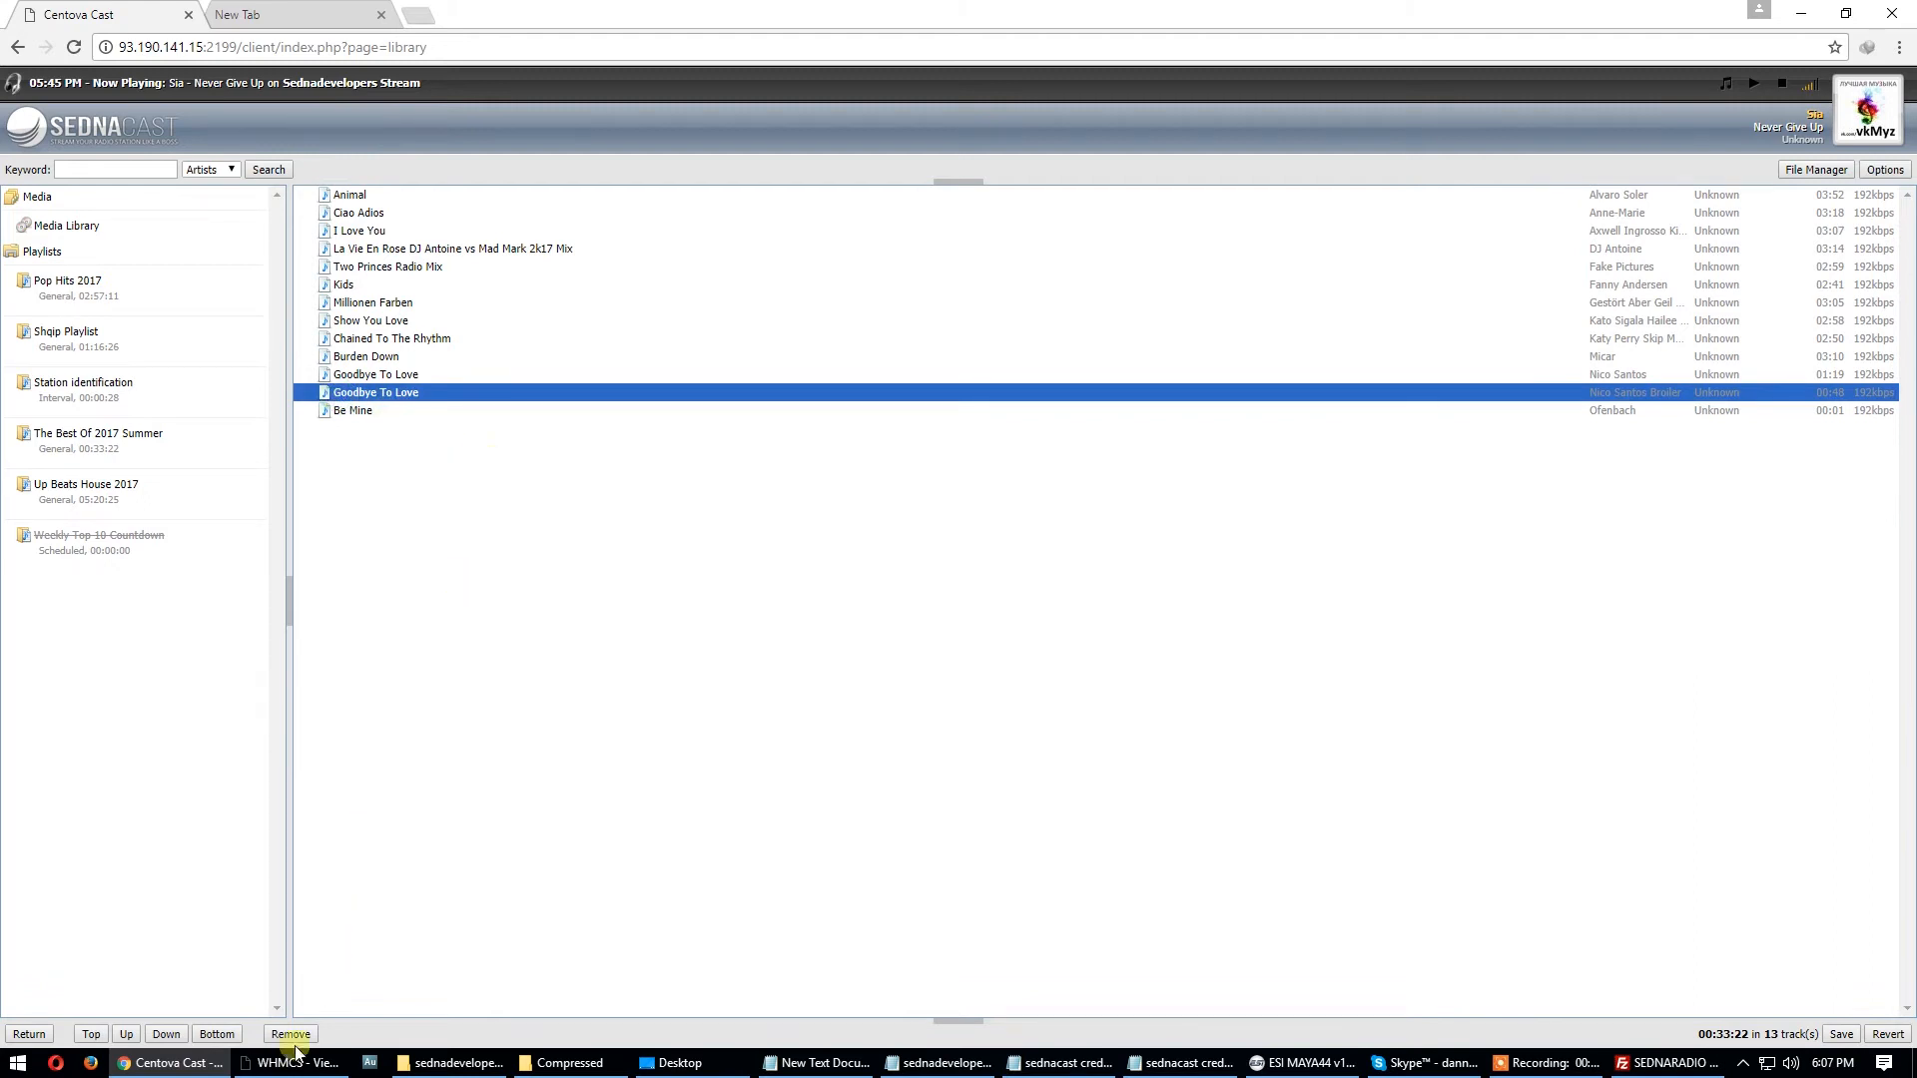
pyautogui.click(289, 1033)
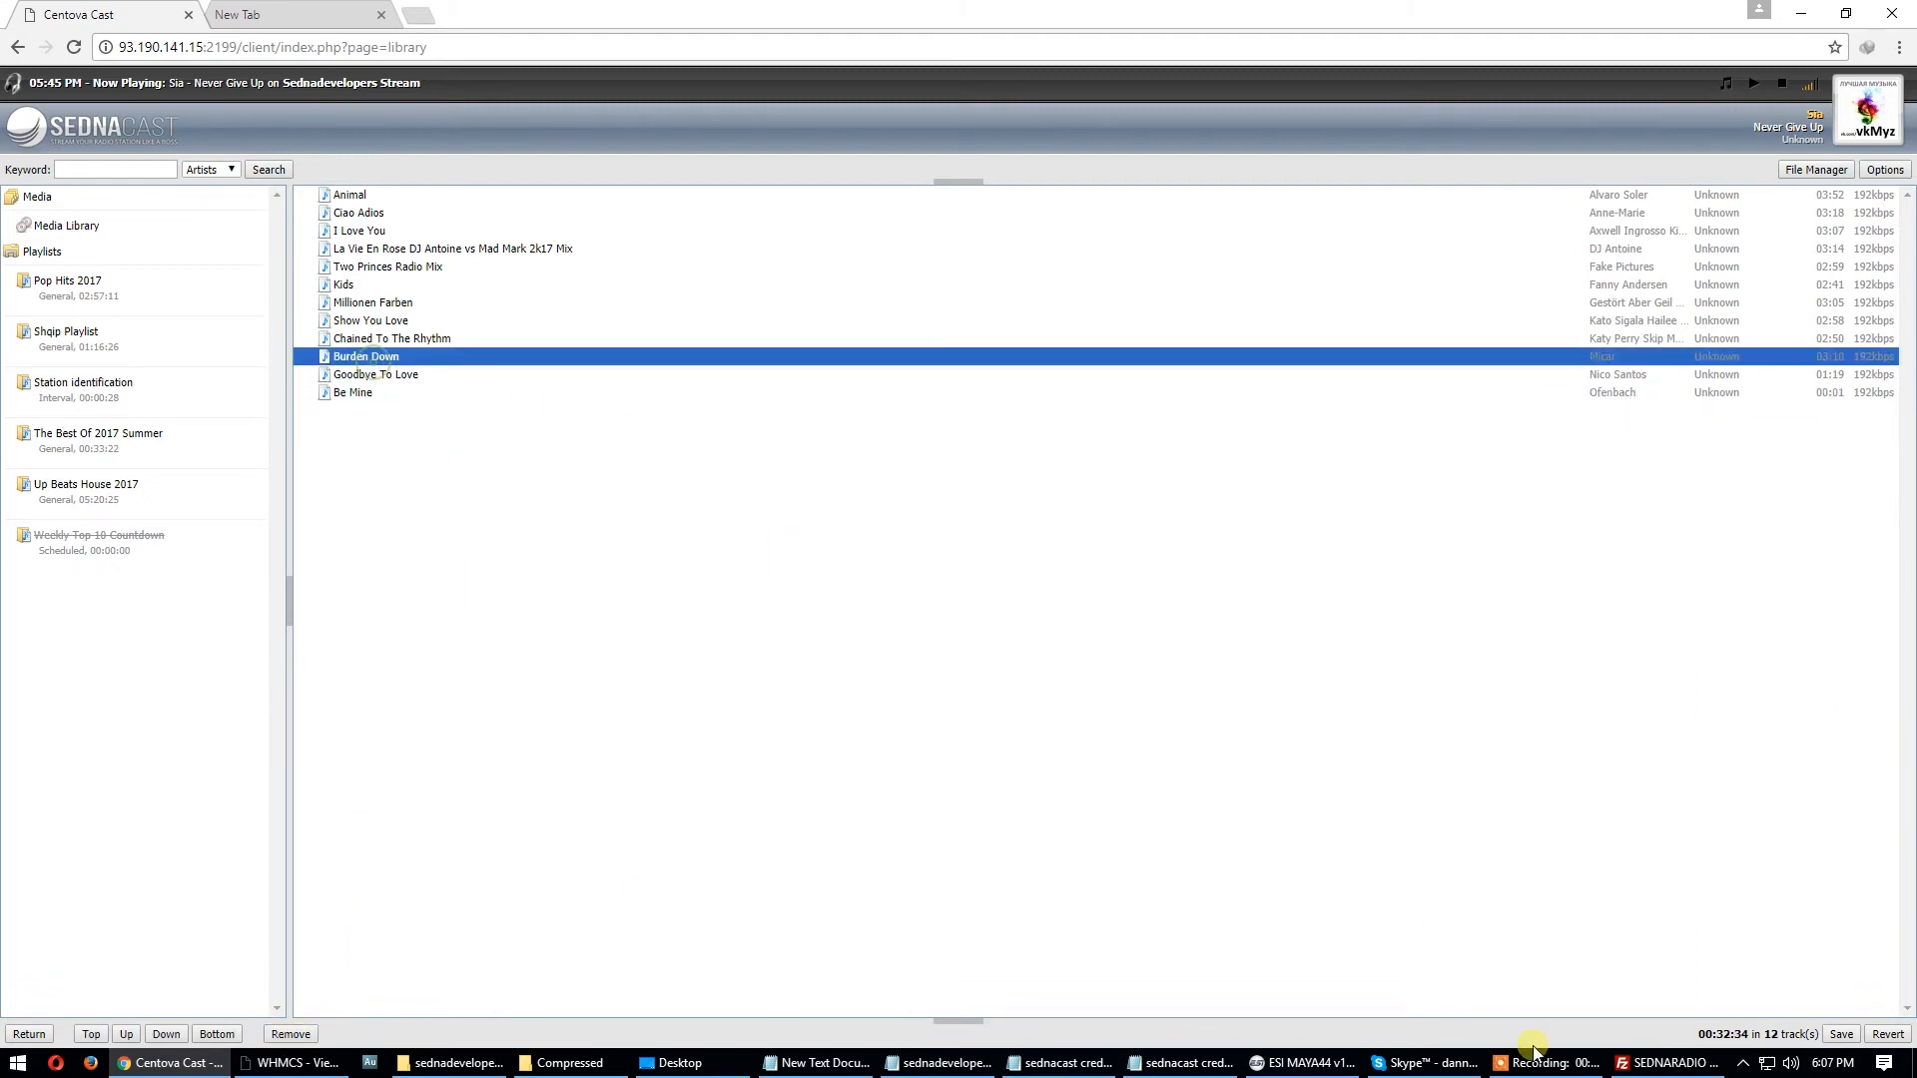
pyautogui.click(98, 440)
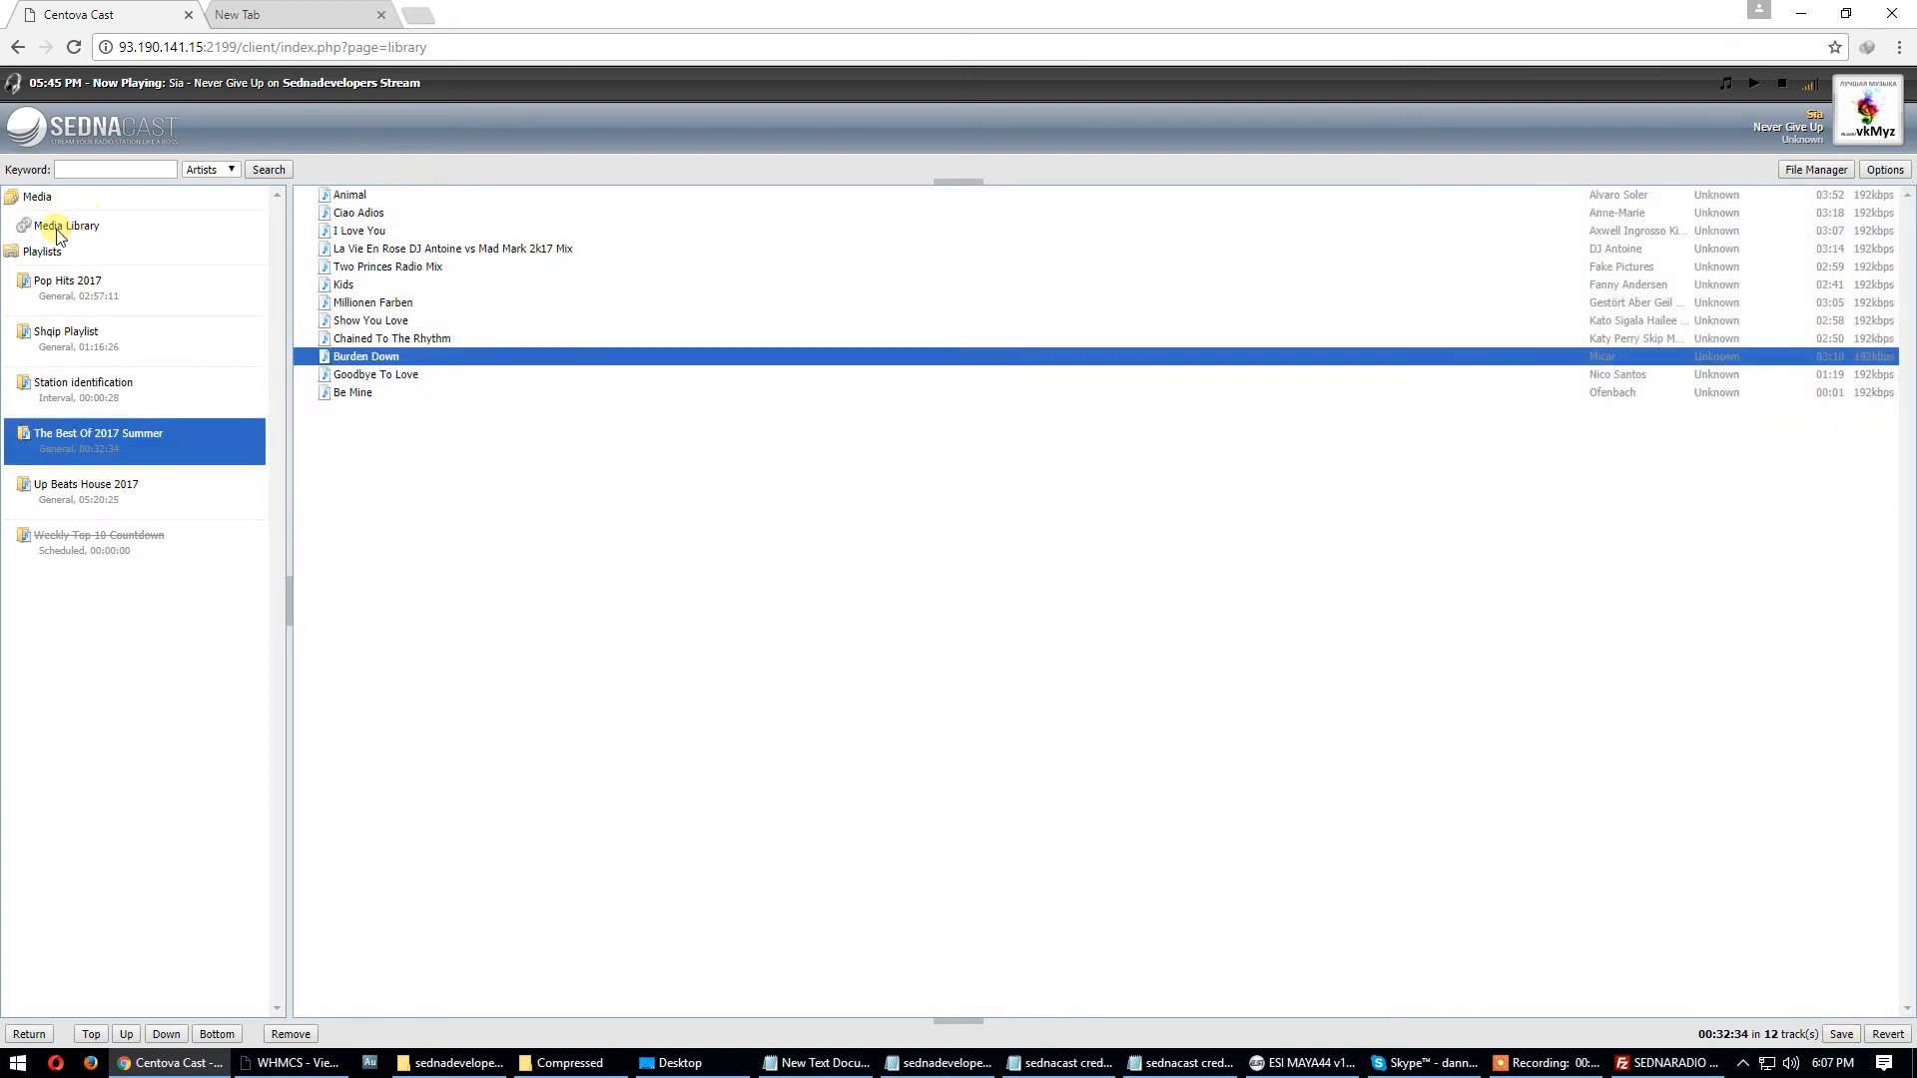
pyautogui.click(26, 1033)
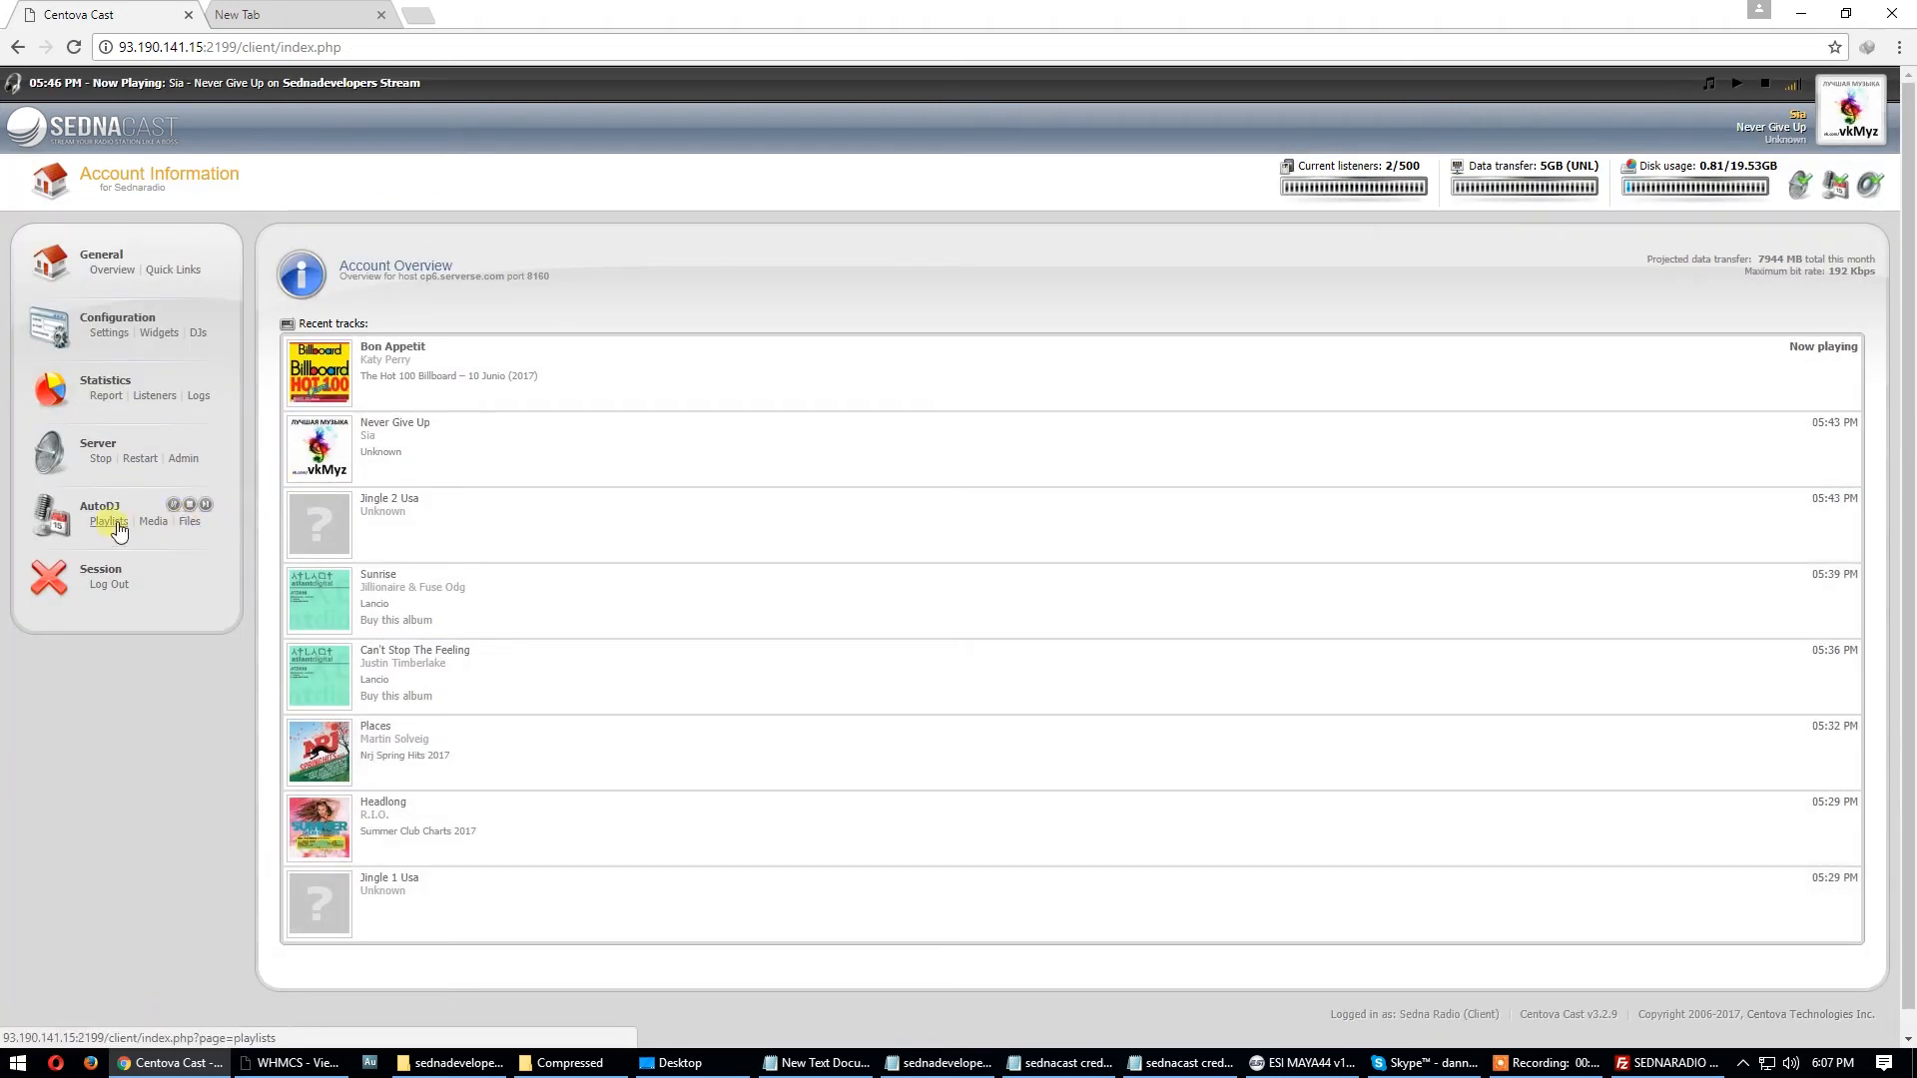
pyautogui.click(108, 522)
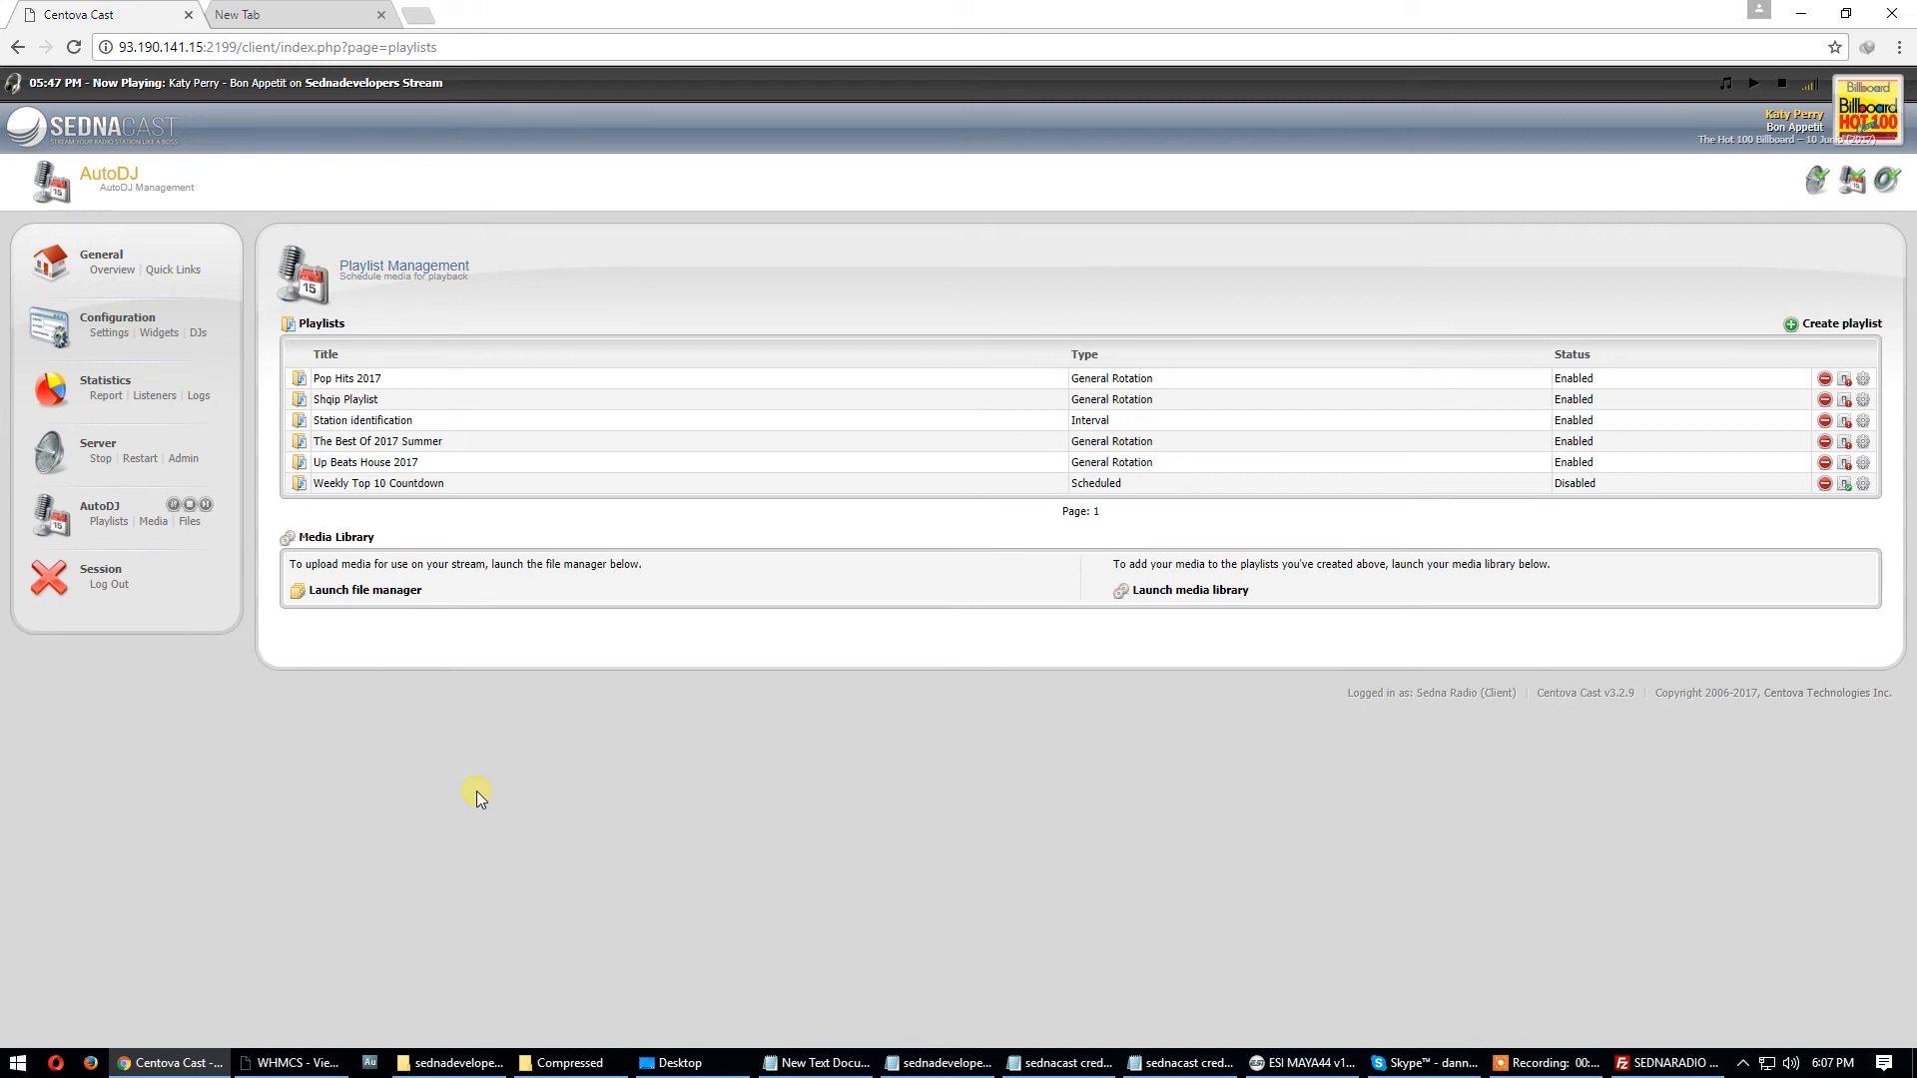
pyautogui.moveTo(723, 1037)
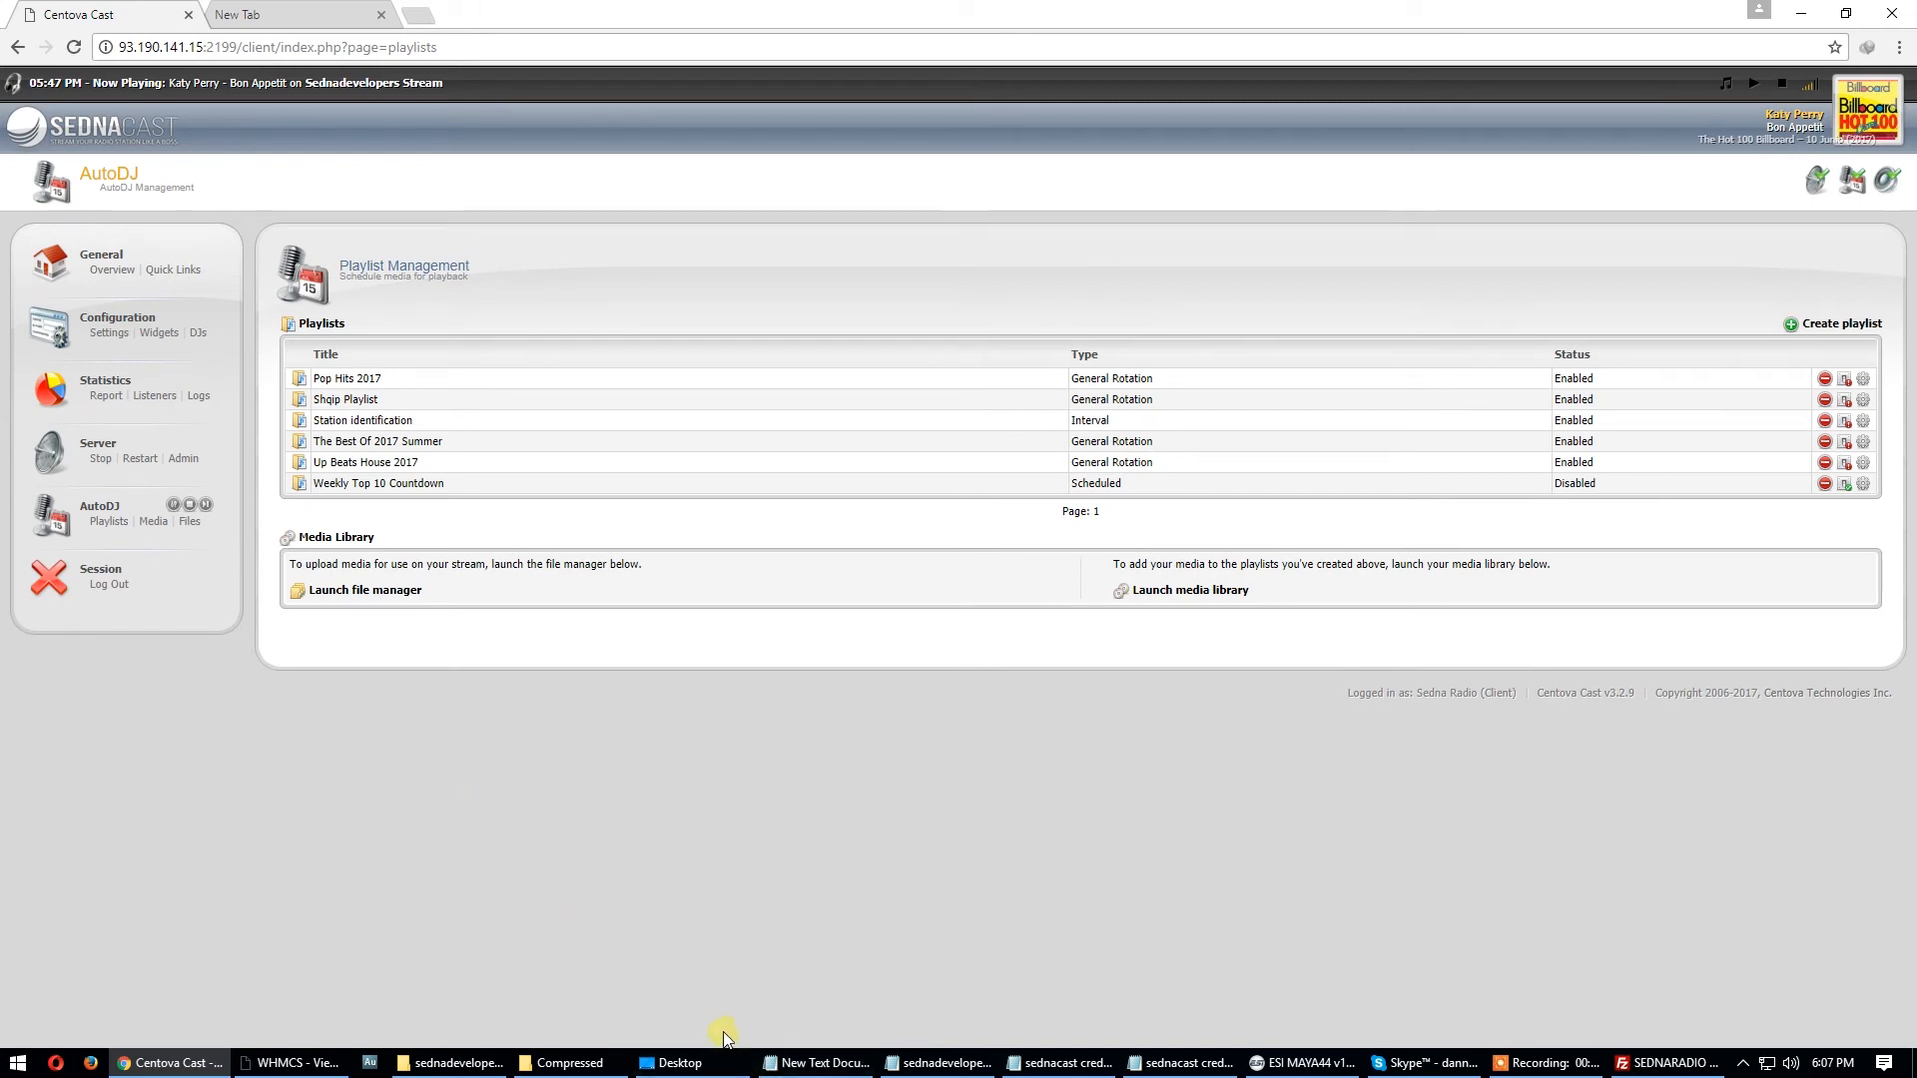
pyautogui.moveTo(1710, 373)
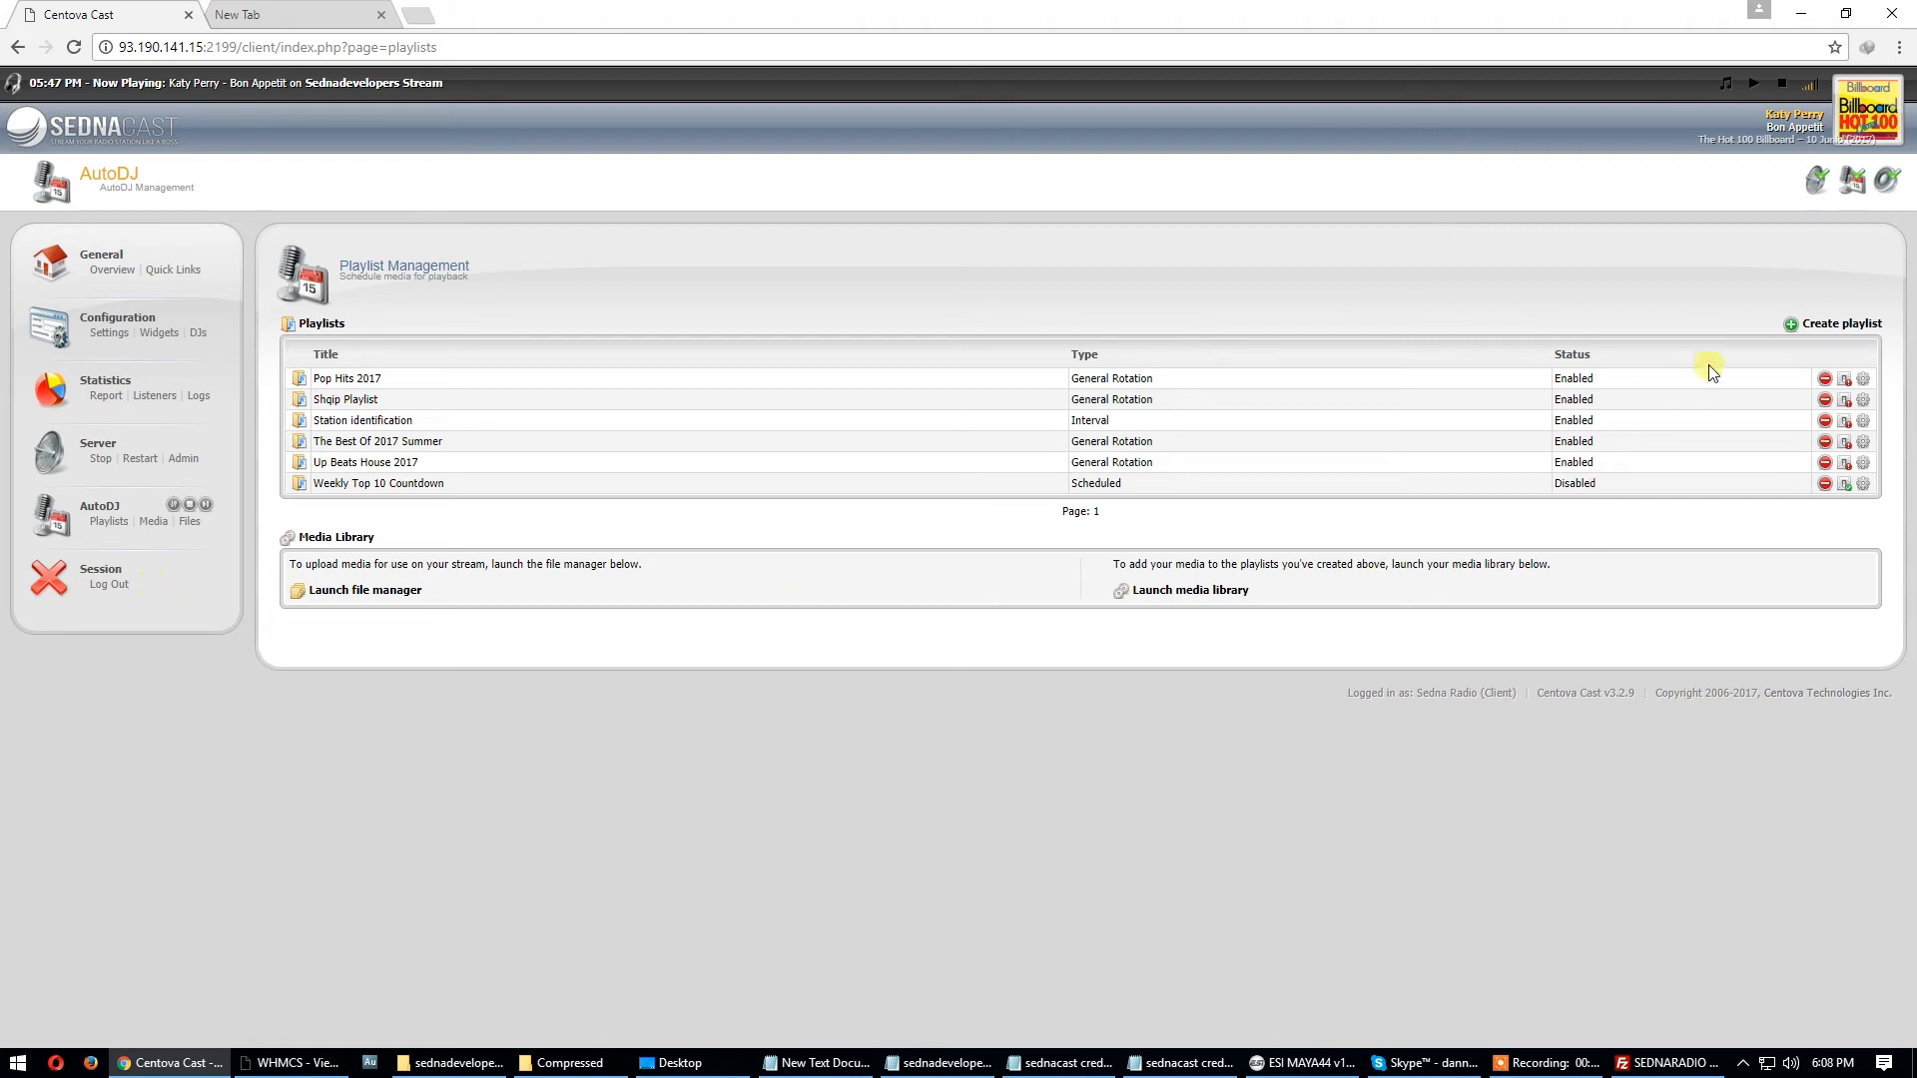
# Step: Start creating another new playlist
pyautogui.click(1837, 324)
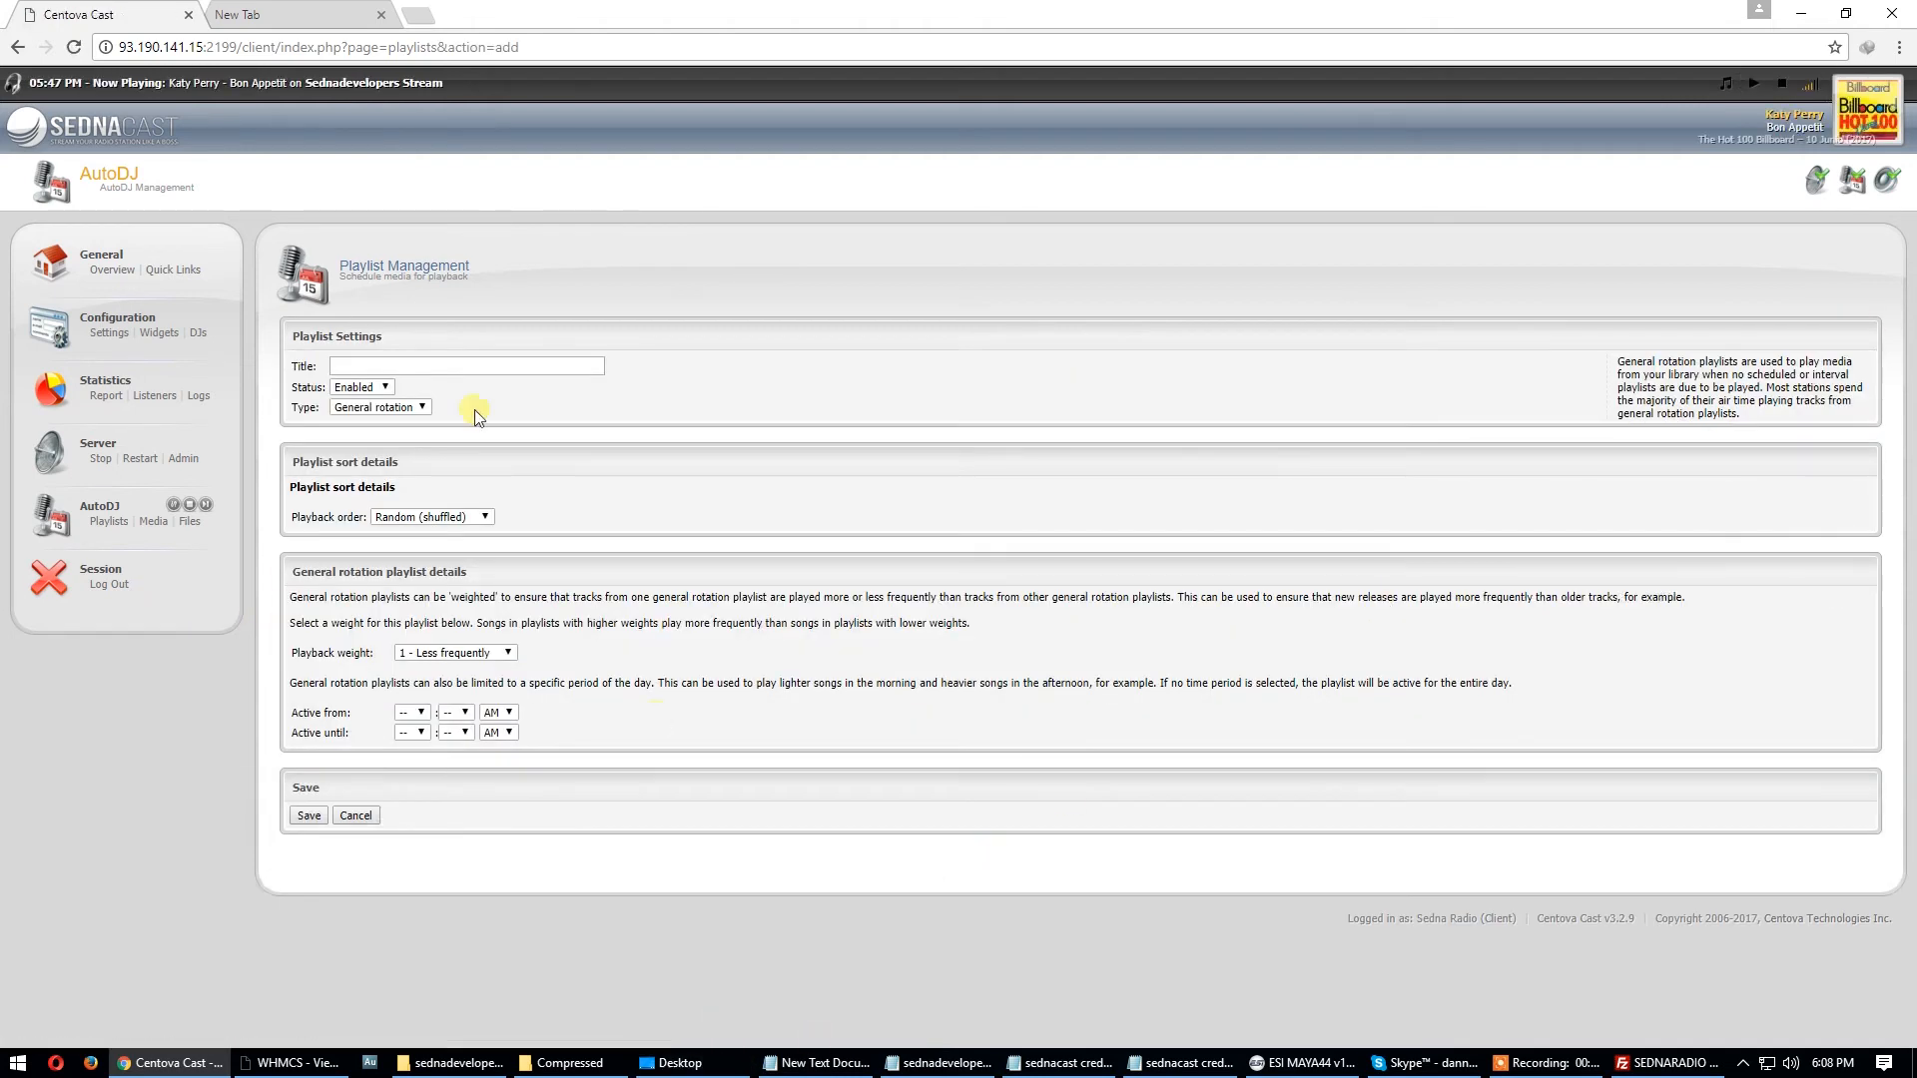
# Step: Title the playlist Skedulet Playlist and make its type Scheduled
pyautogui.write('Skedulet Play')
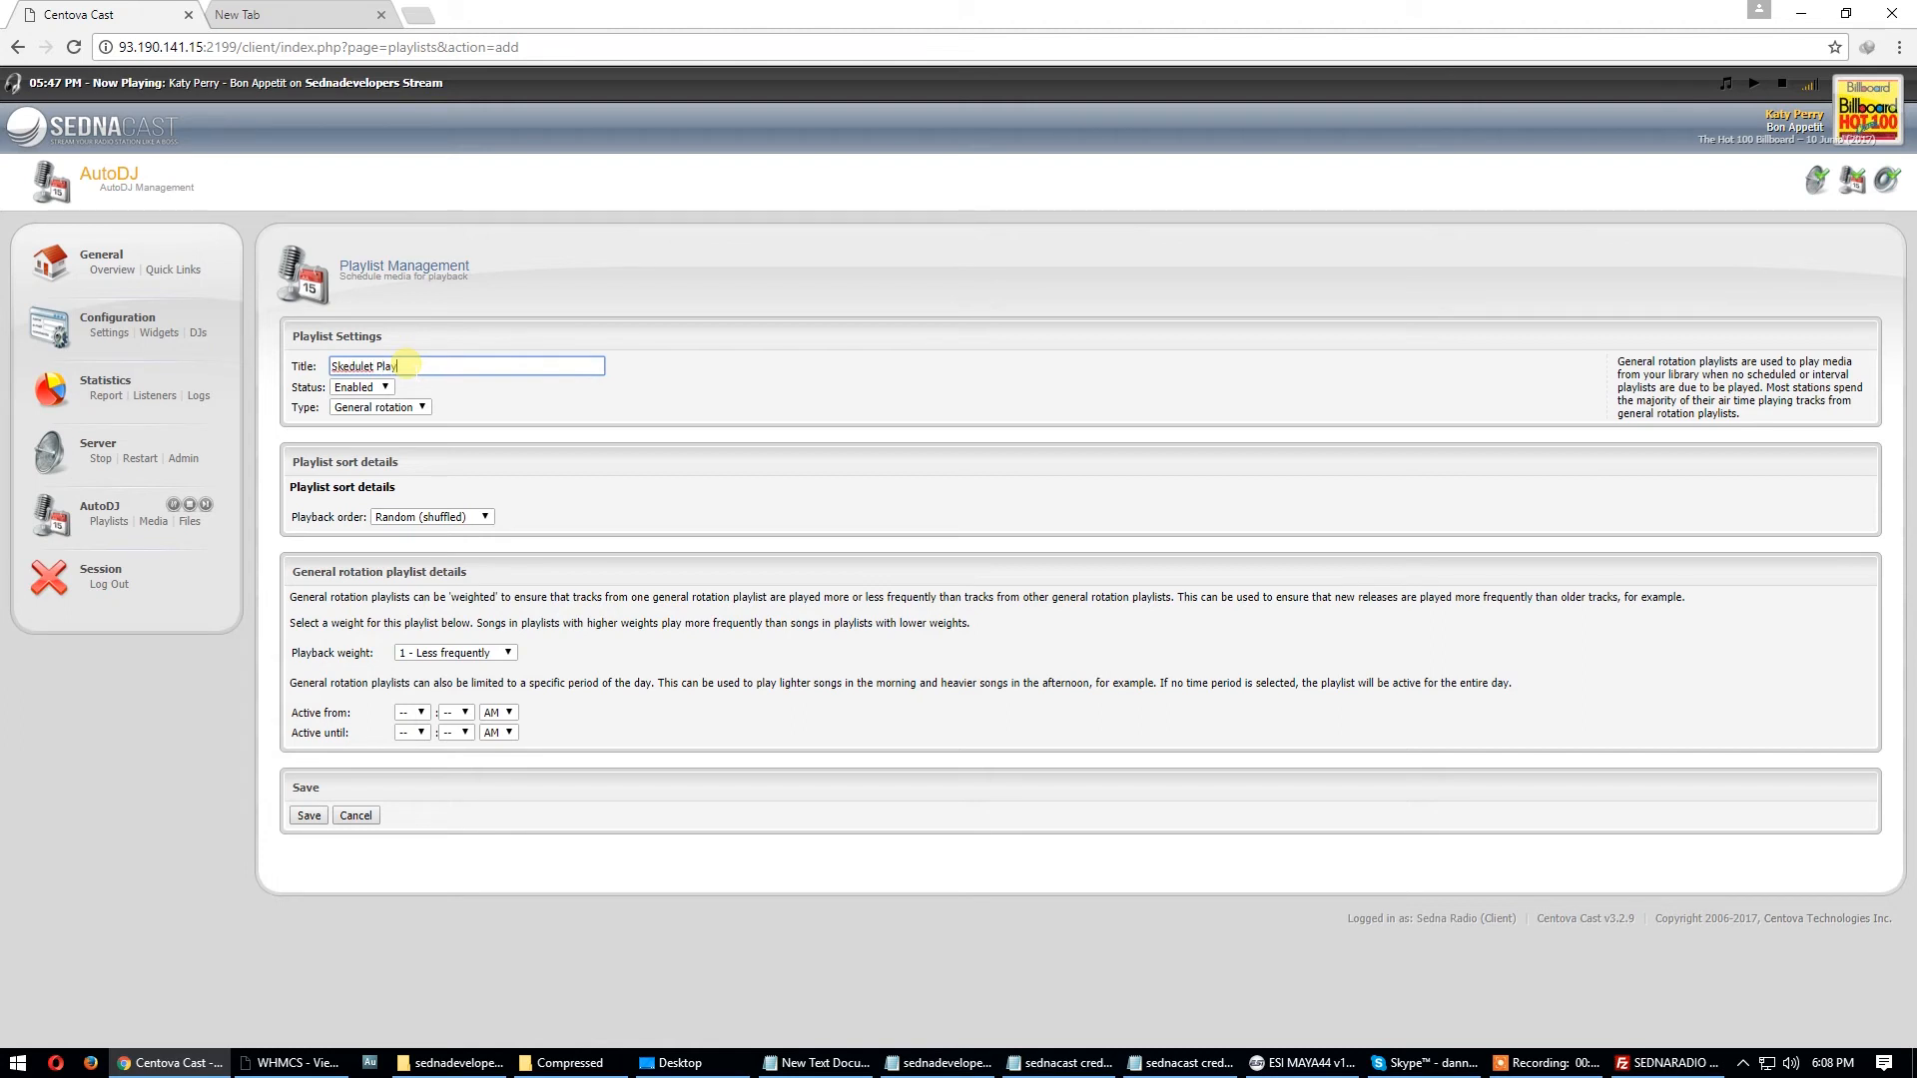
pyautogui.write('list')
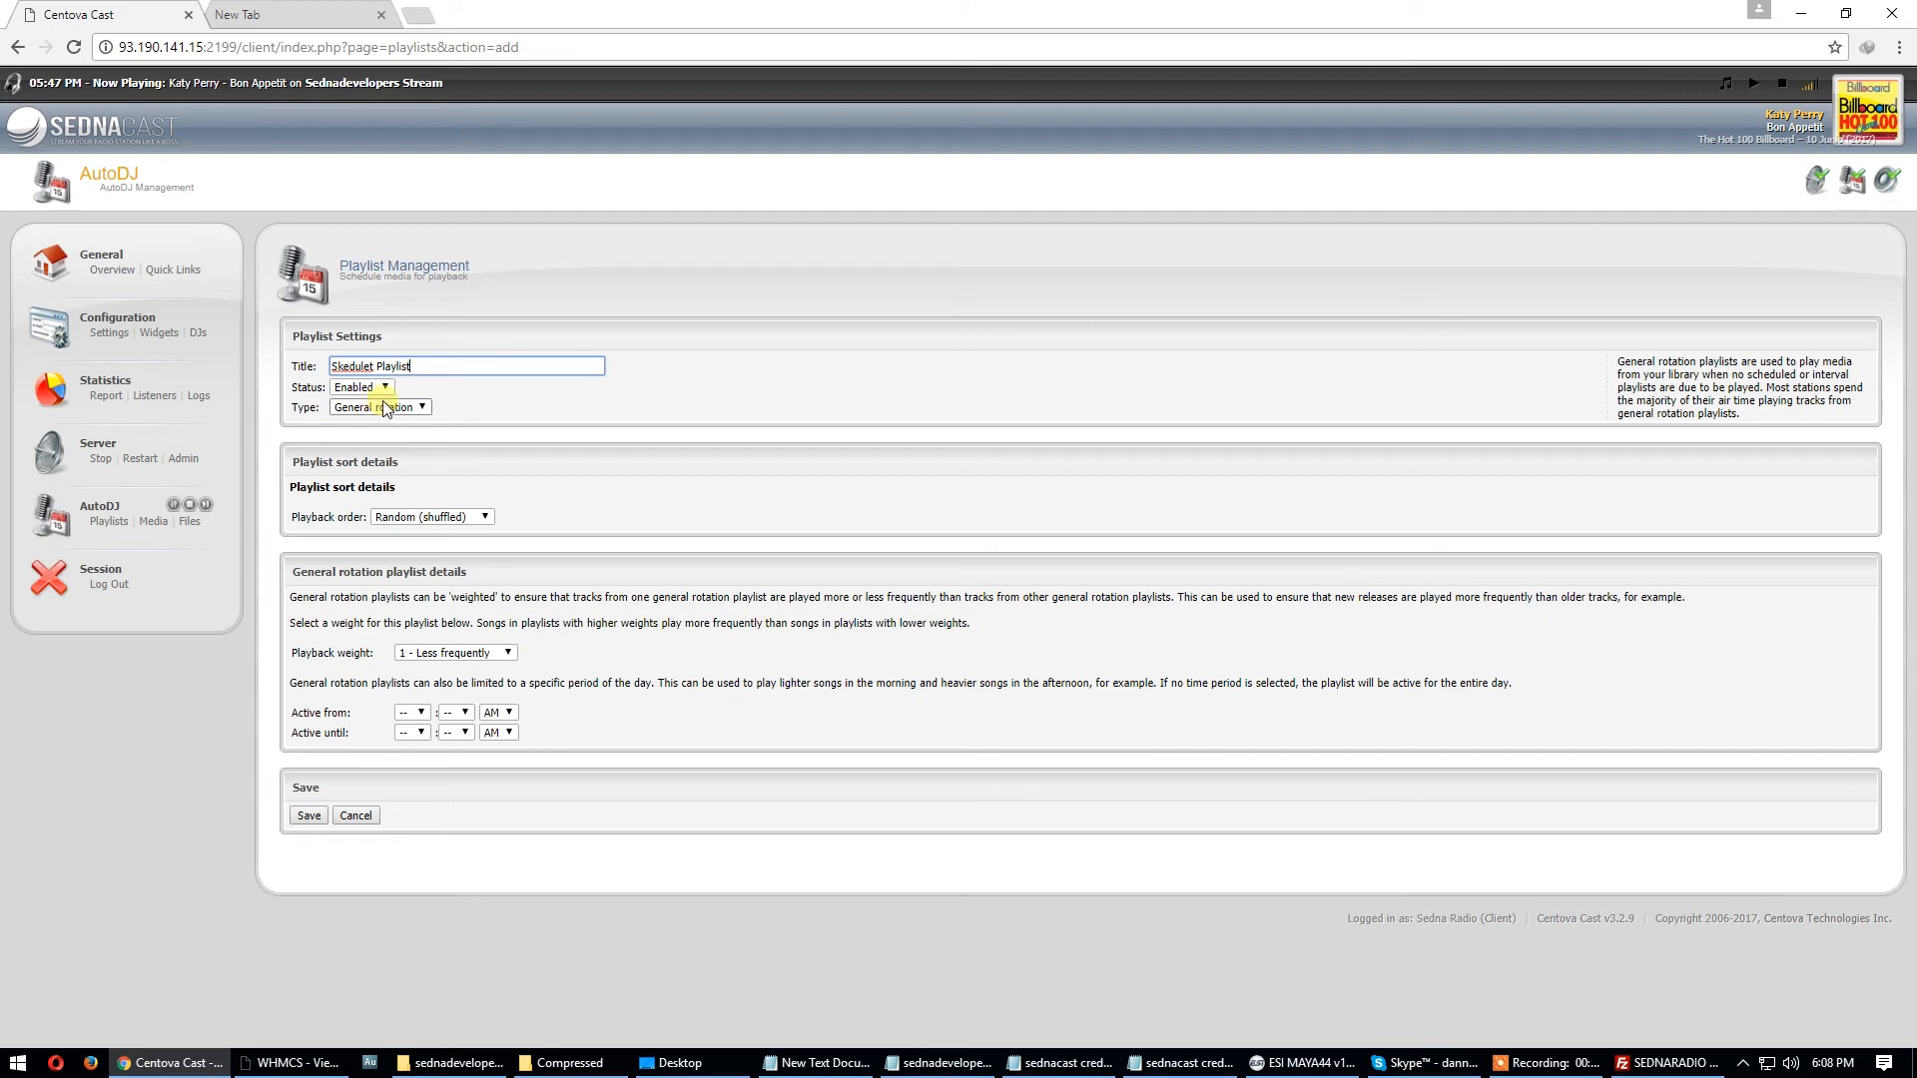
pyautogui.click(379, 405)
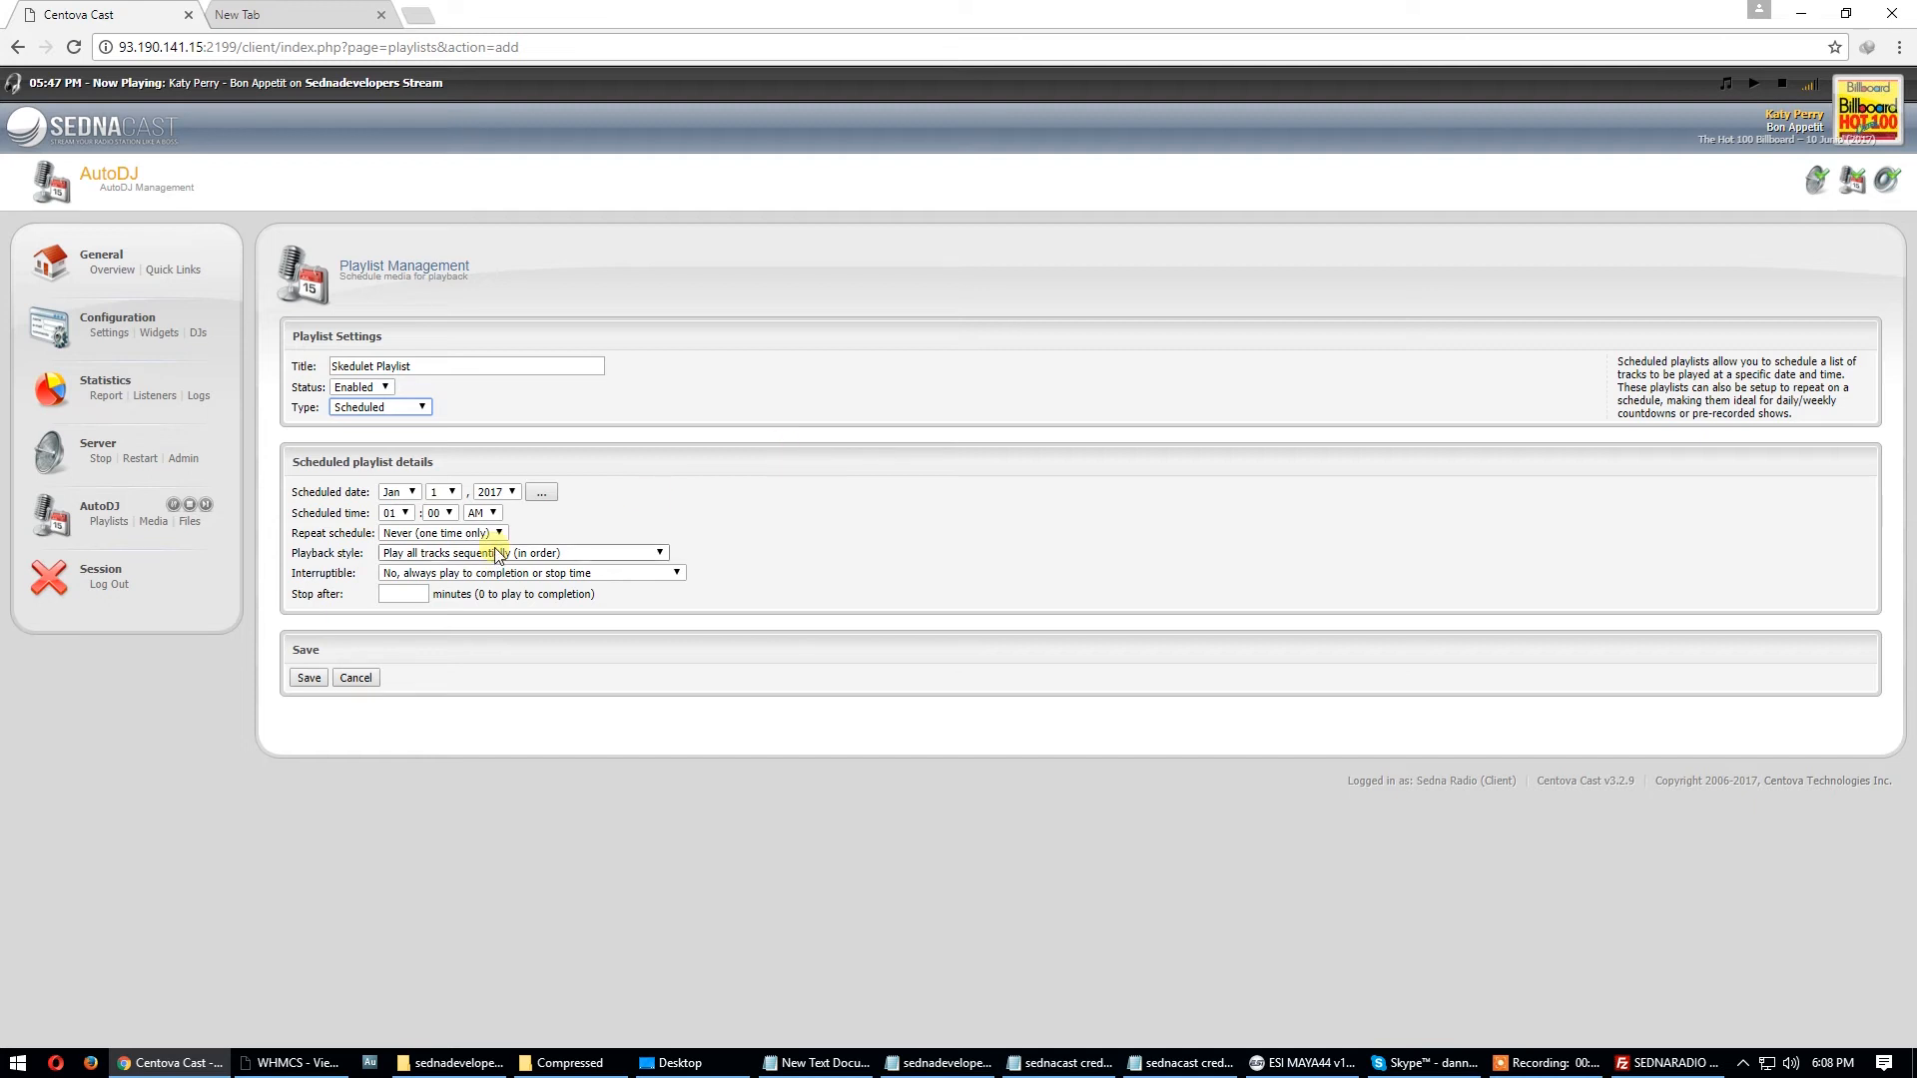
pyautogui.click(401, 492)
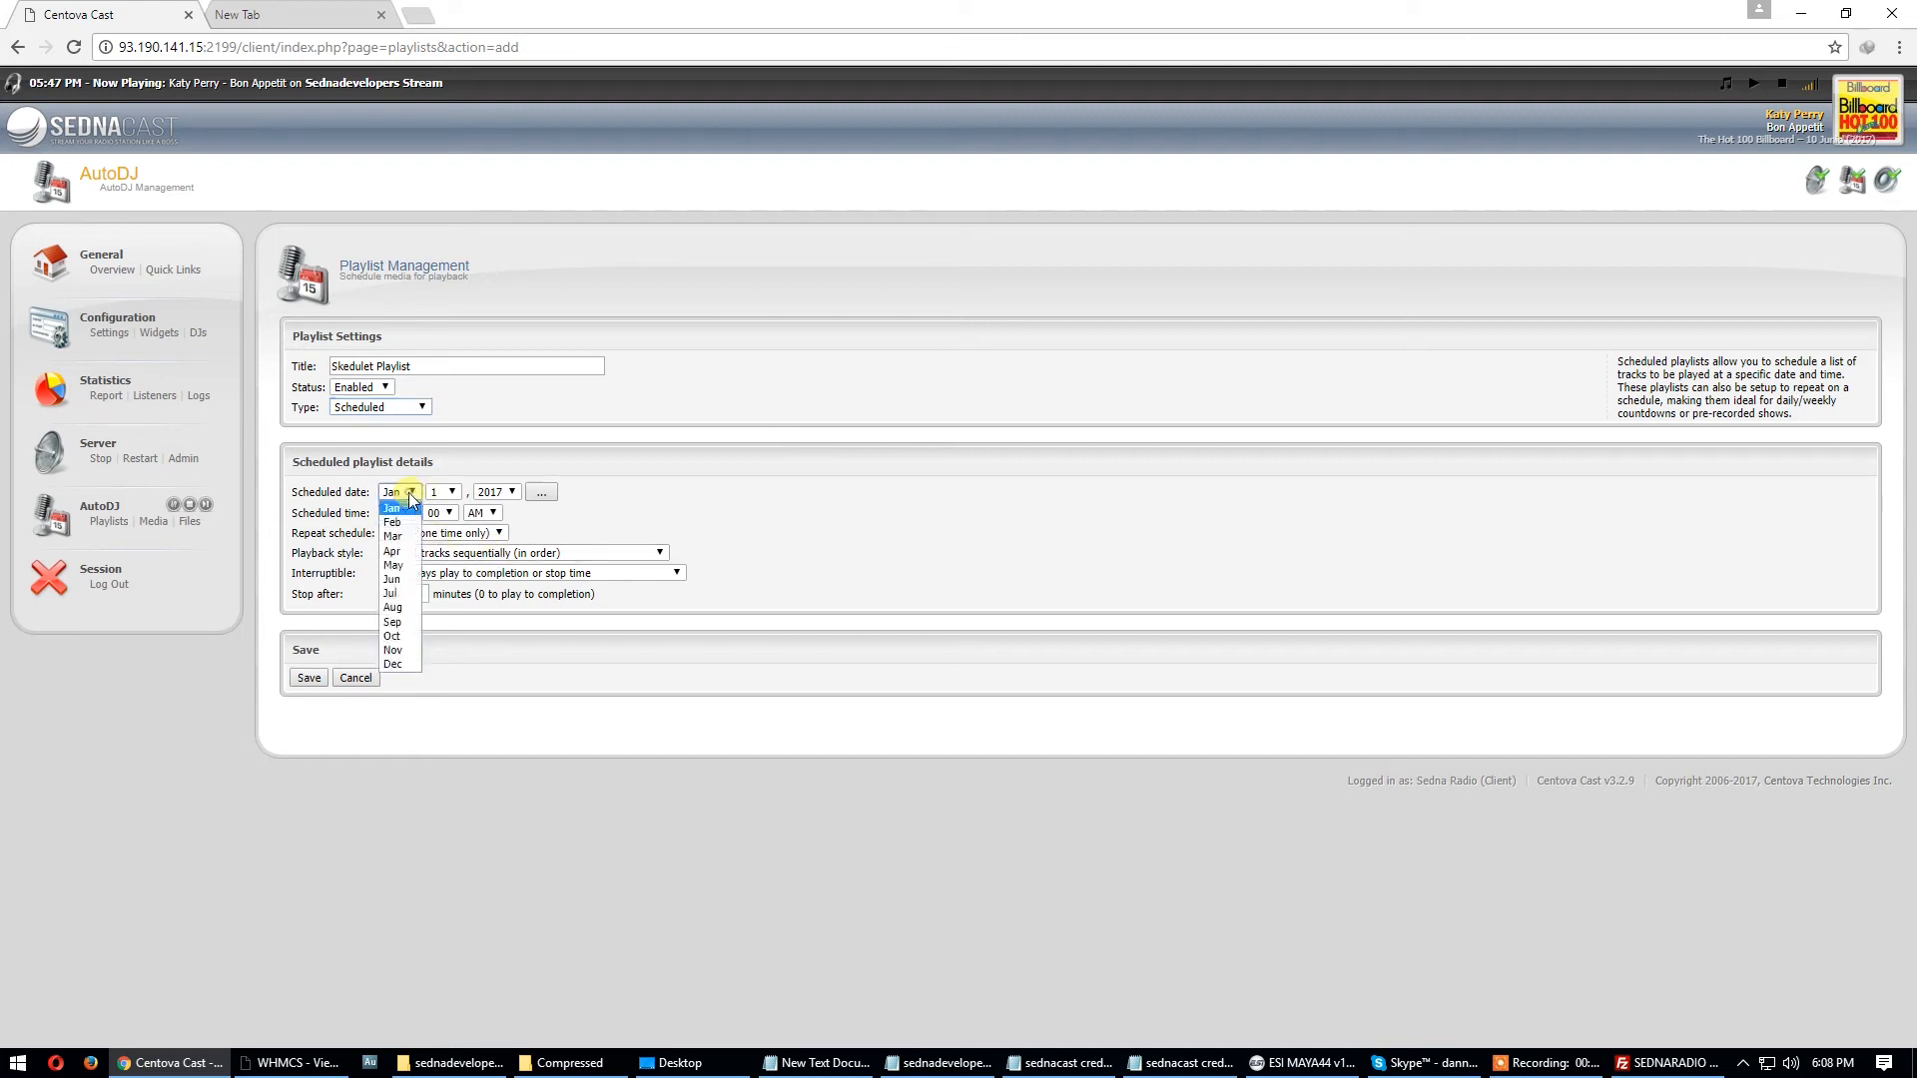
pyautogui.click(397, 491)
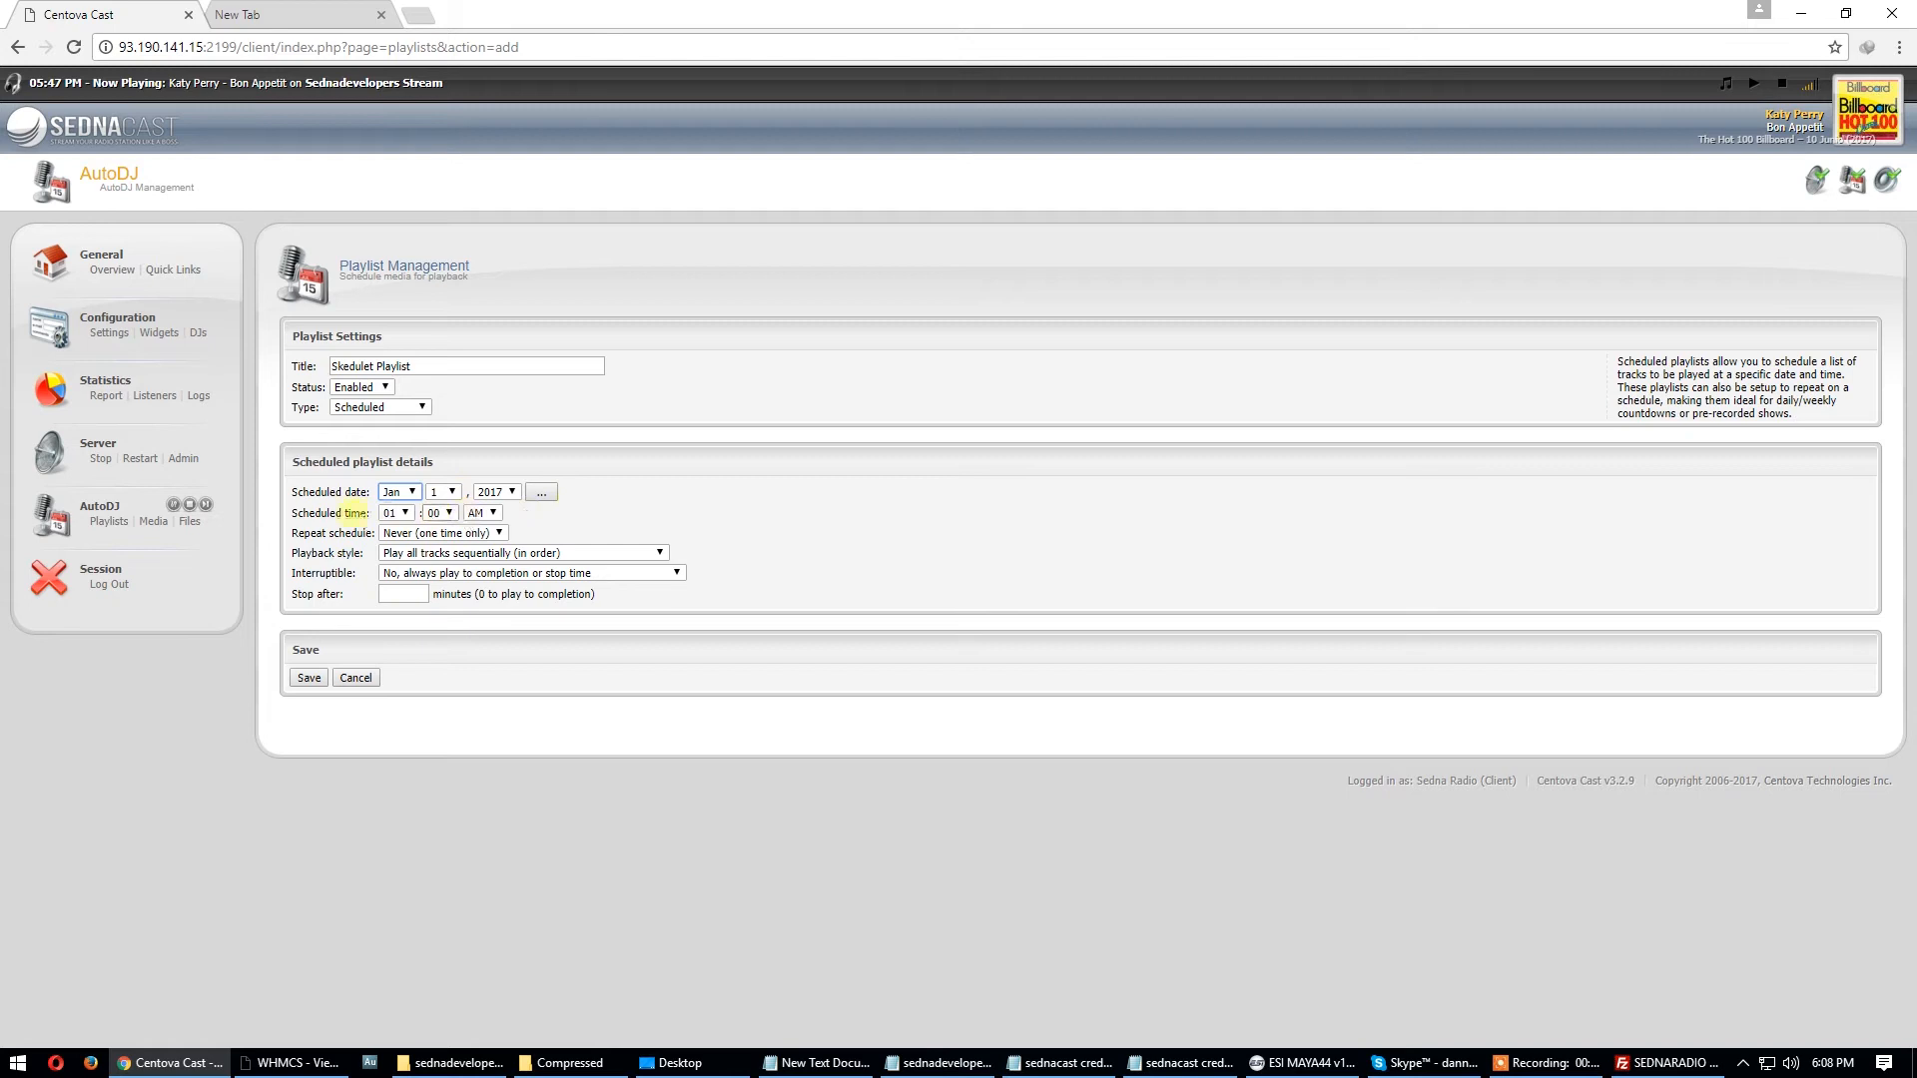
# Step: Set the schedule to repeat daily with a start date of July 20, 2017
pyautogui.click(499, 531)
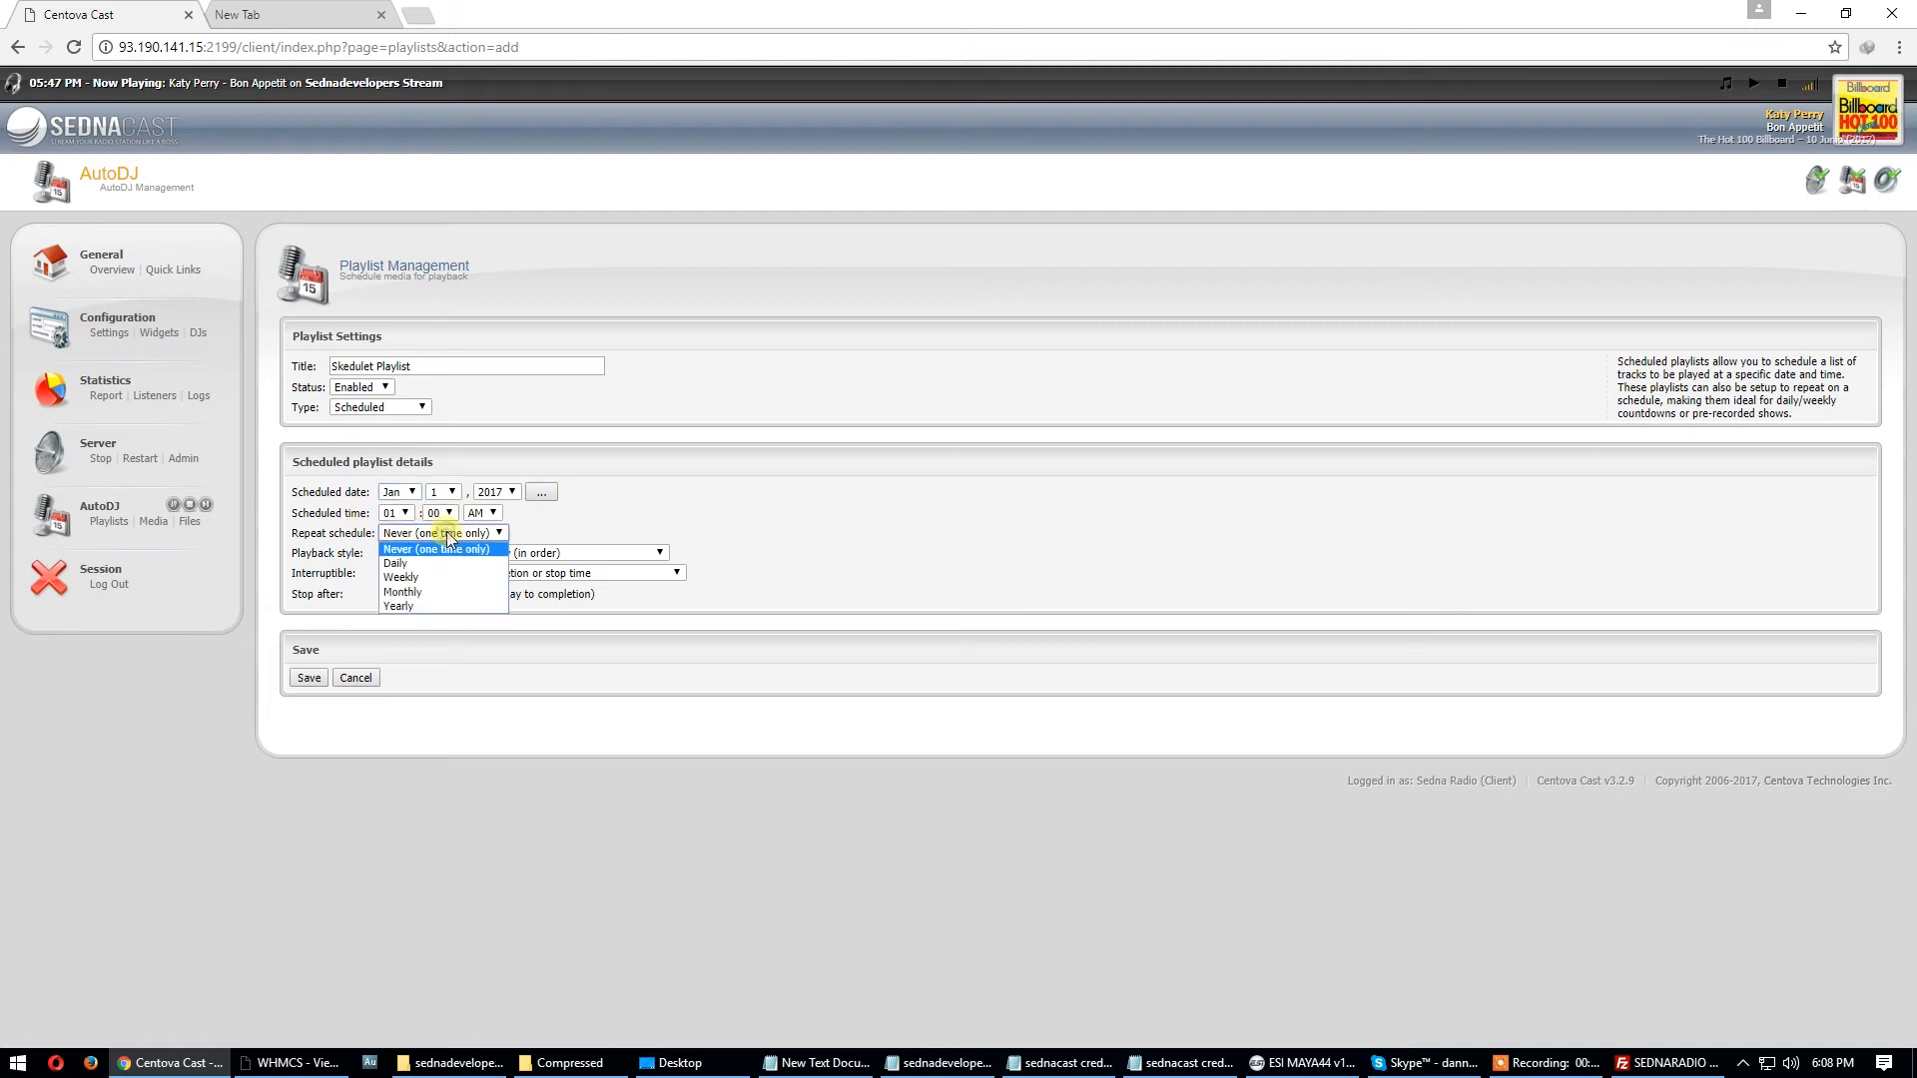
pyautogui.moveTo(403, 593)
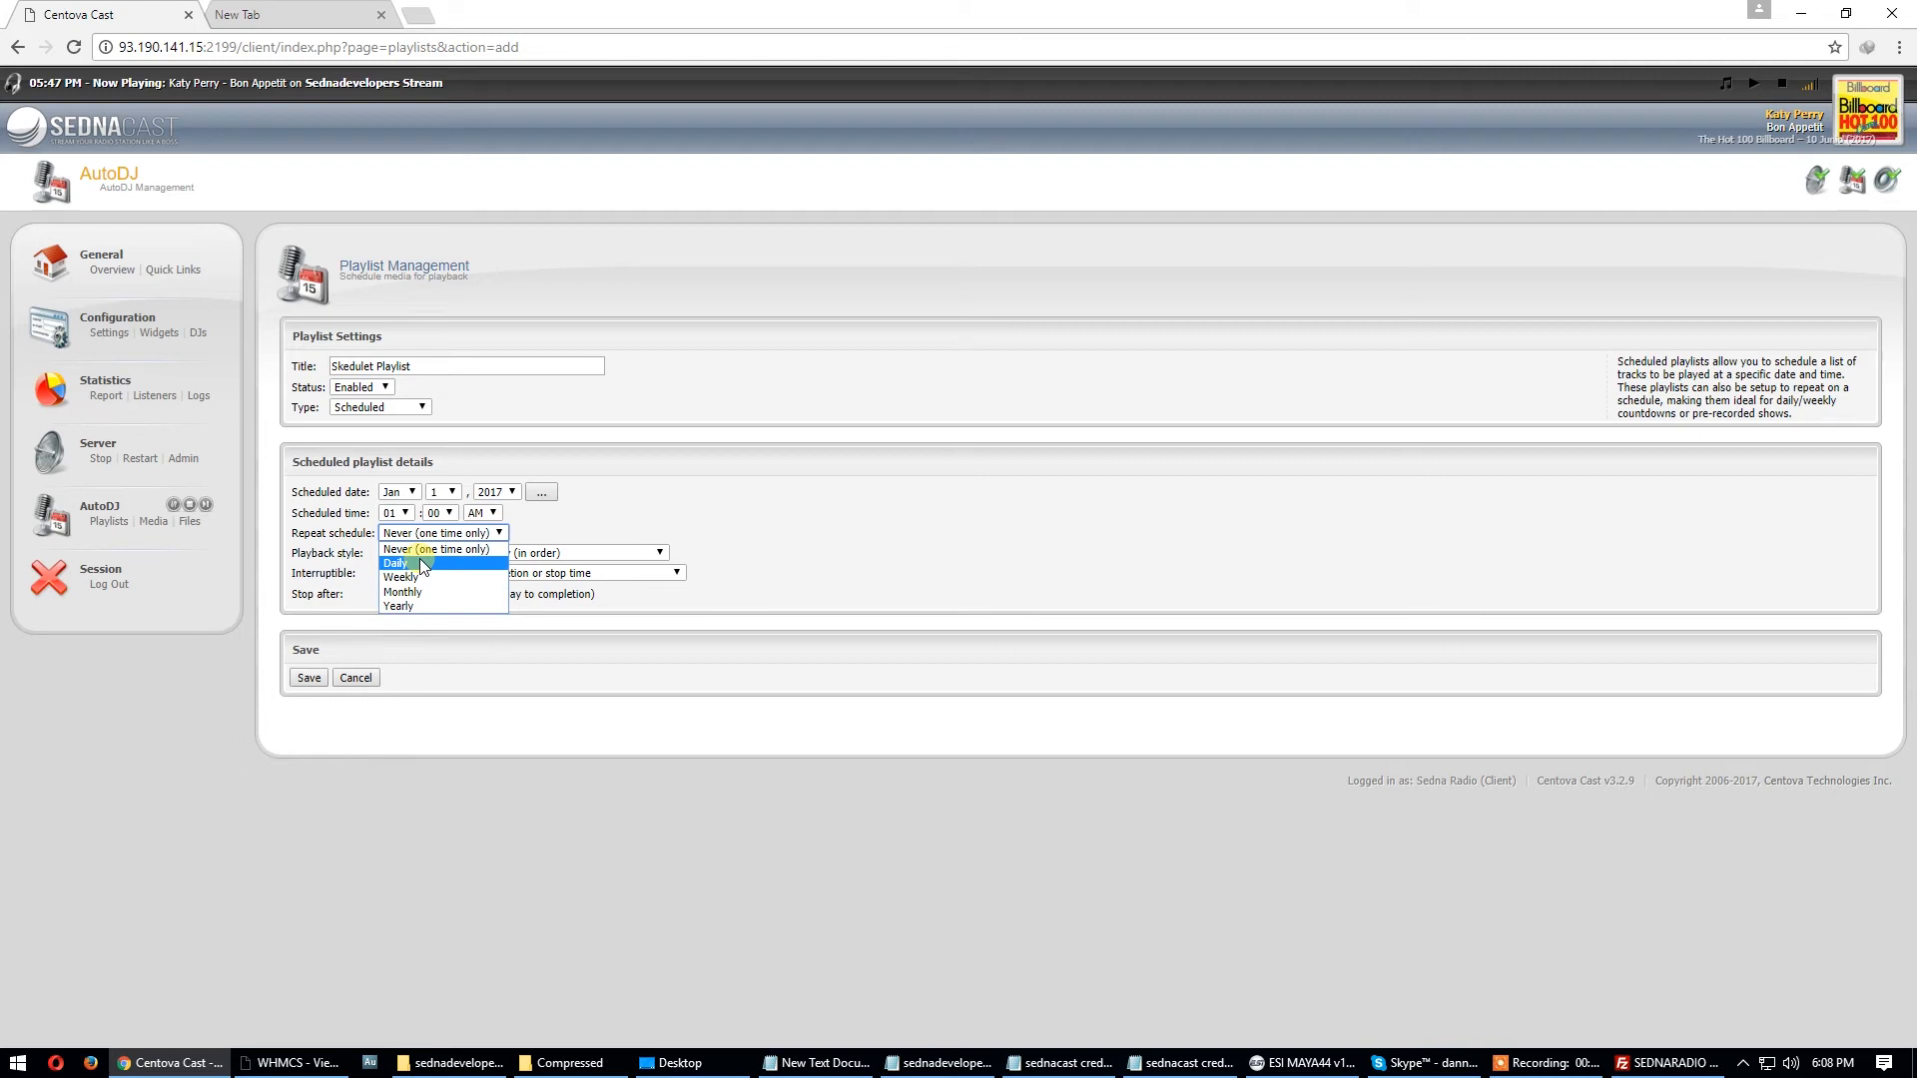
pyautogui.click(396, 563)
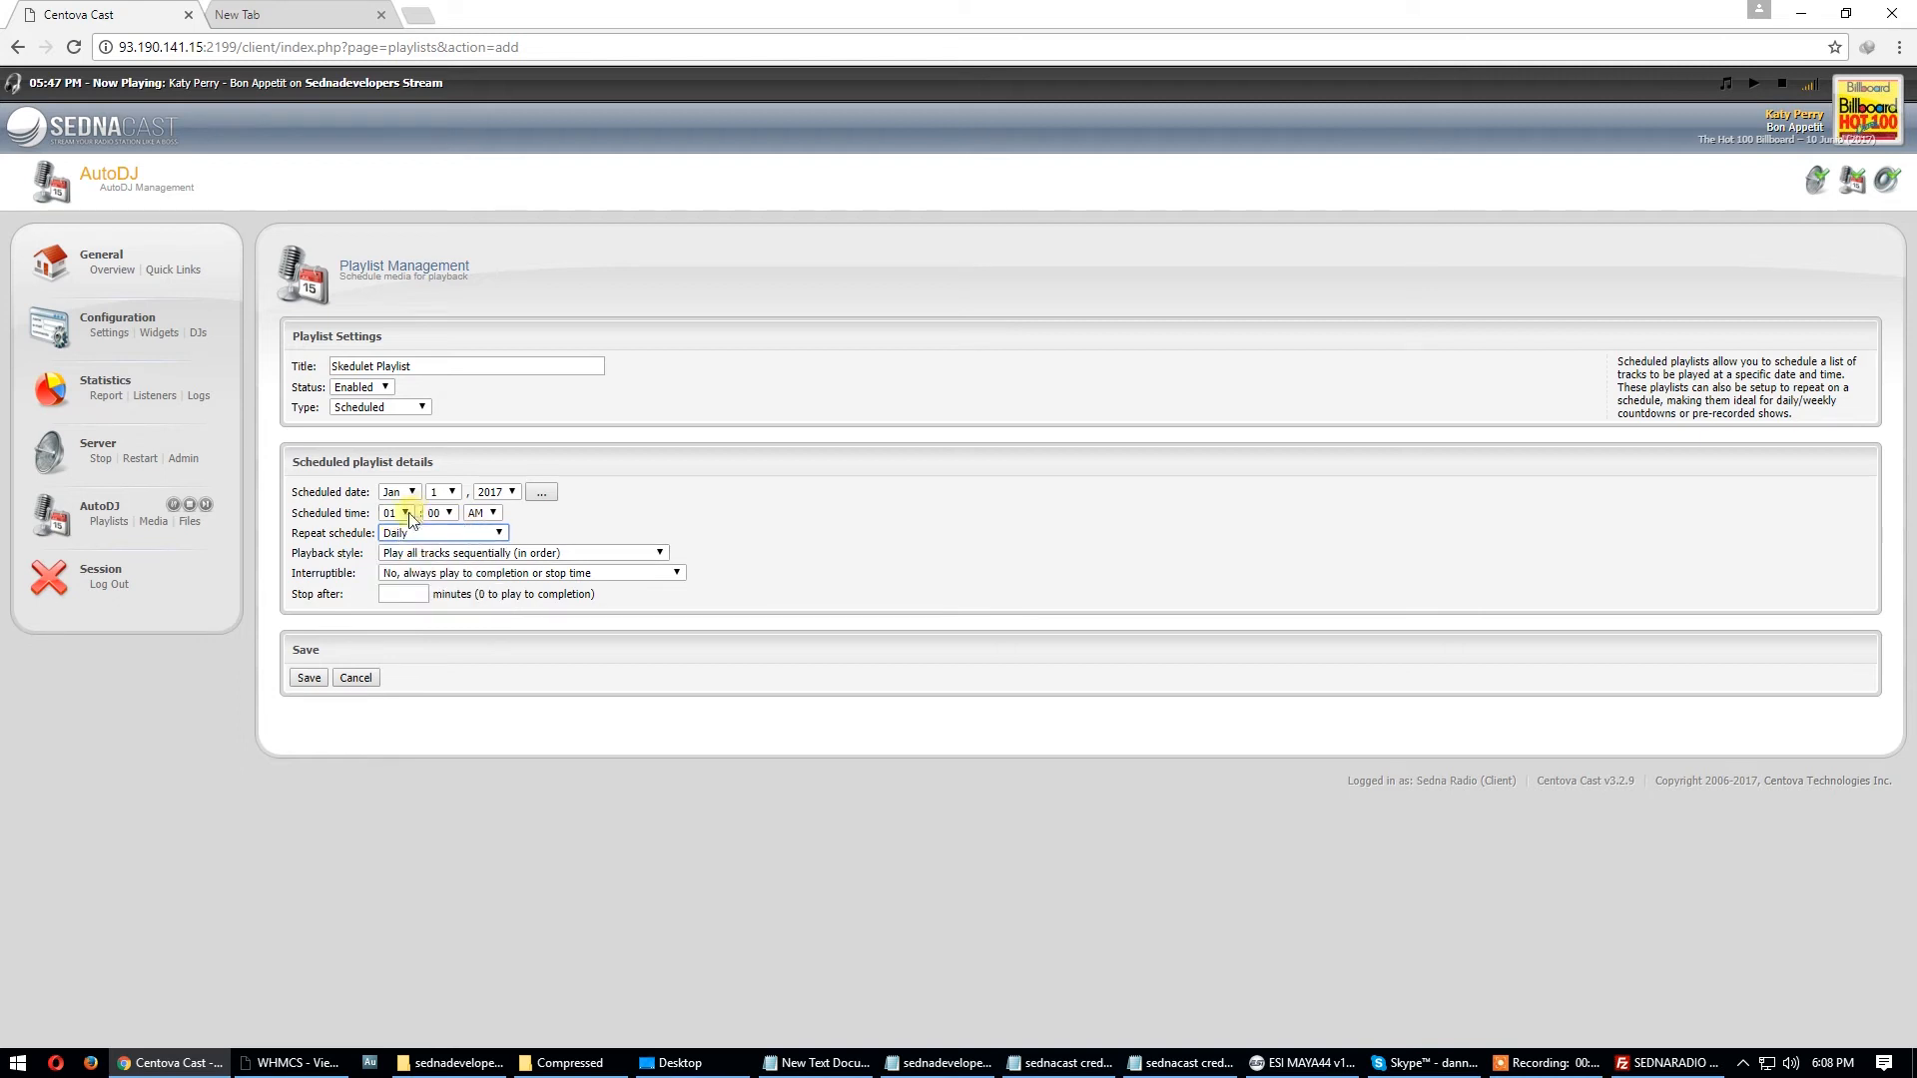
pyautogui.click(406, 513)
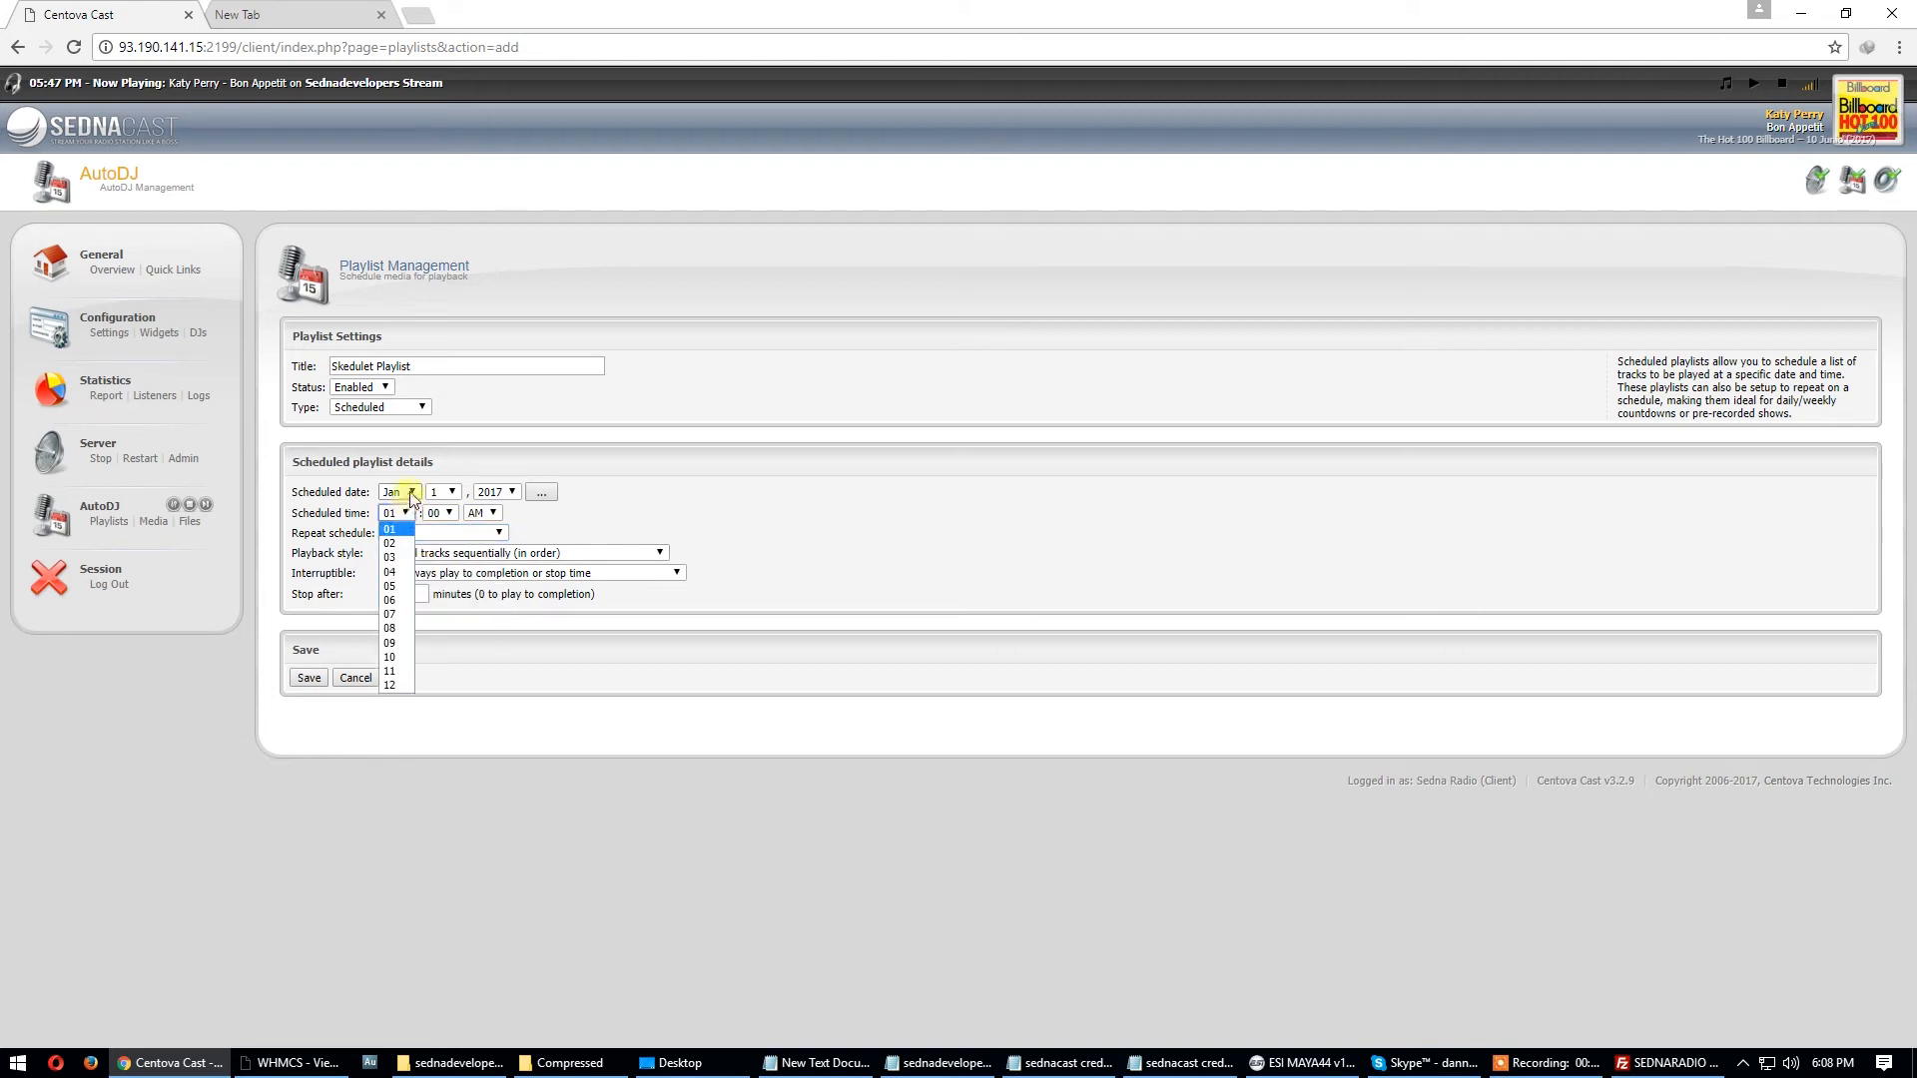
pyautogui.click(398, 491)
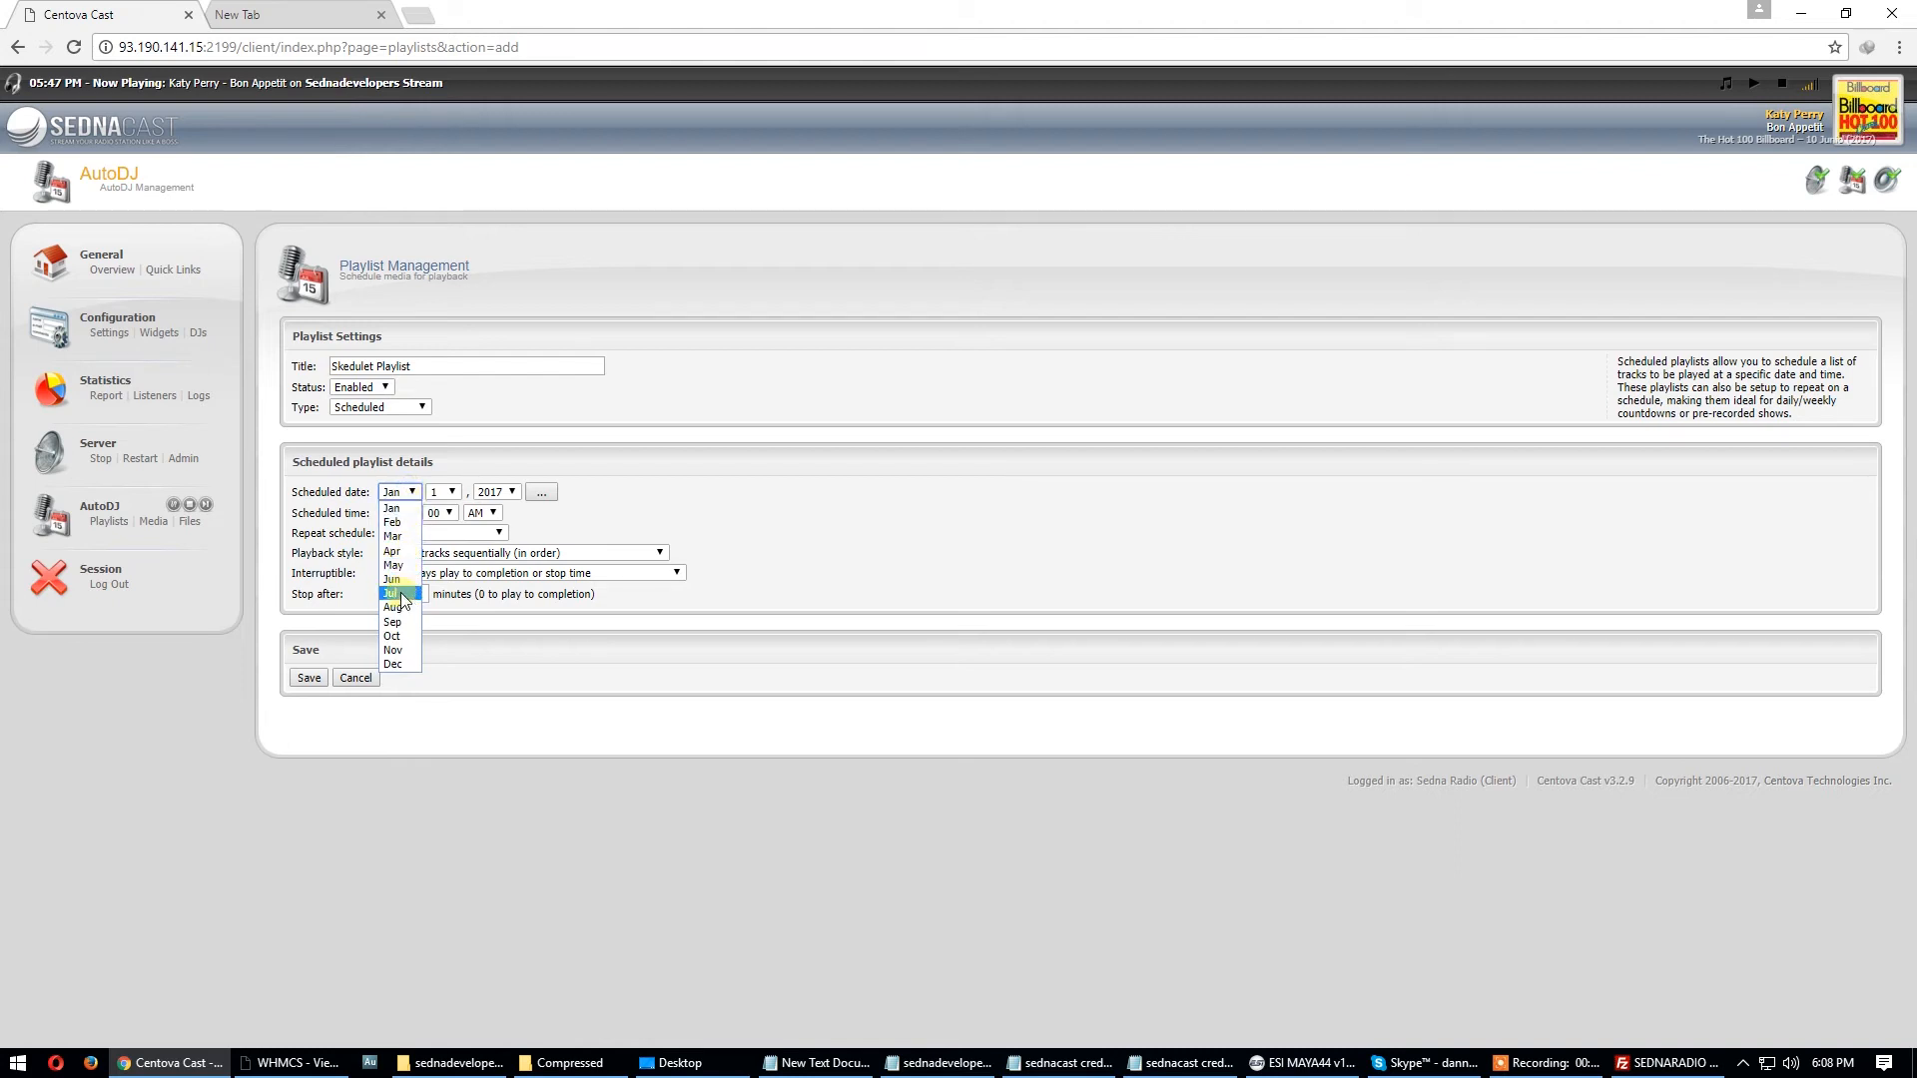
pyautogui.moveTo(403, 607)
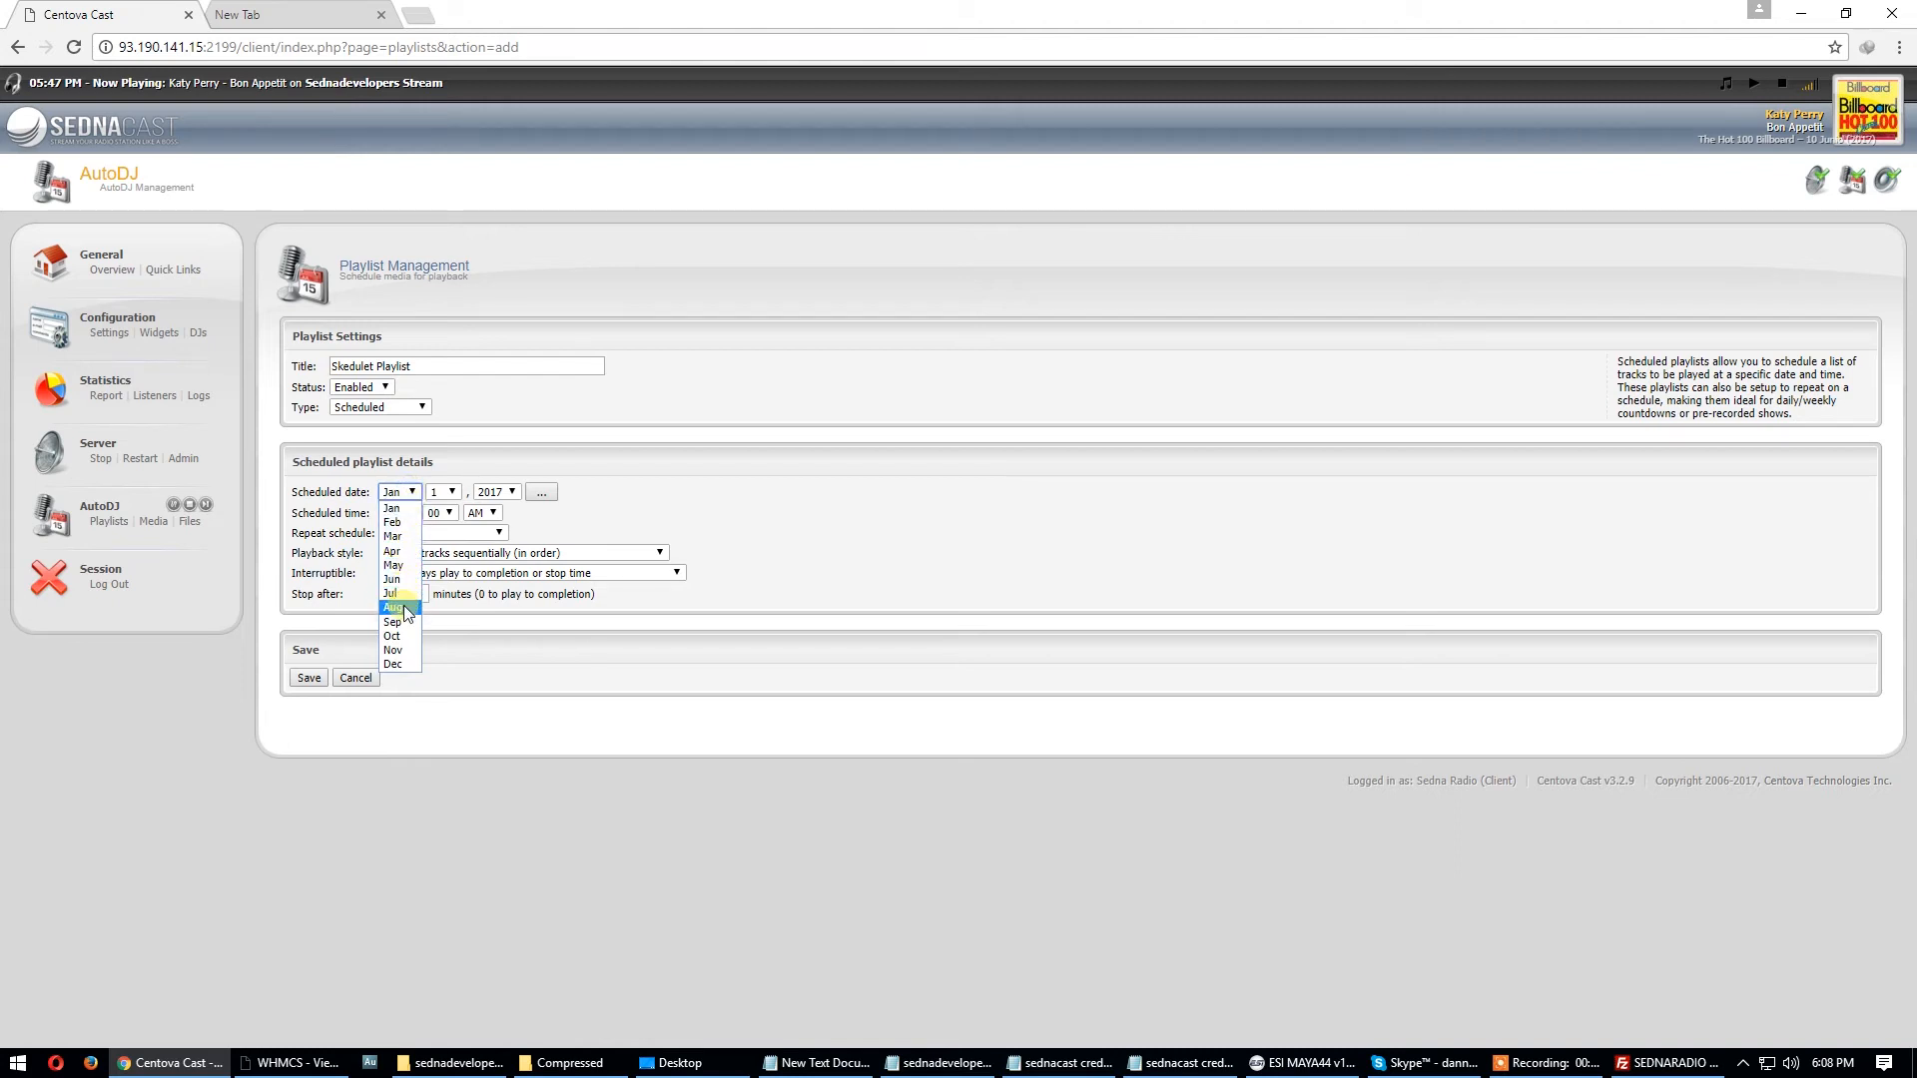
pyautogui.click(391, 595)
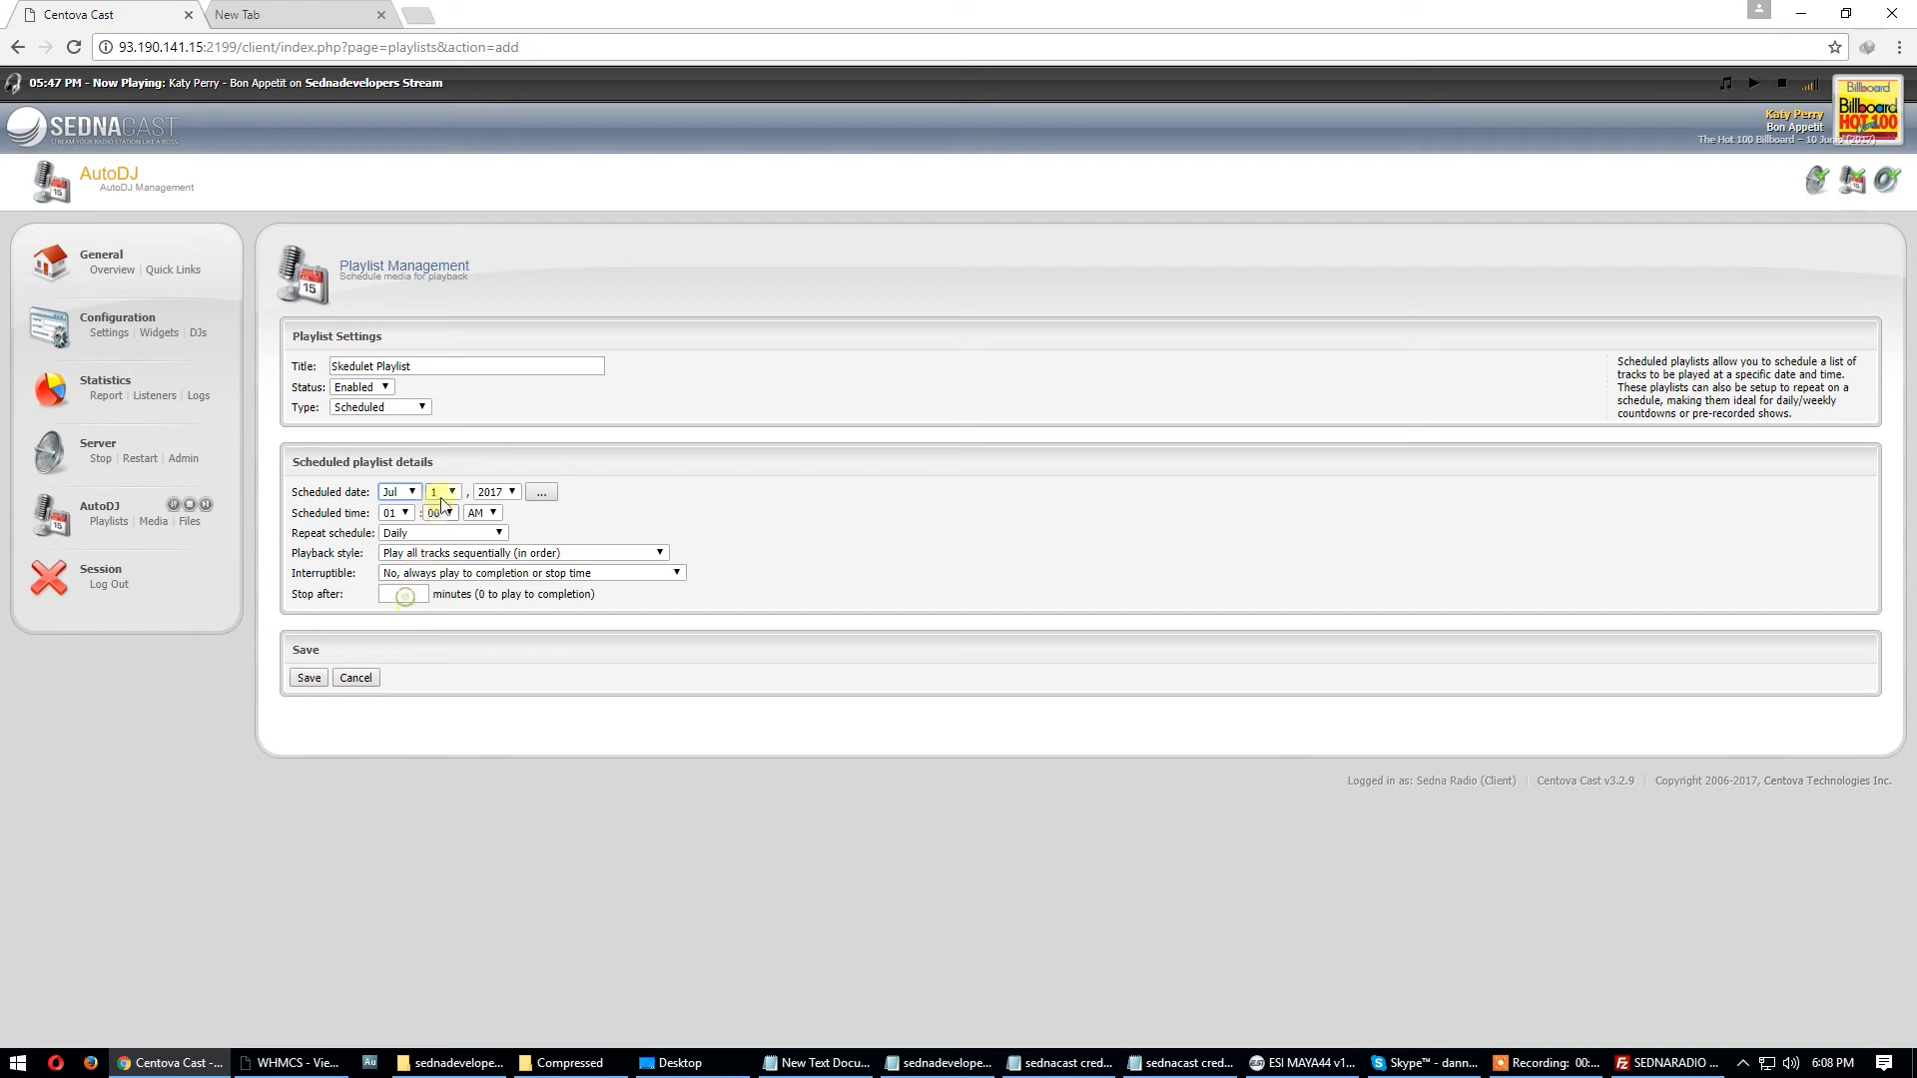
pyautogui.click(444, 491)
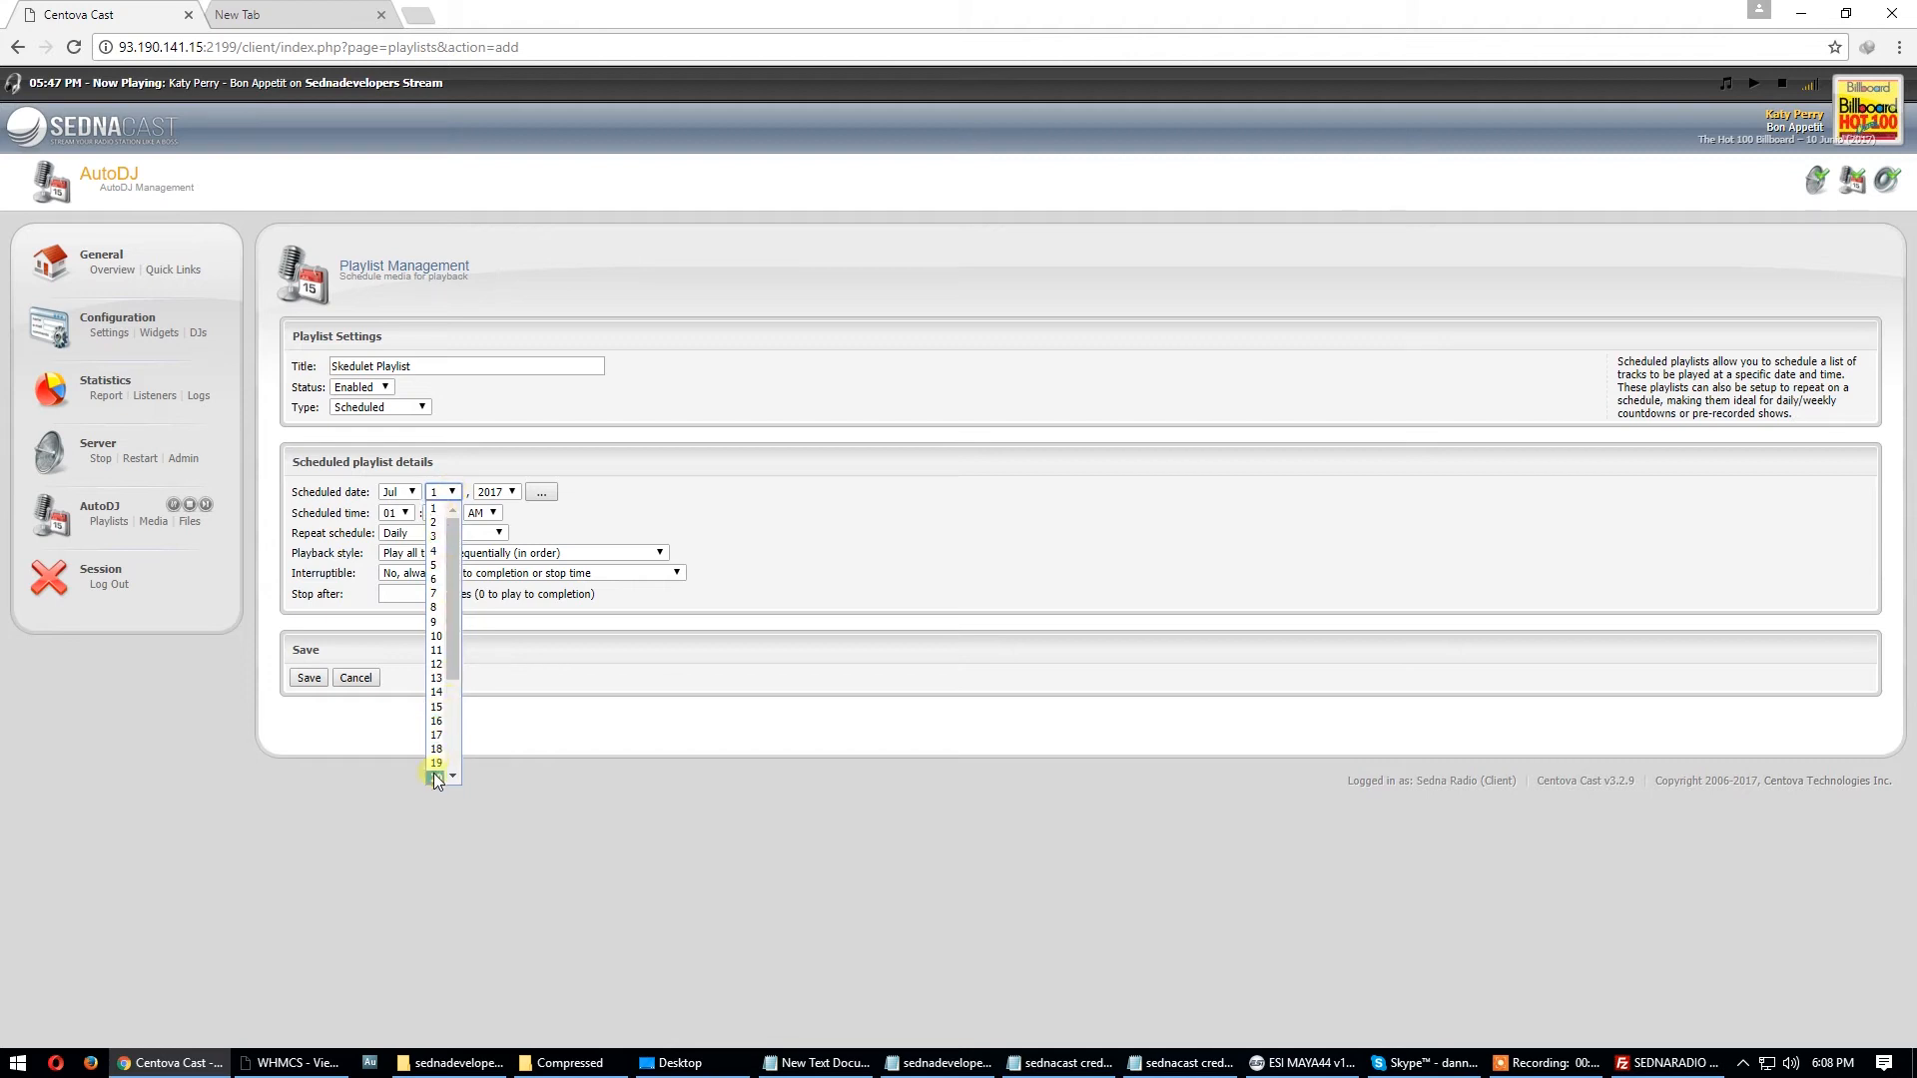
pyautogui.click(437, 760)
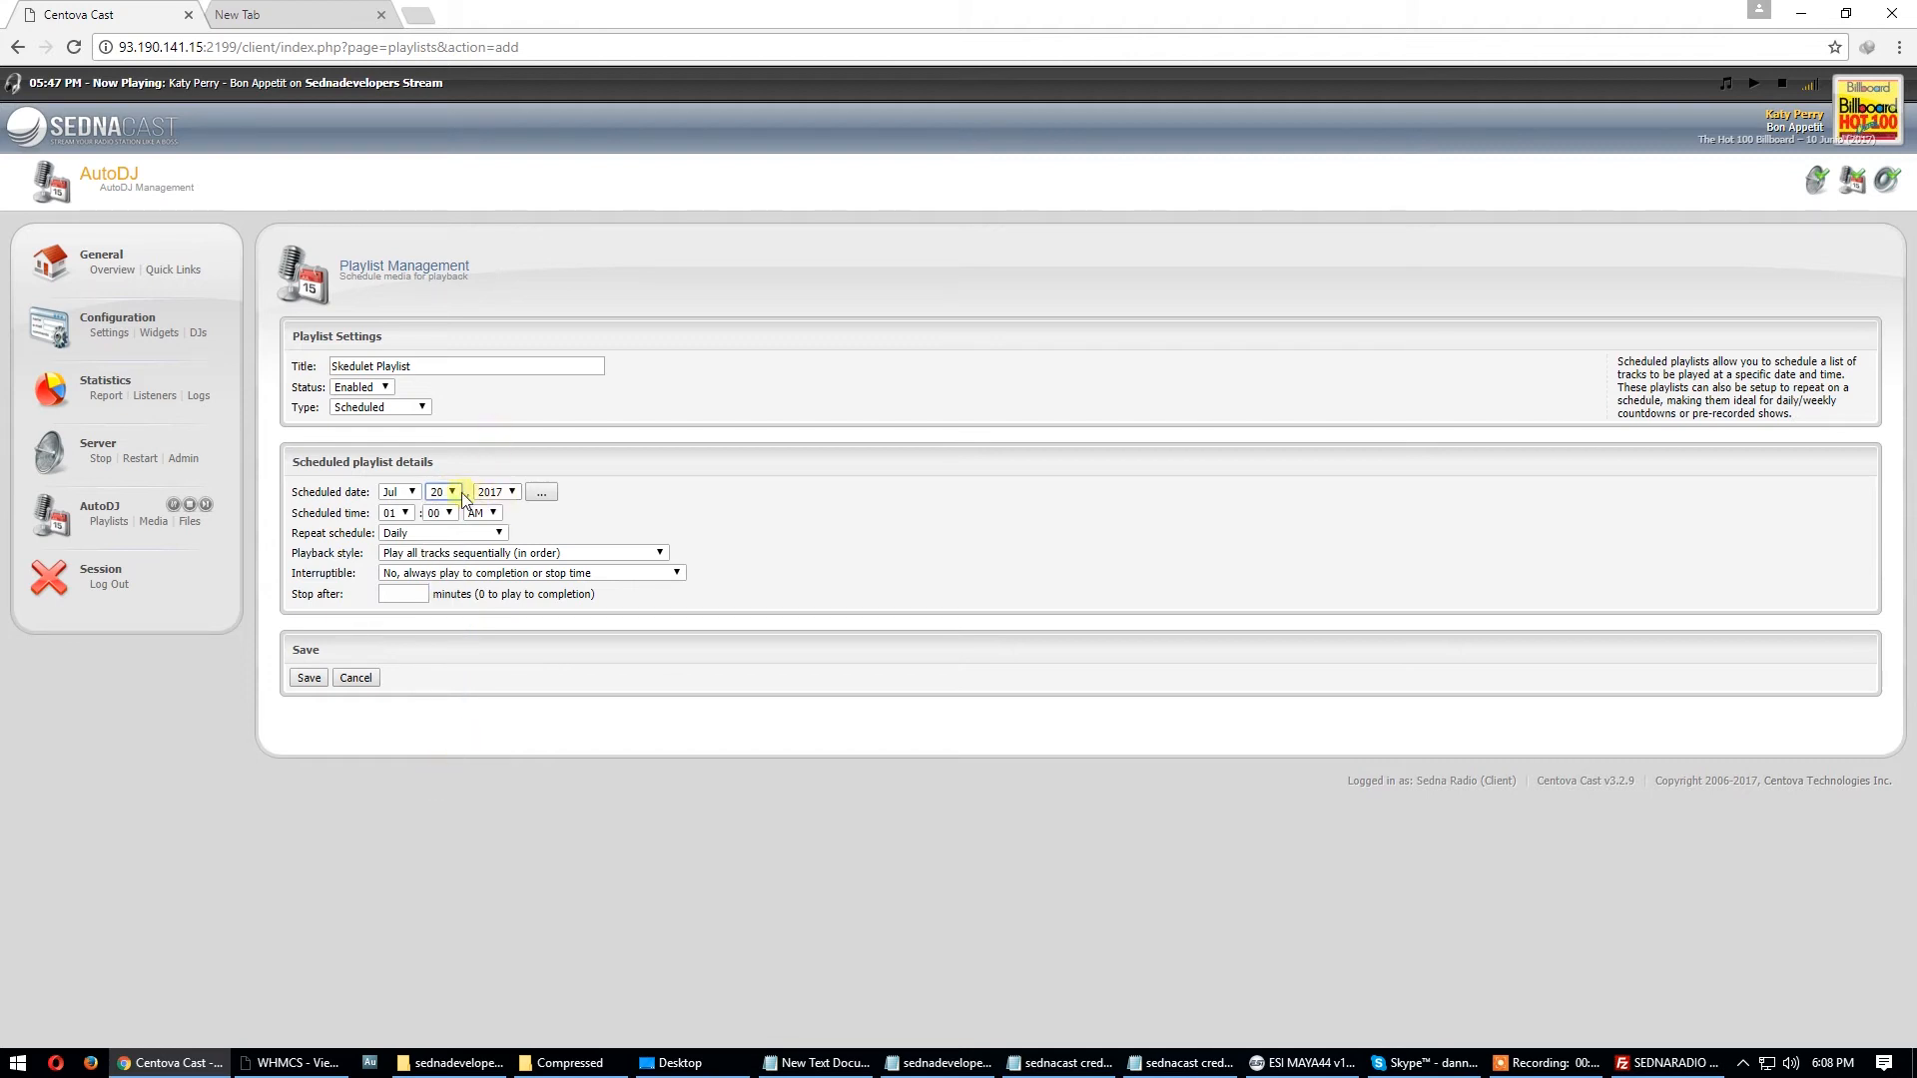
pyautogui.click(455, 491)
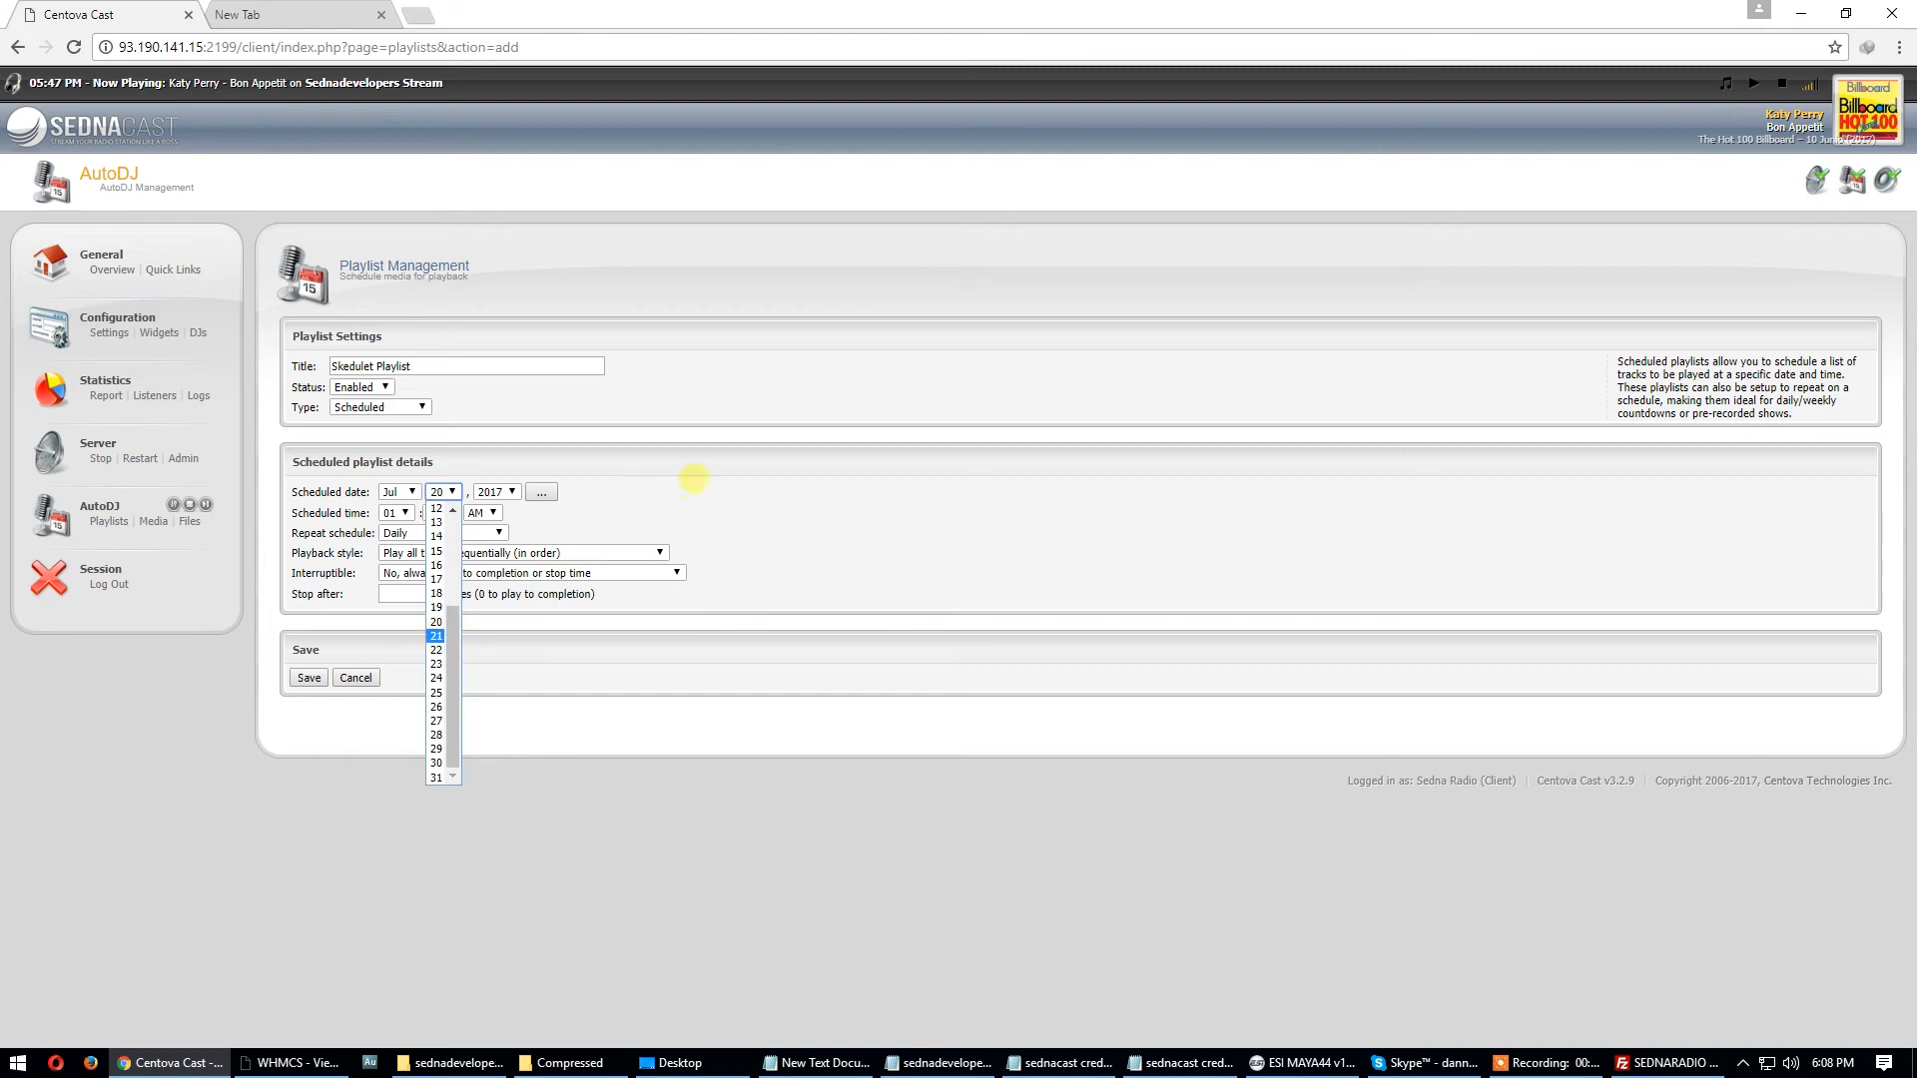
pyautogui.click(542, 492)
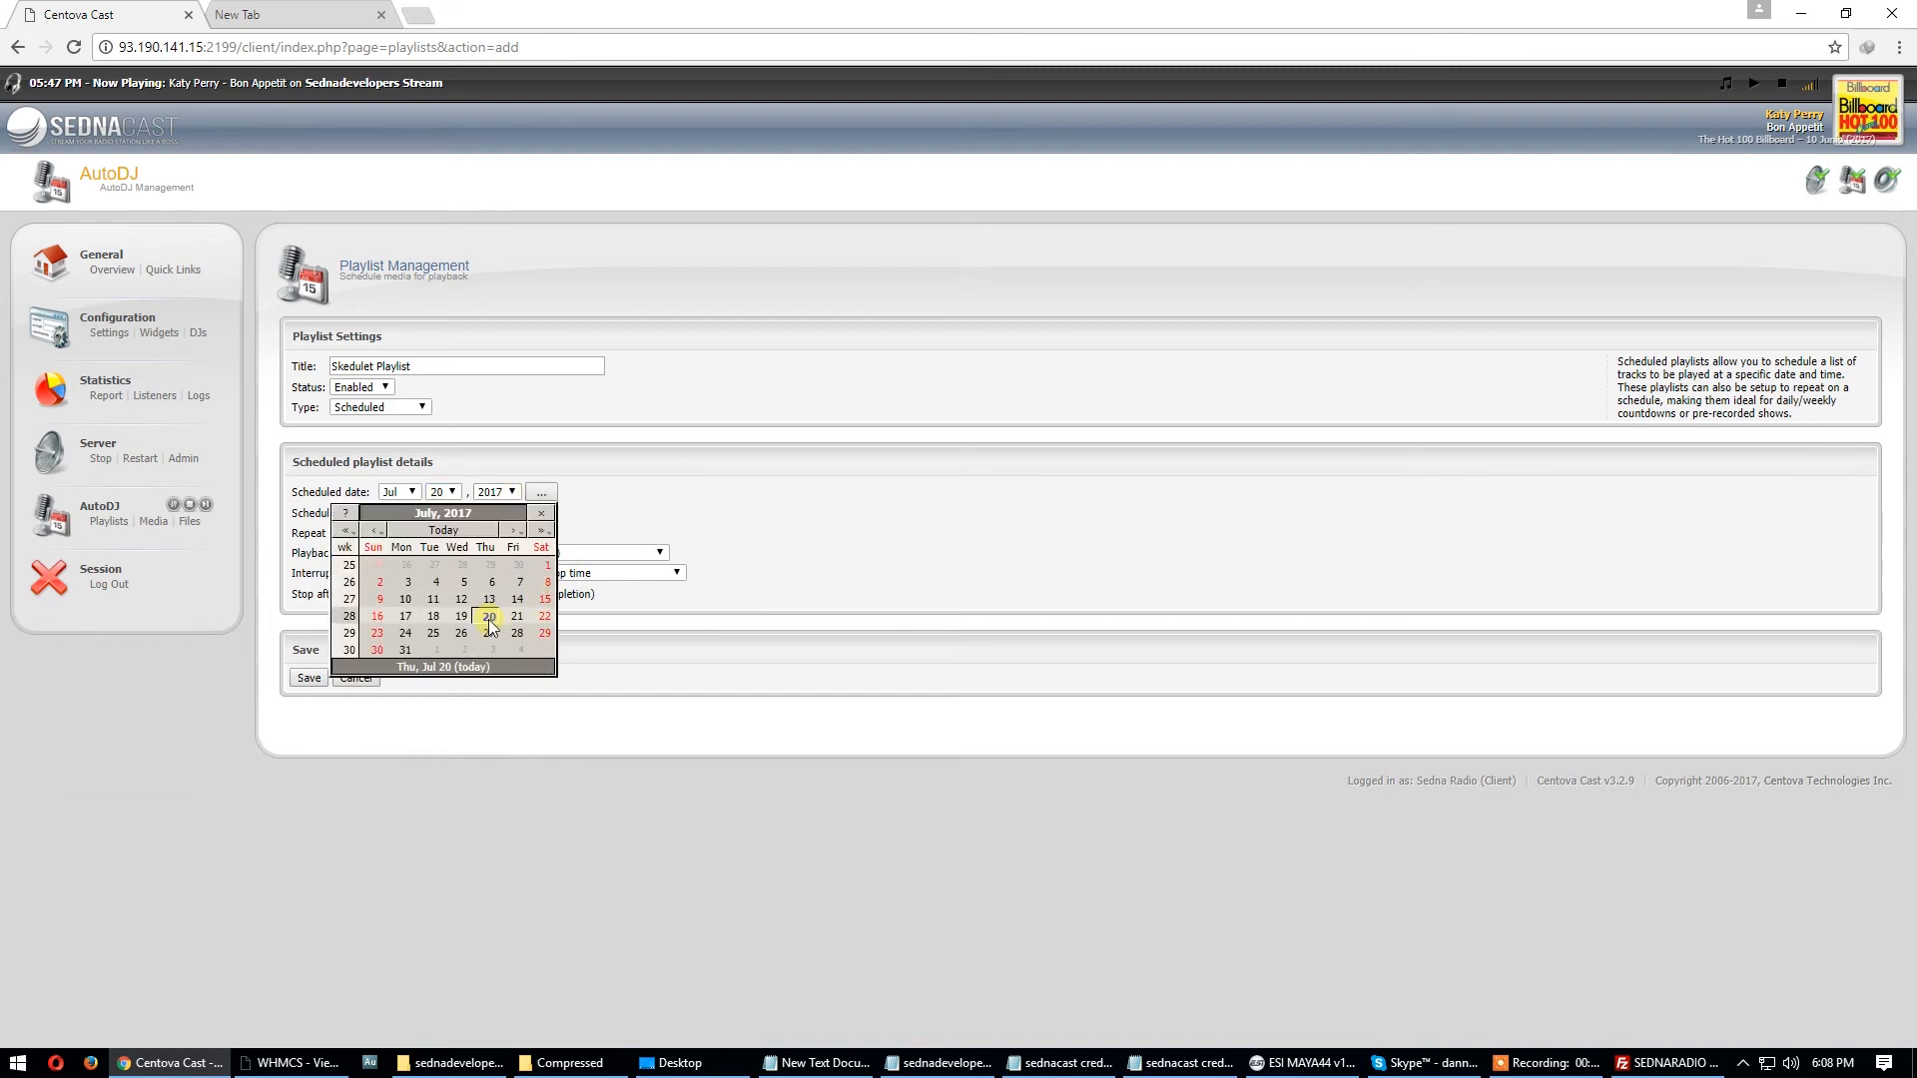
pyautogui.click(488, 615)
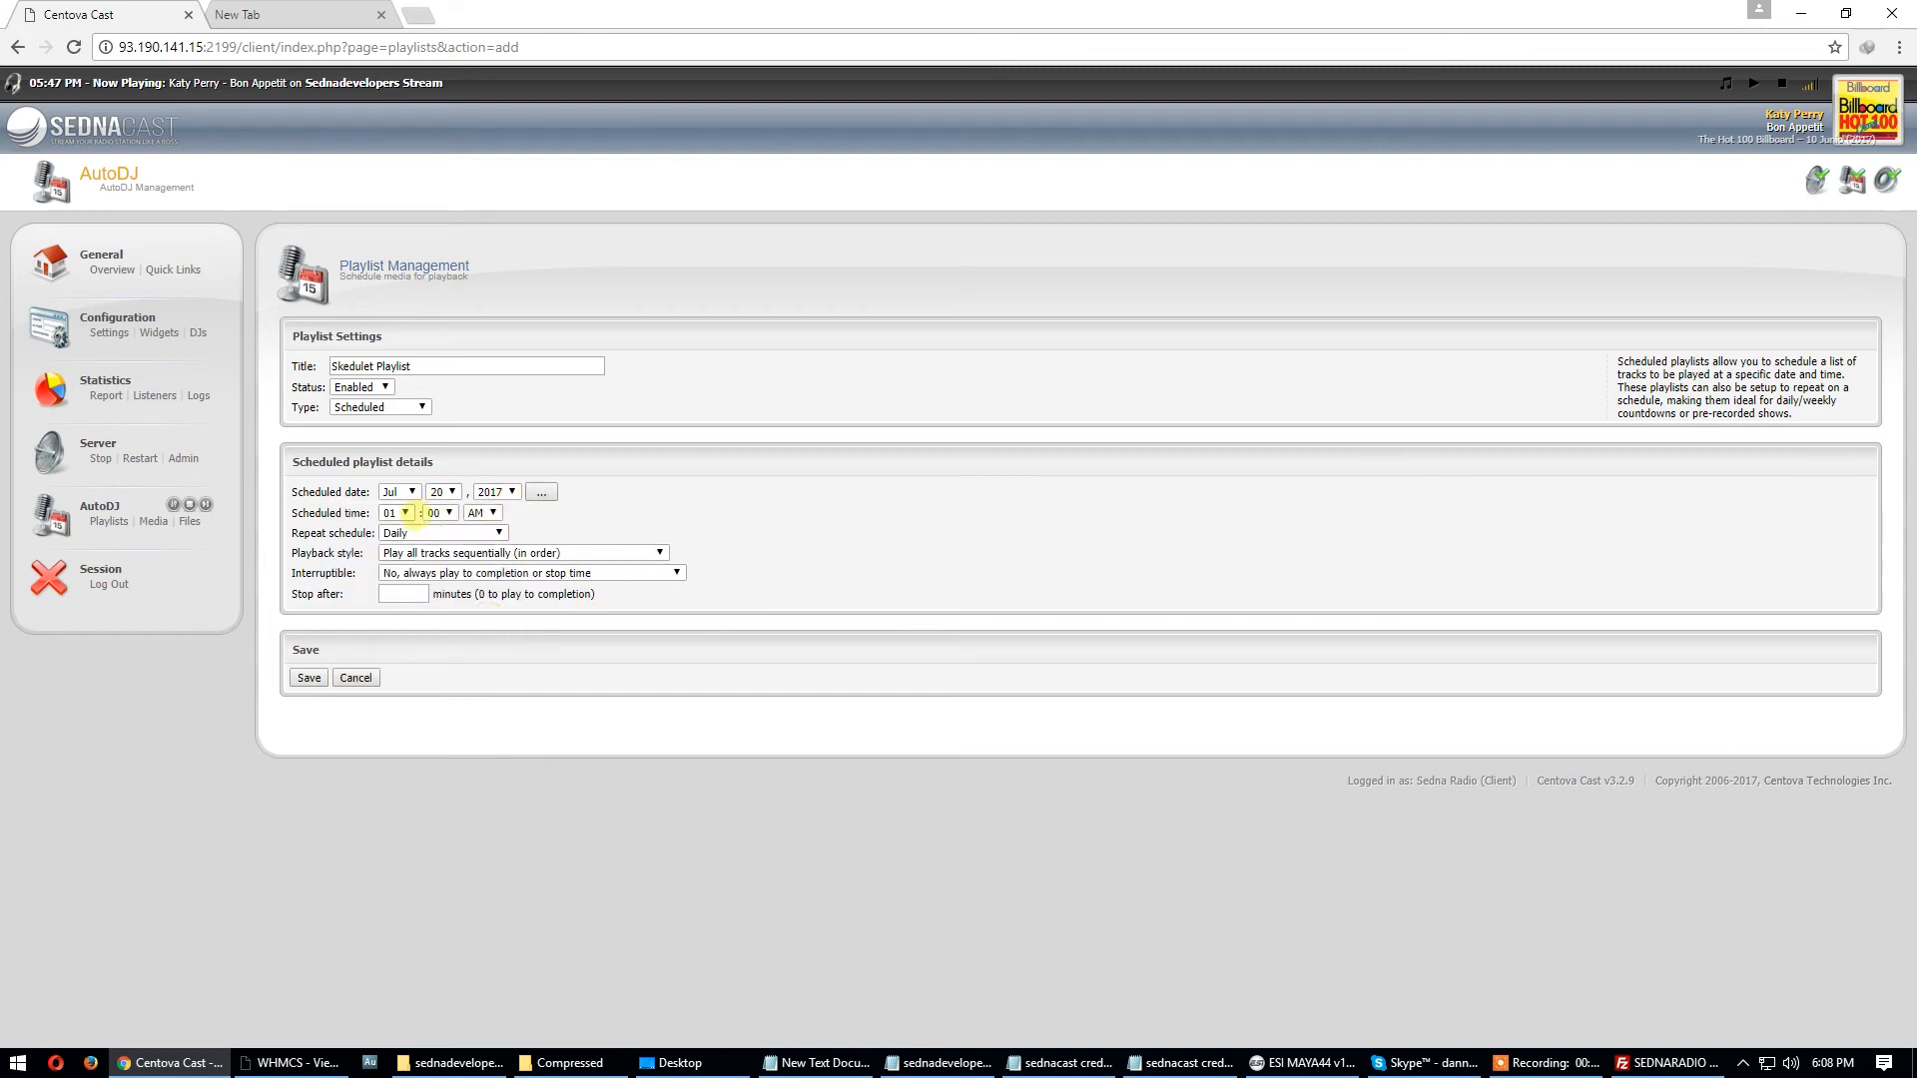
# Step: Set the scheduled start time to 06:10 PM
pyautogui.click(483, 513)
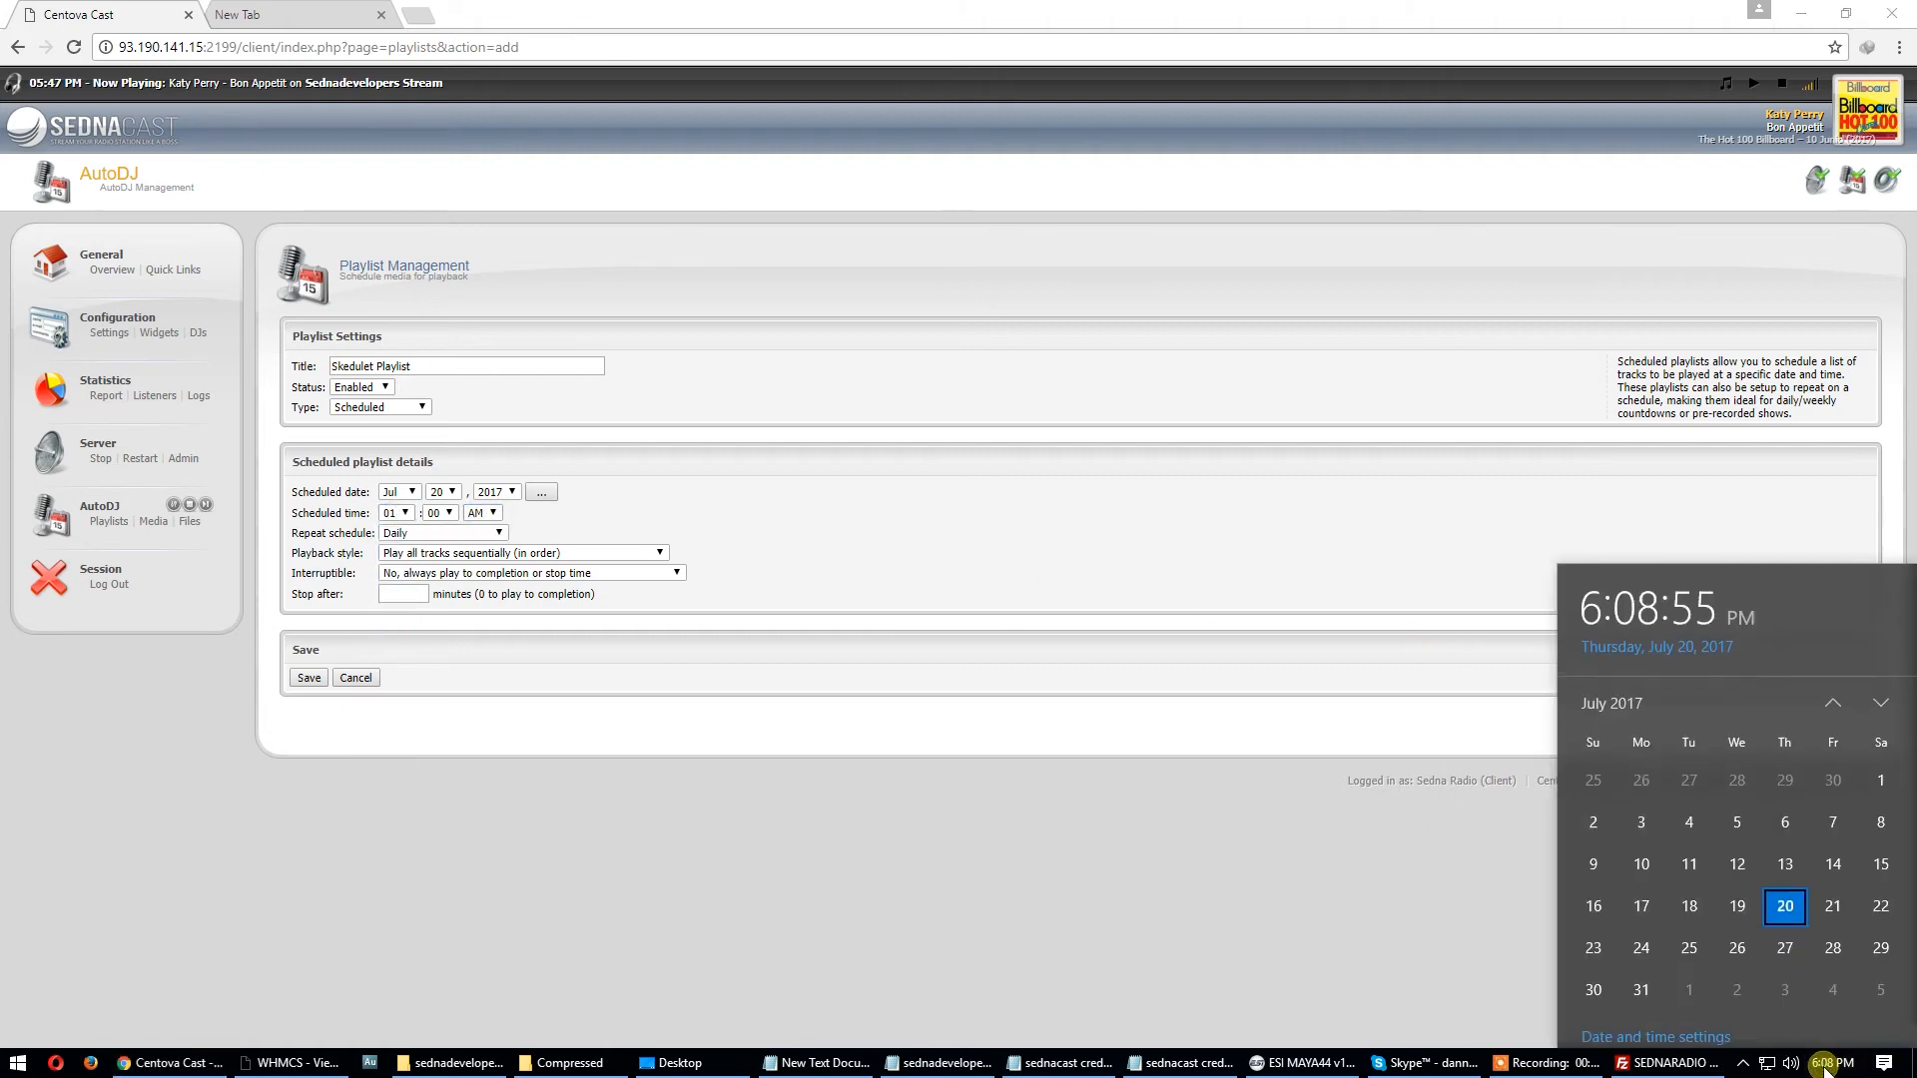
pyautogui.click(398, 513)
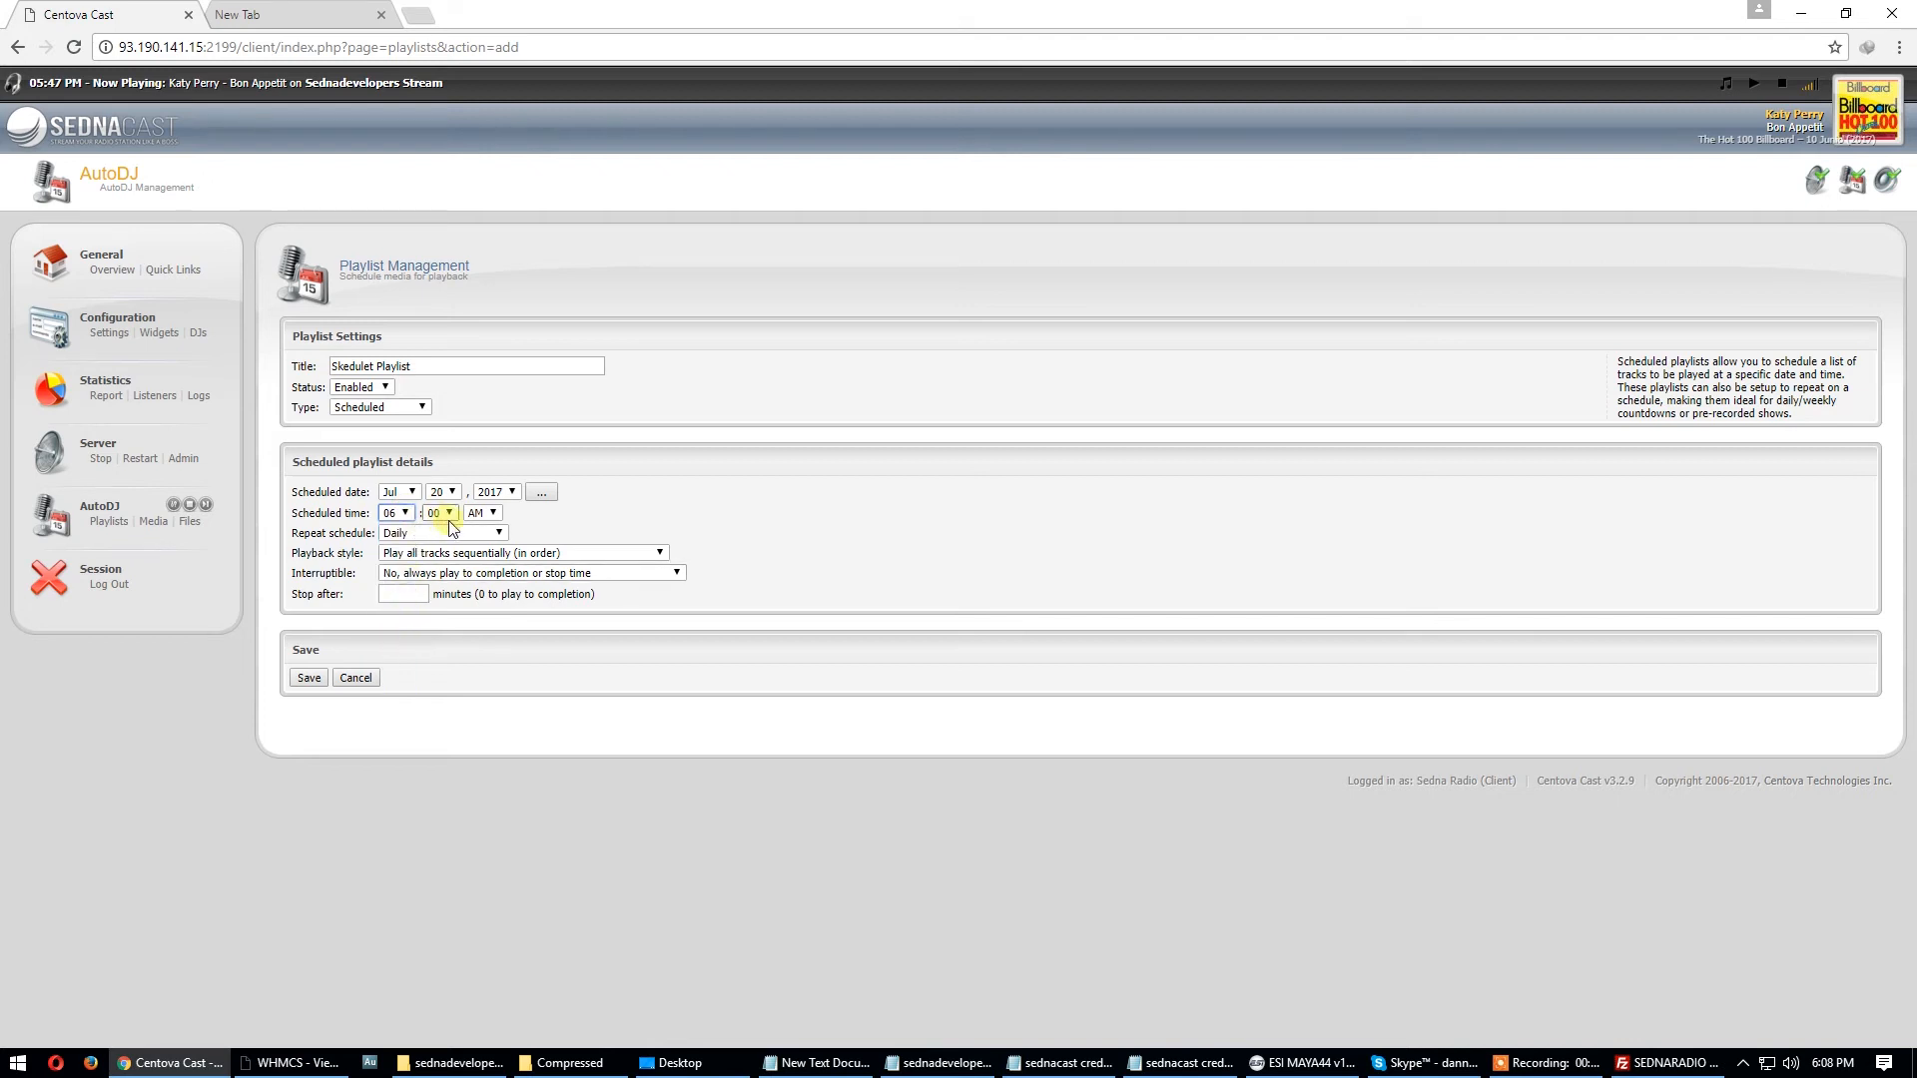
pyautogui.click(436, 514)
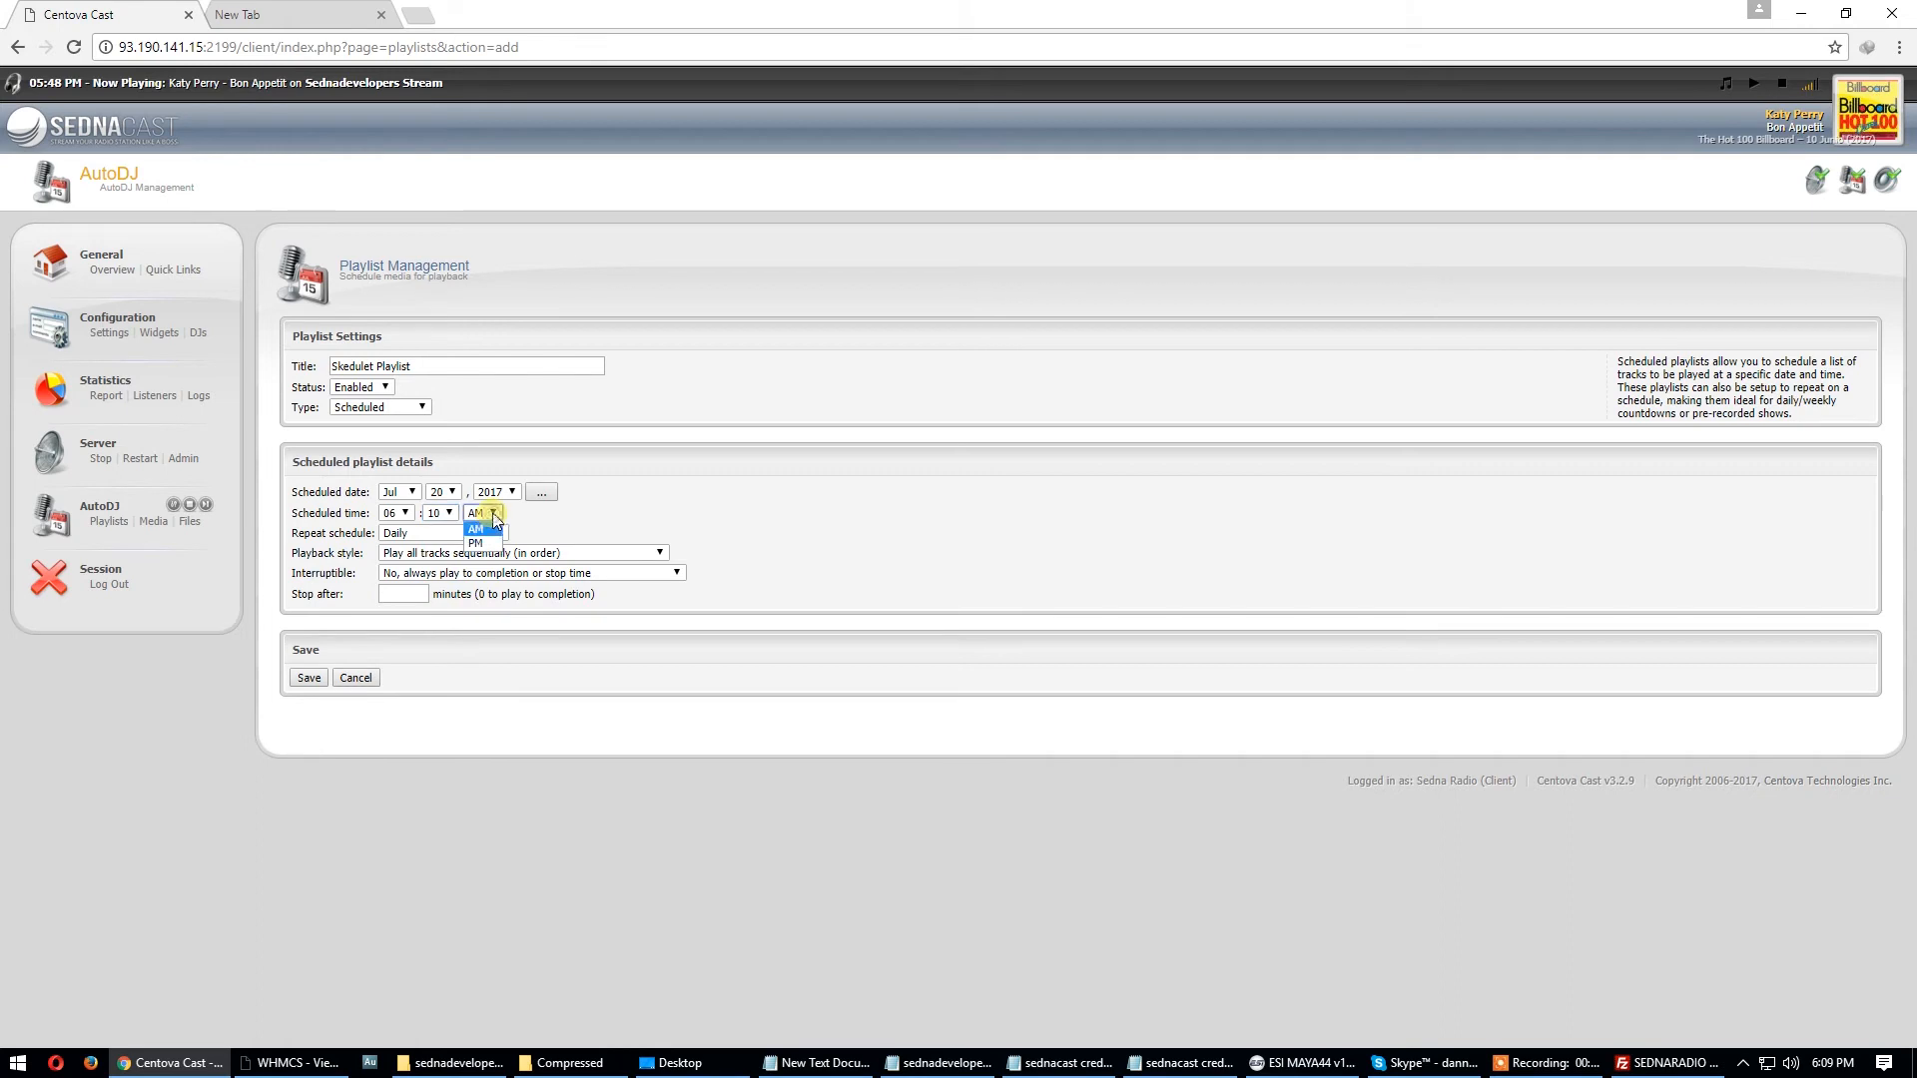
pyautogui.click(475, 541)
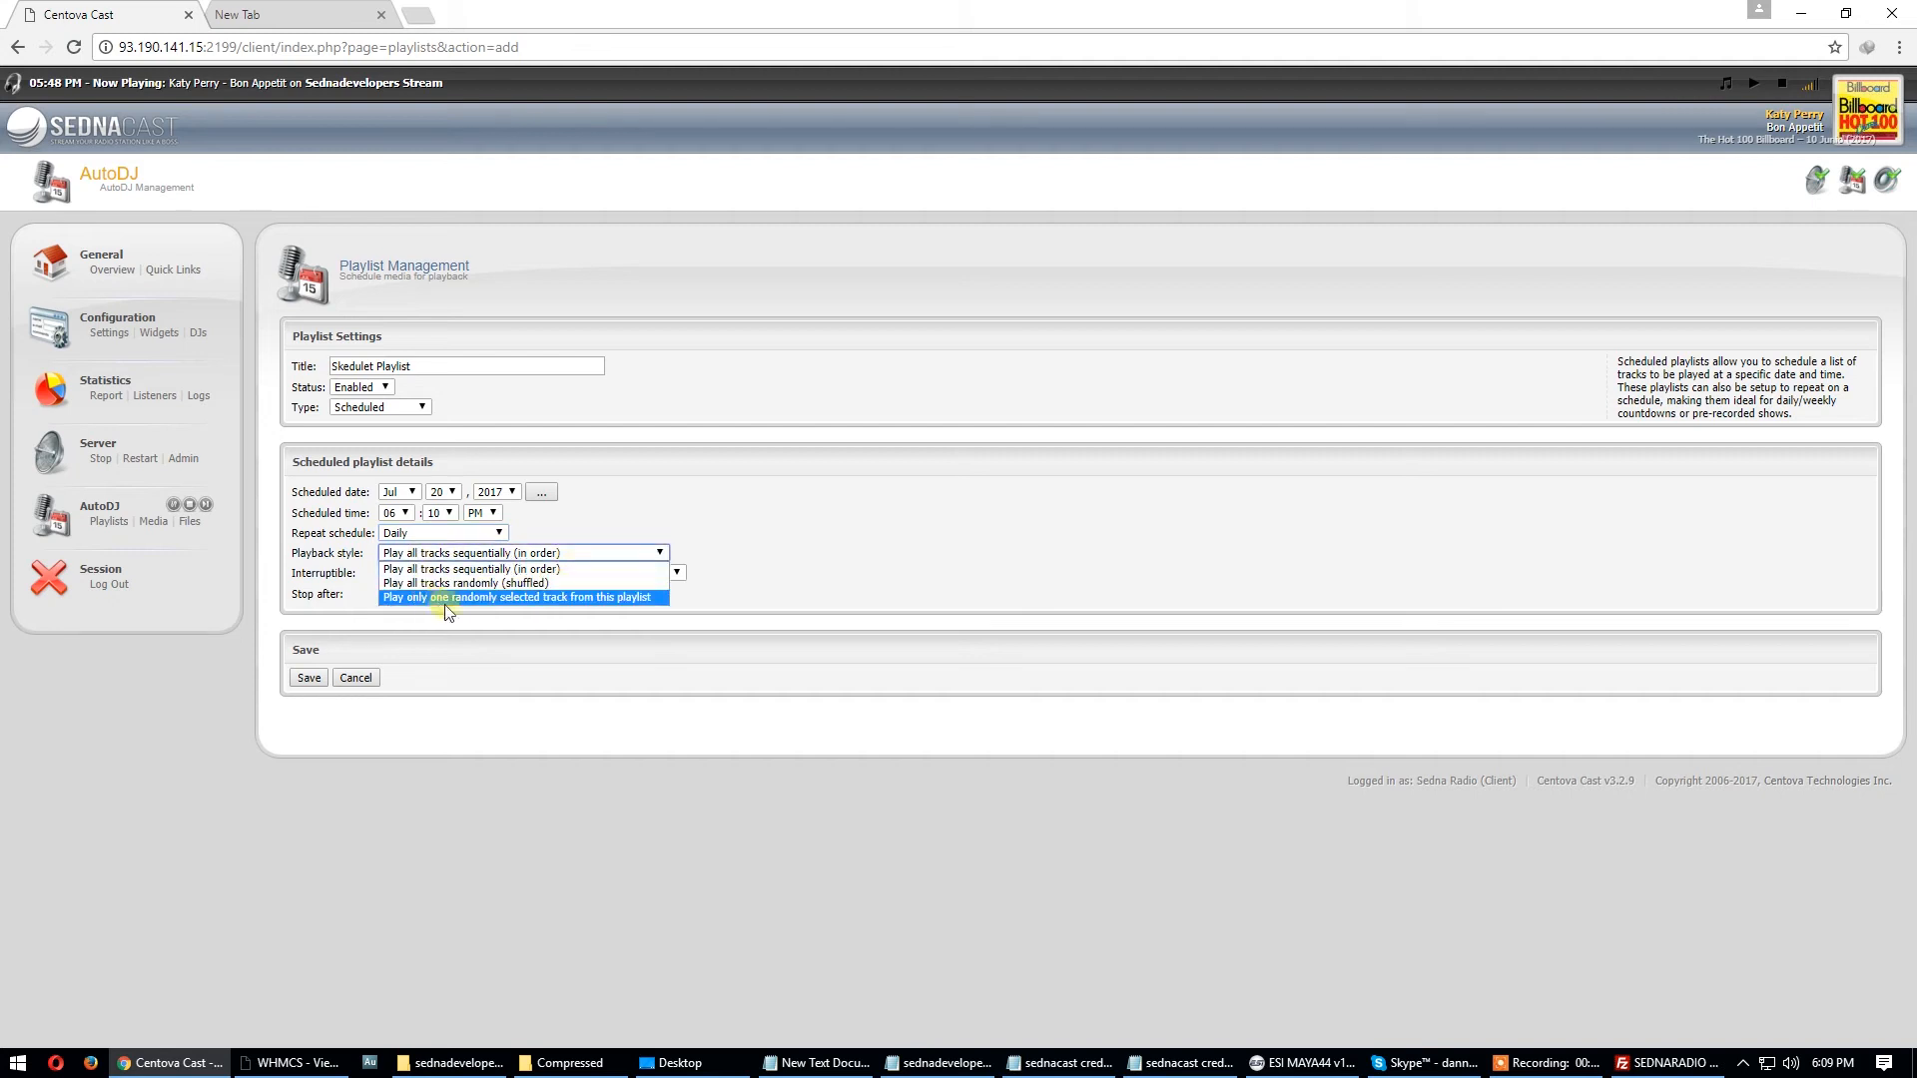
pyautogui.moveTo(485, 605)
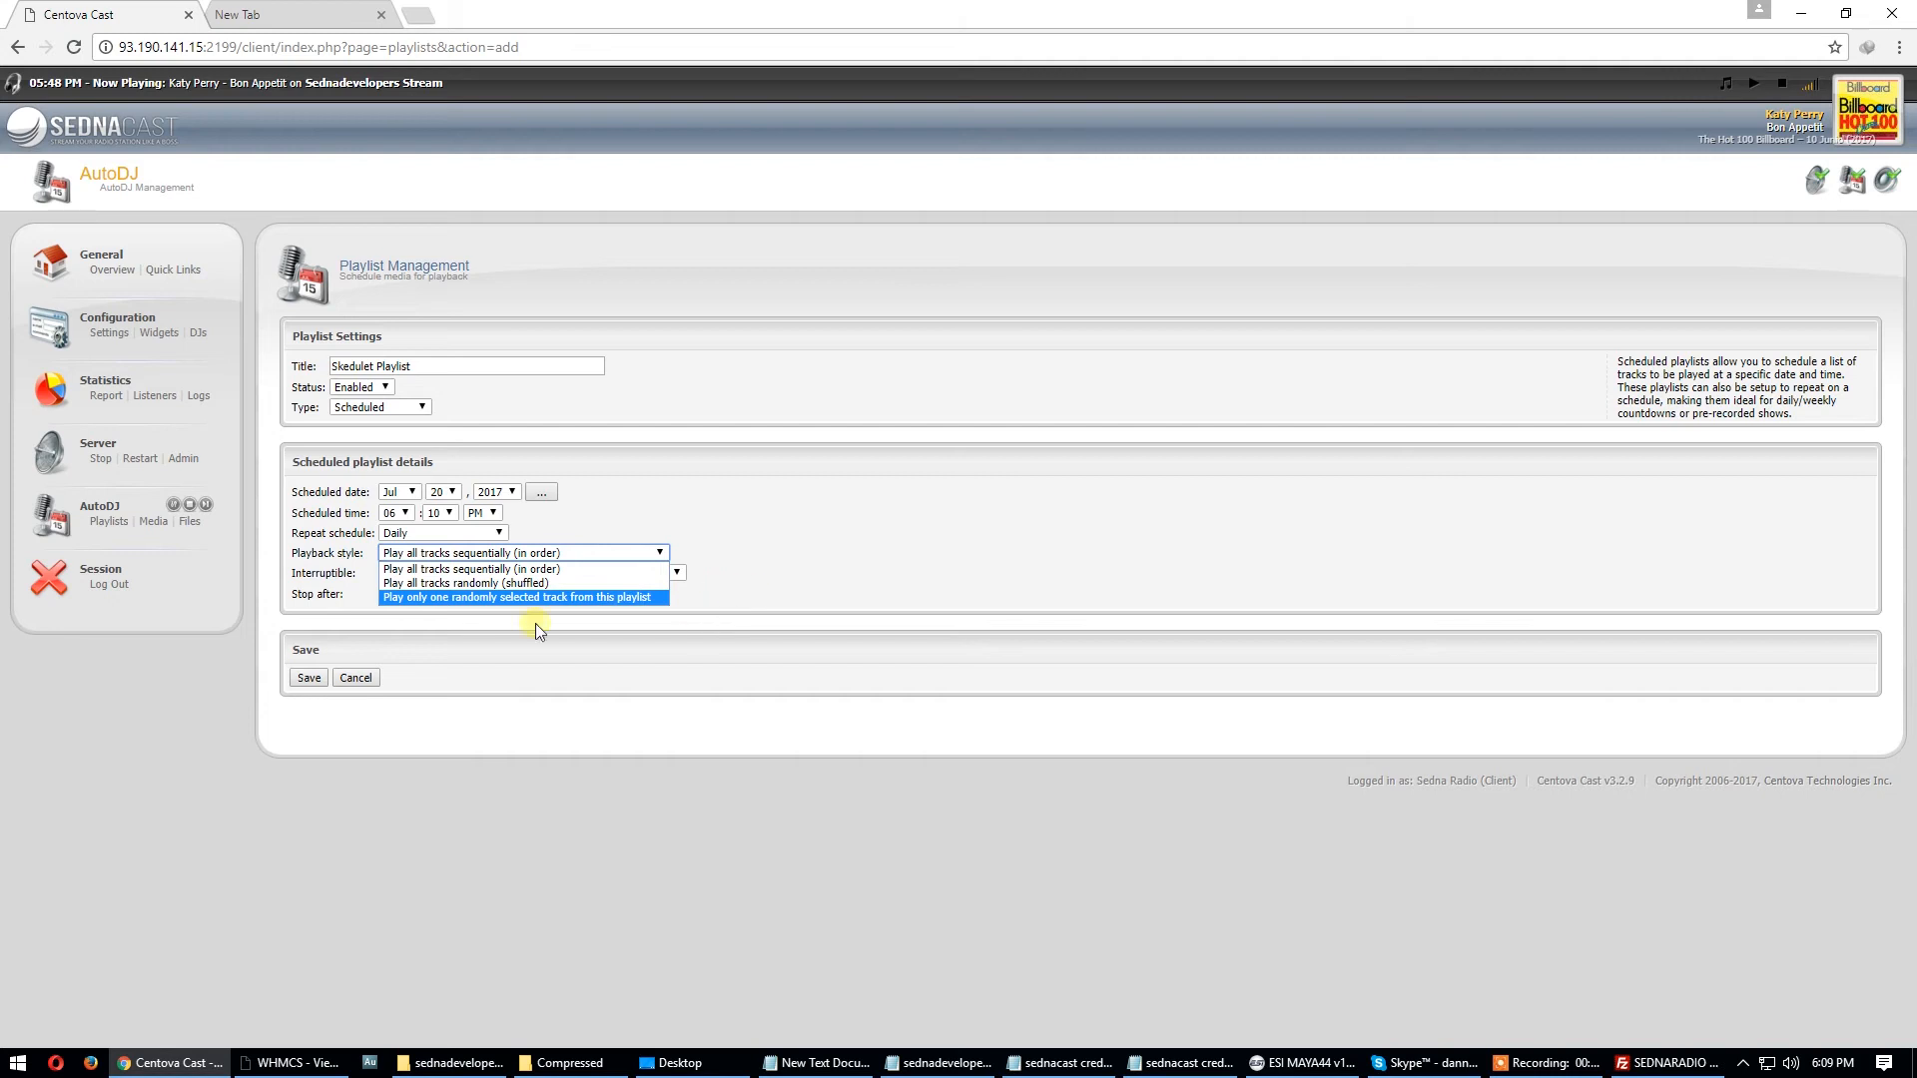
# Step: Set playback style to play all tracks randomly (shuffled), keeping the type Scheduled
pyautogui.click(465, 583)
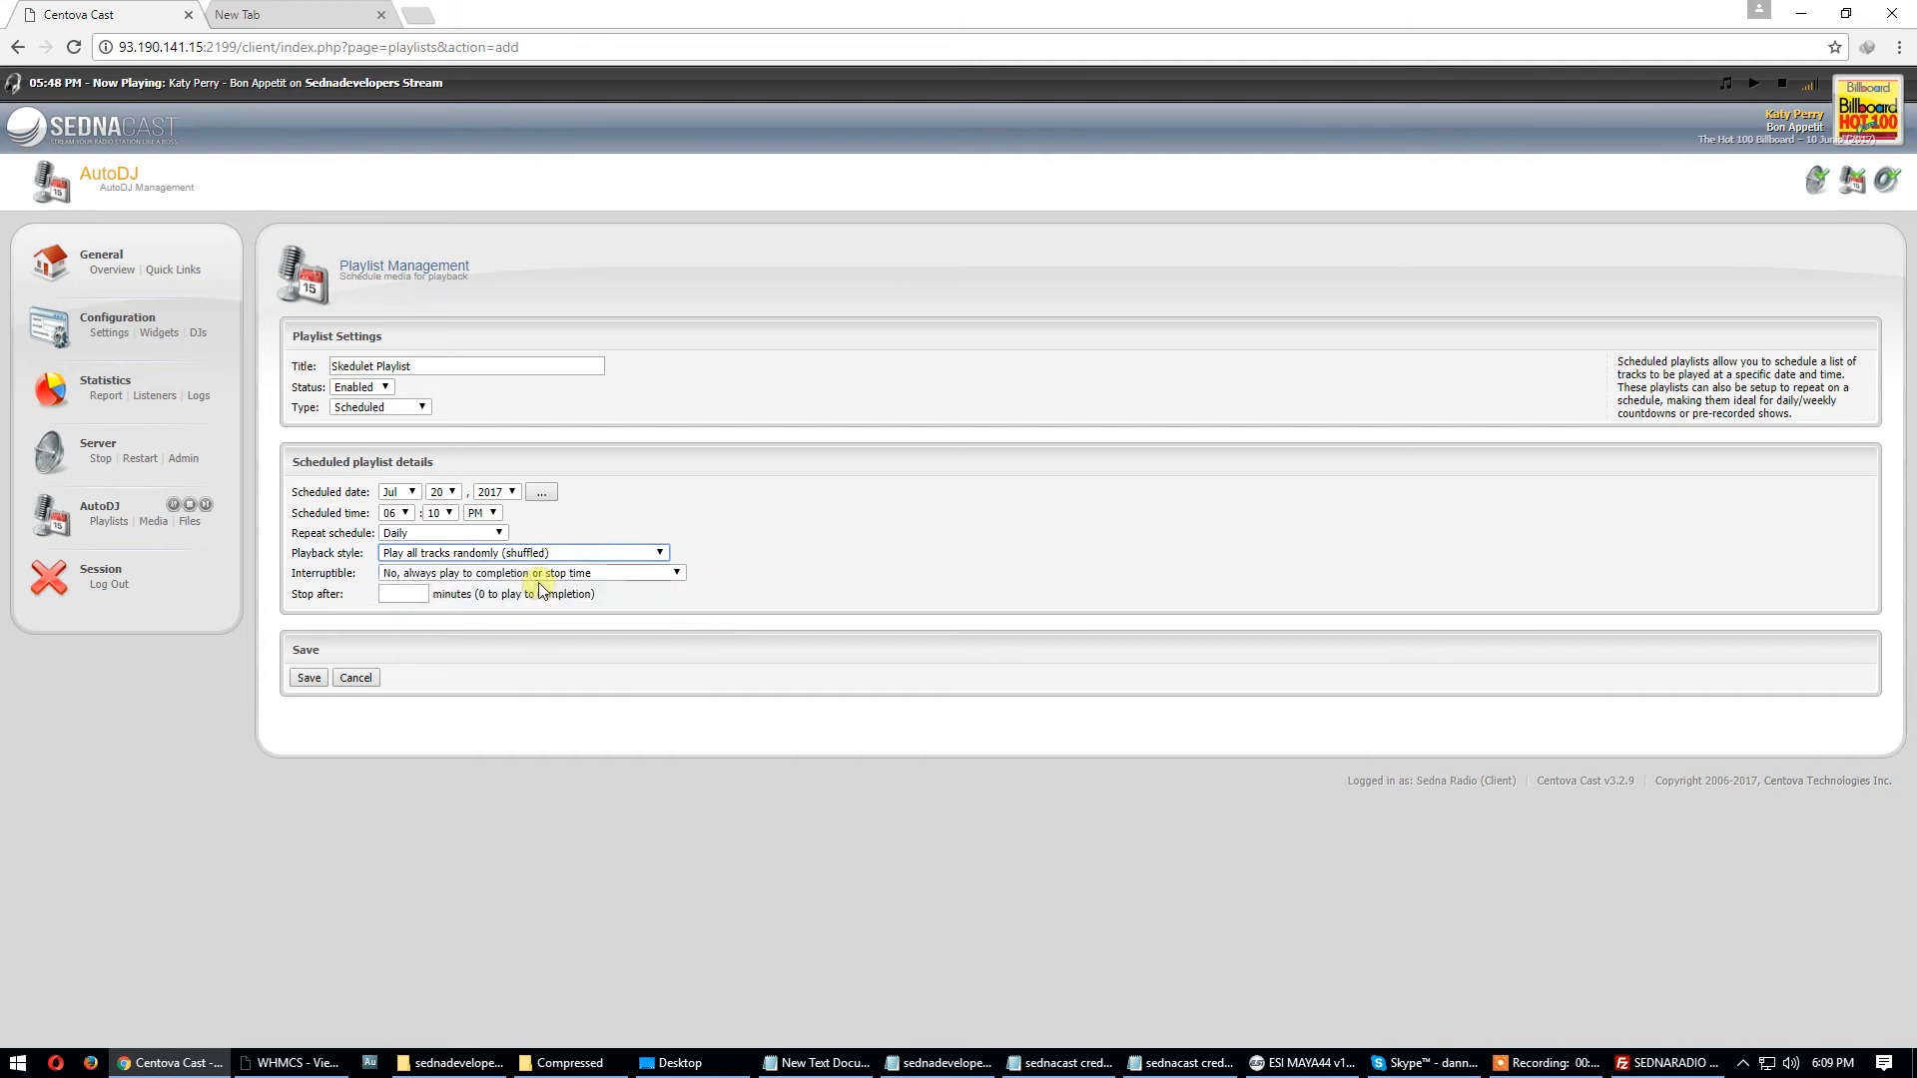
pyautogui.click(521, 553)
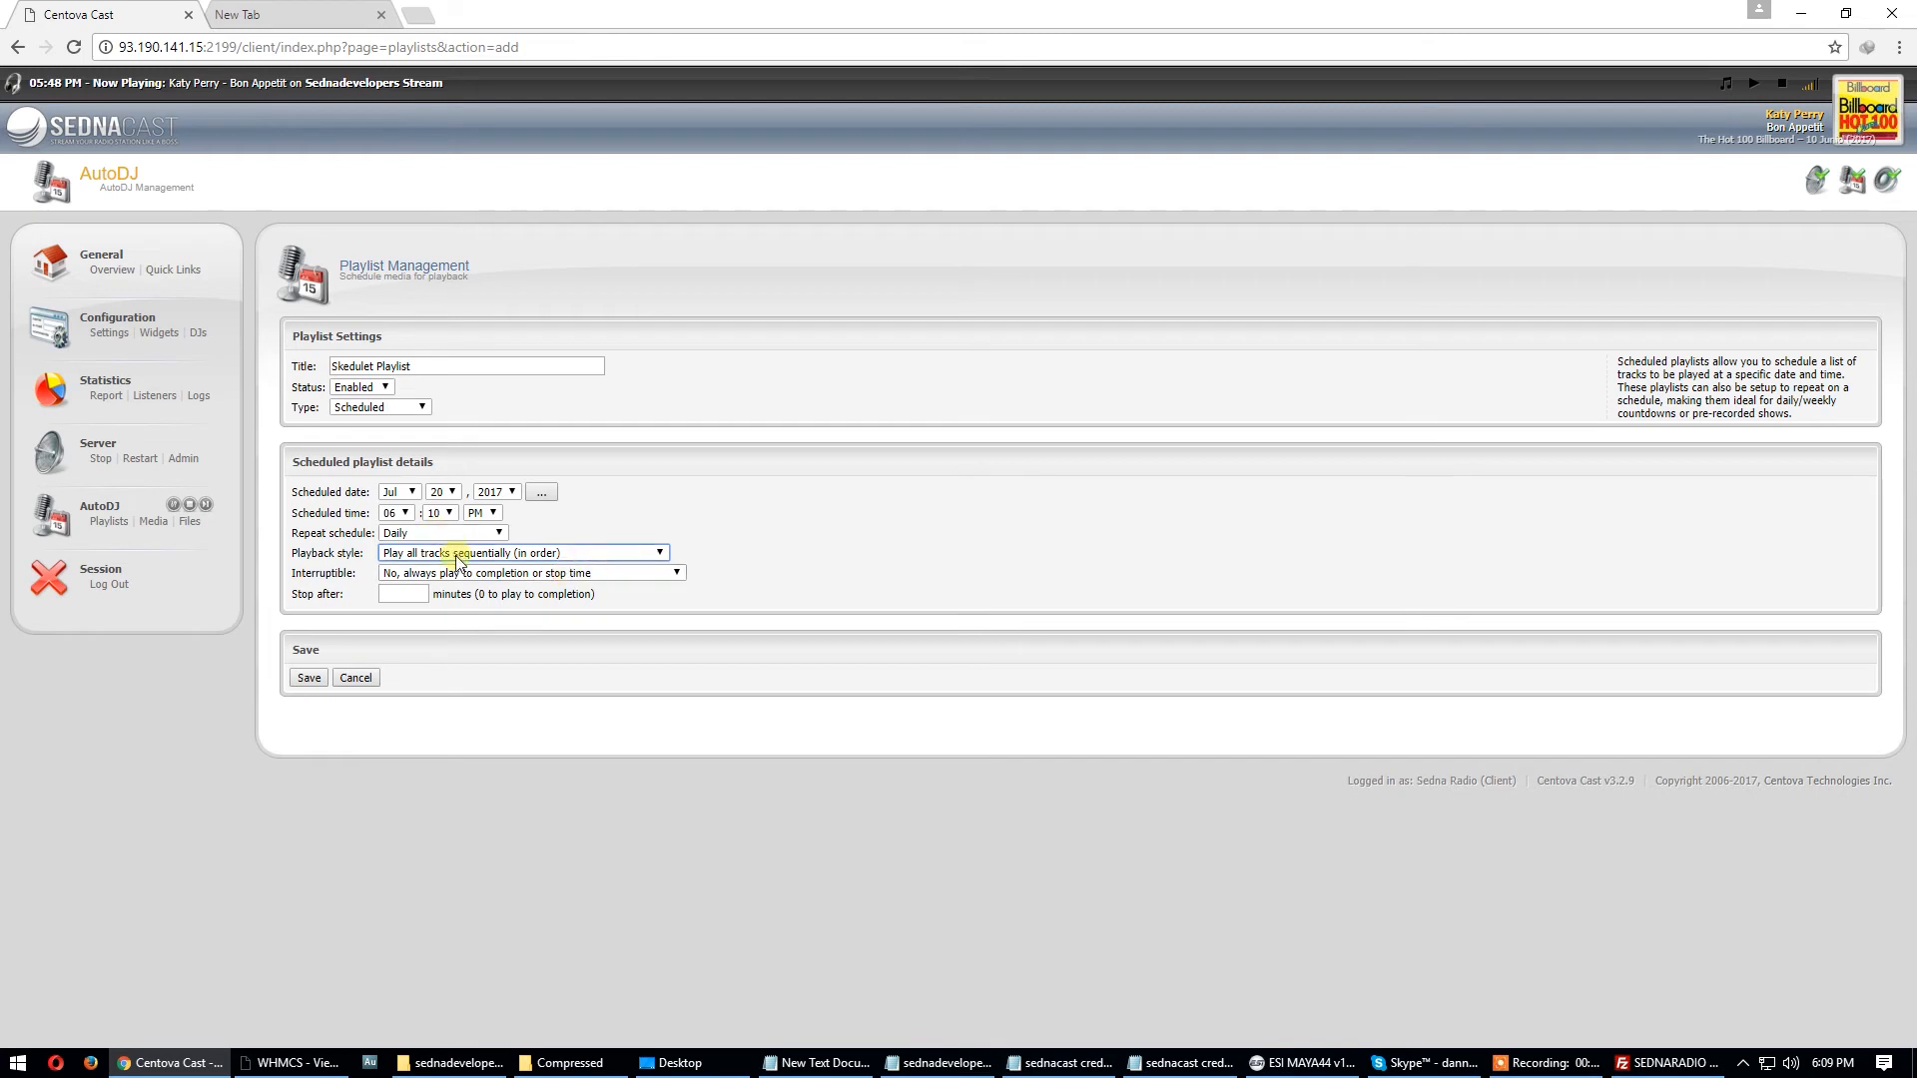
pyautogui.click(523, 554)
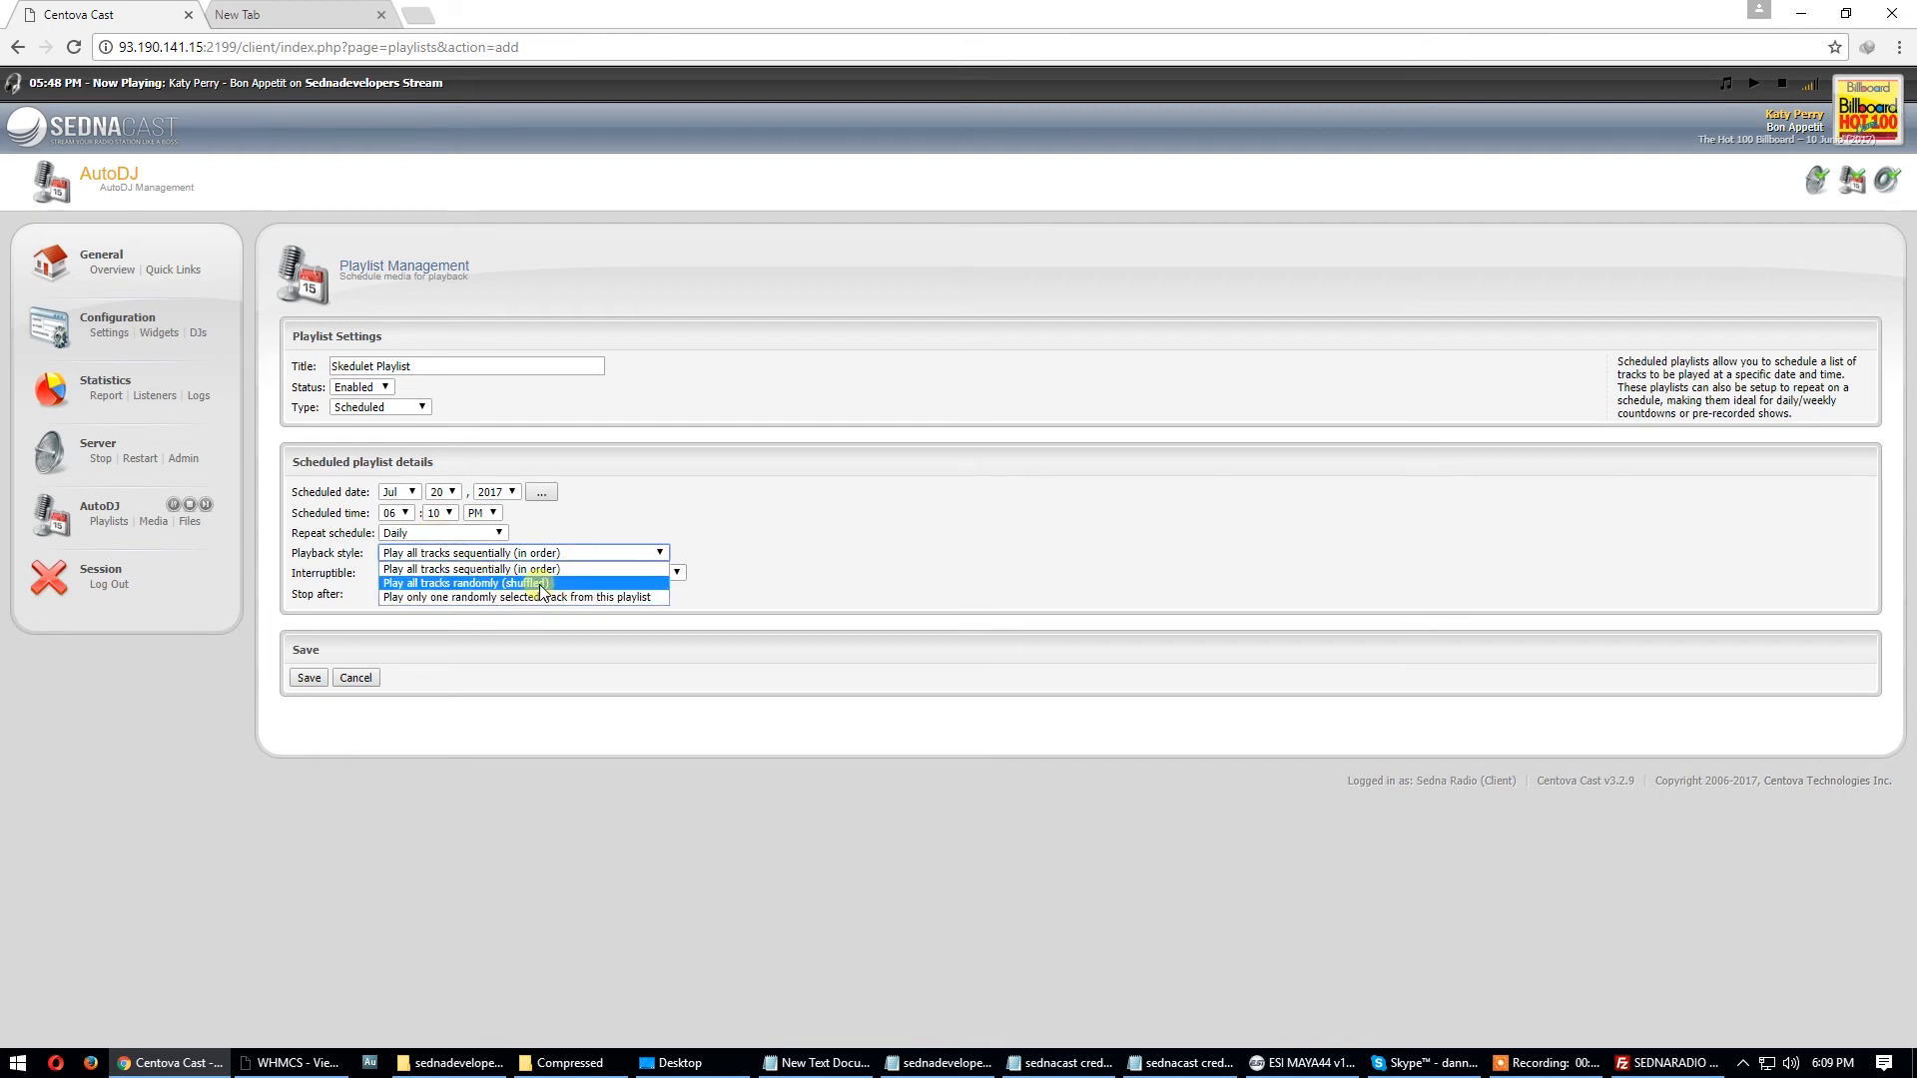
pyautogui.click(467, 581)
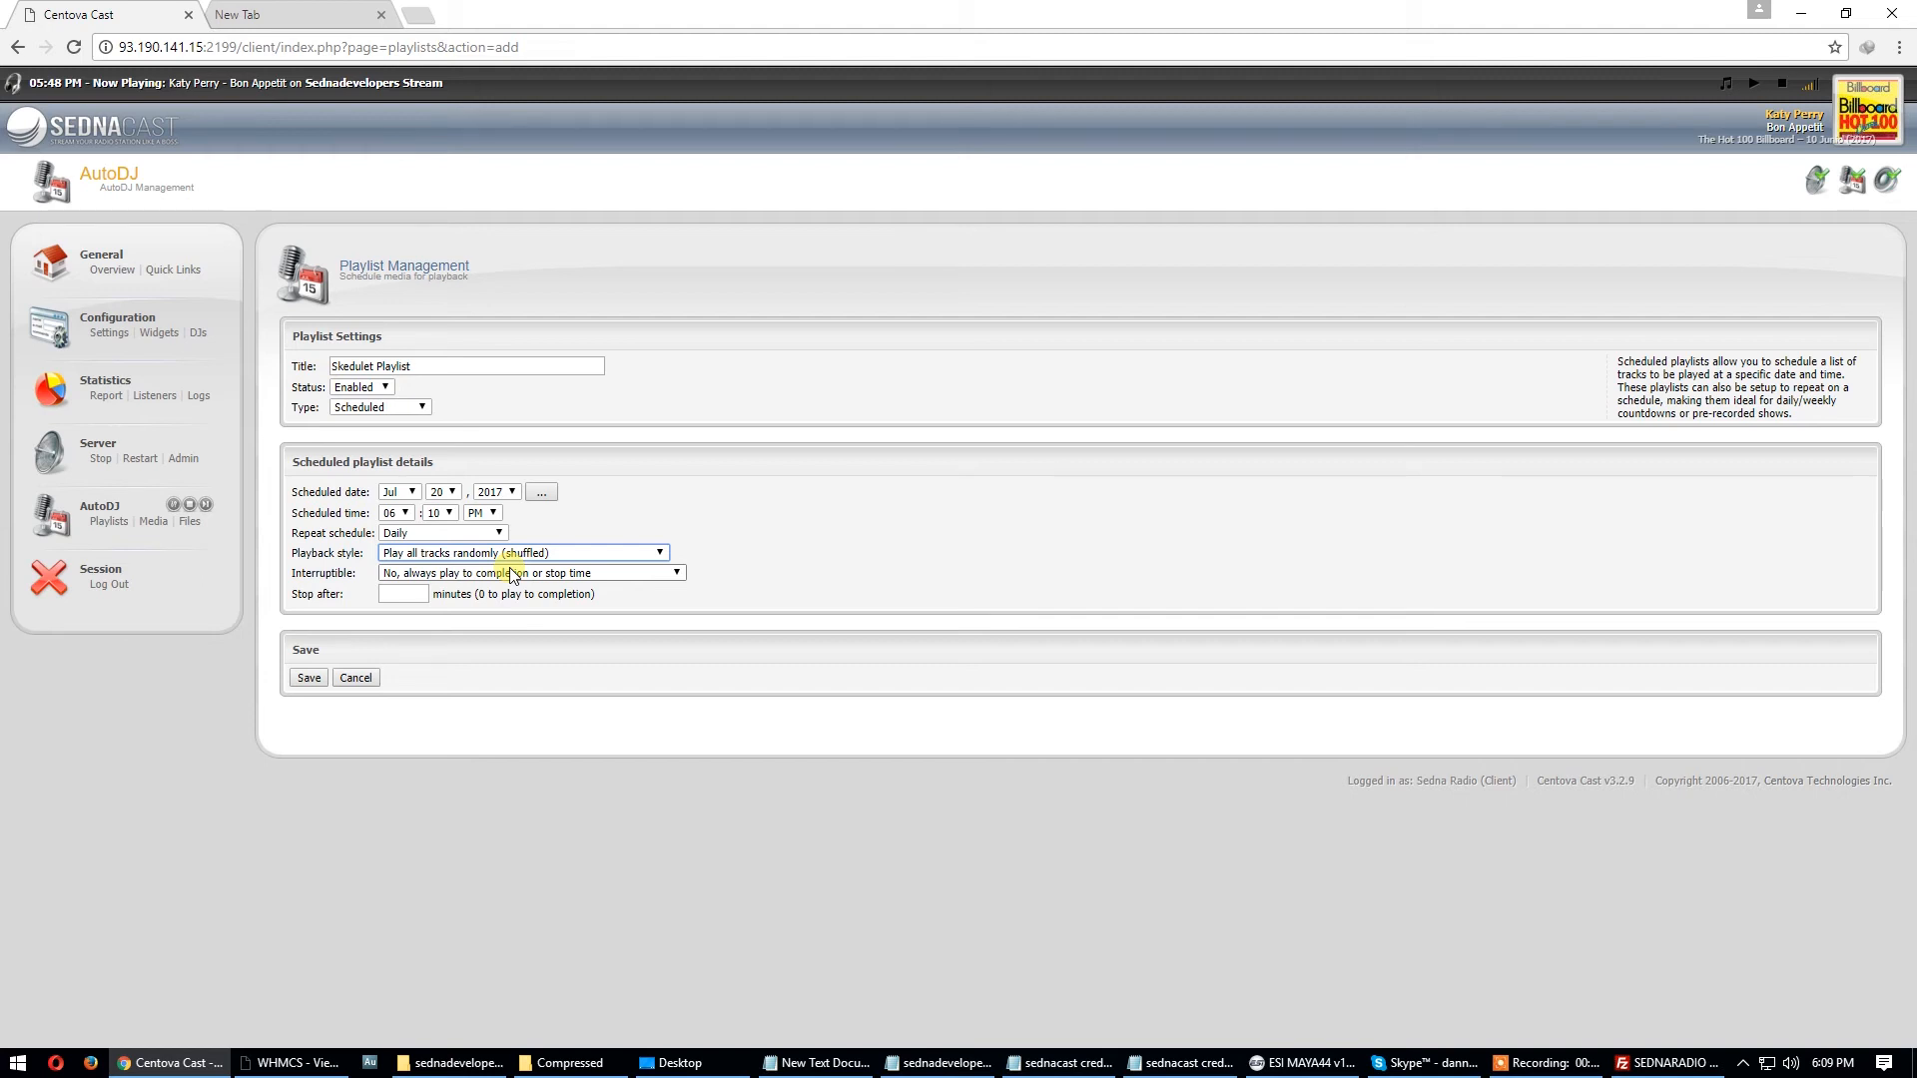
pyautogui.click(380, 408)
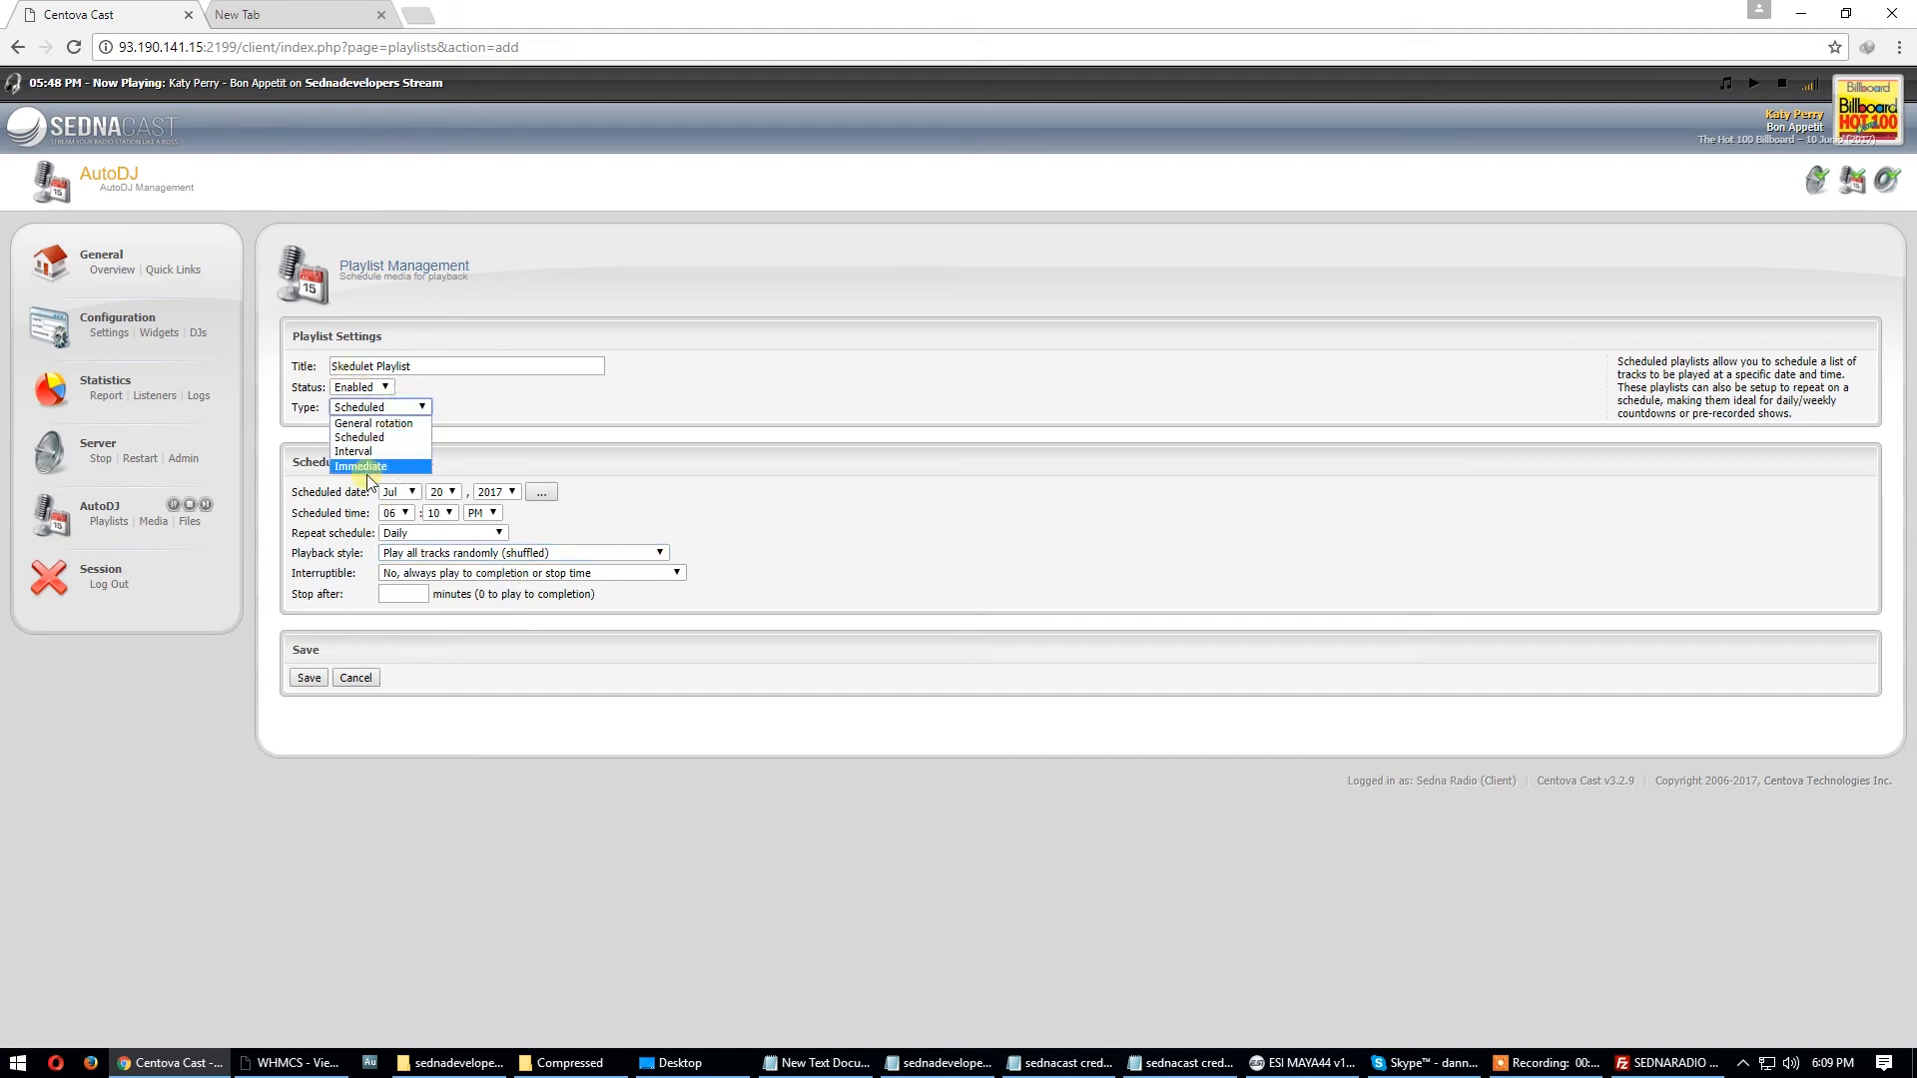
pyautogui.click(359, 437)
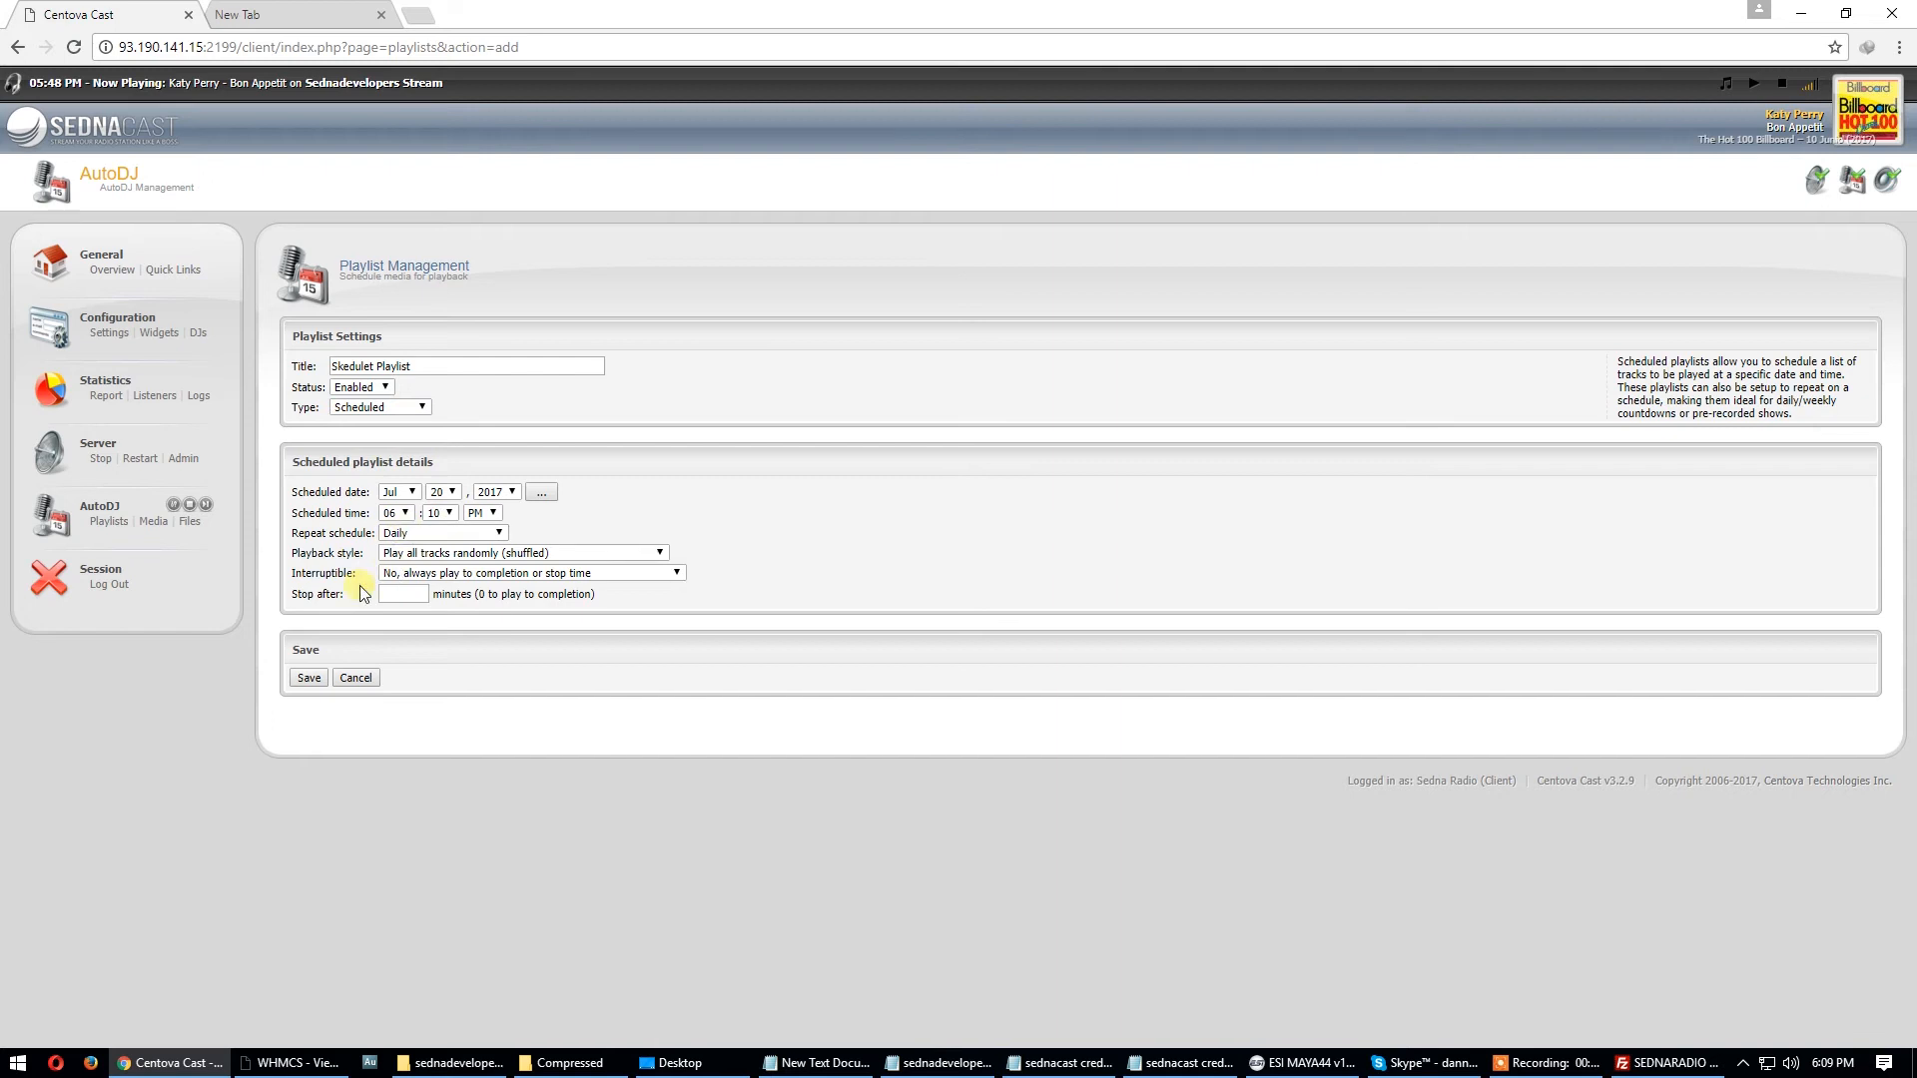
pyautogui.moveTo(519, 588)
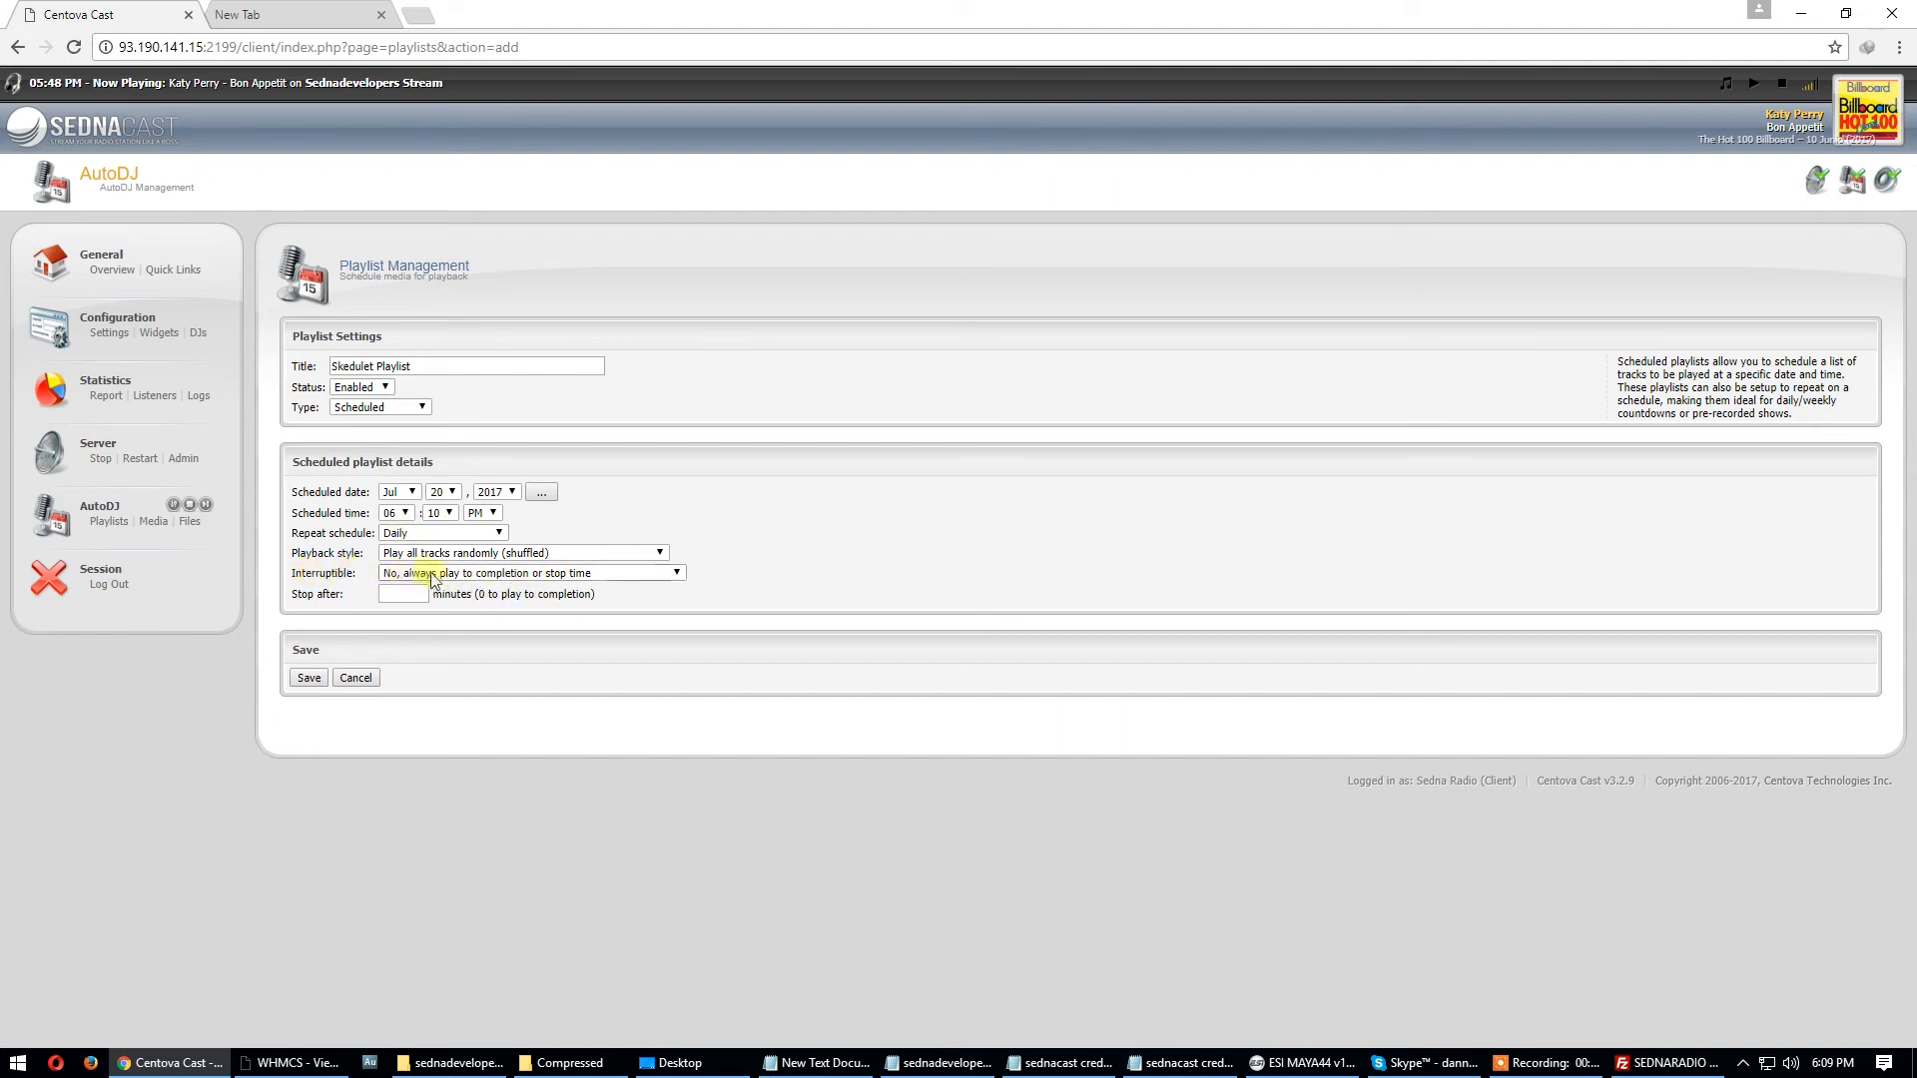
# Step: Make the playlist interruptible: yes, terminate if another scheduled playlist is due
pyautogui.click(529, 573)
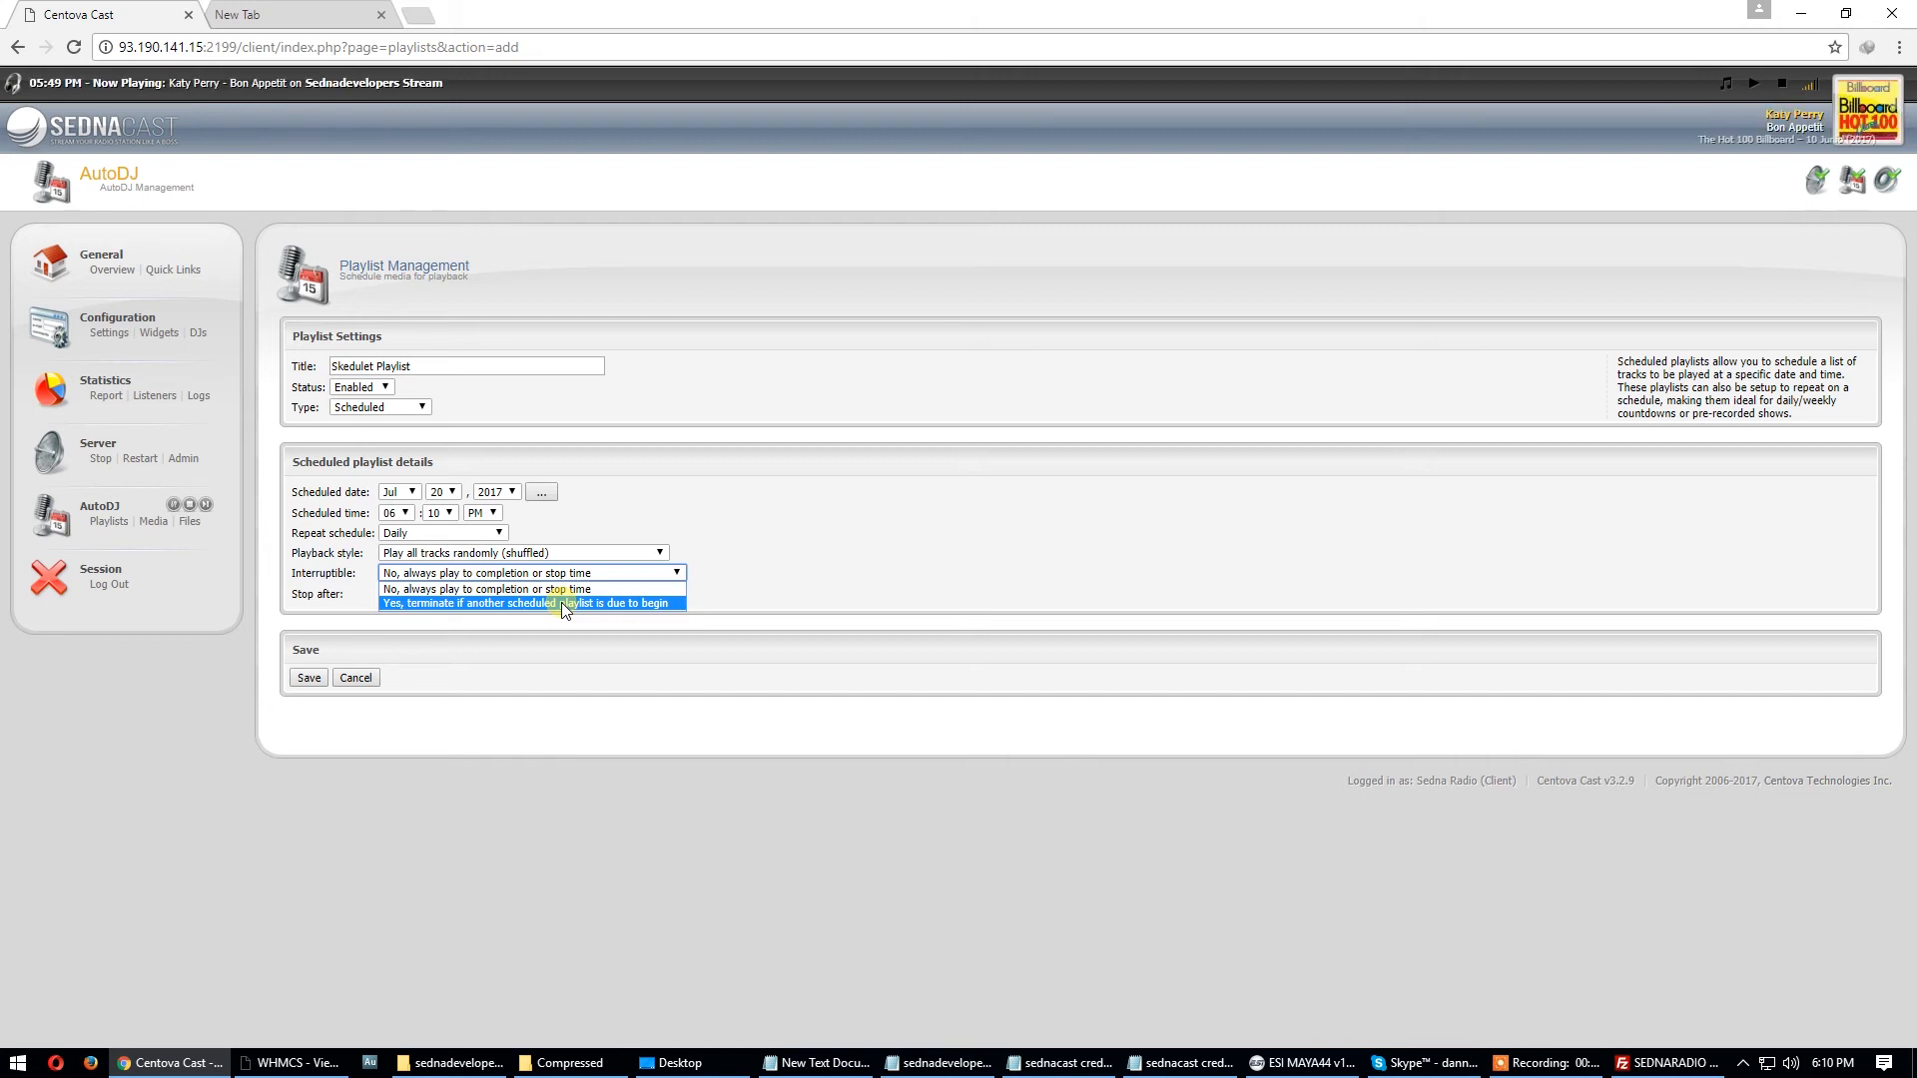
pyautogui.click(529, 603)
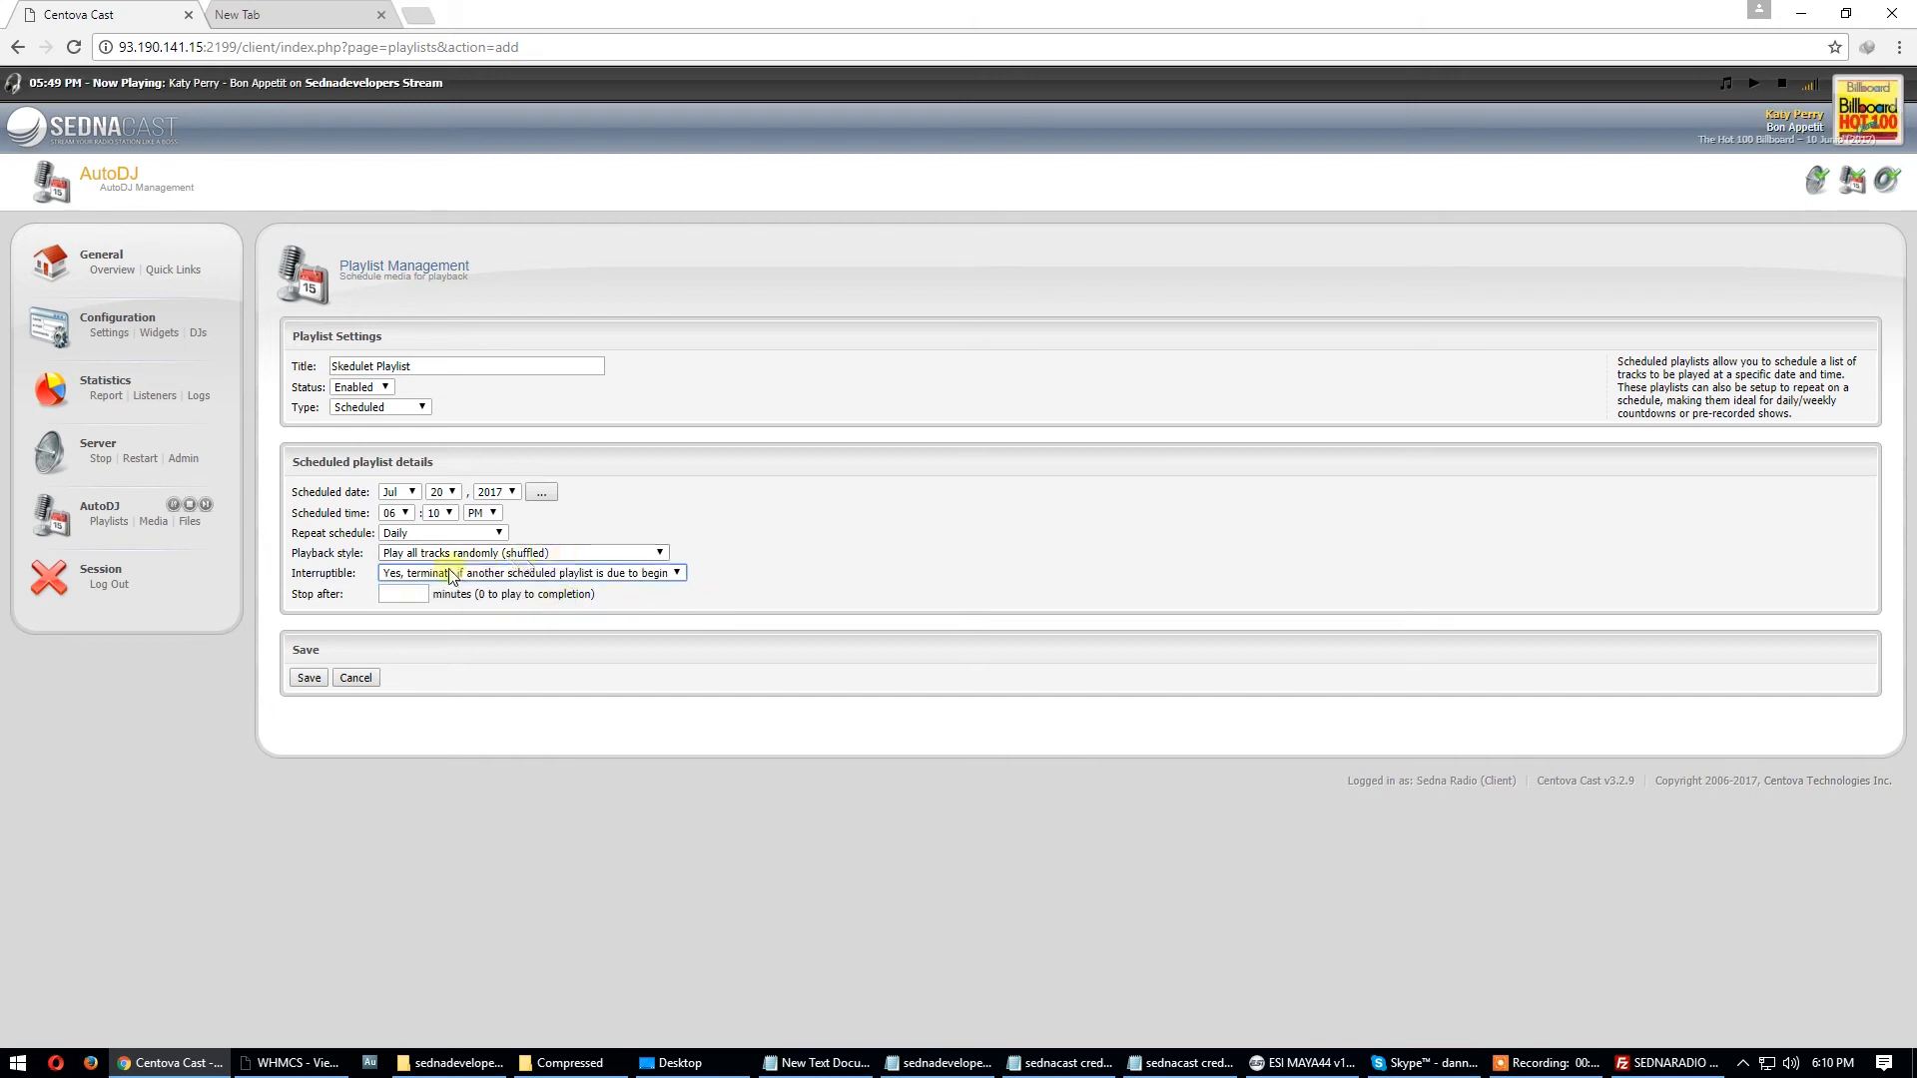
pyautogui.click(531, 574)
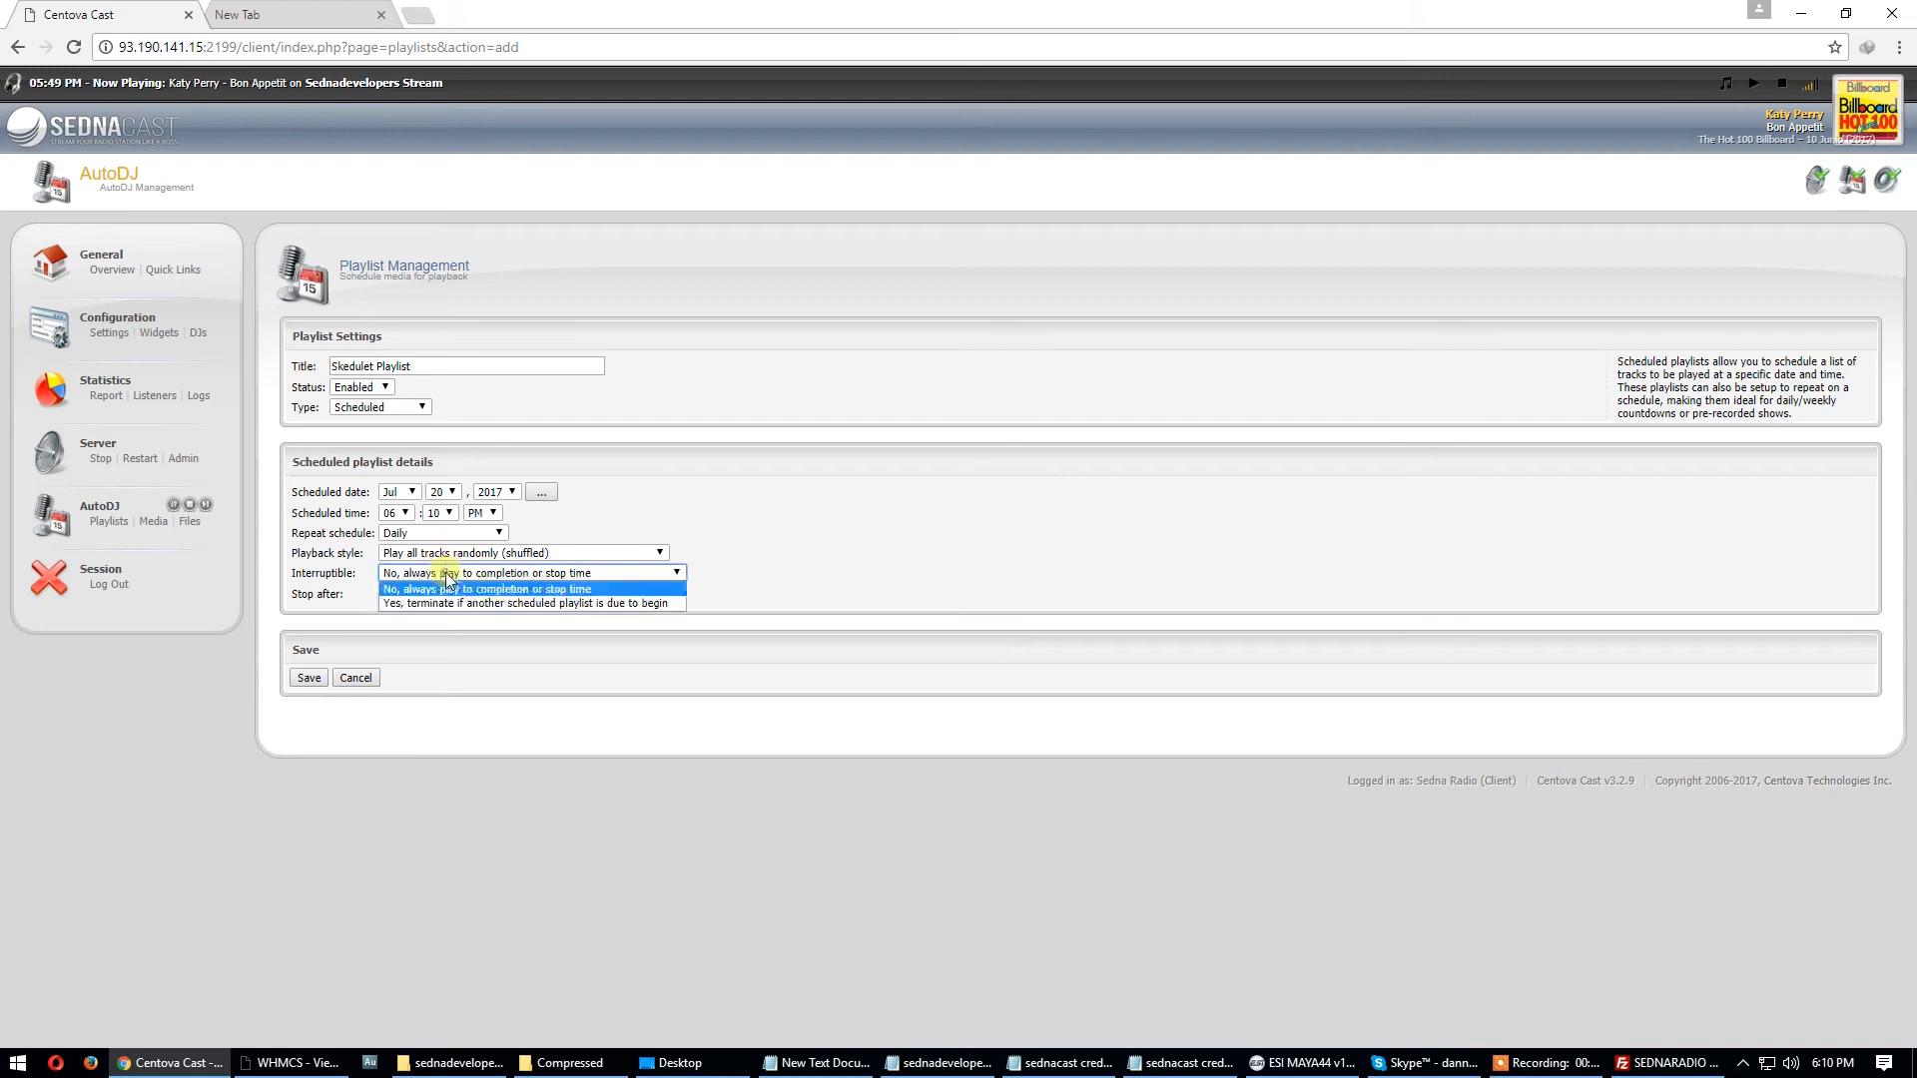
pyautogui.click(529, 601)
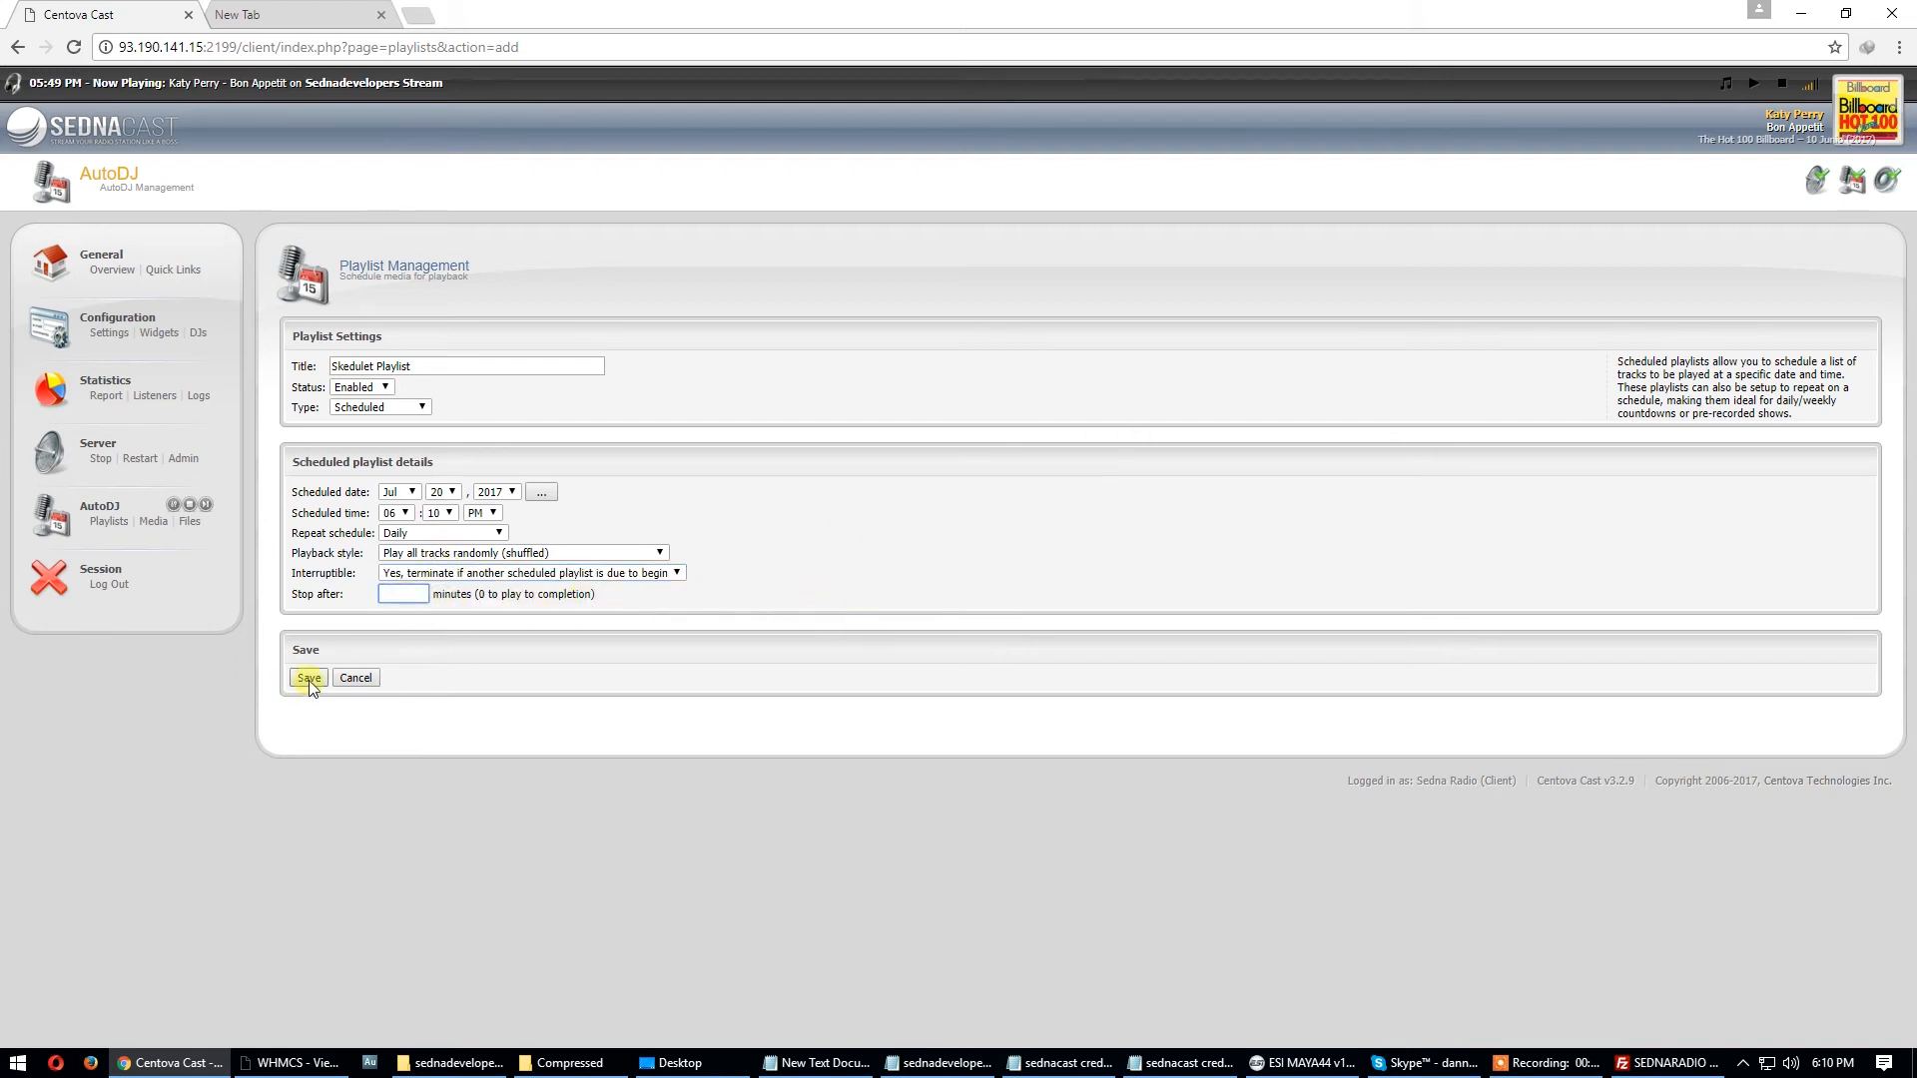
# Step: Save the Skedulet Playlist as an enabled Scheduled playlist and reopen its settings for review
pyautogui.click(308, 677)
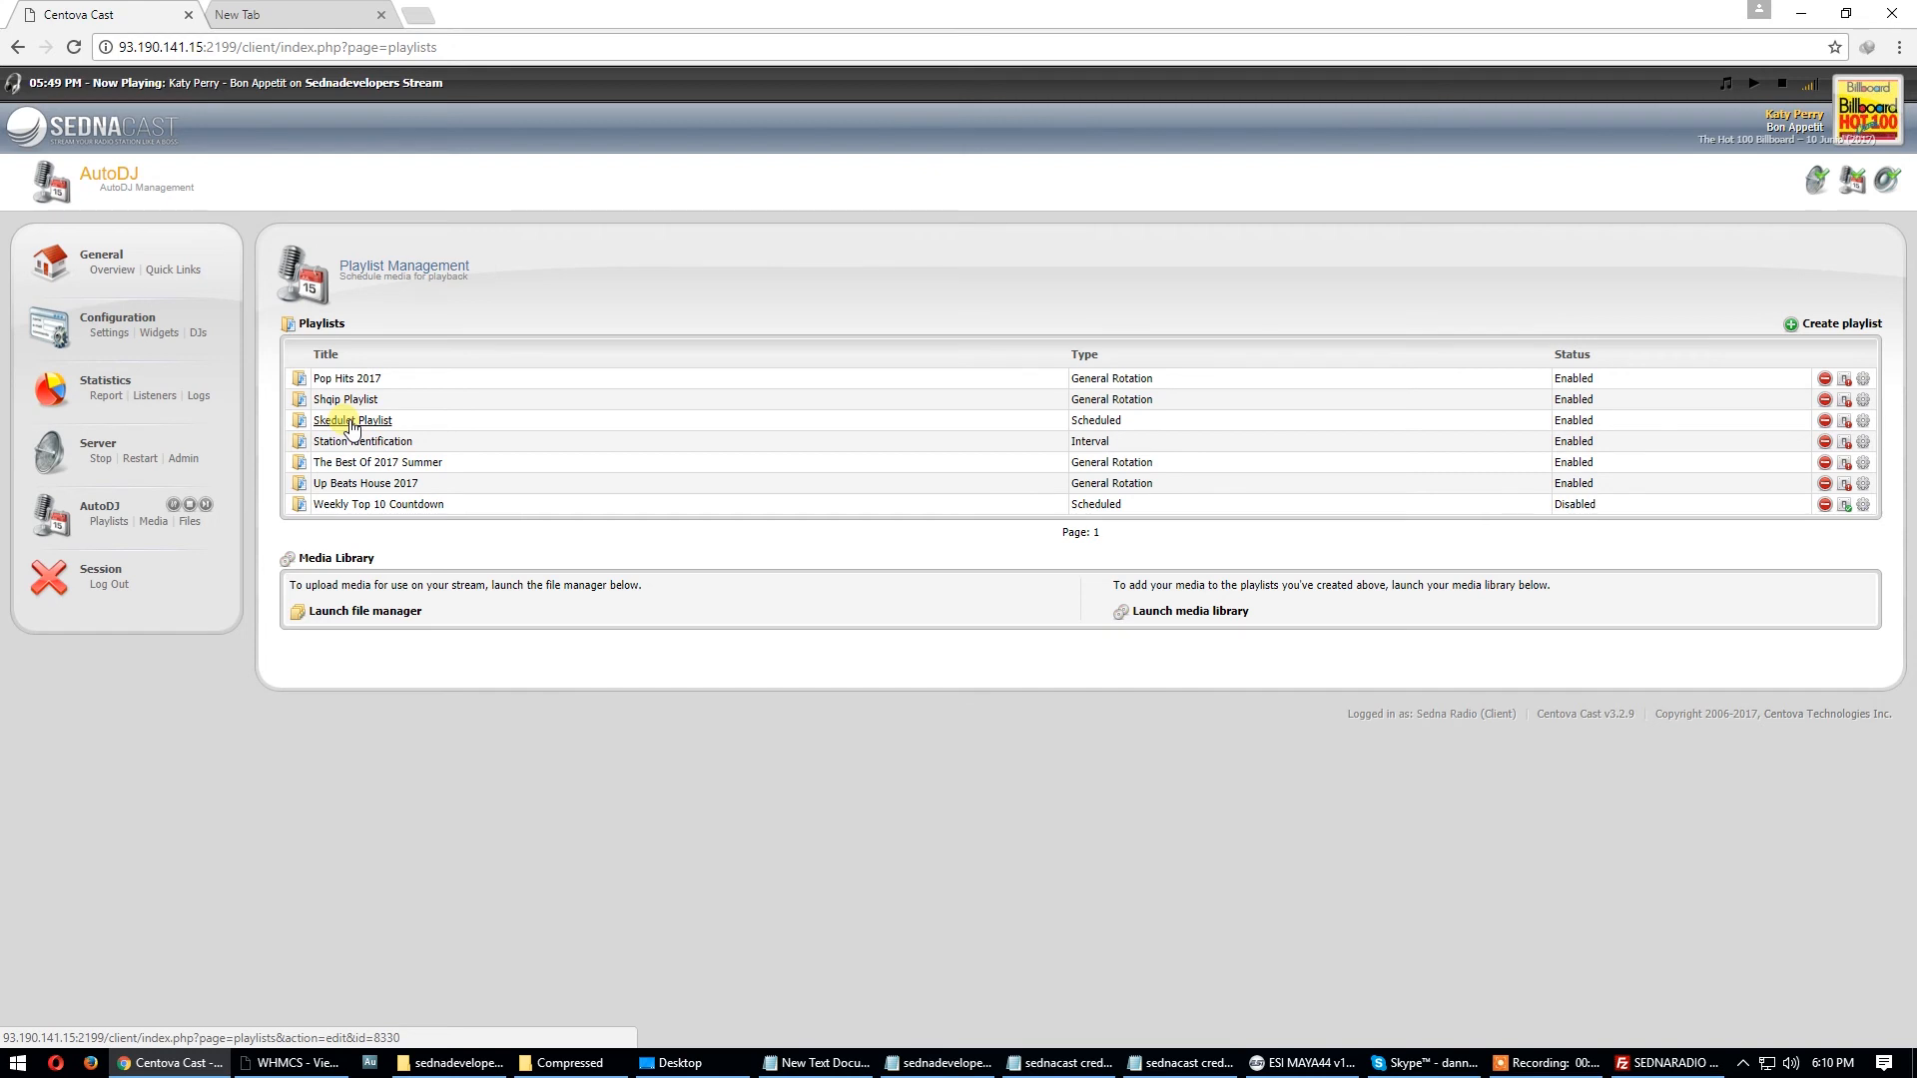
pyautogui.click(350, 420)
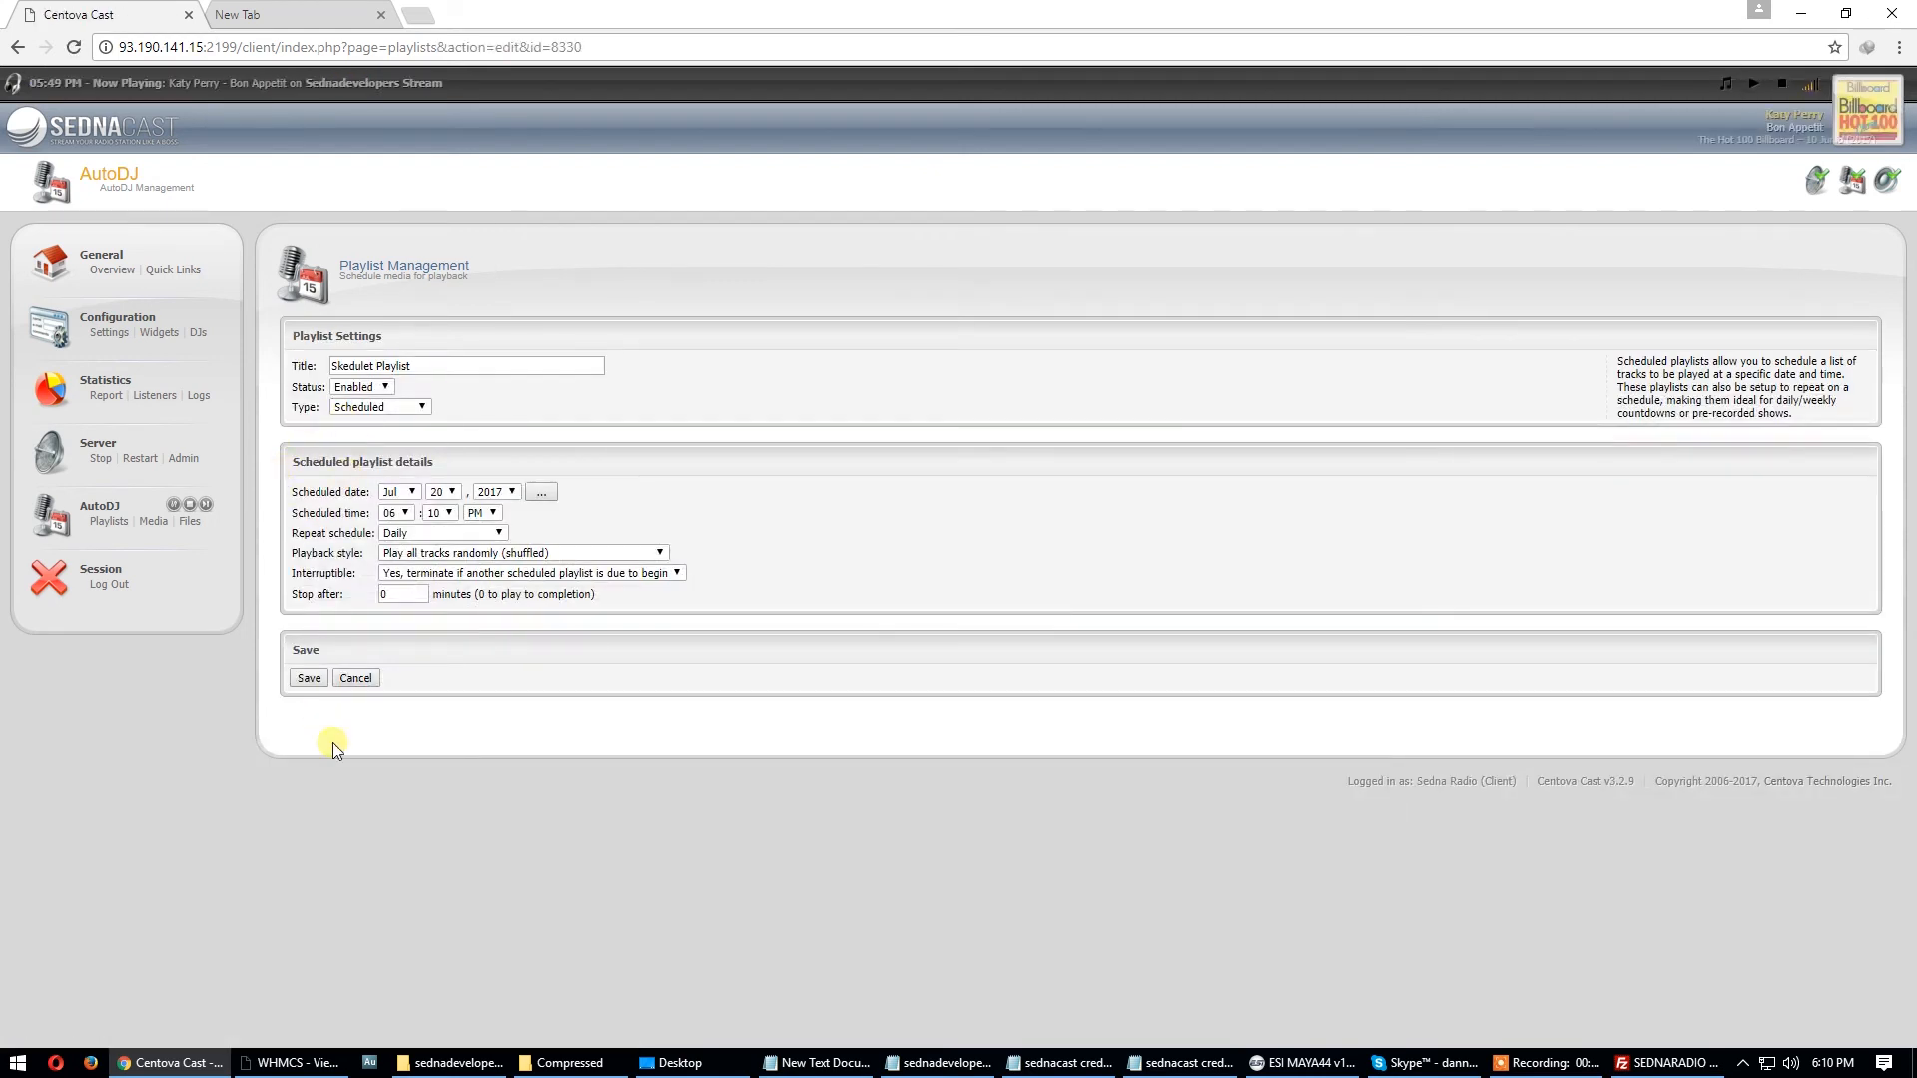
pyautogui.click(355, 677)
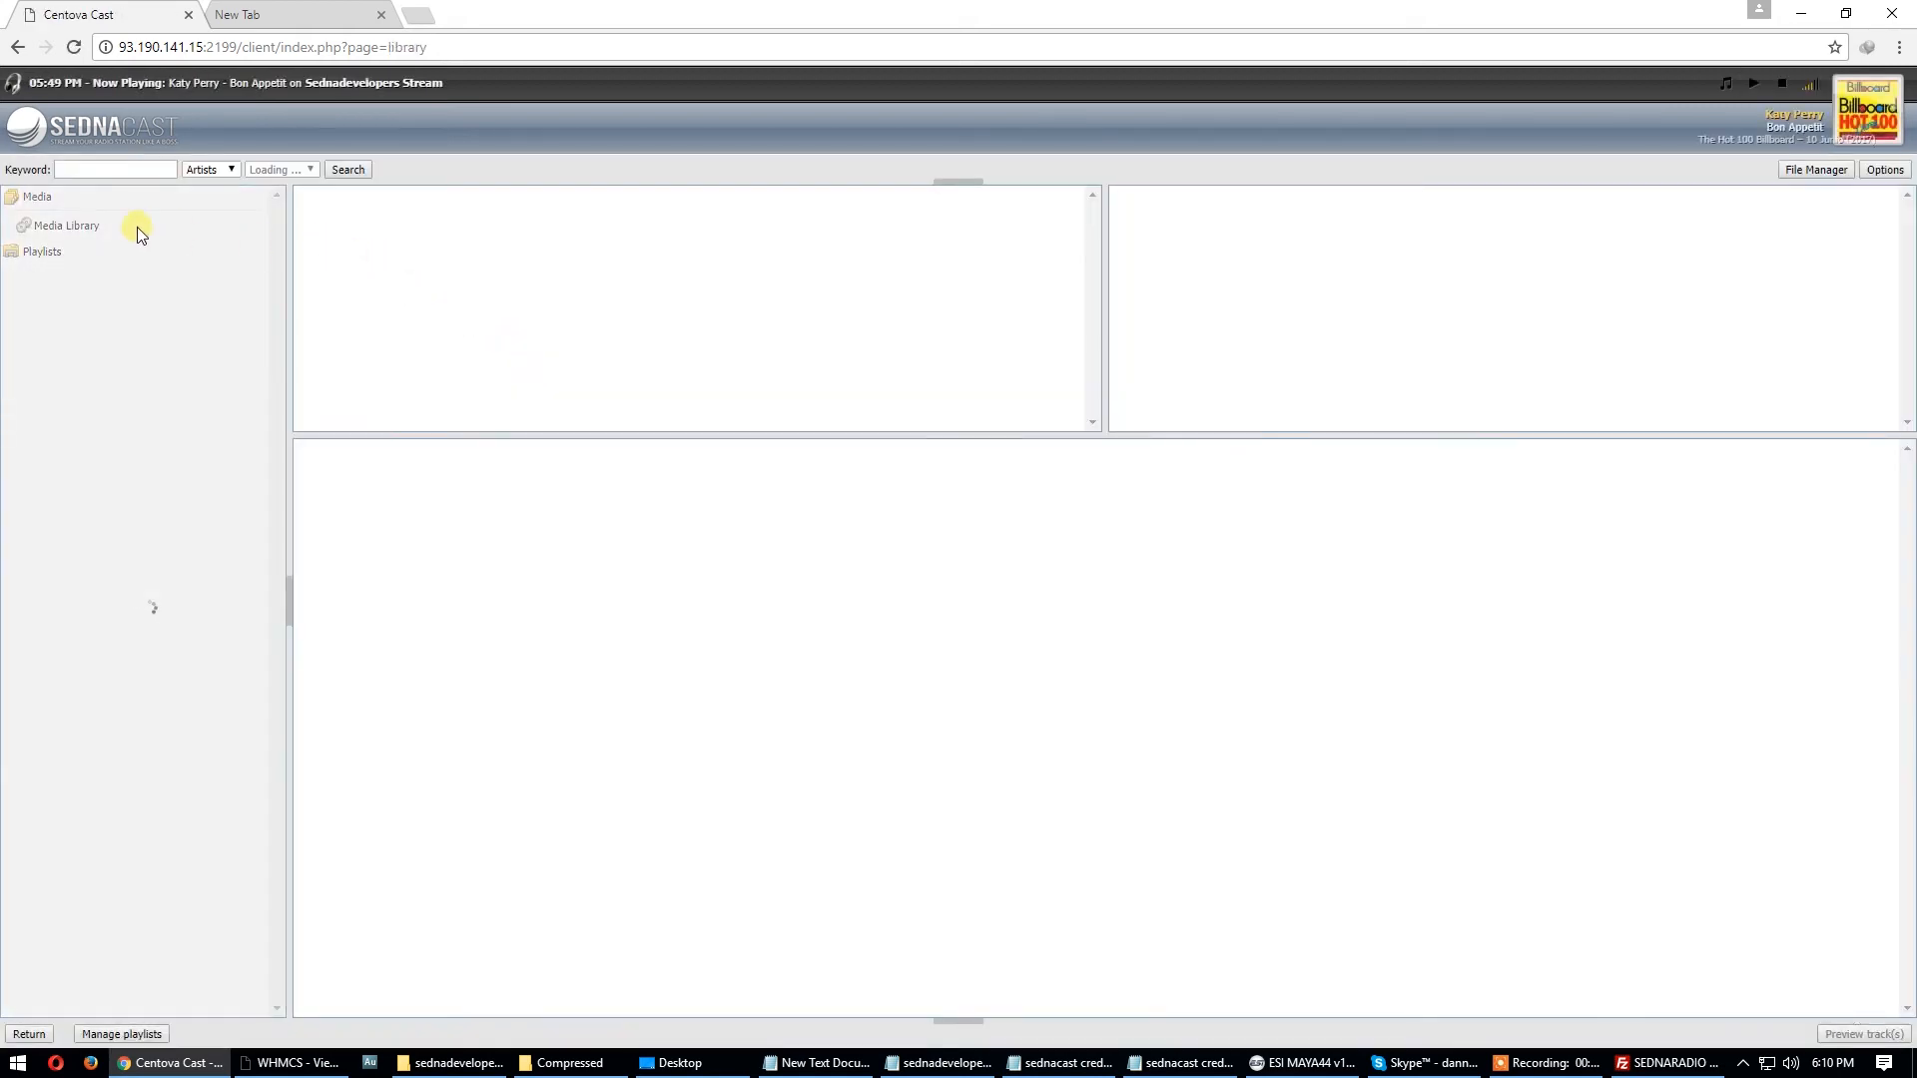
# Step: Add seven songs from the UP Beet house summer 2017 folder to Skedulet Playlist (00:26:38) and save
pyautogui.click(66, 226)
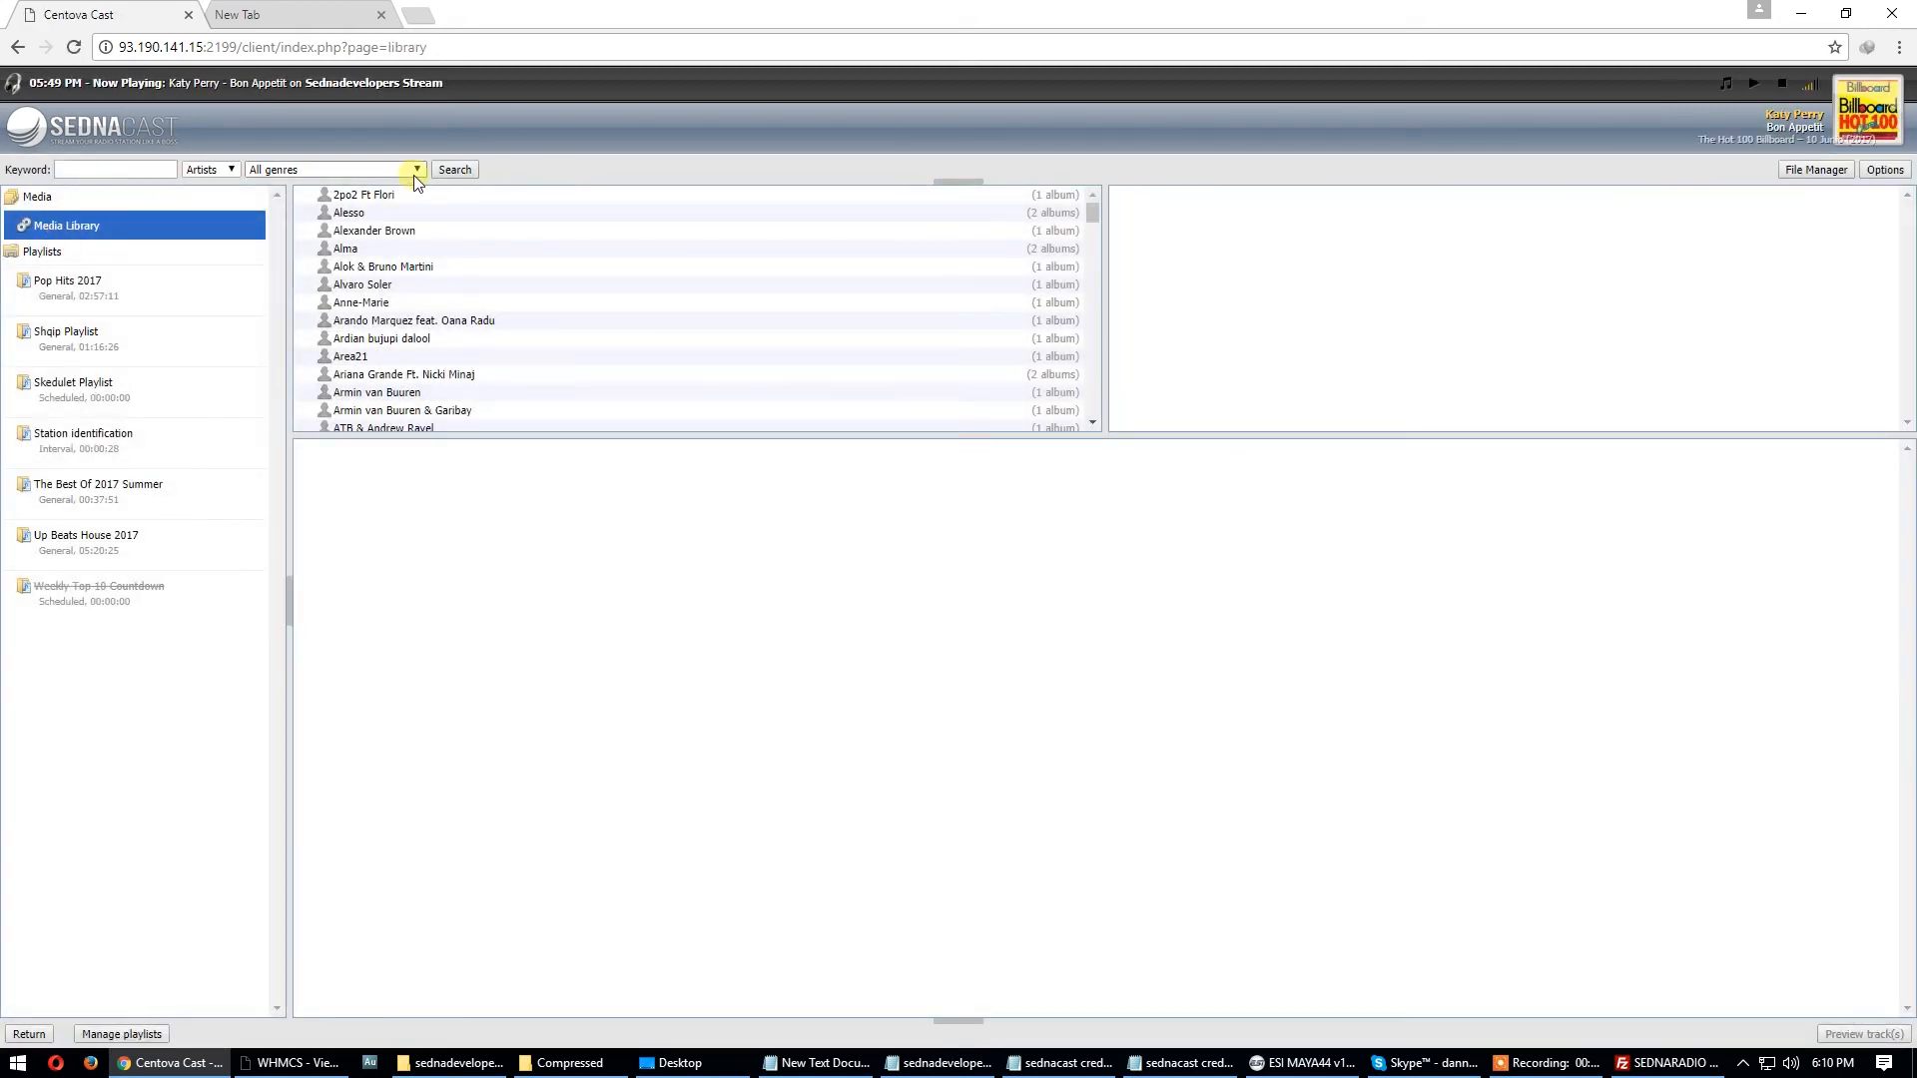
pyautogui.click(1883, 168)
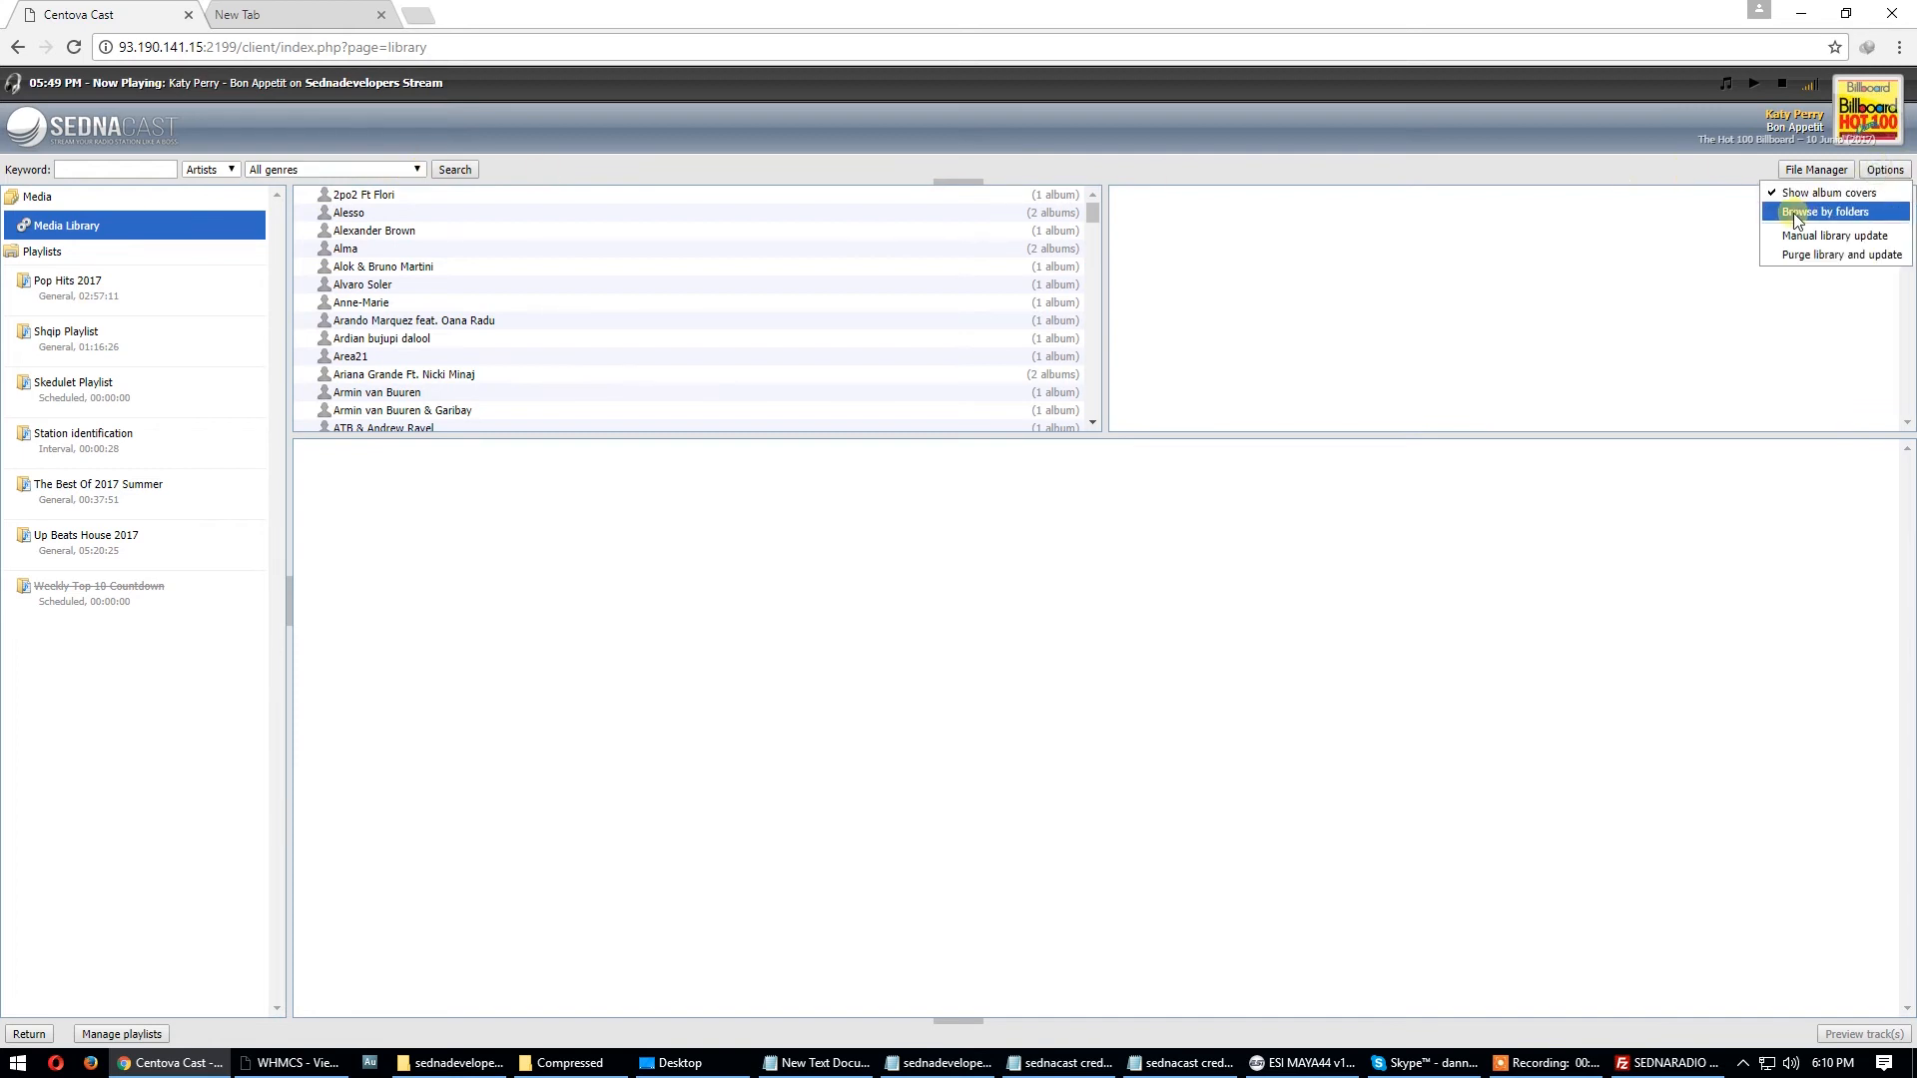
pyautogui.click(1830, 211)
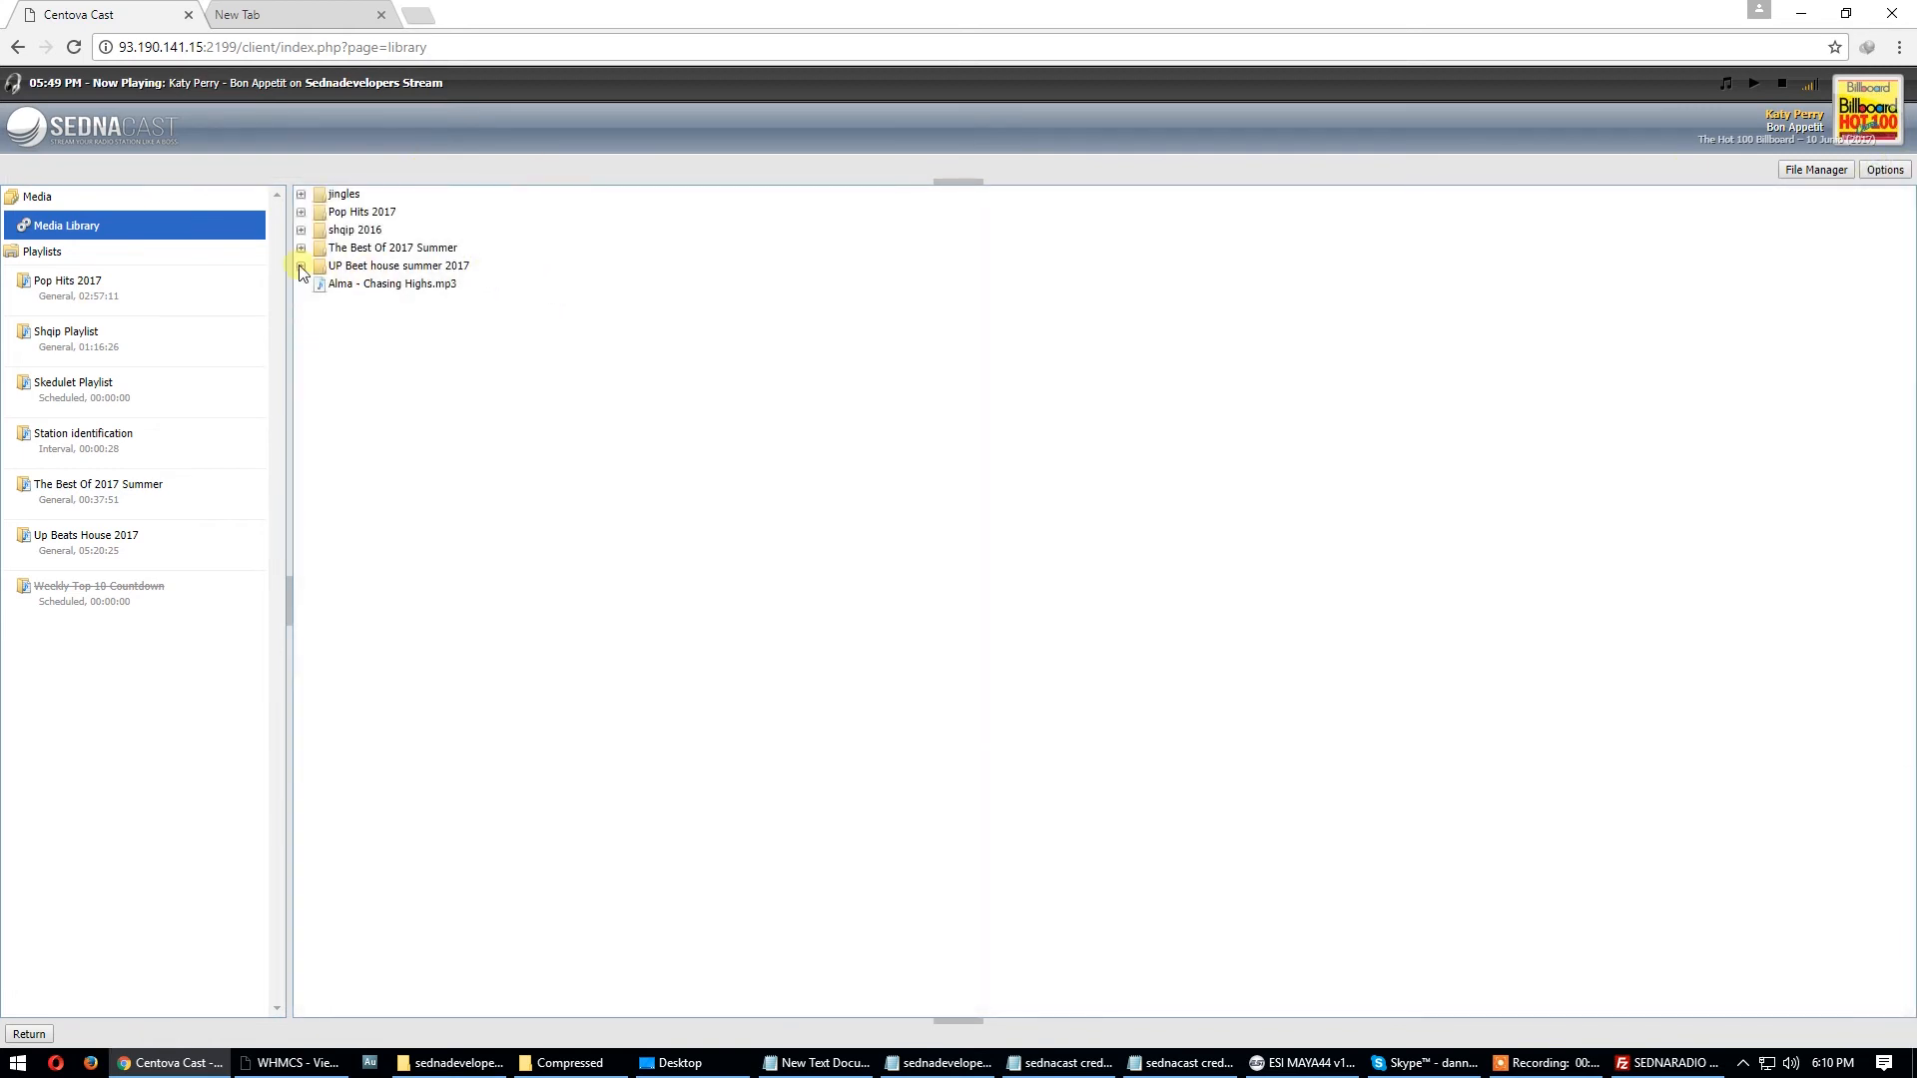
pyautogui.click(302, 266)
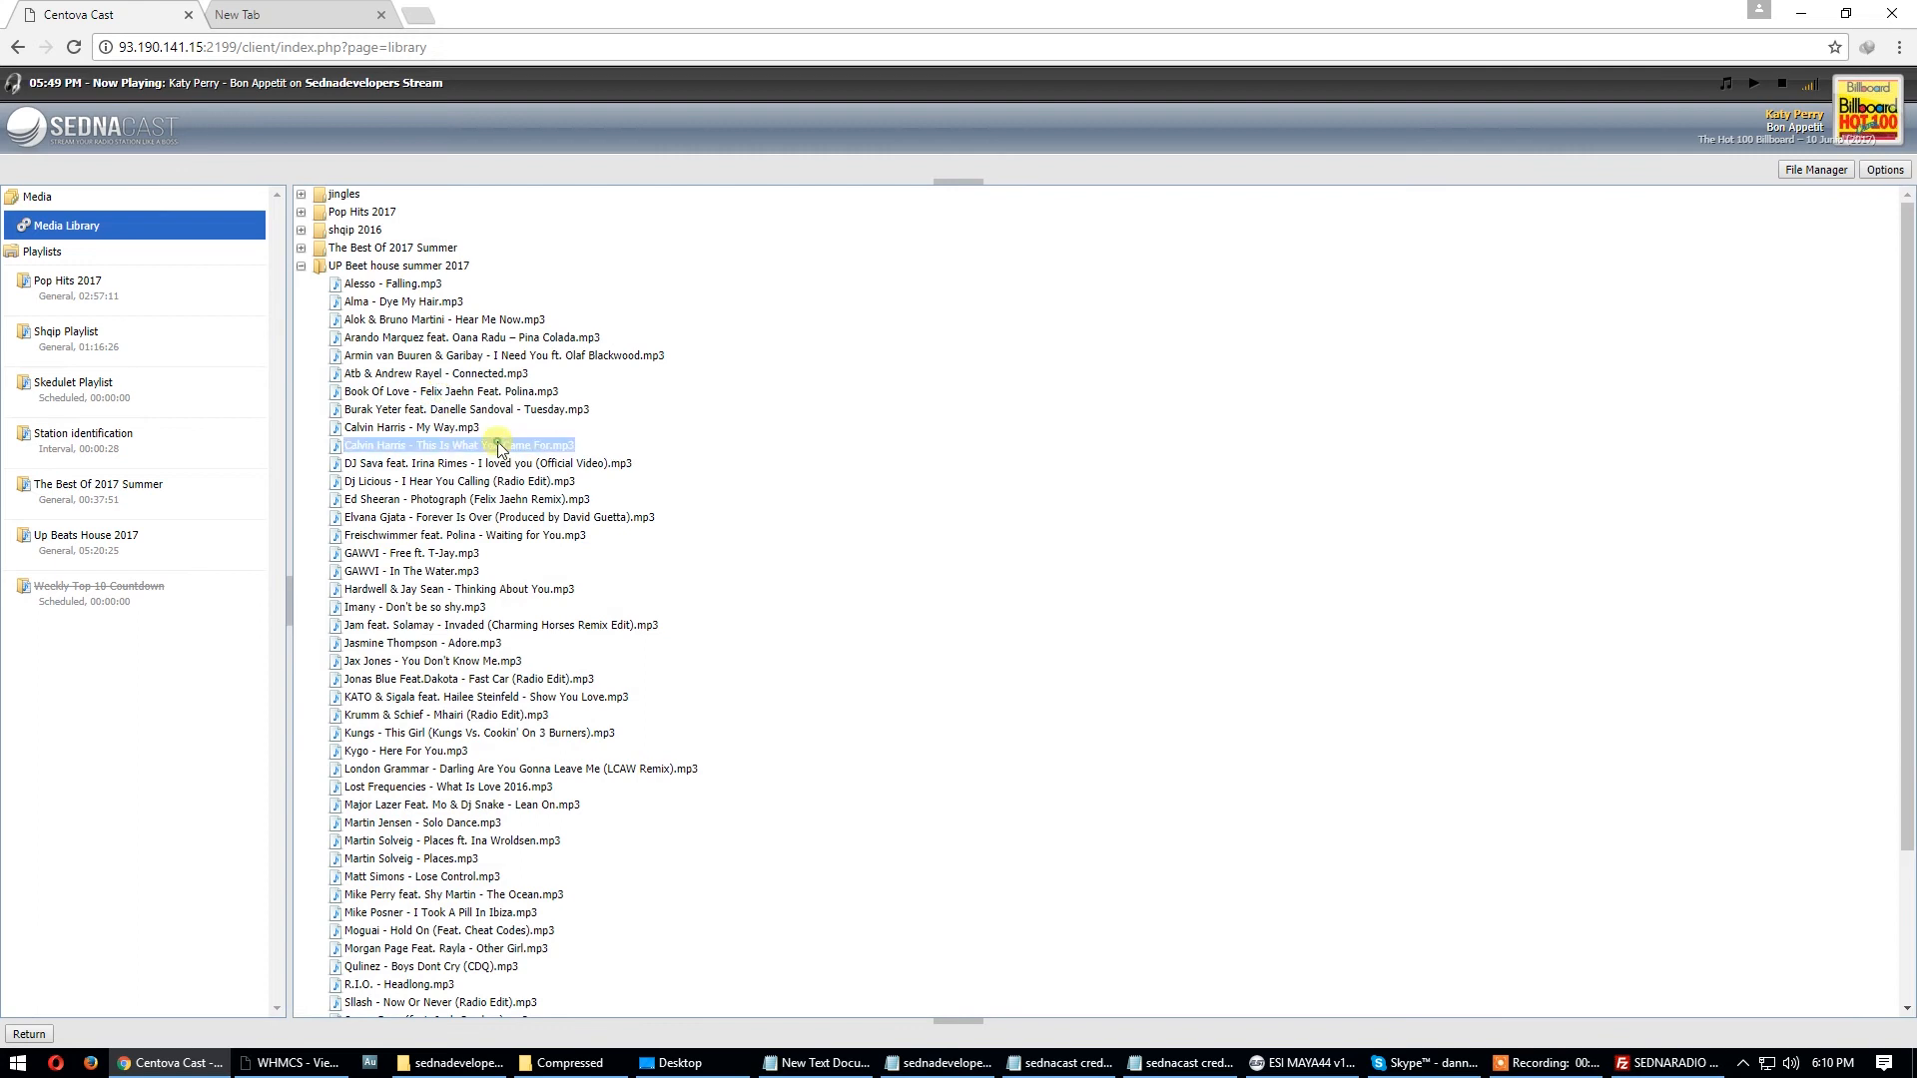
pyautogui.click(461, 499)
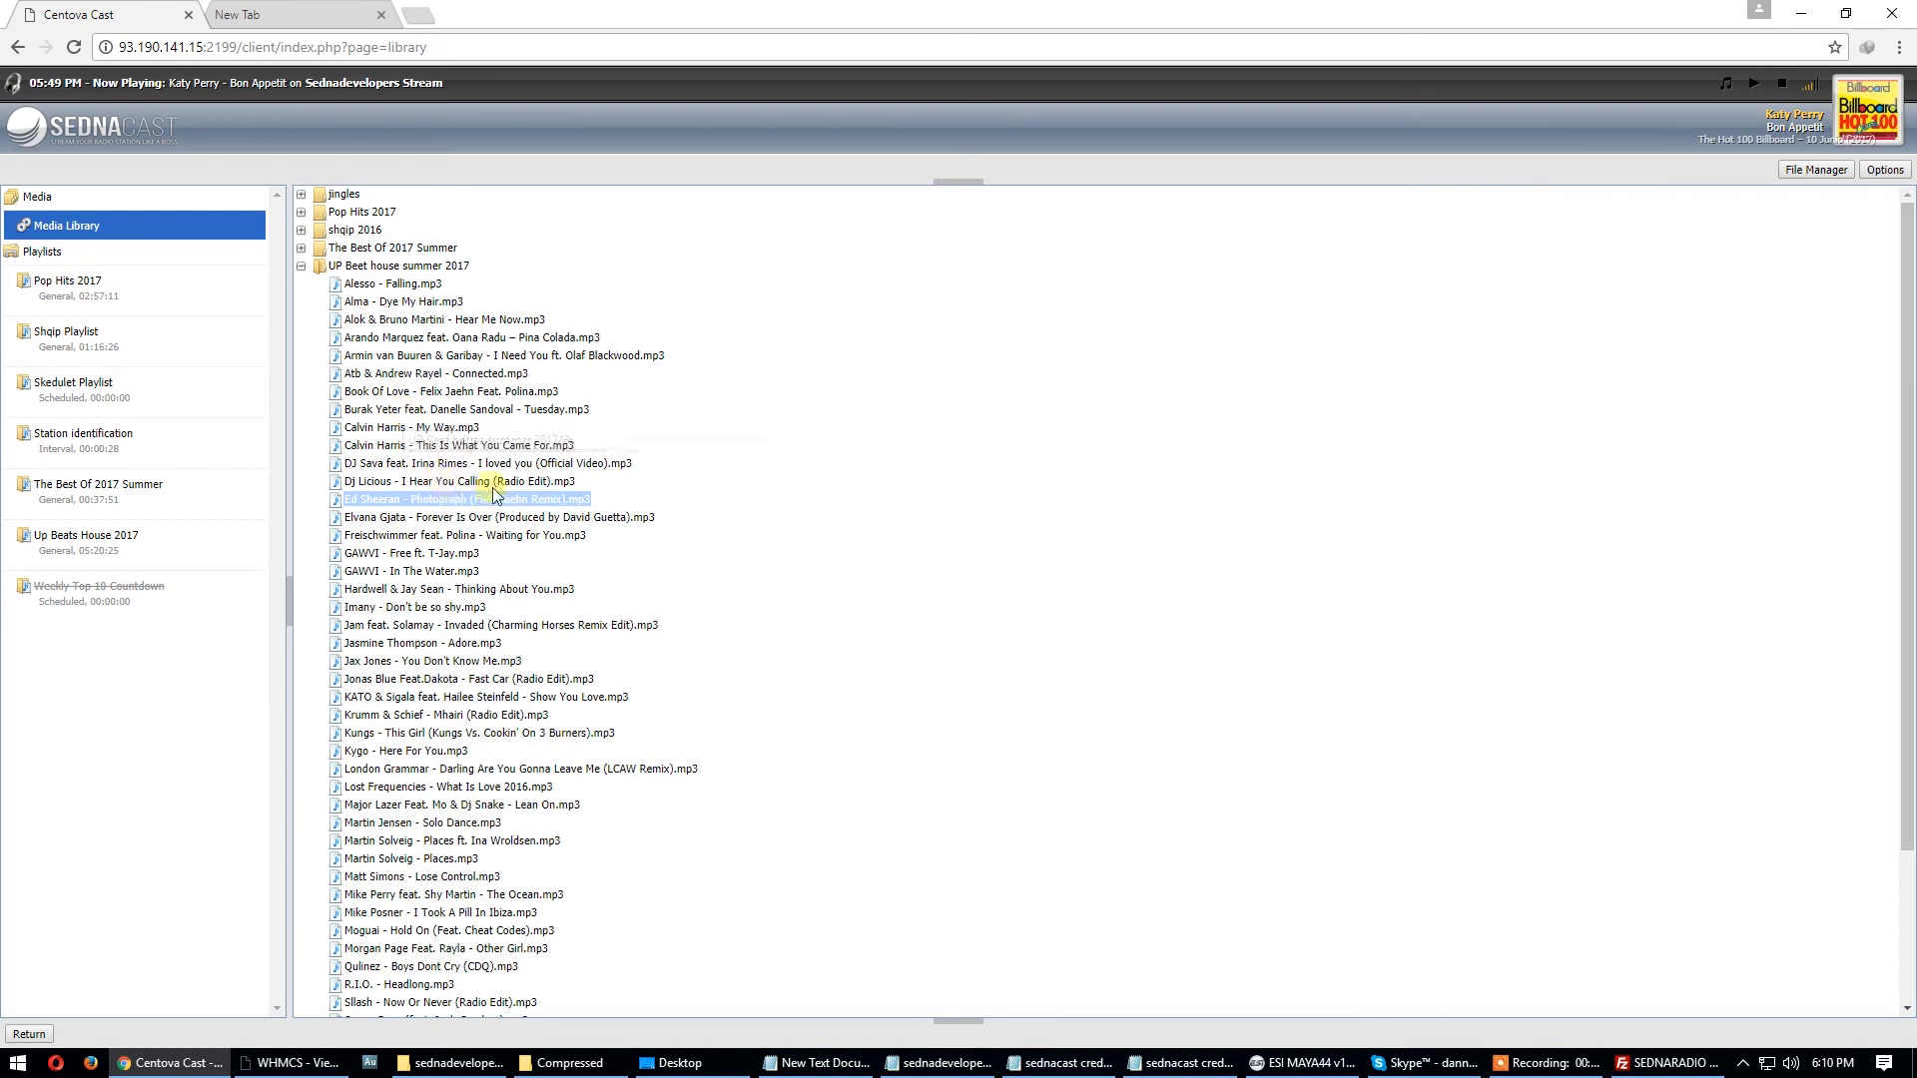
pyautogui.moveTo(373, 392)
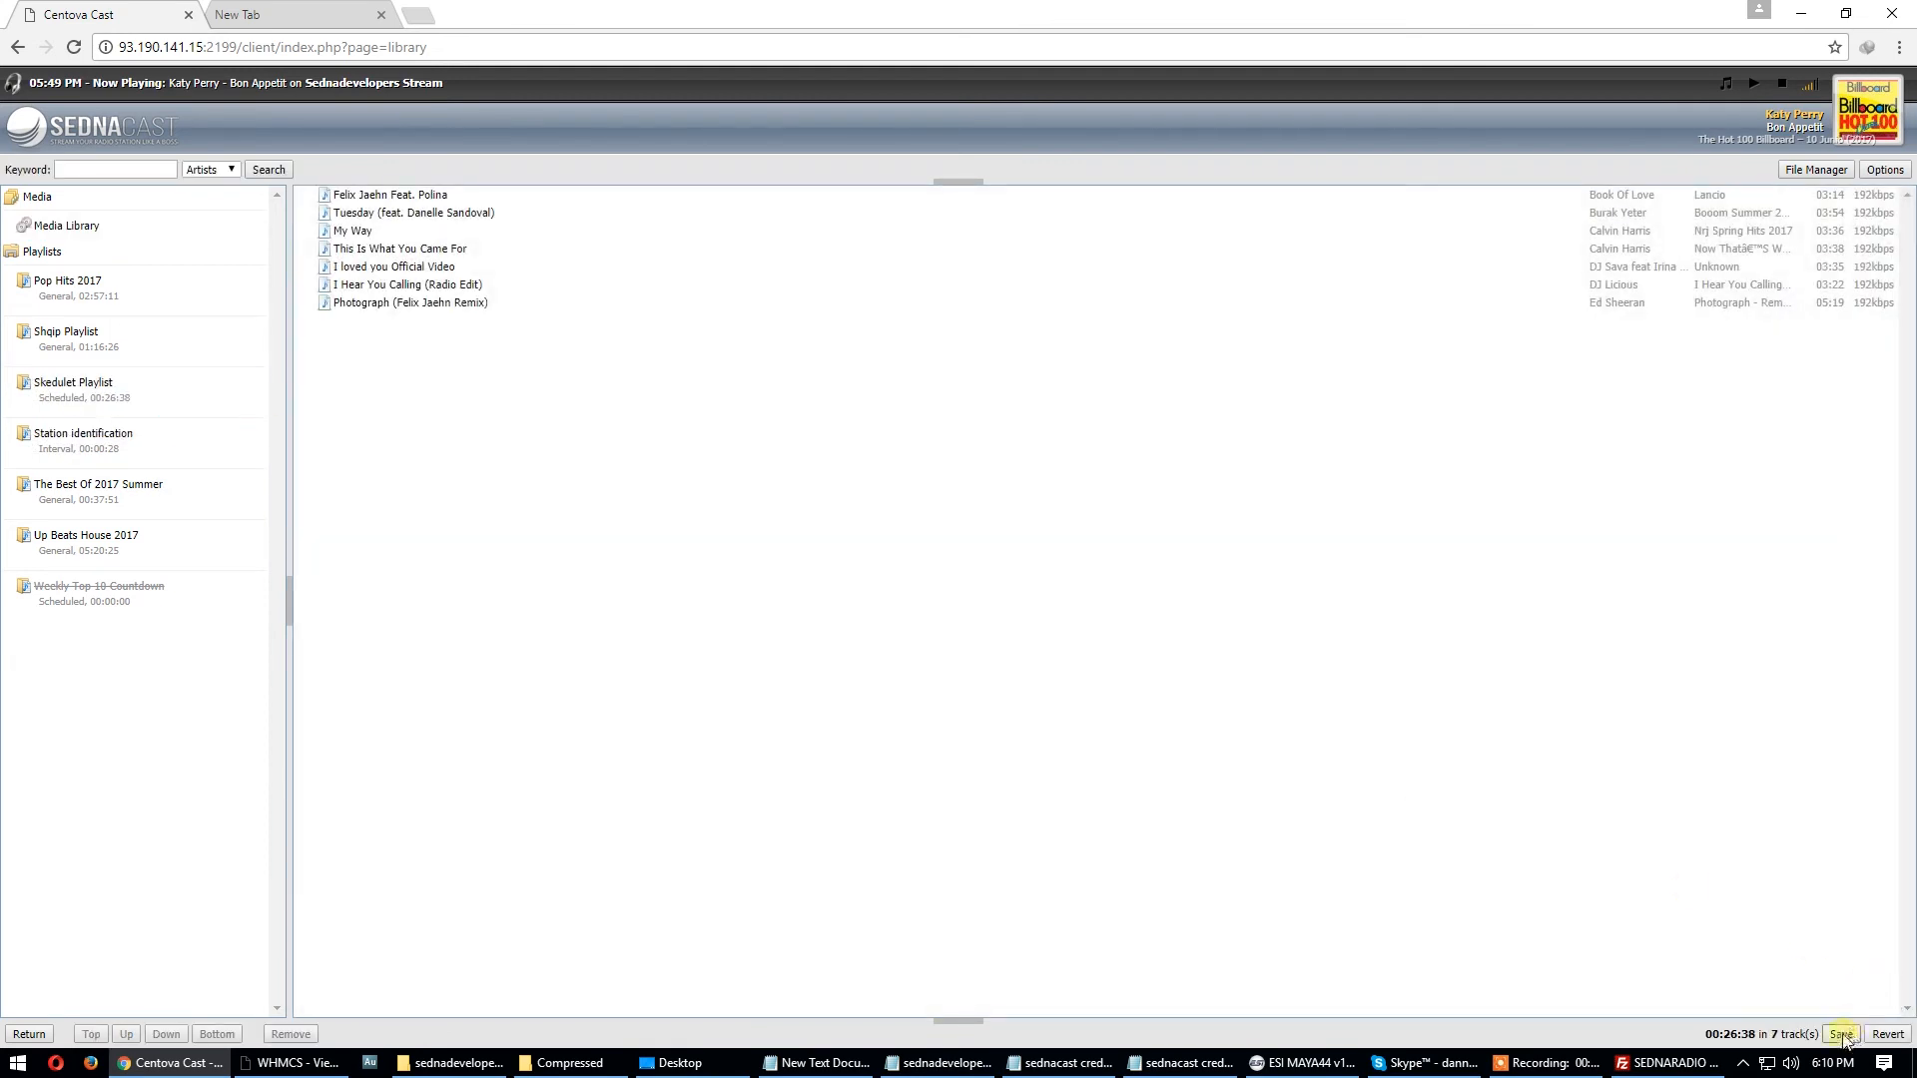
pyautogui.click(1840, 1034)
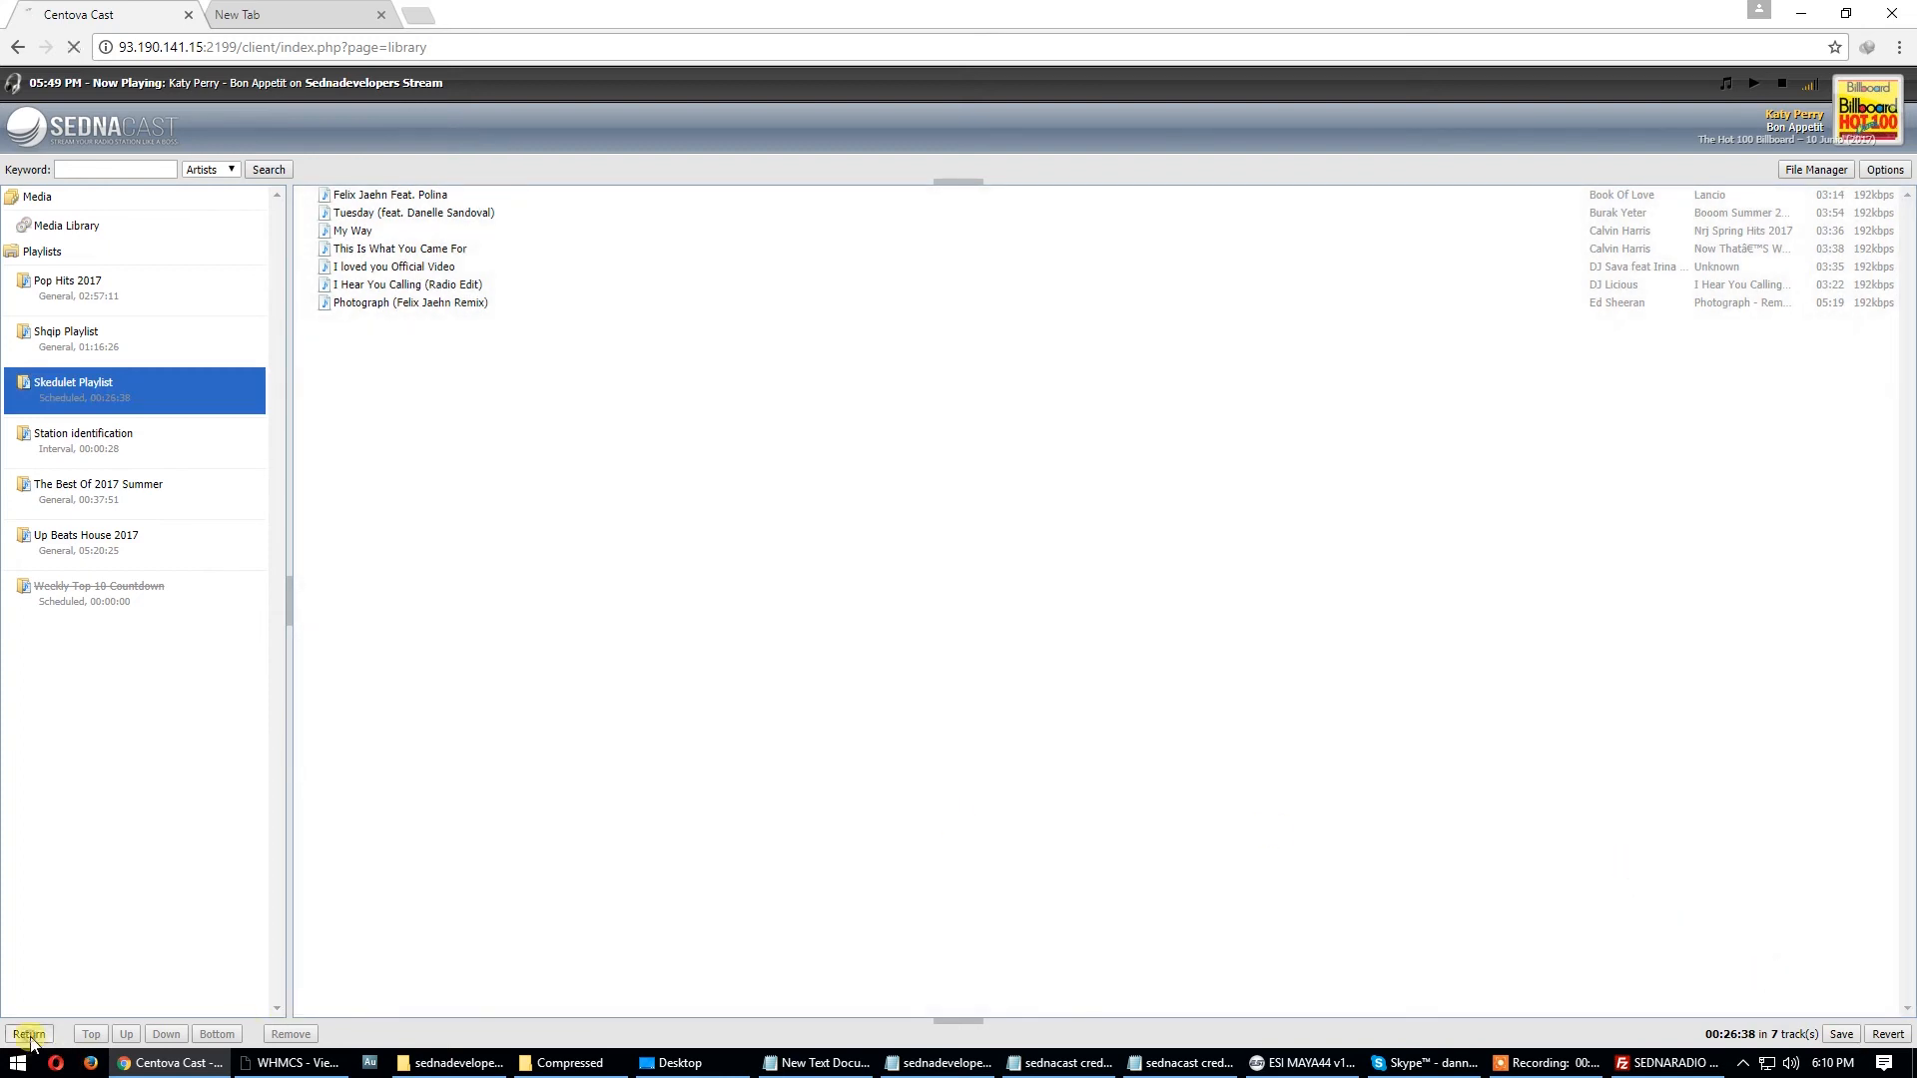
# Step: Return to AutoDJ Playlist Management listing the seven playlists and start a new playlist
pyautogui.click(28, 1035)
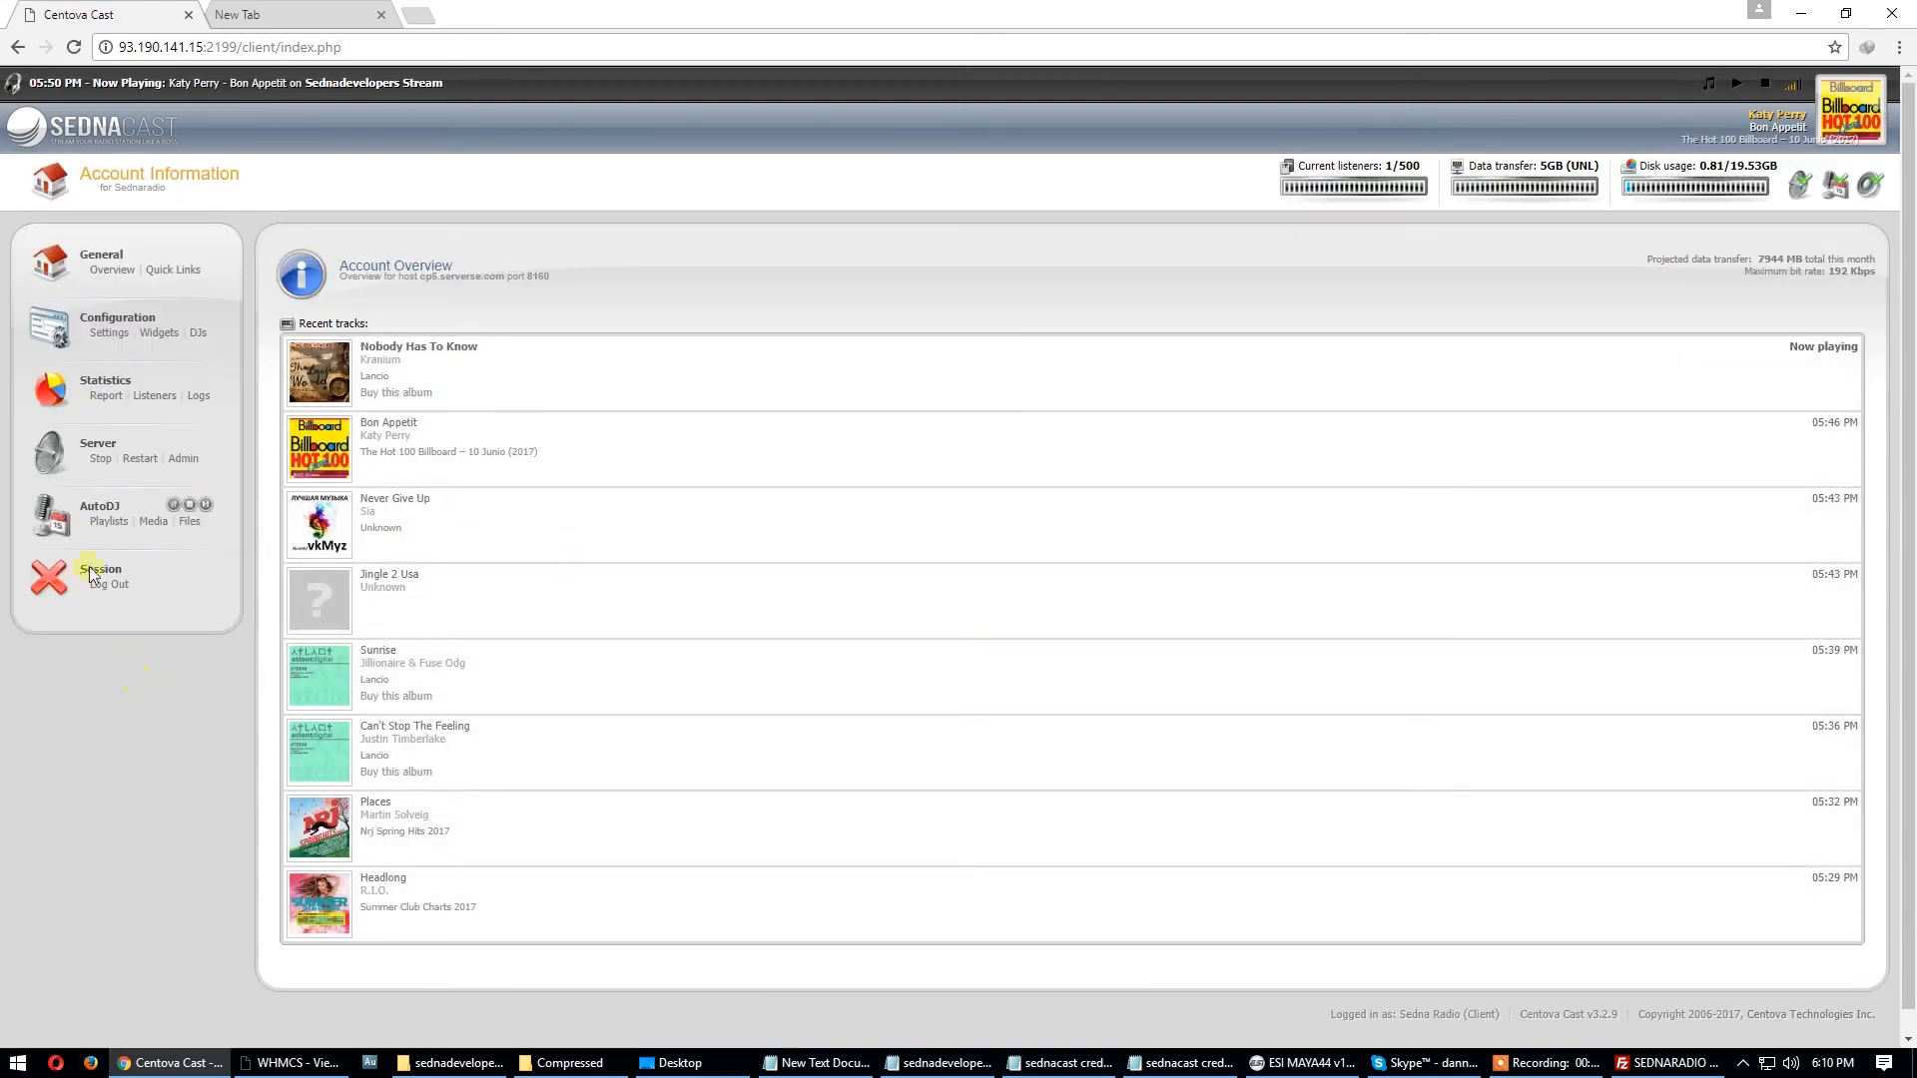
pyautogui.click(108, 521)
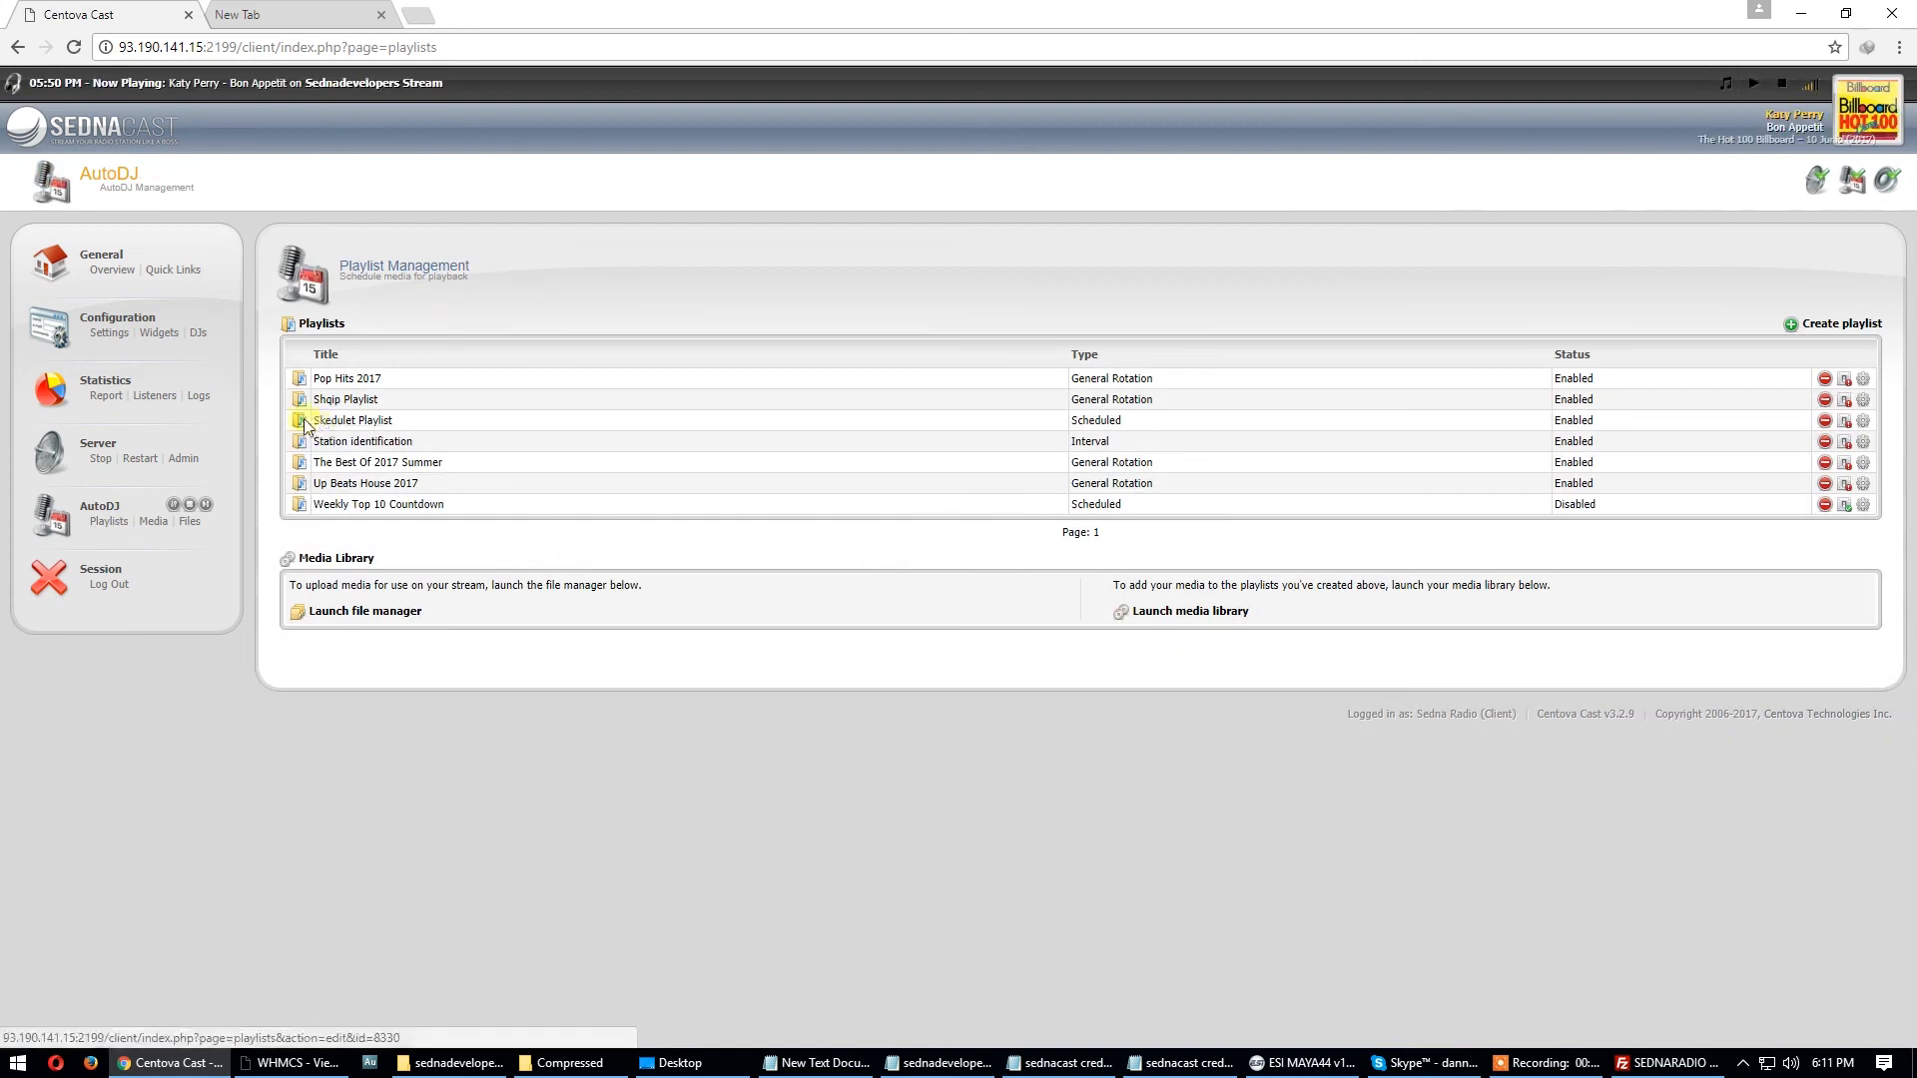
pyautogui.doubleClick(354, 419)
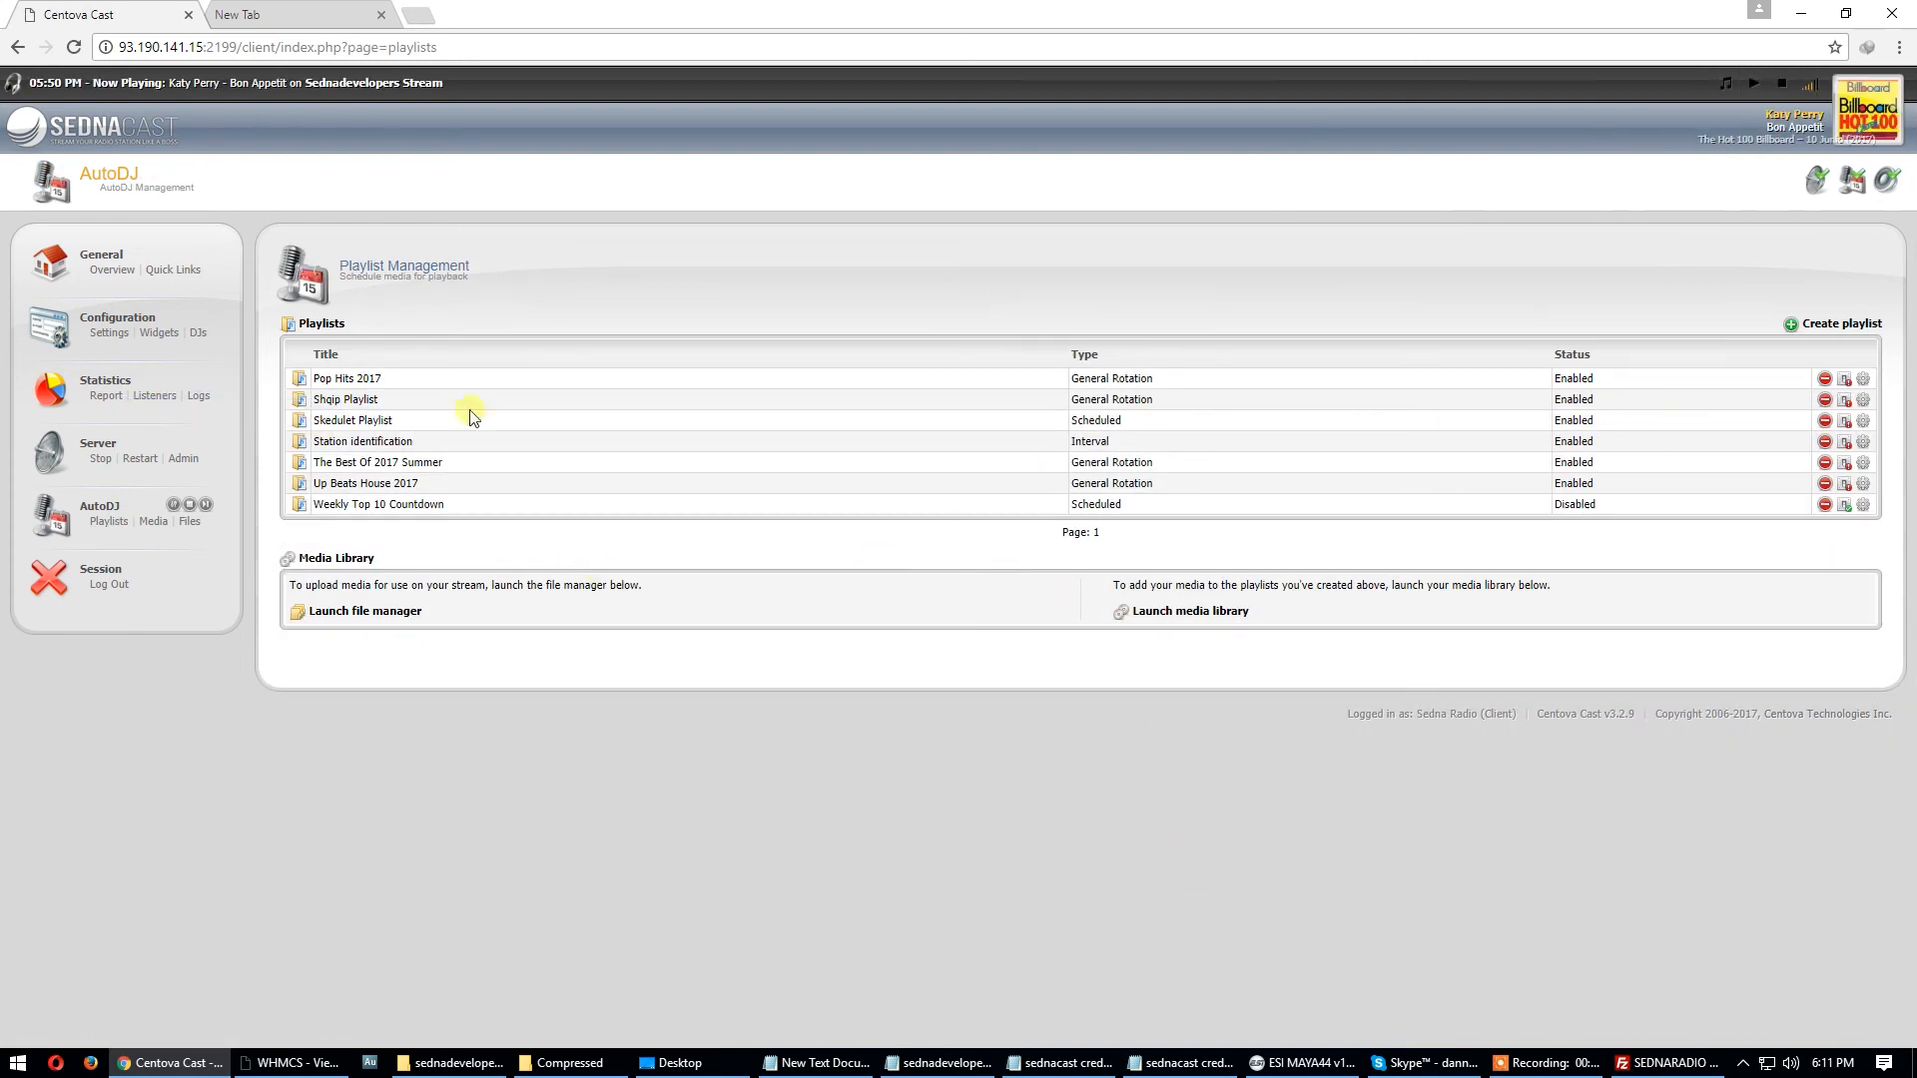
pyautogui.moveTo(378, 461)
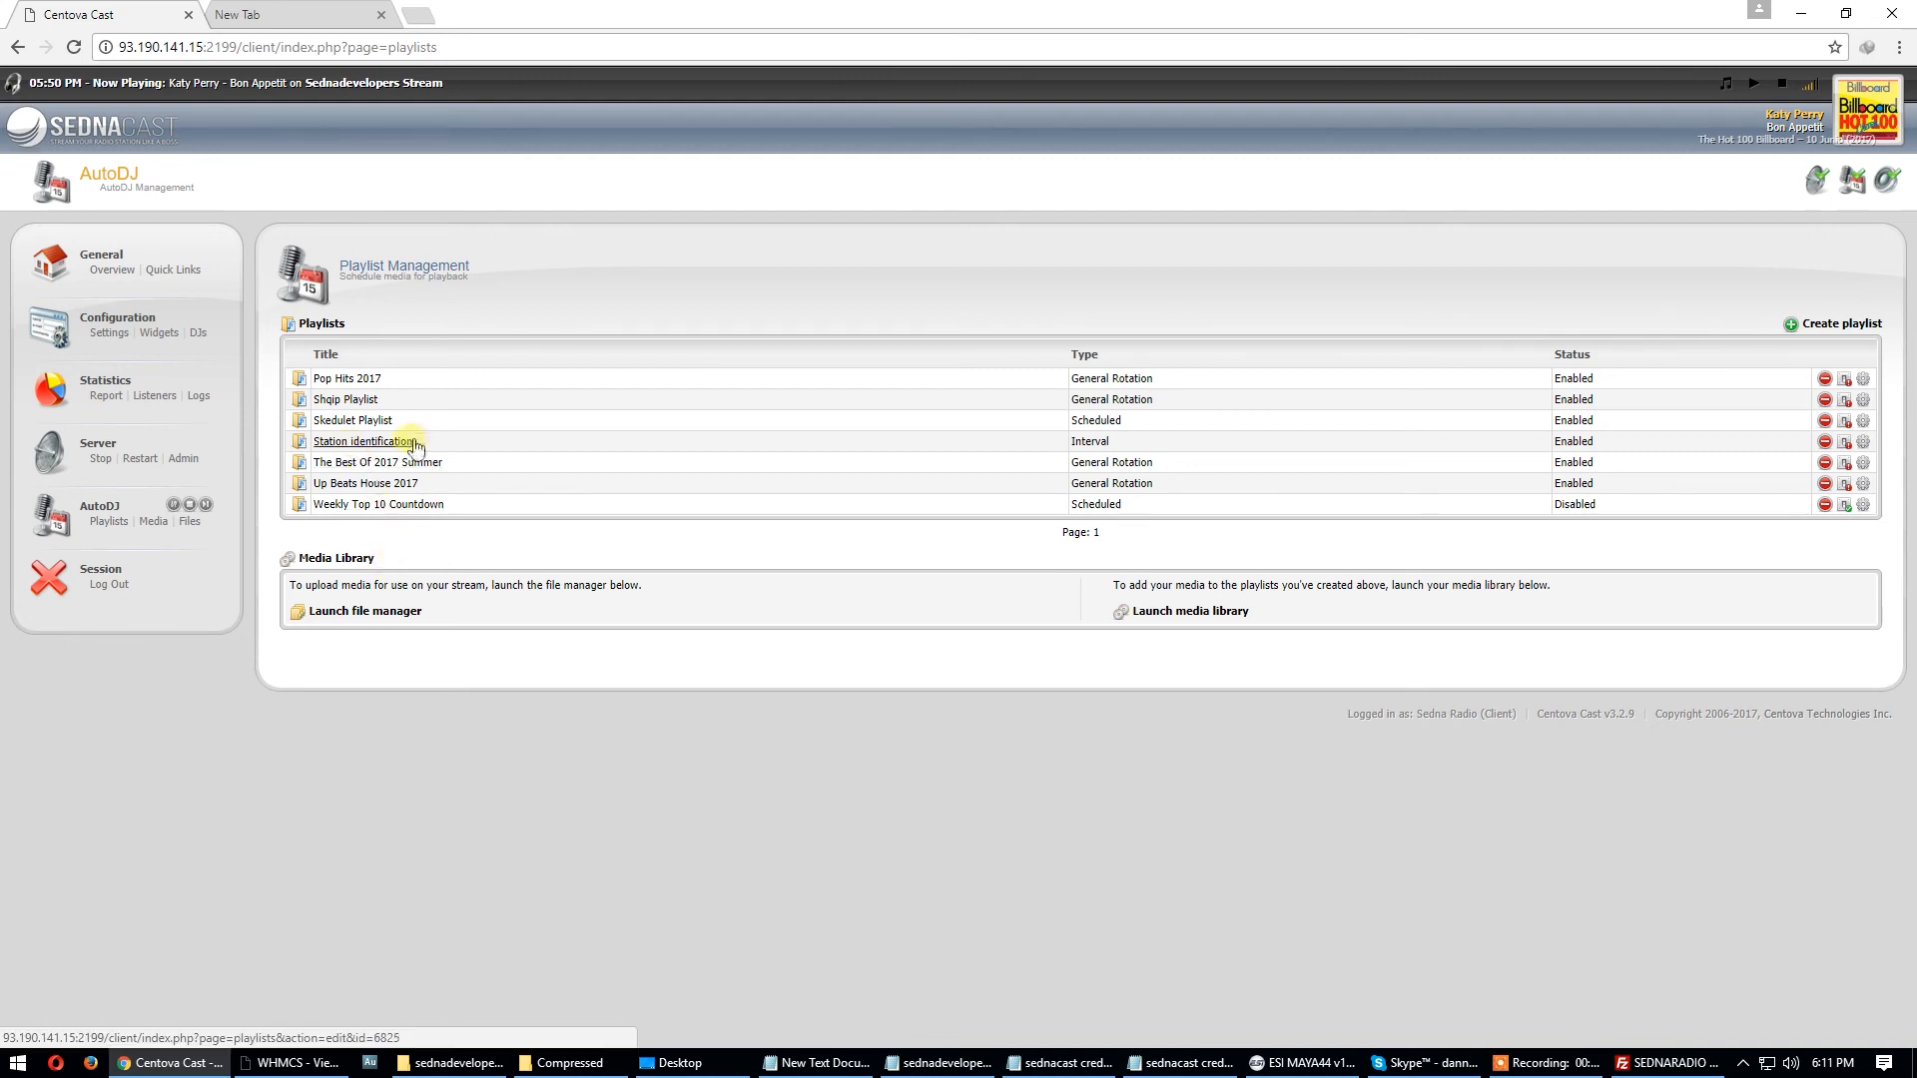
pyautogui.moveTo(384, 441)
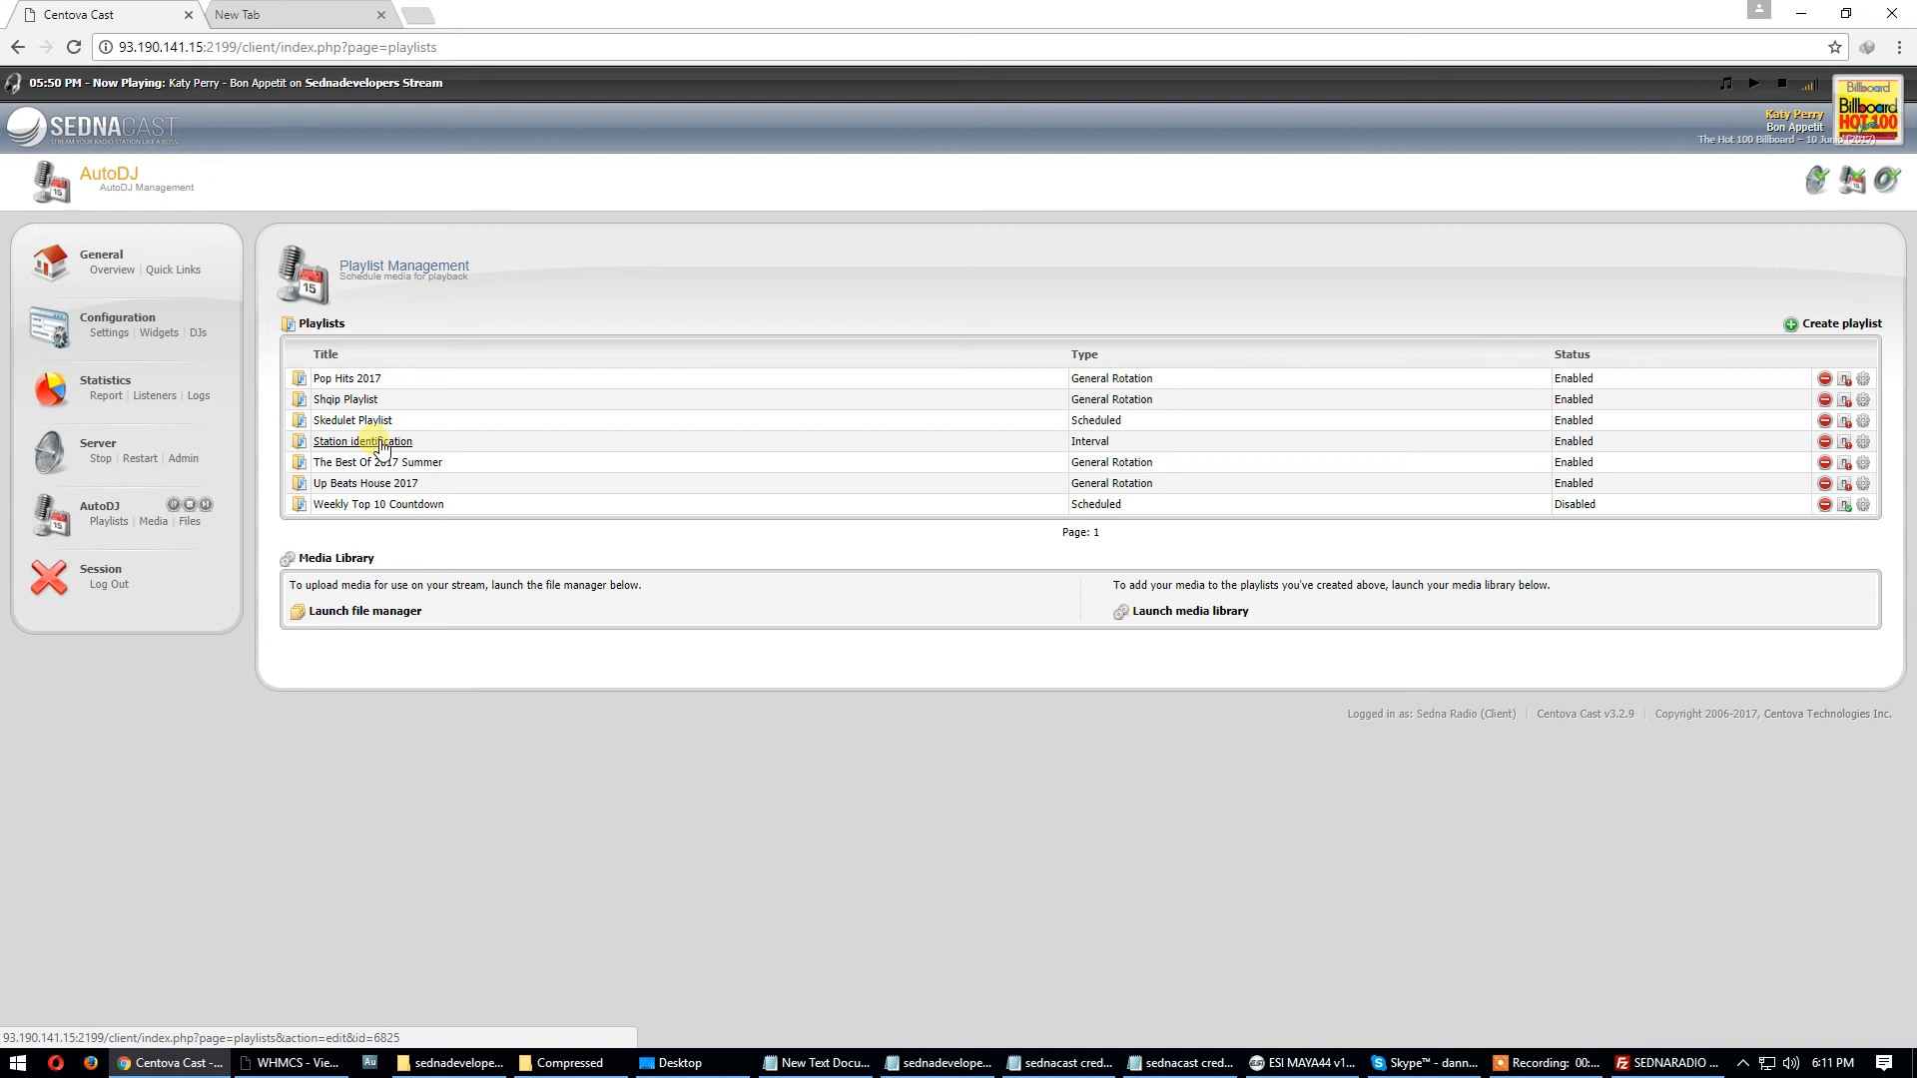
pyautogui.click(362, 441)
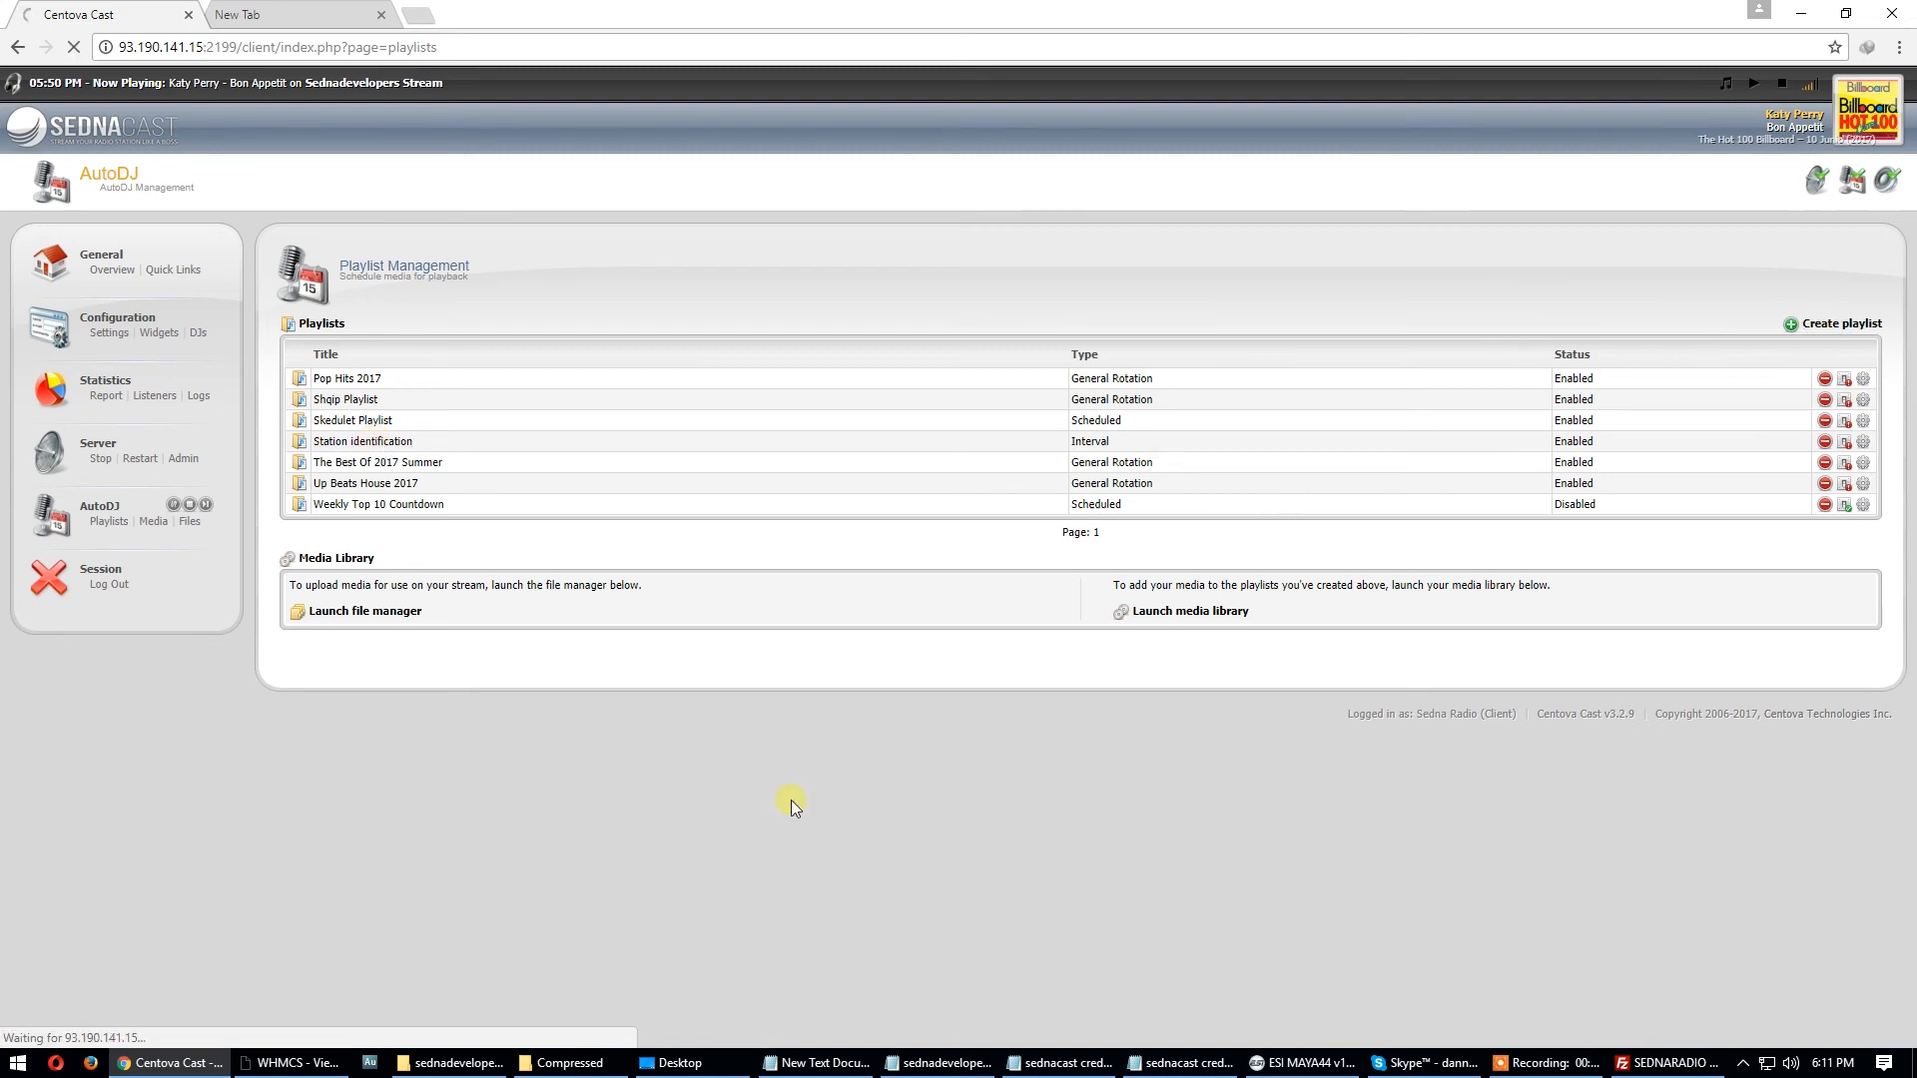
# Step: Create an enabled Interval playlist 'jingles' repeating every 4 songs with one random track, and save it
pyautogui.click(1839, 324)
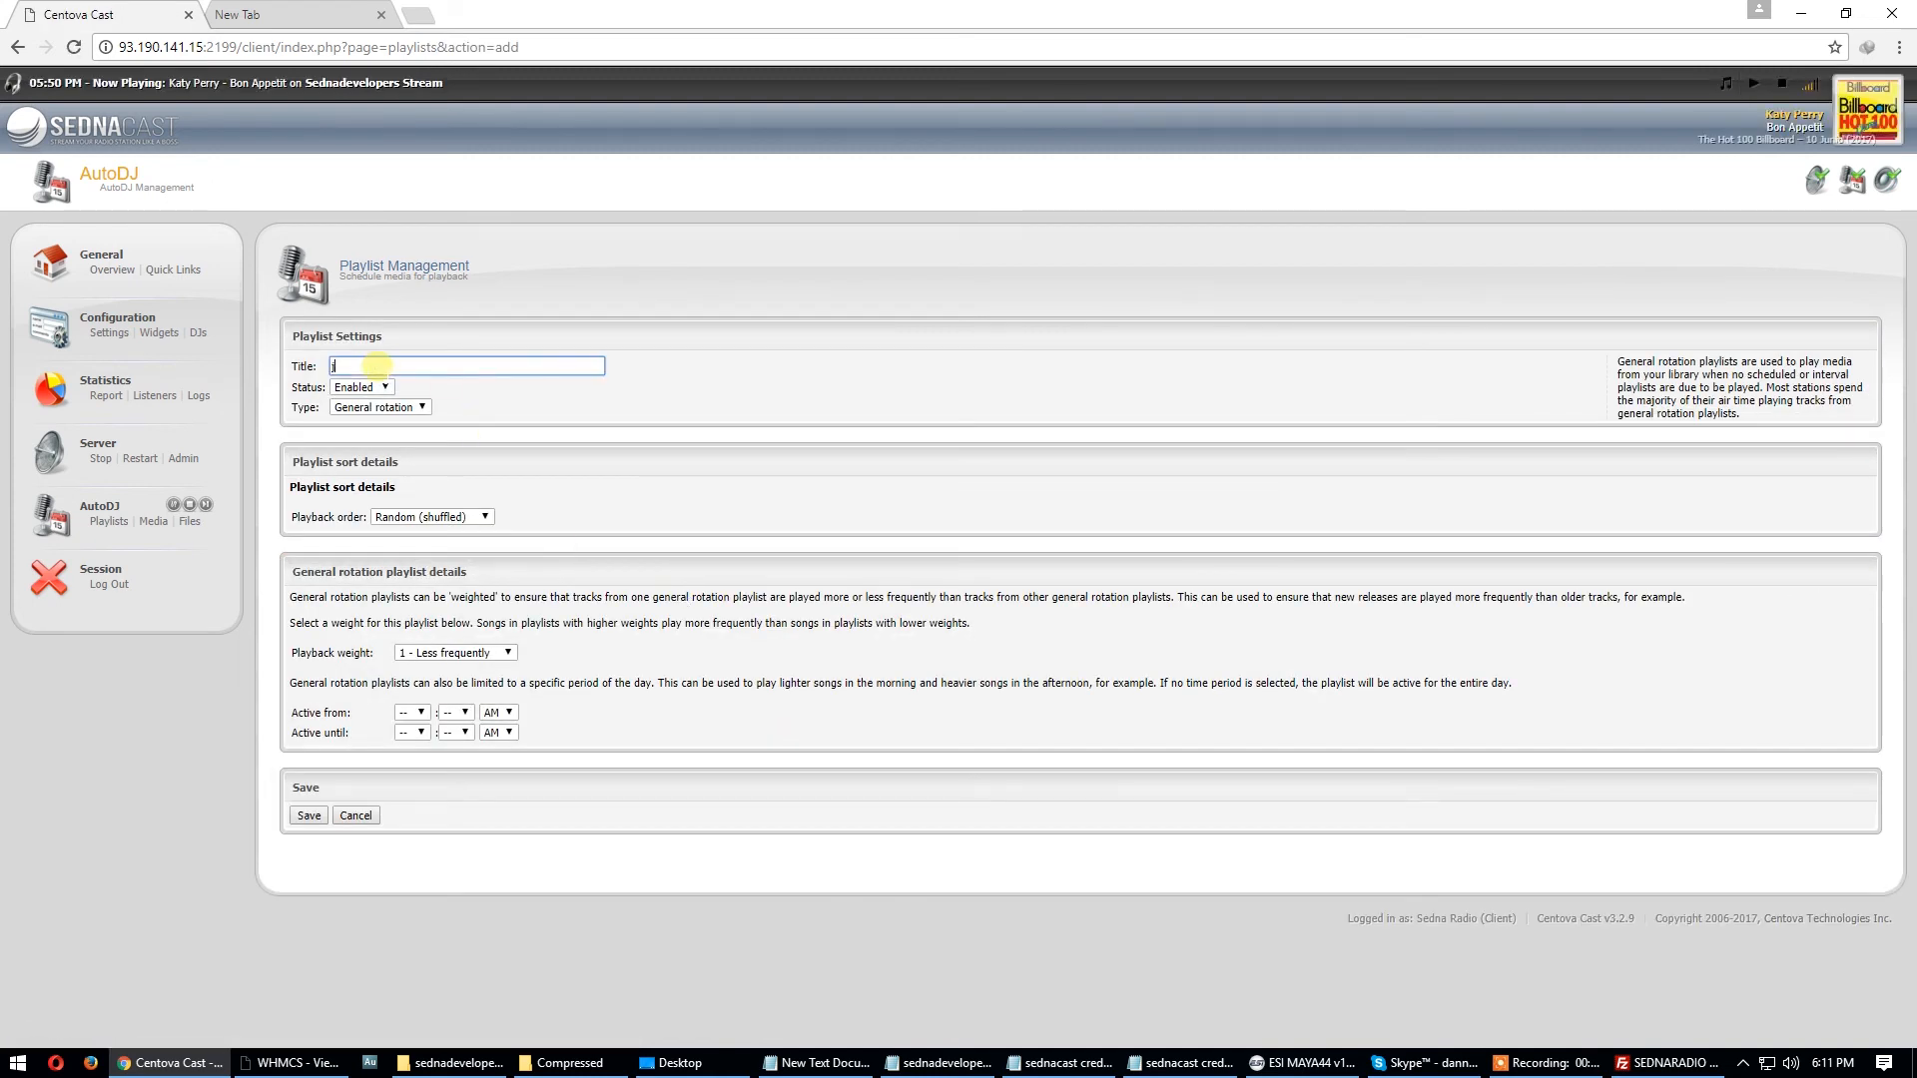
pyautogui.write('jingles')
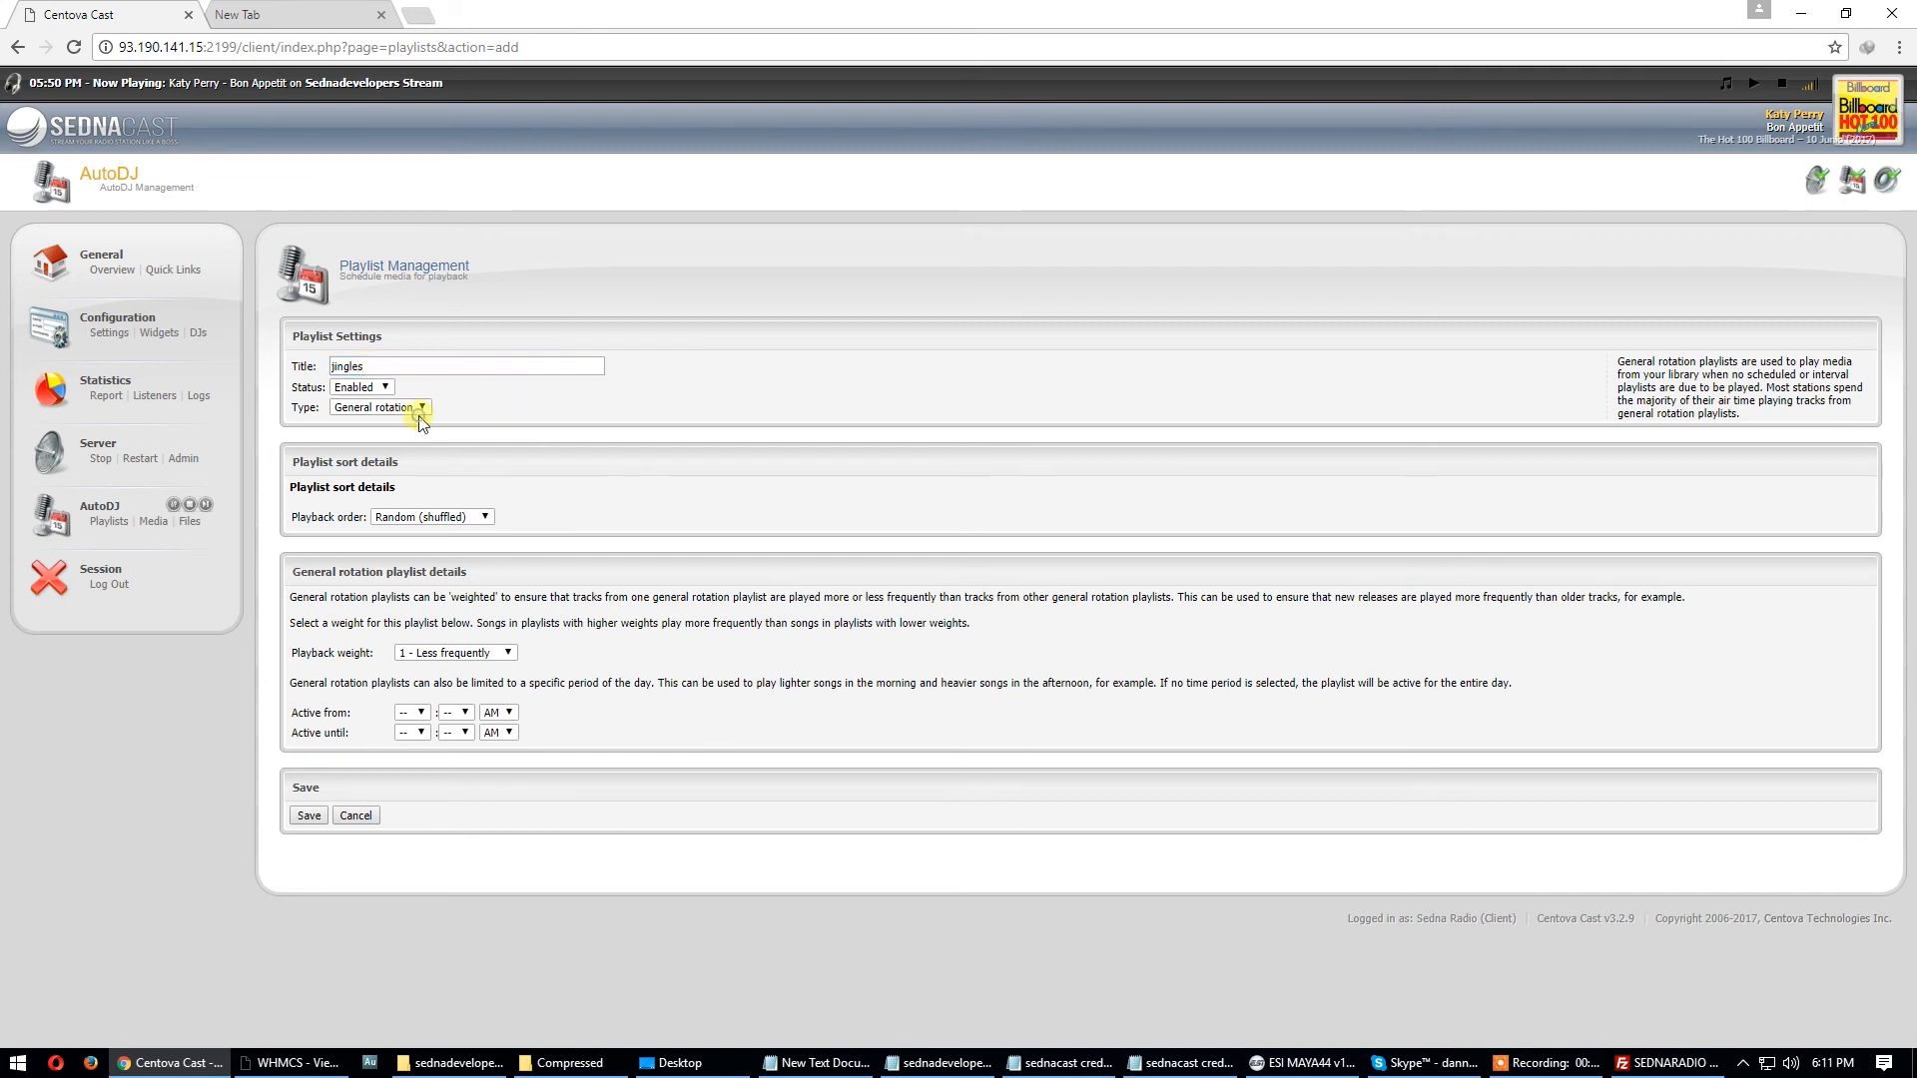
pyautogui.click(380, 407)
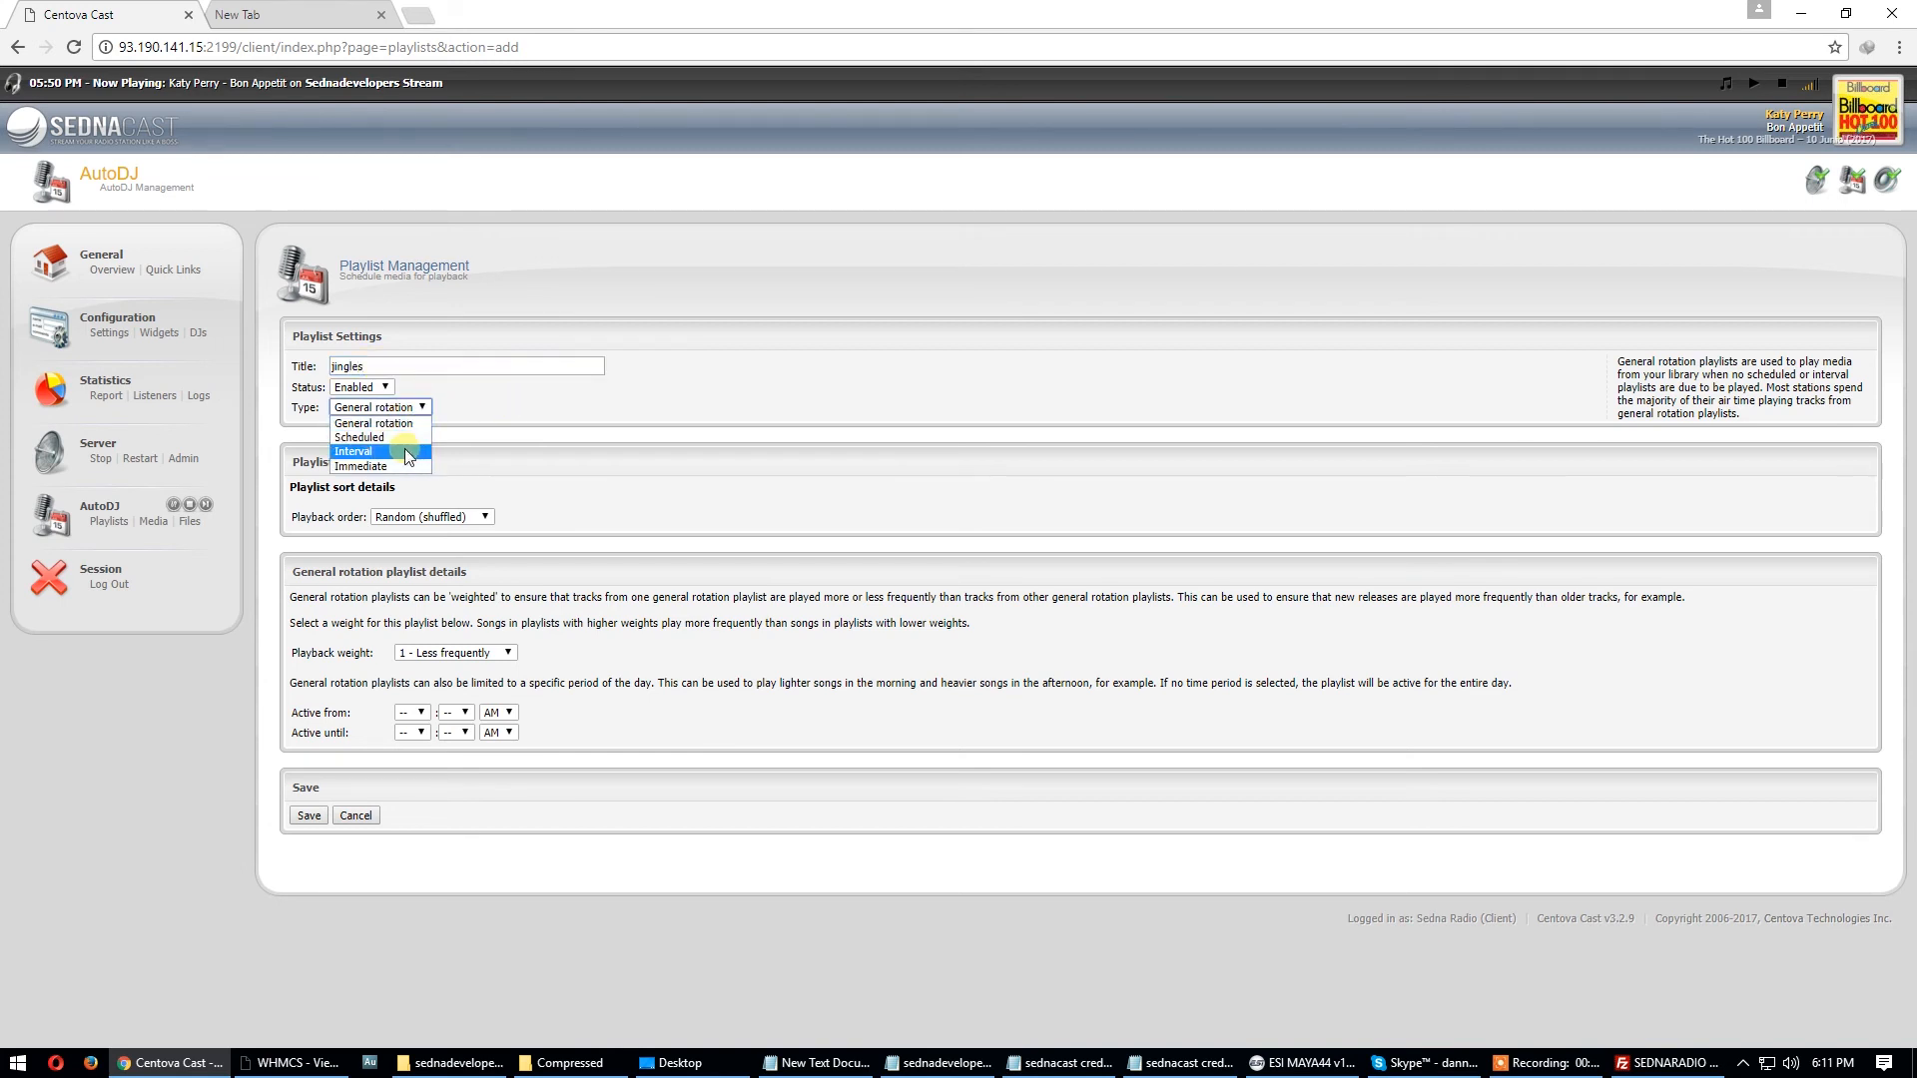
pyautogui.click(353, 451)
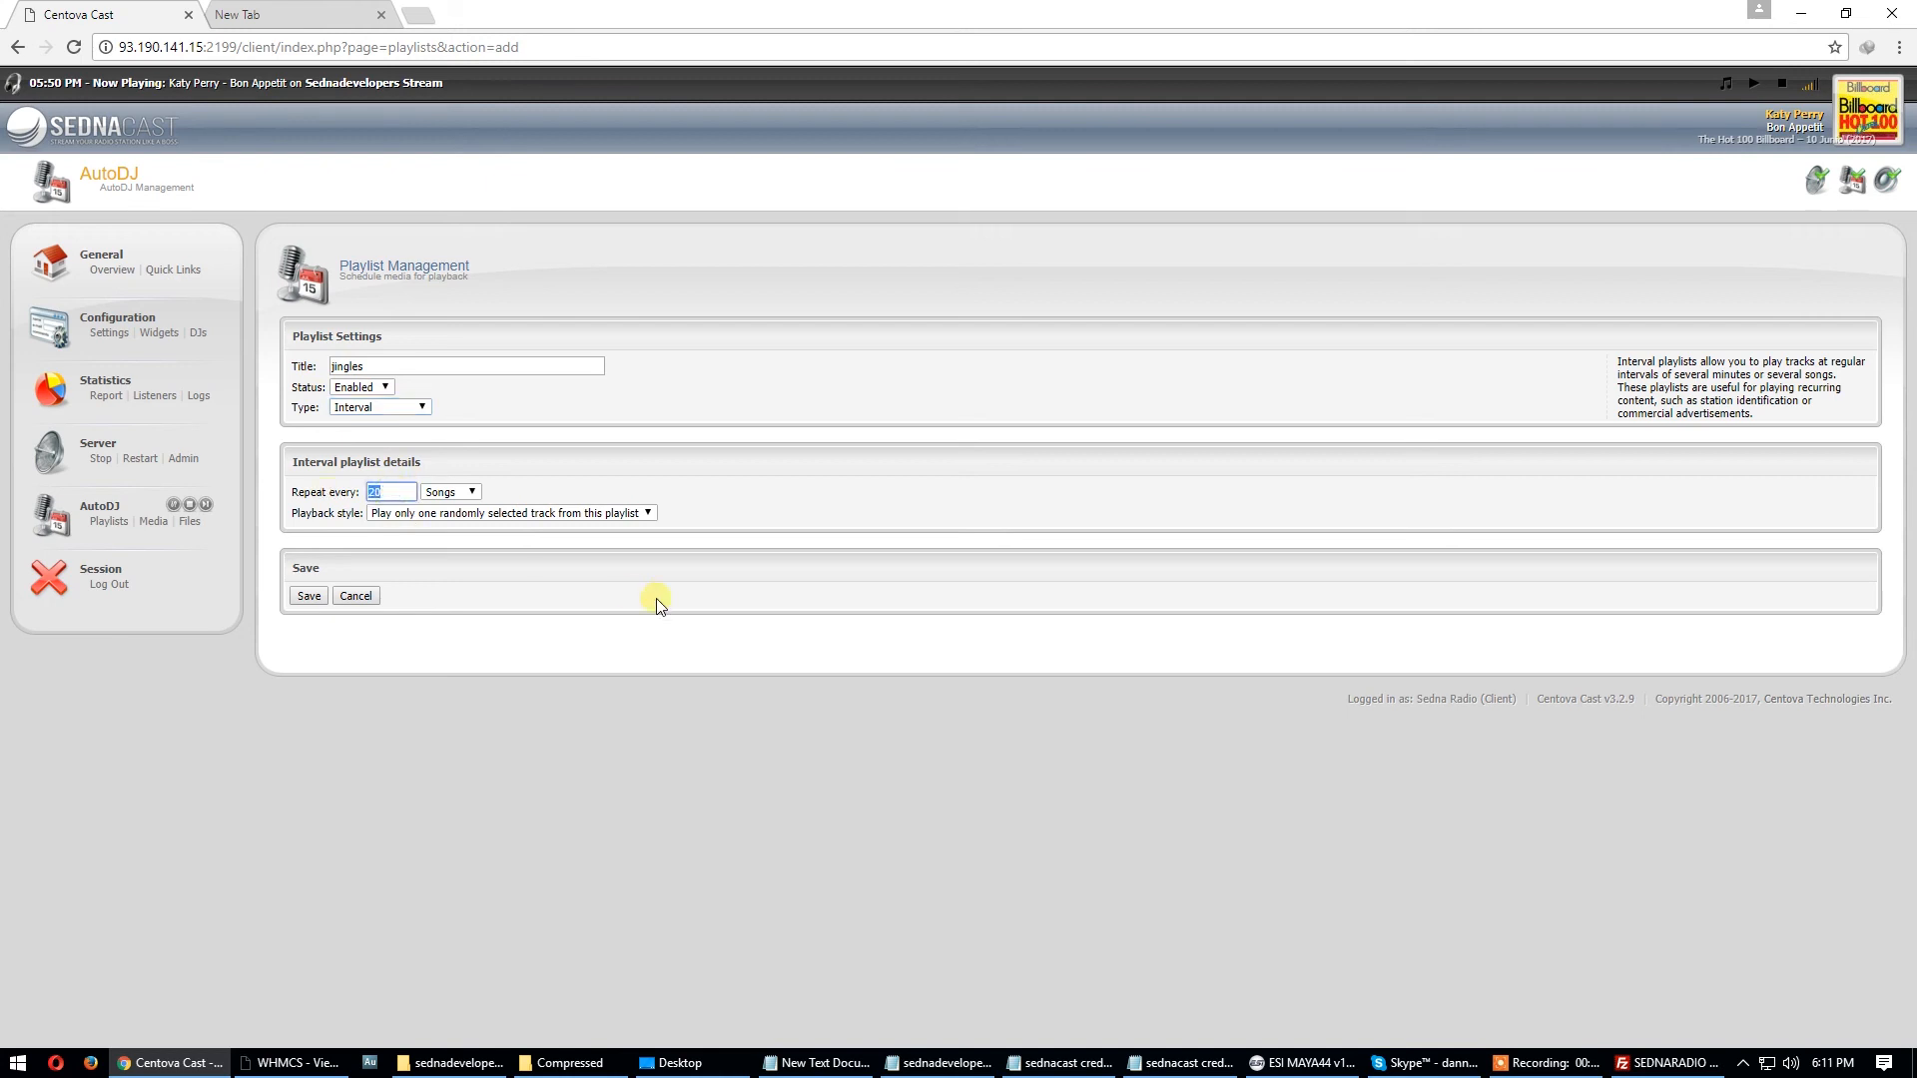
pyautogui.write('5')
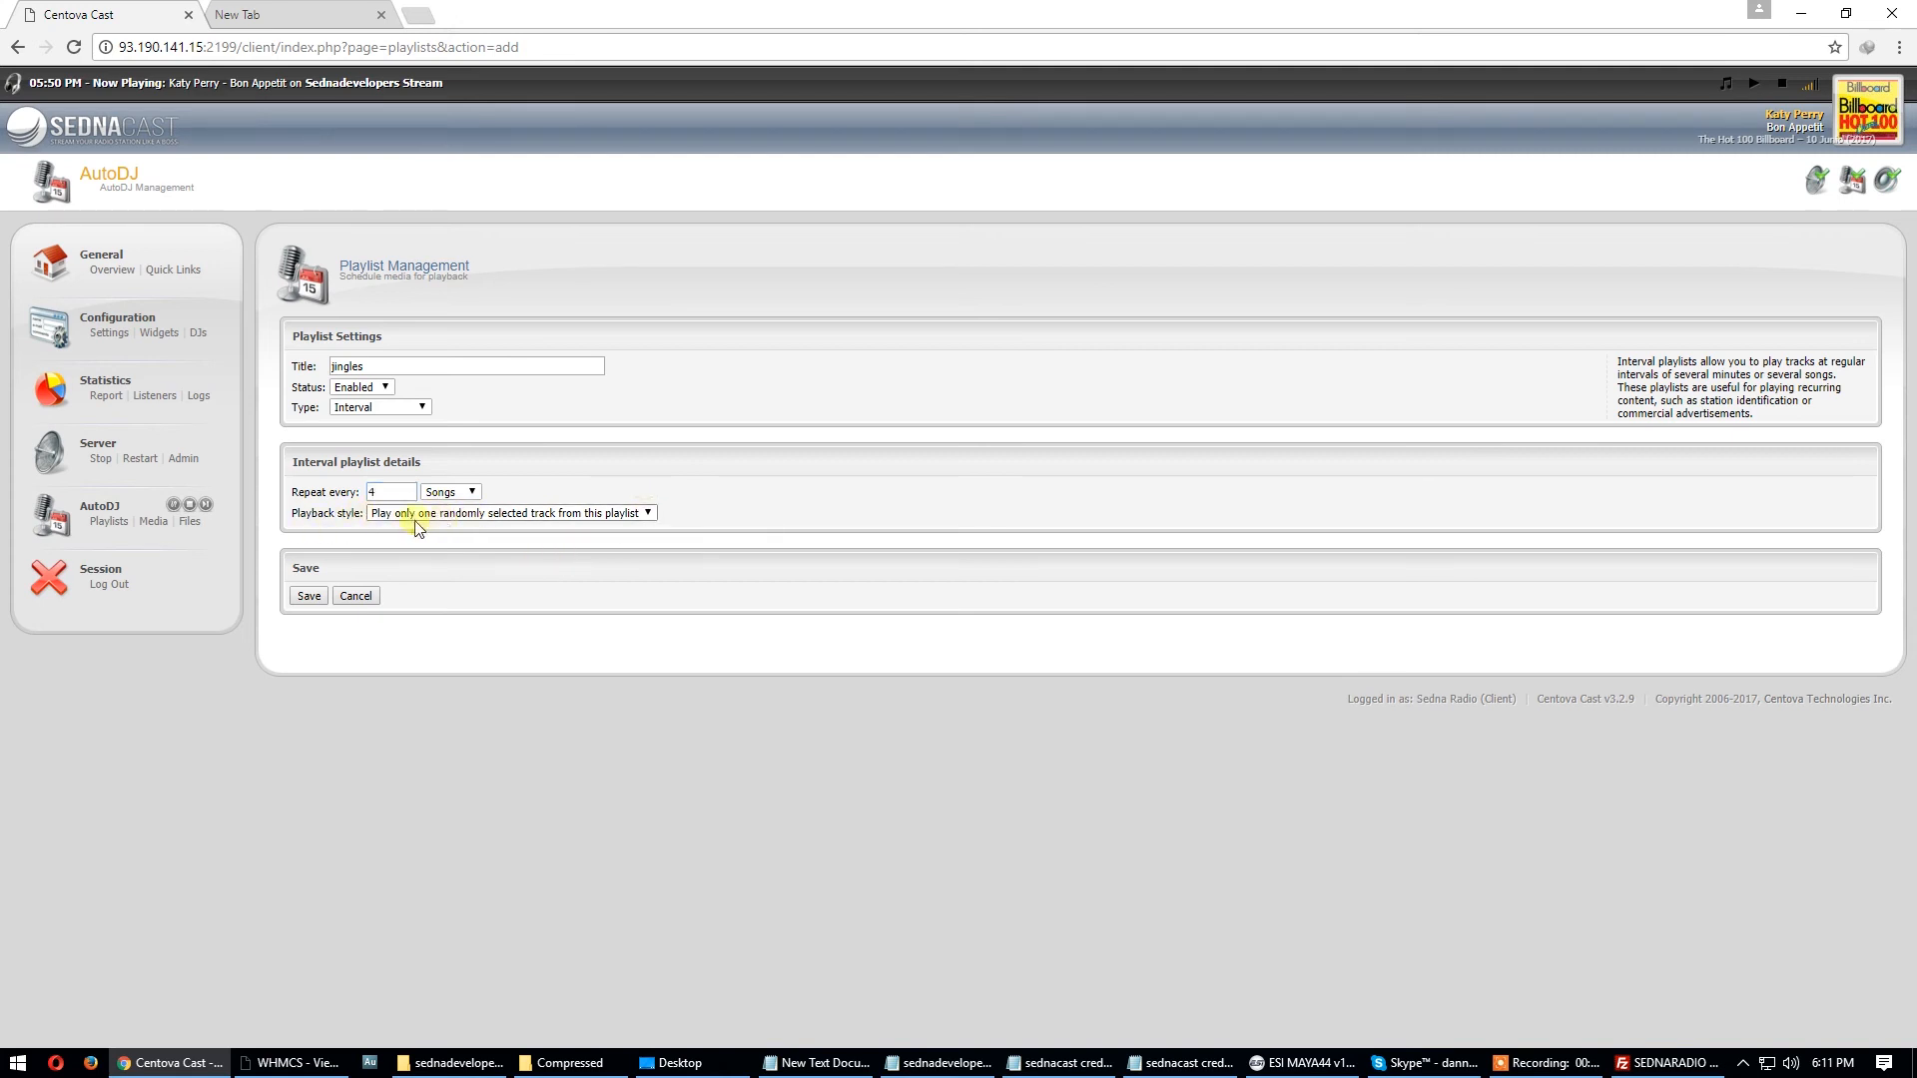
pyautogui.click(509, 513)
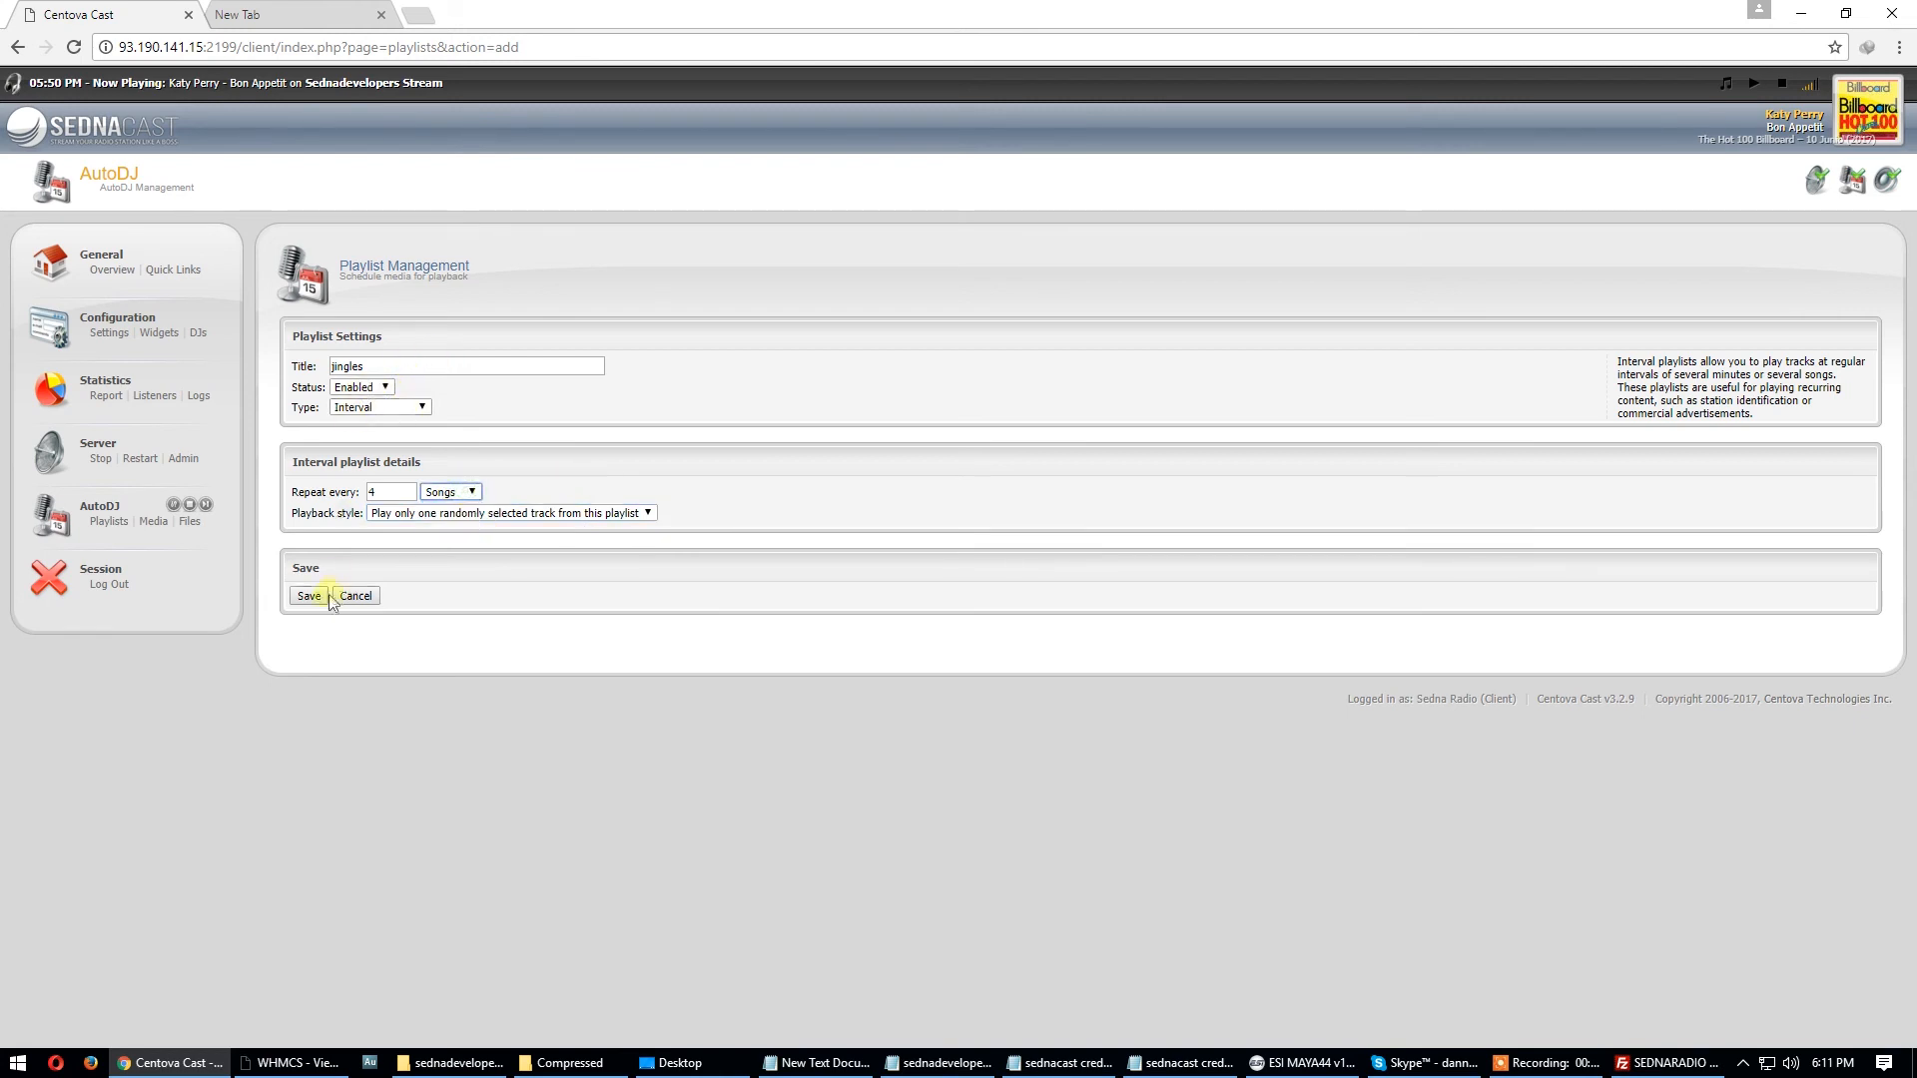
pyautogui.click(307, 595)
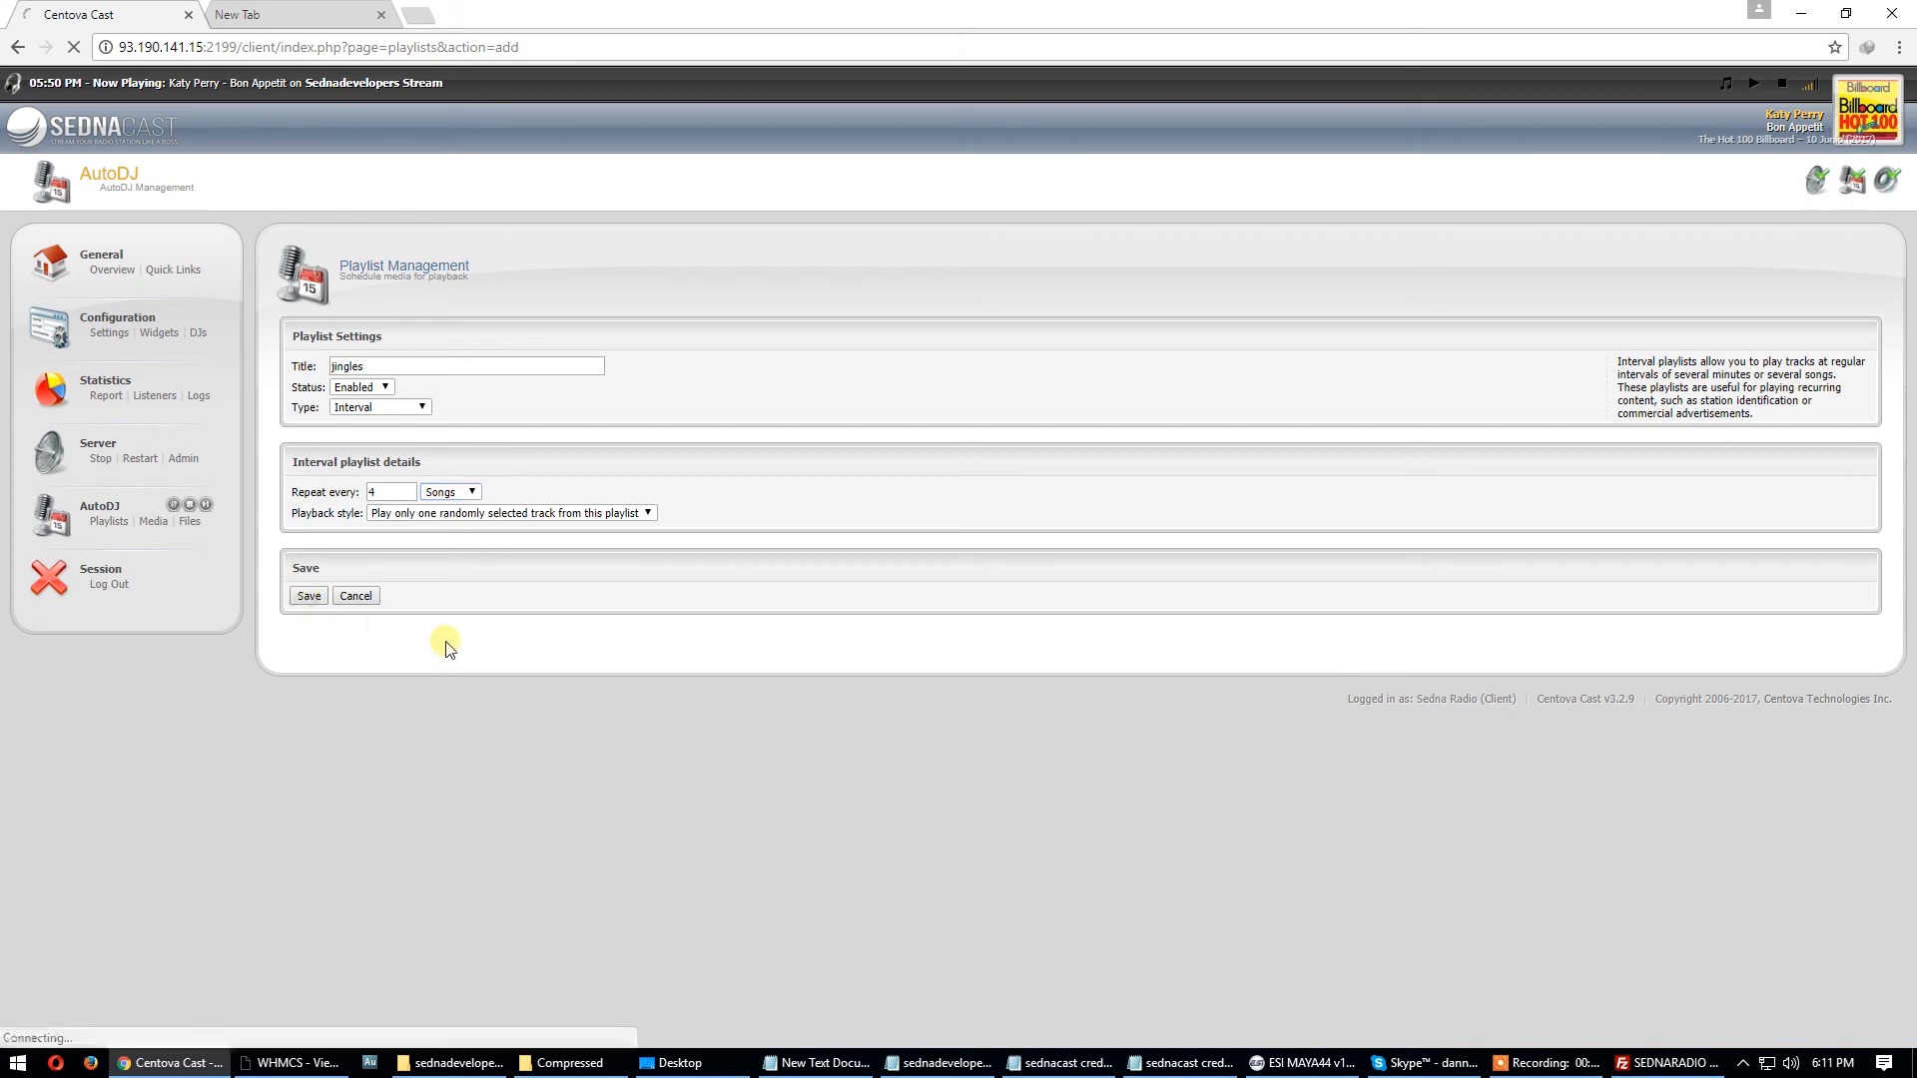
# Step: Fill the jingles playlist with six tracks from the jingles folder (00:00:15) and return to the overview
pyautogui.click(307, 595)
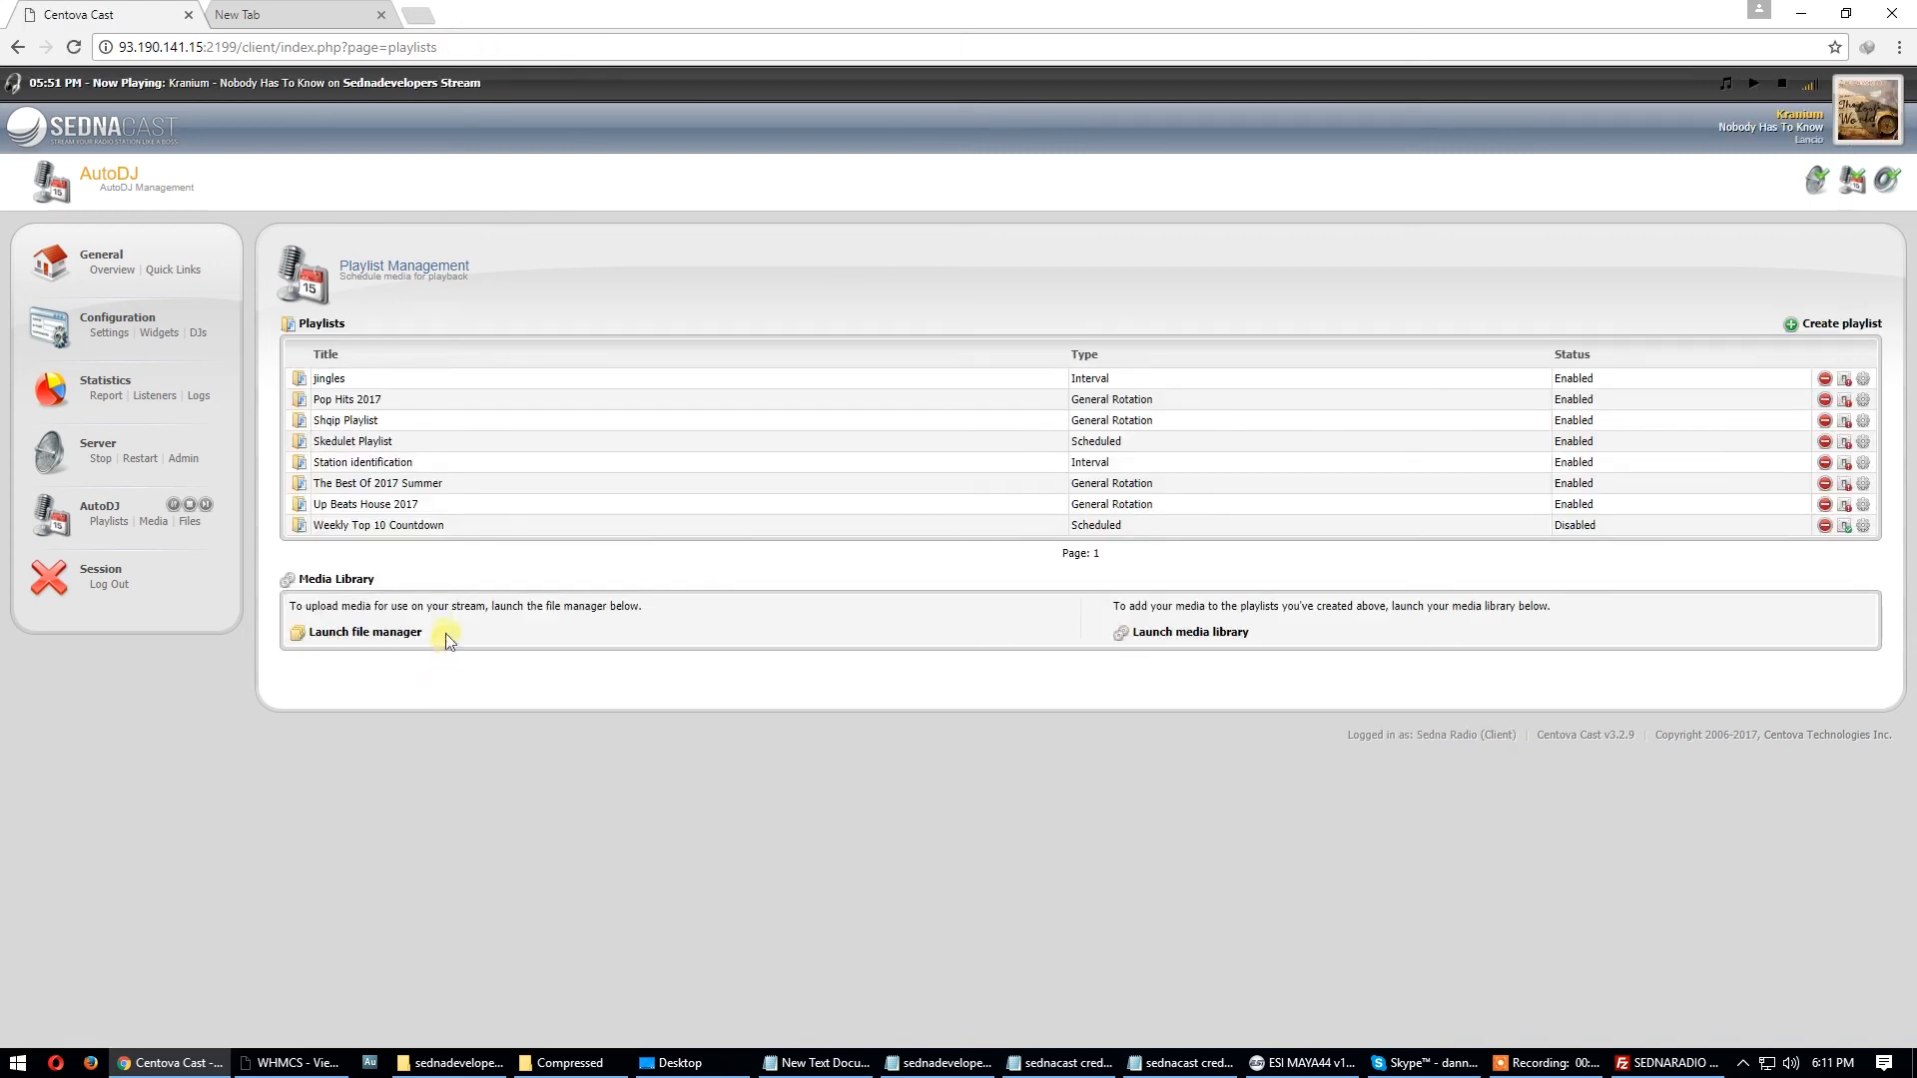
pyautogui.moveTo(154, 521)
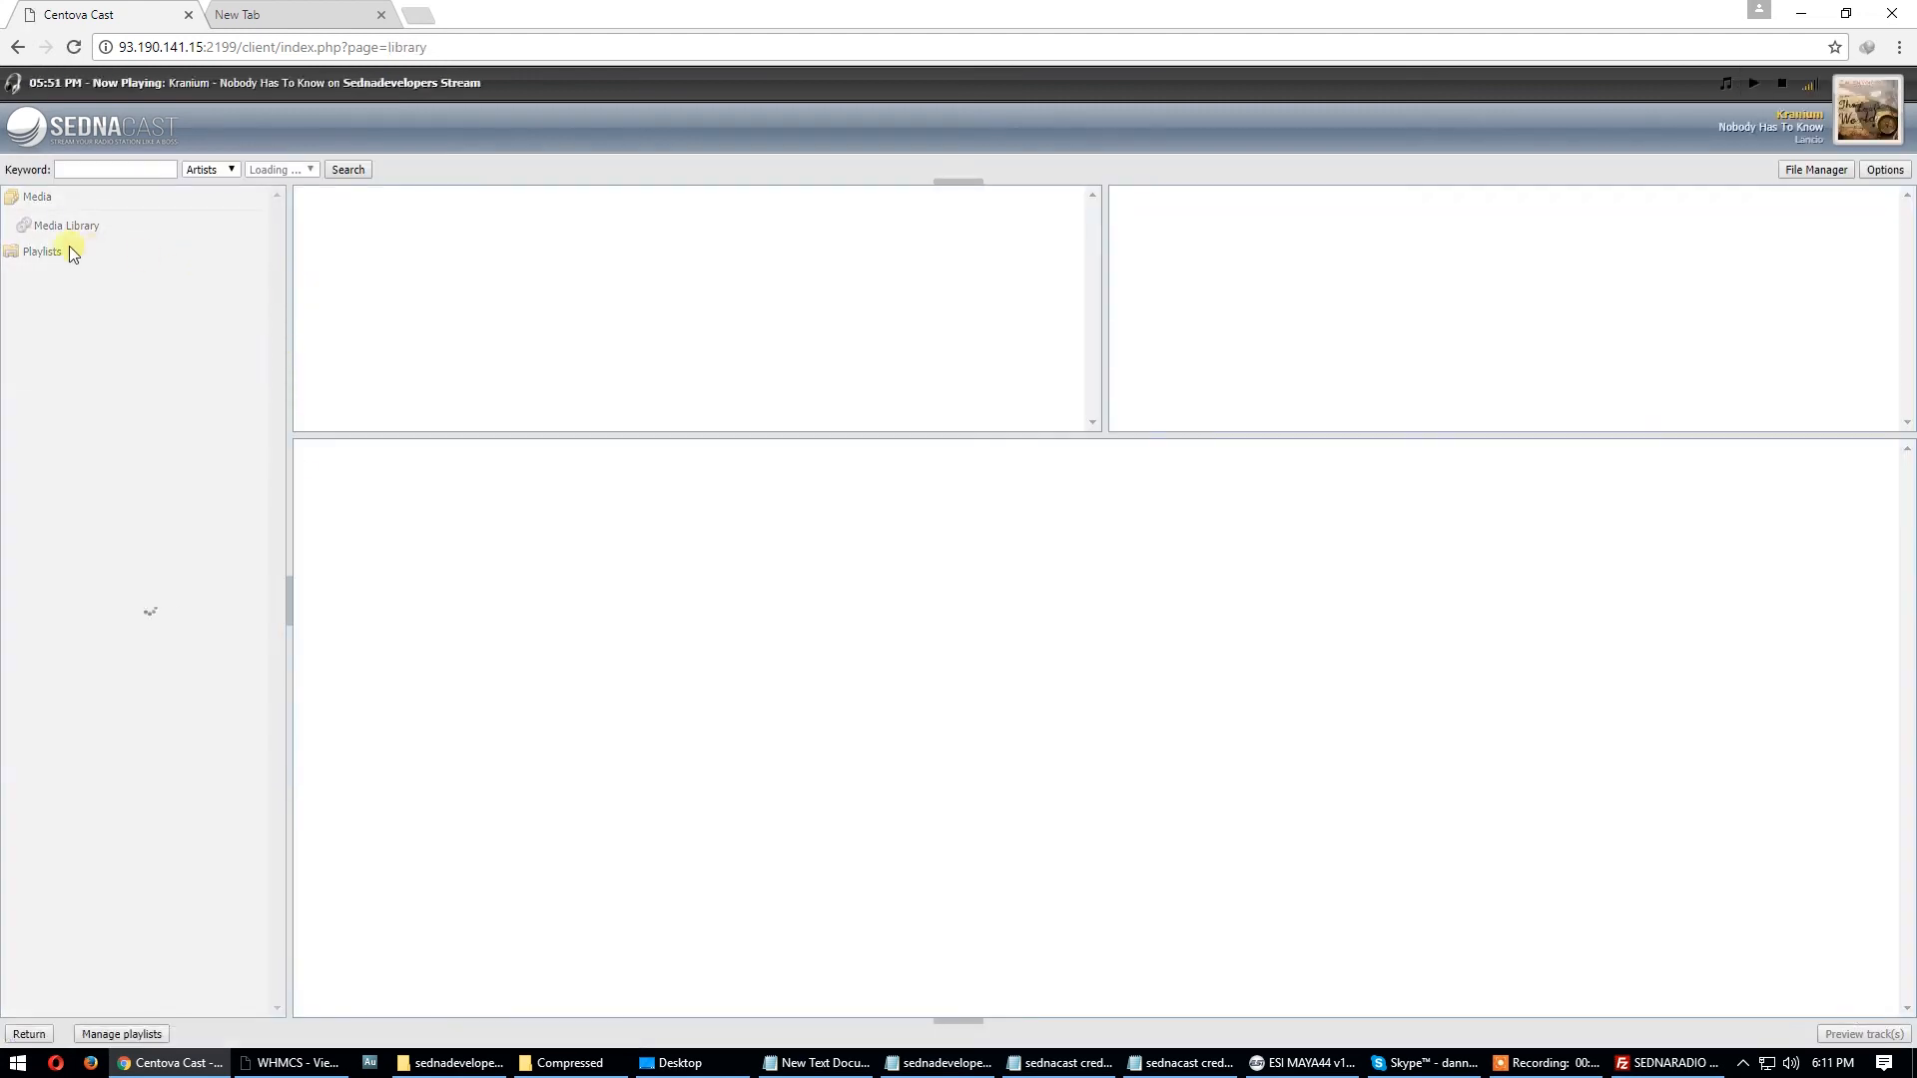
pyautogui.click(66, 226)
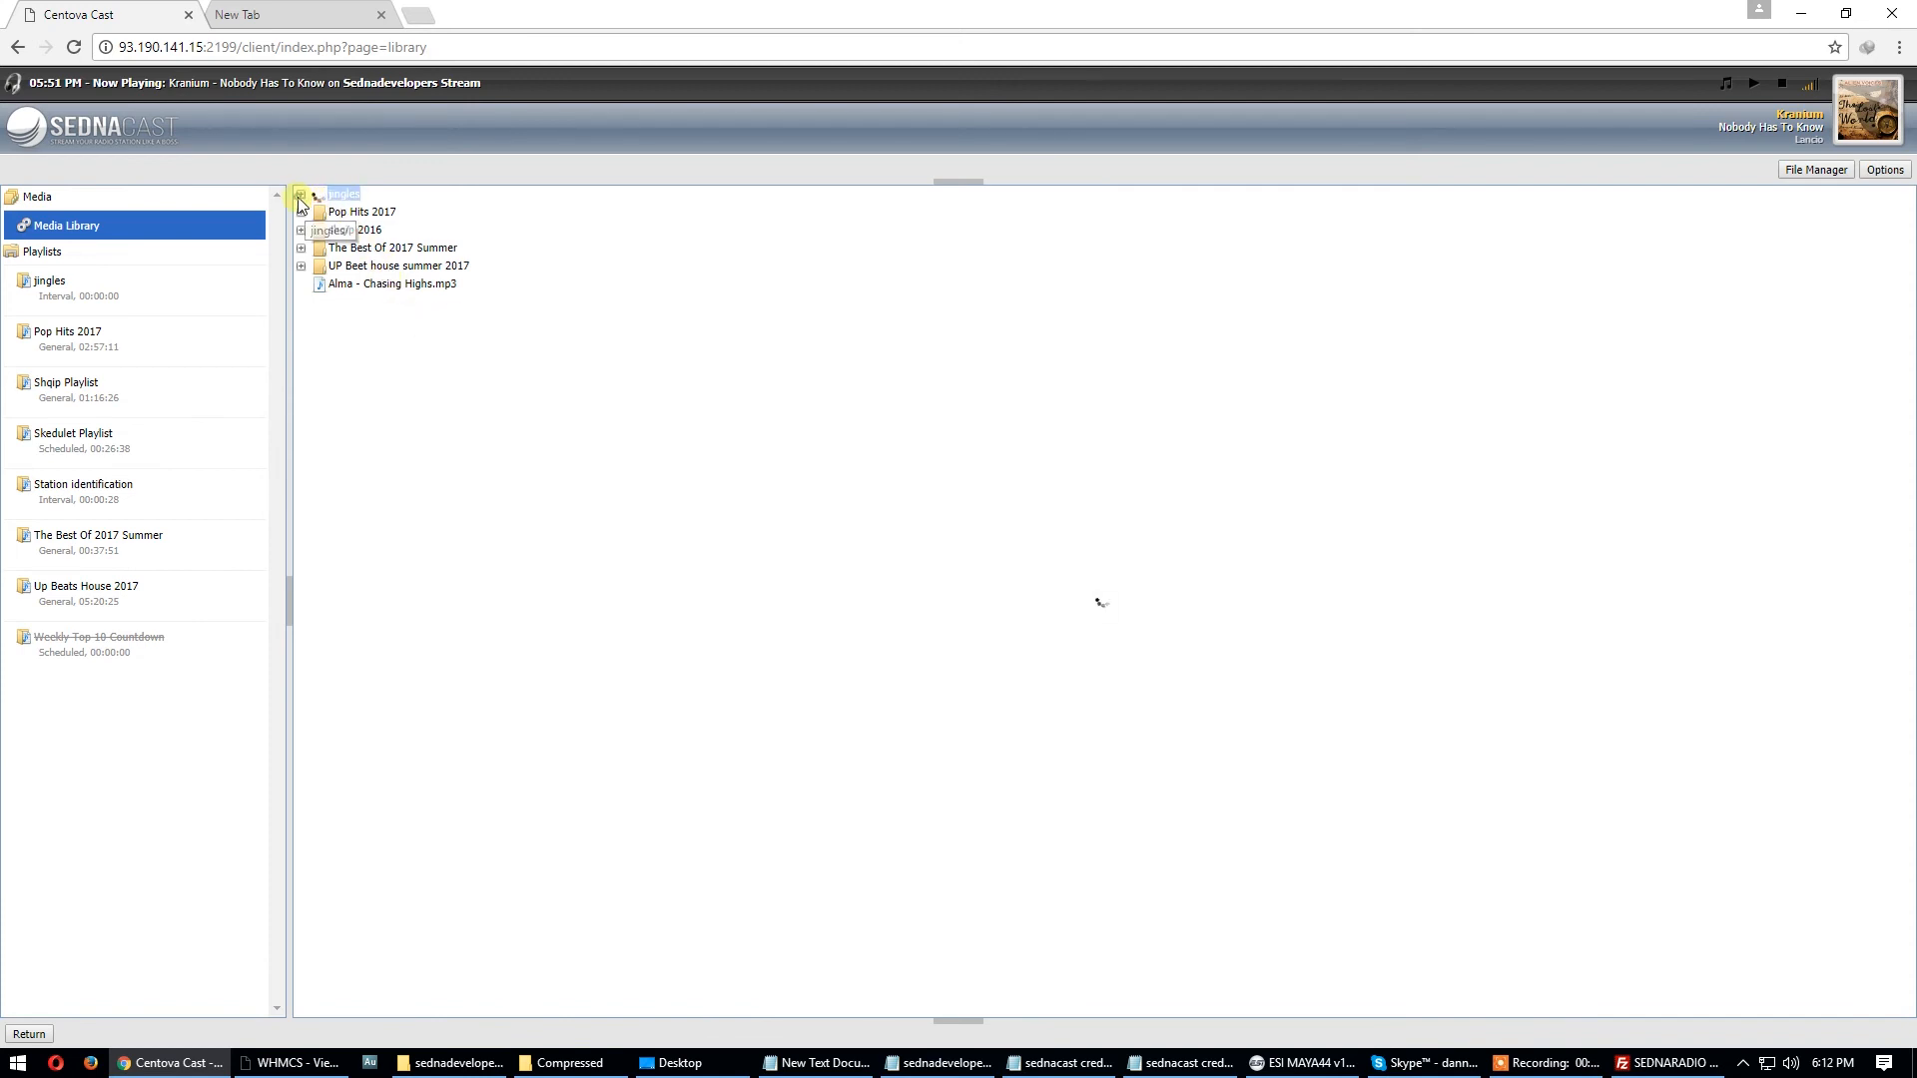
pyautogui.click(299, 194)
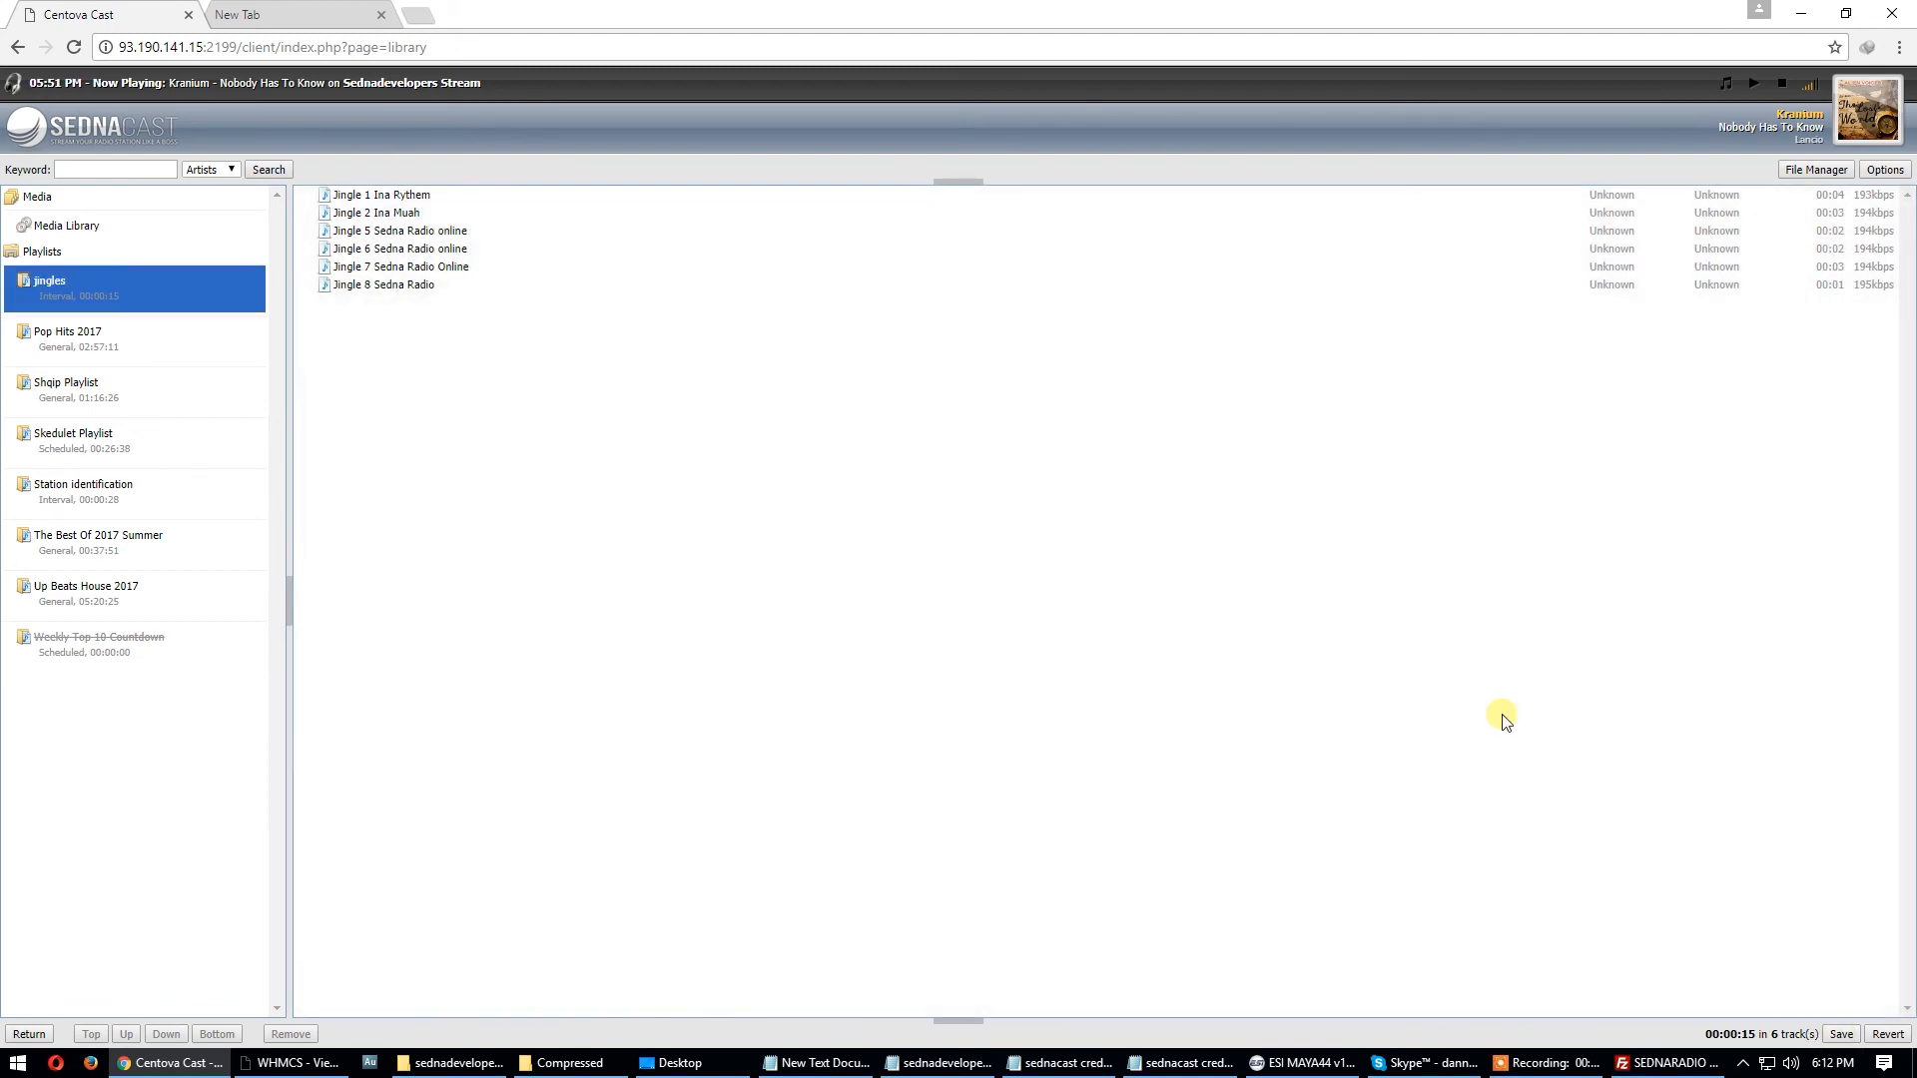
pyautogui.moveTo(34, 197)
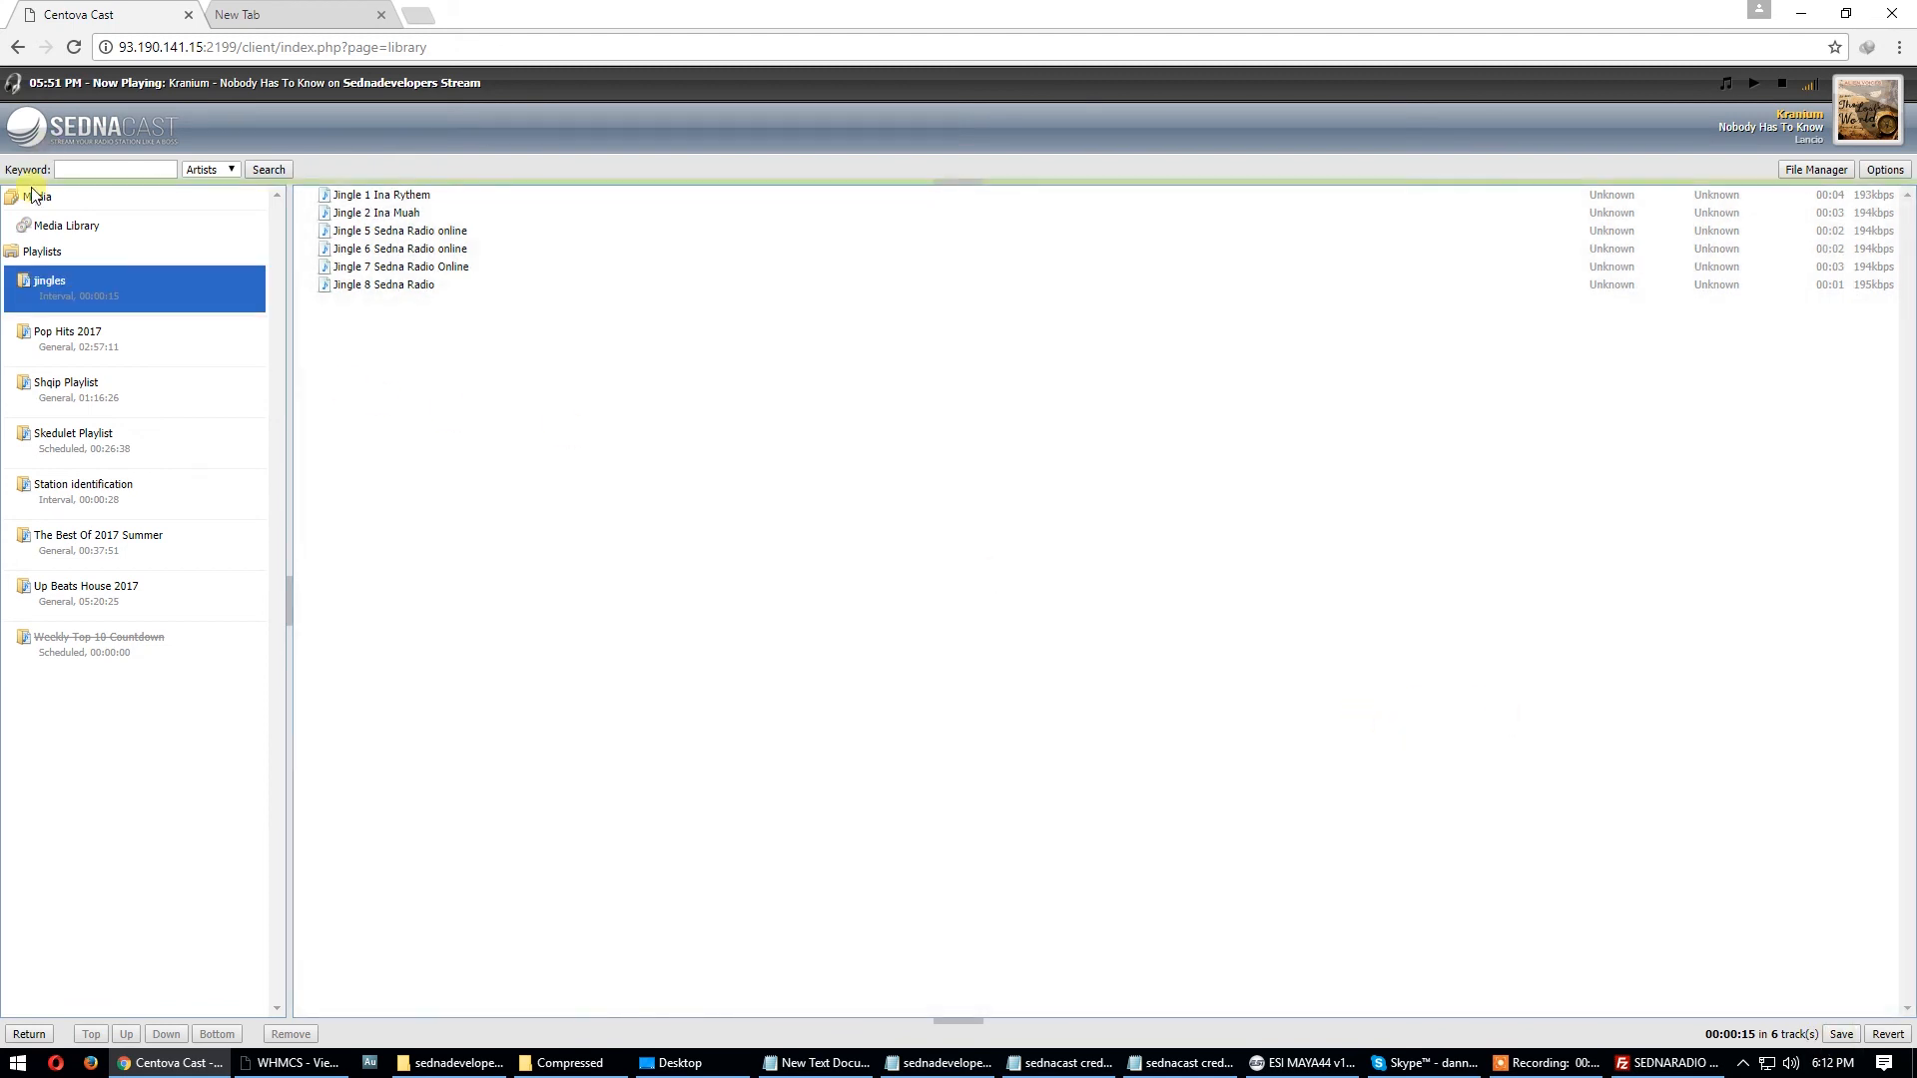
pyautogui.click(66, 226)
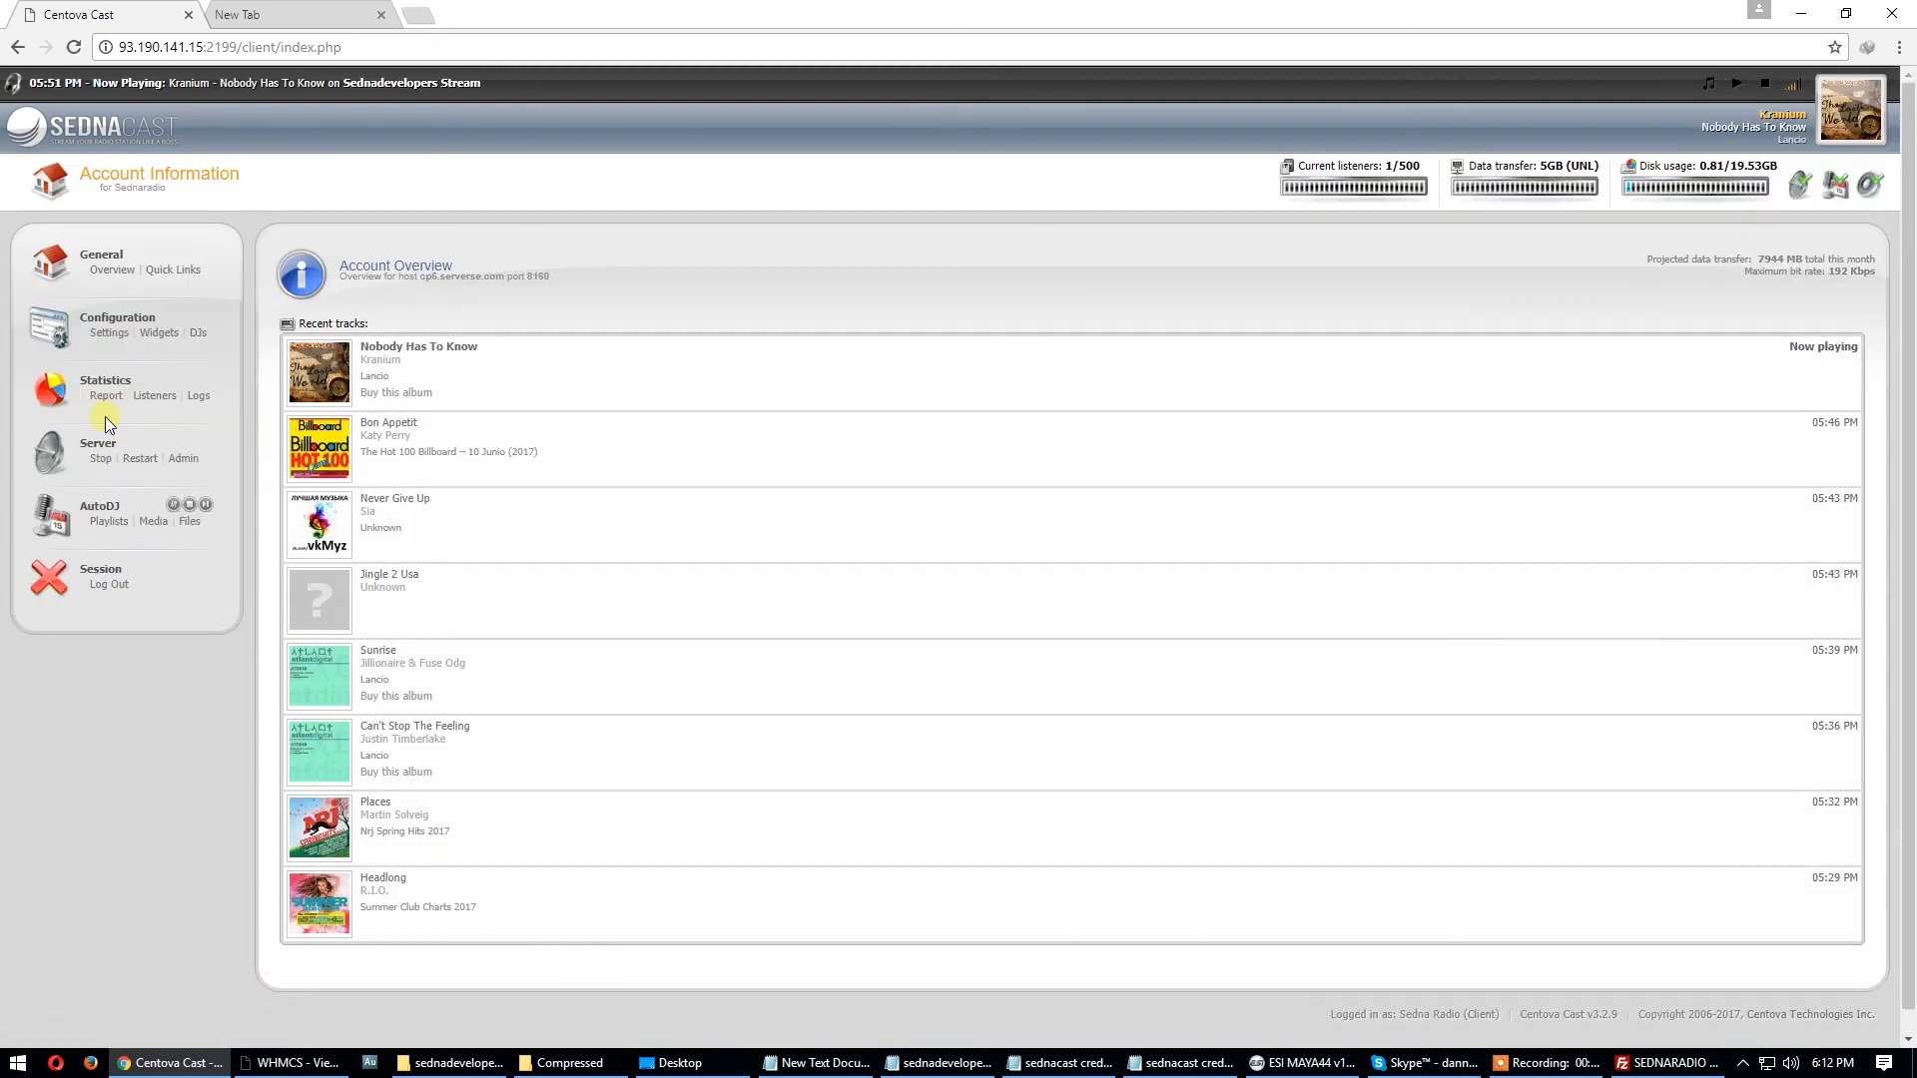
# Step: Start a new Immediate-type playlist, check its playback order choices, then cancel it
pyautogui.click(108, 522)
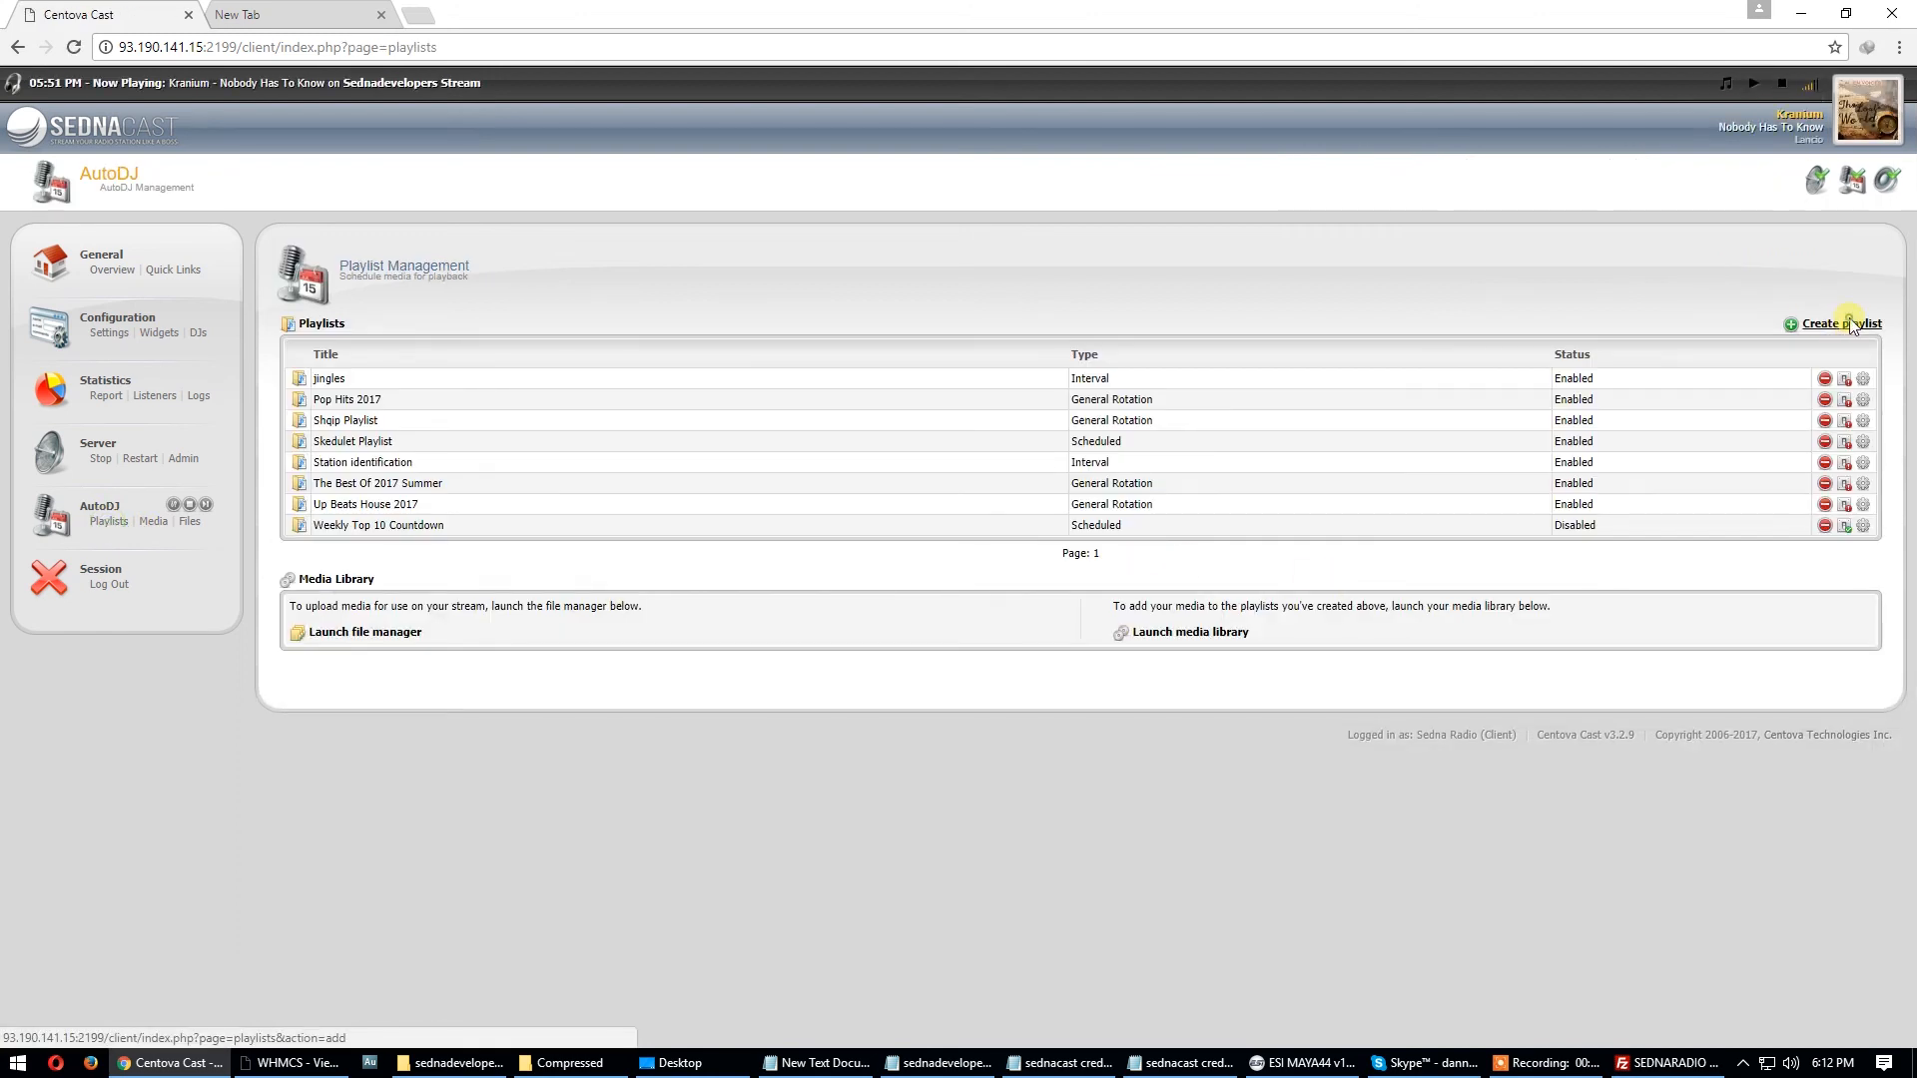
pyautogui.click(1840, 324)
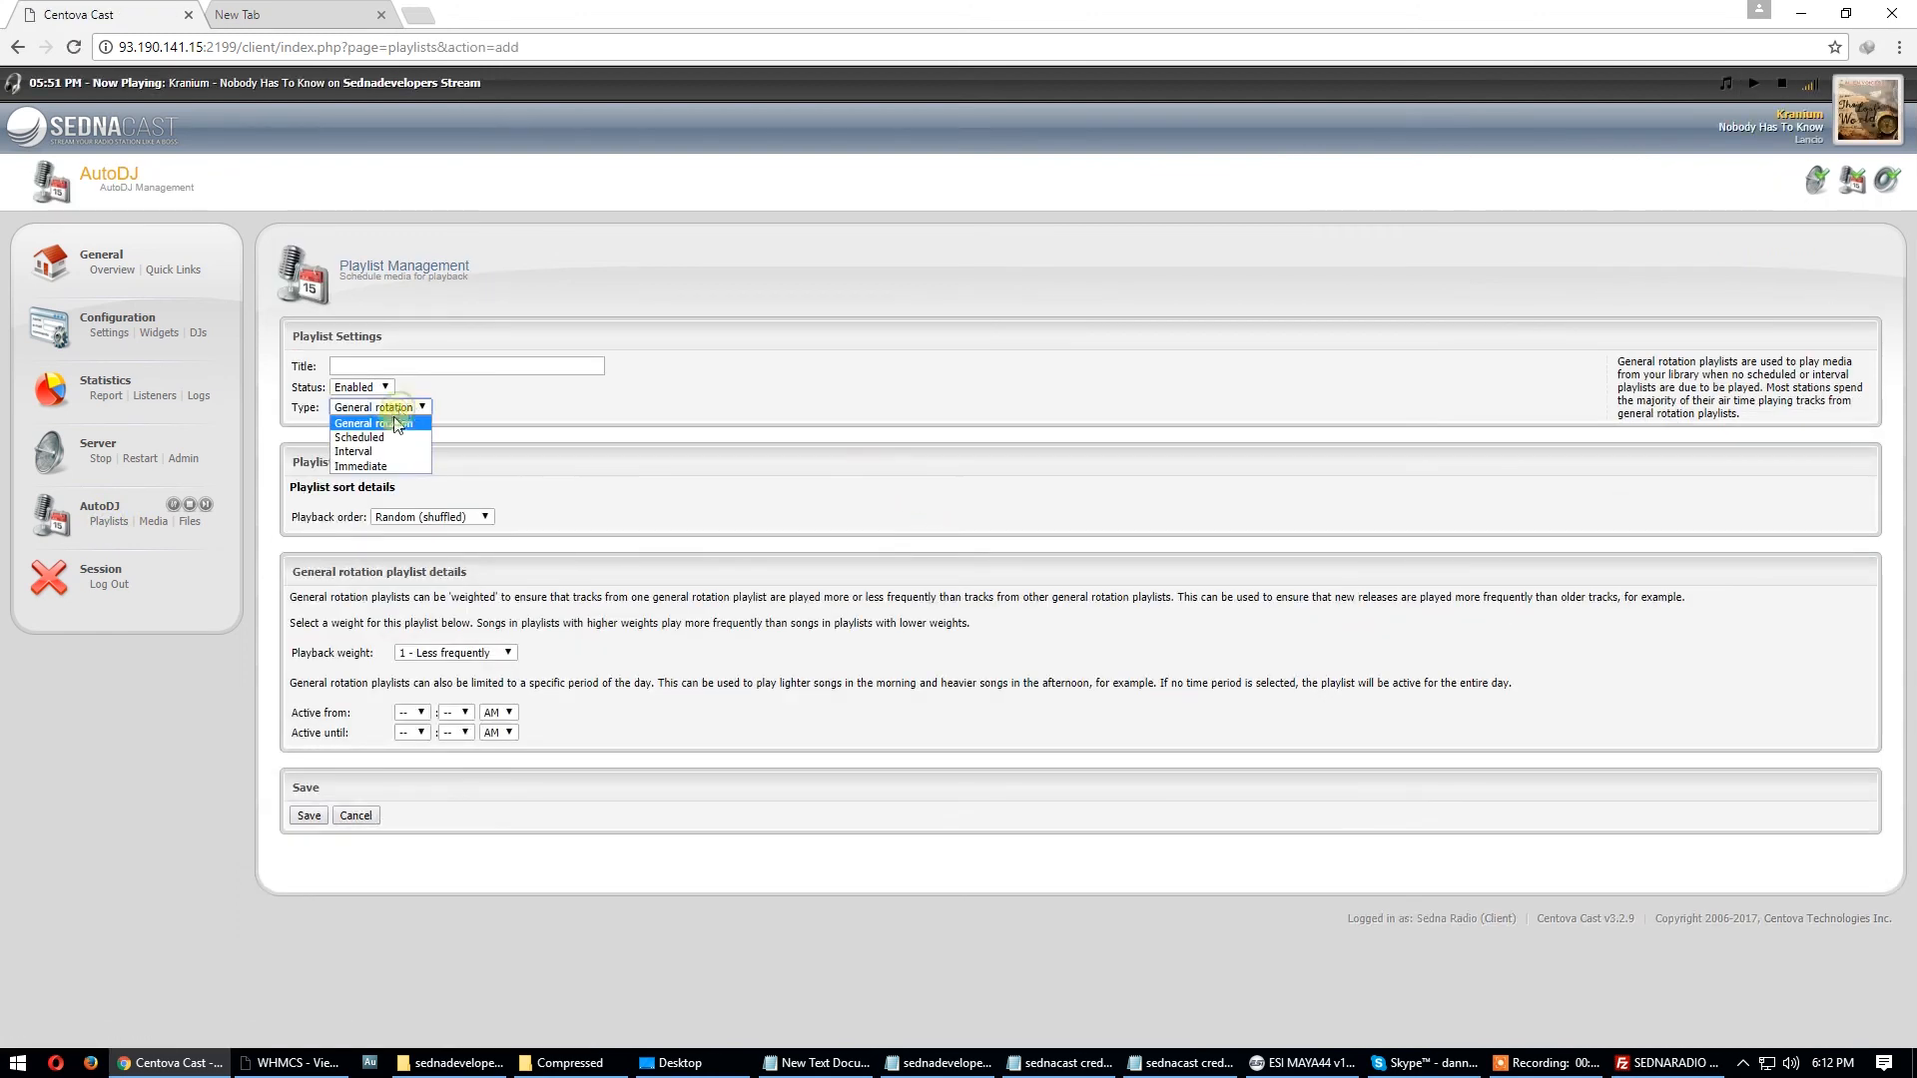
pyautogui.click(361, 466)
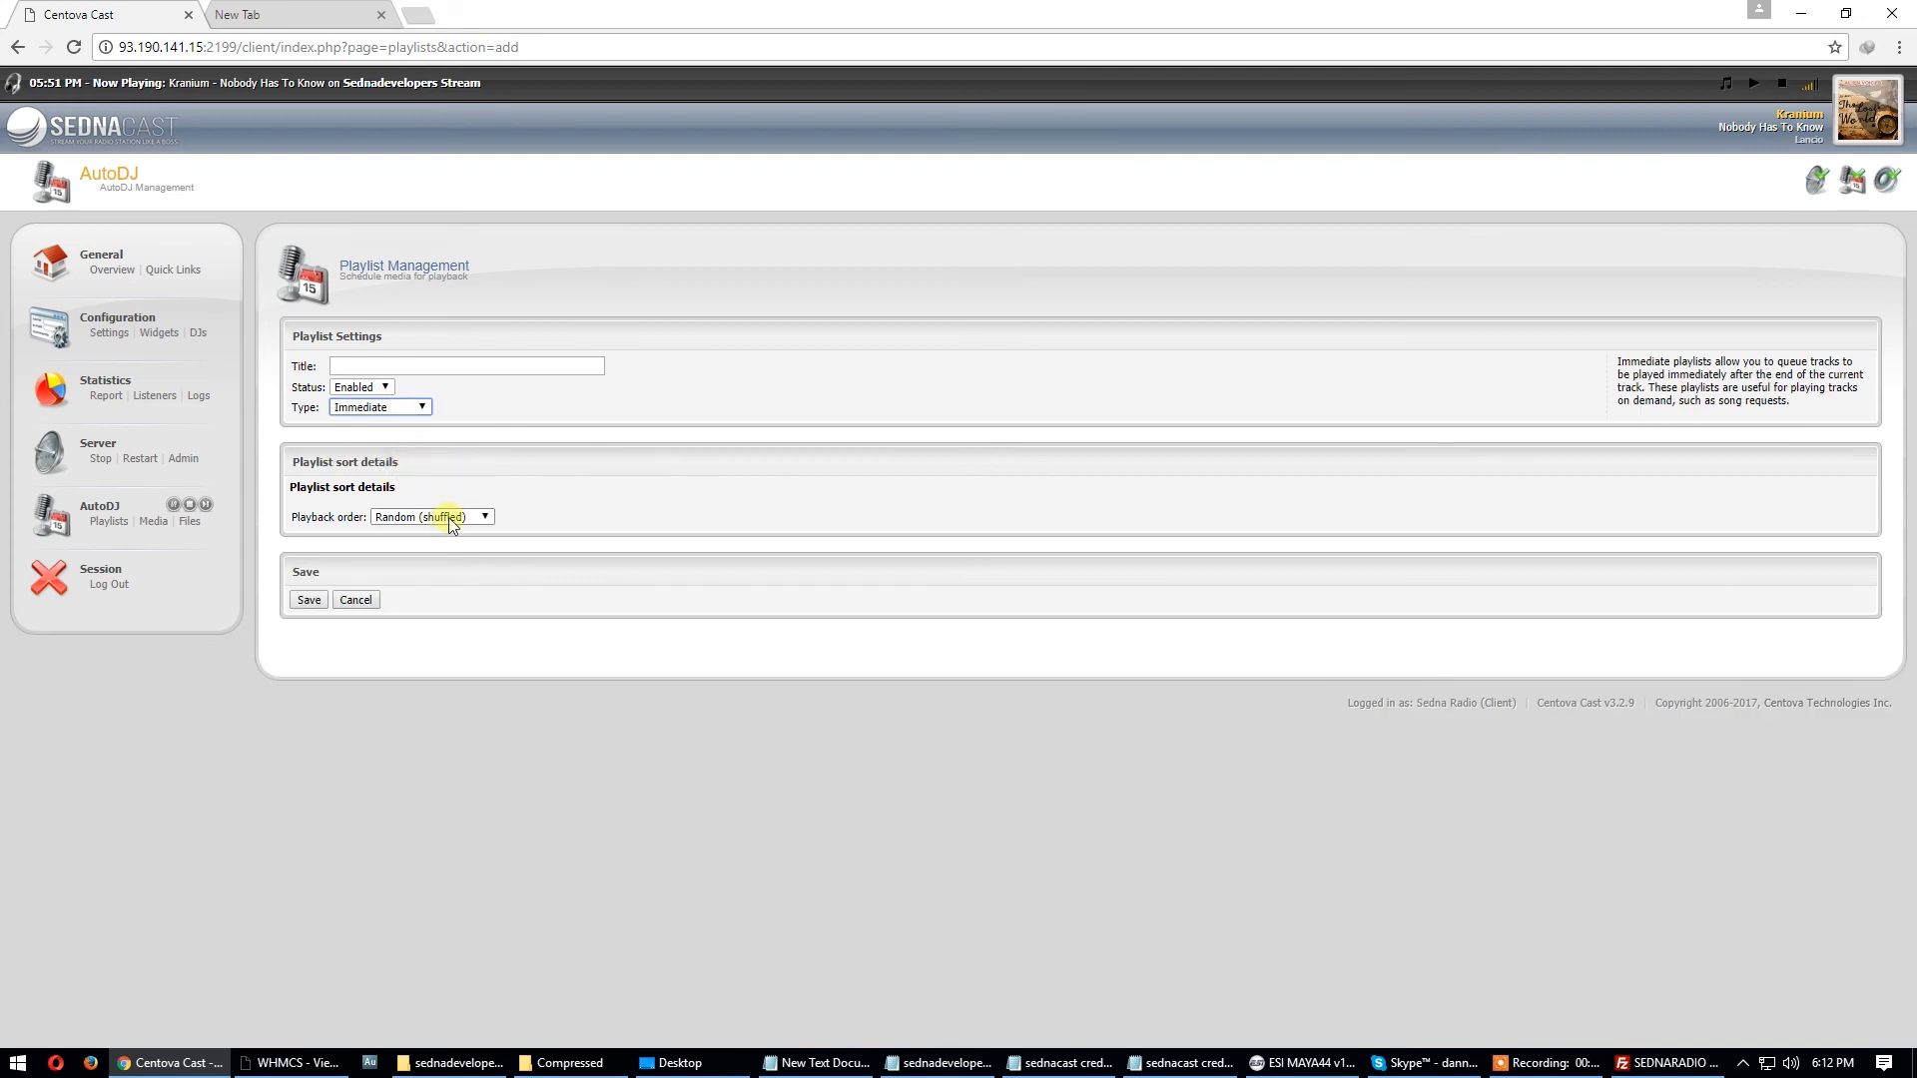
pyautogui.click(429, 515)
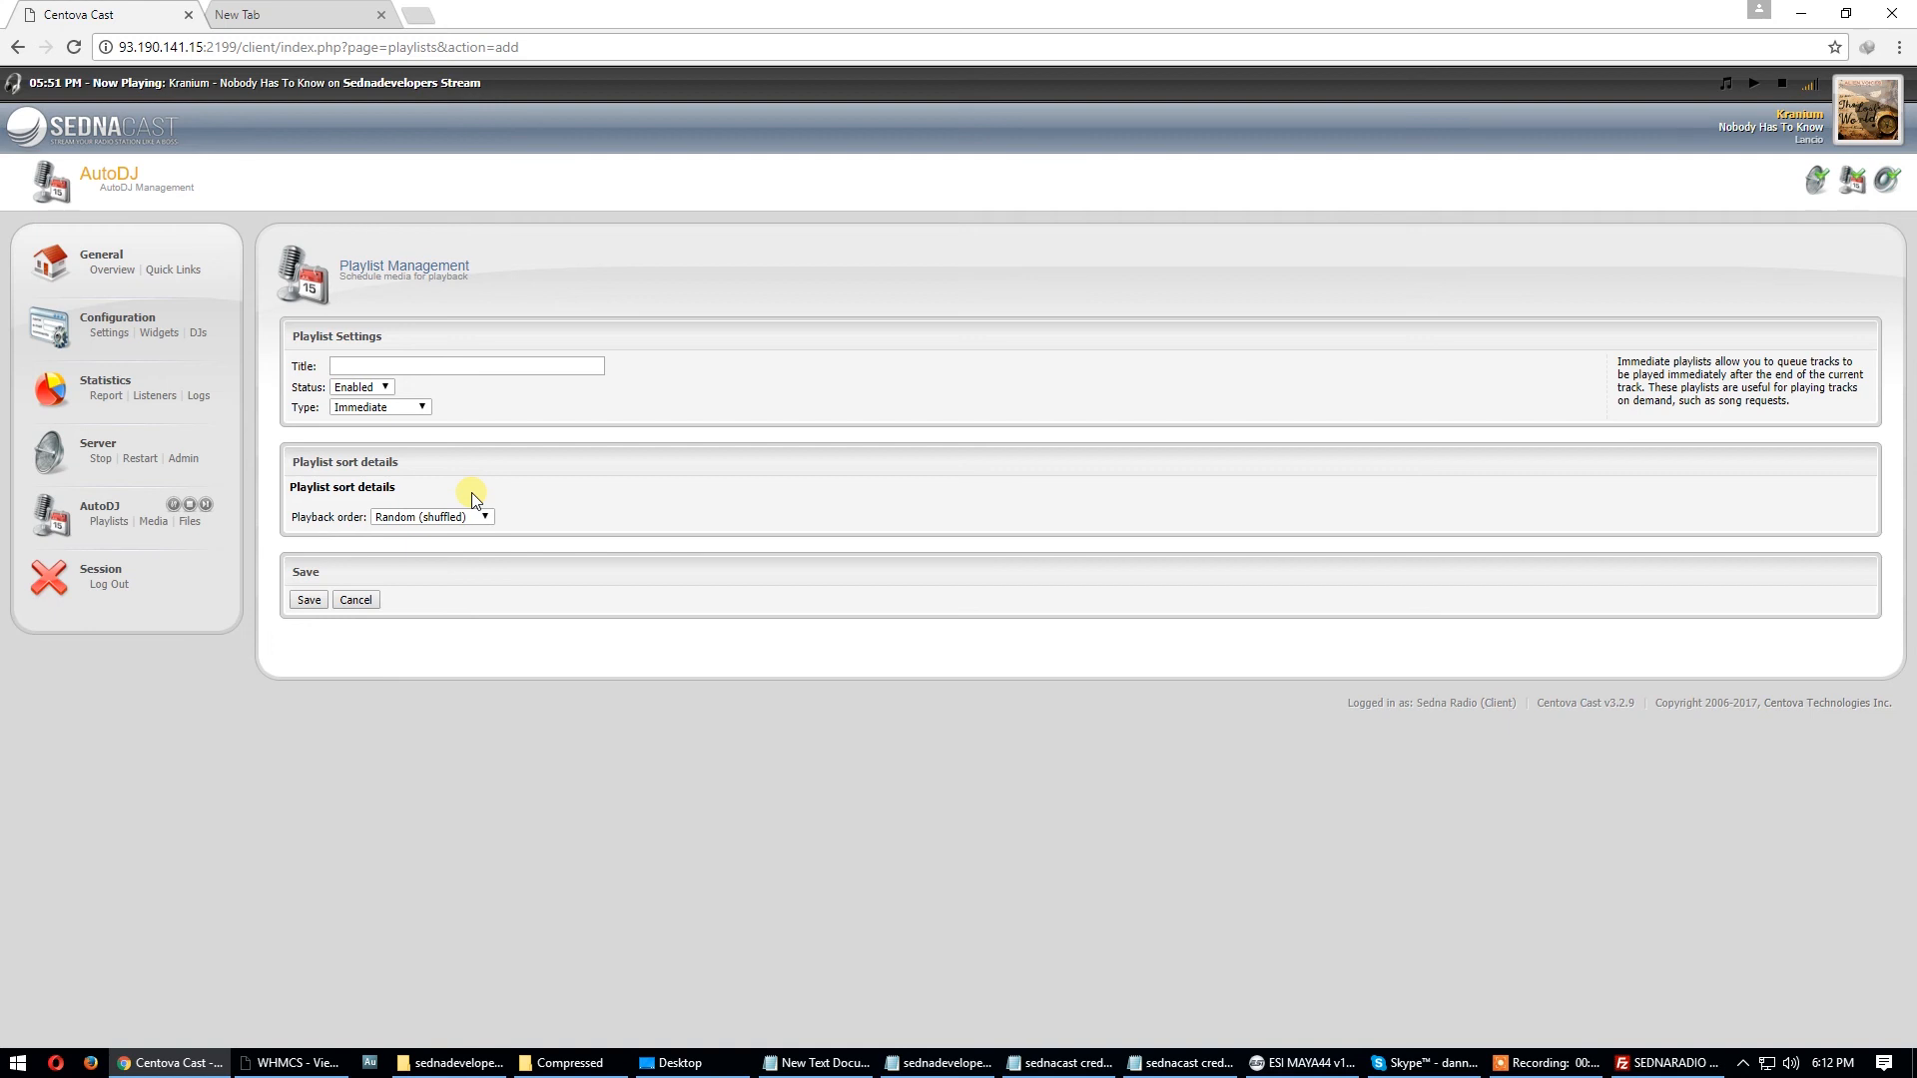
pyautogui.moveTo(1608, 369)
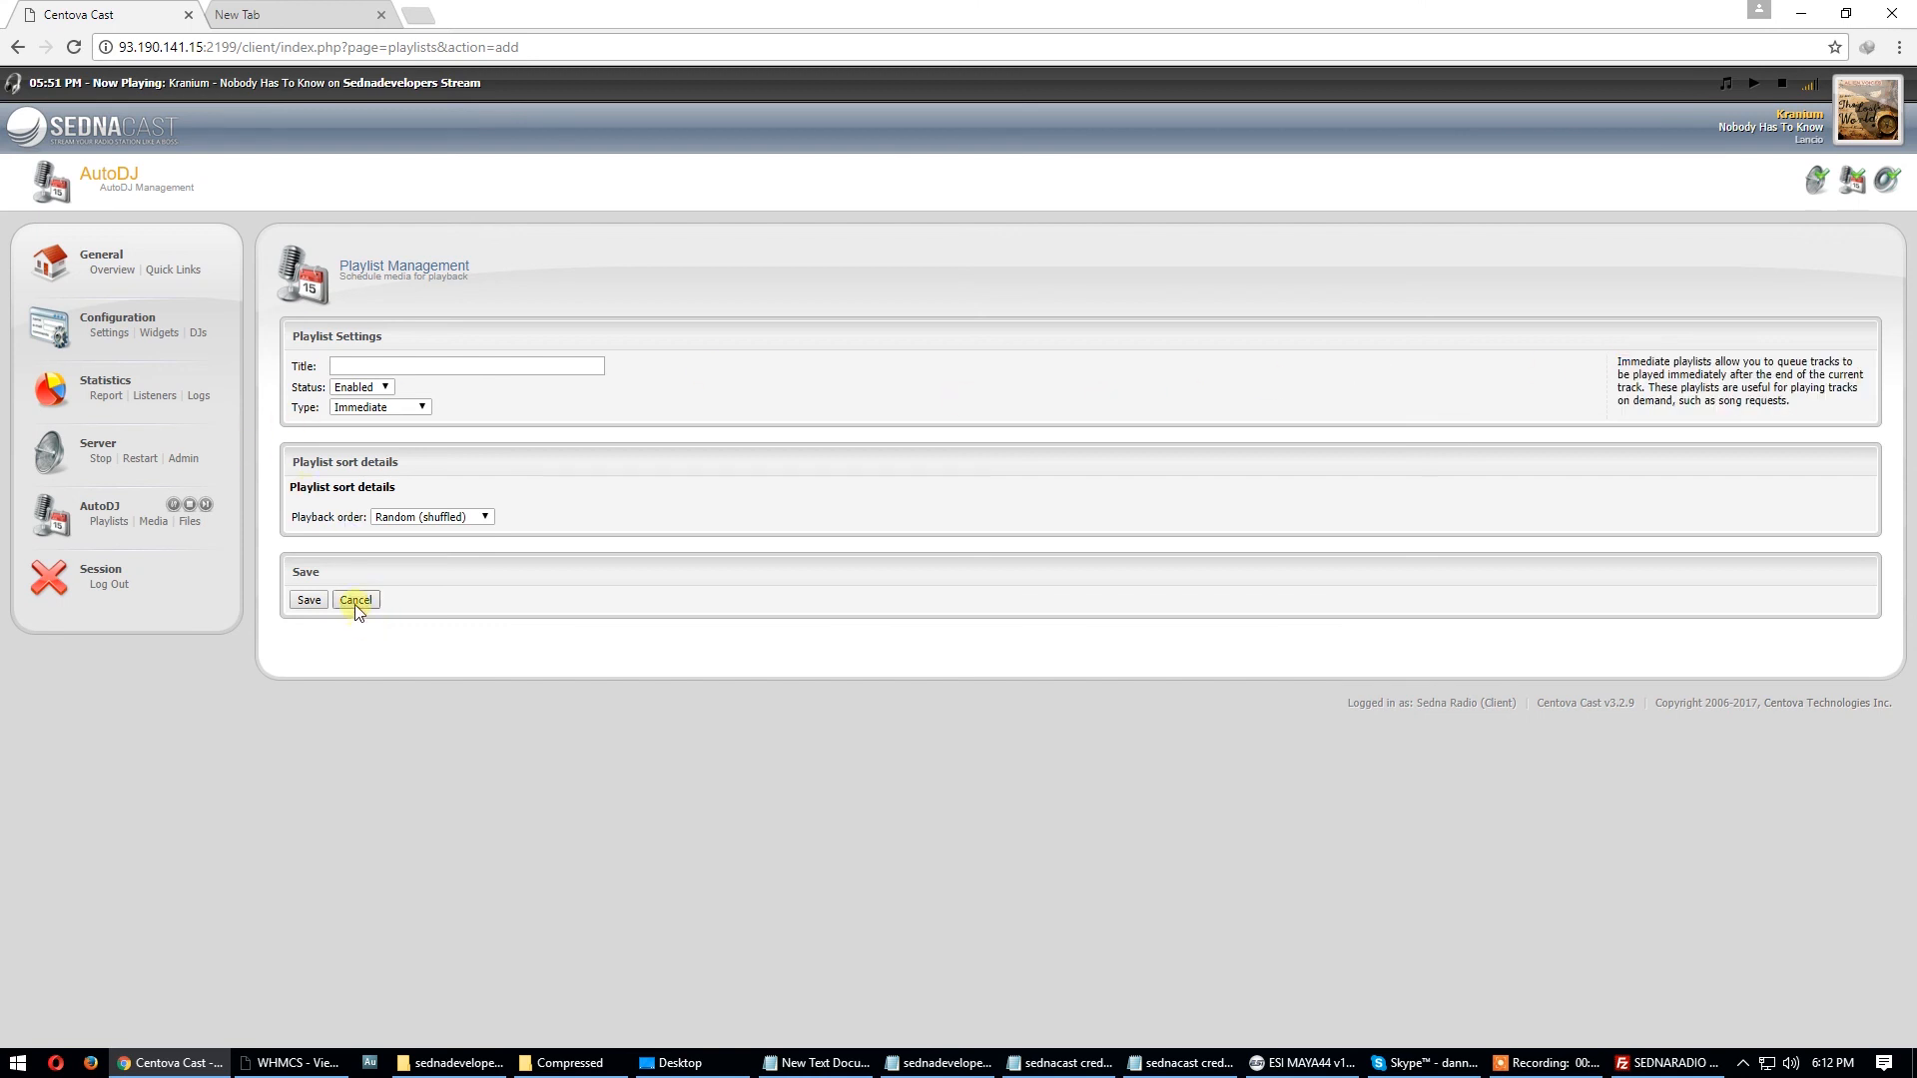
pyautogui.click(356, 601)
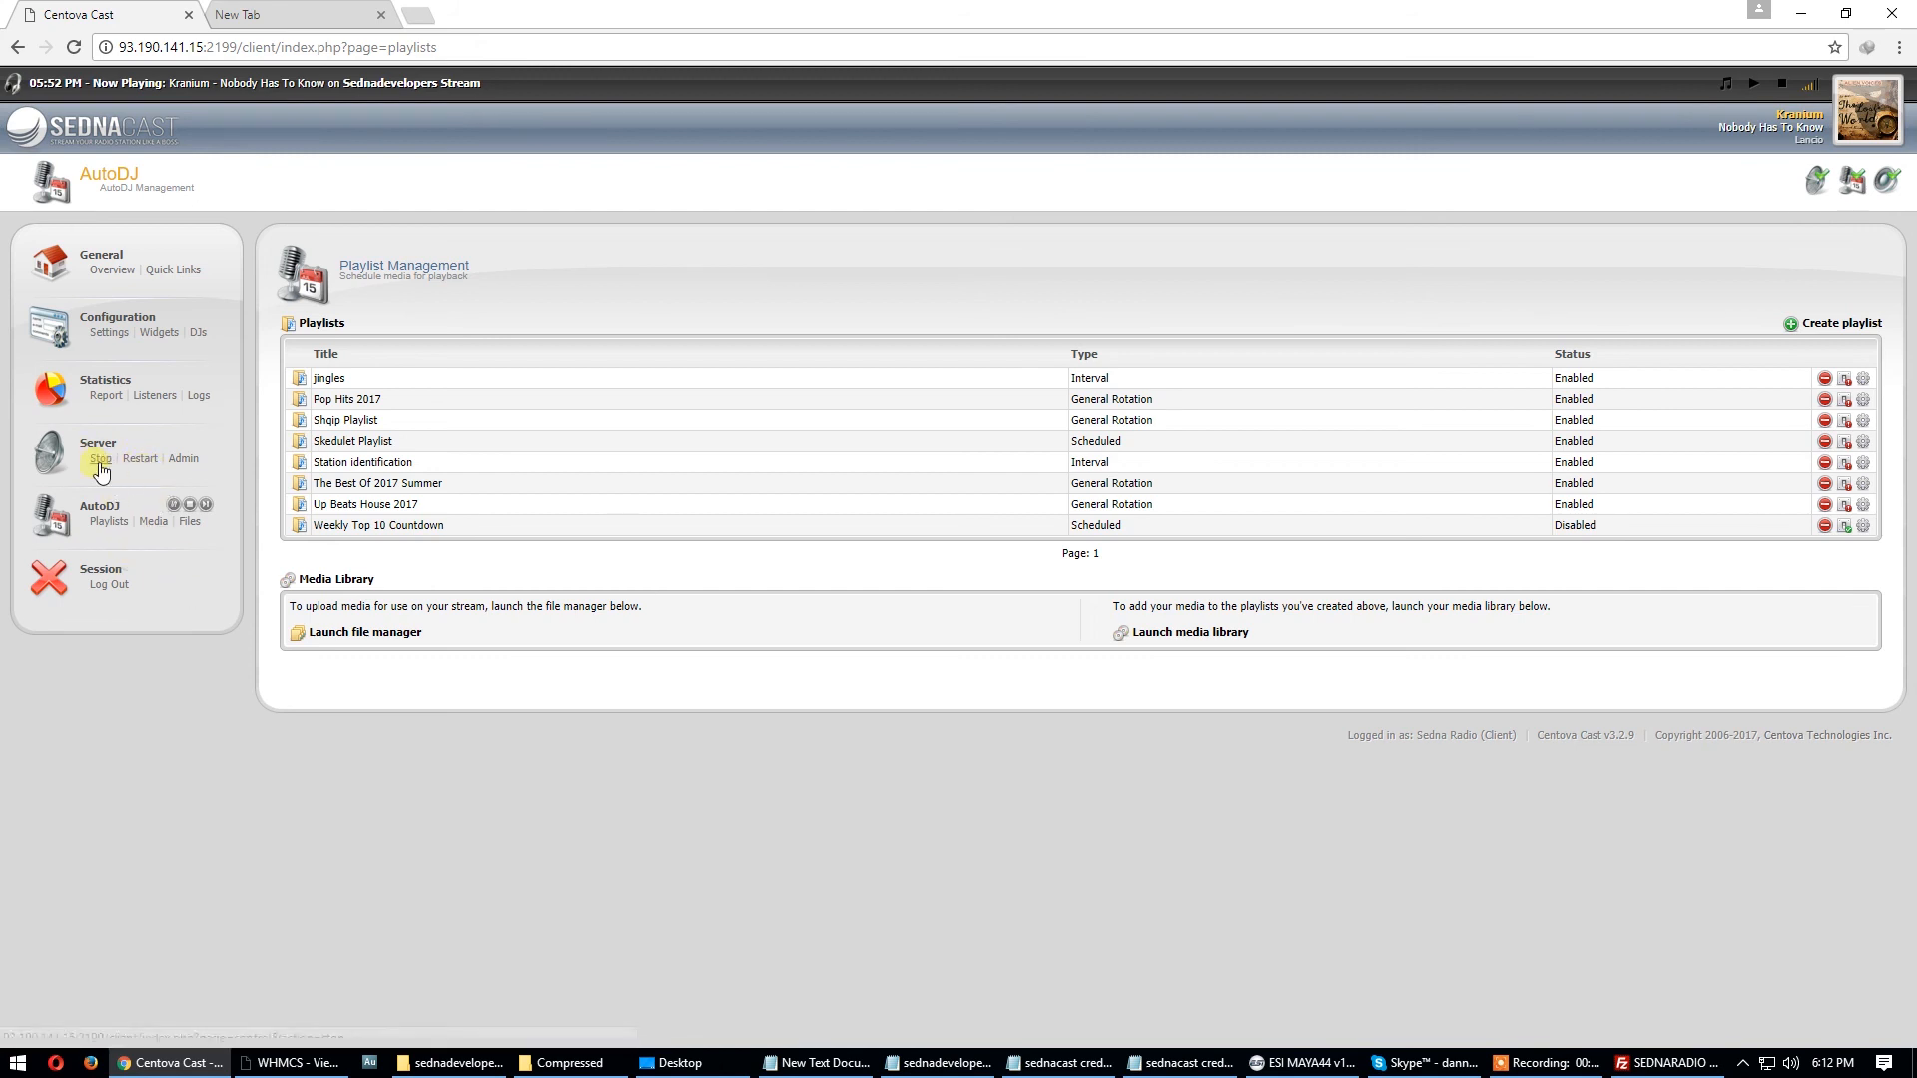
pyautogui.moveTo(101, 461)
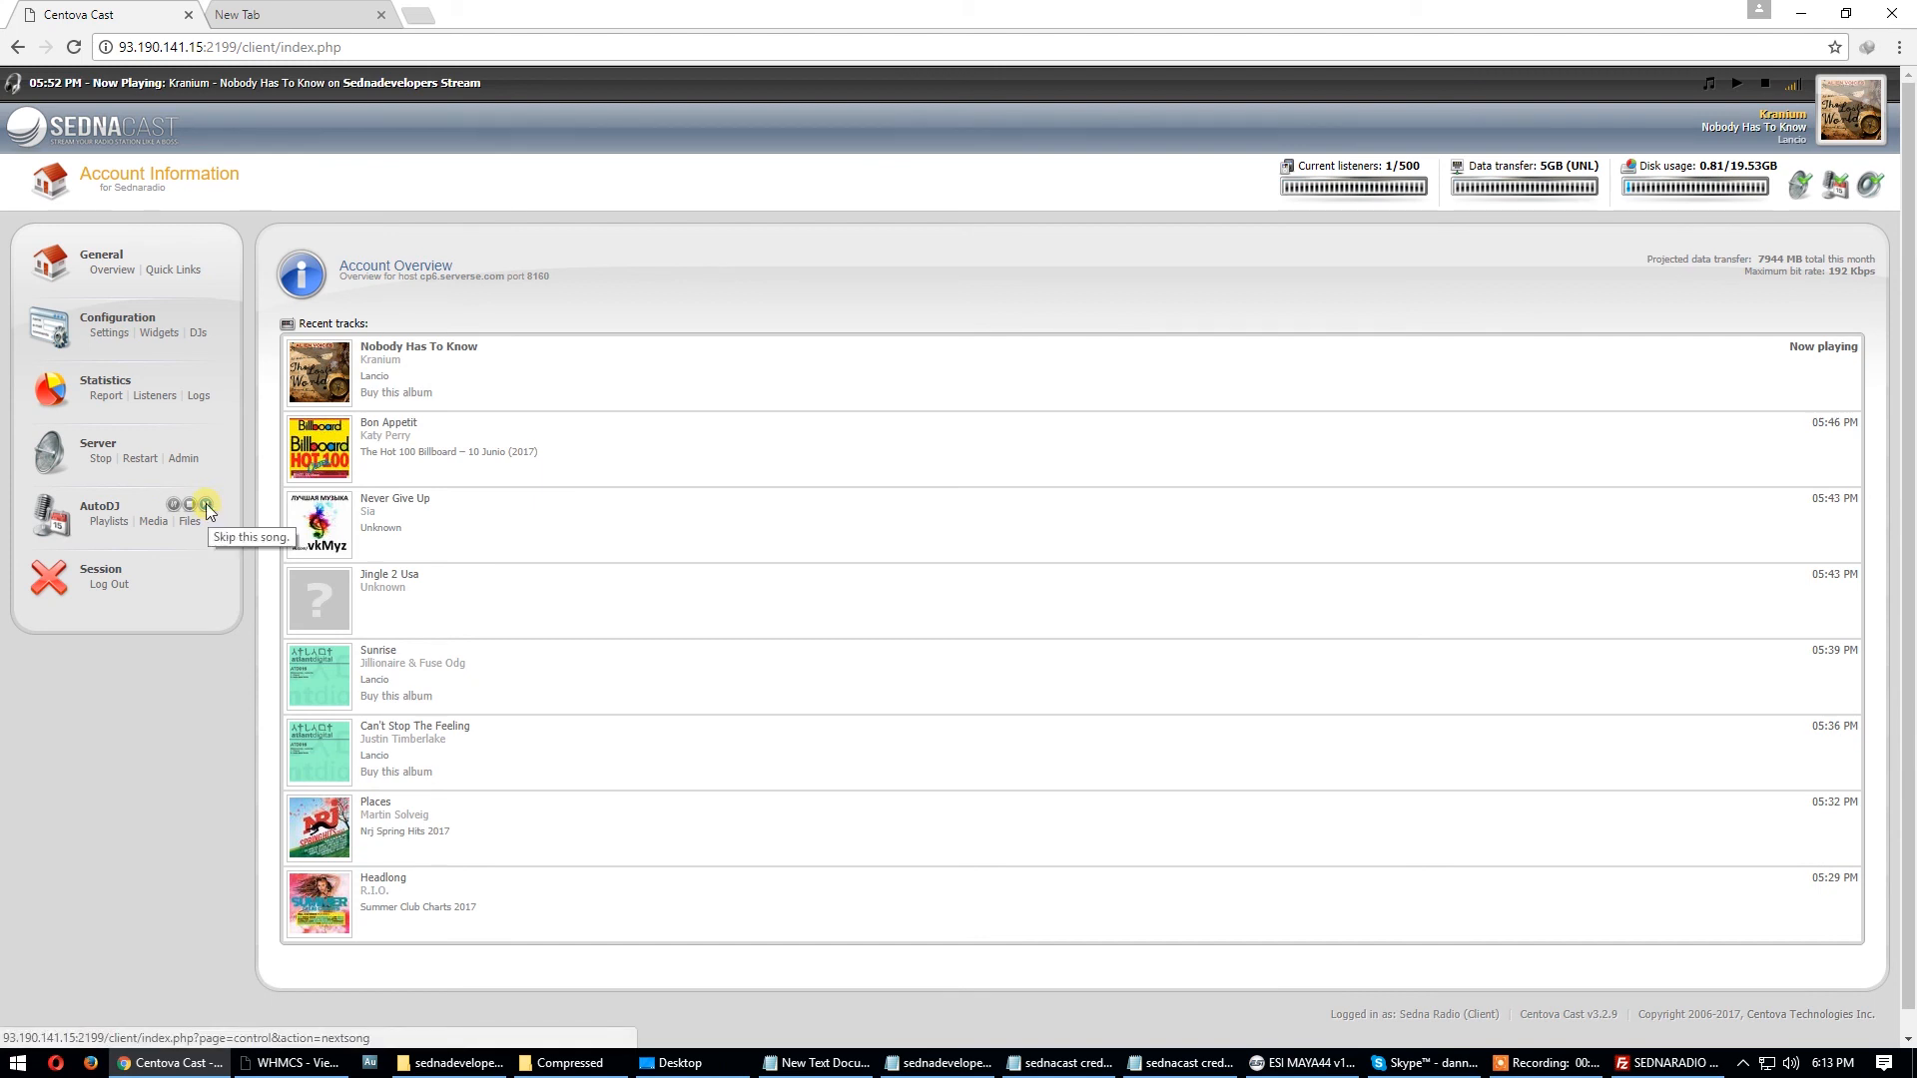
pyautogui.moveTo(108, 272)
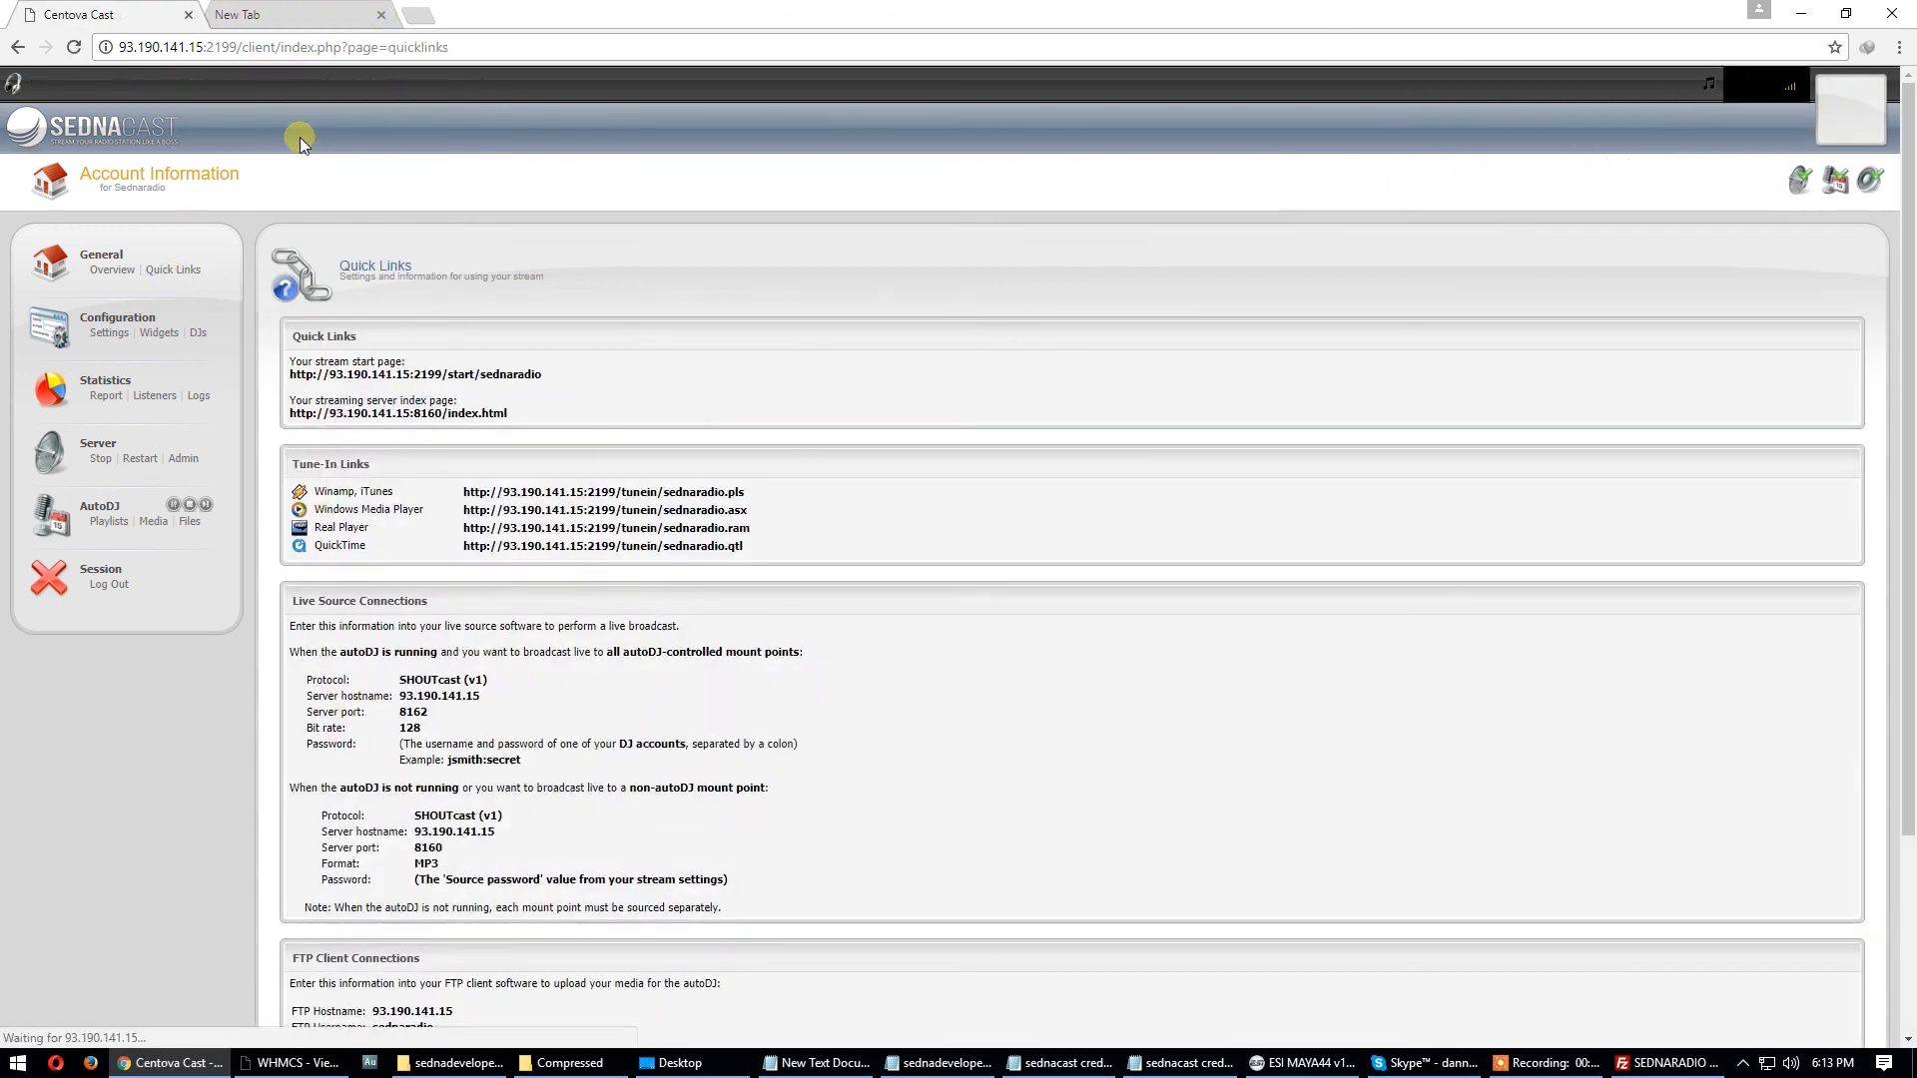
pyautogui.scroll(-3)
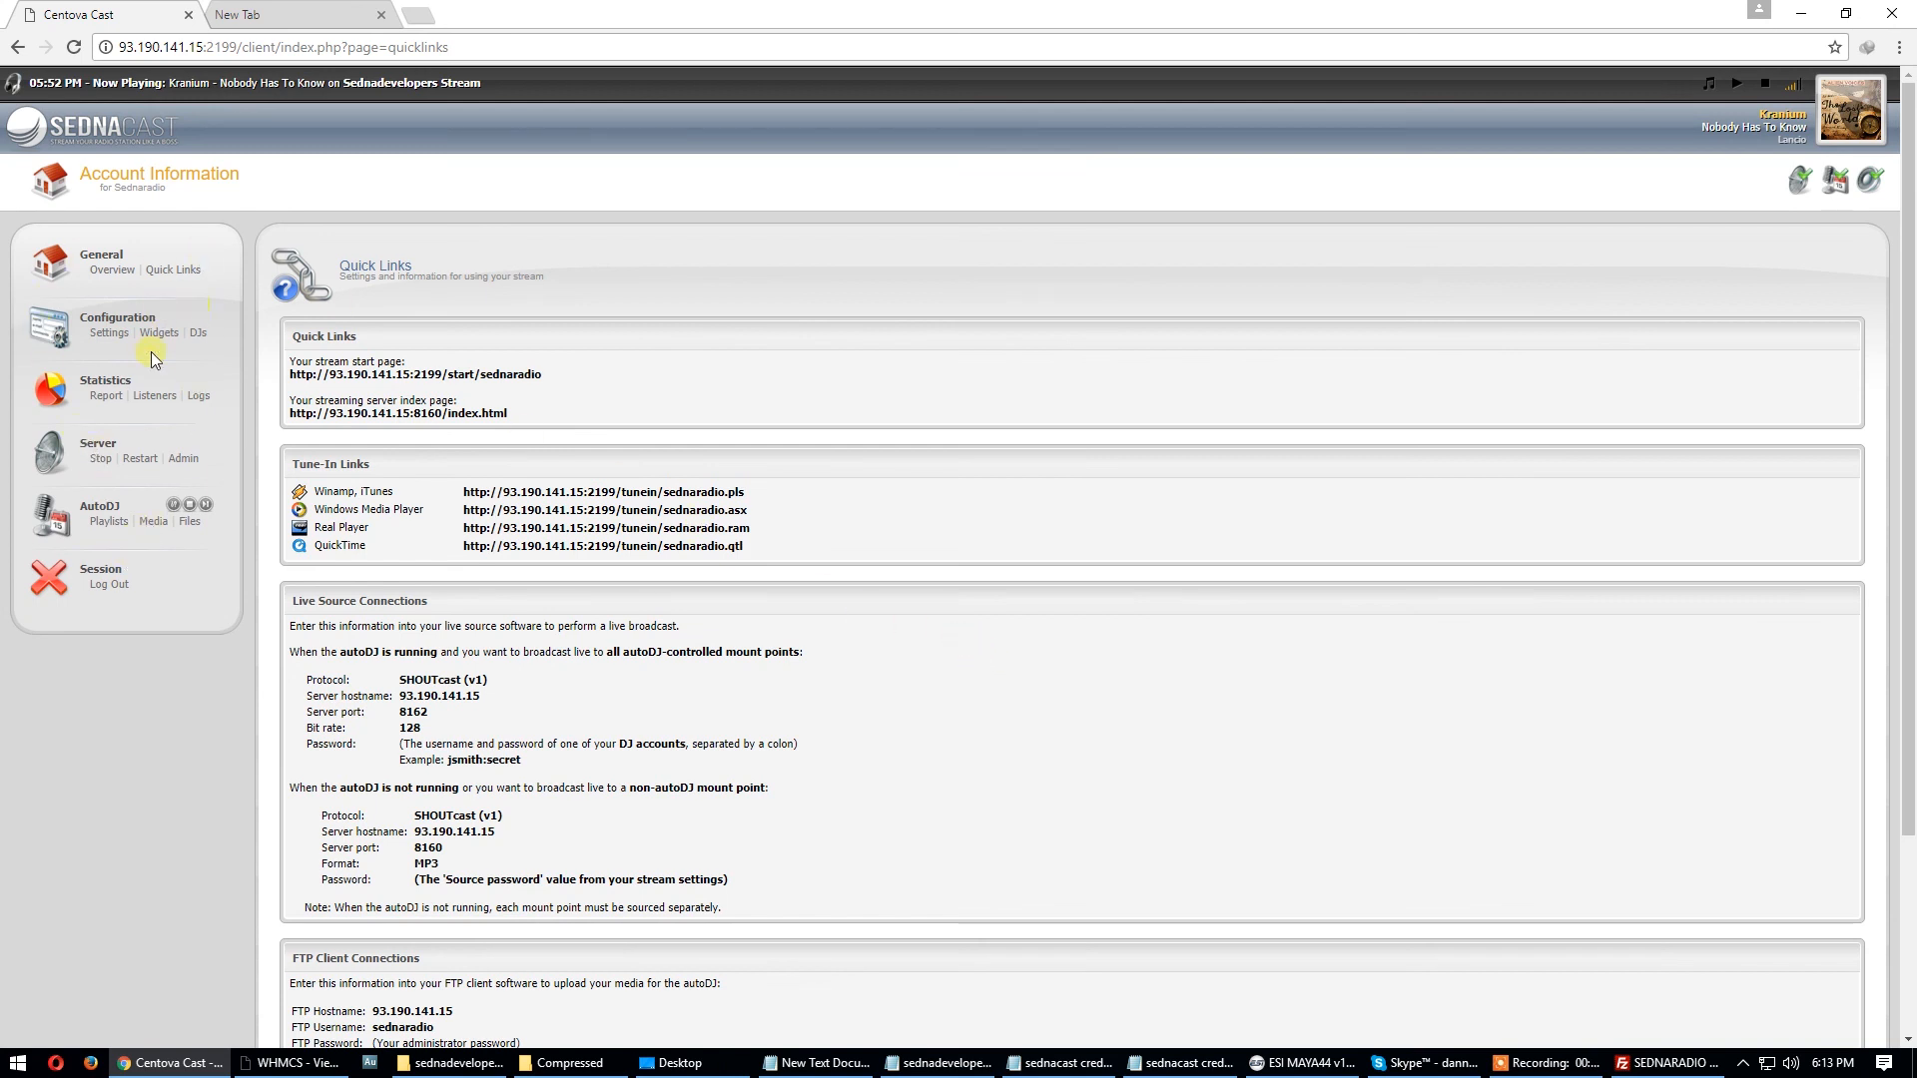
pyautogui.click(153, 396)
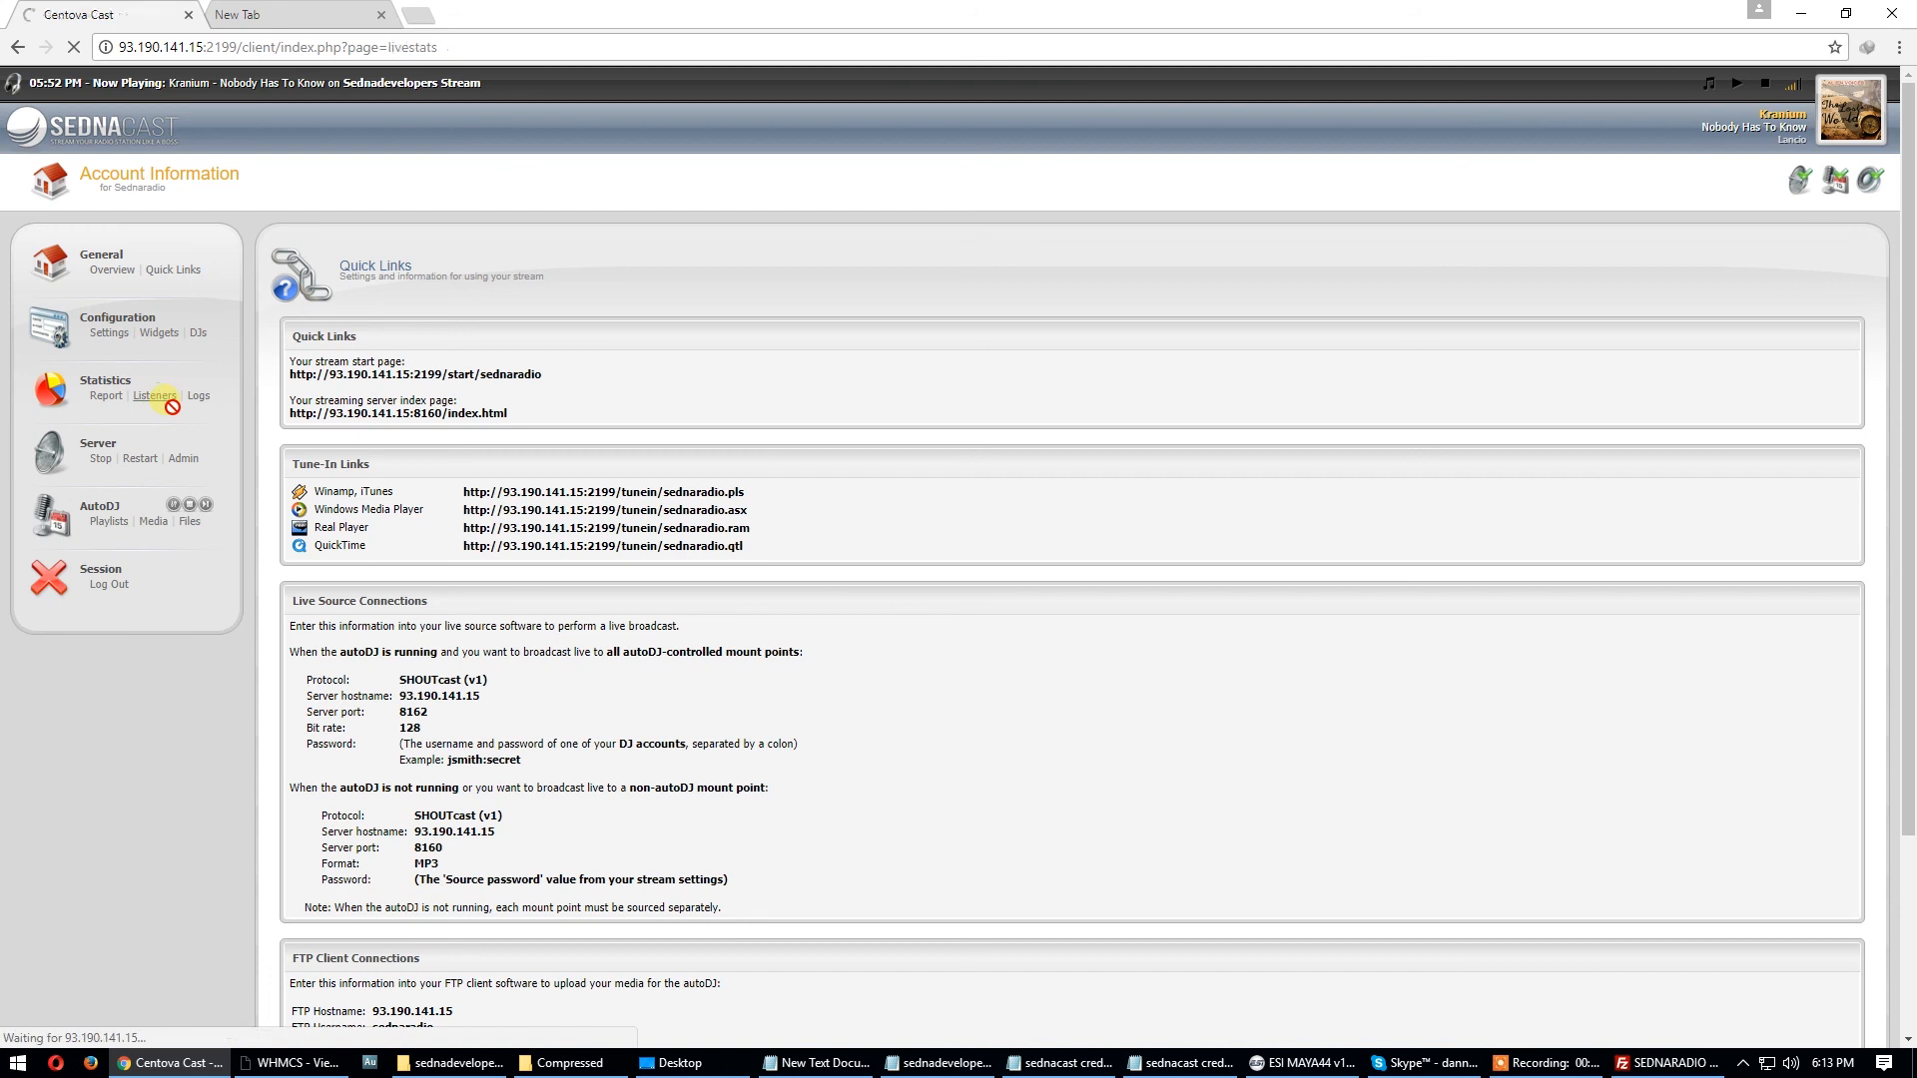
pyautogui.click(154, 396)
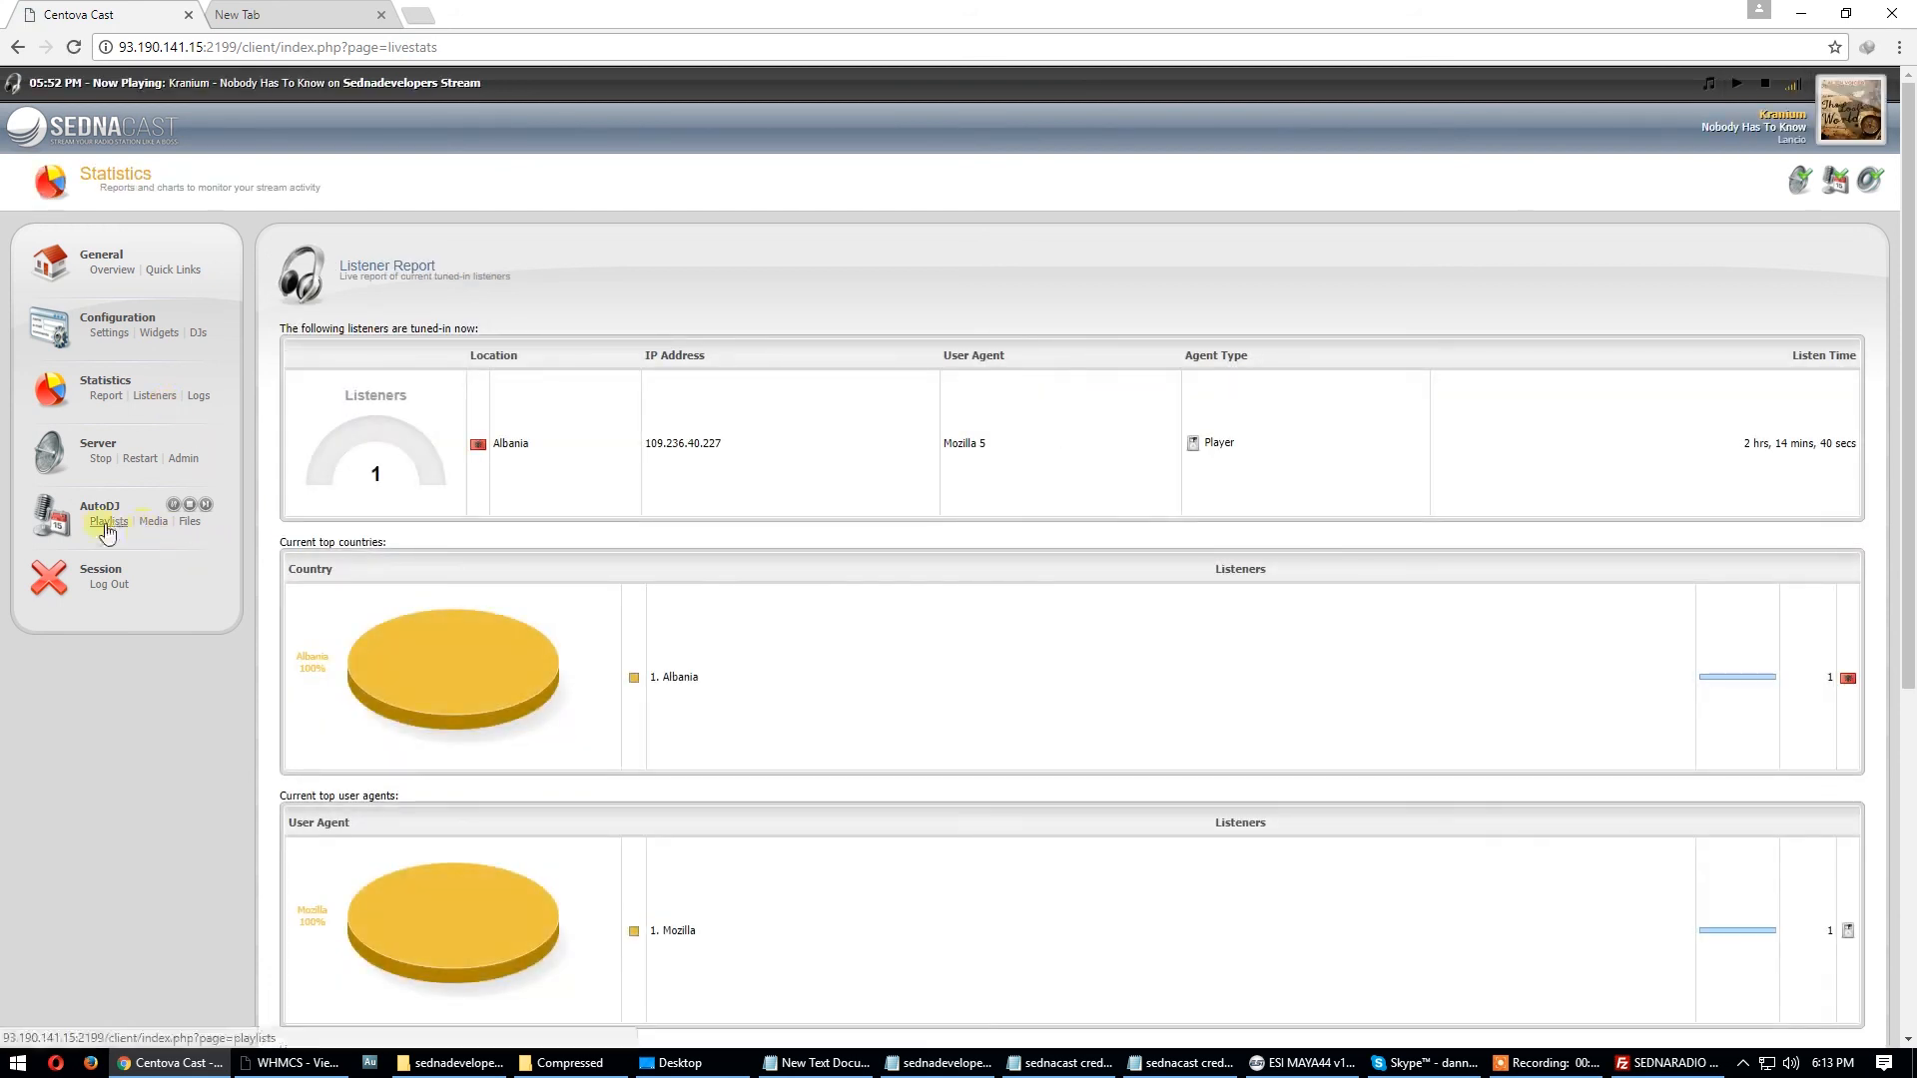
pyautogui.click(107, 521)
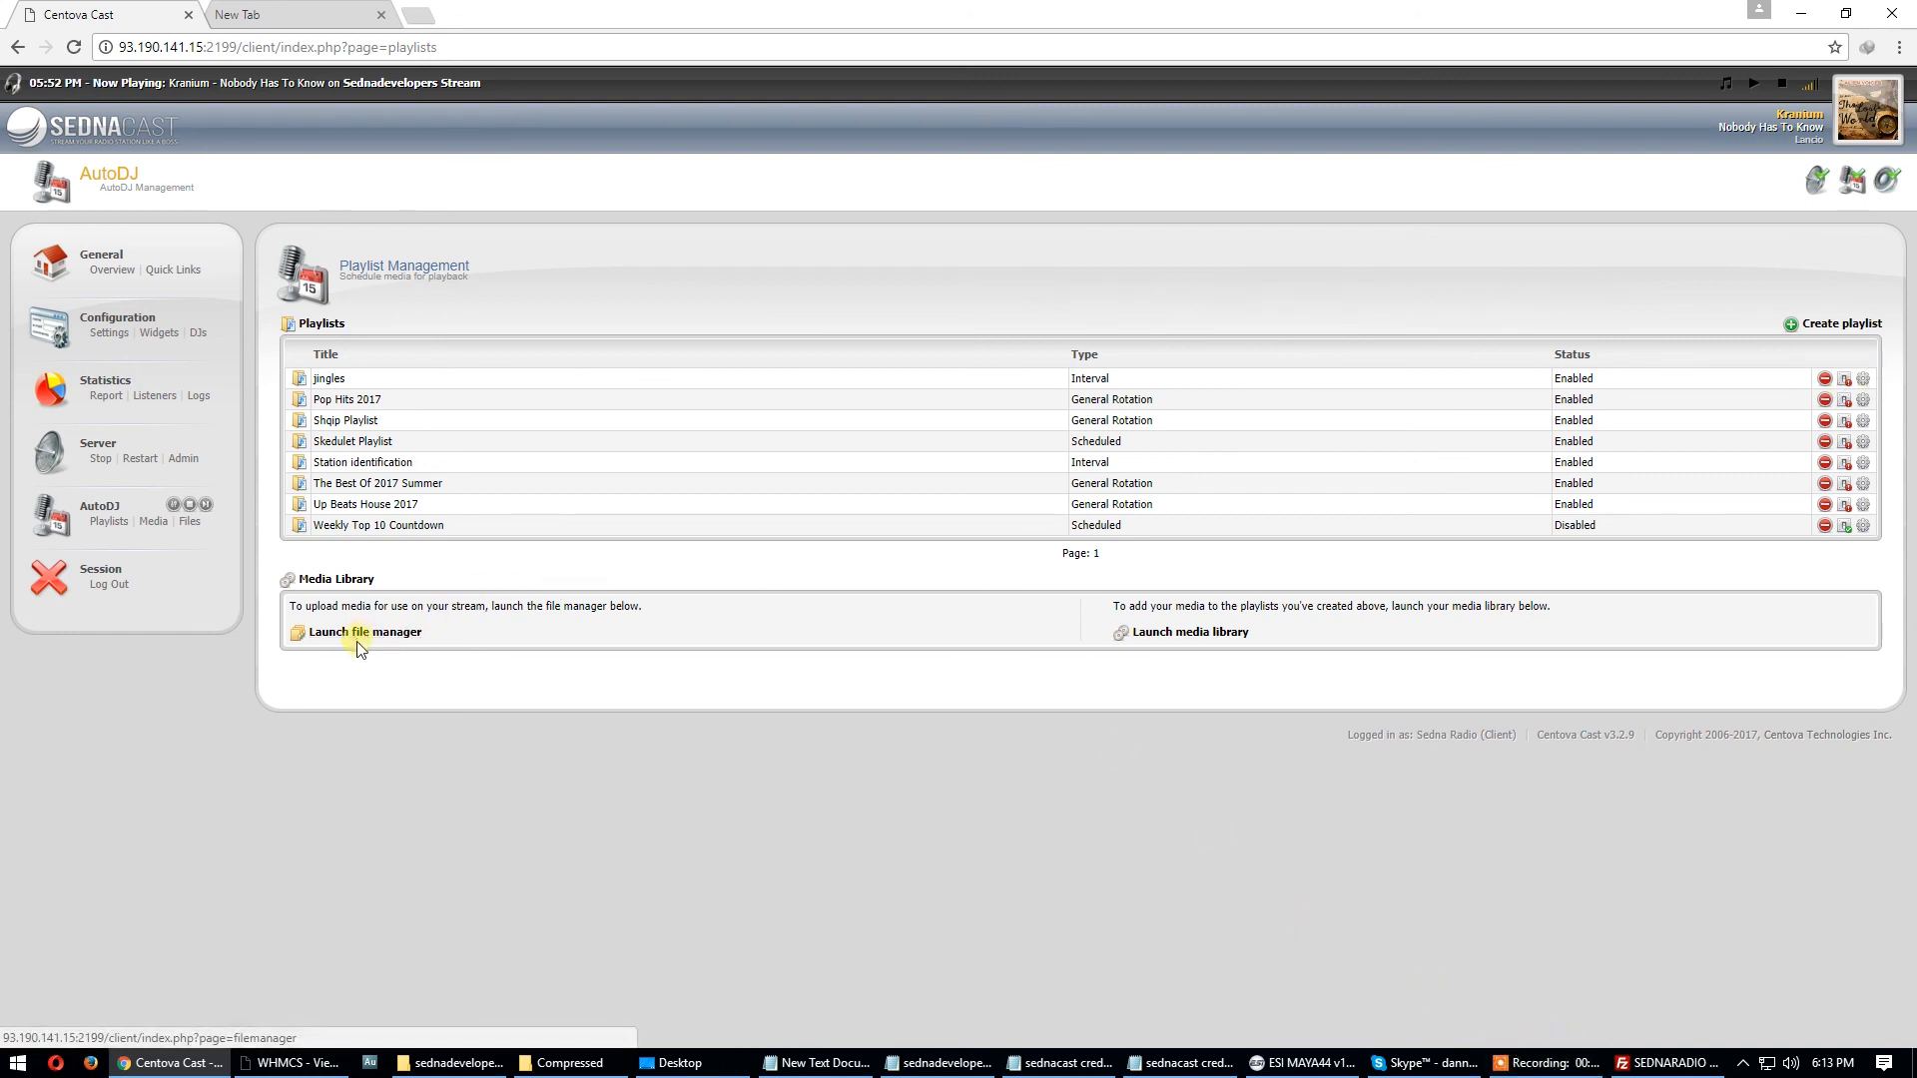
pyautogui.click(364, 633)
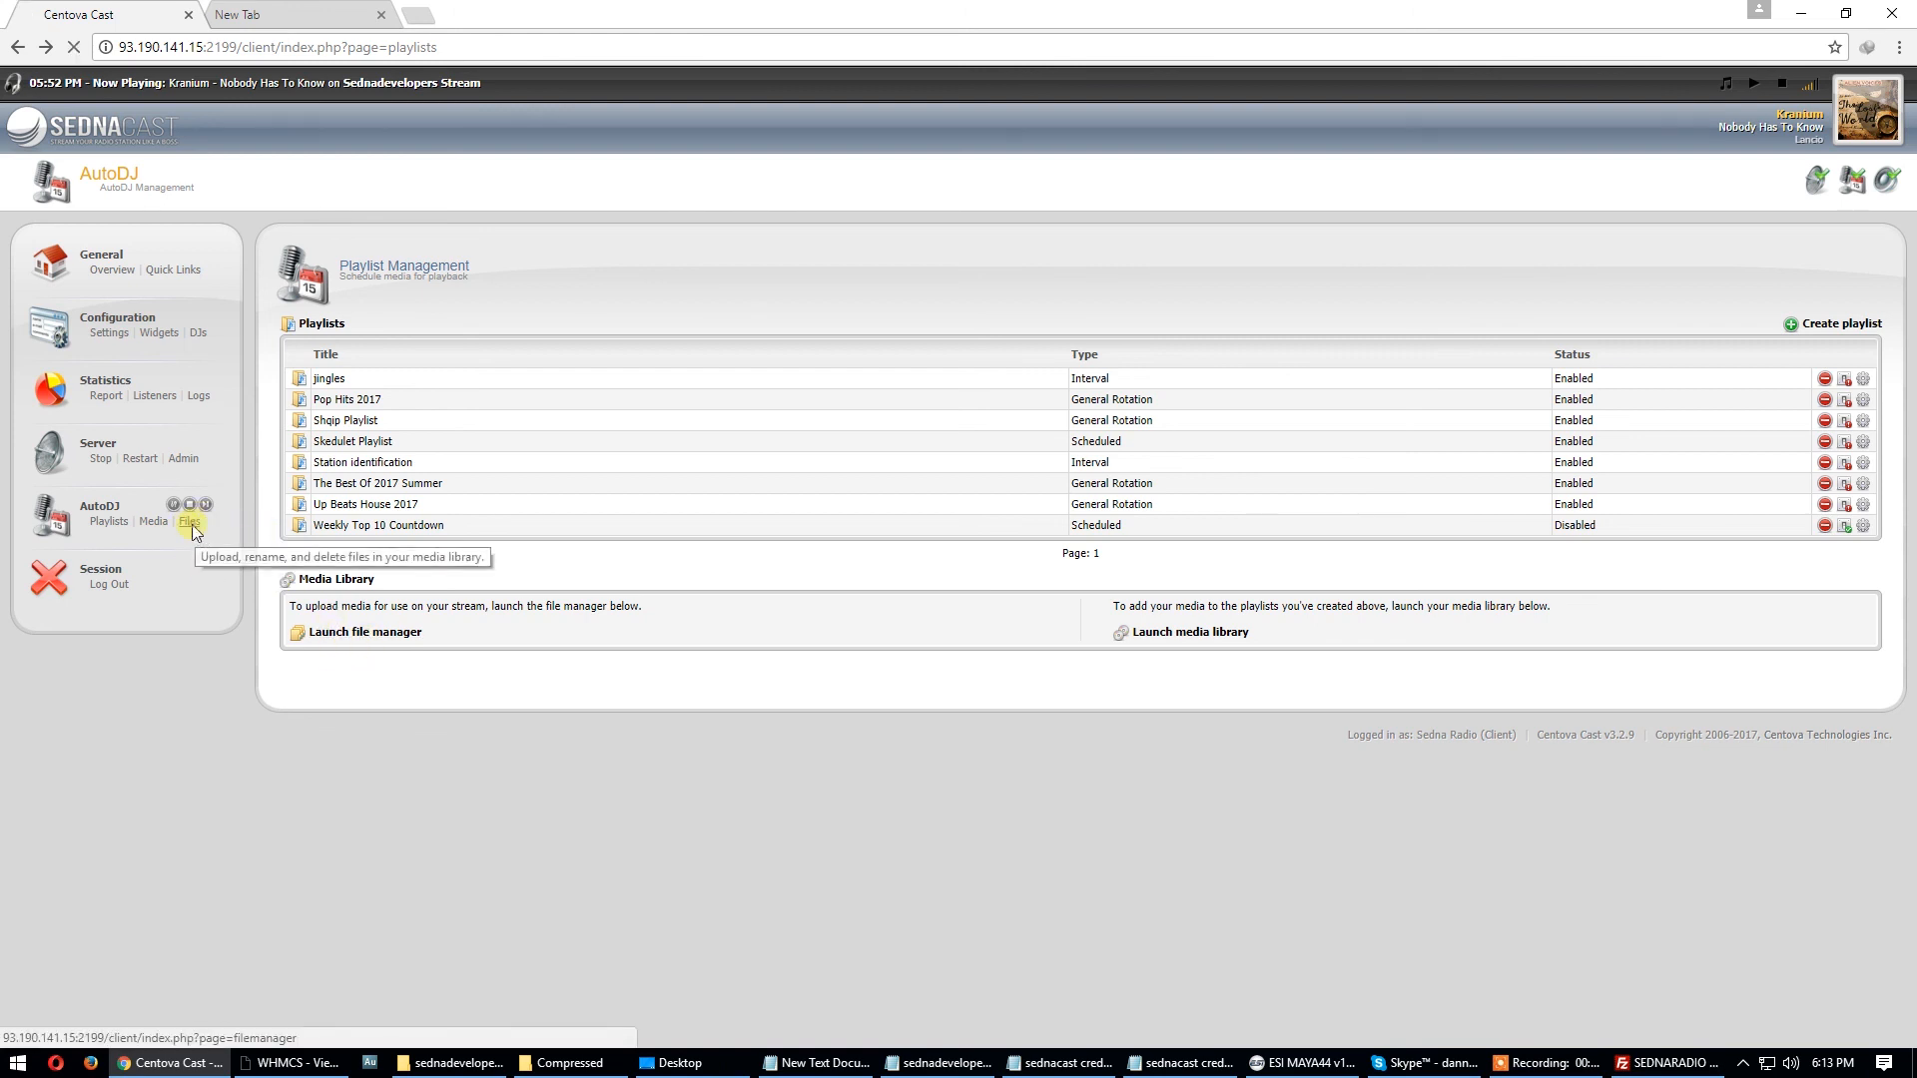
pyautogui.click(190, 521)
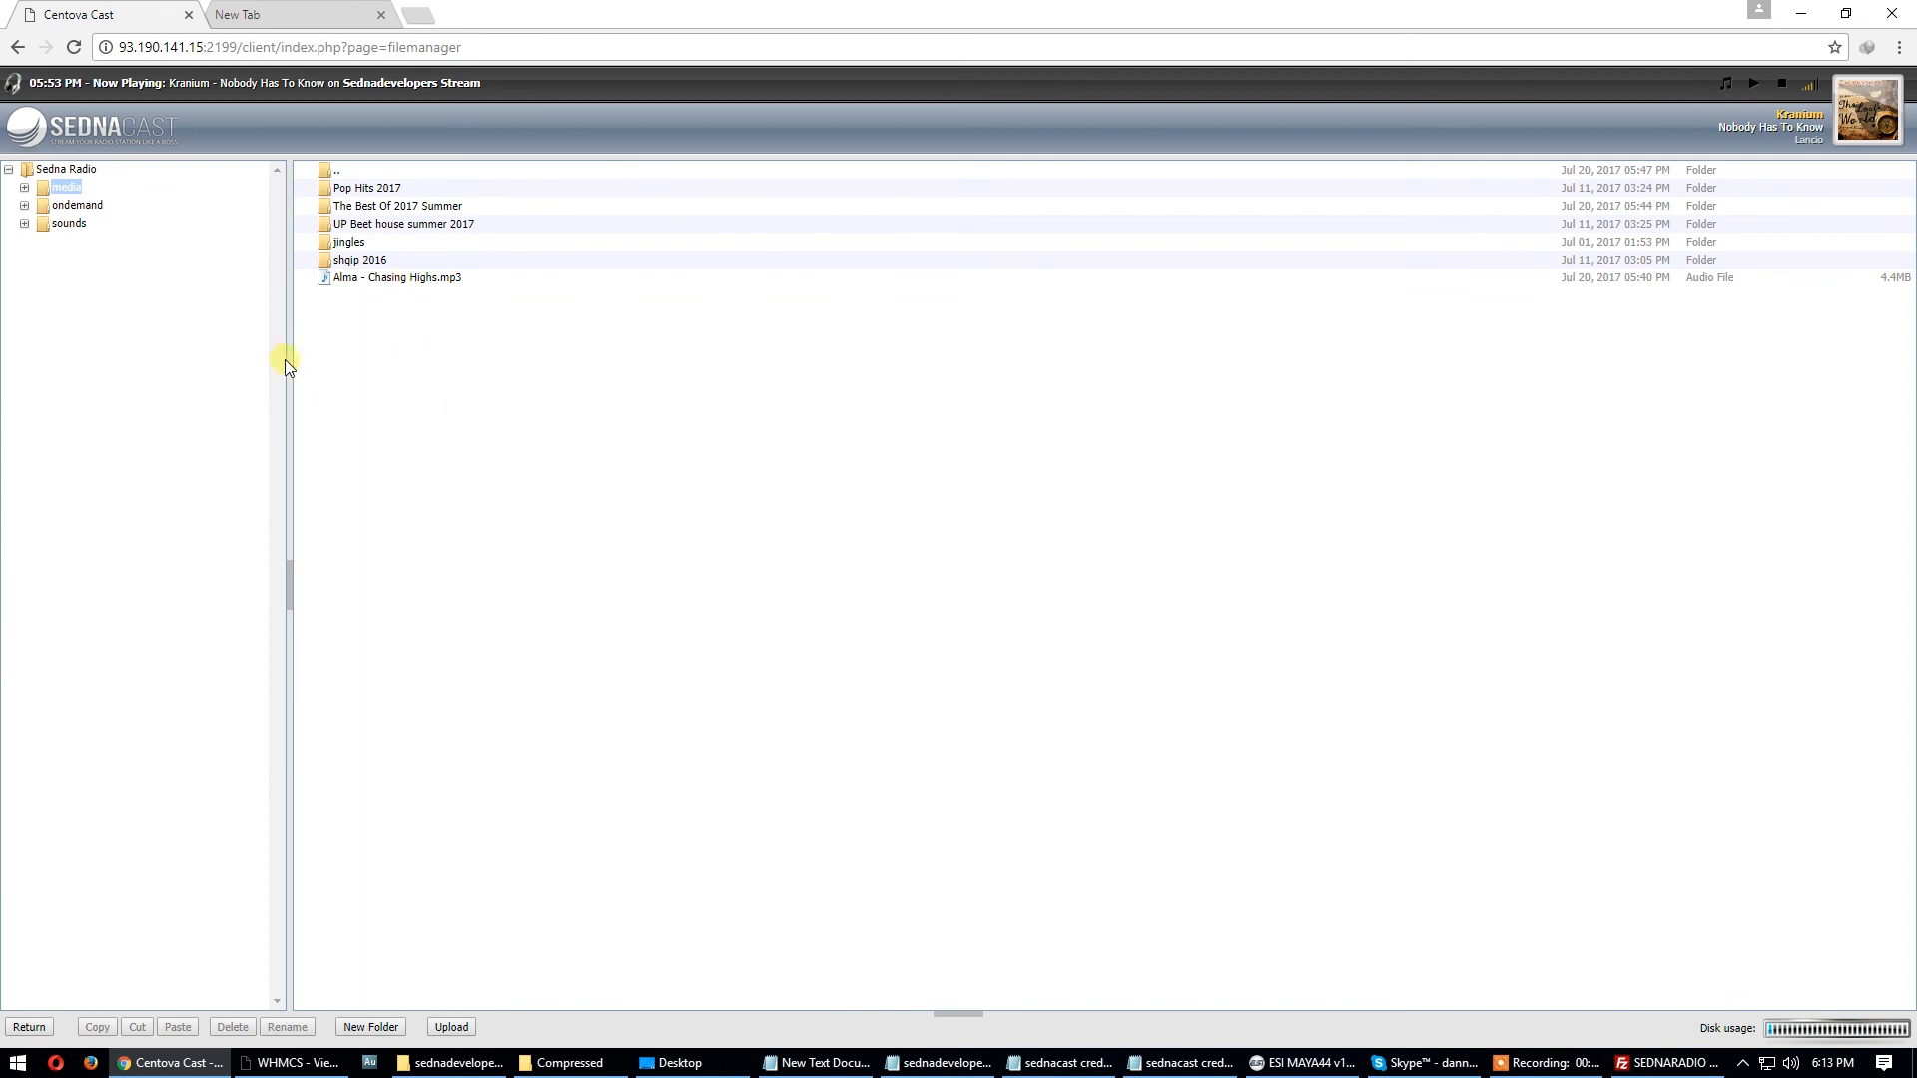
pyautogui.click(28, 1026)
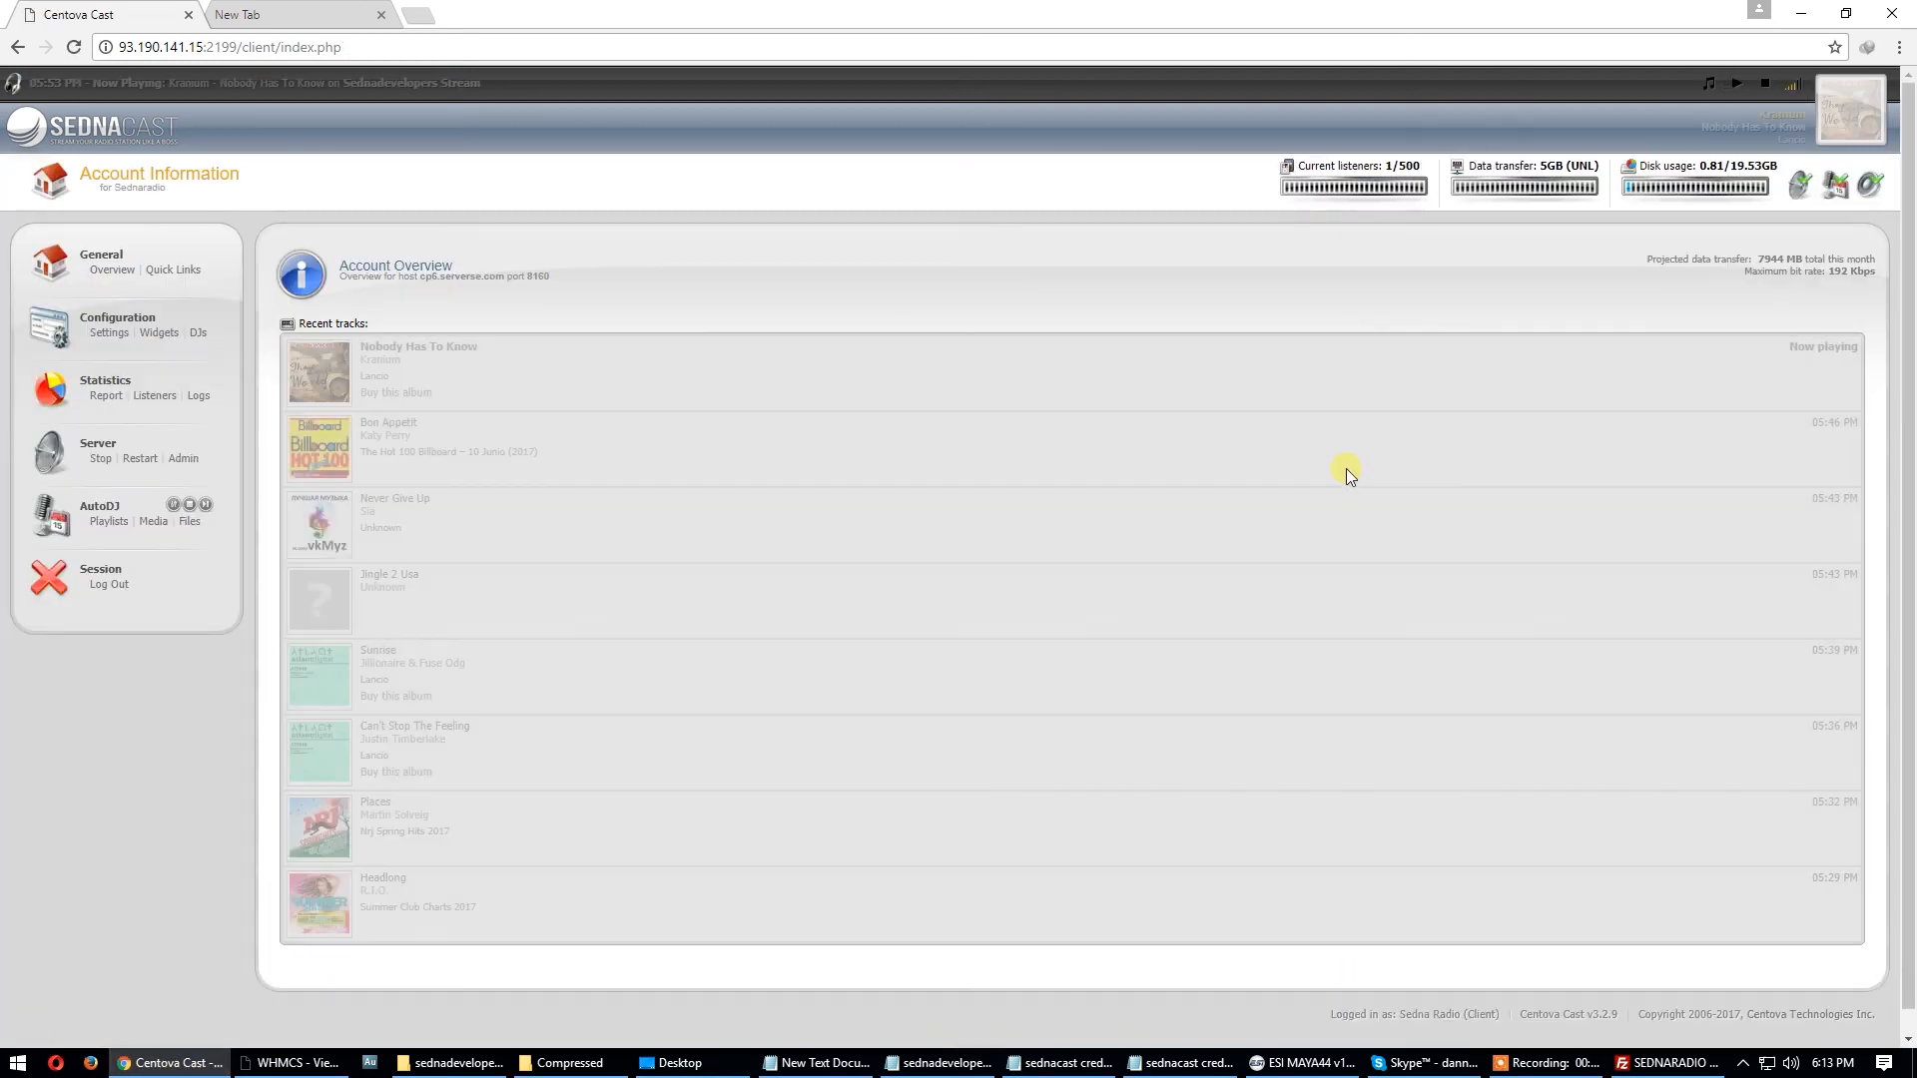
pyautogui.moveTo(152, 522)
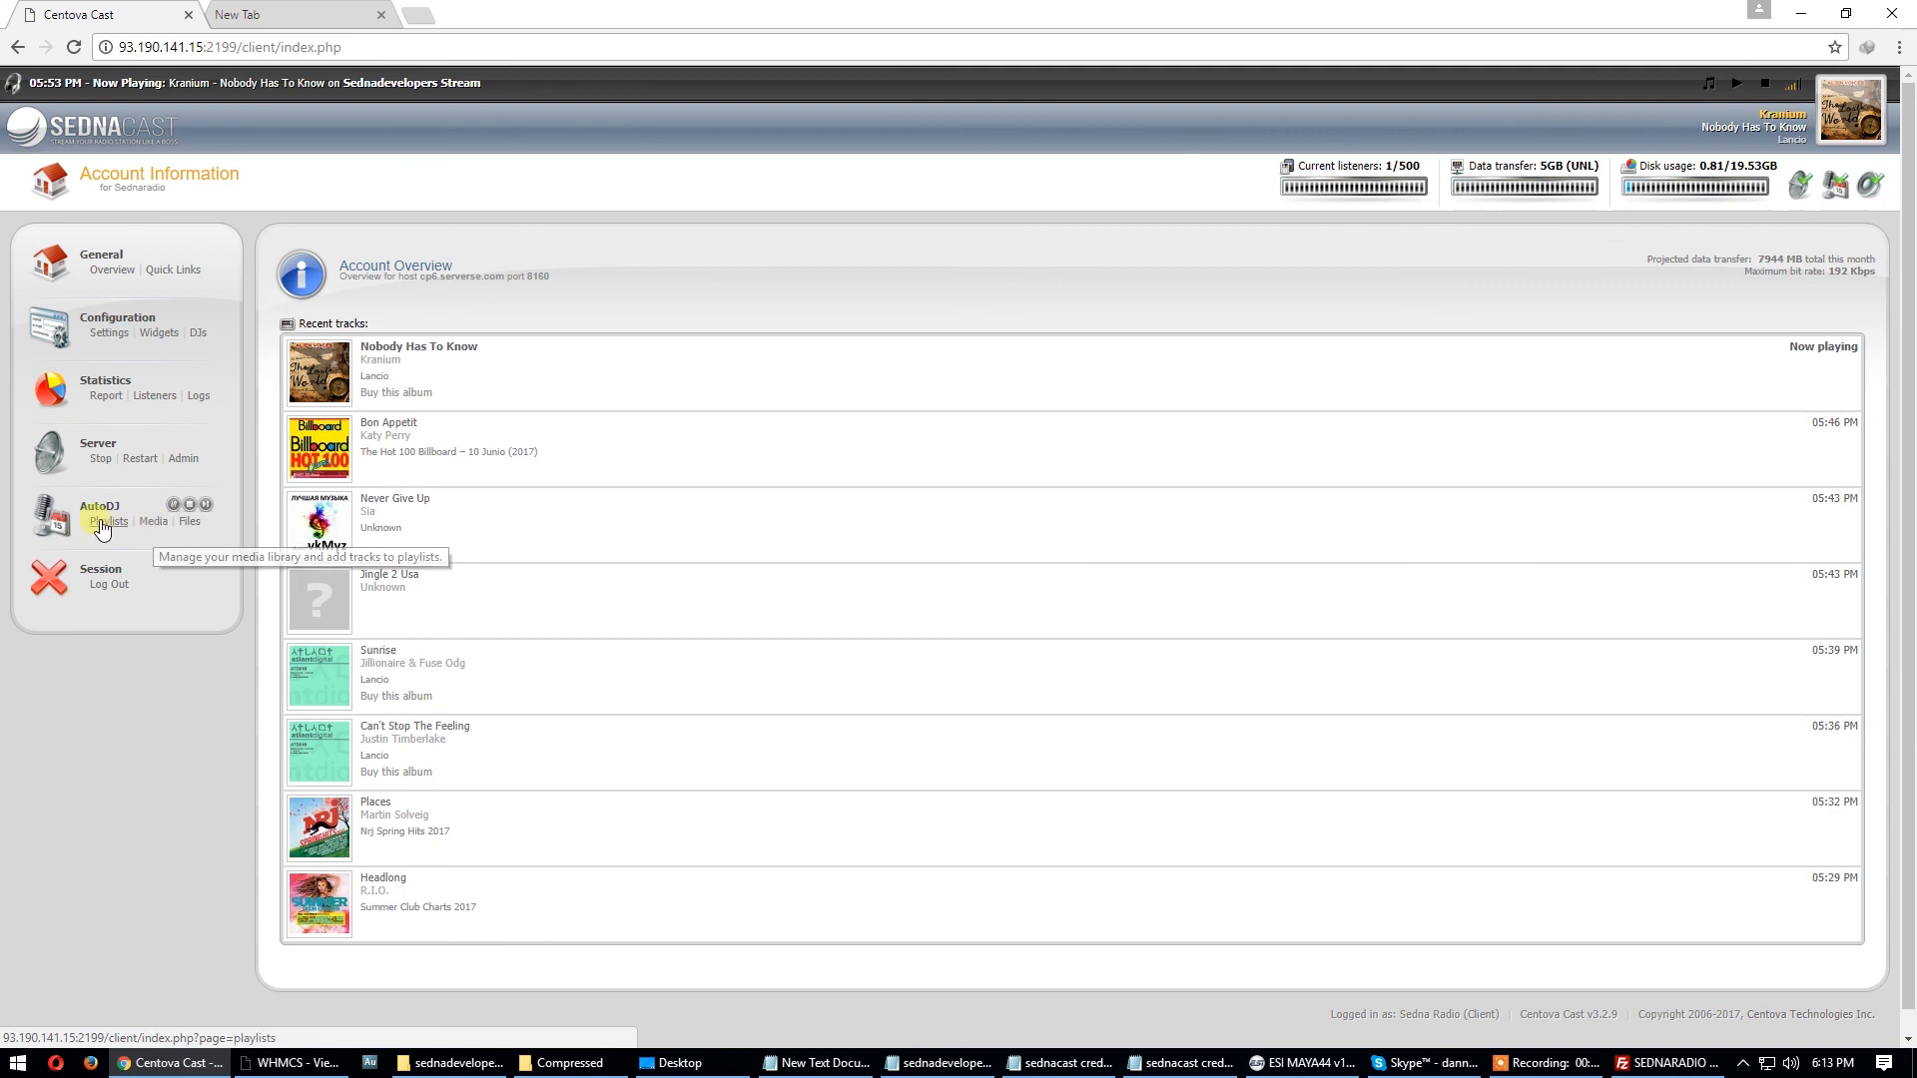
pyautogui.moveTo(107, 522)
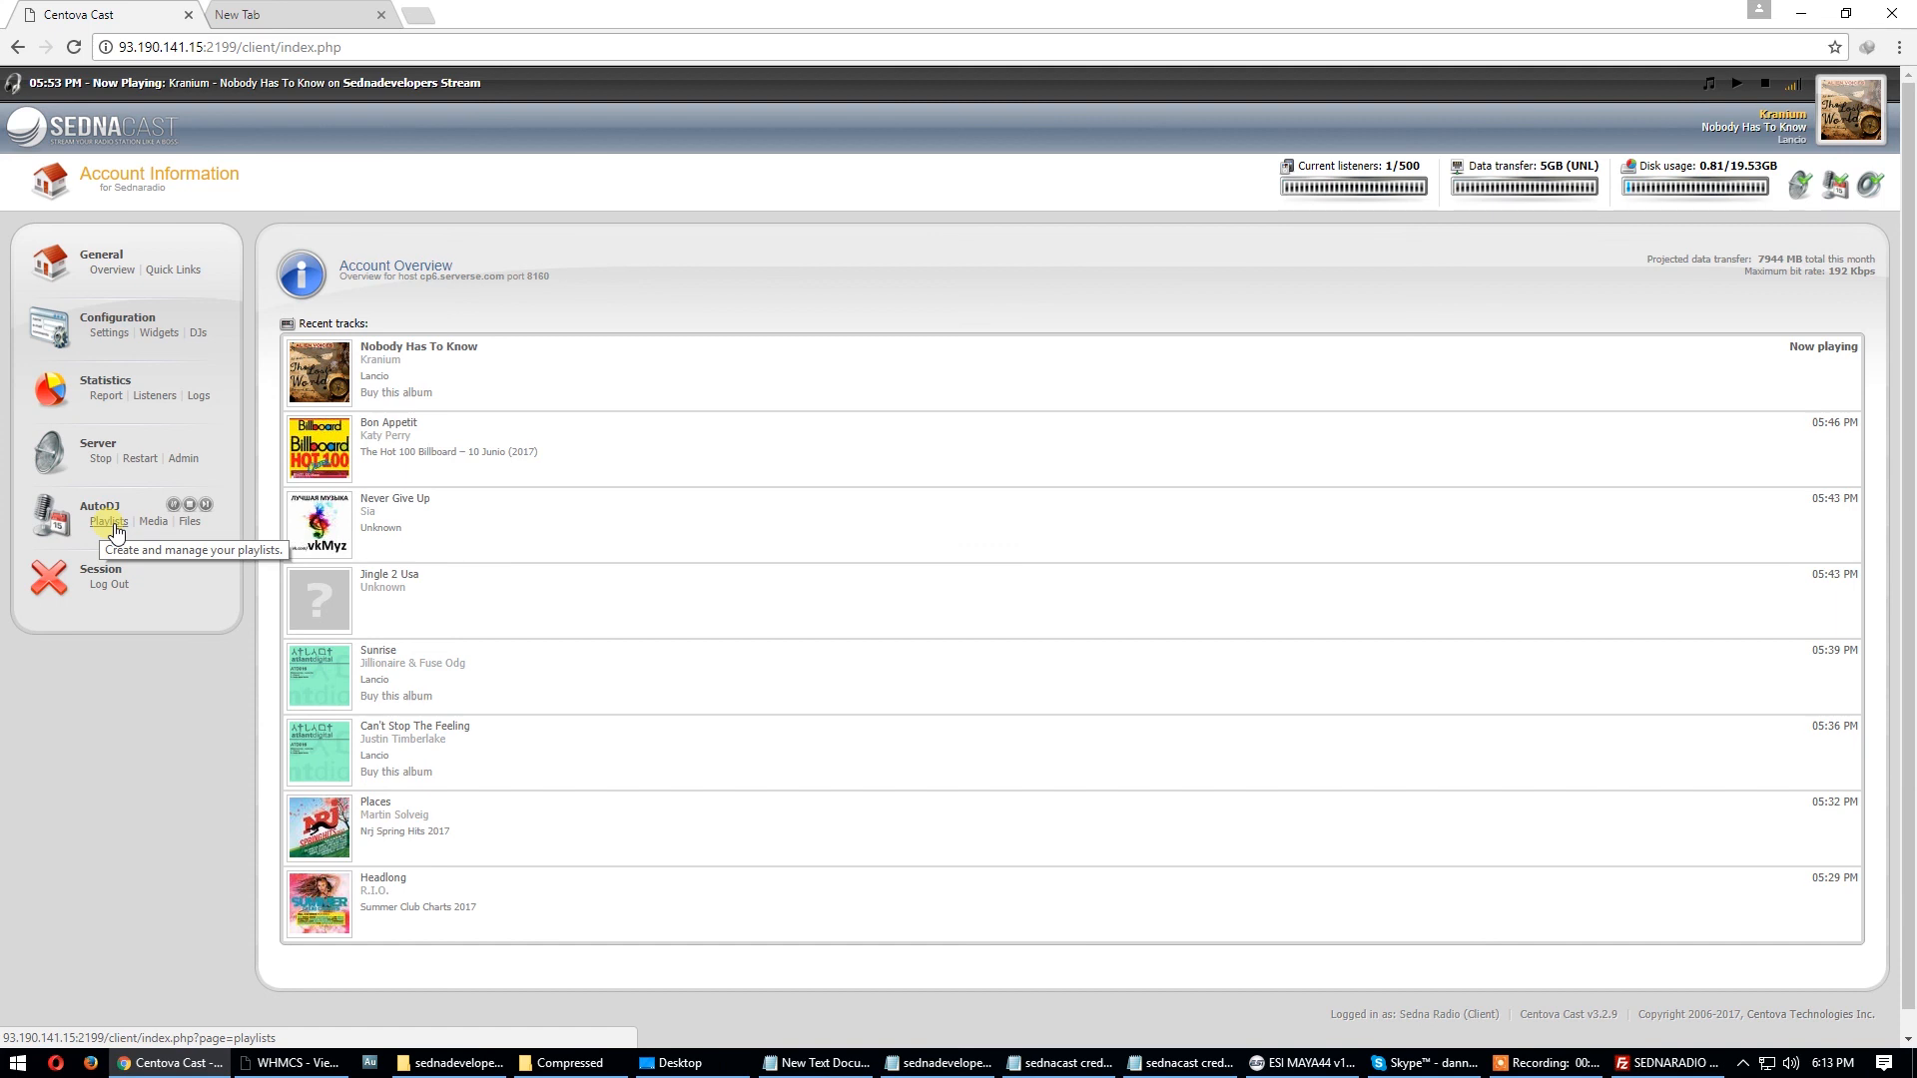
pyautogui.click(108, 521)
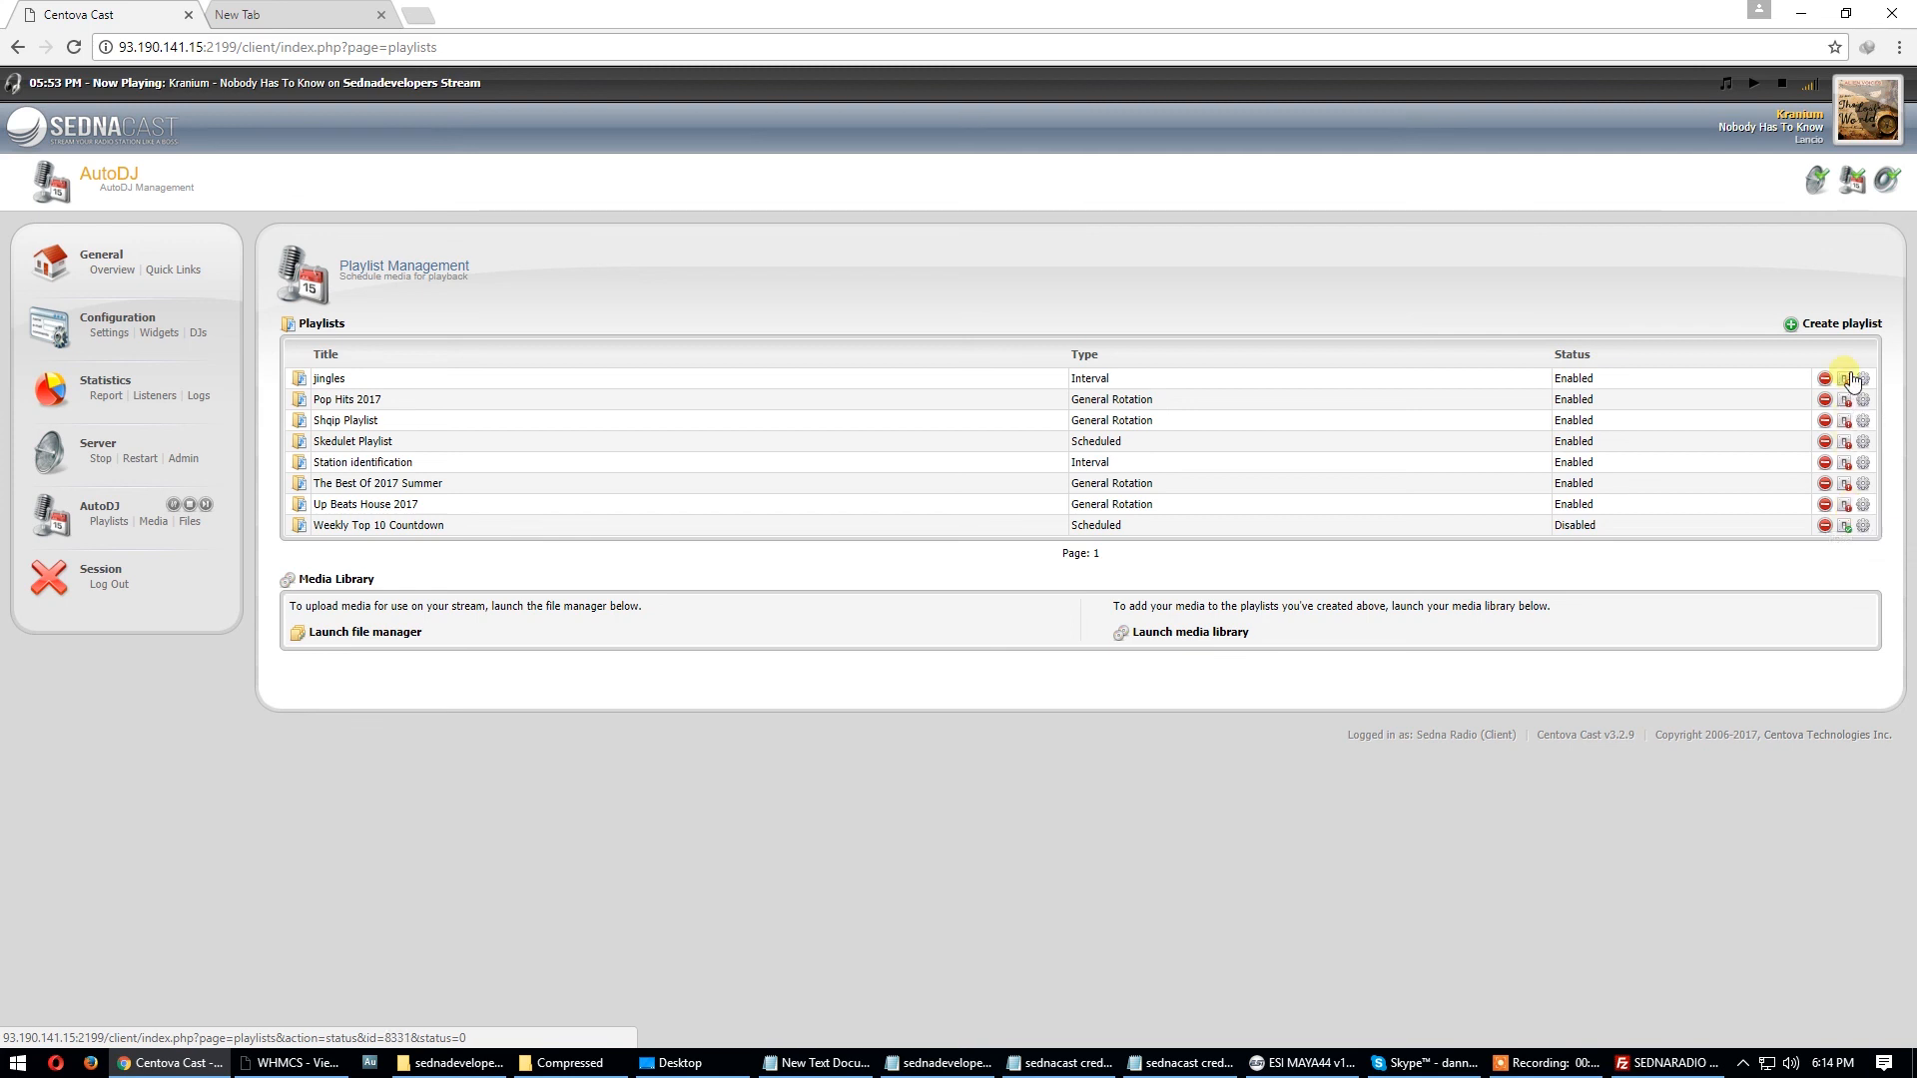
# Step: Disable the Jingles playlist and review The Best Of 2017 Summer settings without changes
pyautogui.click(1845, 378)
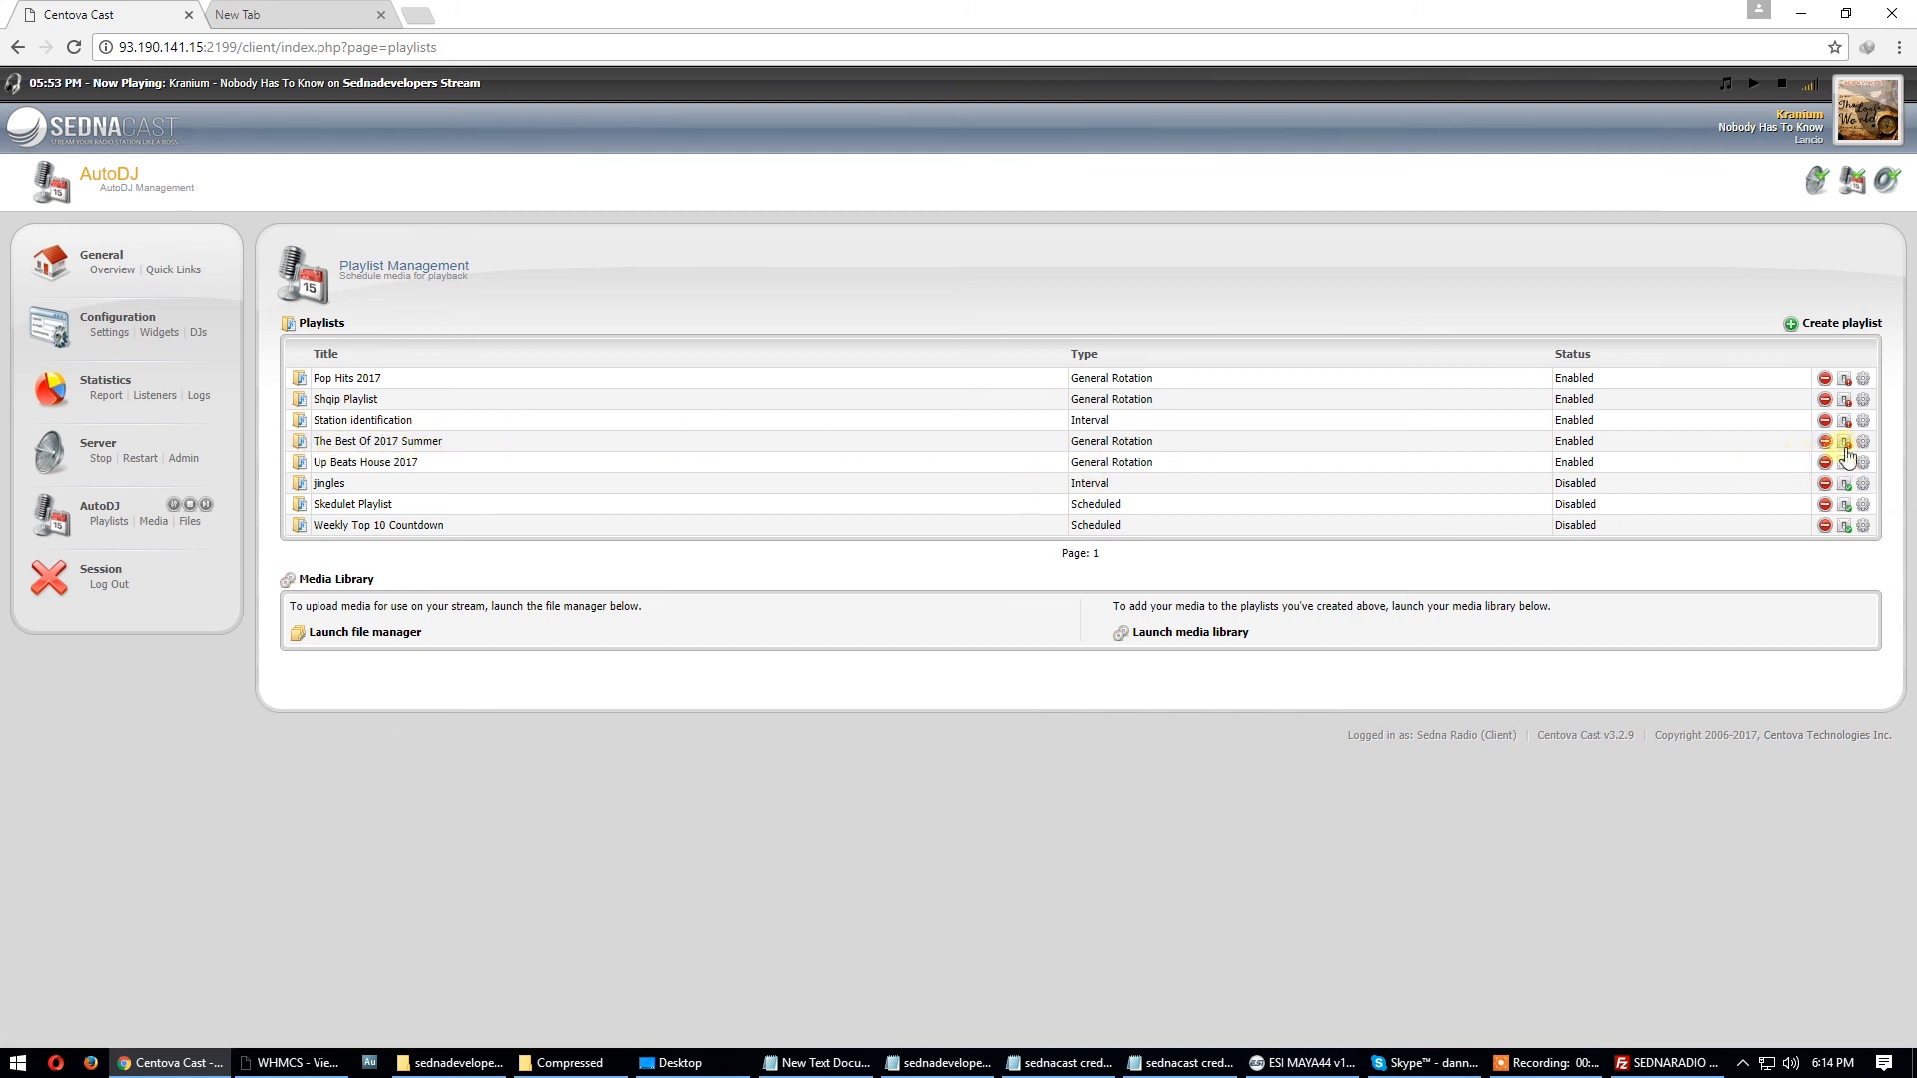
pyautogui.click(1845, 441)
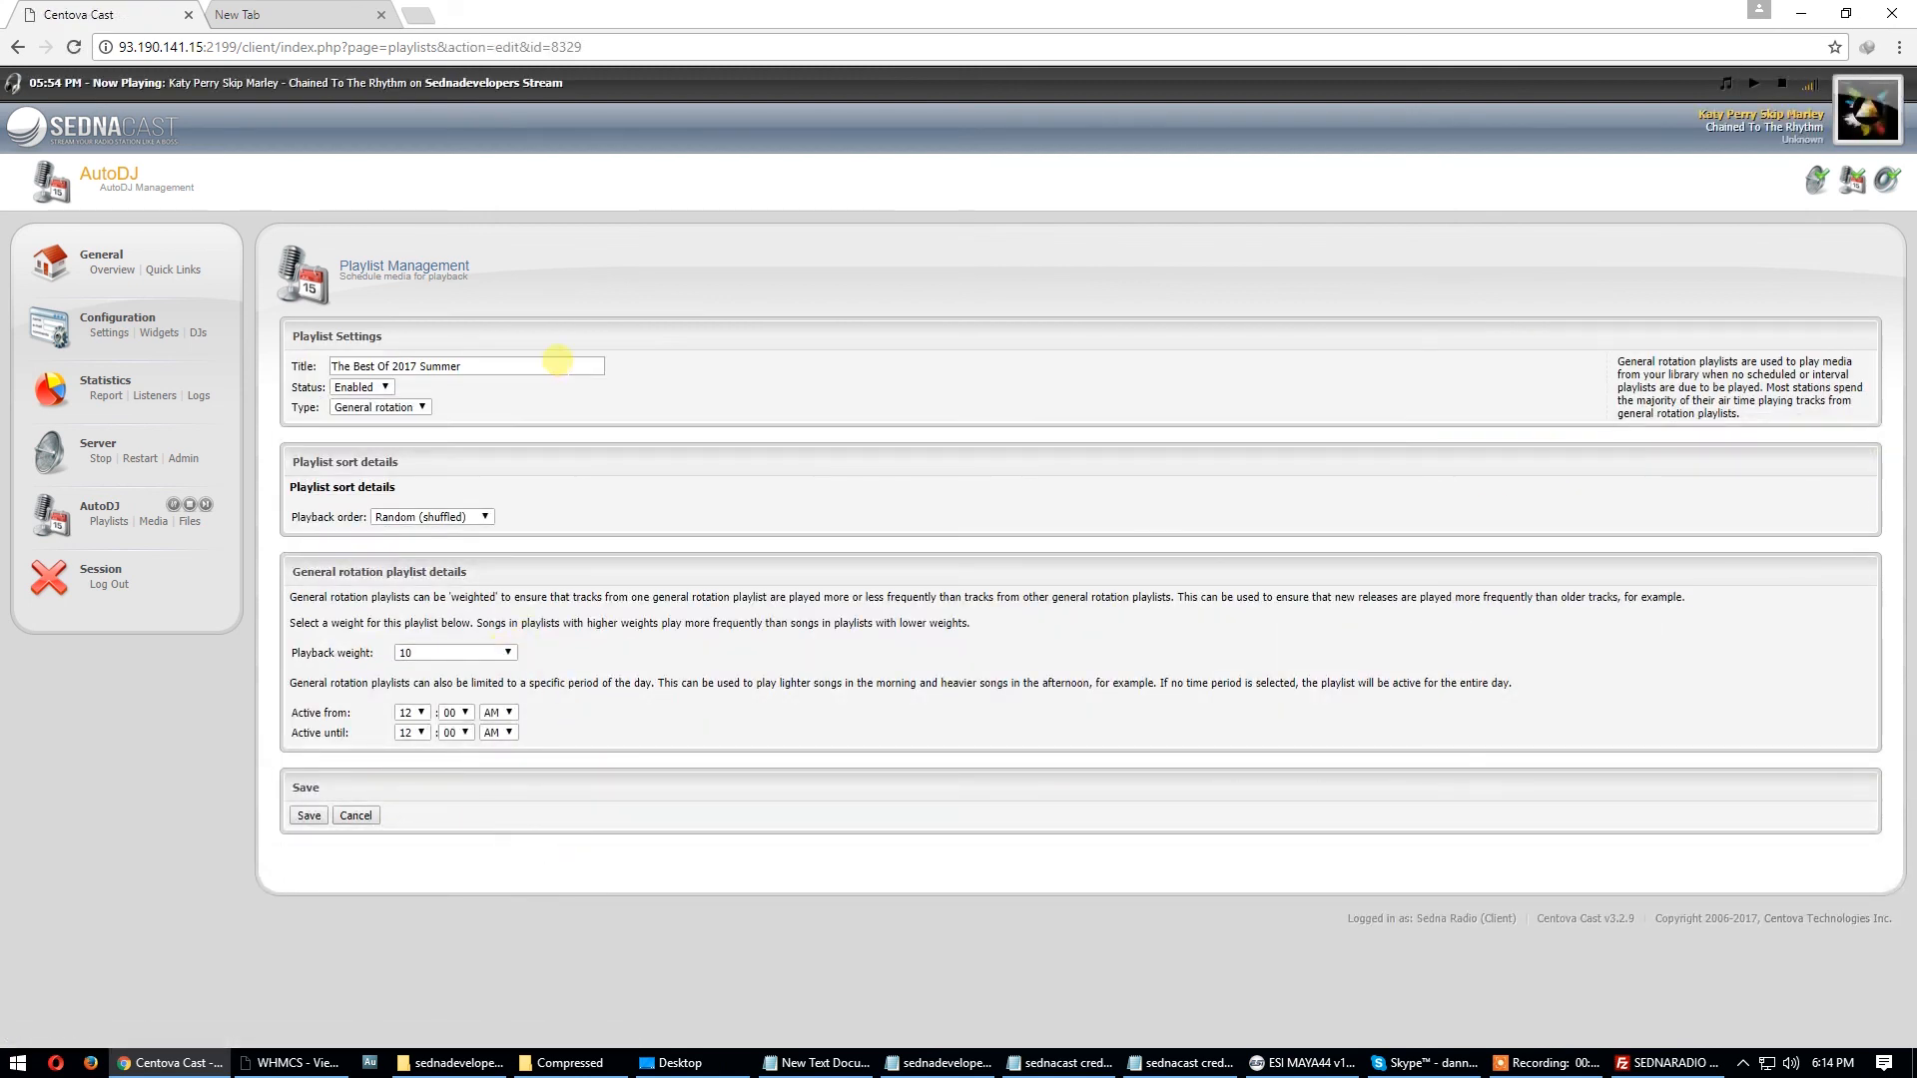
pyautogui.click(355, 815)
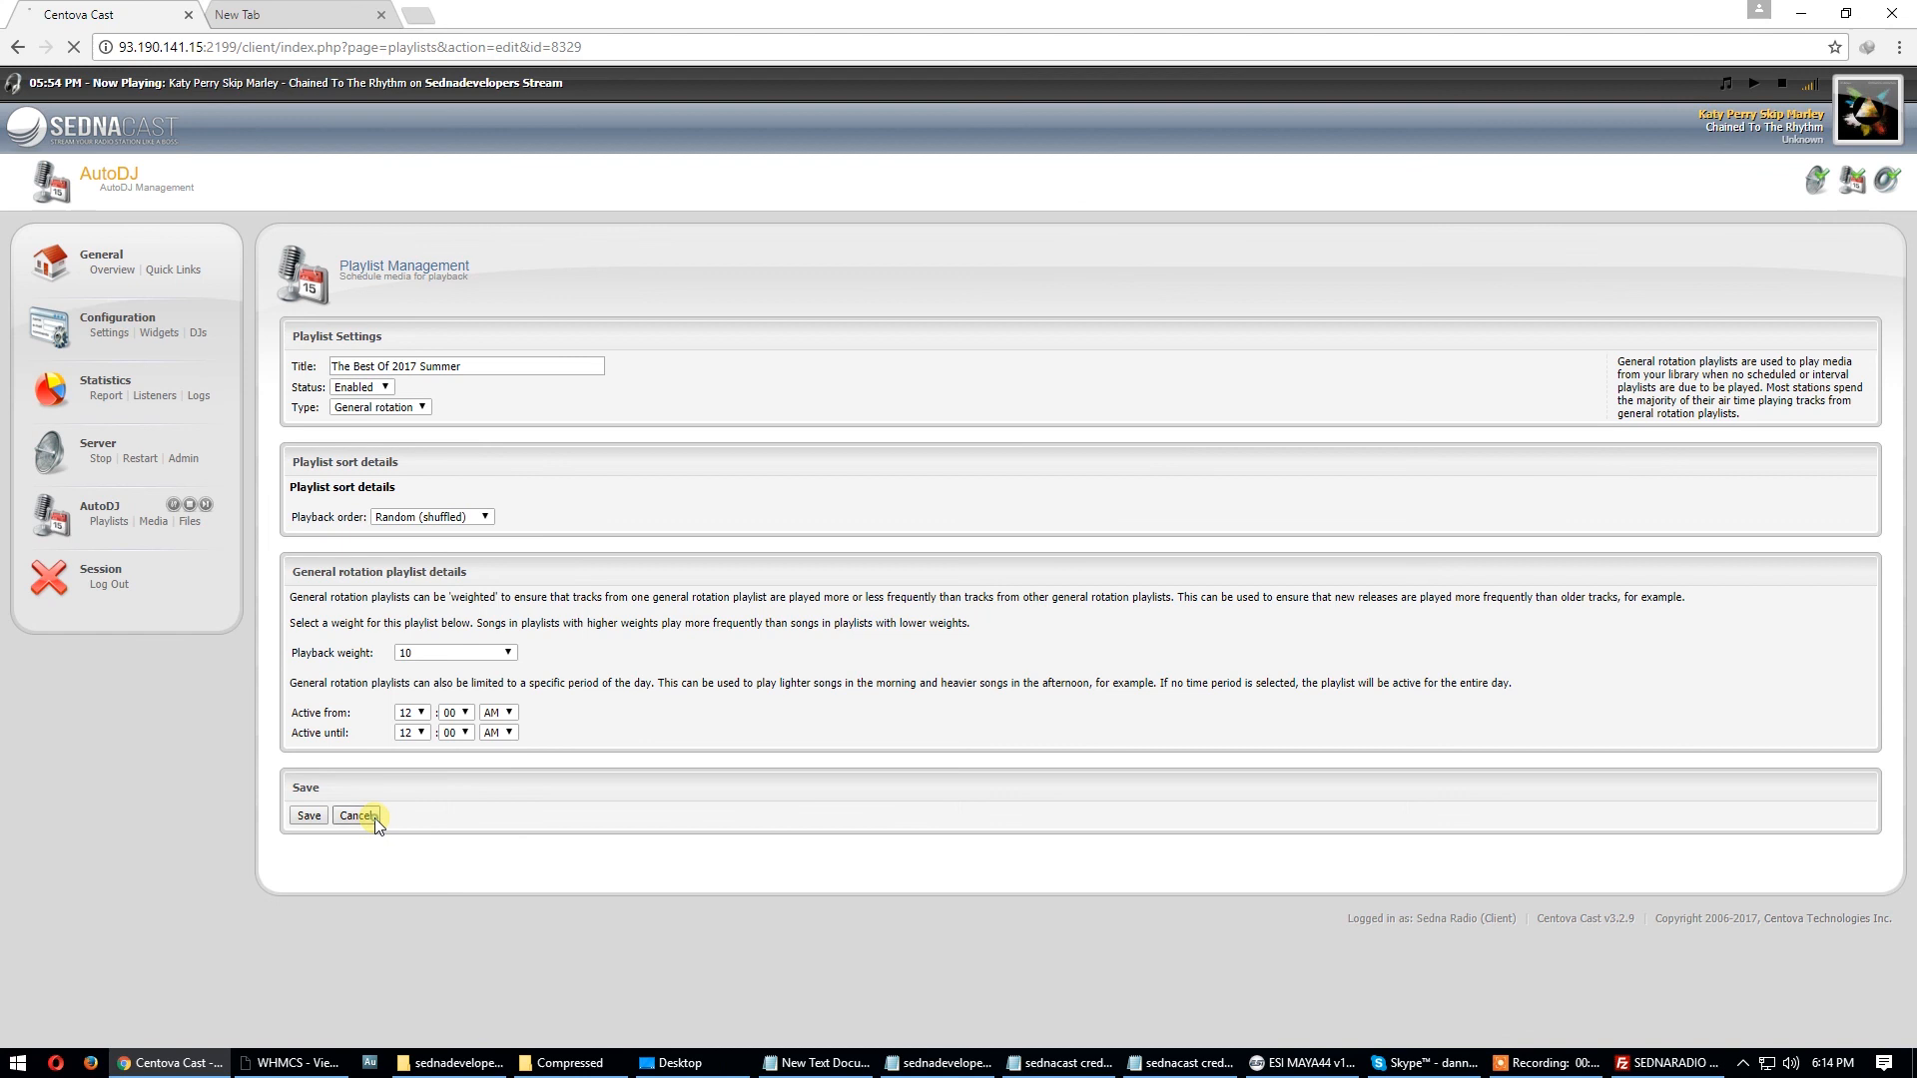
pyautogui.click(358, 815)
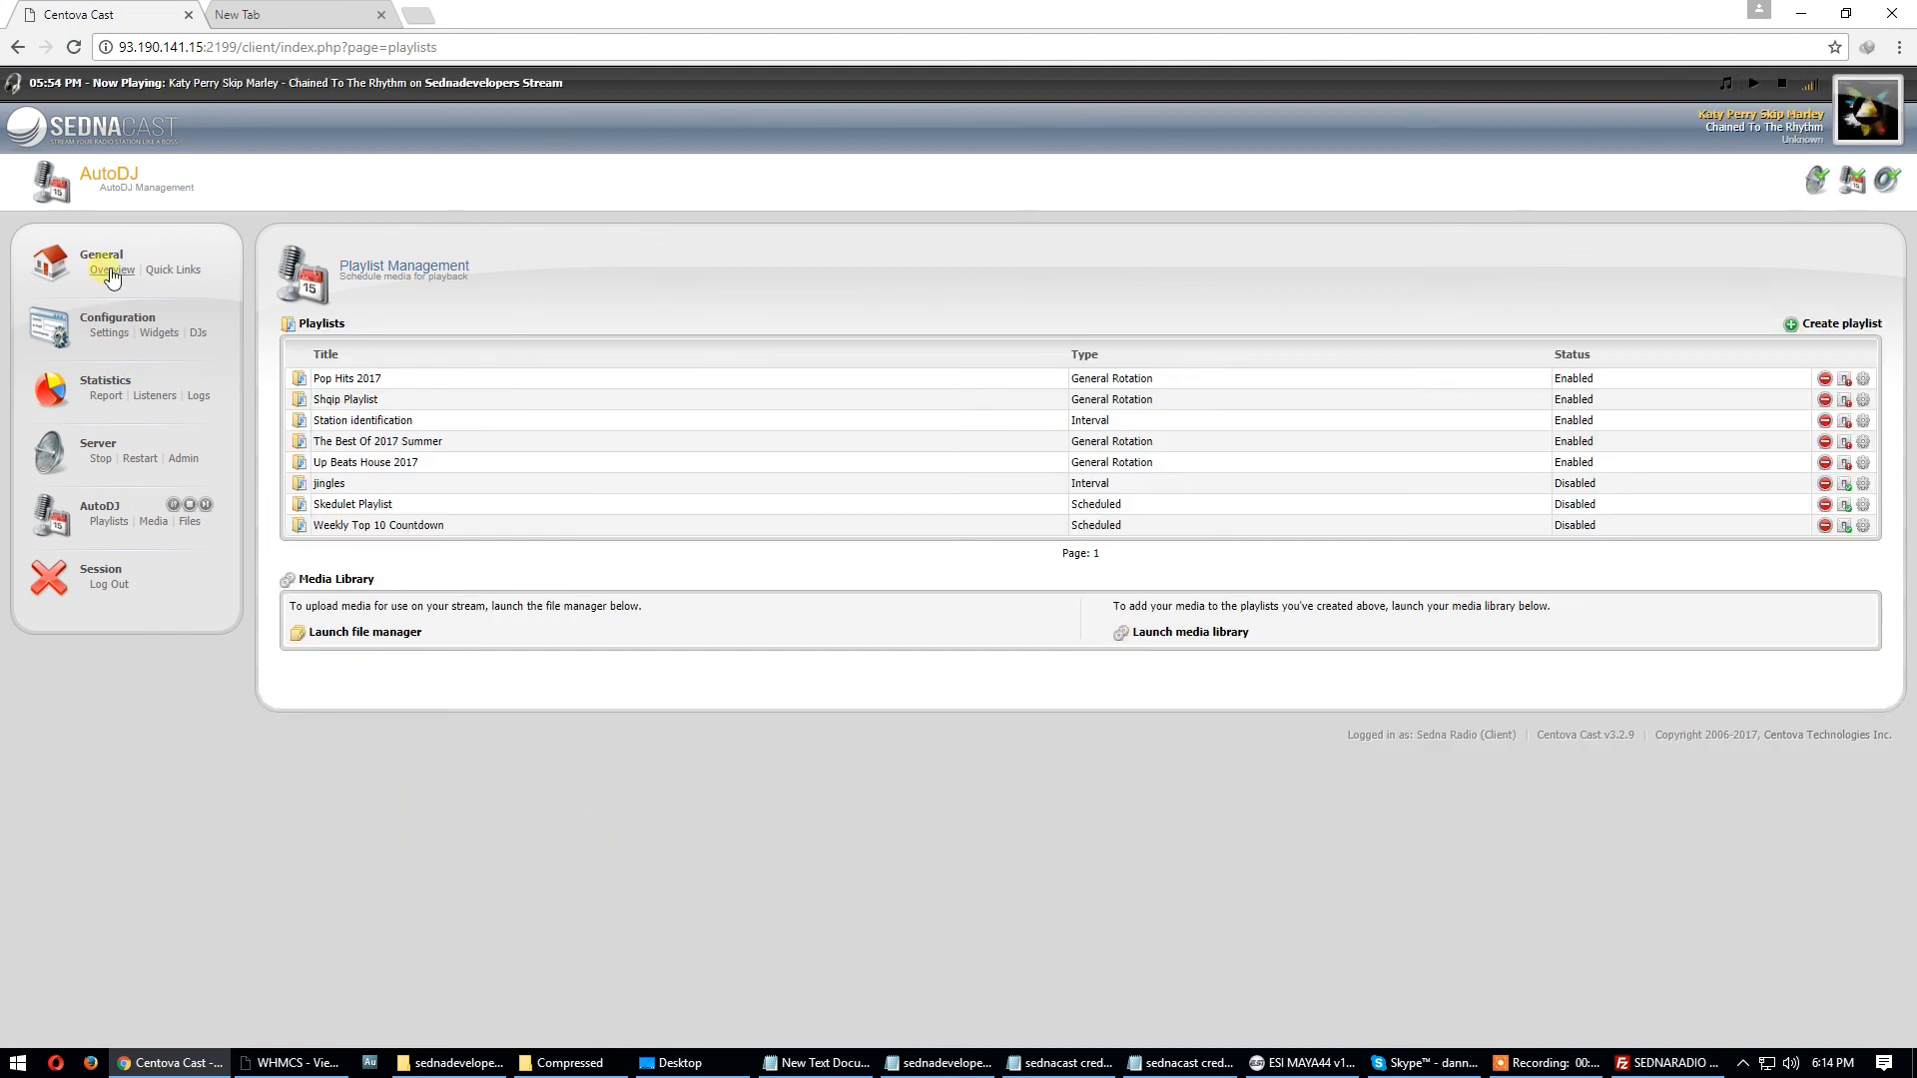
# Step: Show the account overview with Chained To The Rhythm playing after two jingles
pyautogui.click(112, 270)
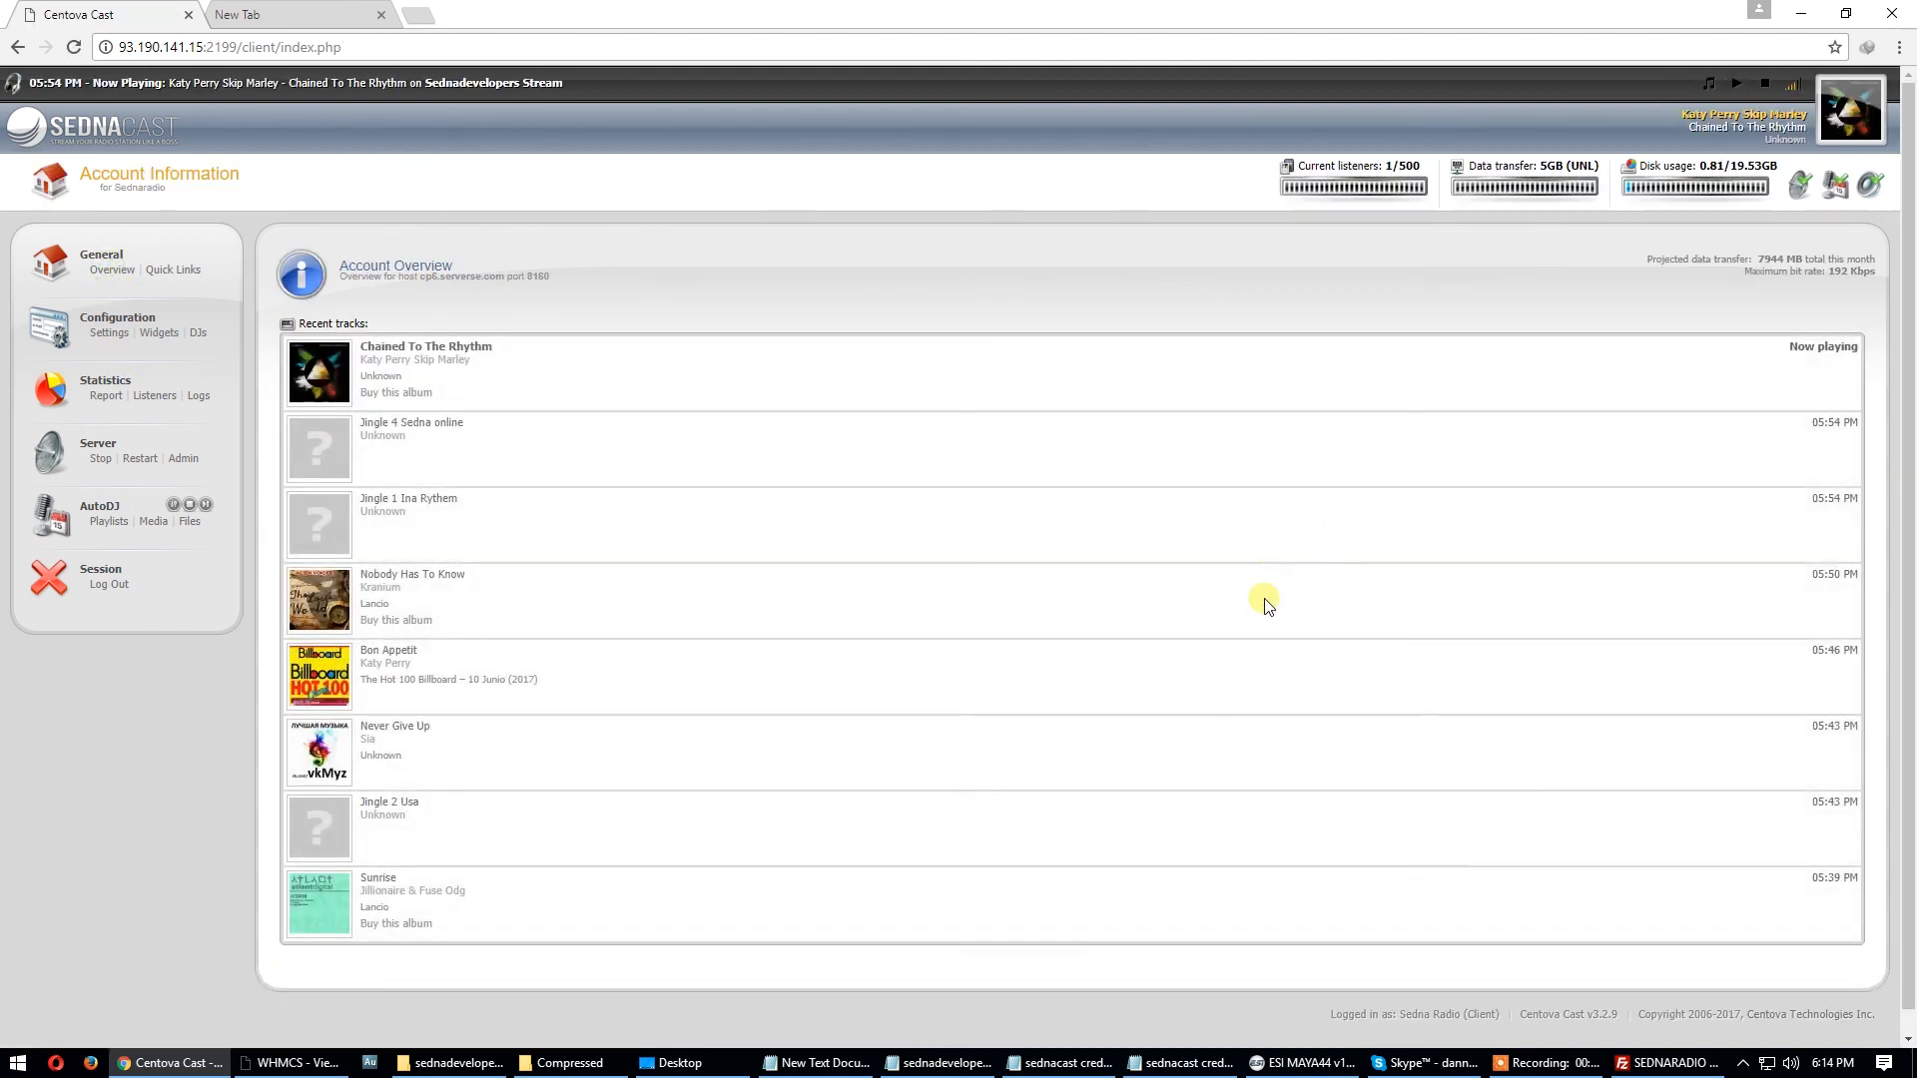
pyautogui.moveTo(1229, 587)
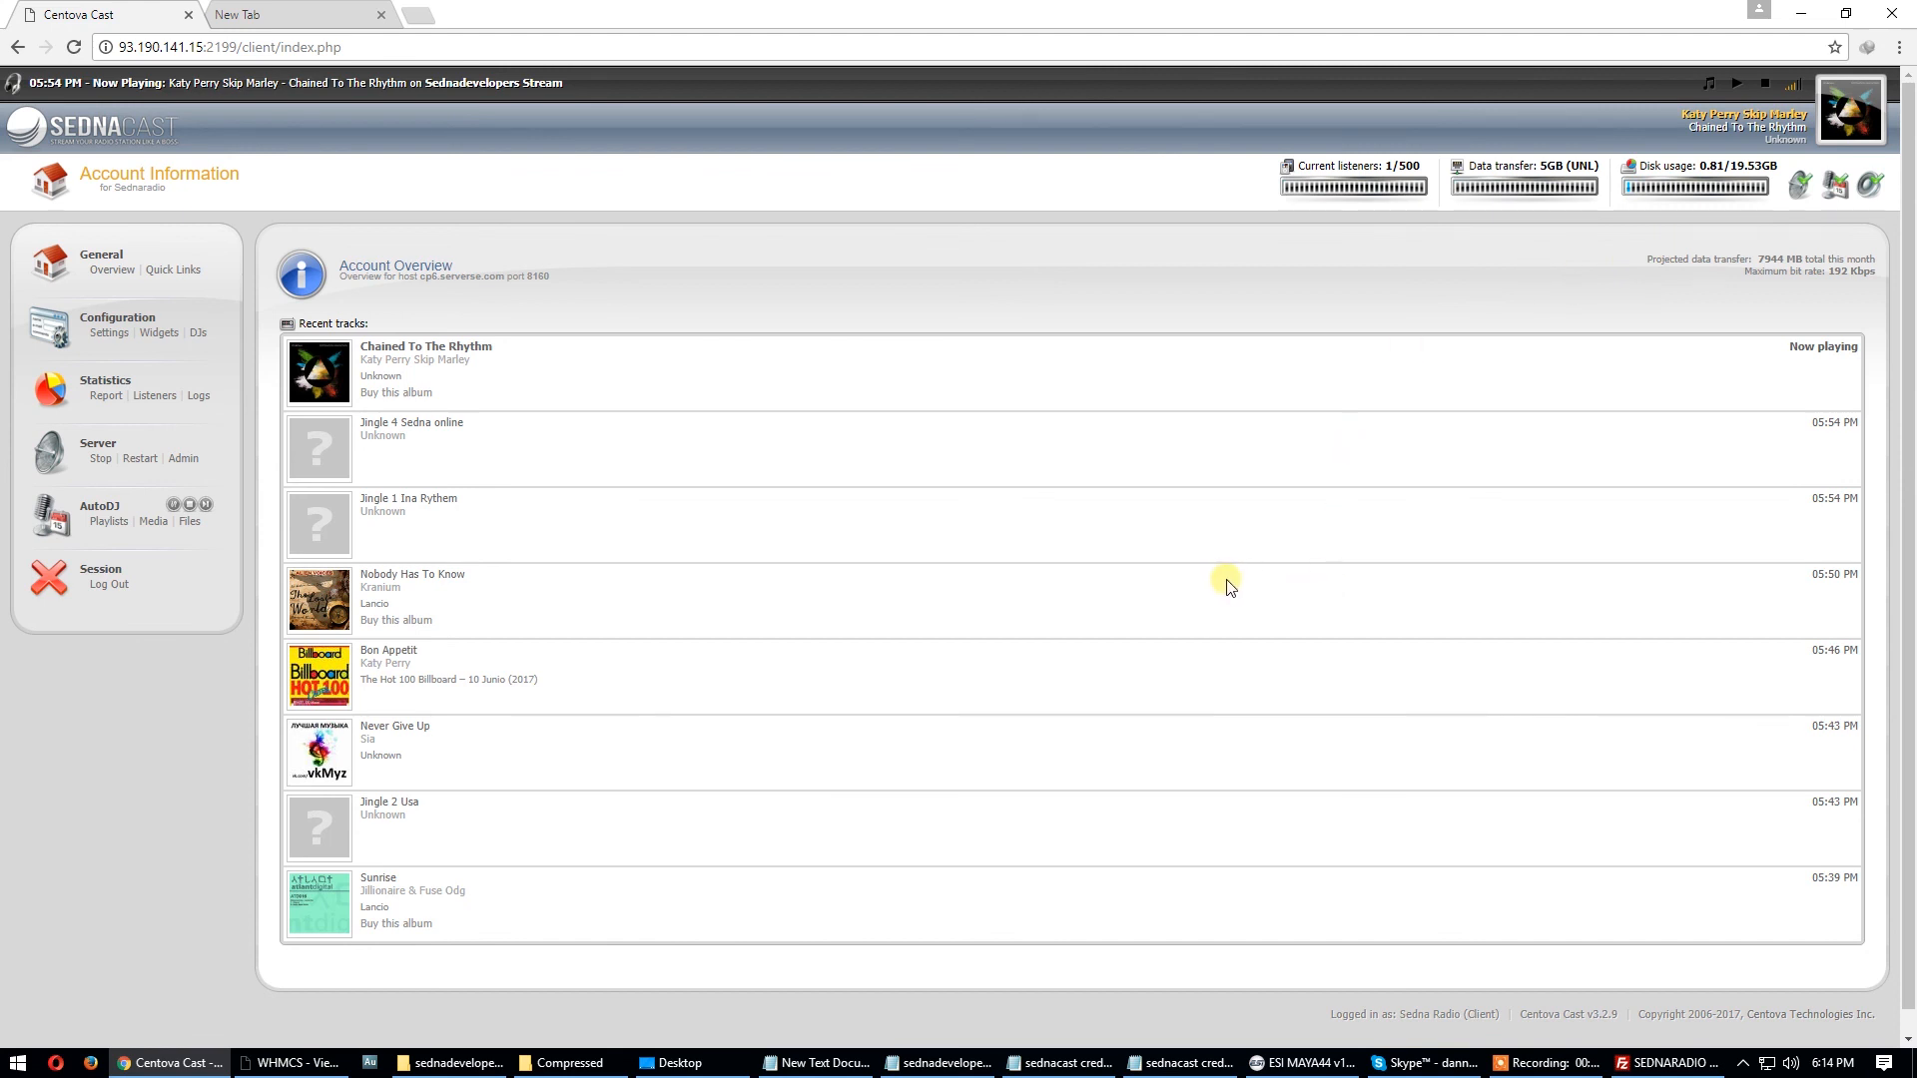
pyautogui.moveTo(1218, 581)
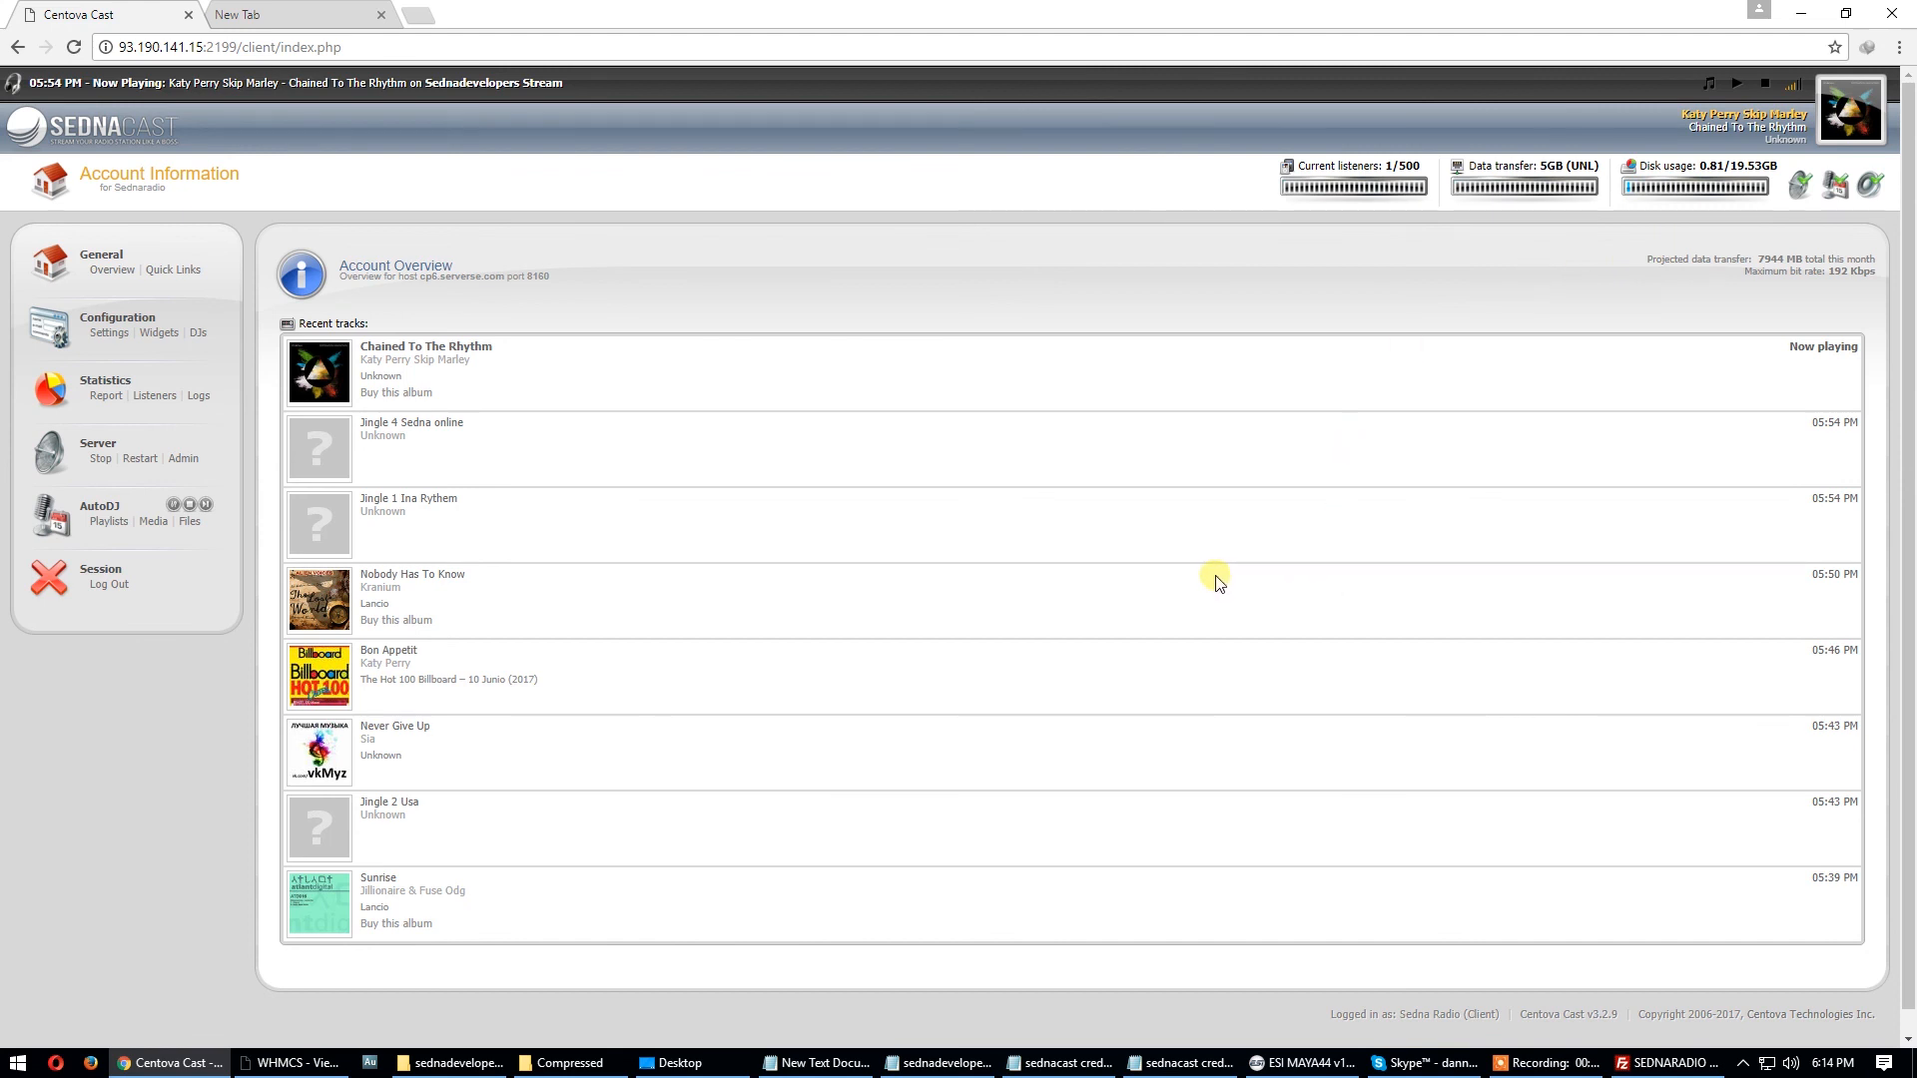
pyautogui.moveTo(1092, 487)
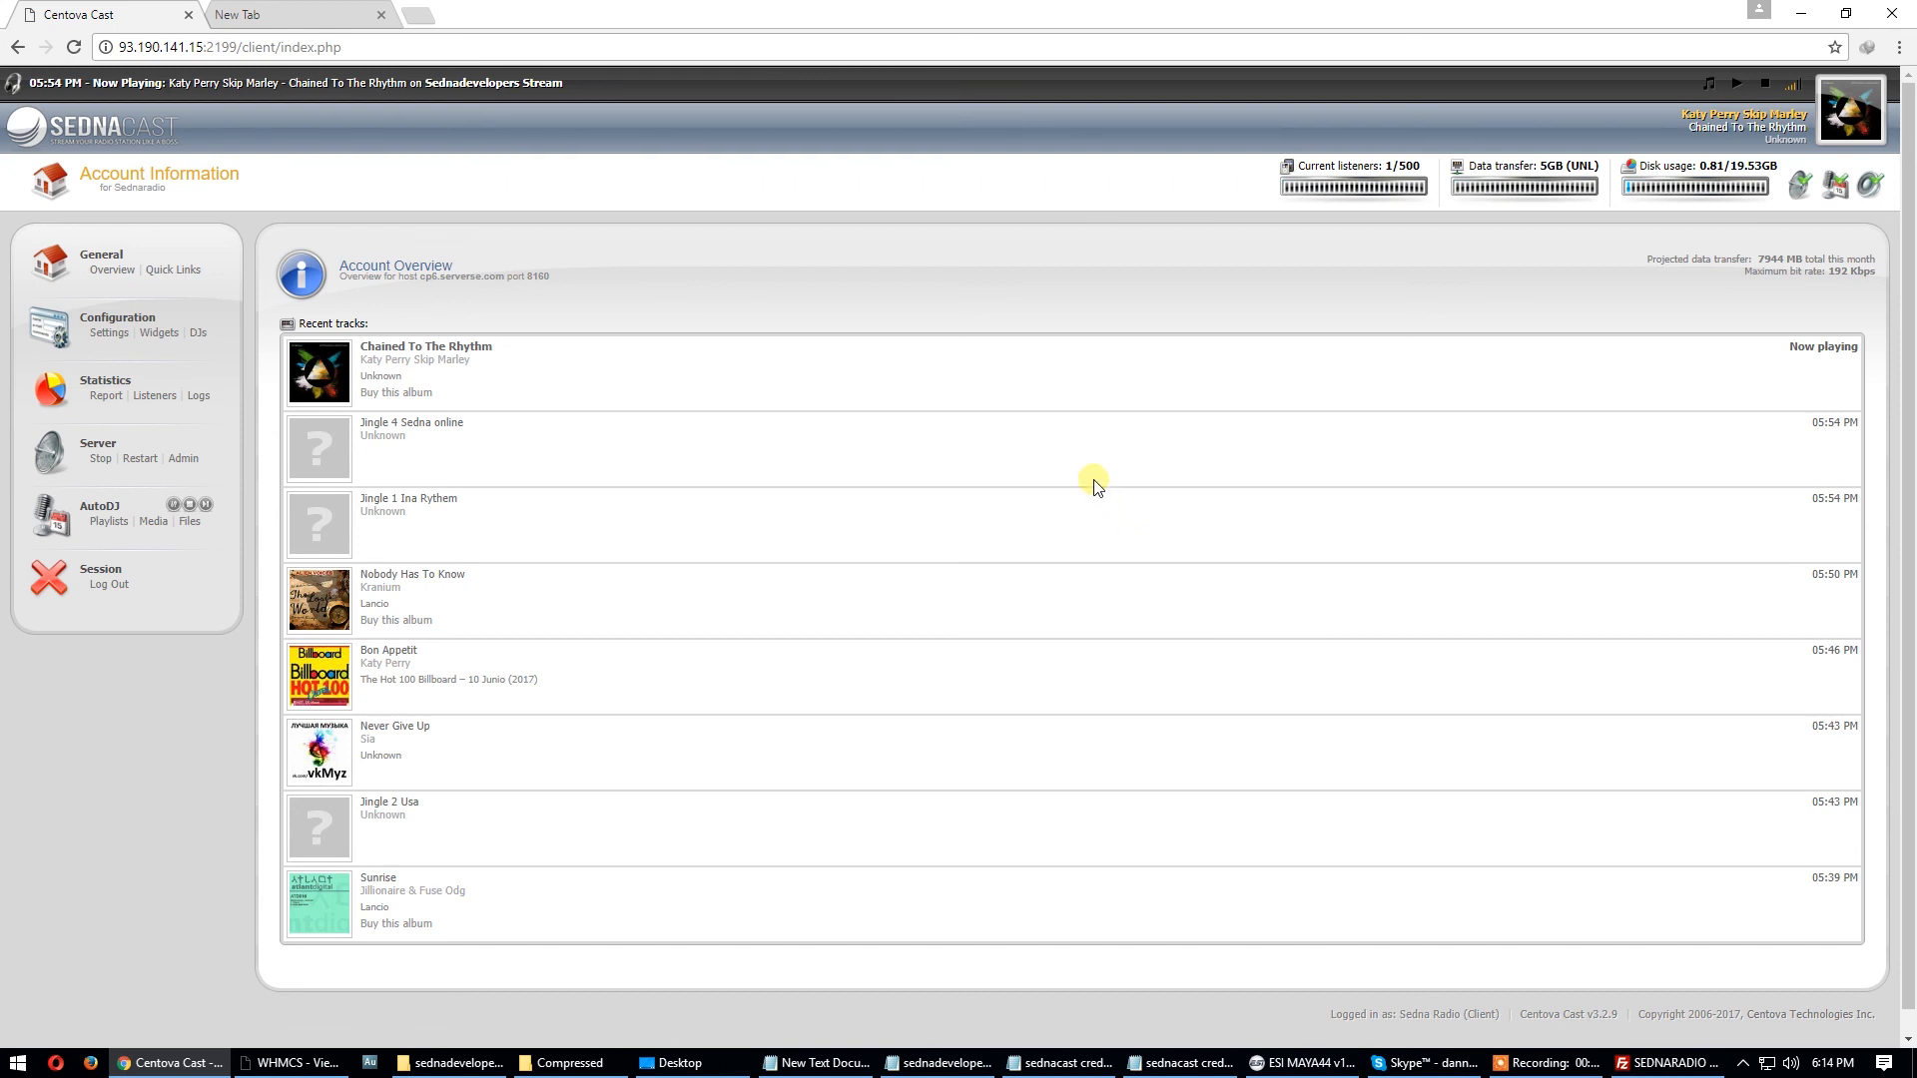
pyautogui.moveTo(1070, 513)
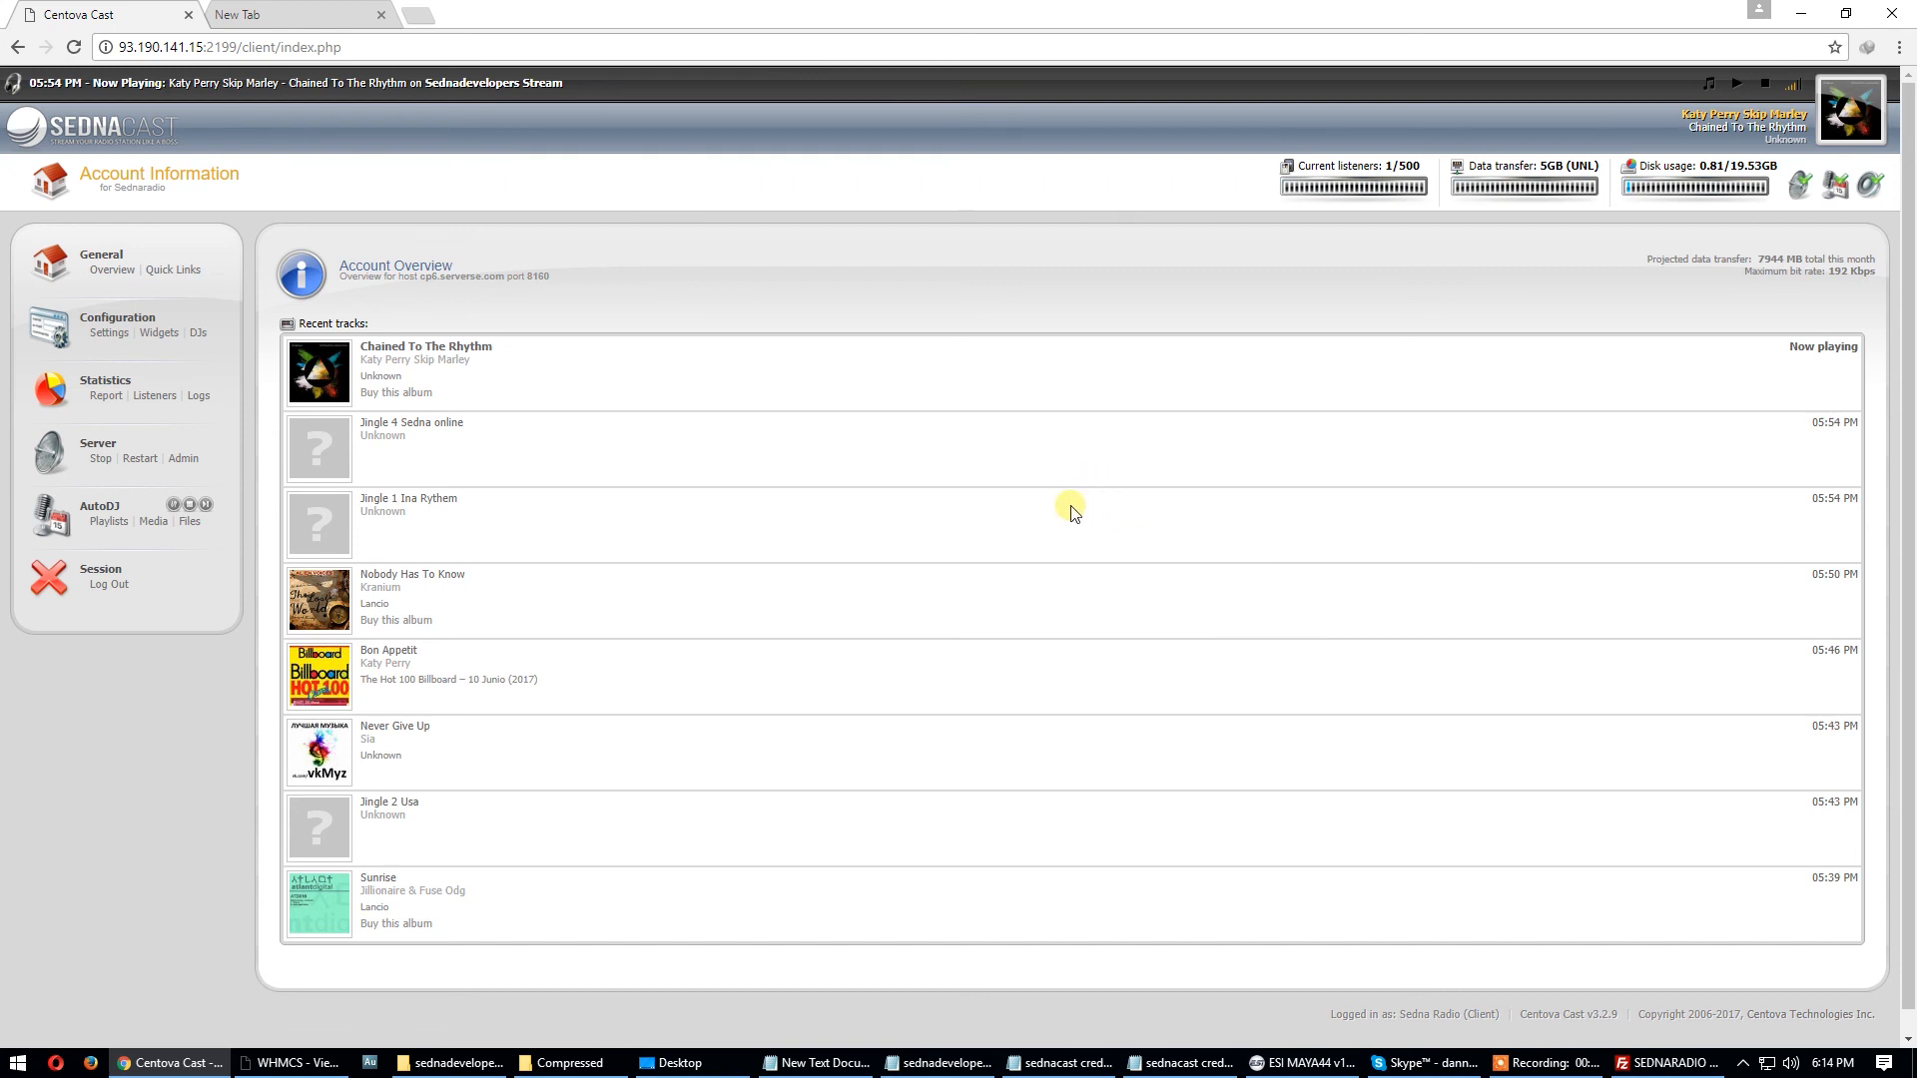